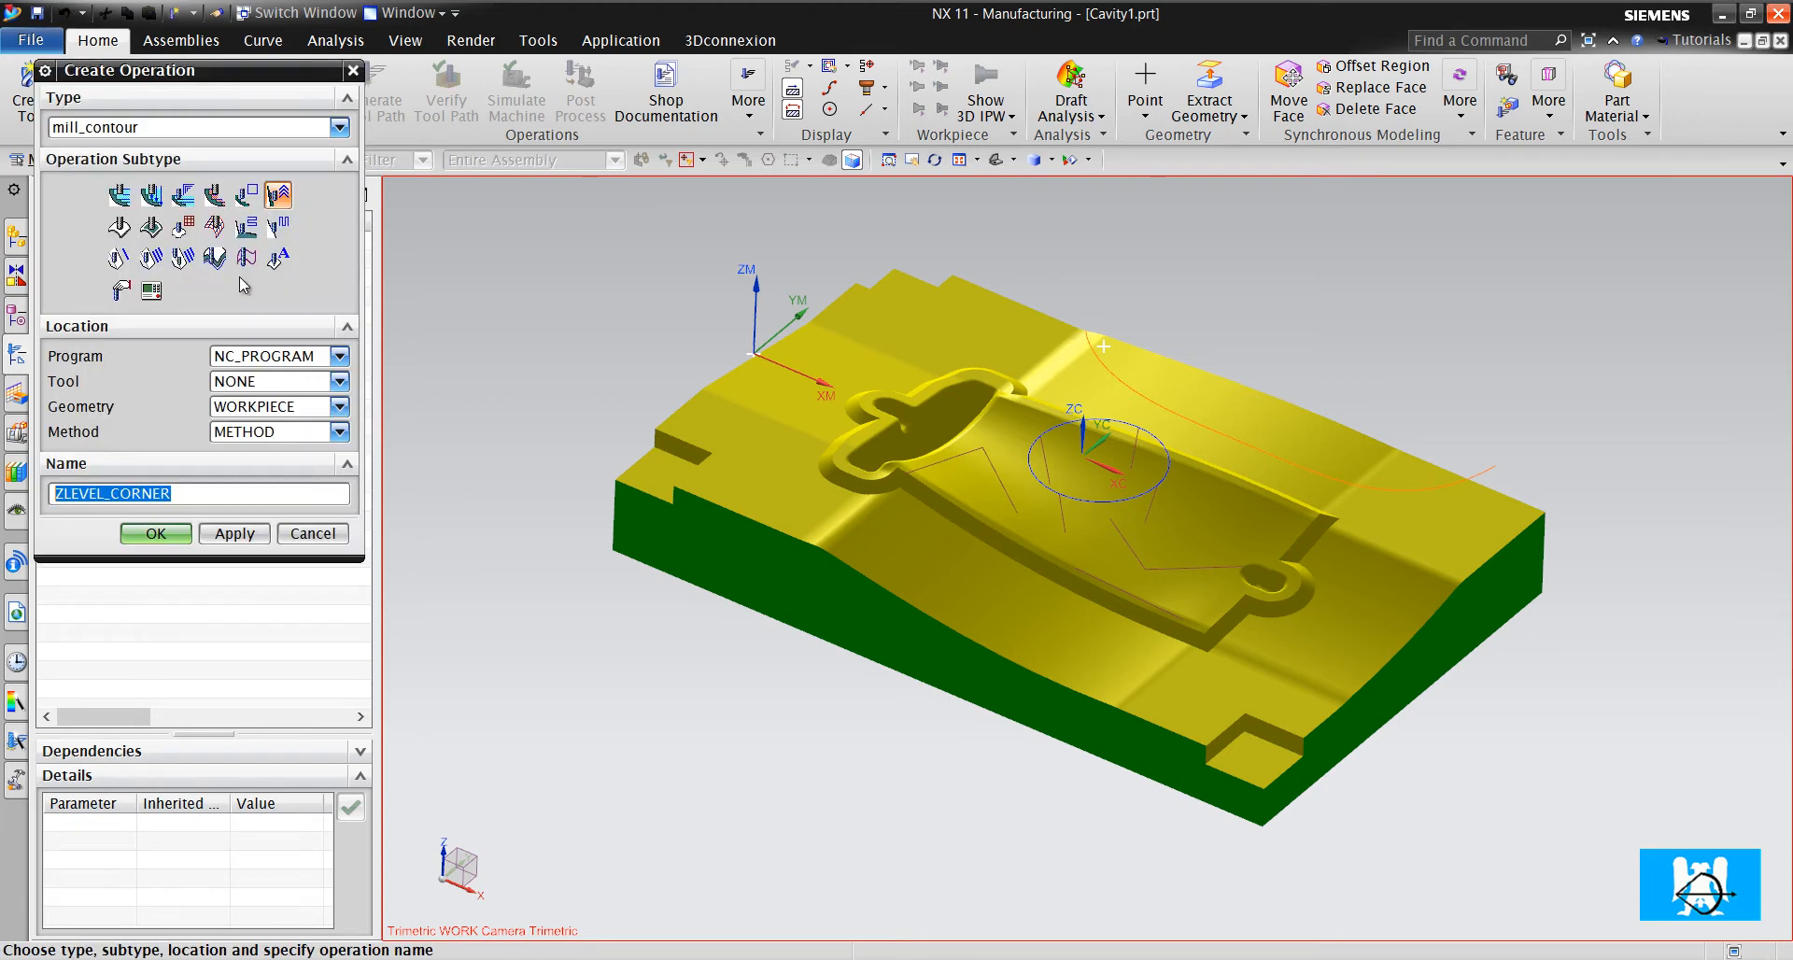
Create a FIXED_CONTOUR operation using the Curve/Point drive method
left_click(119, 226)
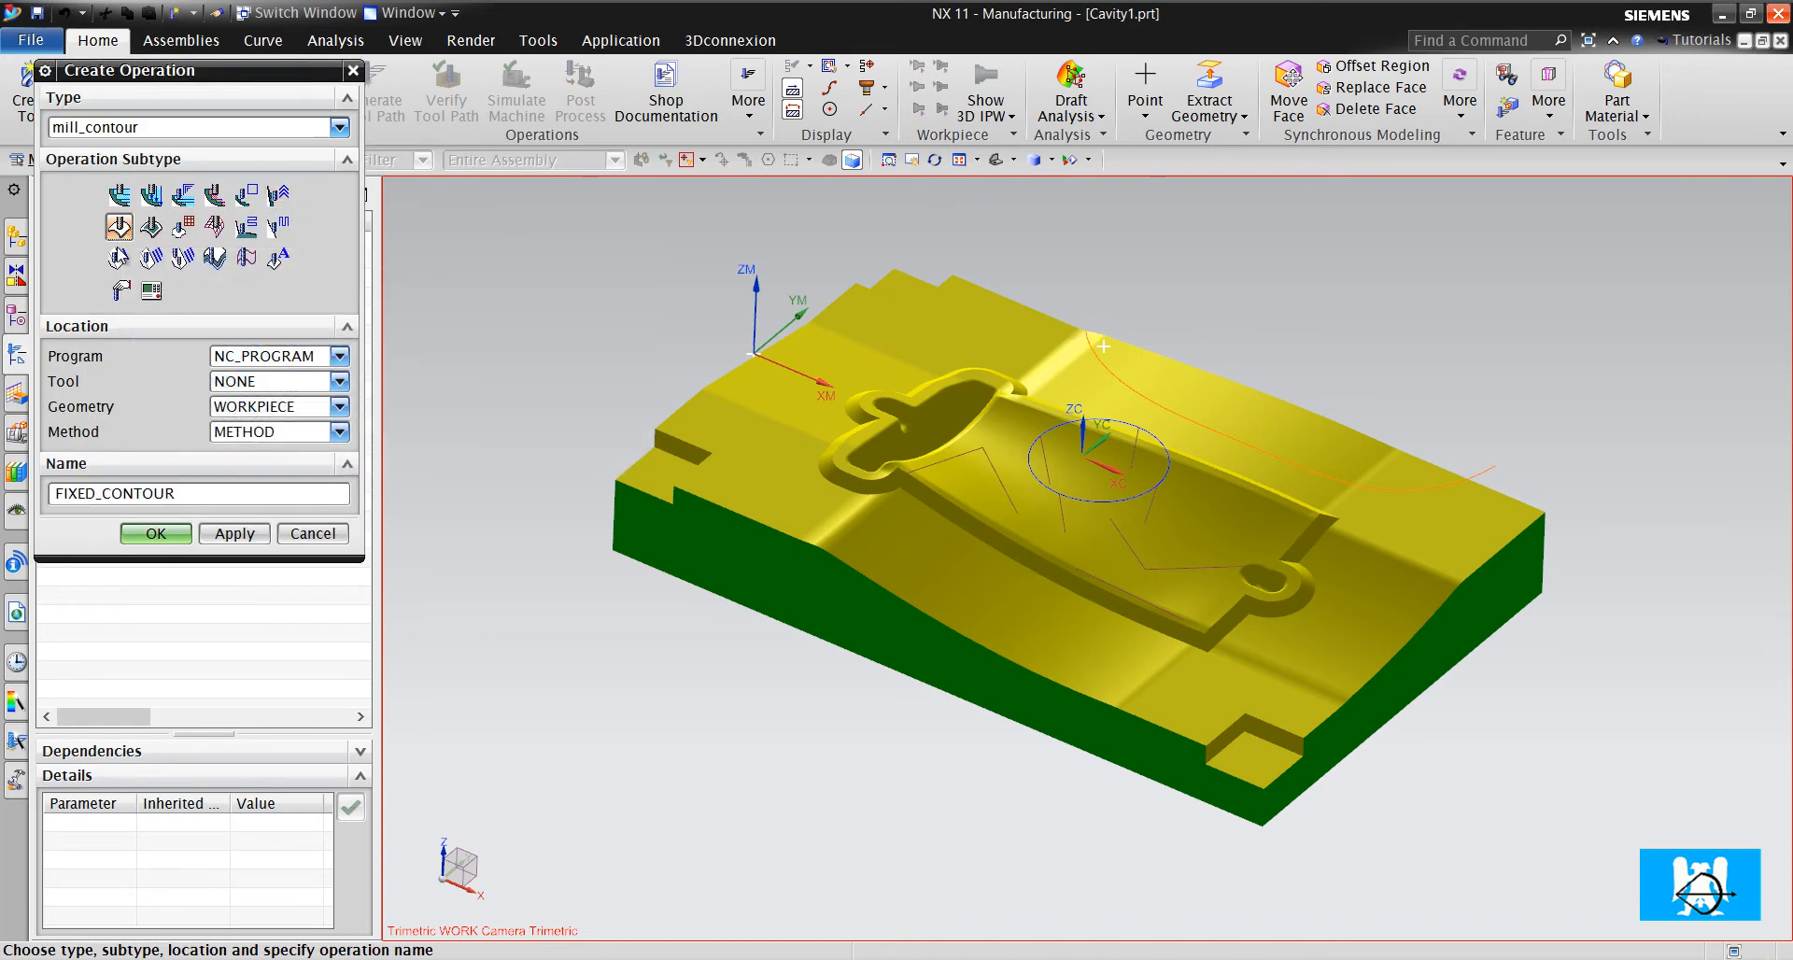
left_click(155, 533)
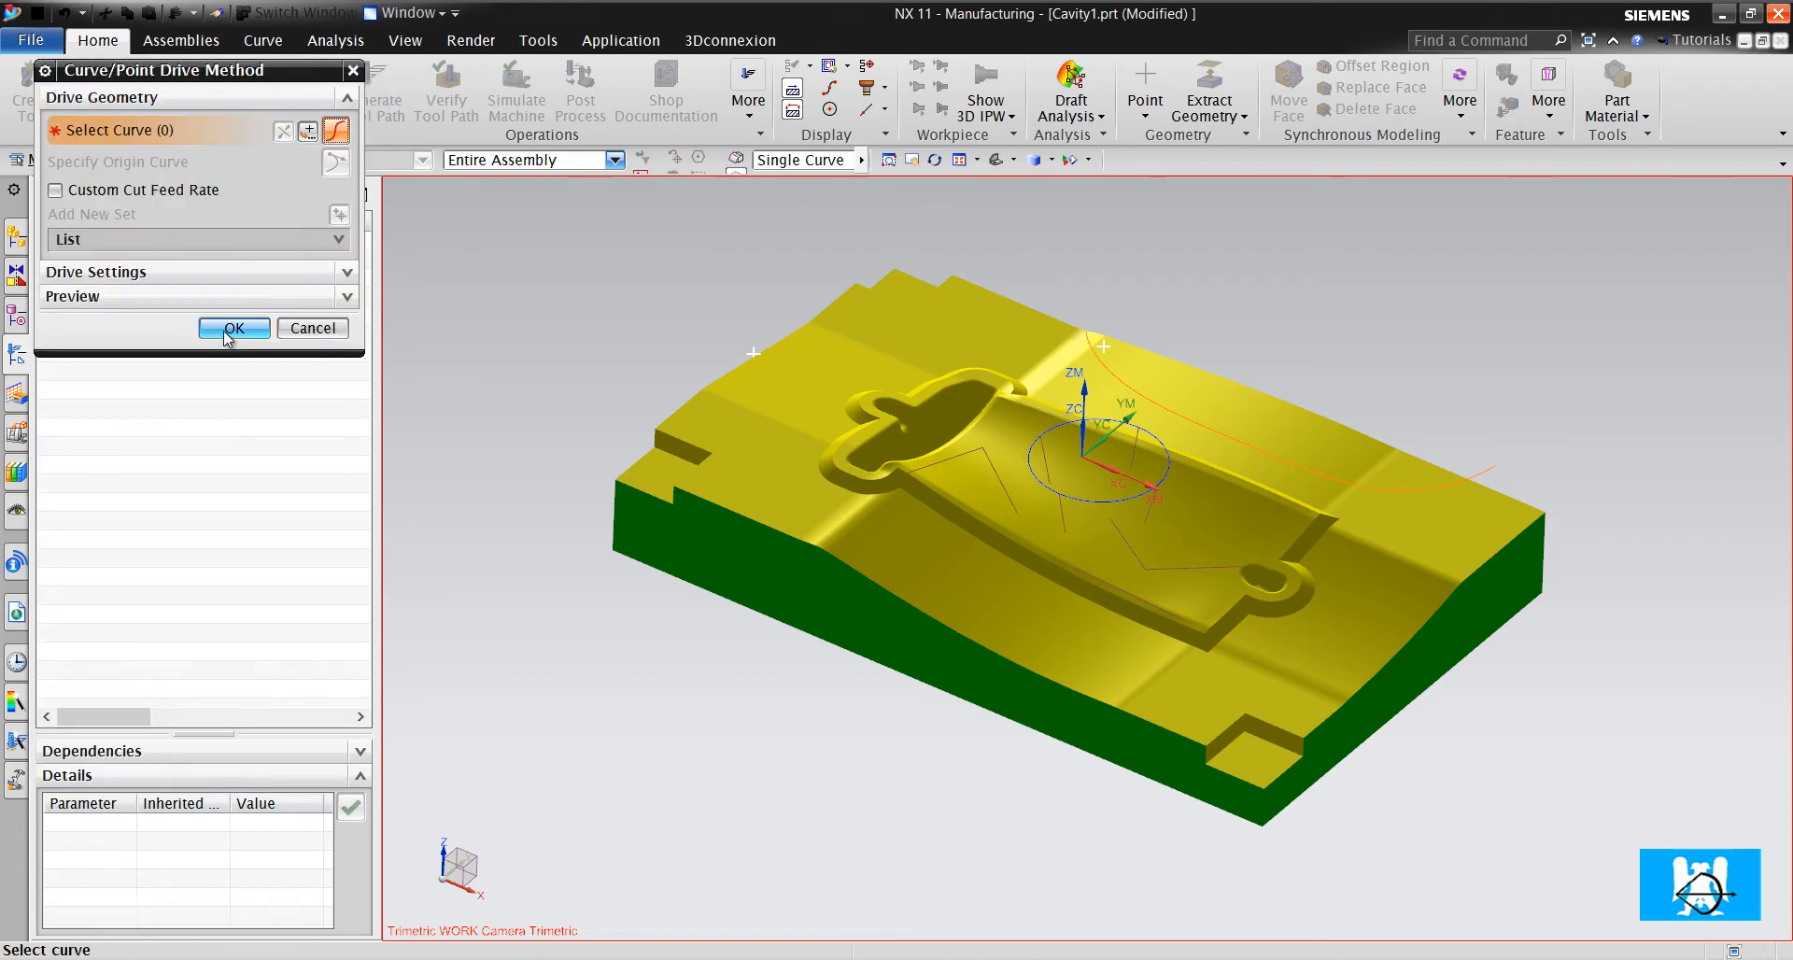
left_click(234, 328)
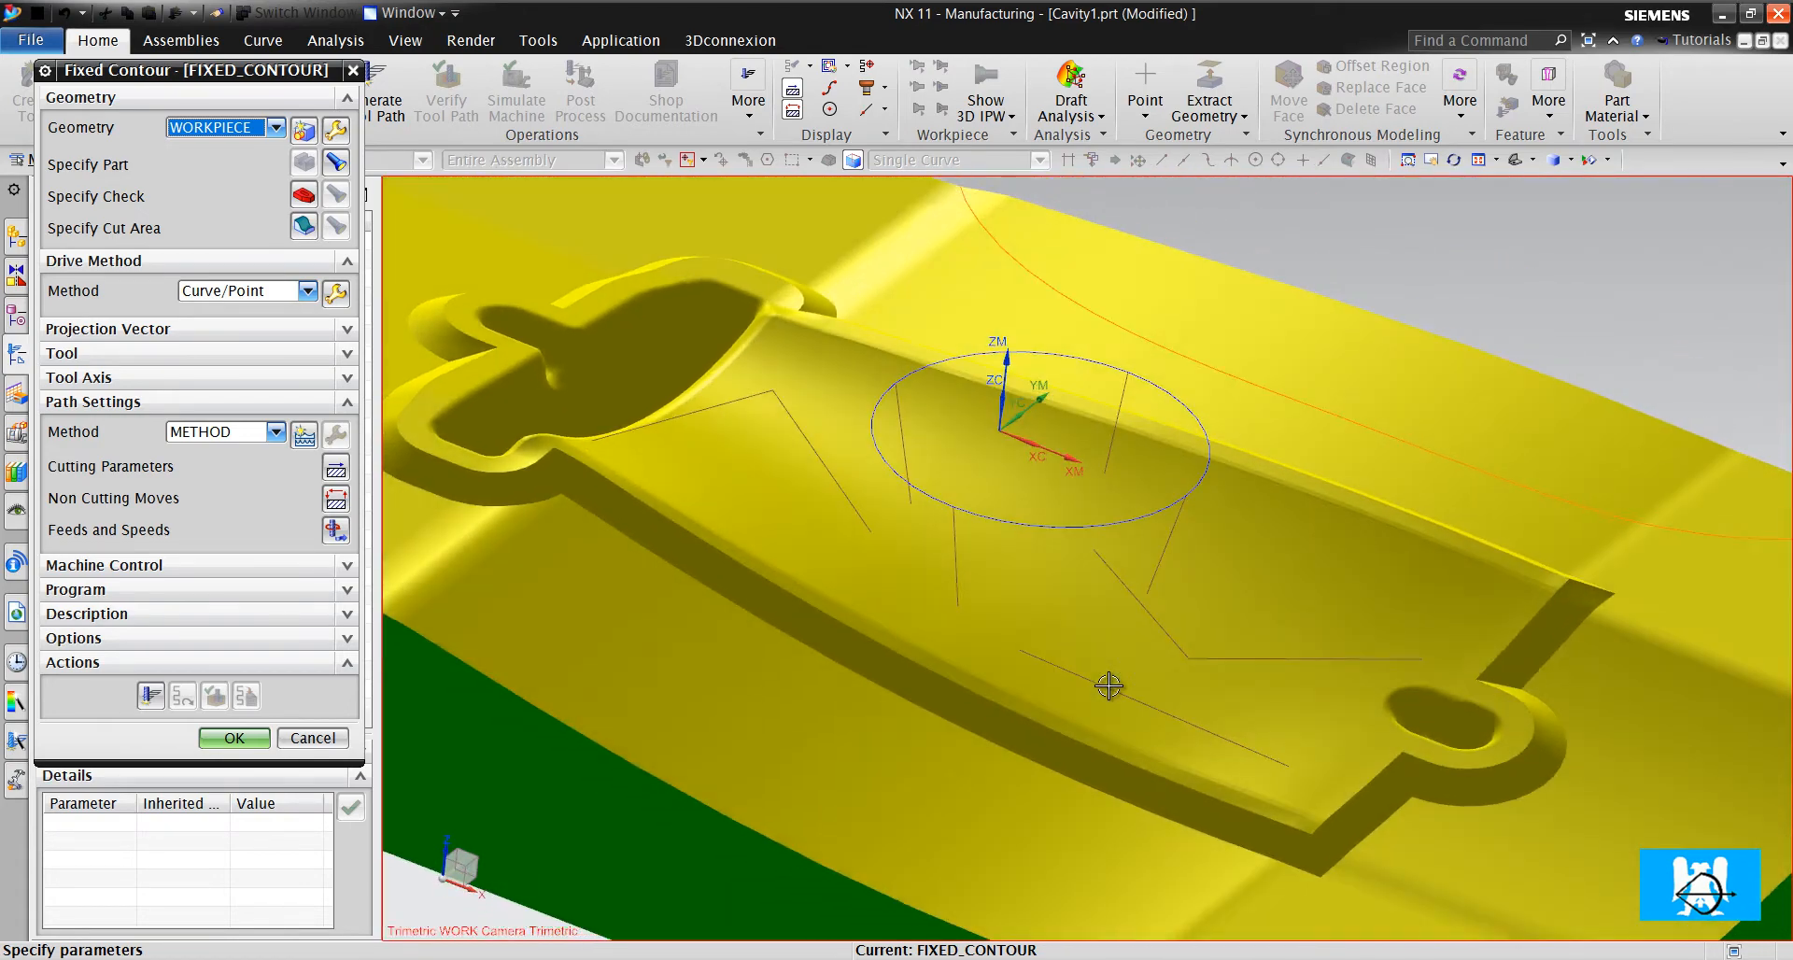
mouse_move(337, 293)
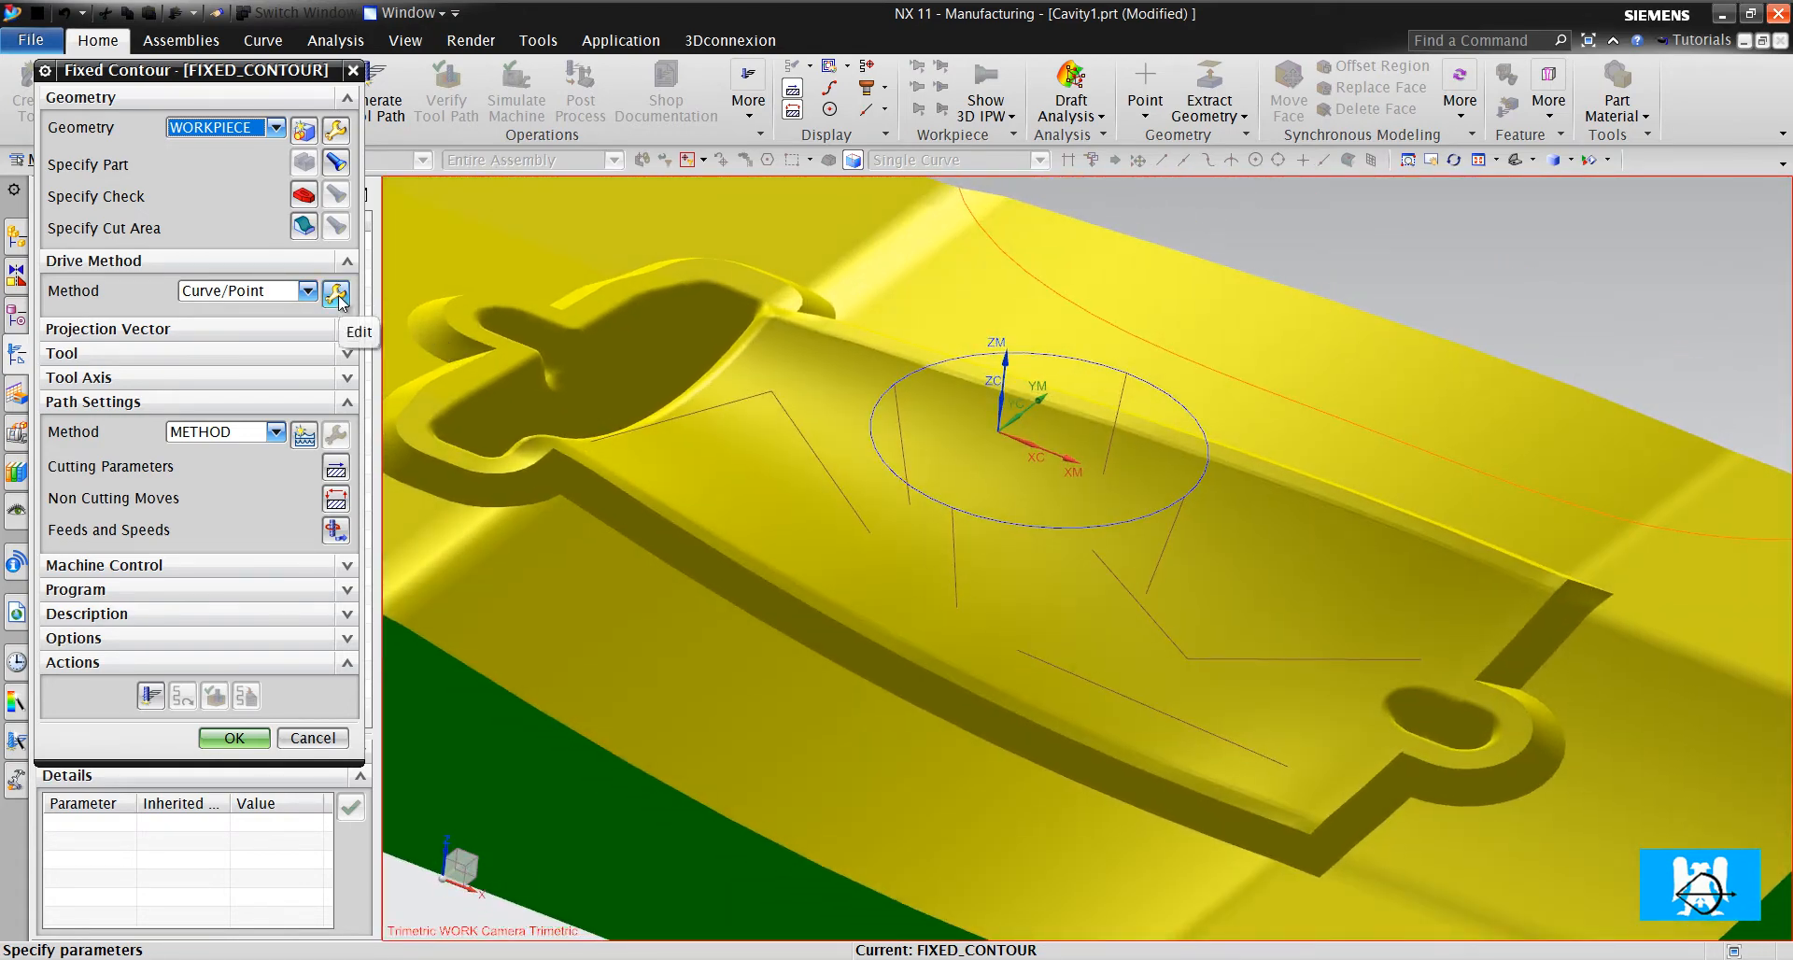
Select the top-face polylines as connected-curve drive sets, upper-left polyline as set 2
left_click(336, 293)
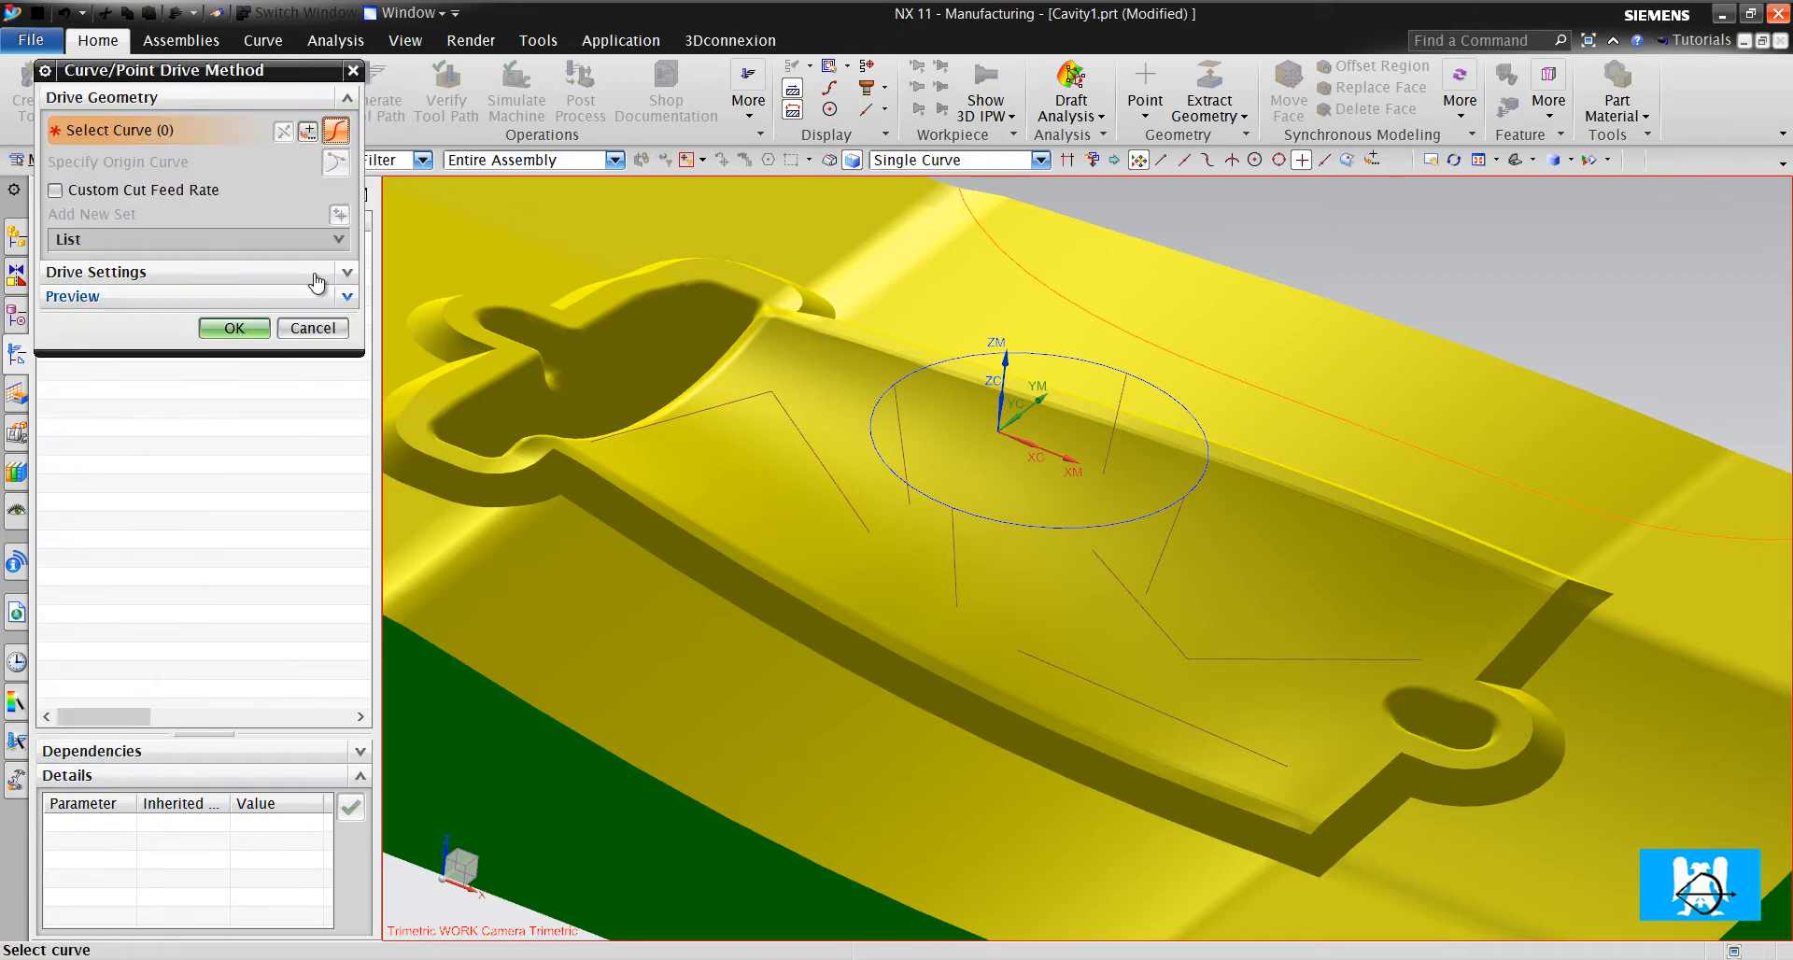
mouse_move(958, 161)
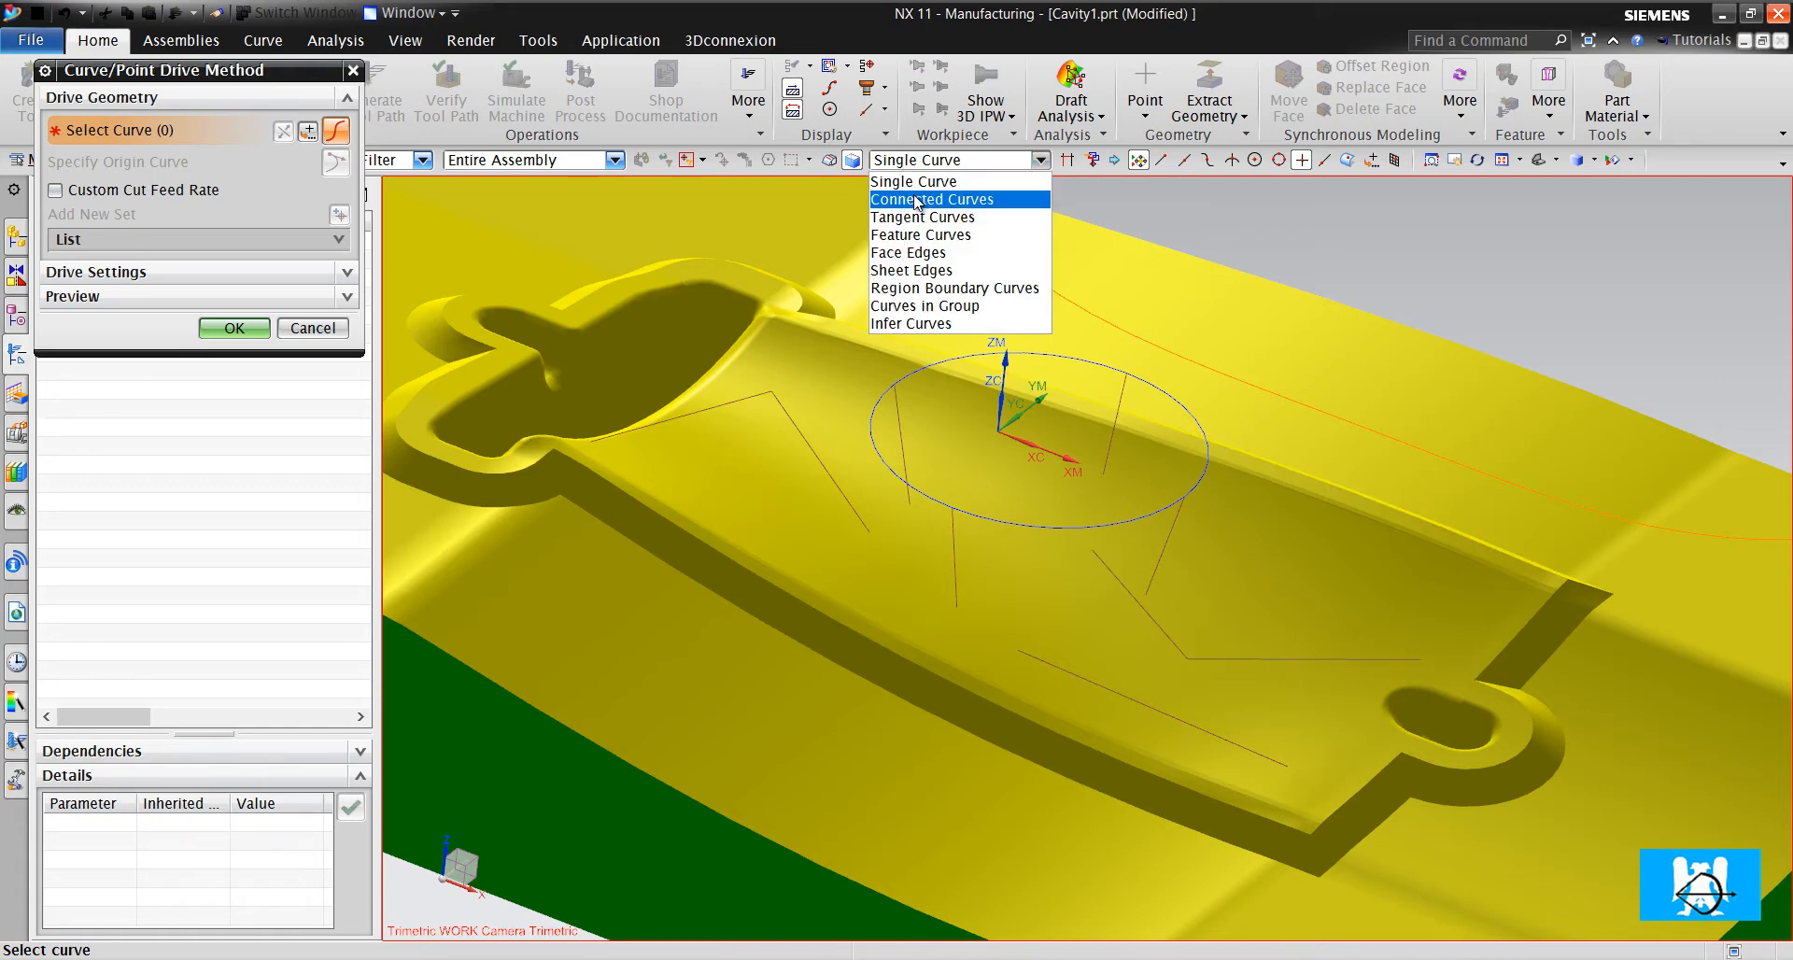
left_click(930, 198)
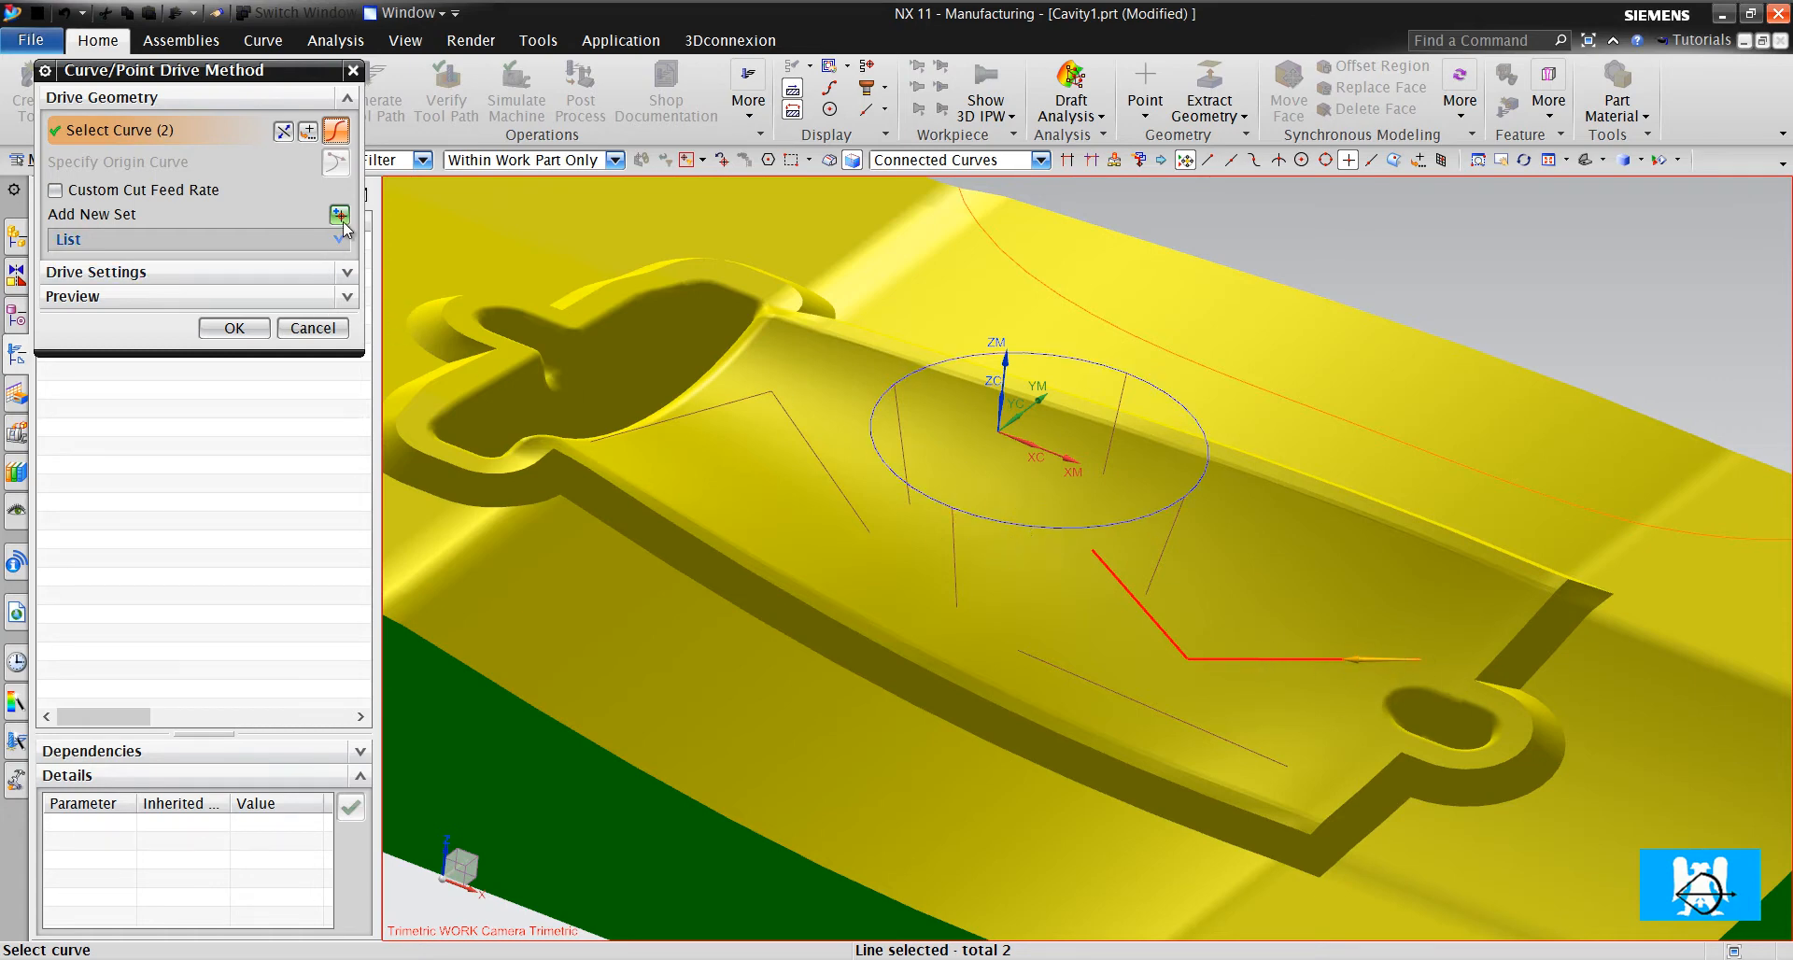
mouse_move(338, 215)
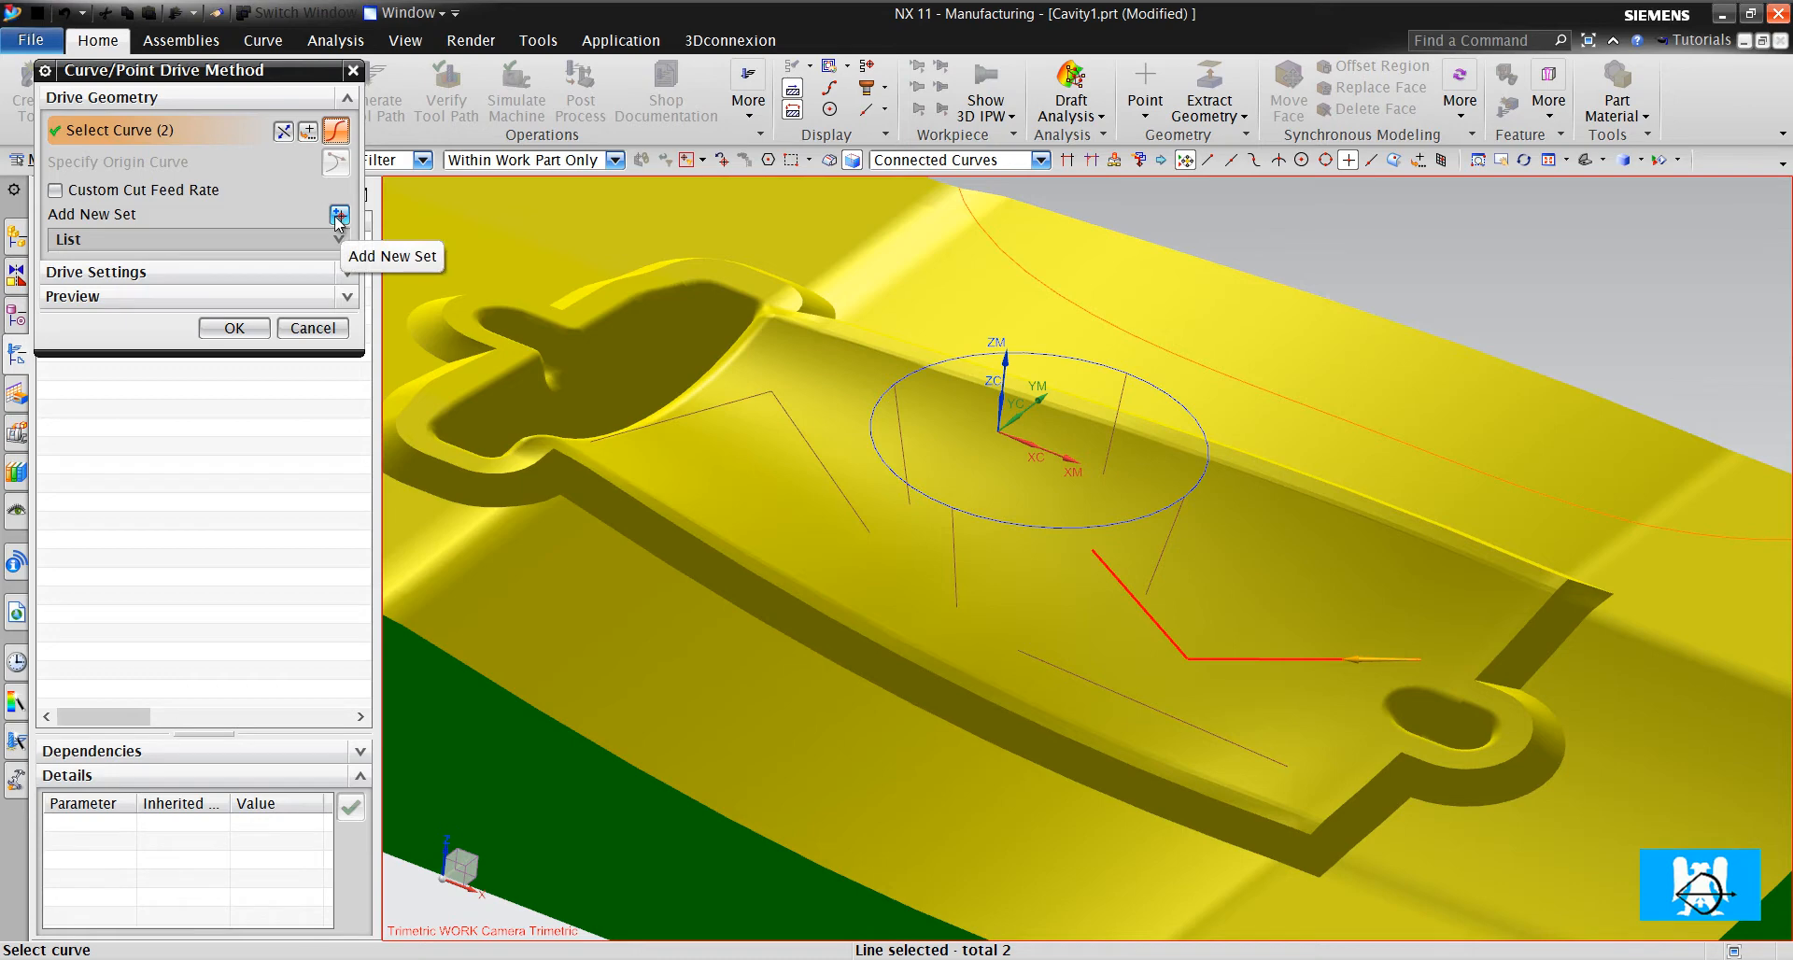
mouse_move(807, 535)
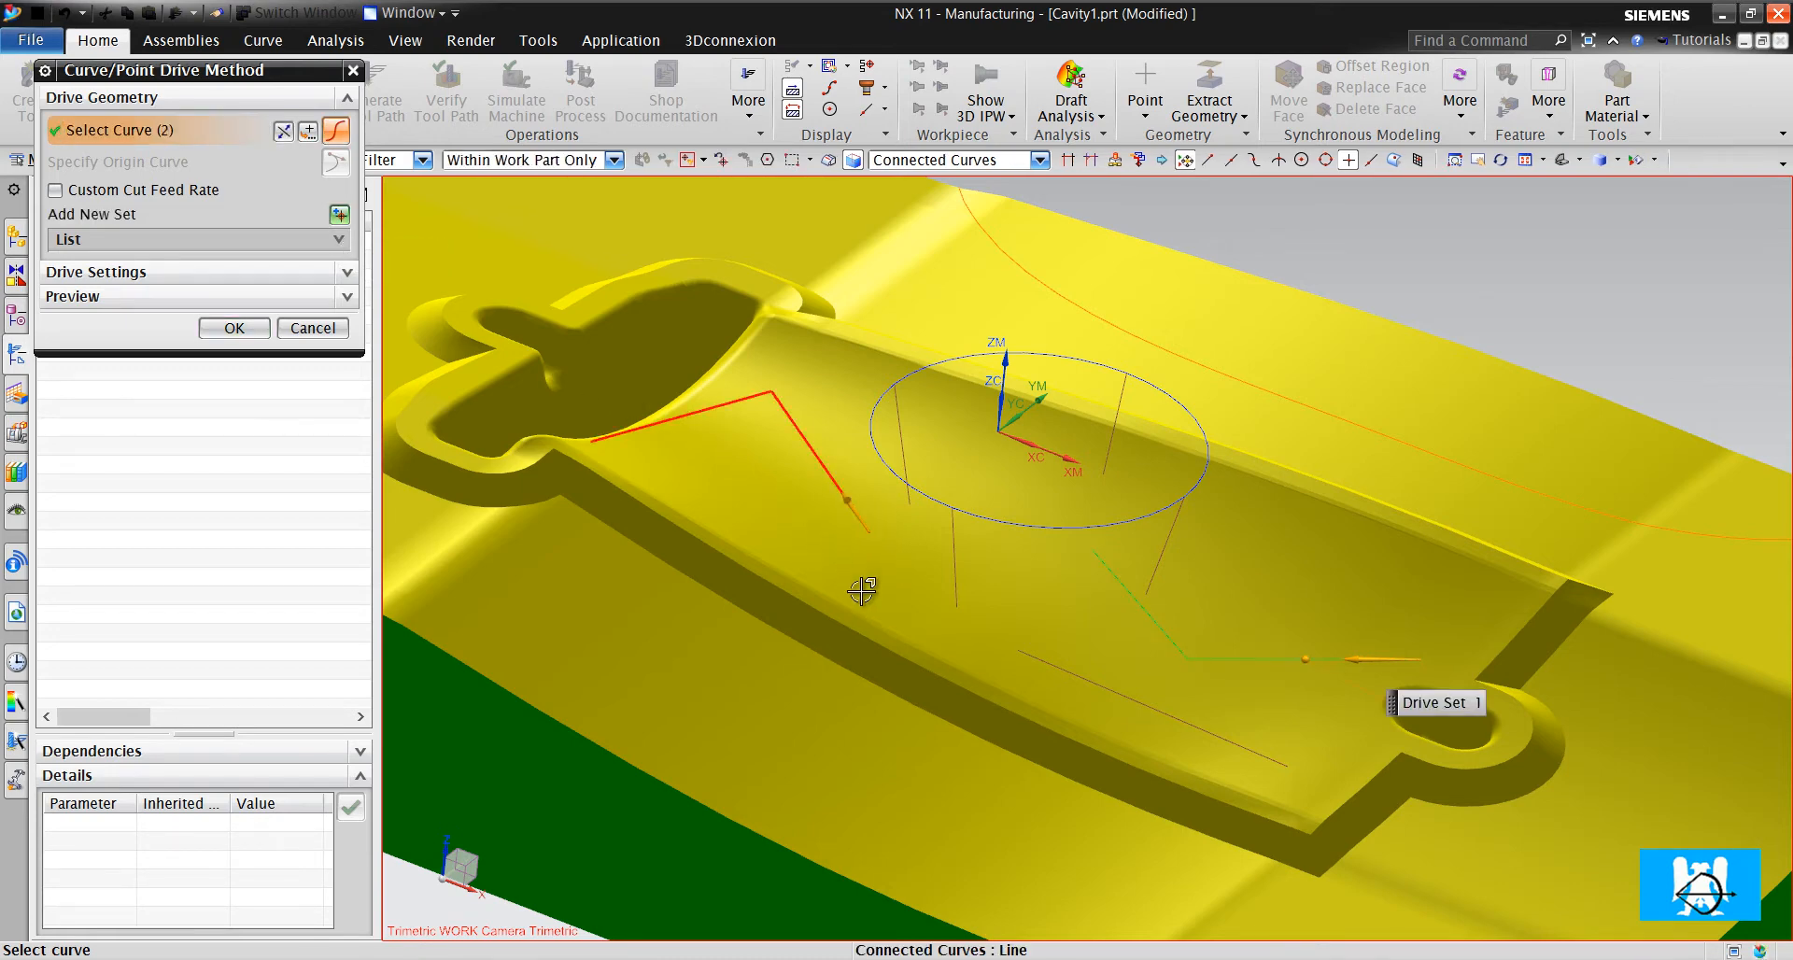
left_click(1024, 696)
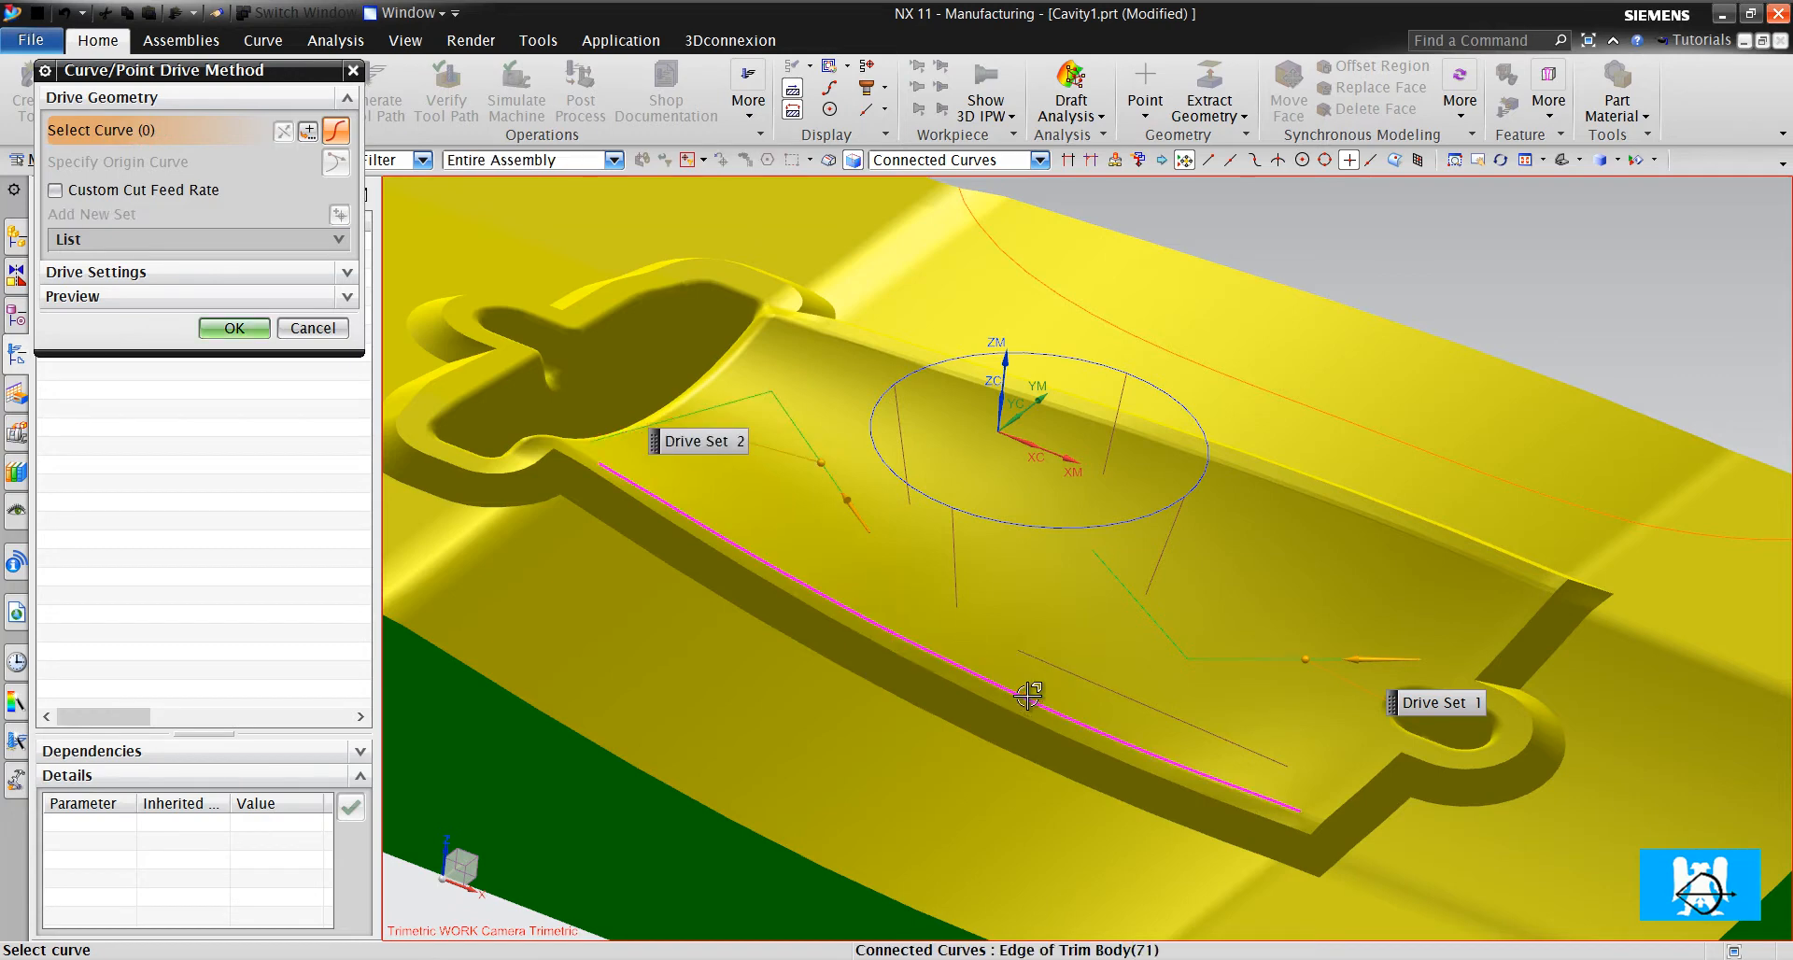
left_click(1029, 694)
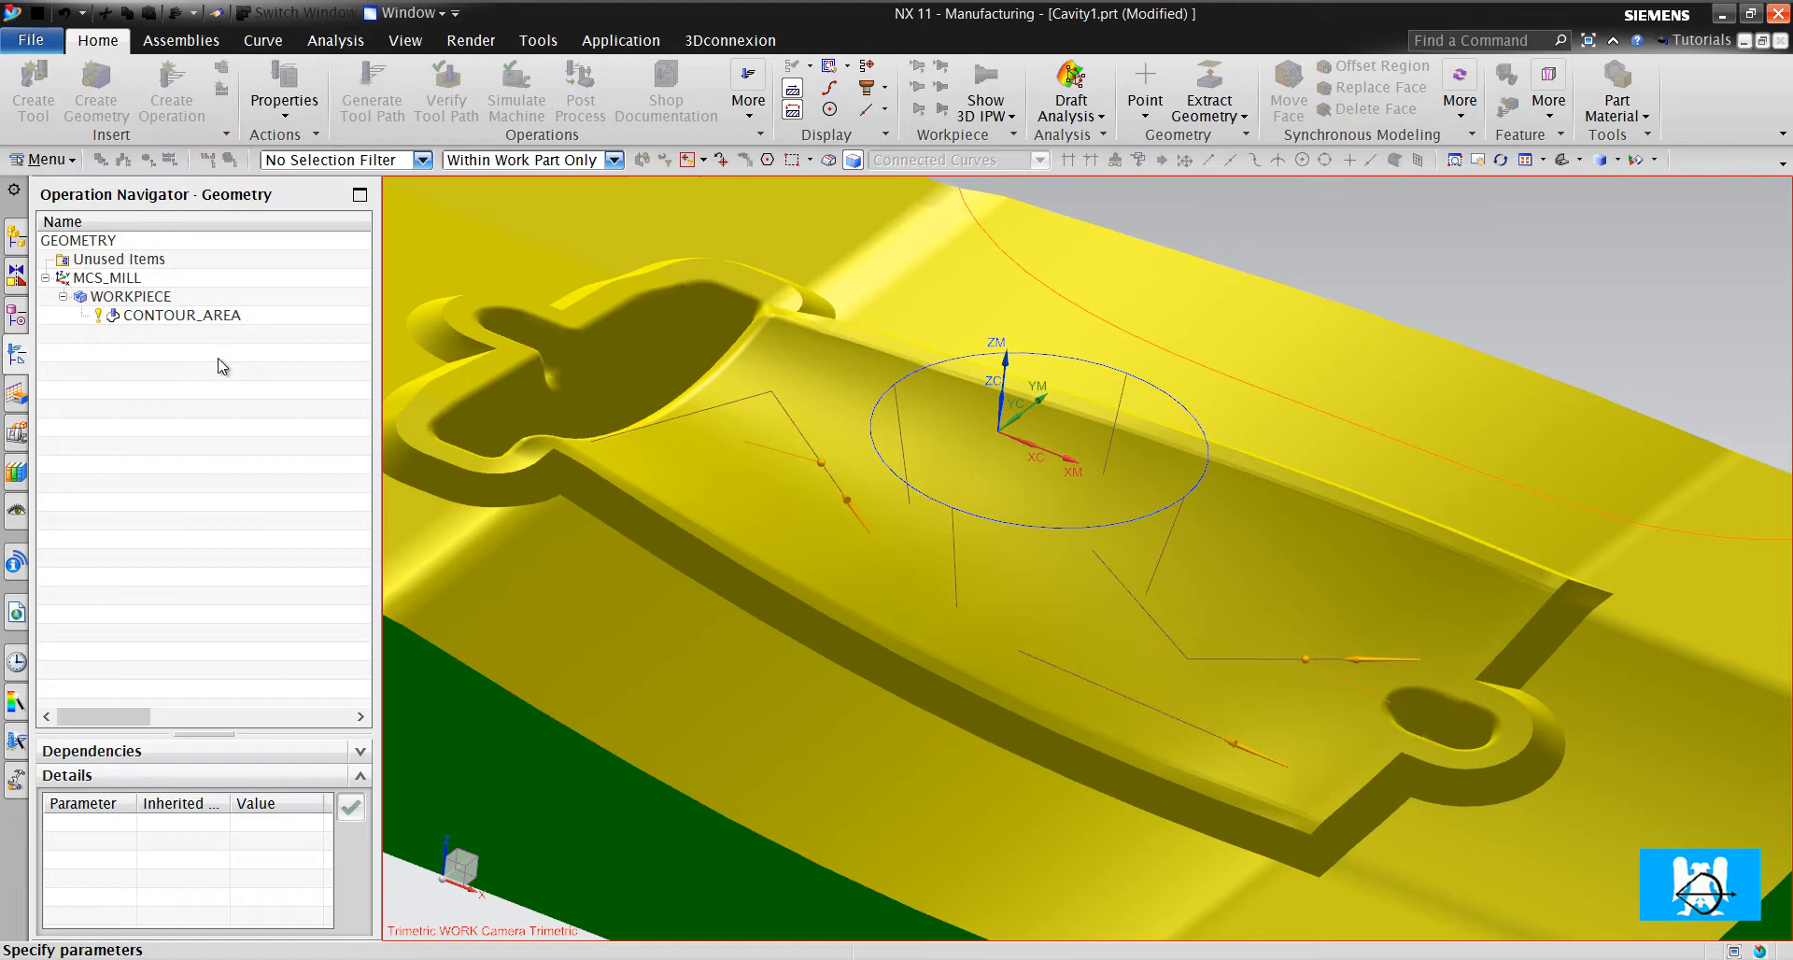
Assign the BALL_MILL tool to the operation and generate its curve-driven toolpath
double_click(179, 316)
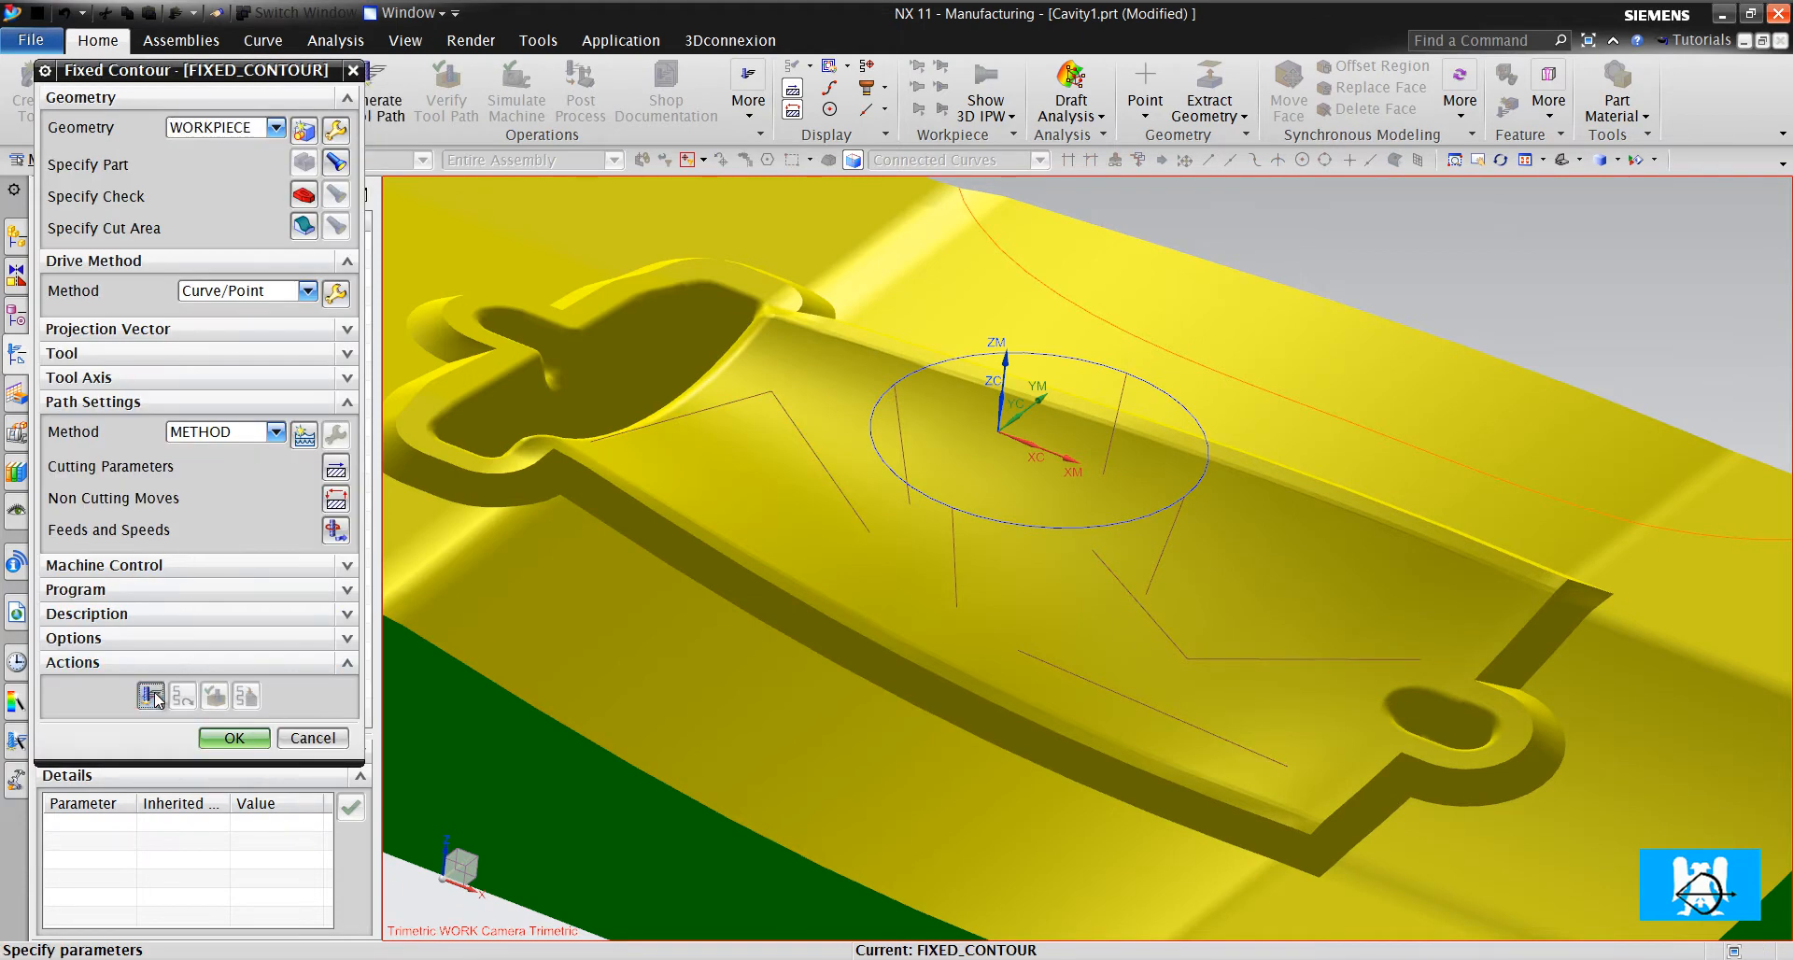
mouse_move(142, 379)
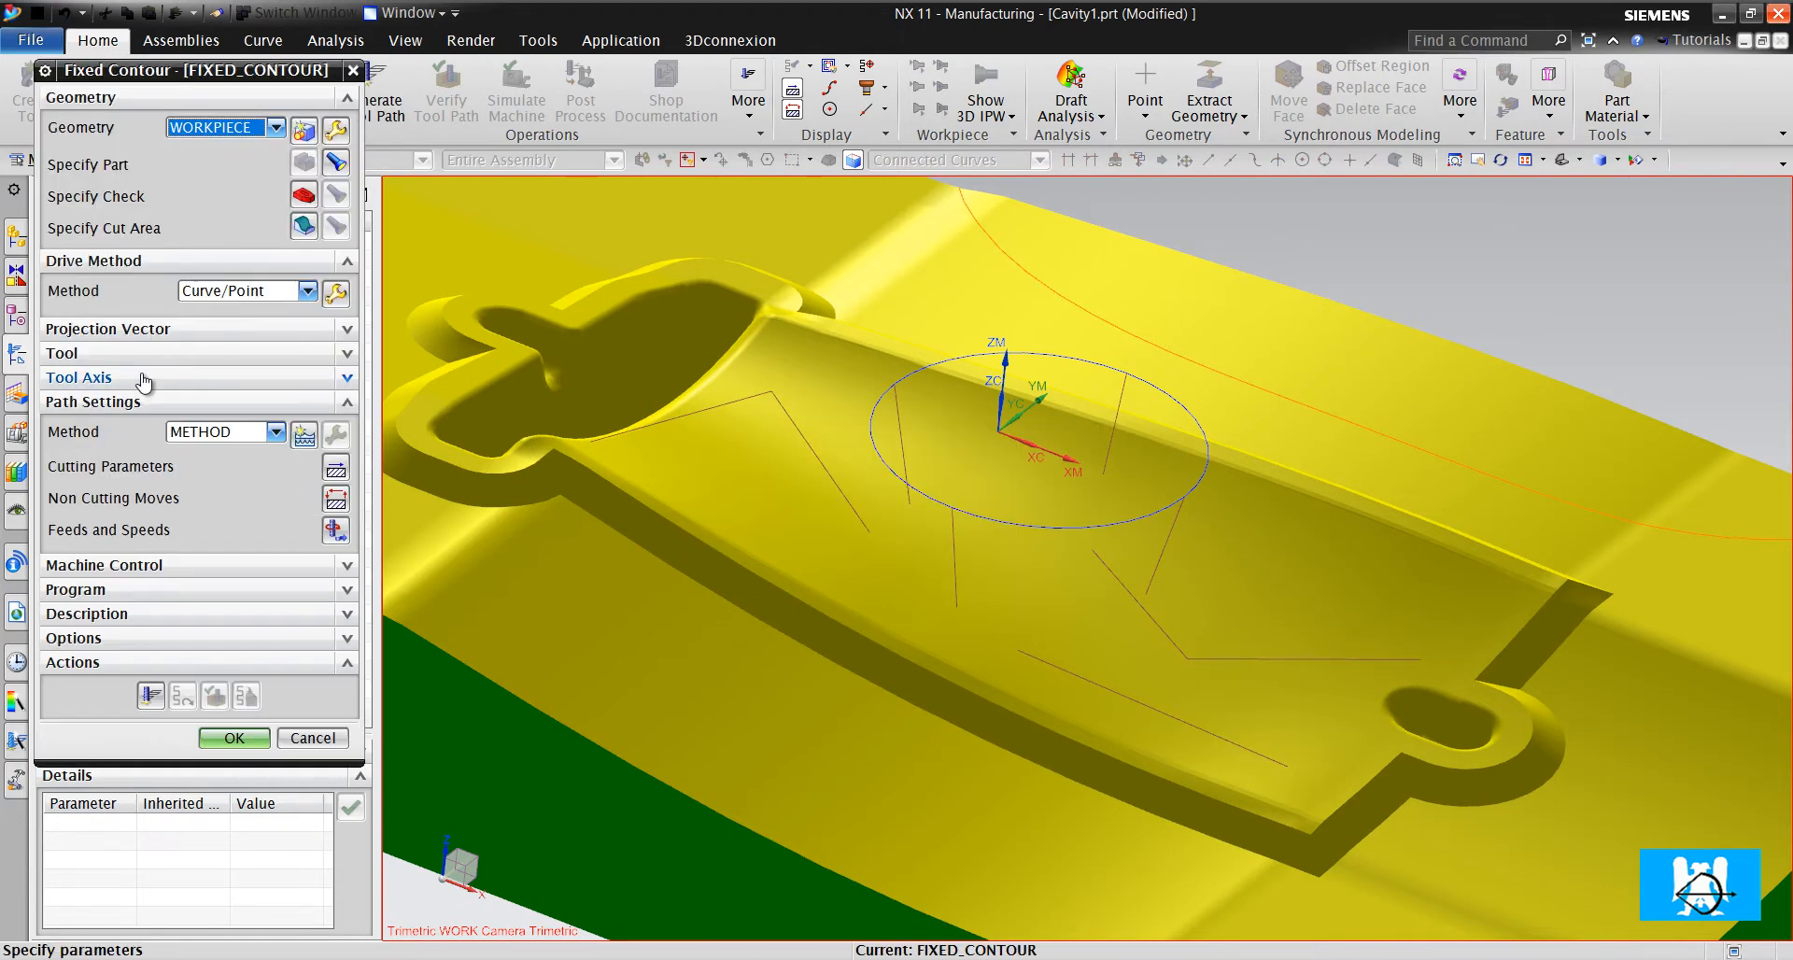
left_click(63, 353)
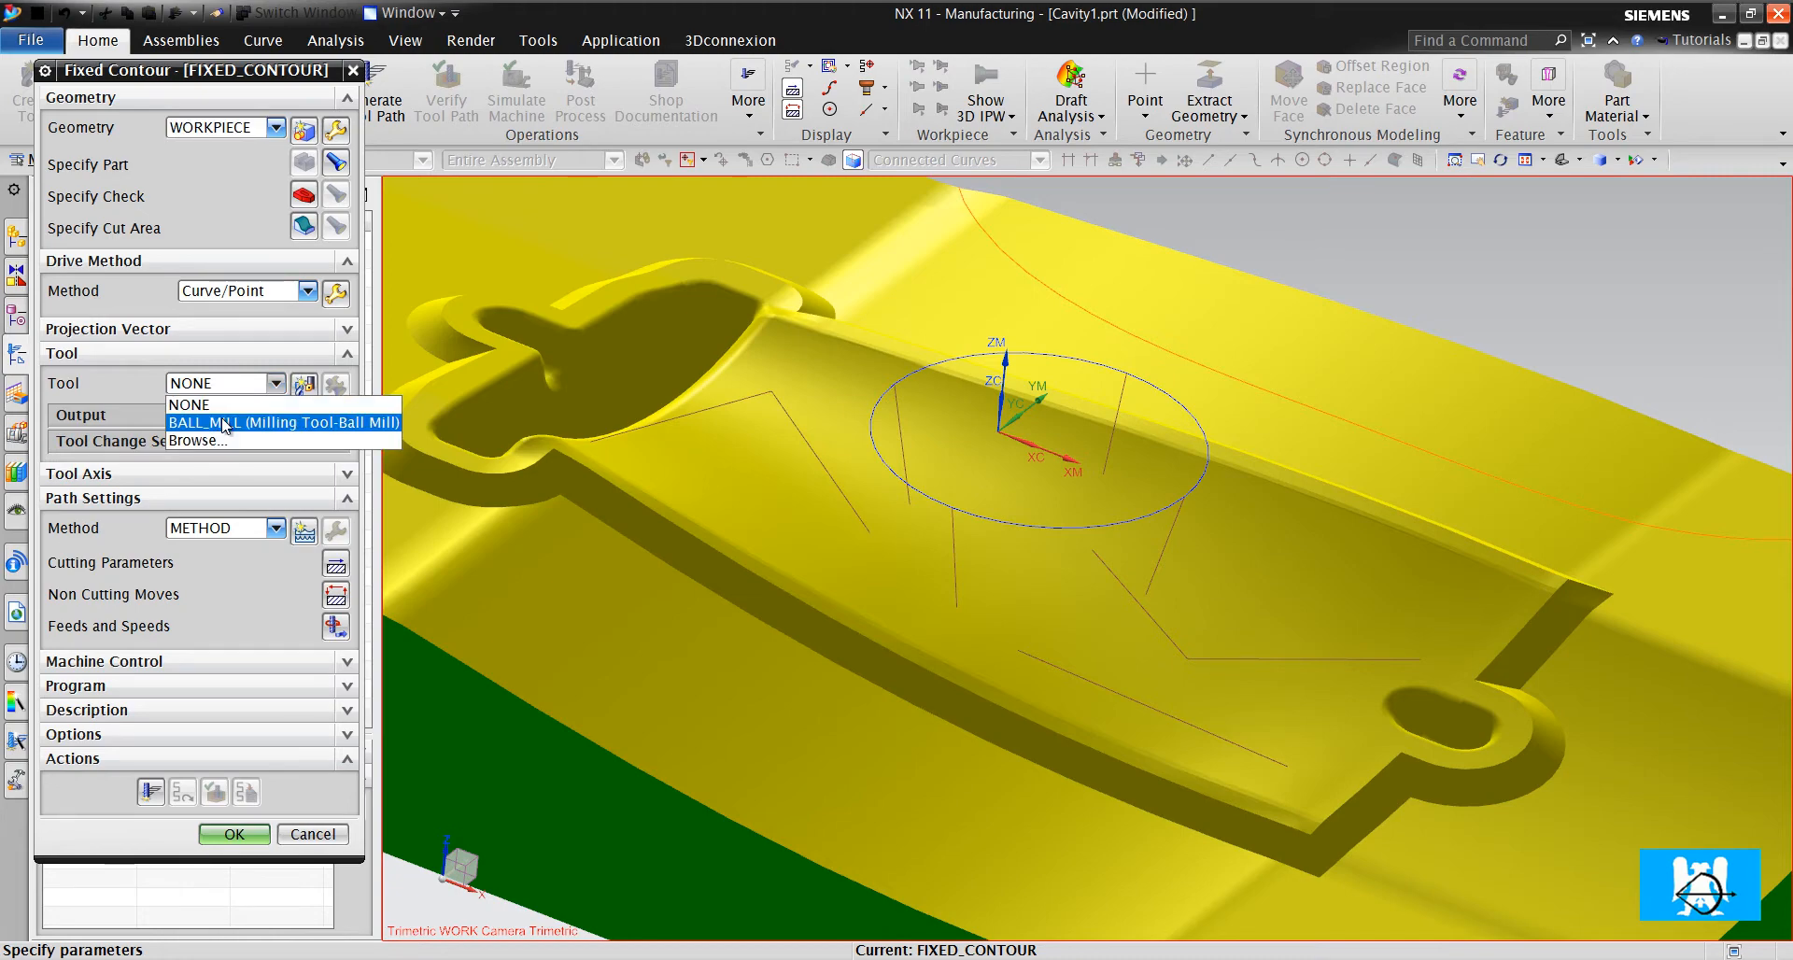
left_click(282, 422)
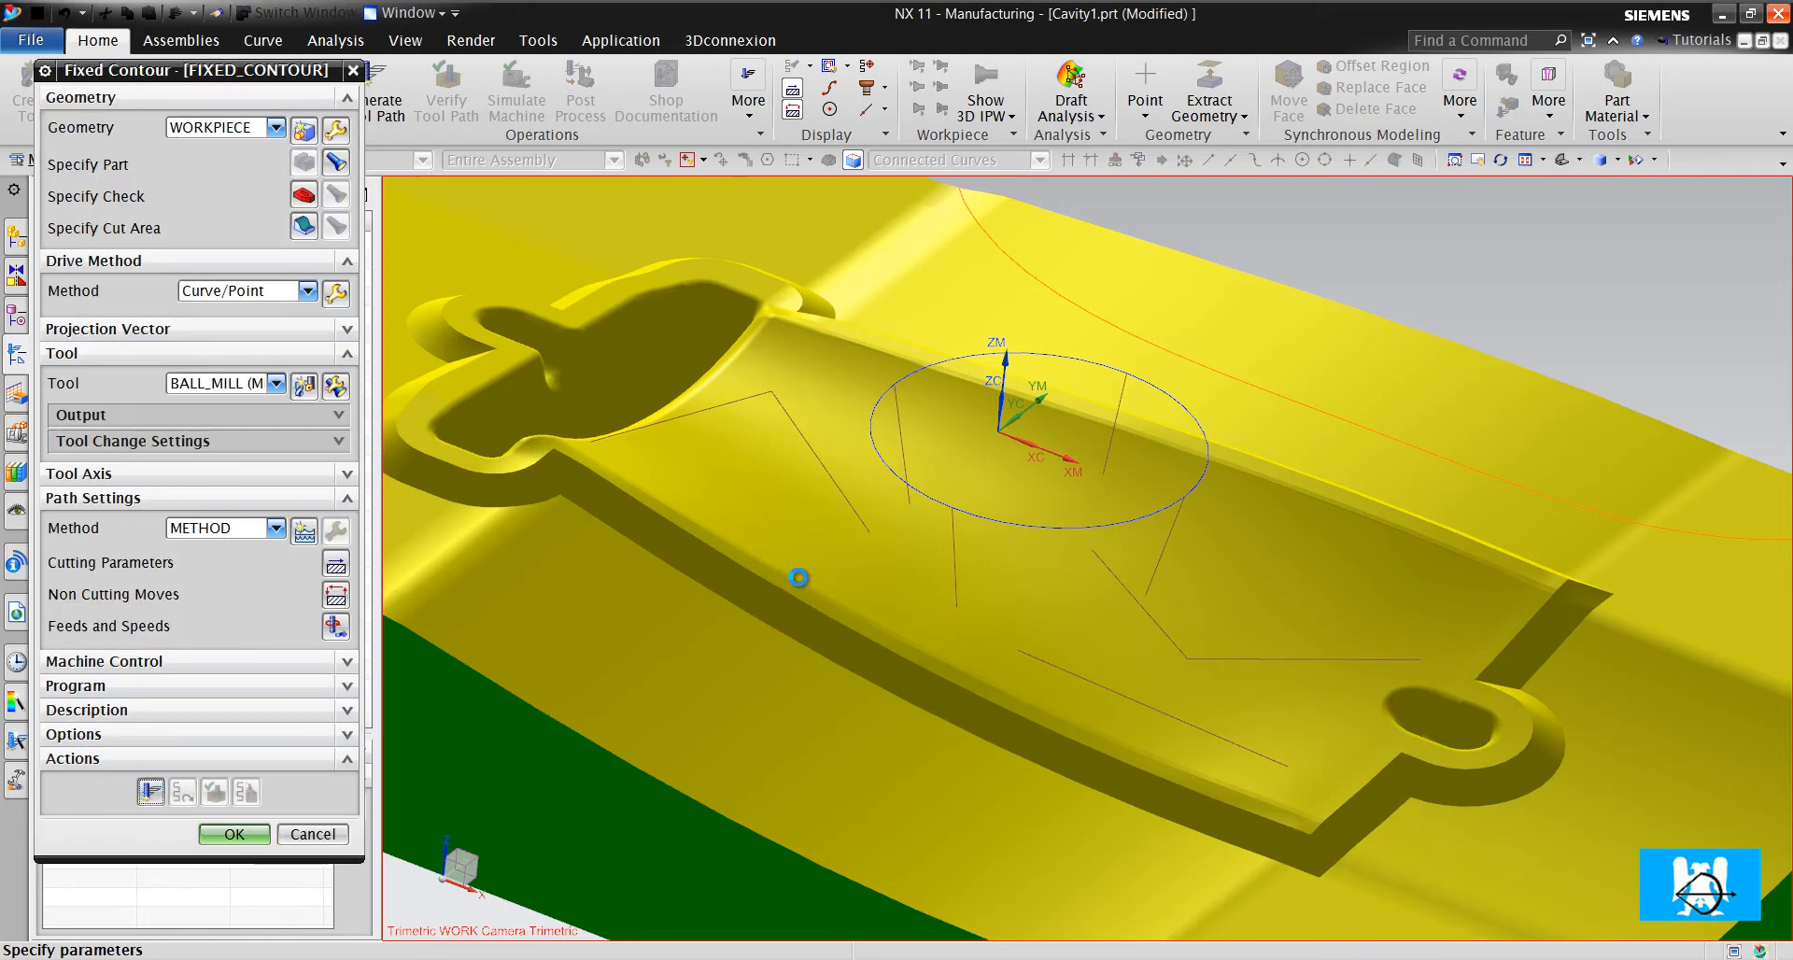
left_click_drag(801, 577, 845, 556)
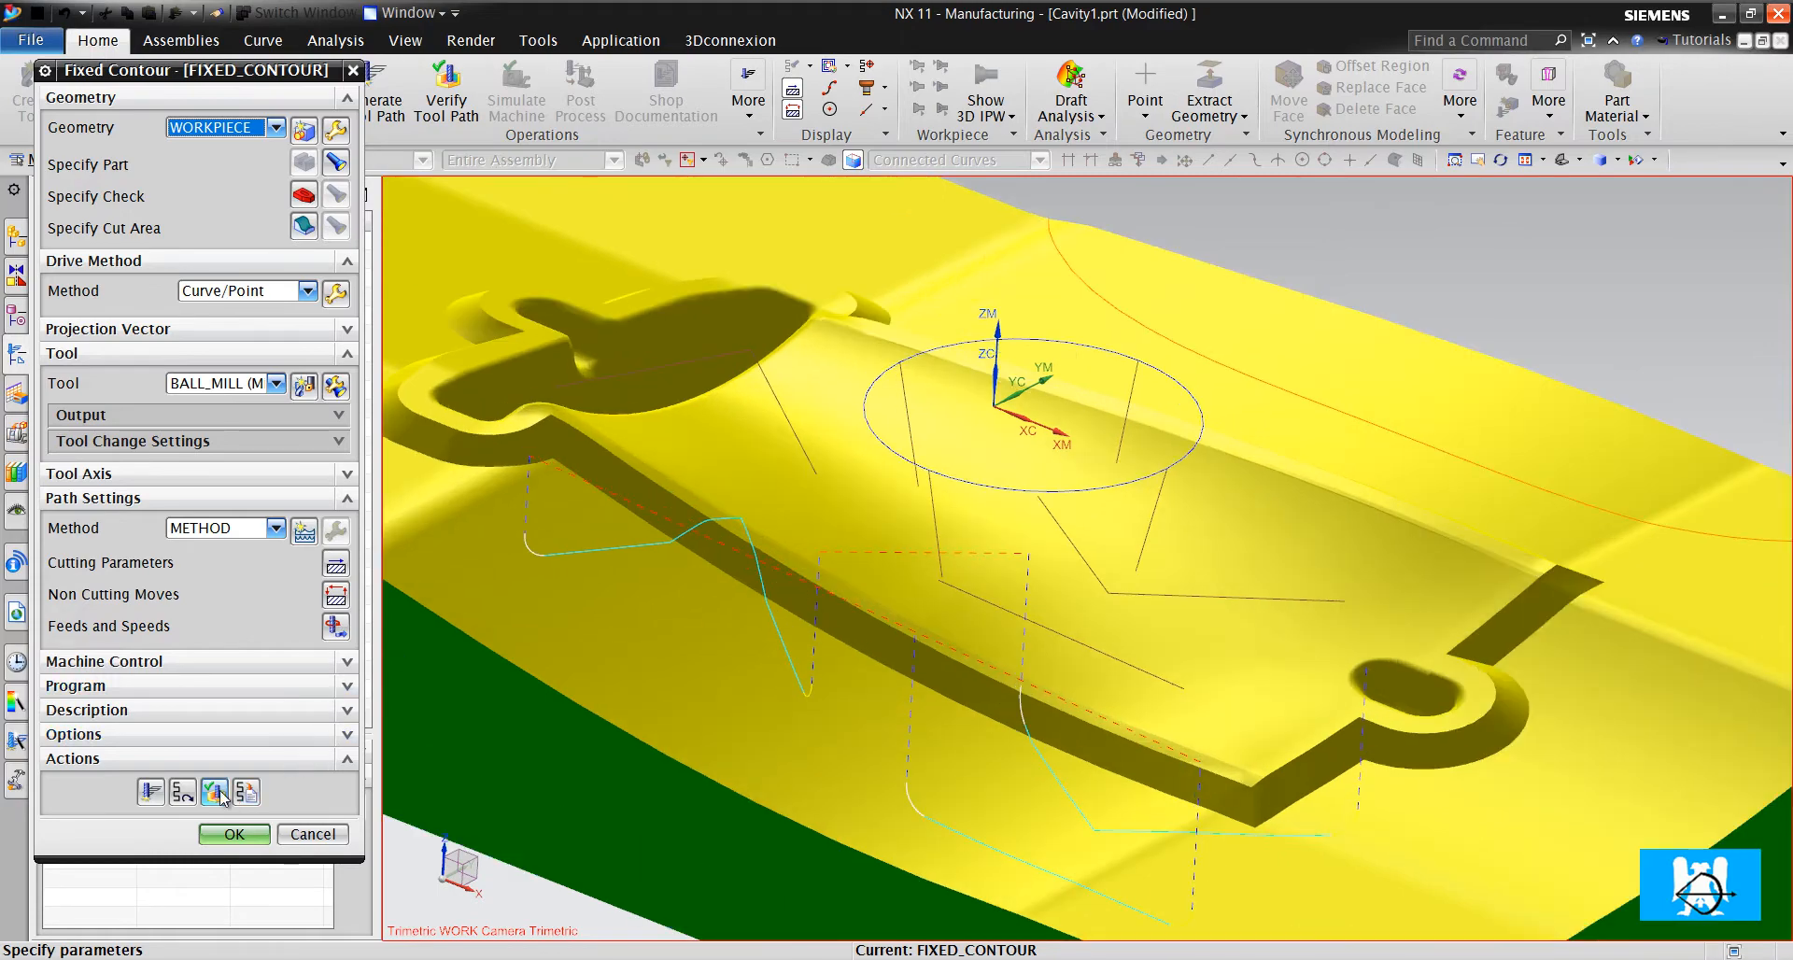
left_click(215, 790)
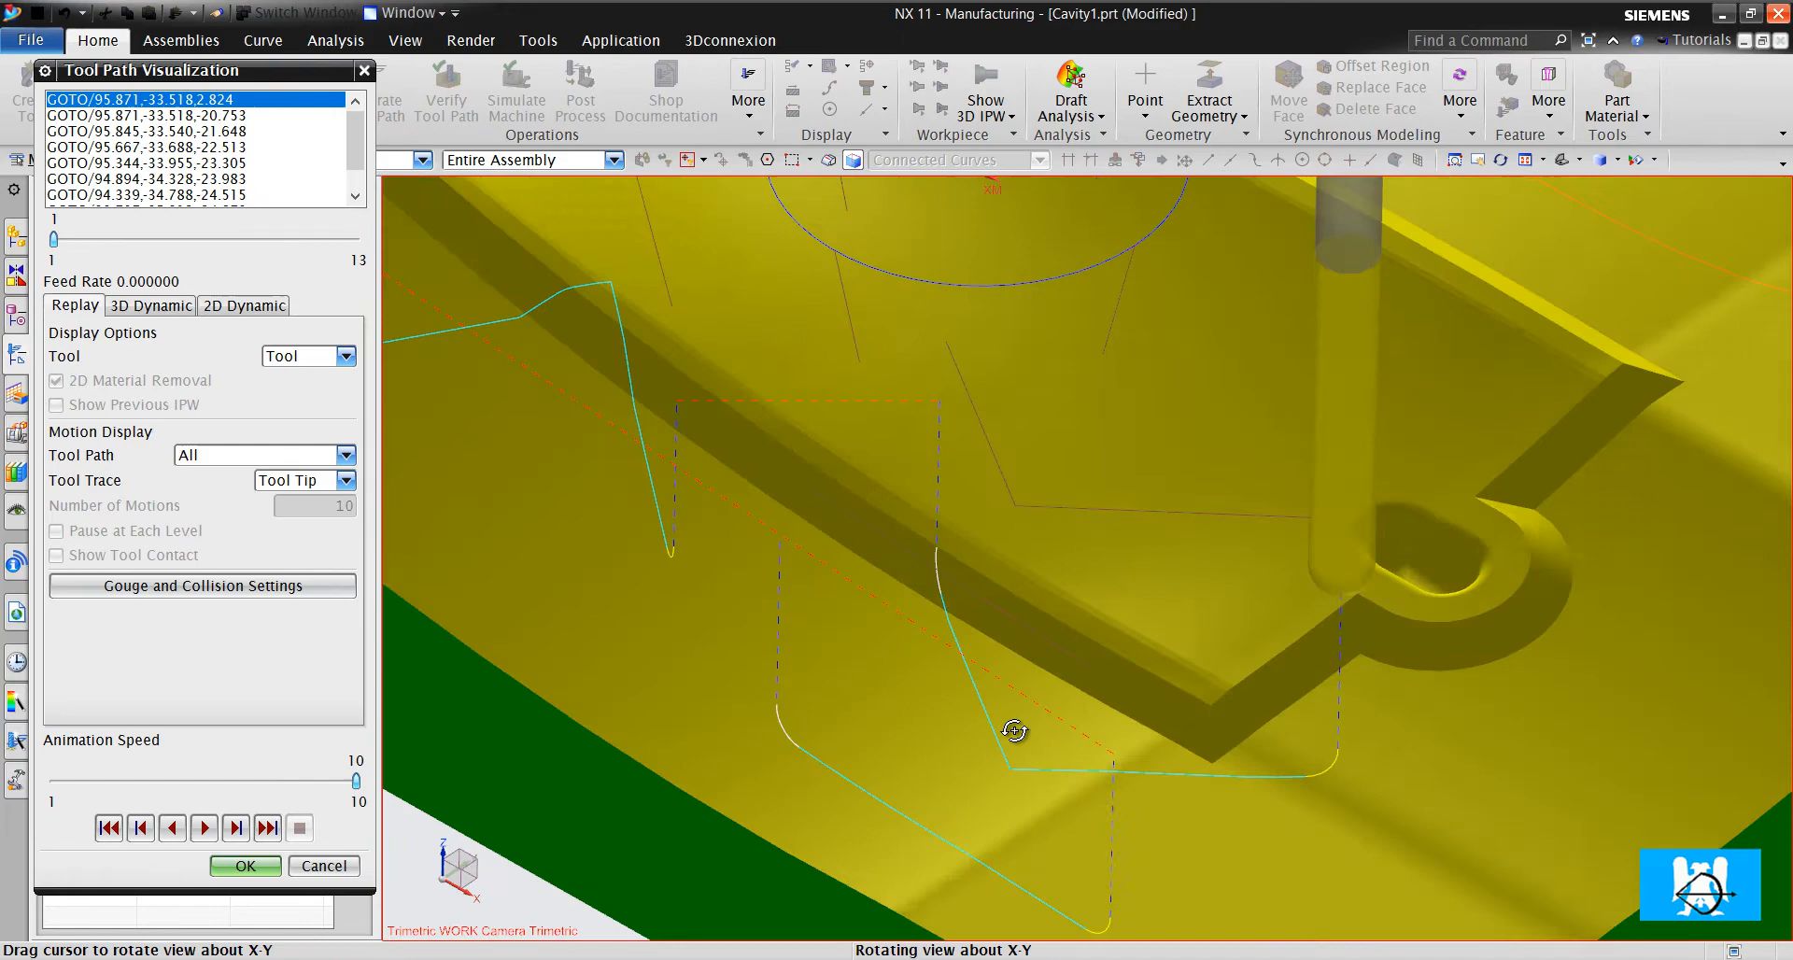
Play the ball mill through the toolpath, then replay it at animation speed 6
left_click_drag(1012, 729, 1038, 688)
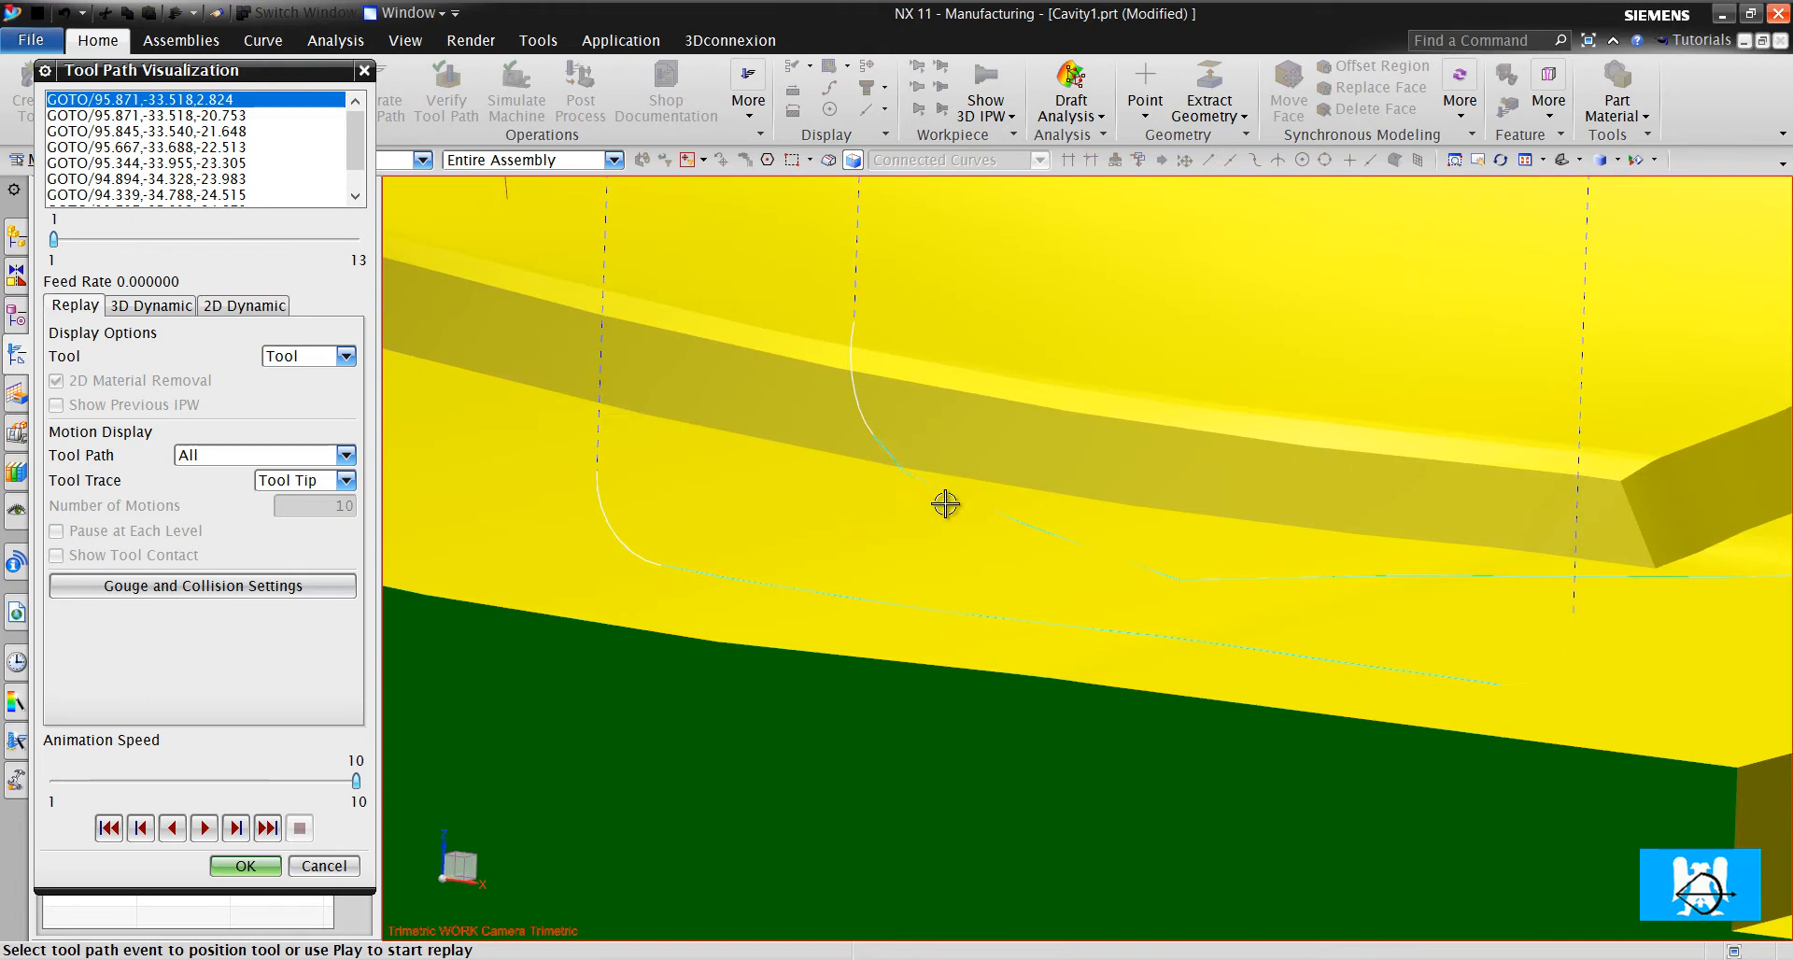
mouse_move(1030, 538)
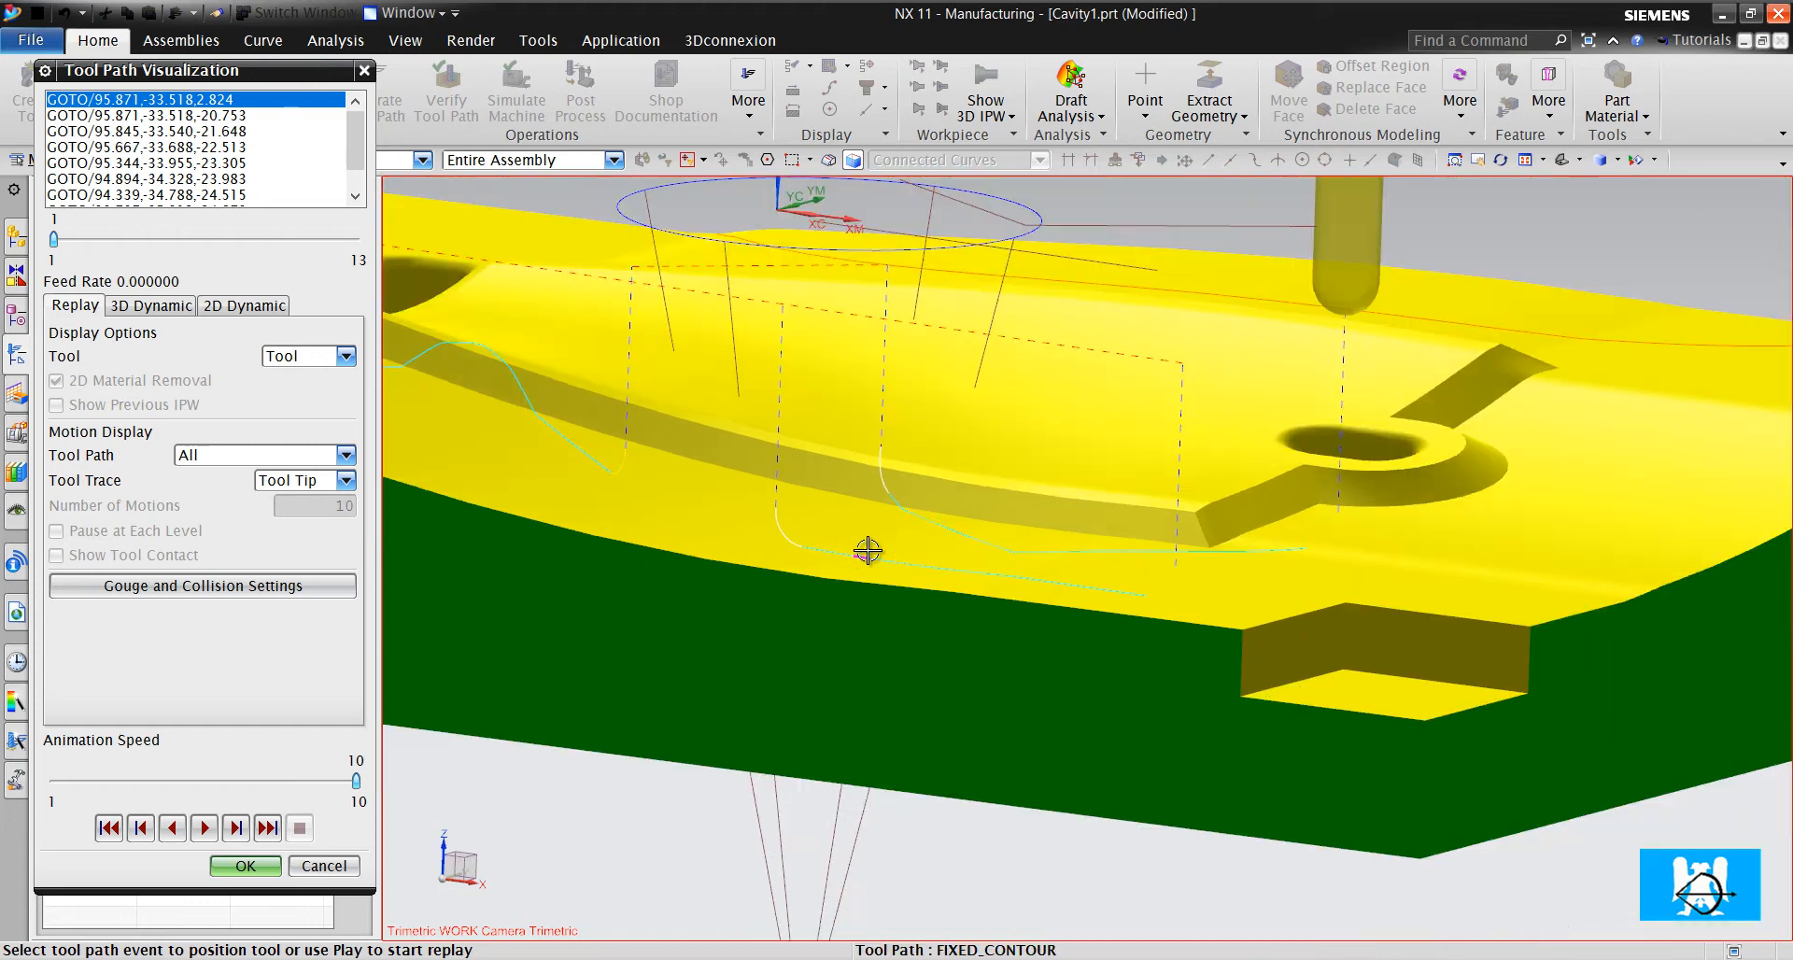
mouse_move(145, 796)
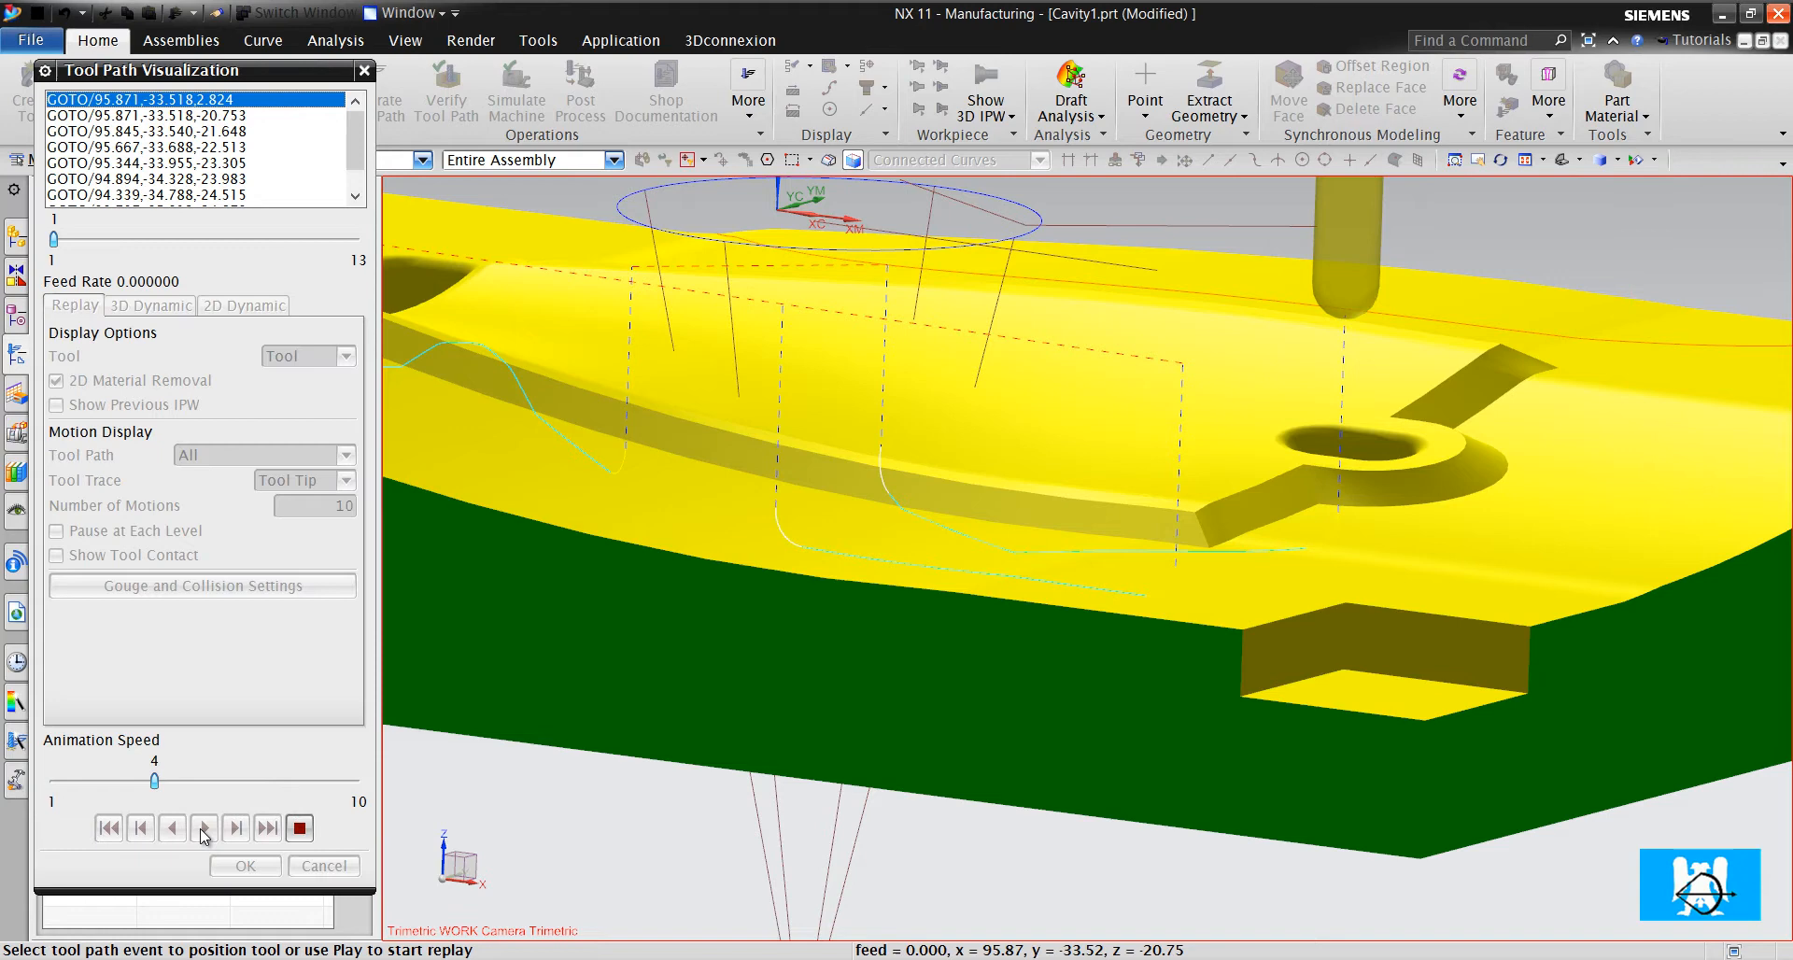
left_click(204, 827)
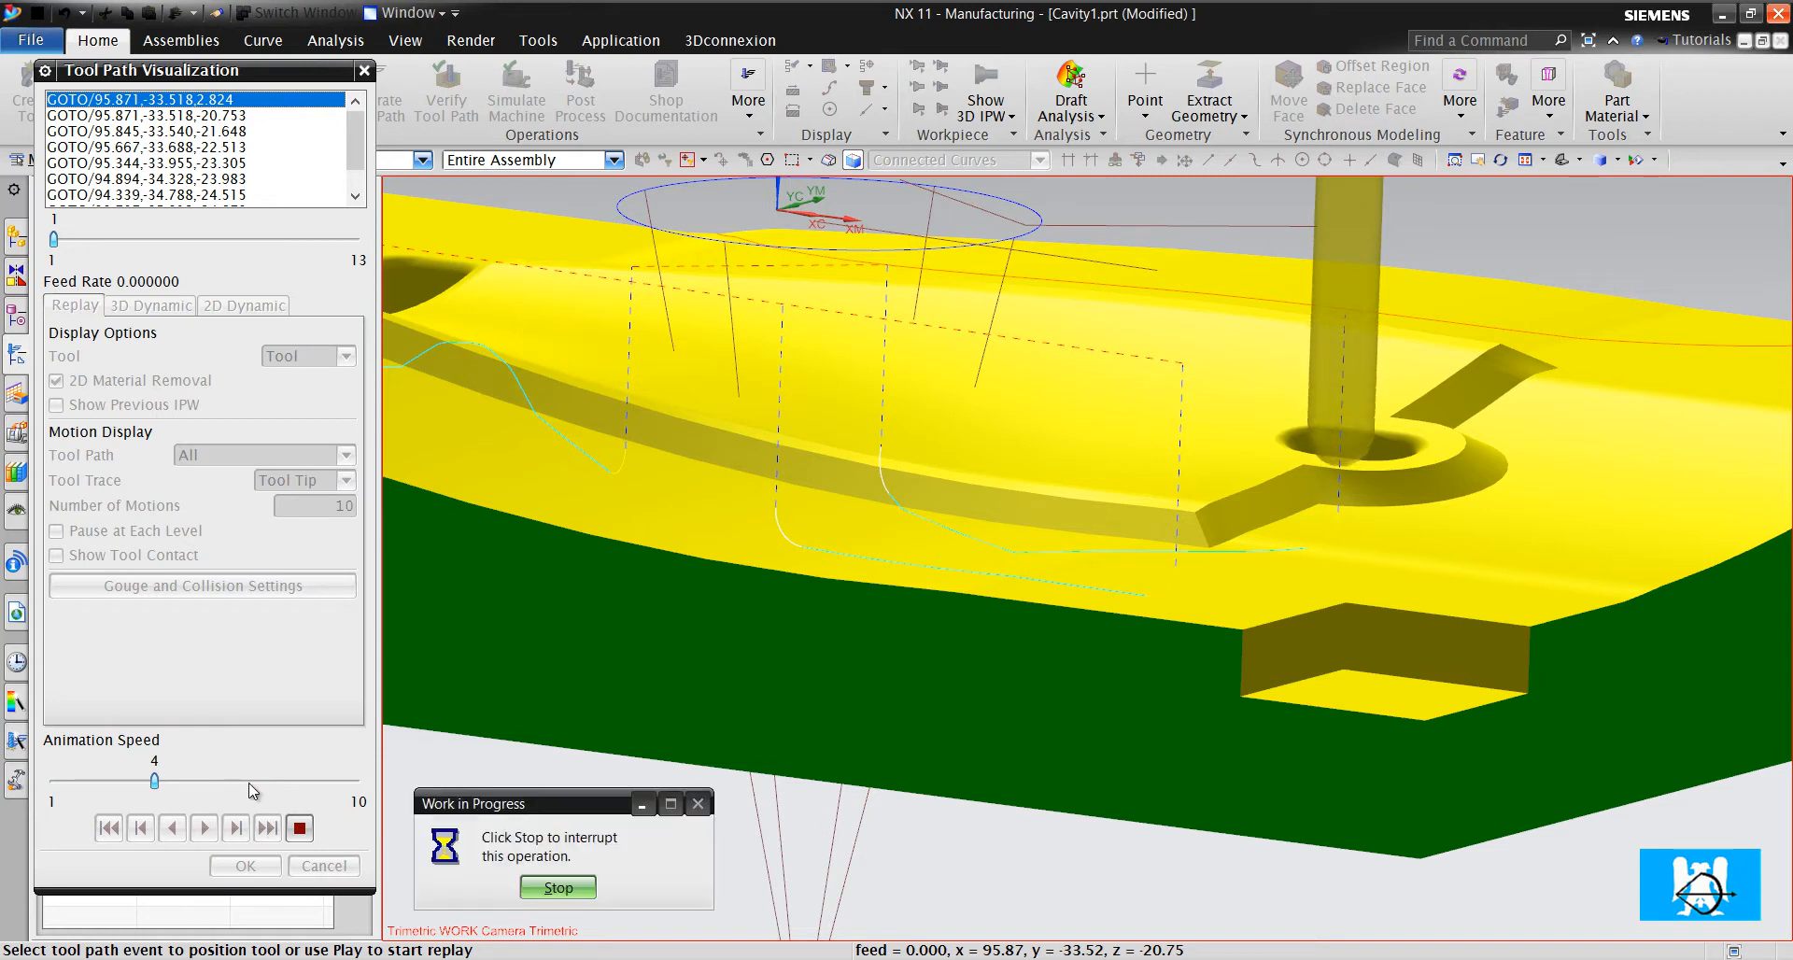
left_click_drag(151, 779, 220, 779)
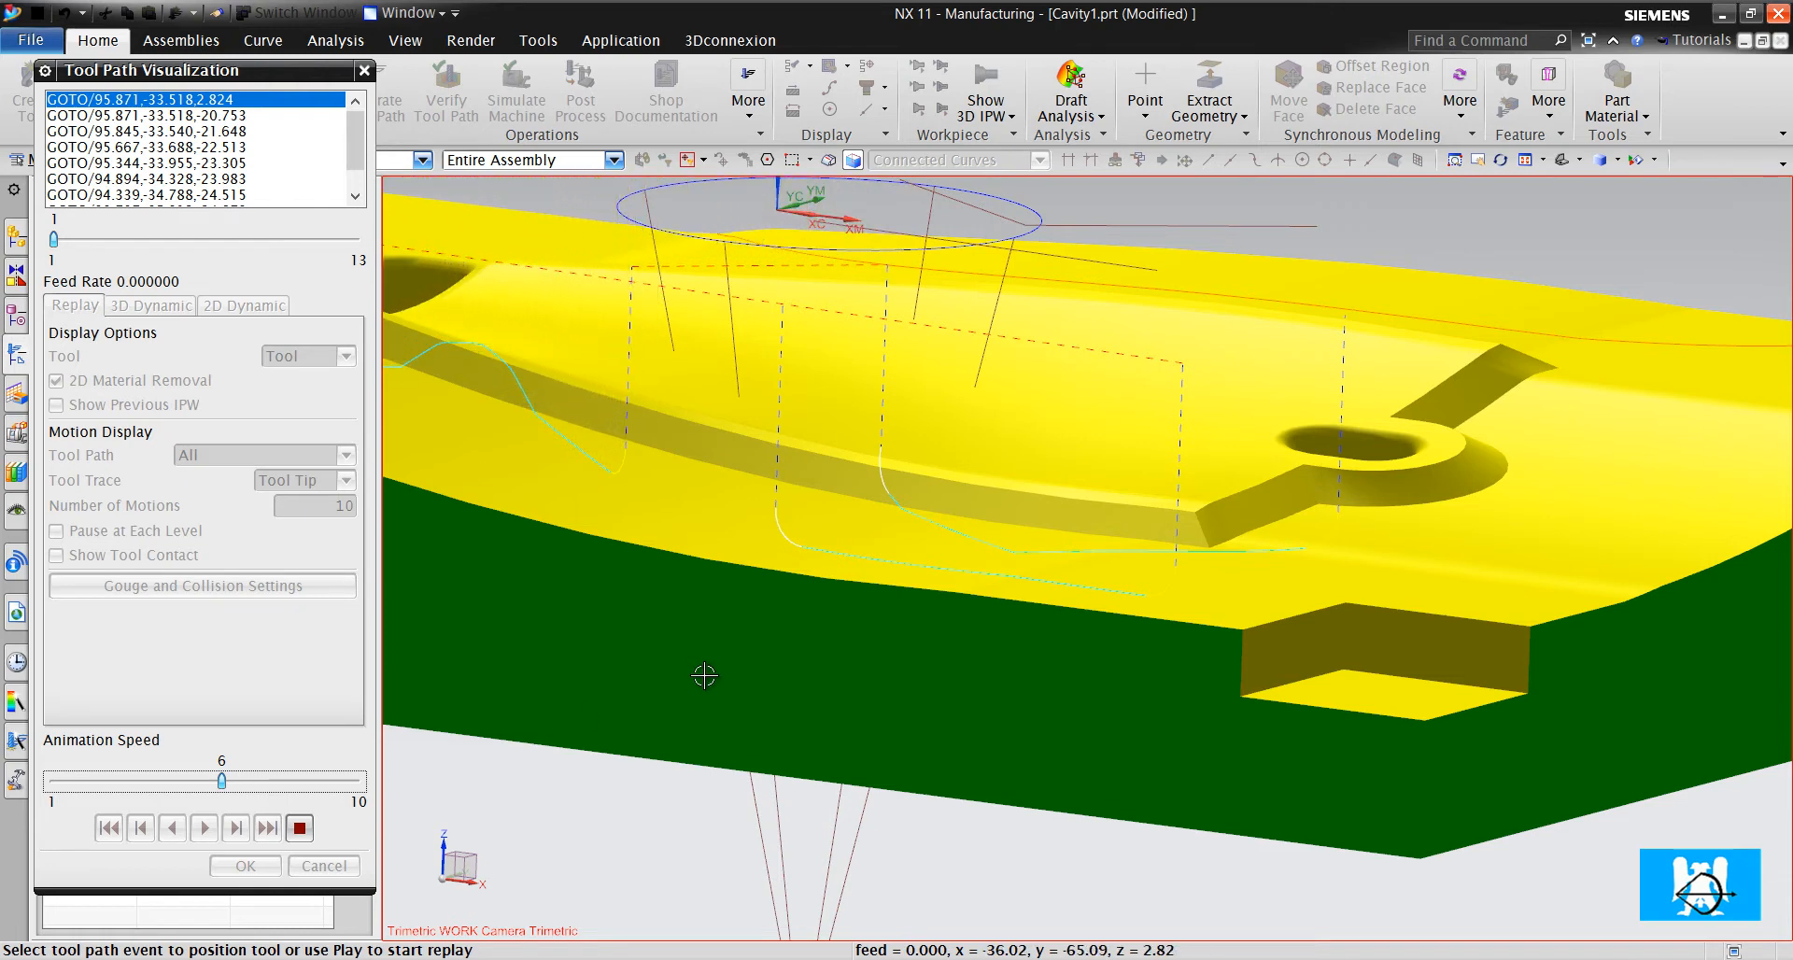
left_click(235, 829)
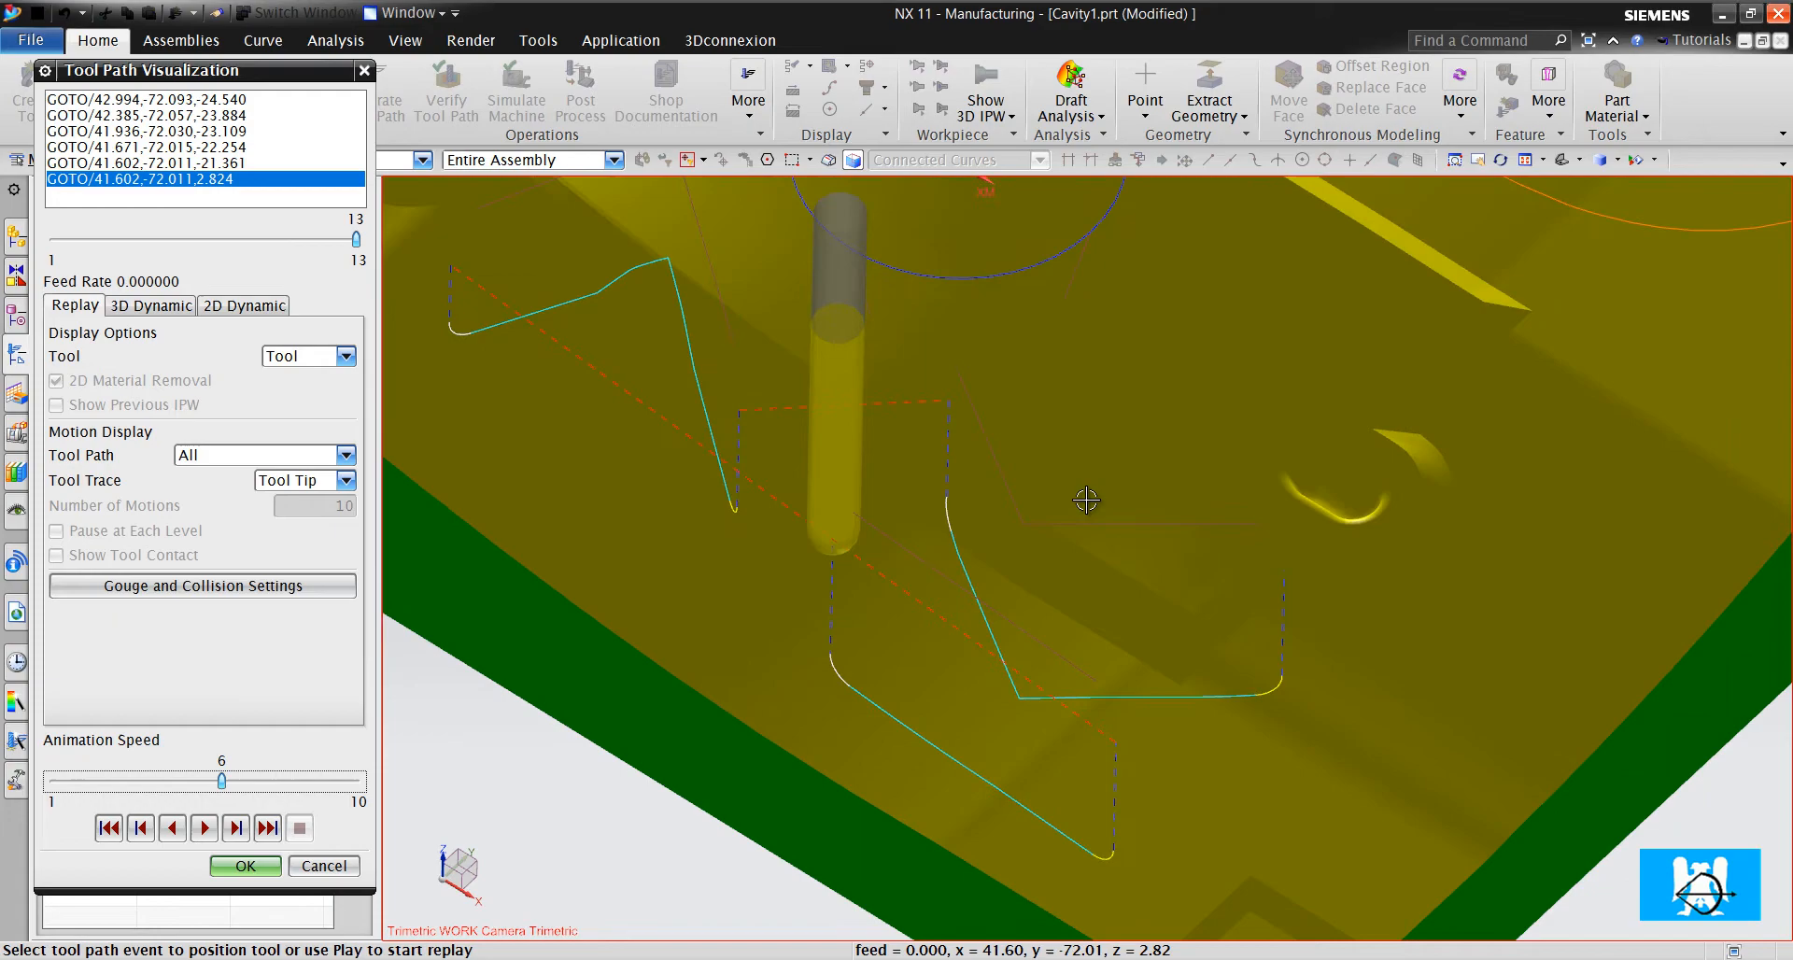
Inspect the path from another side and finish the toolpath visualization
left_click_drag(1084, 500, 1093, 467)
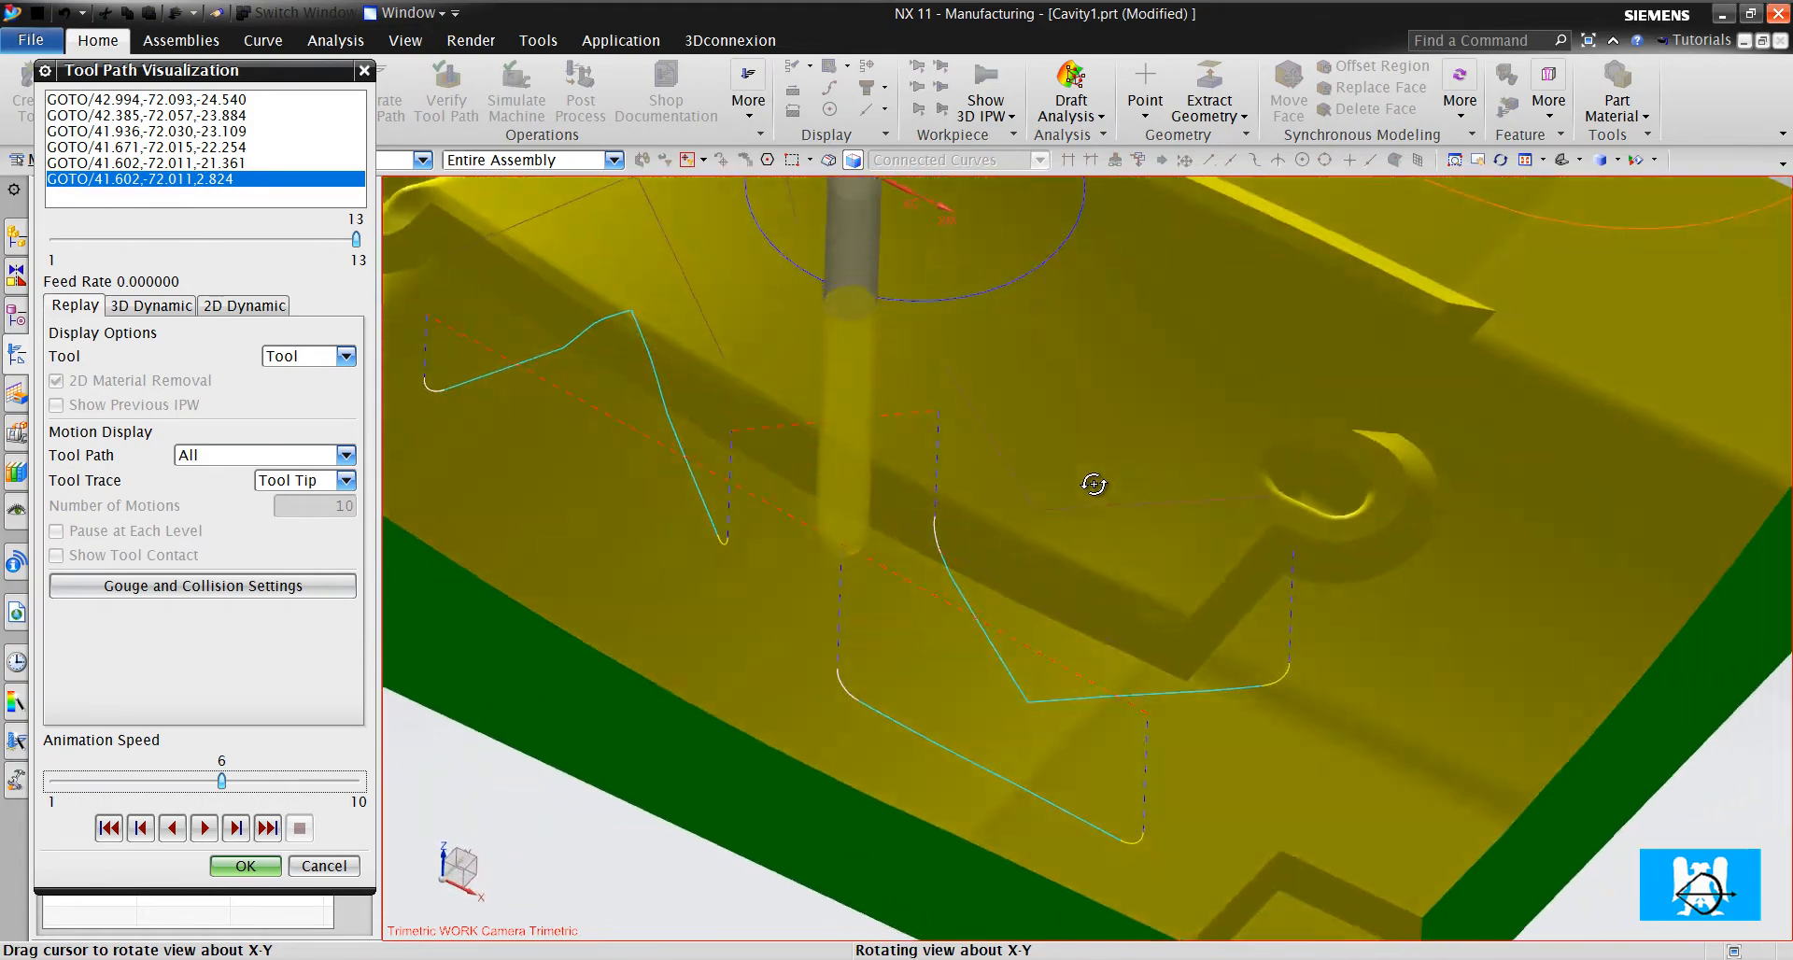
left_click_drag(1095, 484, 1033, 650)
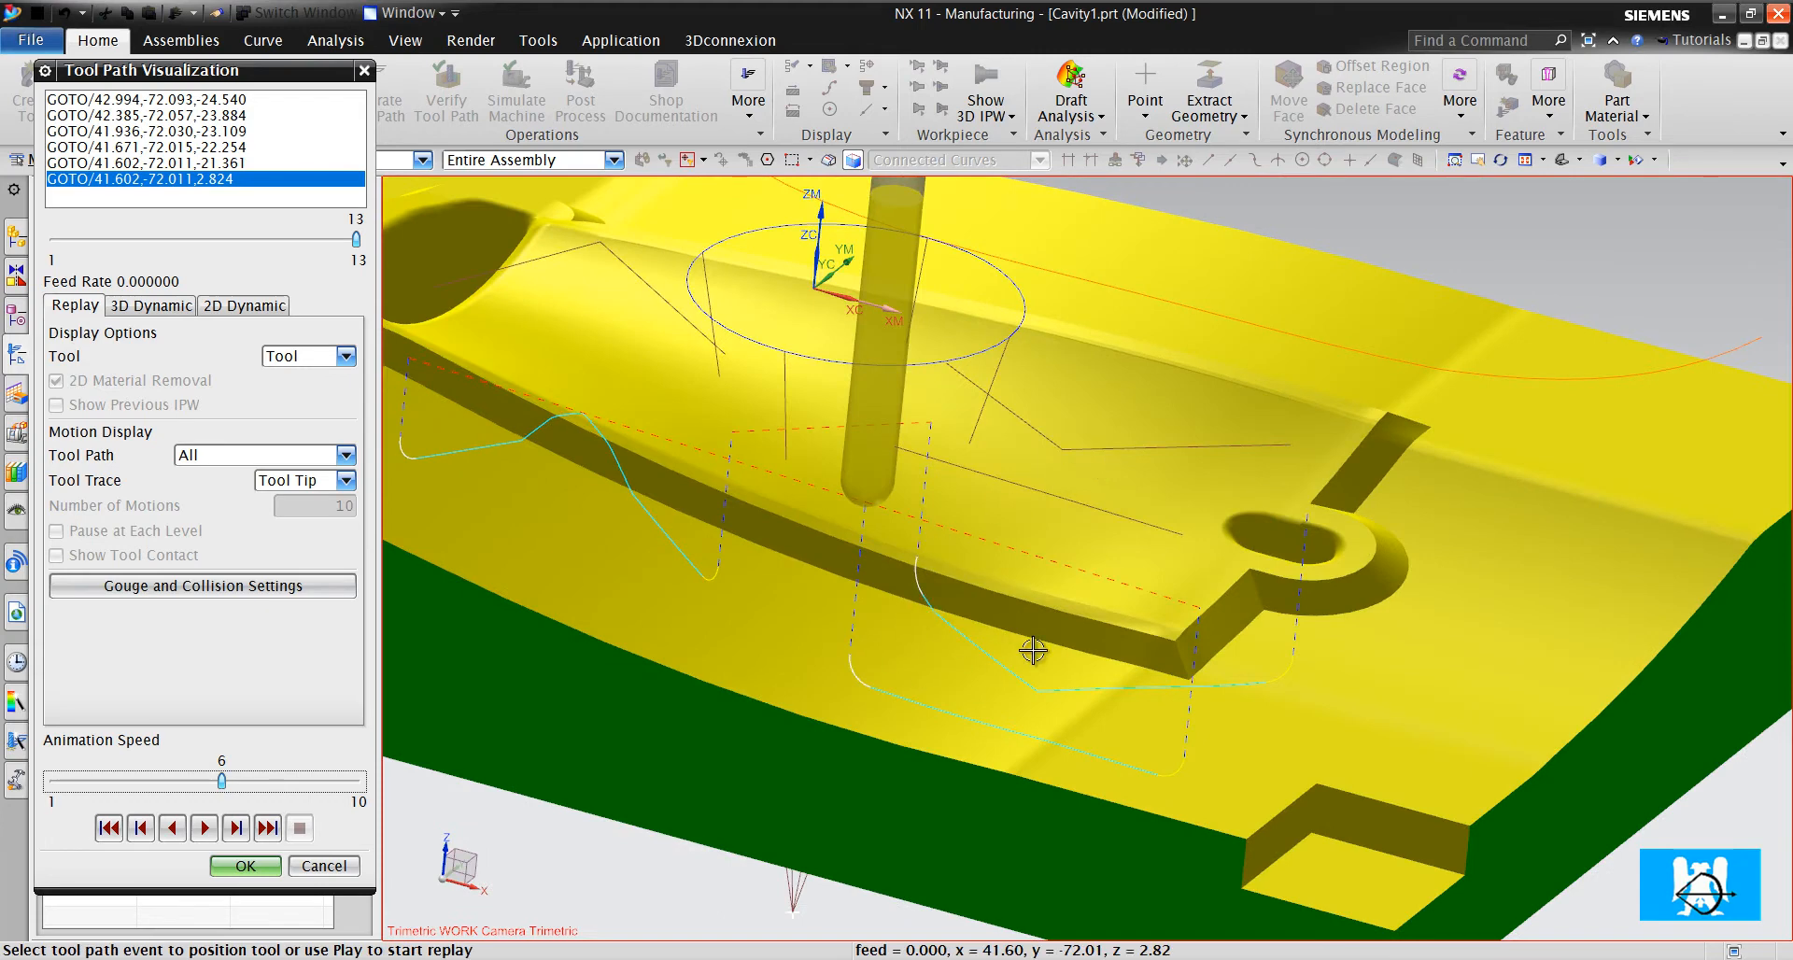
left_click(243, 865)
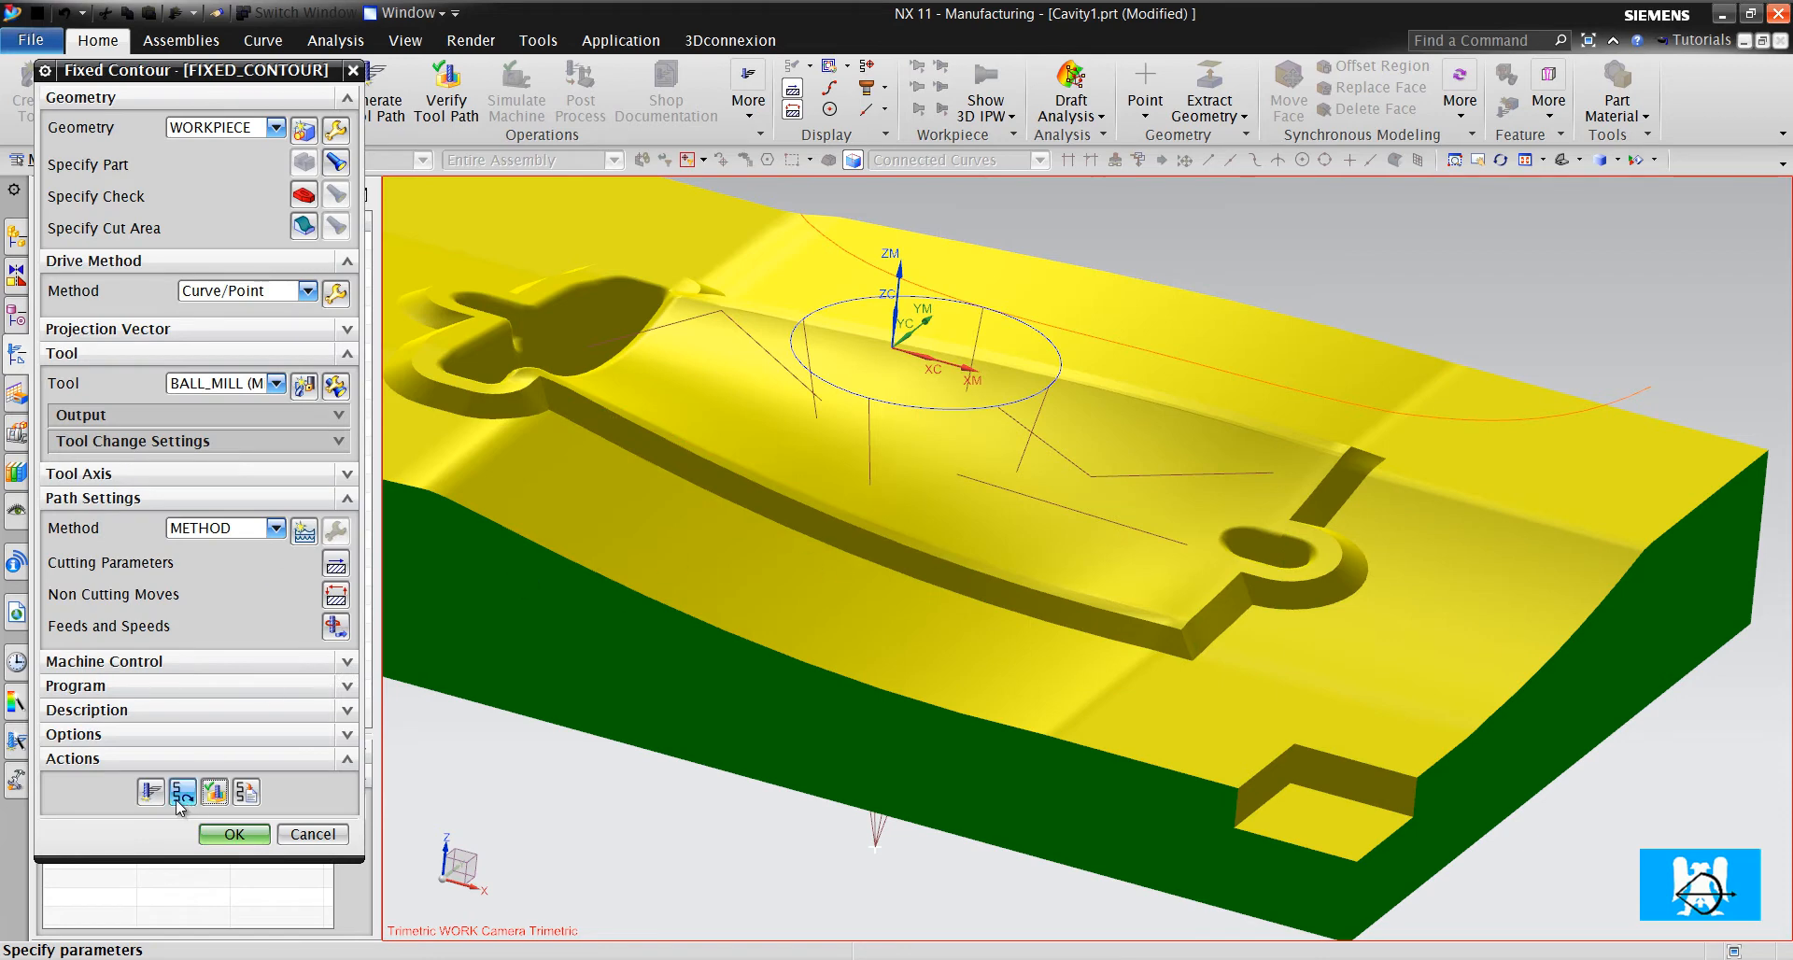
Set Part Stock Offset 3 under Cutting Parameters > Multiple Passes
left_click(149, 790)
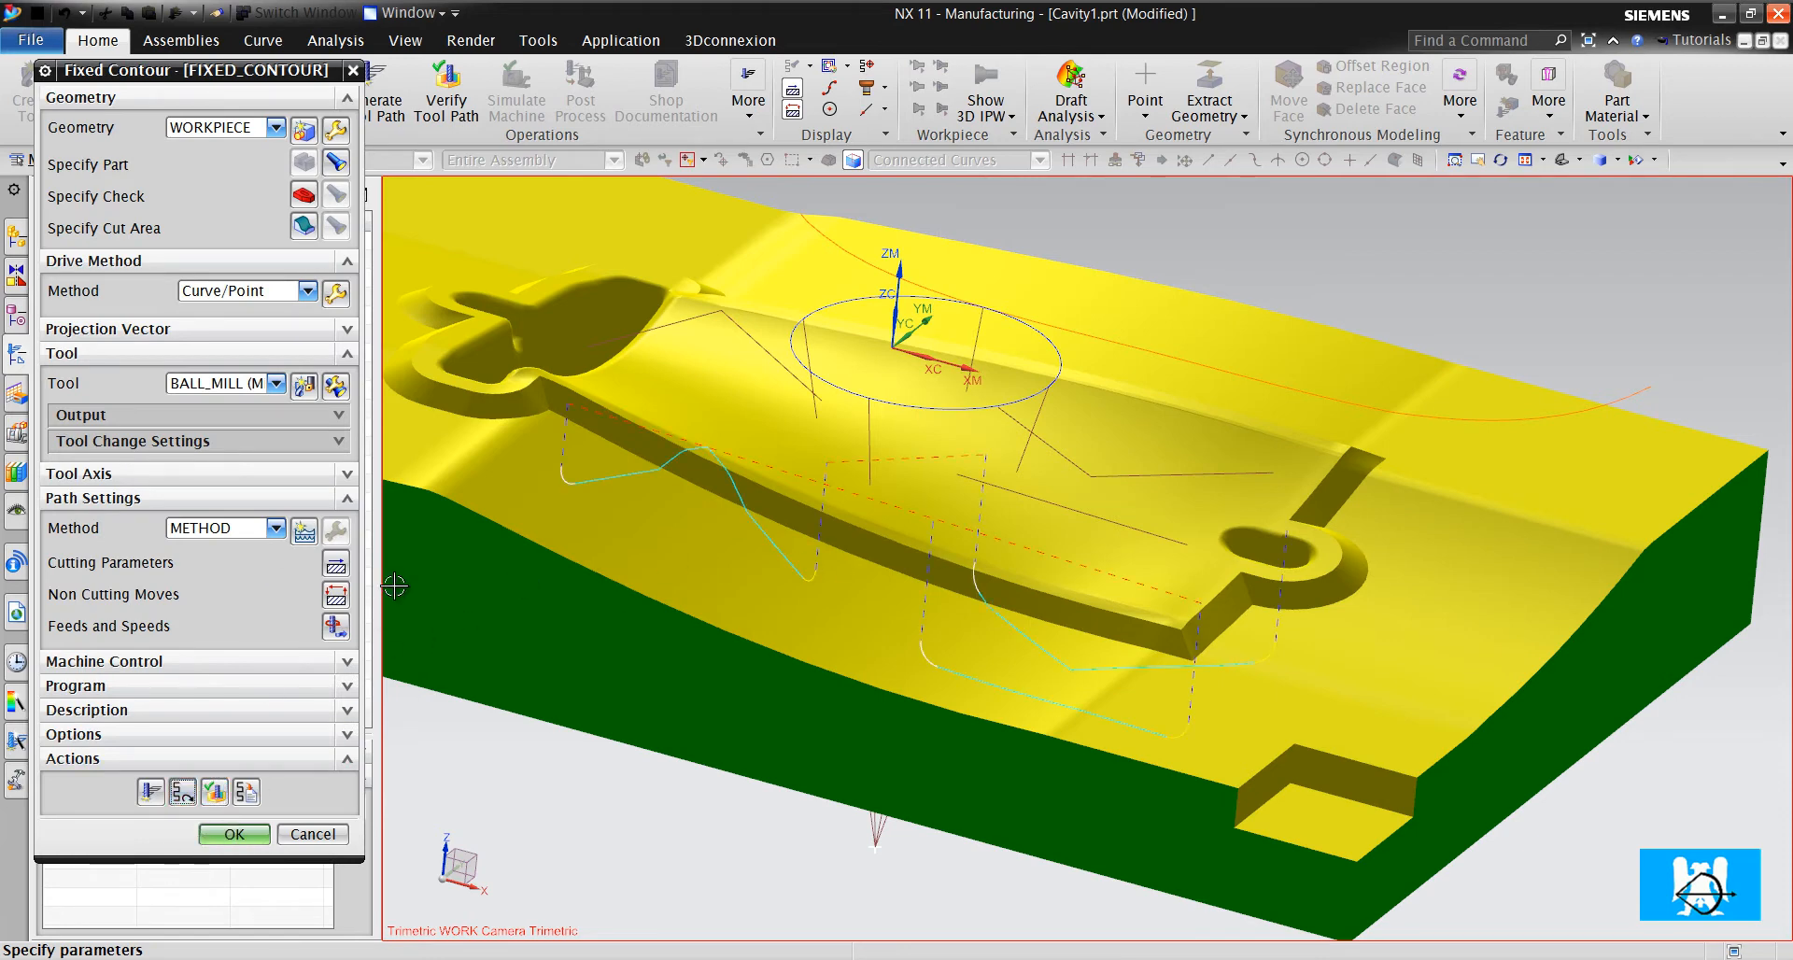
mouse_move(337, 564)
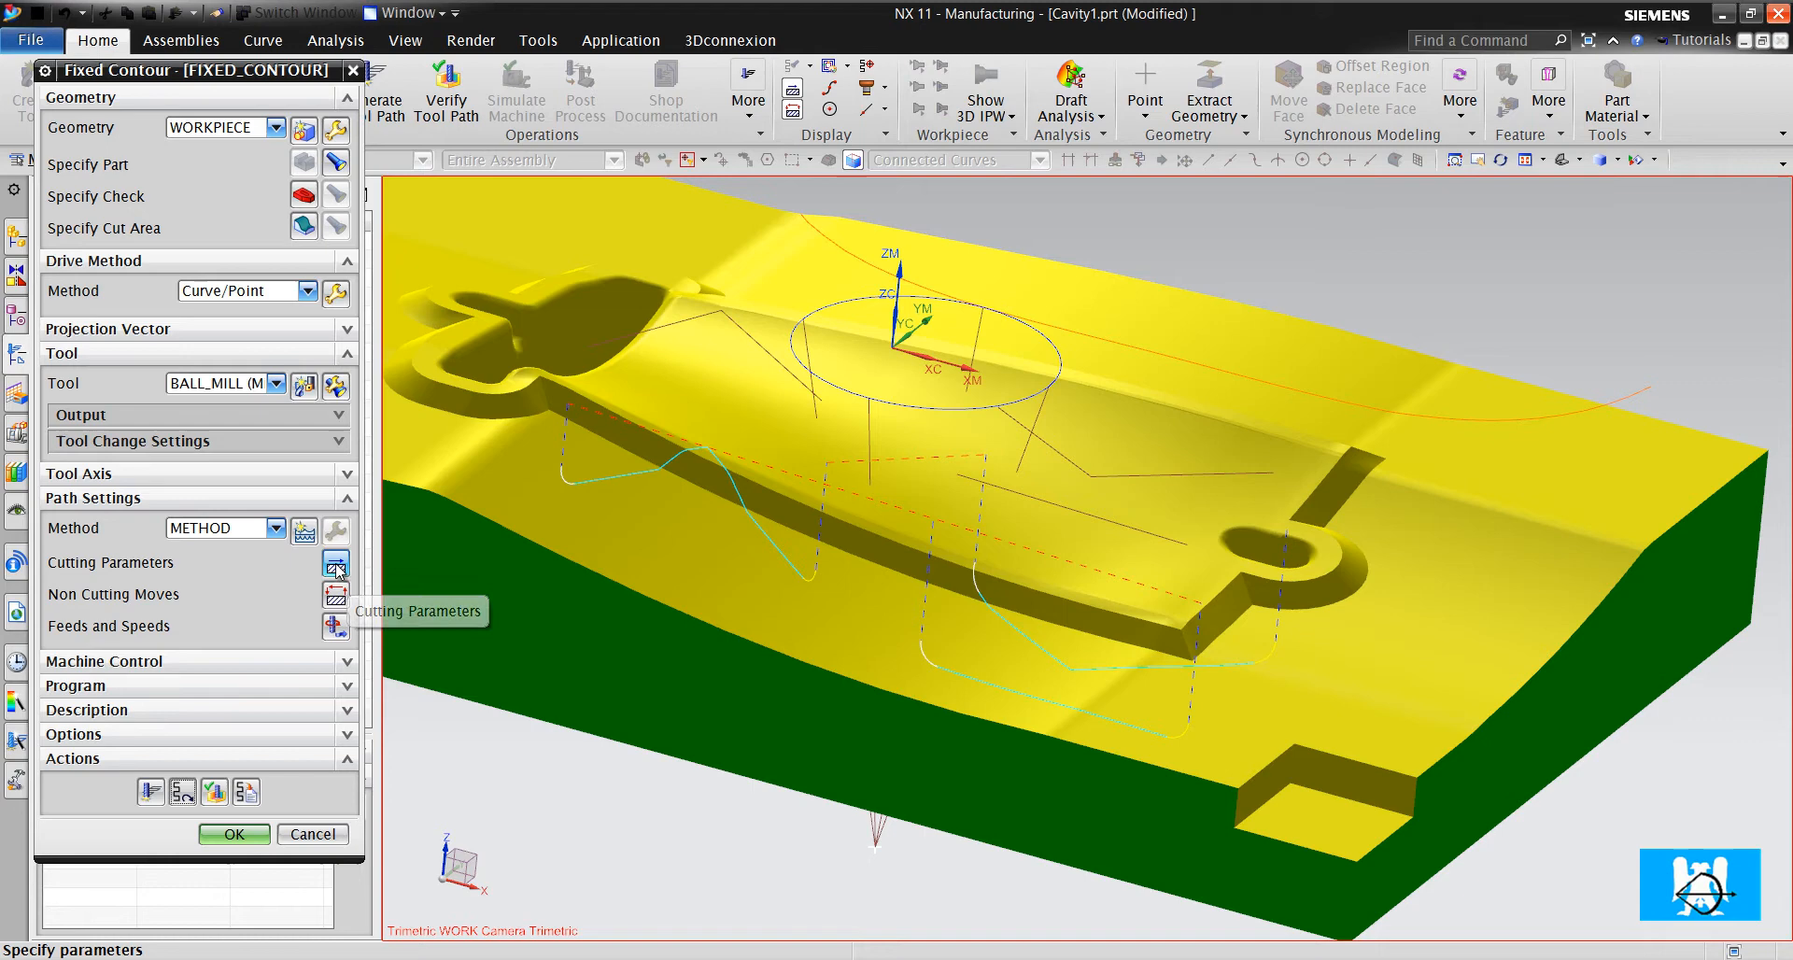
left_click(334, 564)
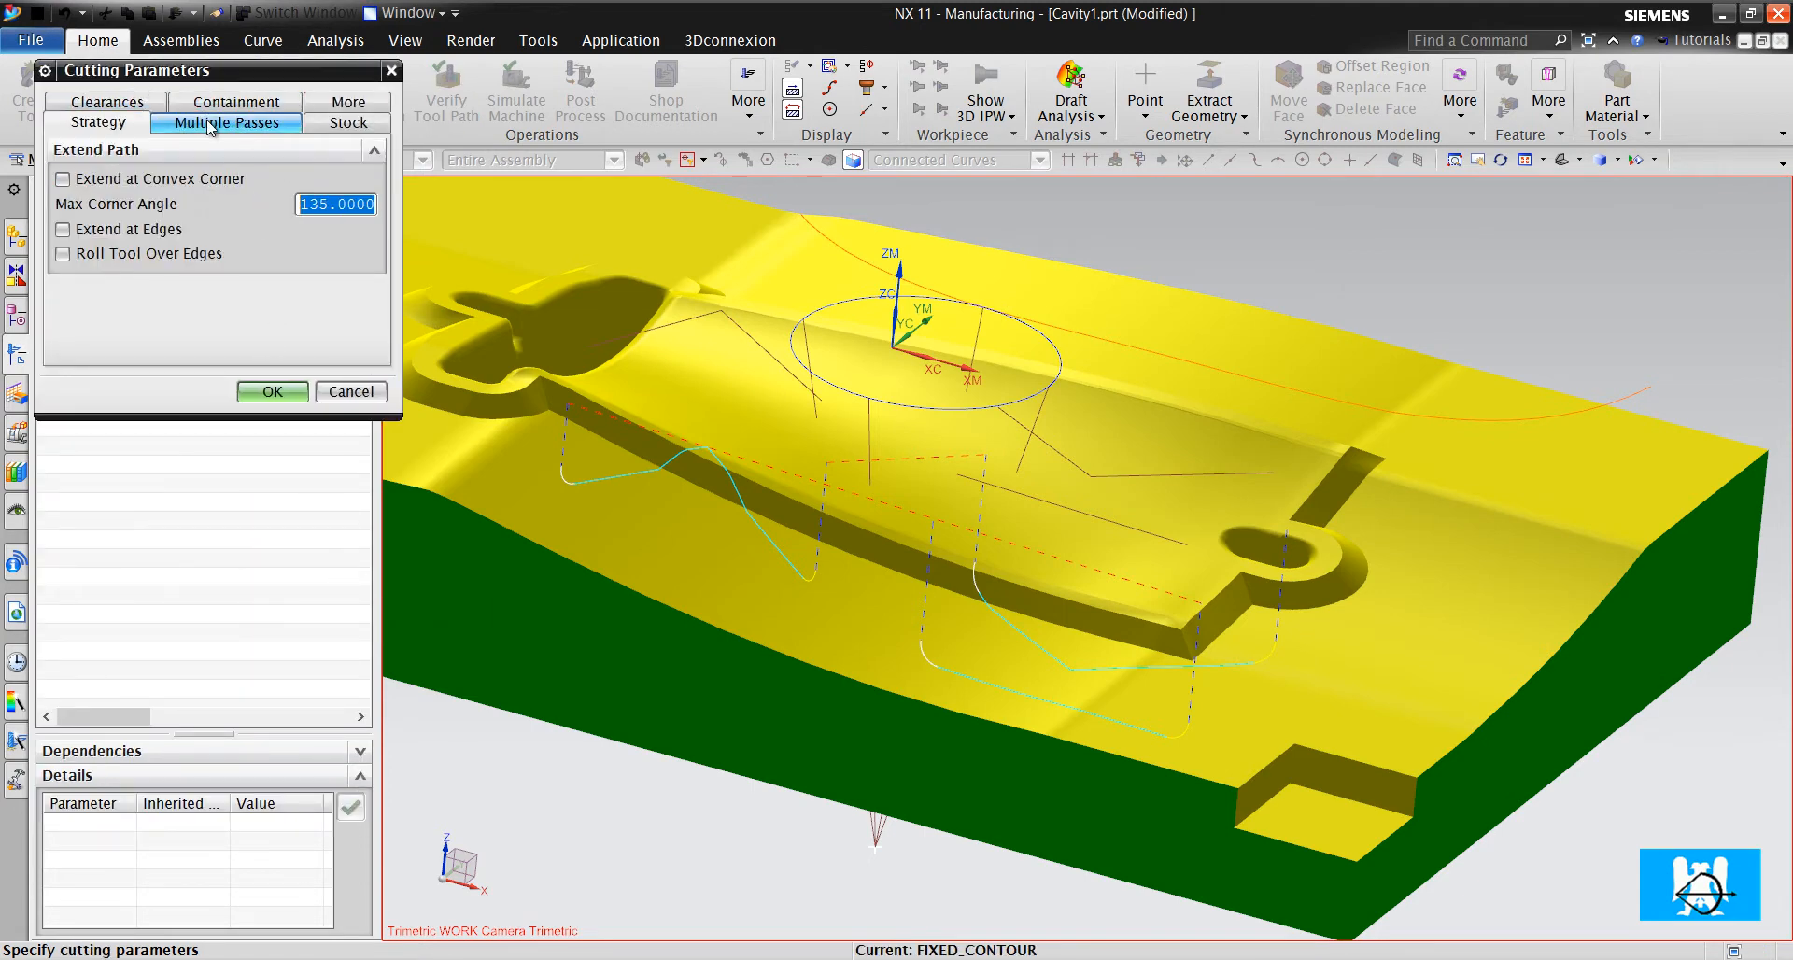
left_click(228, 121)
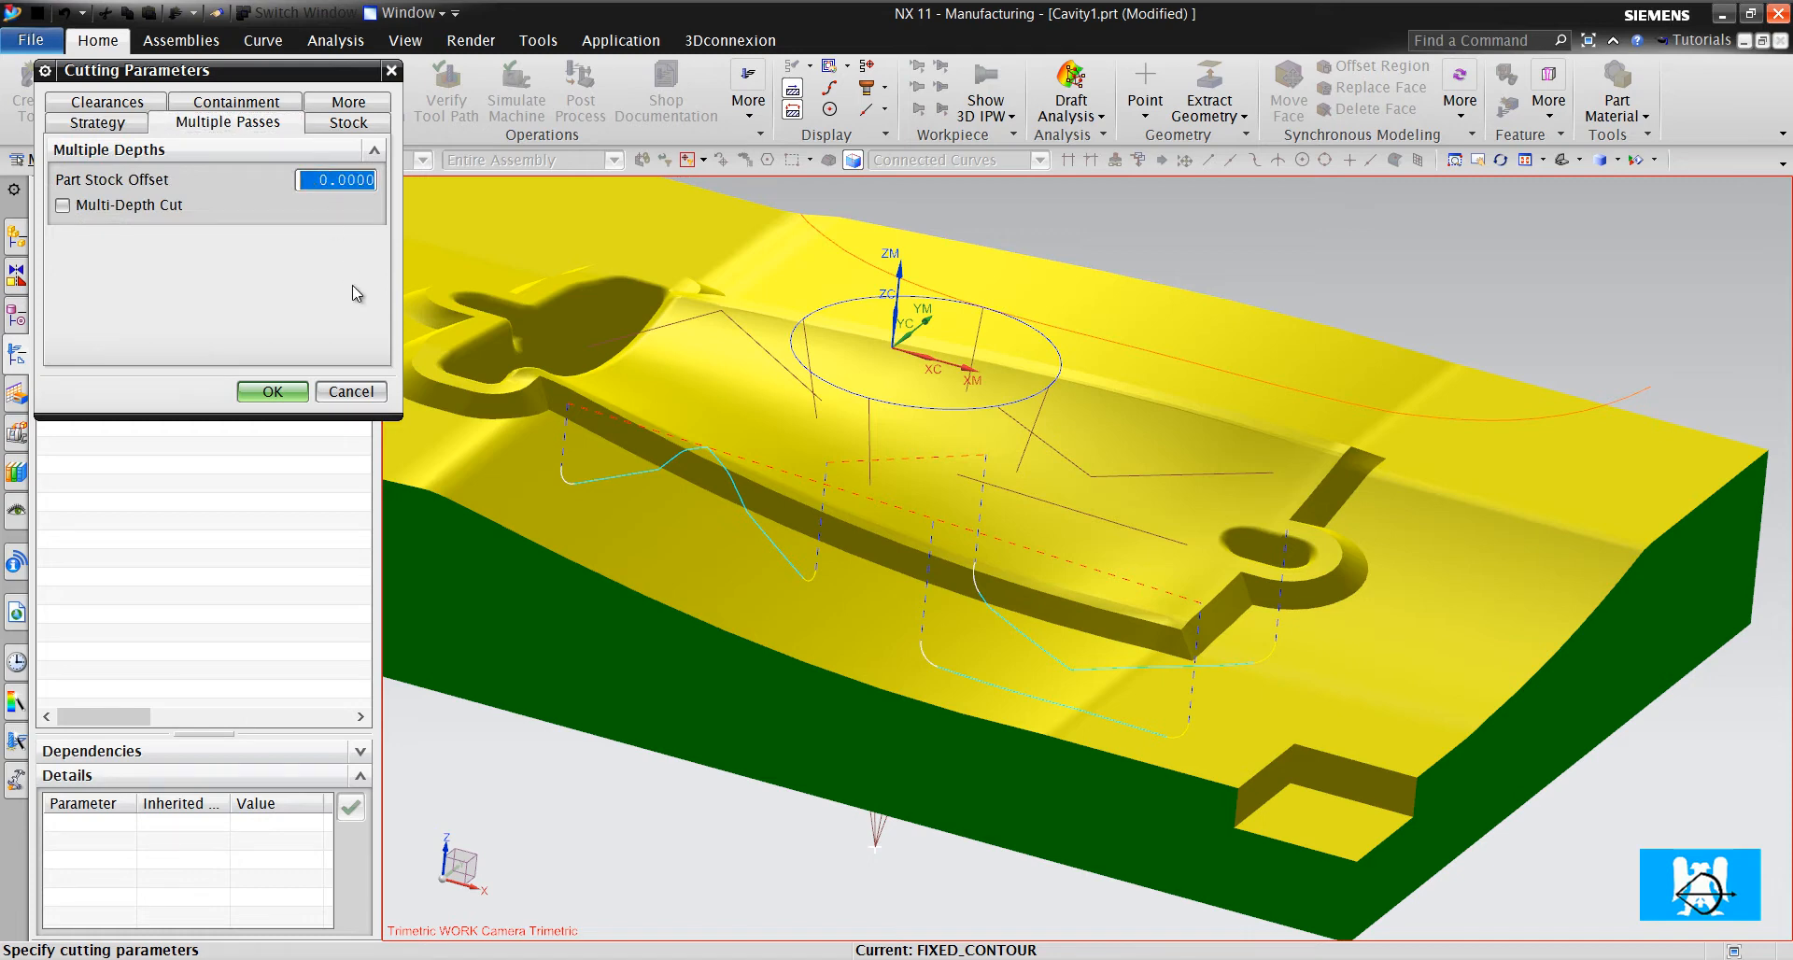
type("3")
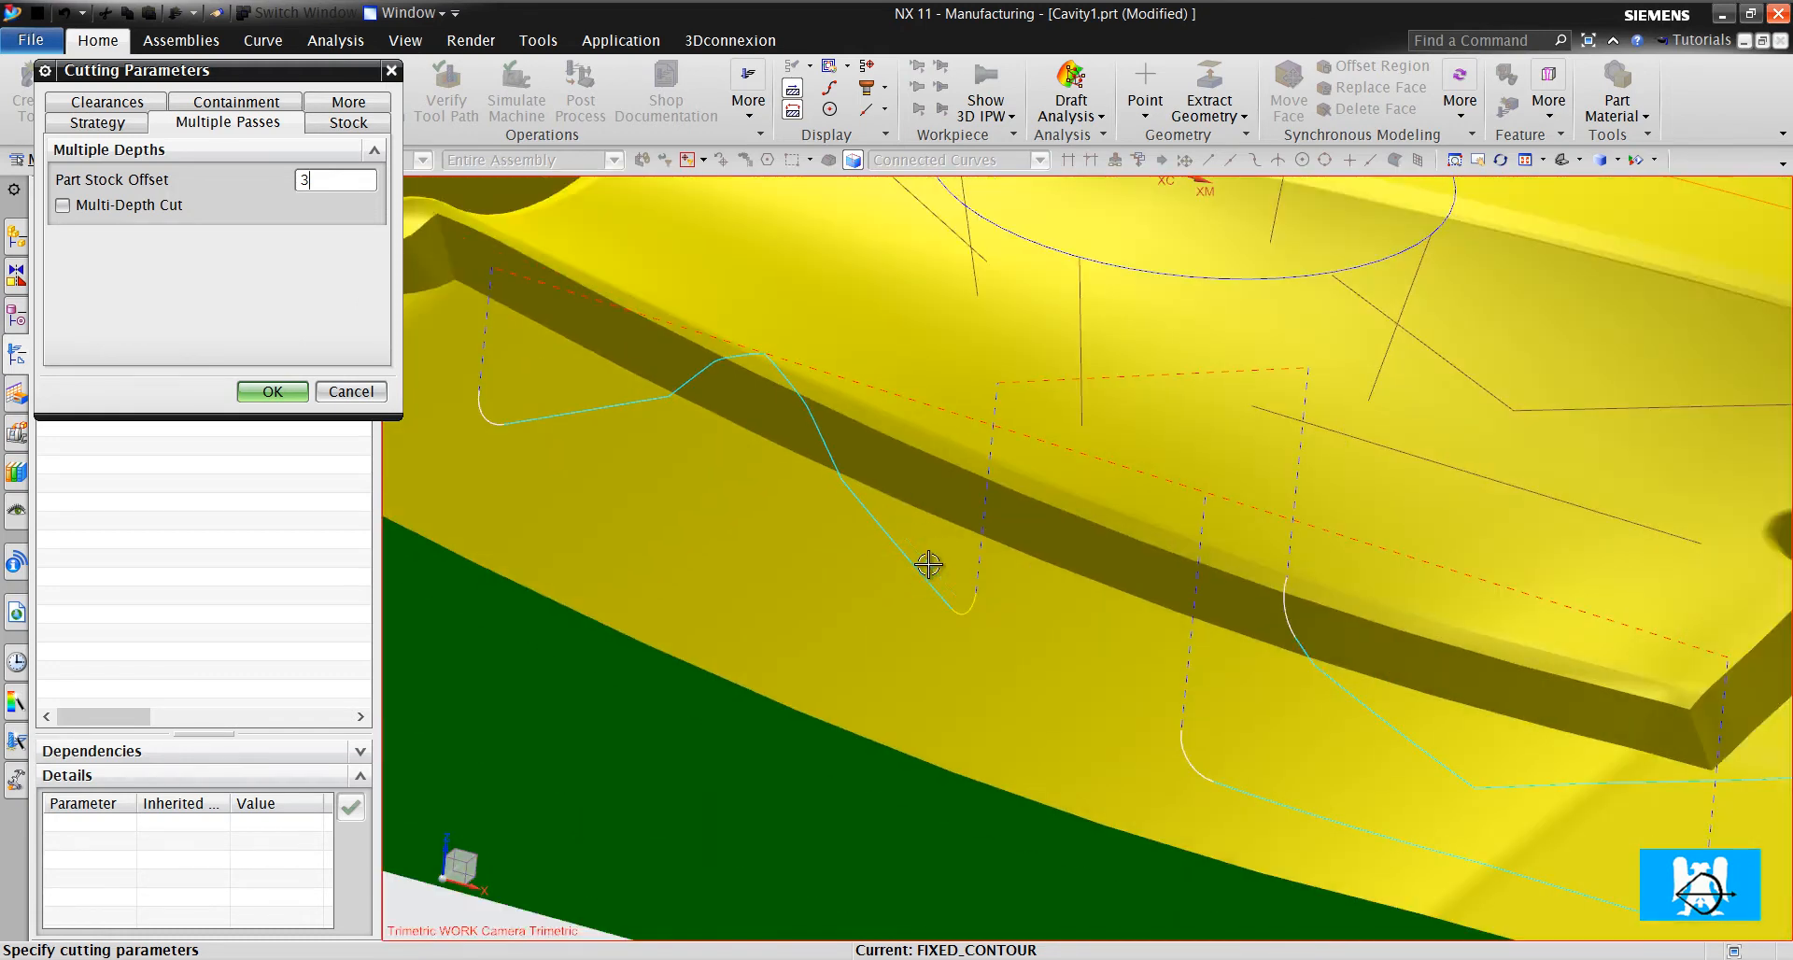
mouse_move(181, 238)
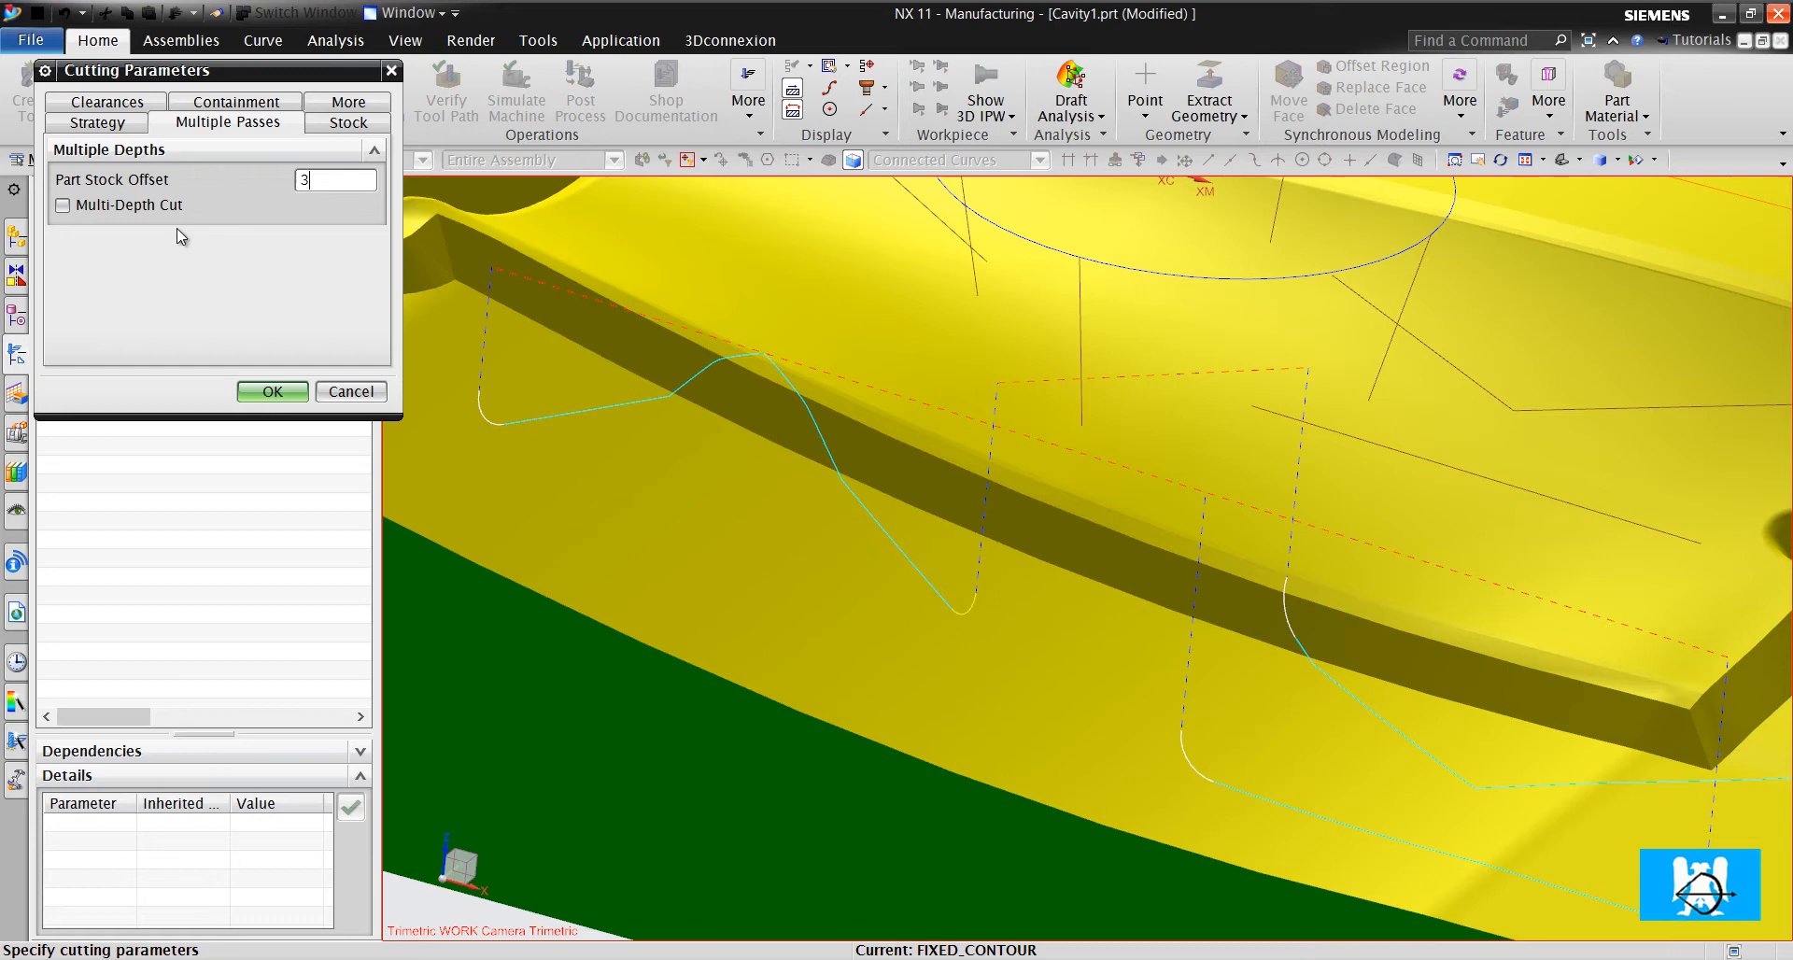
Enable Multi-Depth Cut with Step Method Passes and Number of Passes 3
left_click(64, 205)
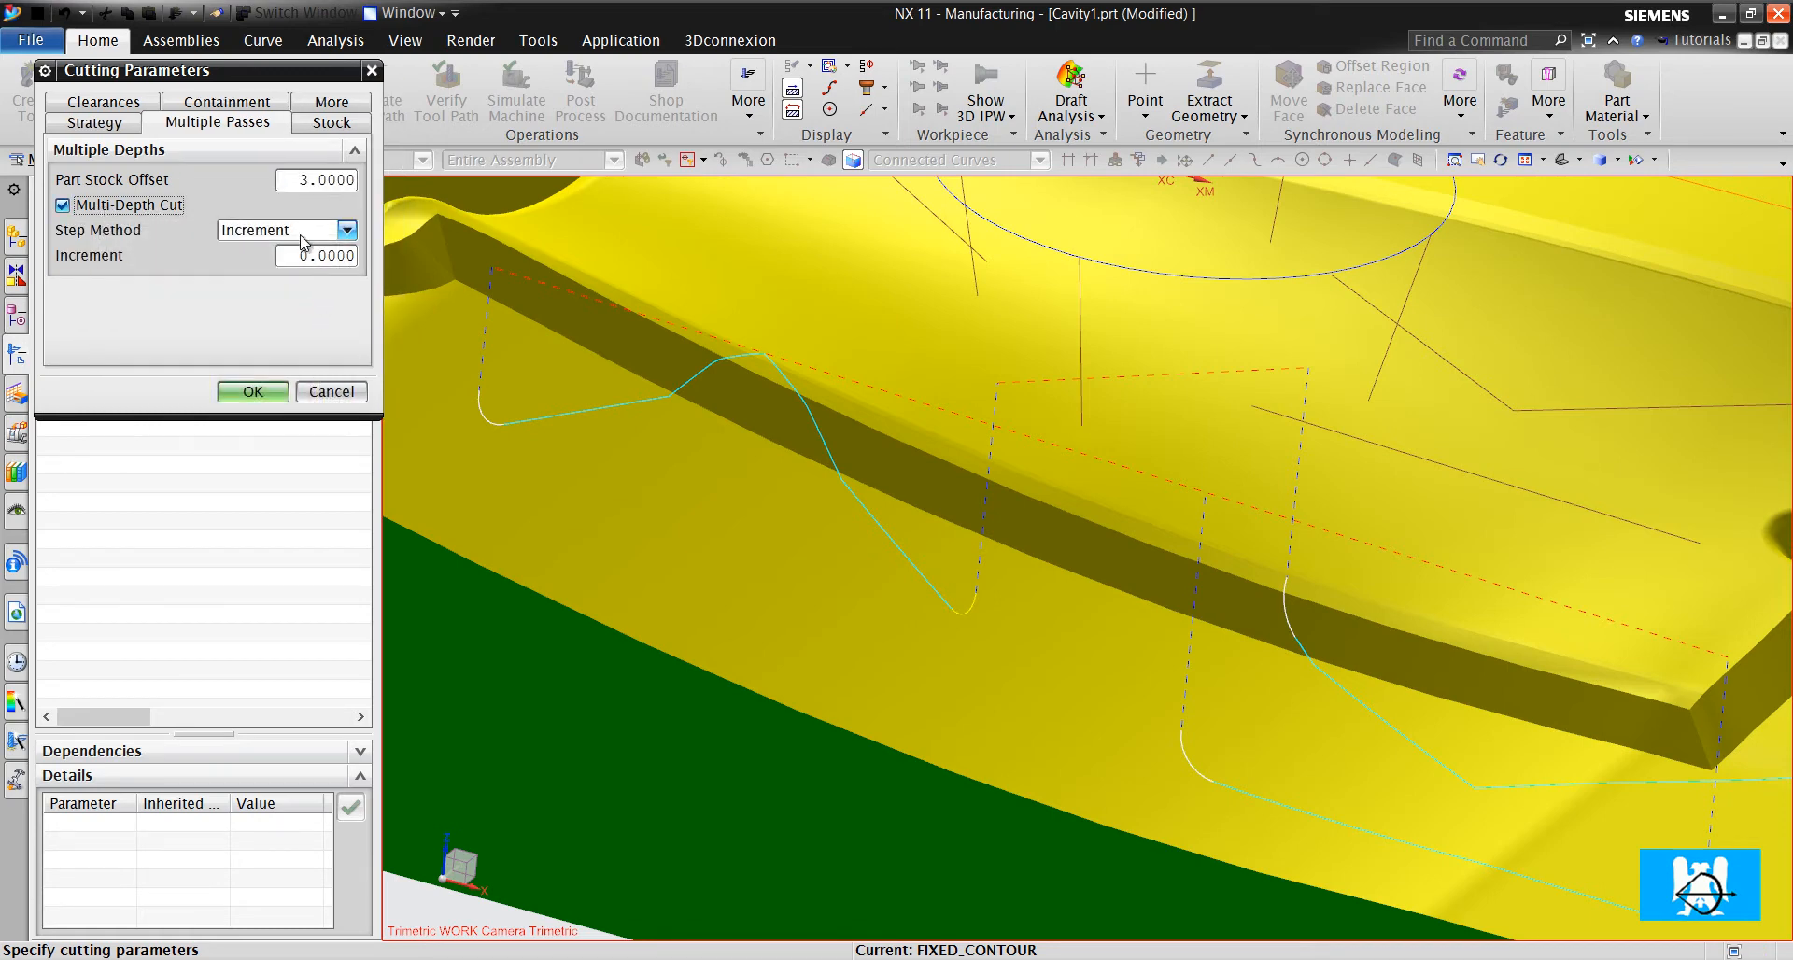
left_click(318, 254)
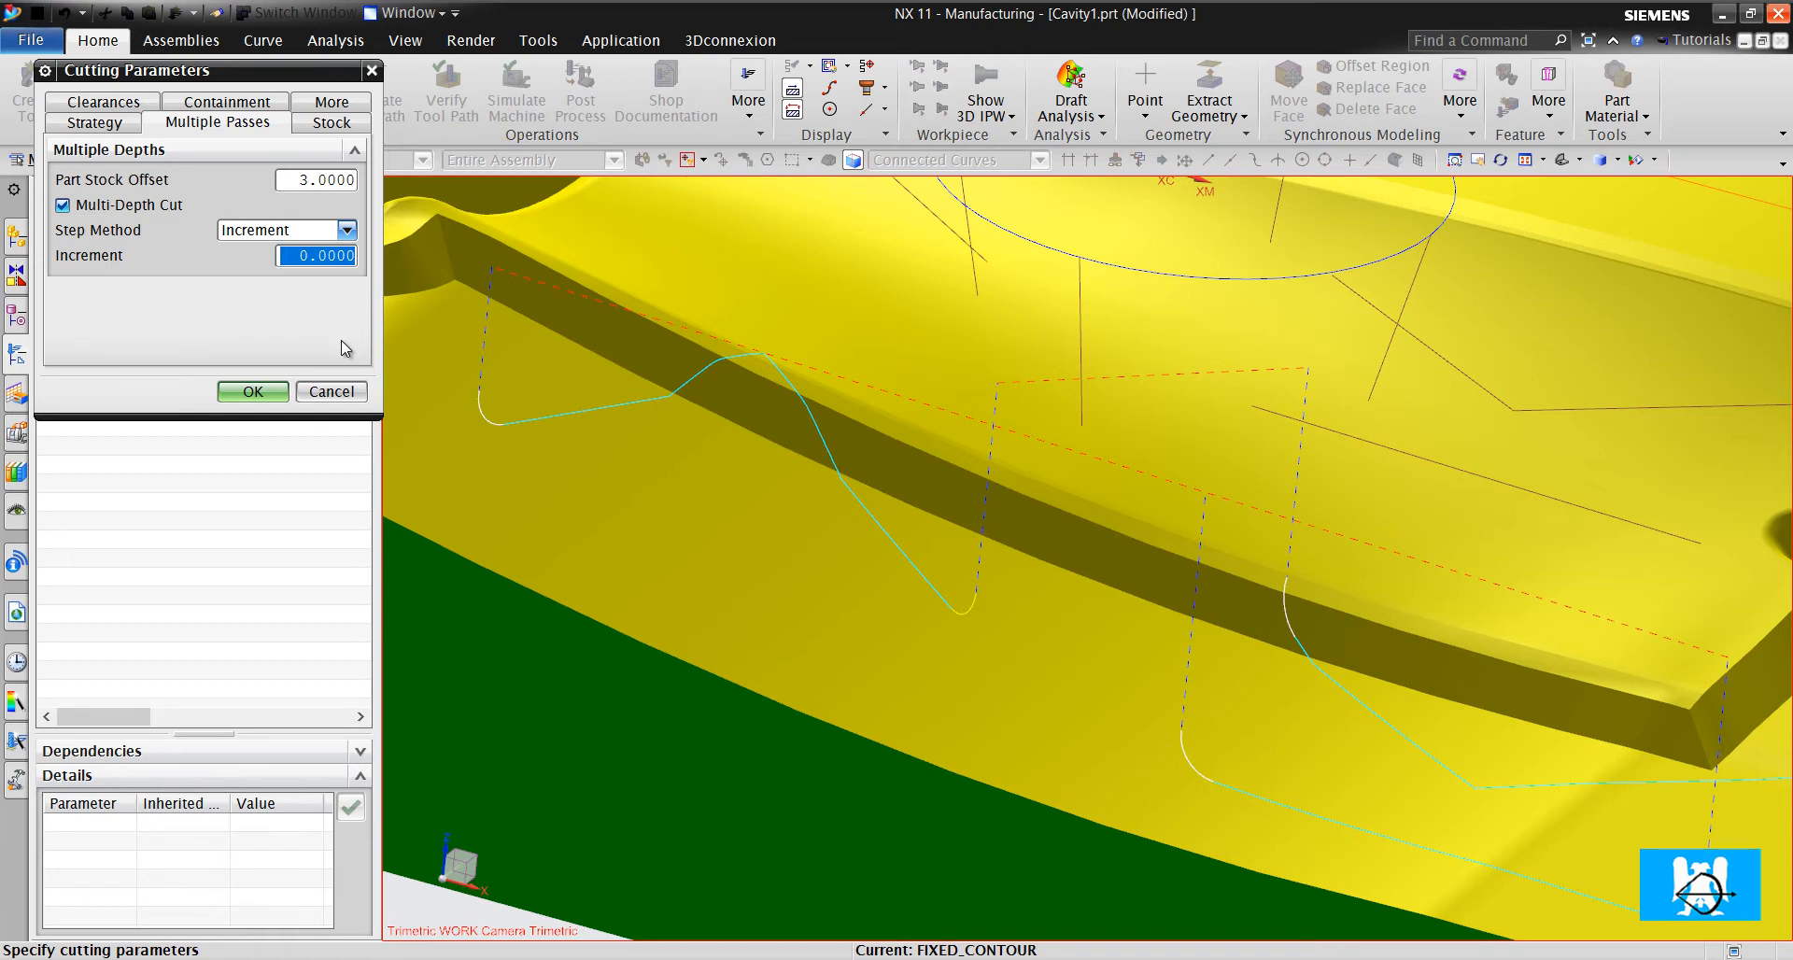
left_click(355, 230)
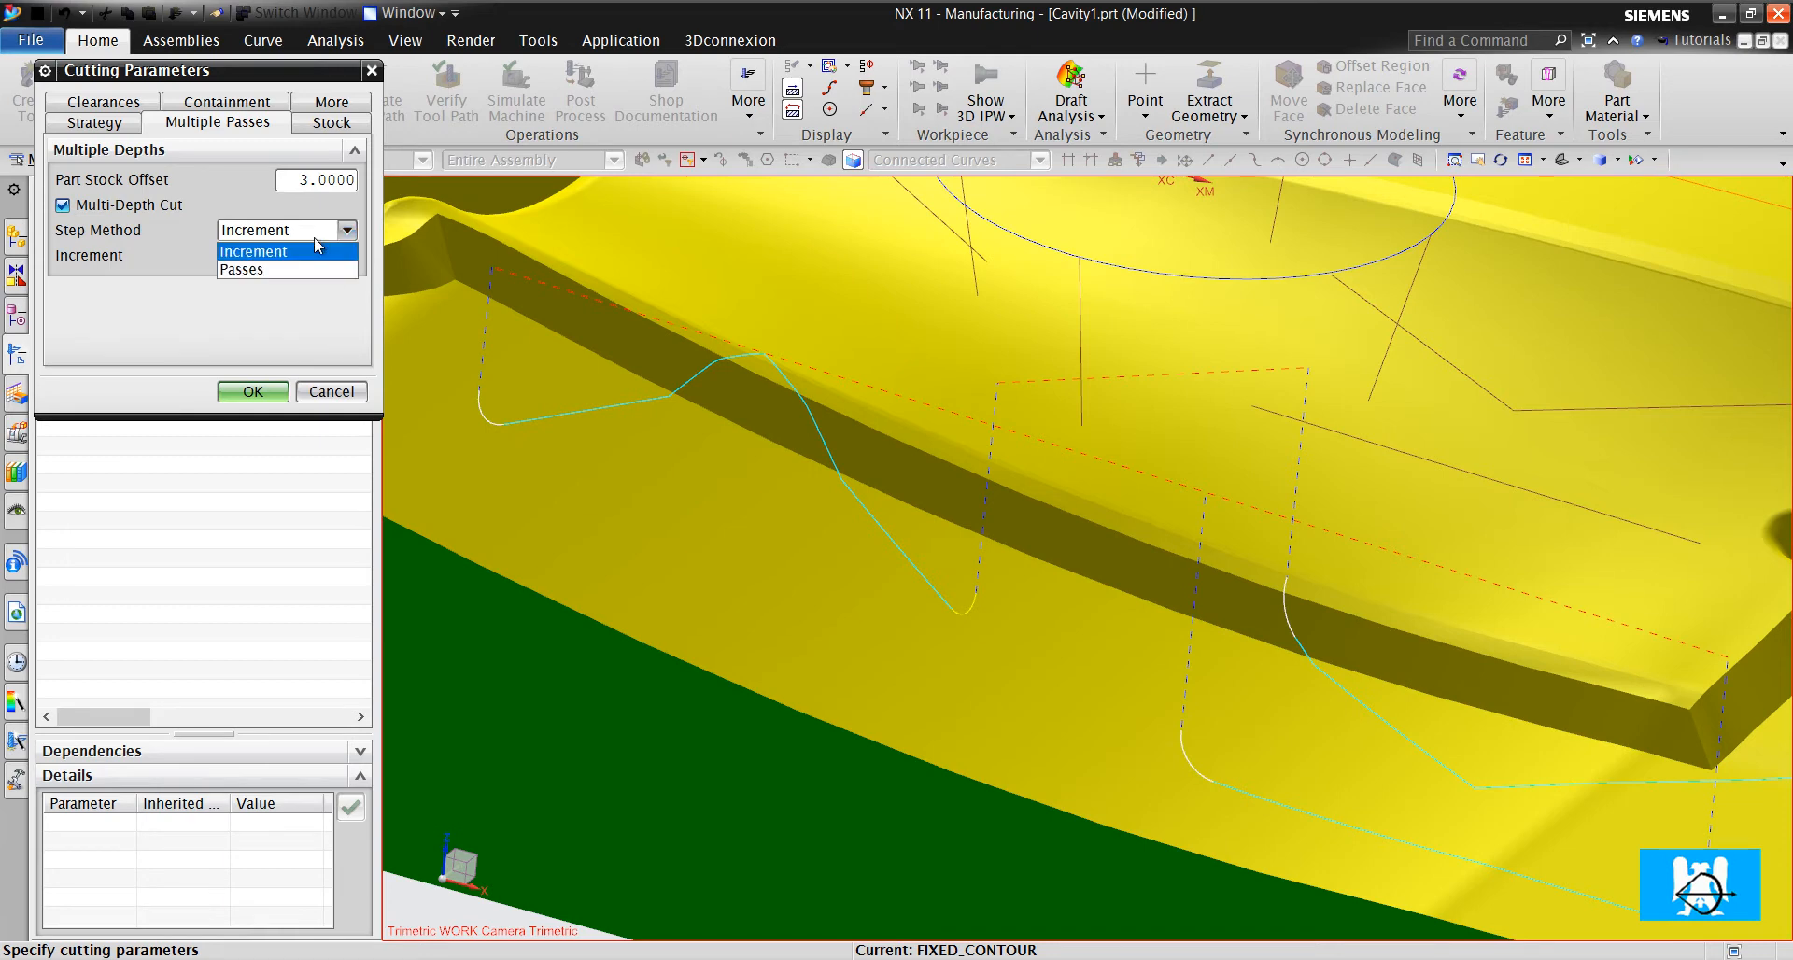
left_click(242, 269)
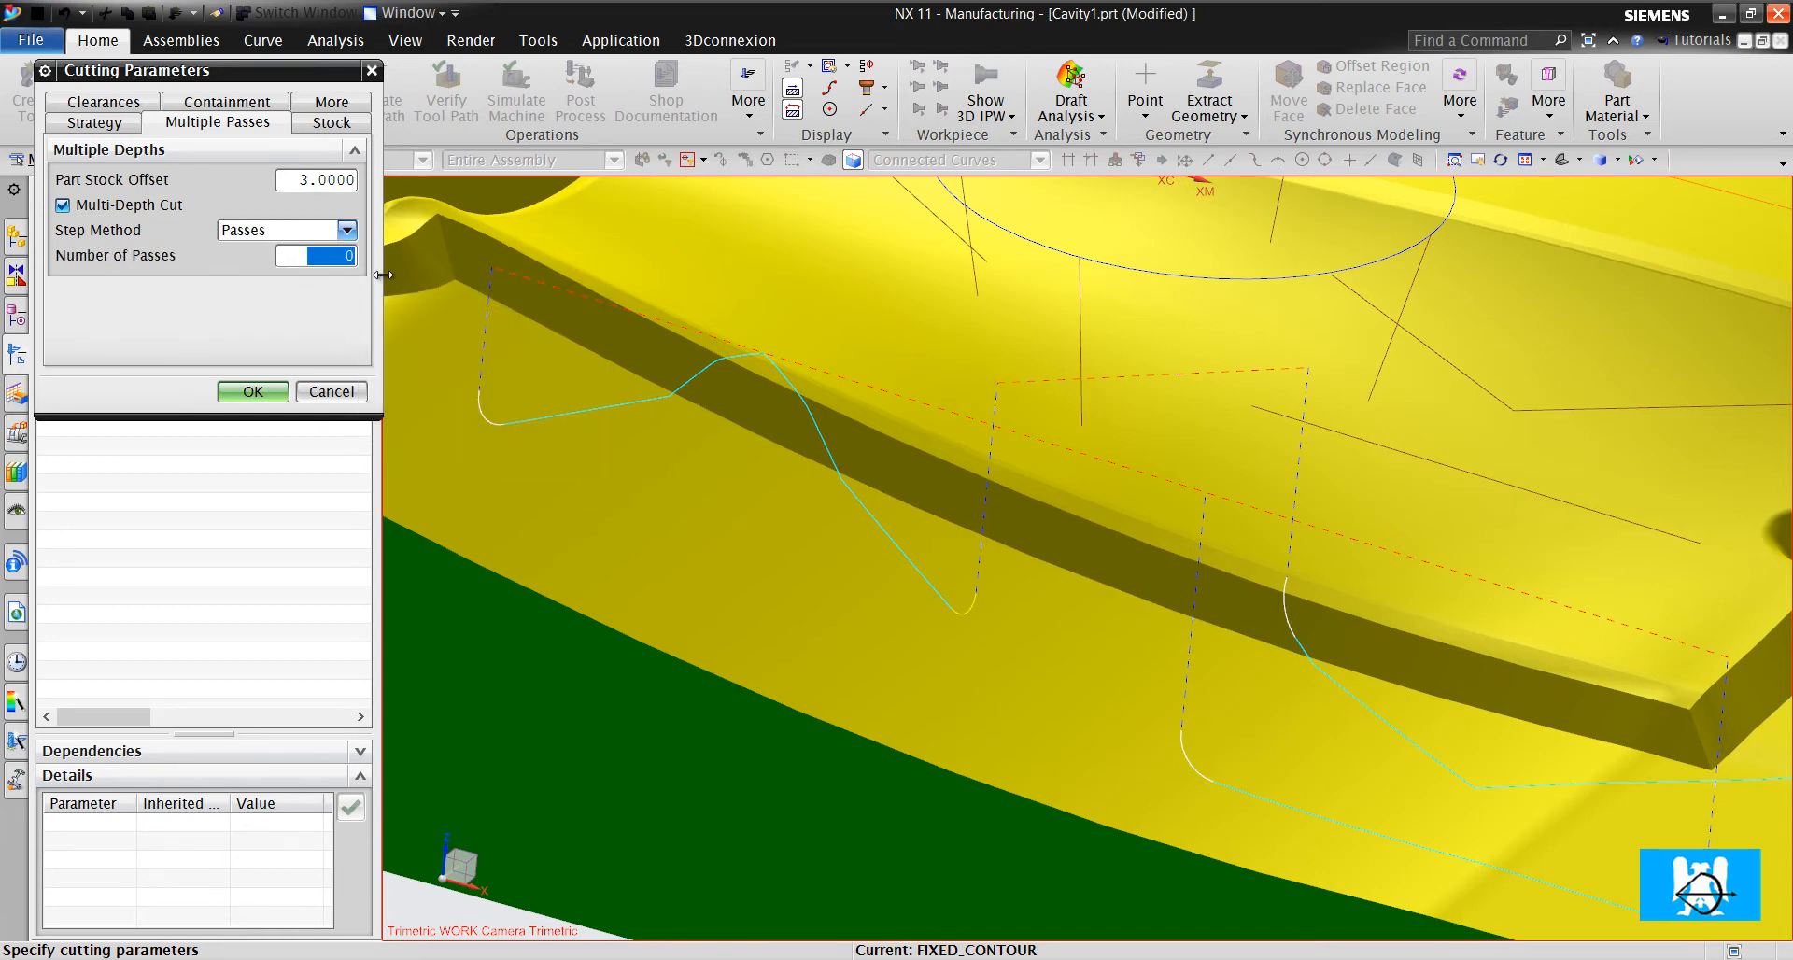
type("3")
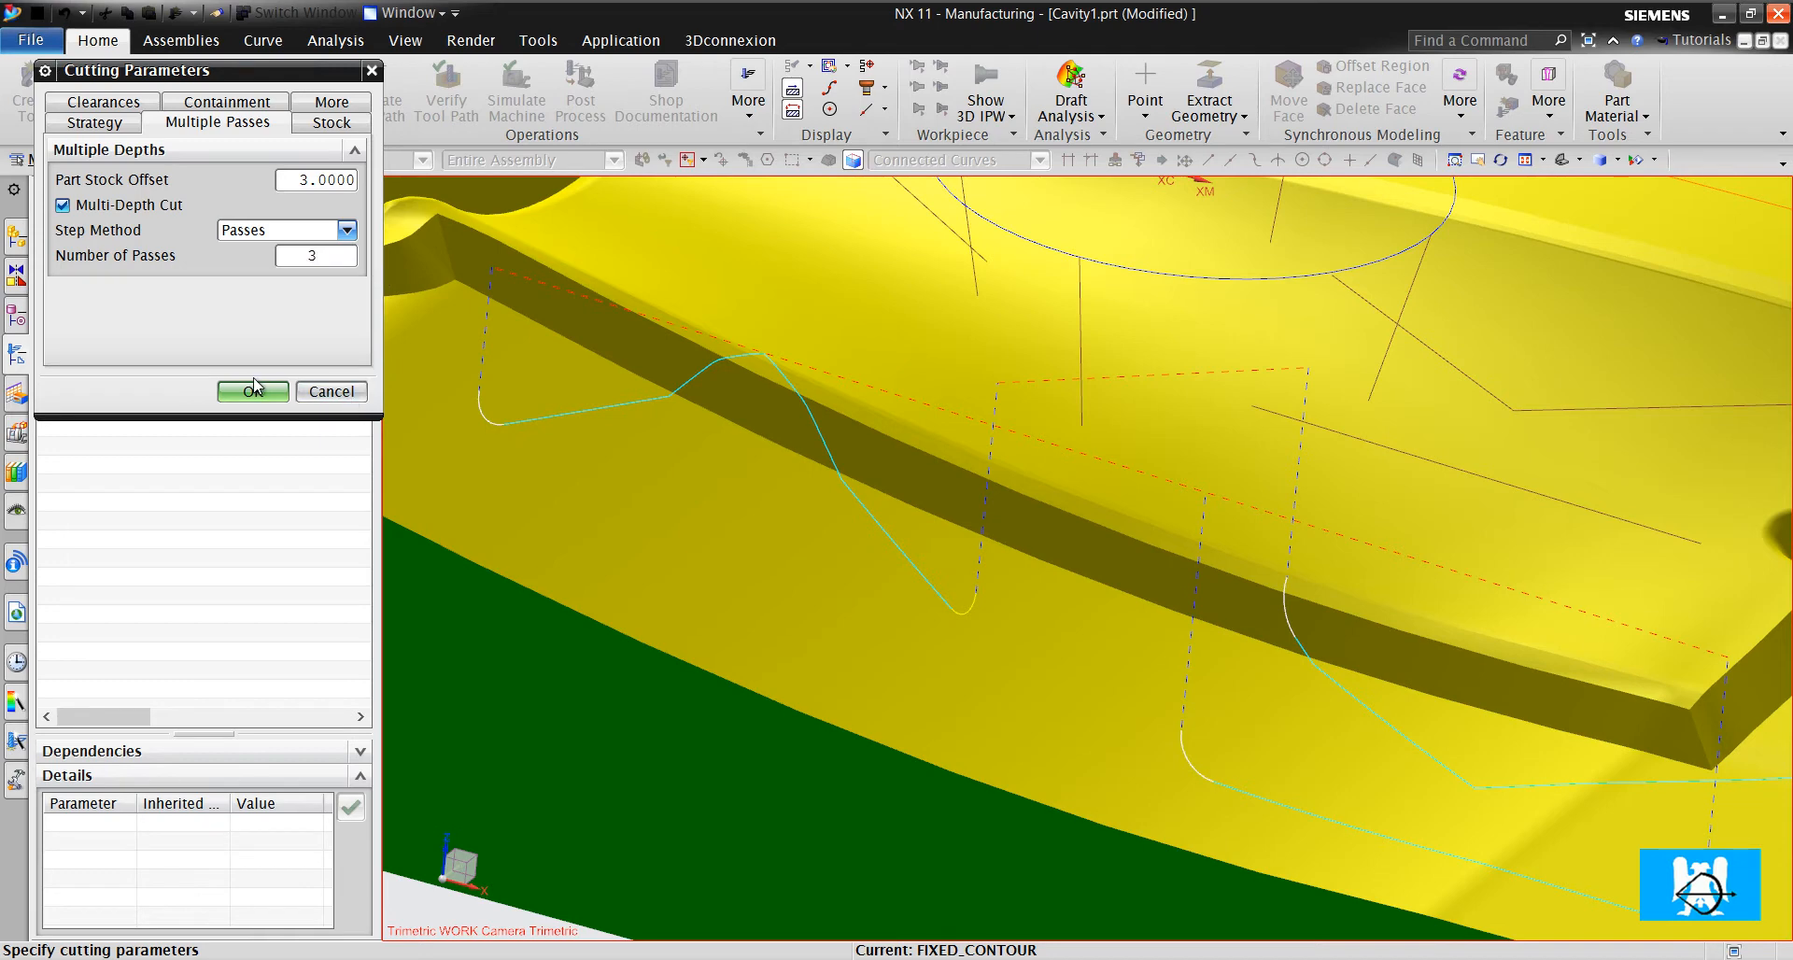
left_click(252, 390)
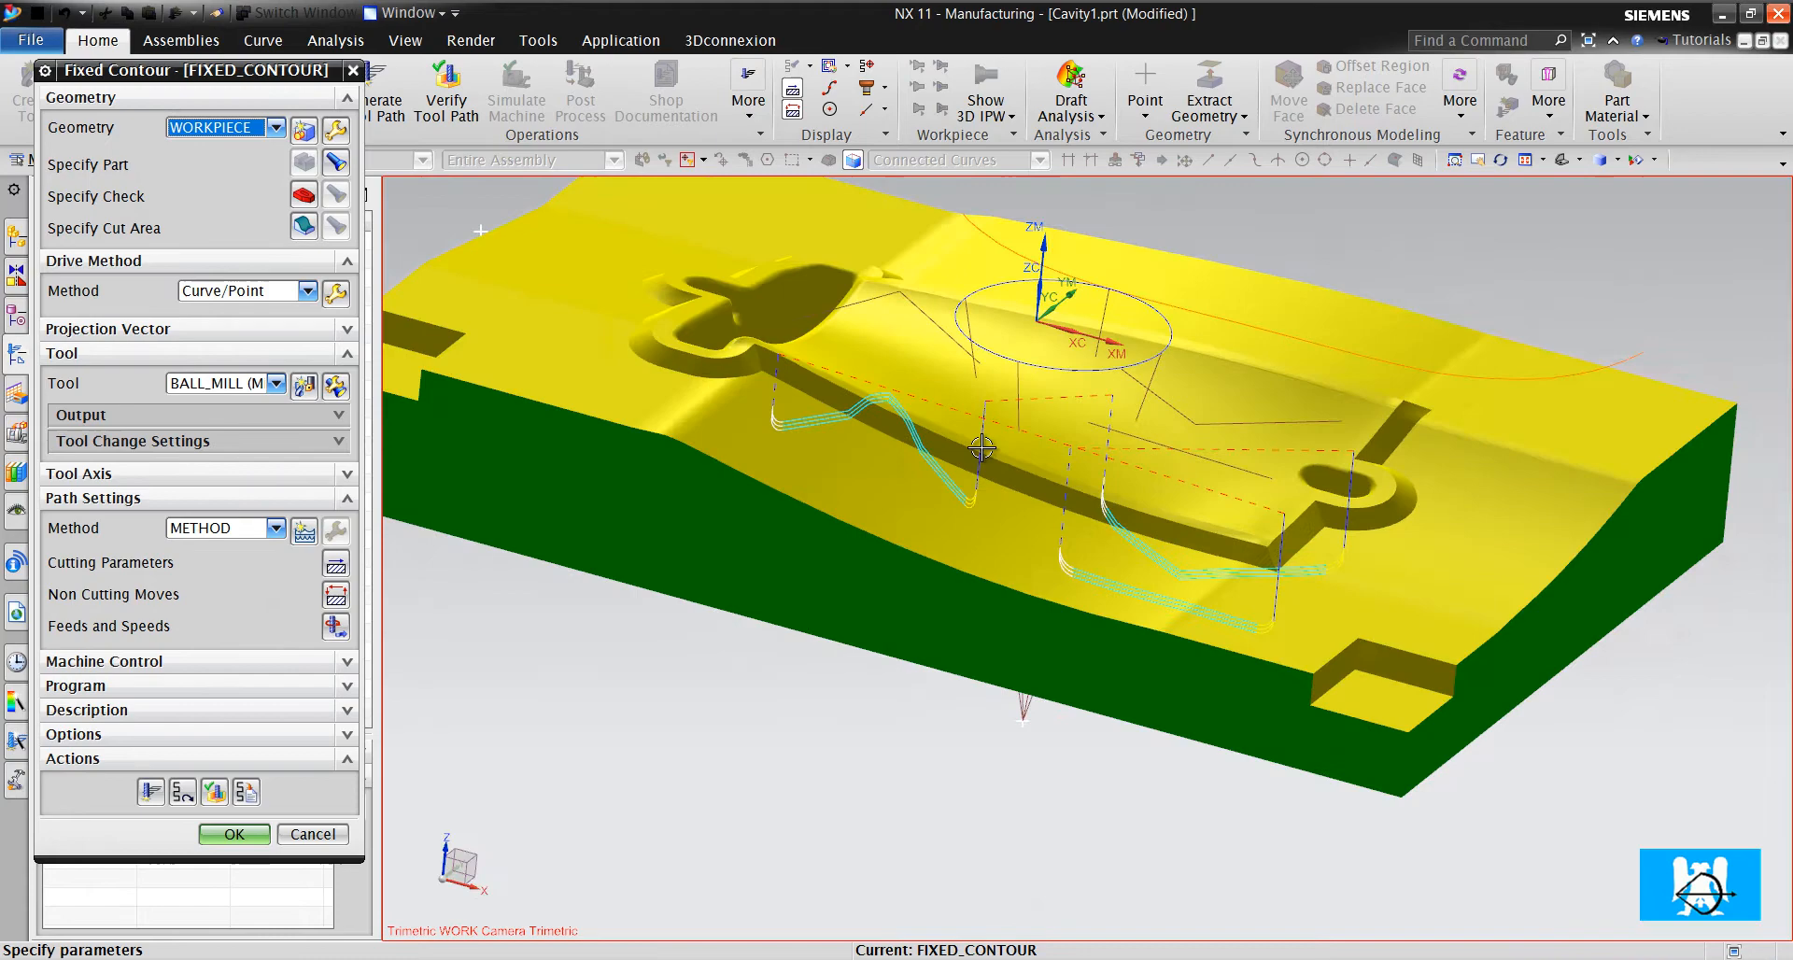
scroll("up", 3)
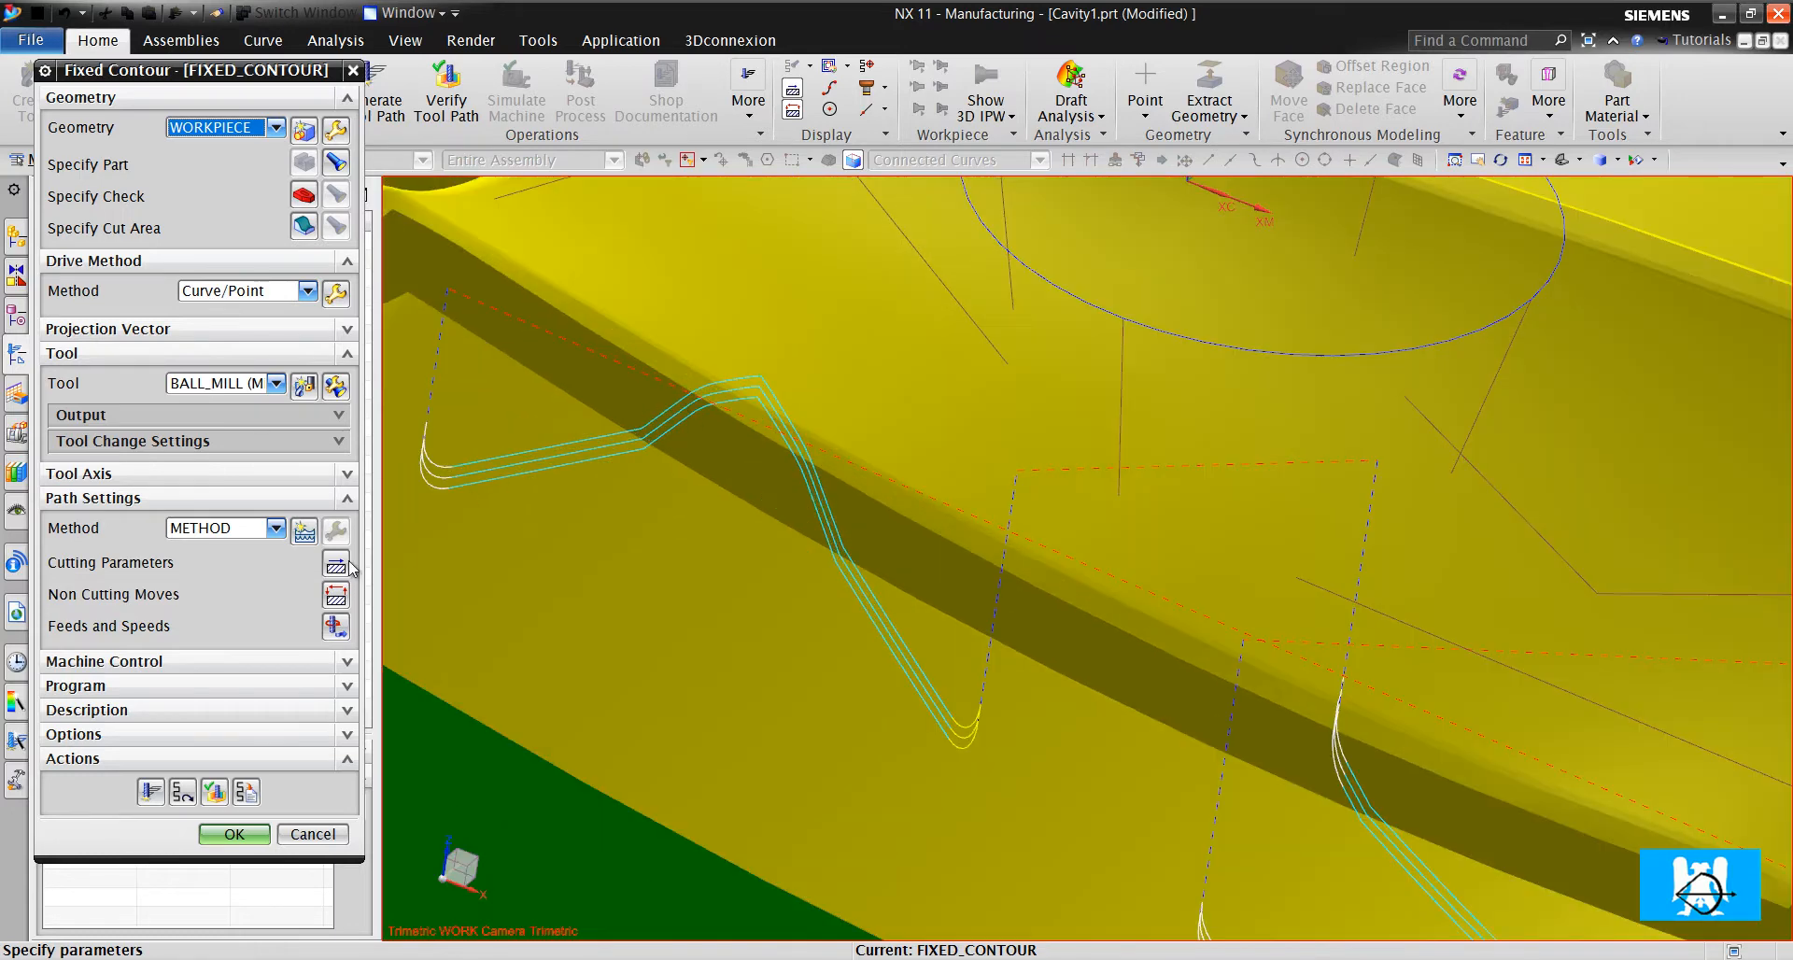
Set Part Stock to -3 in the Cutting Parameters Stock settings
left_click(336, 562)
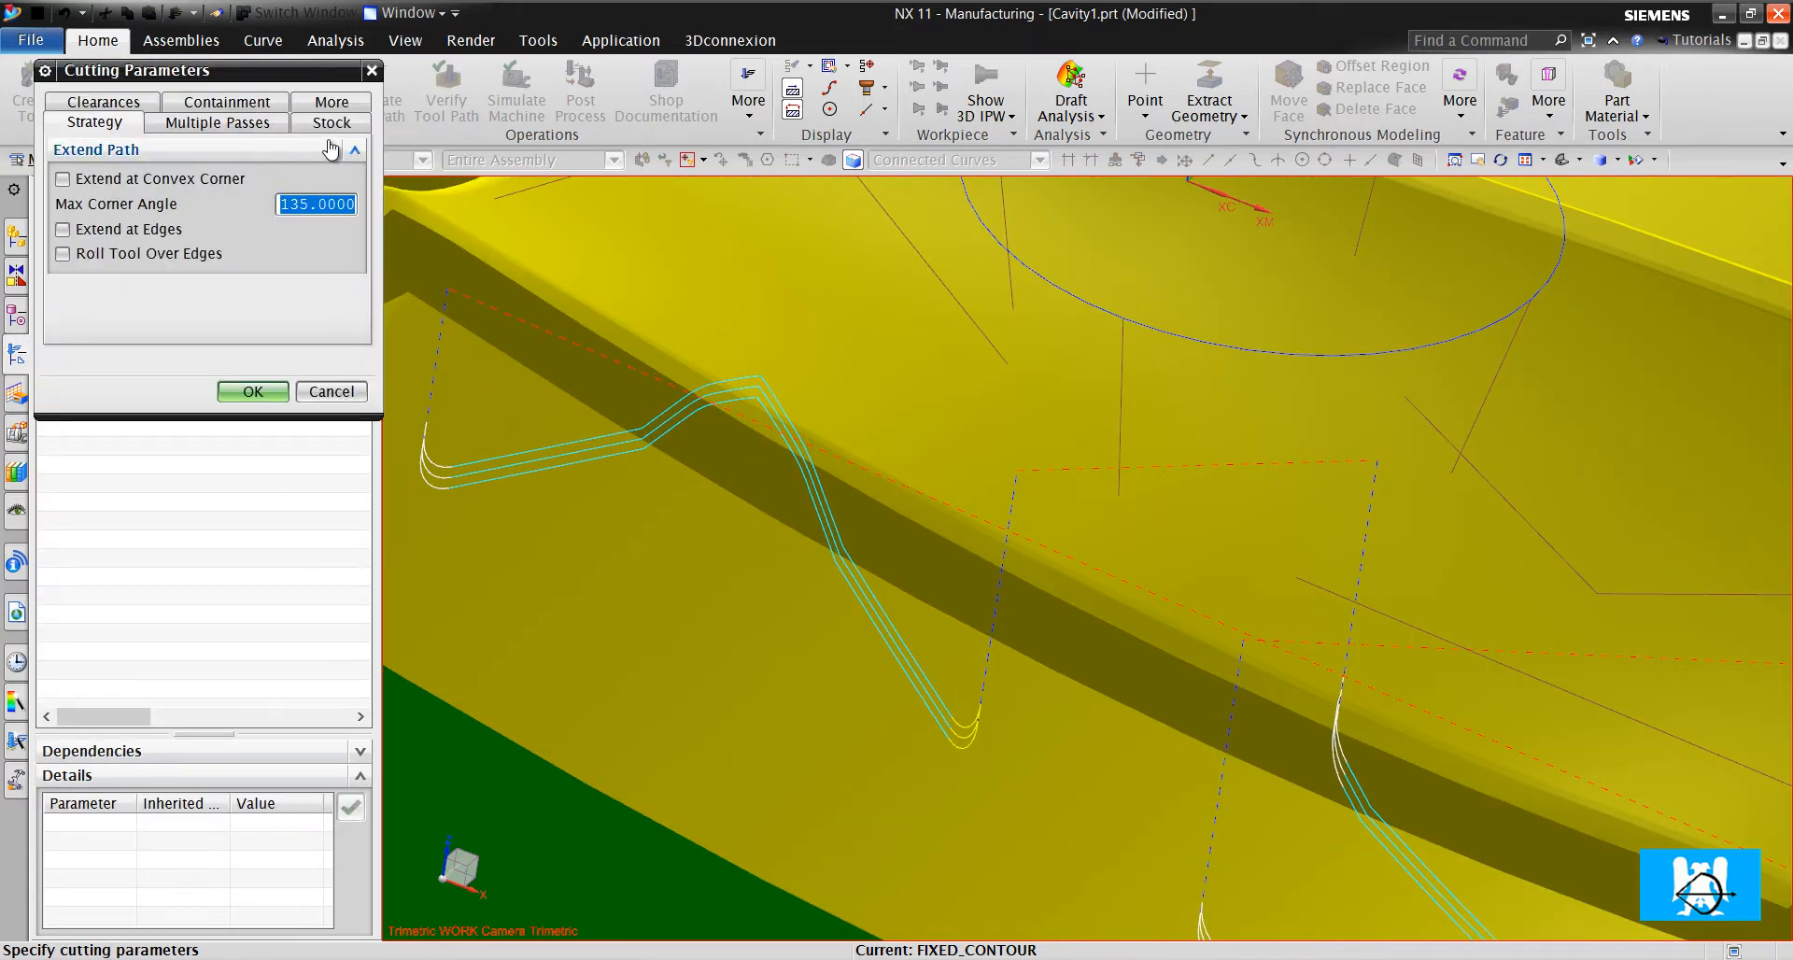
left_click(329, 122)
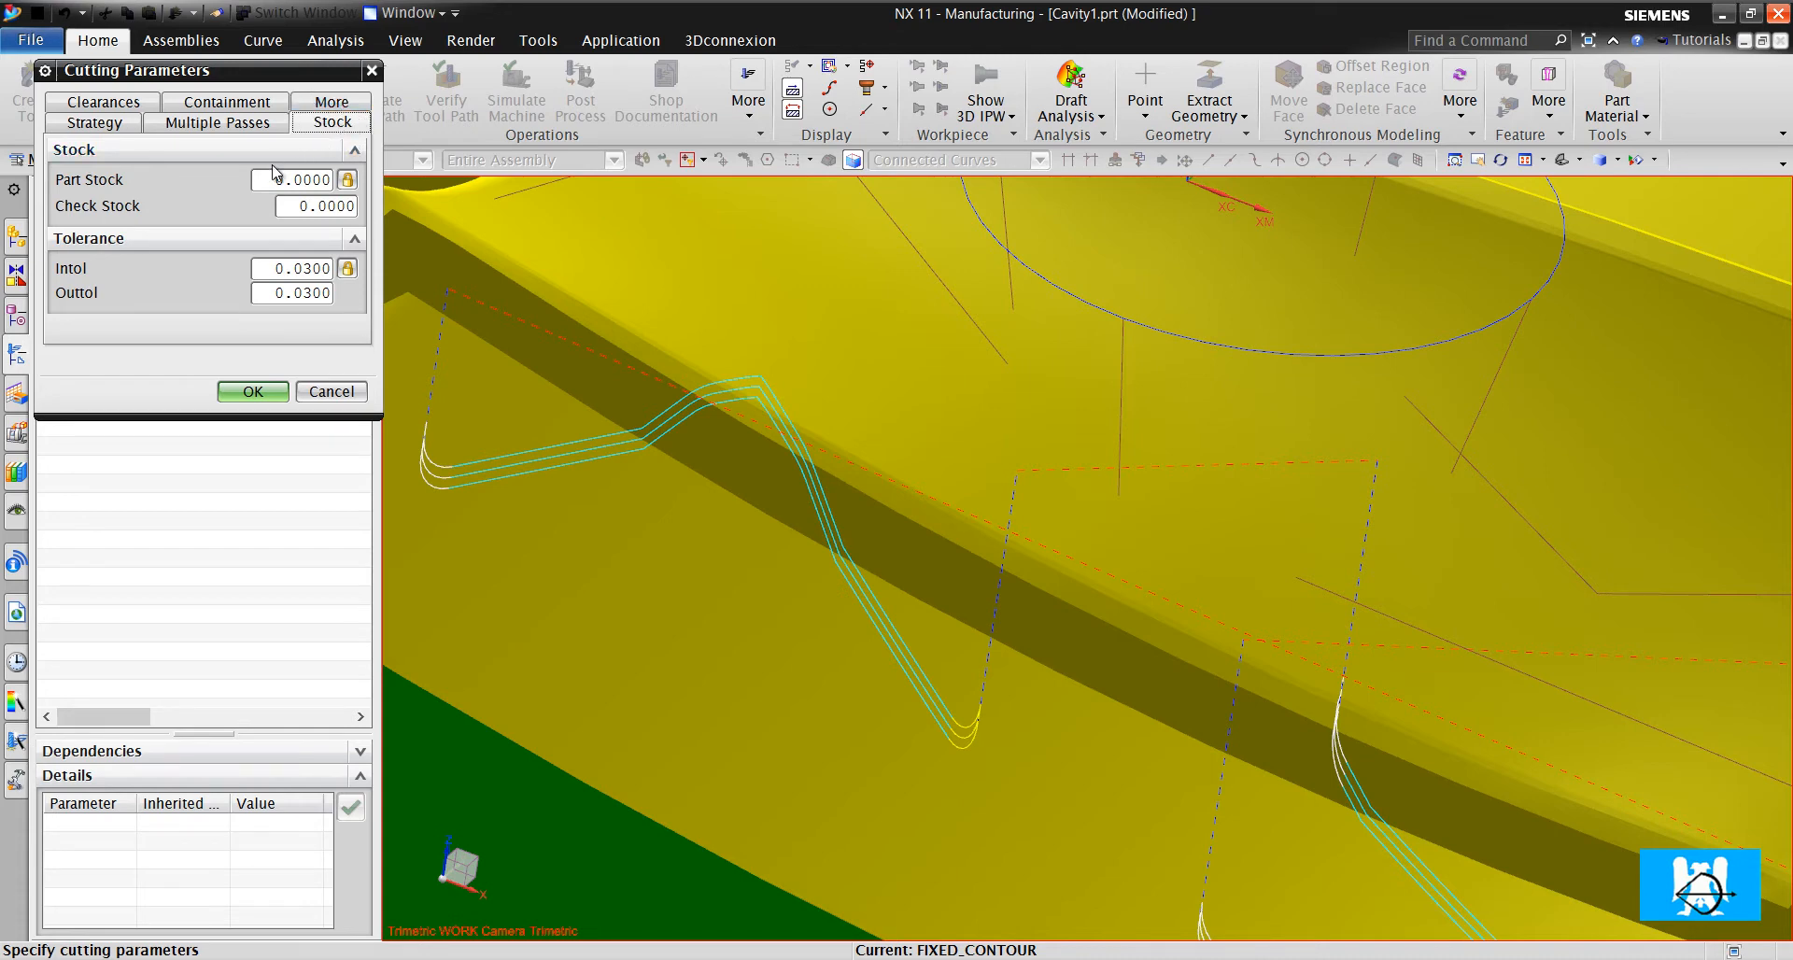
left_click(291, 180)
type("-3")
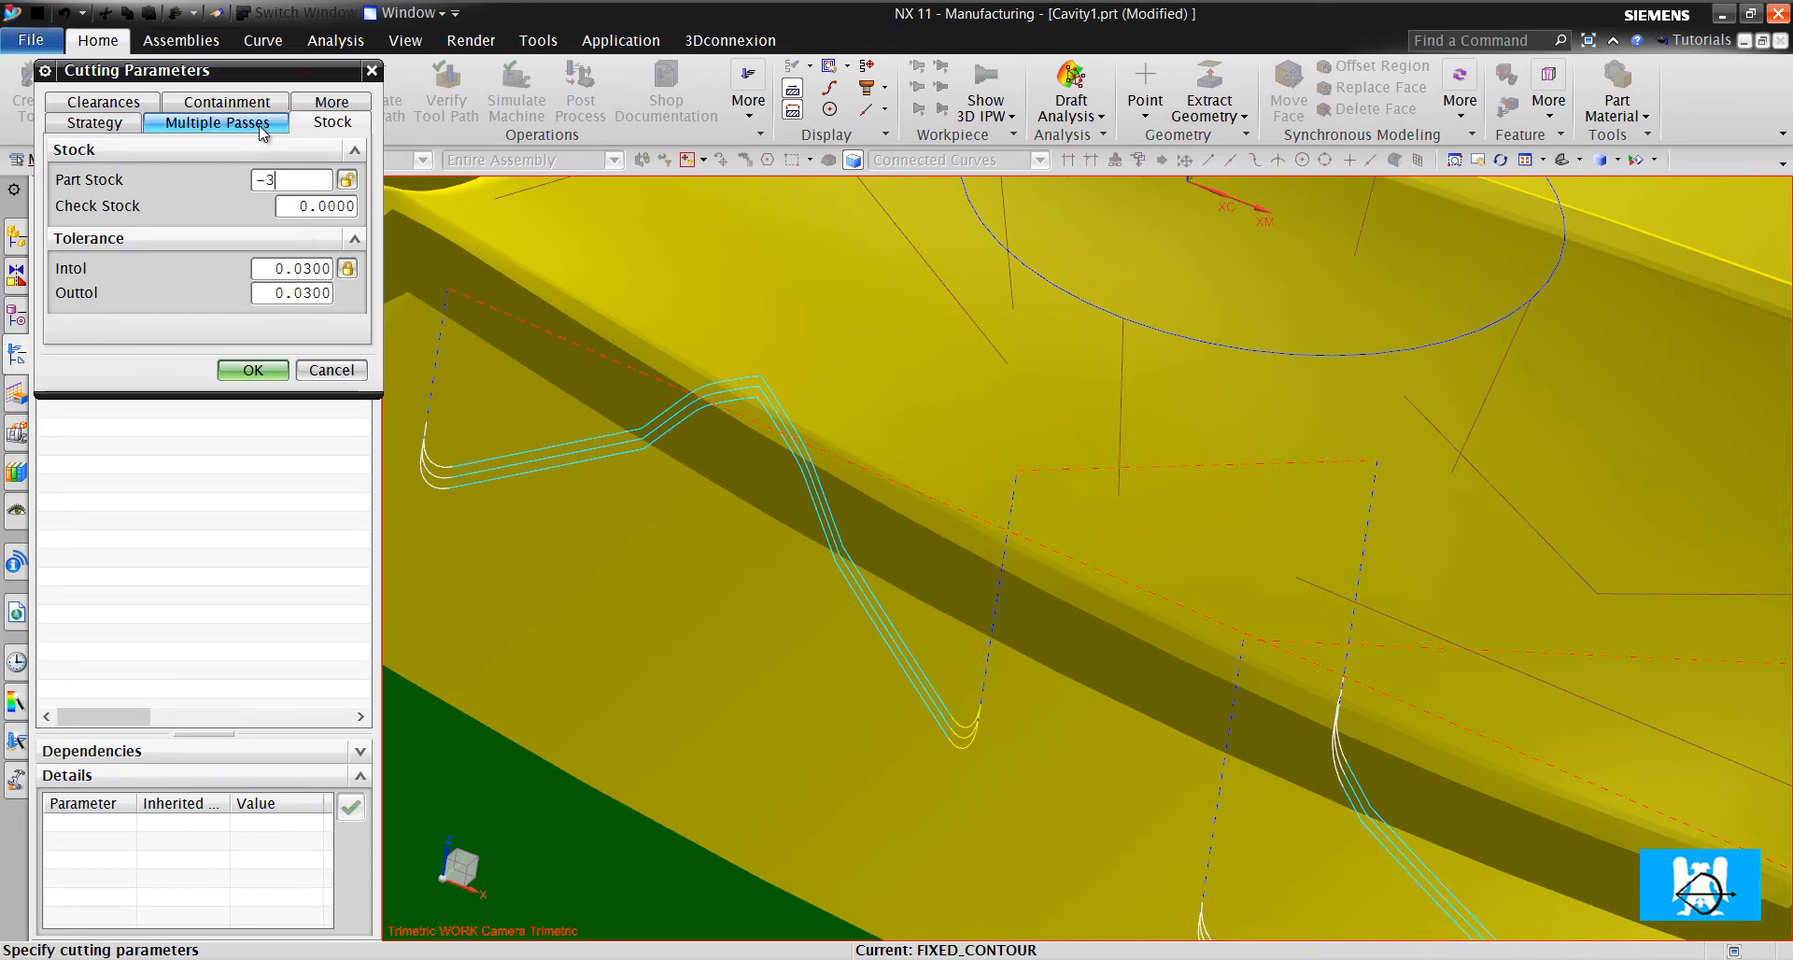
left_click(216, 121)
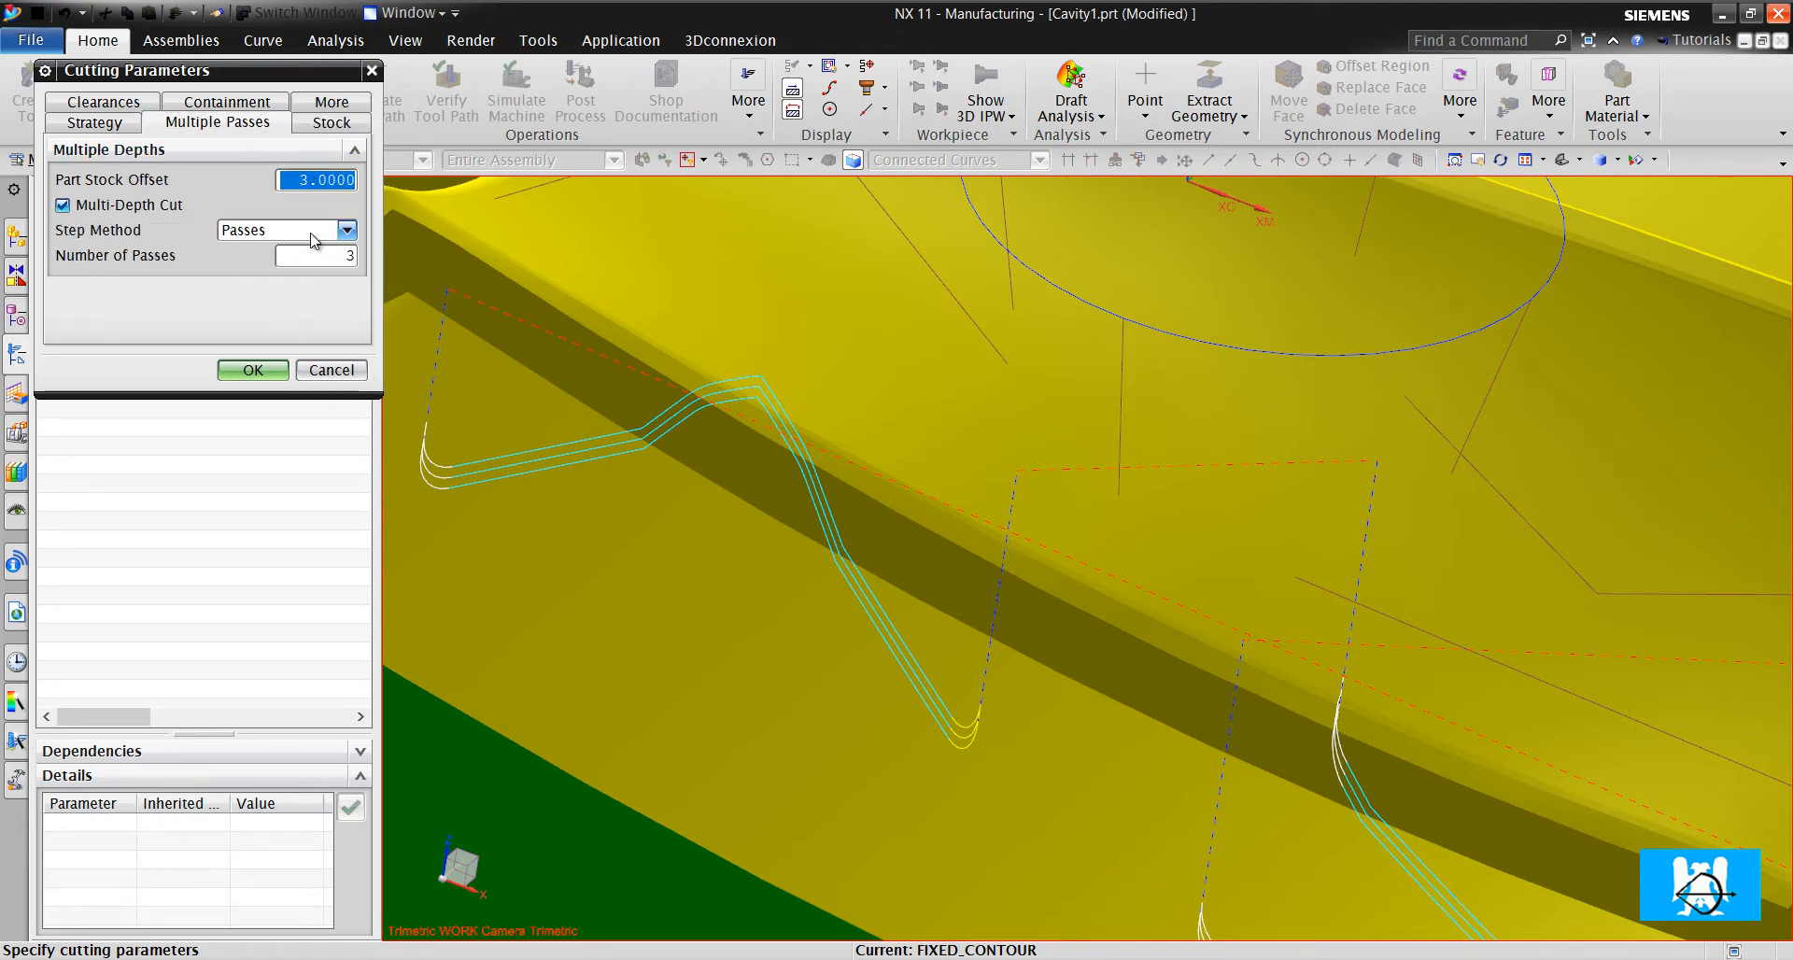
left_click(252, 370)
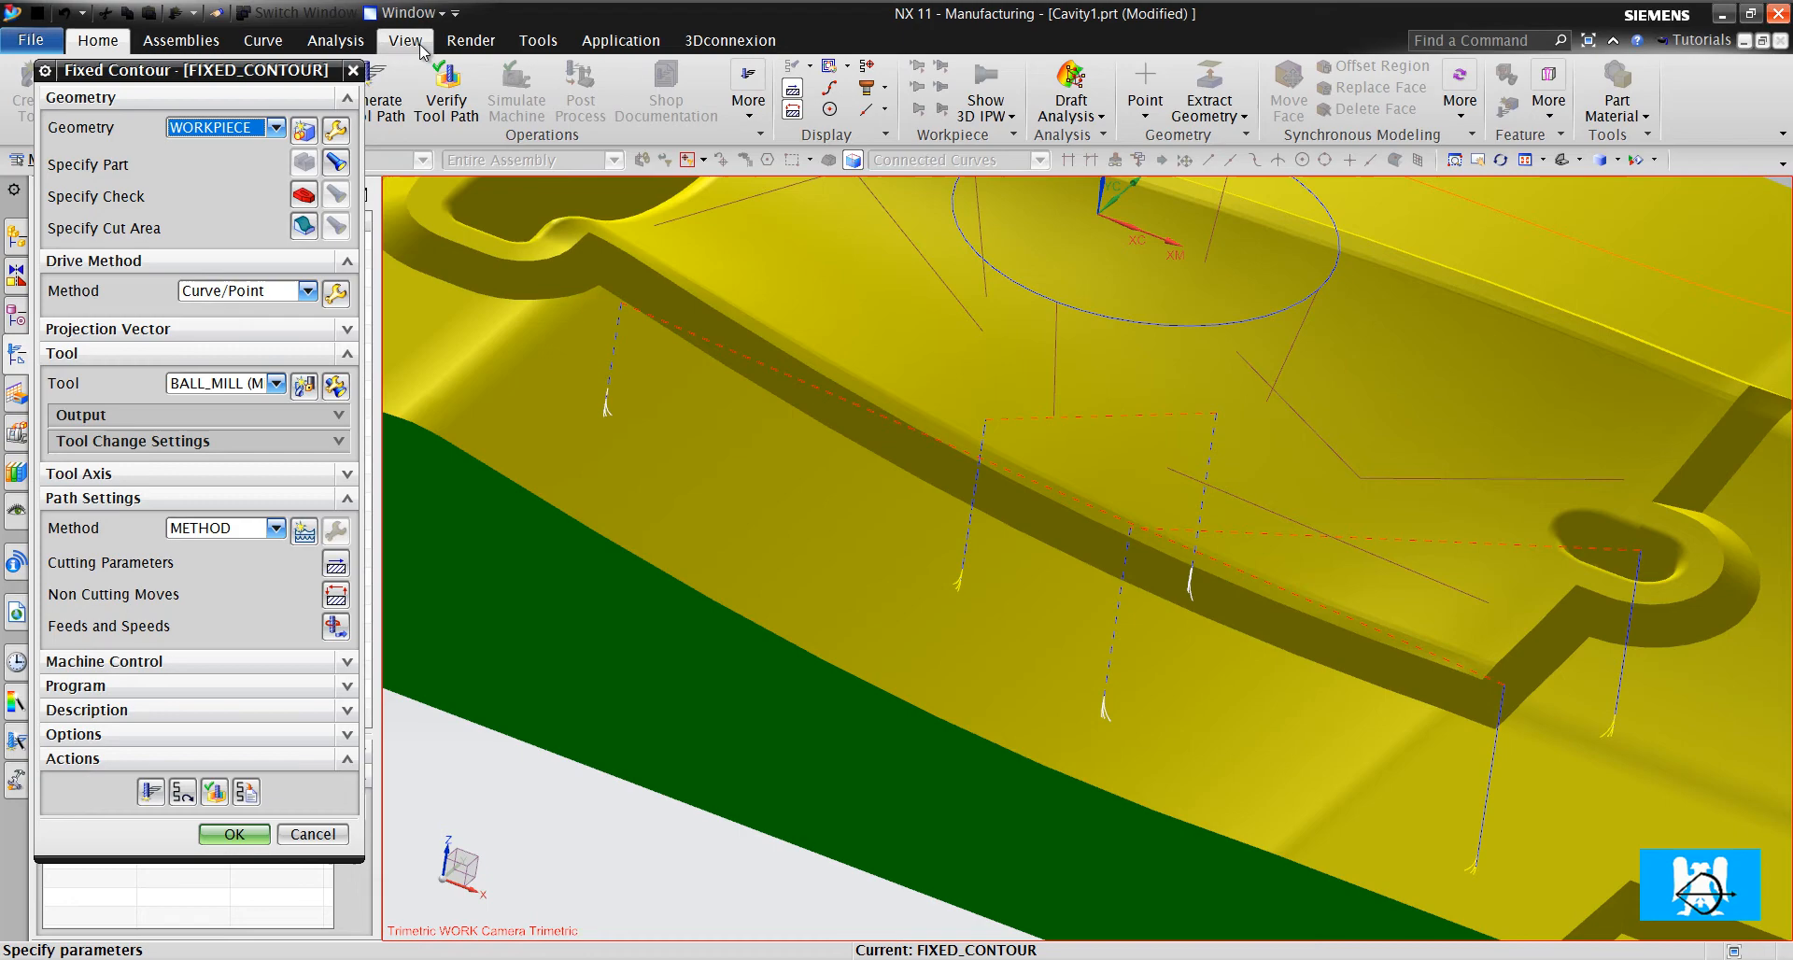
Switch to wireframe display, regenerate the toolpath and accept the operation
left_click(403, 39)
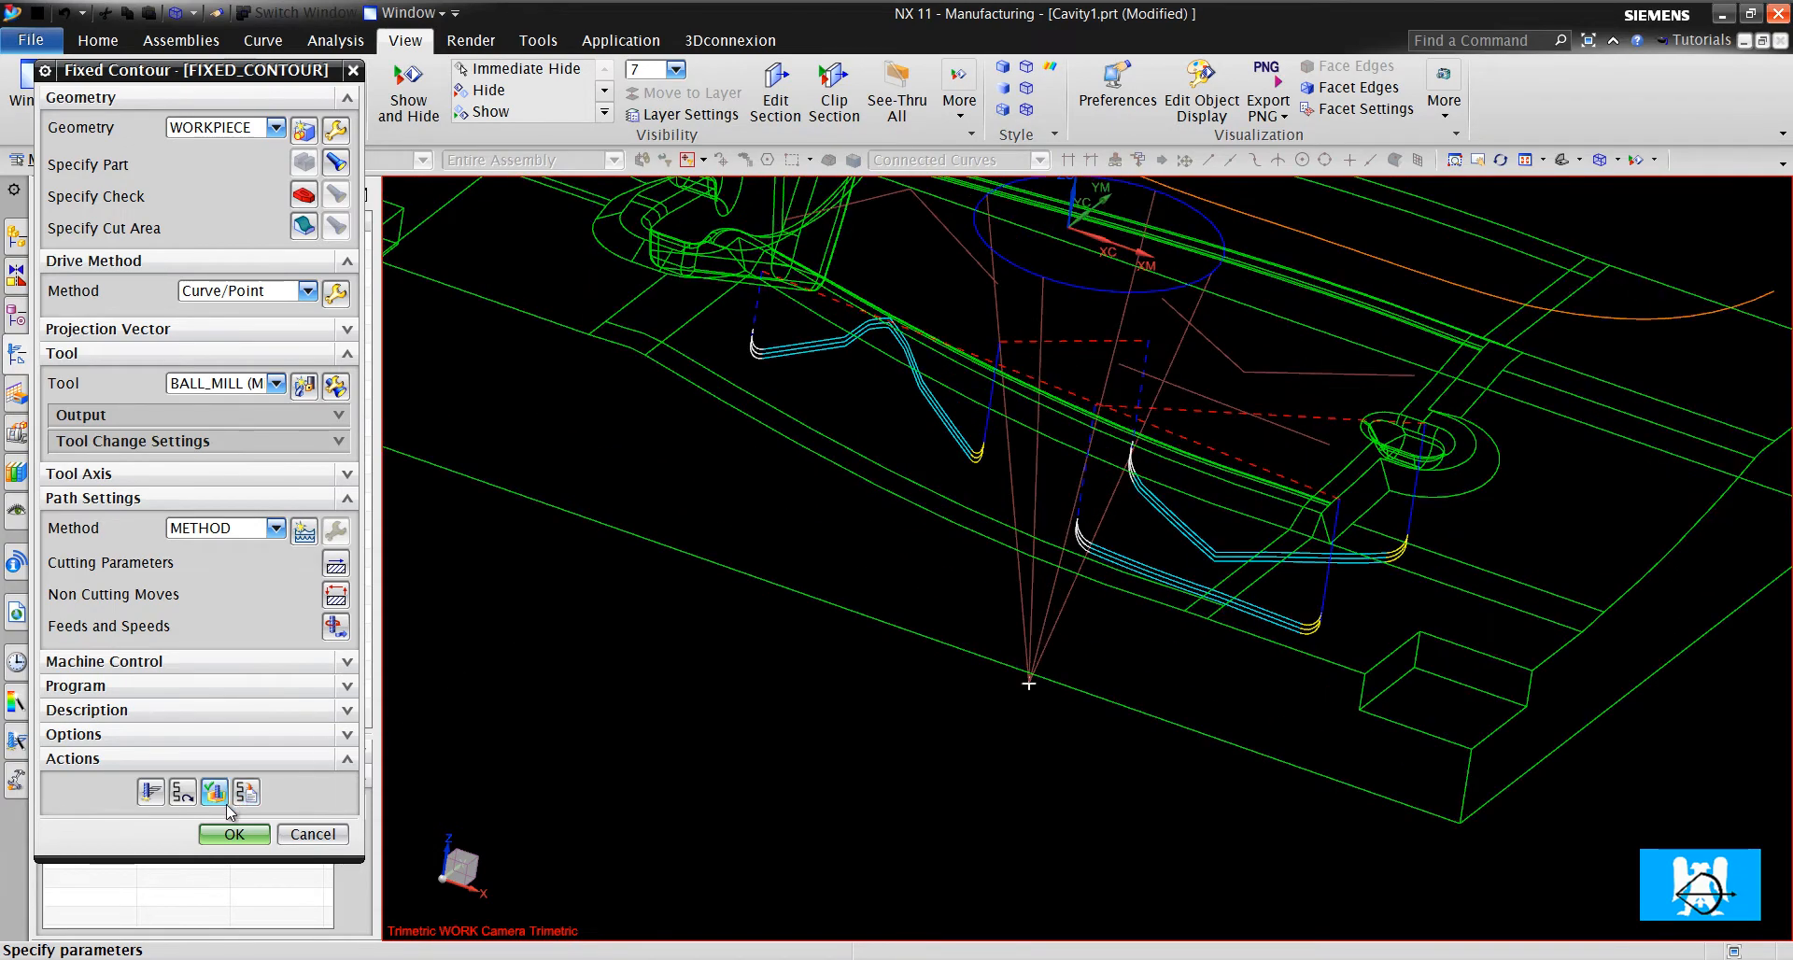
left_click(234, 833)
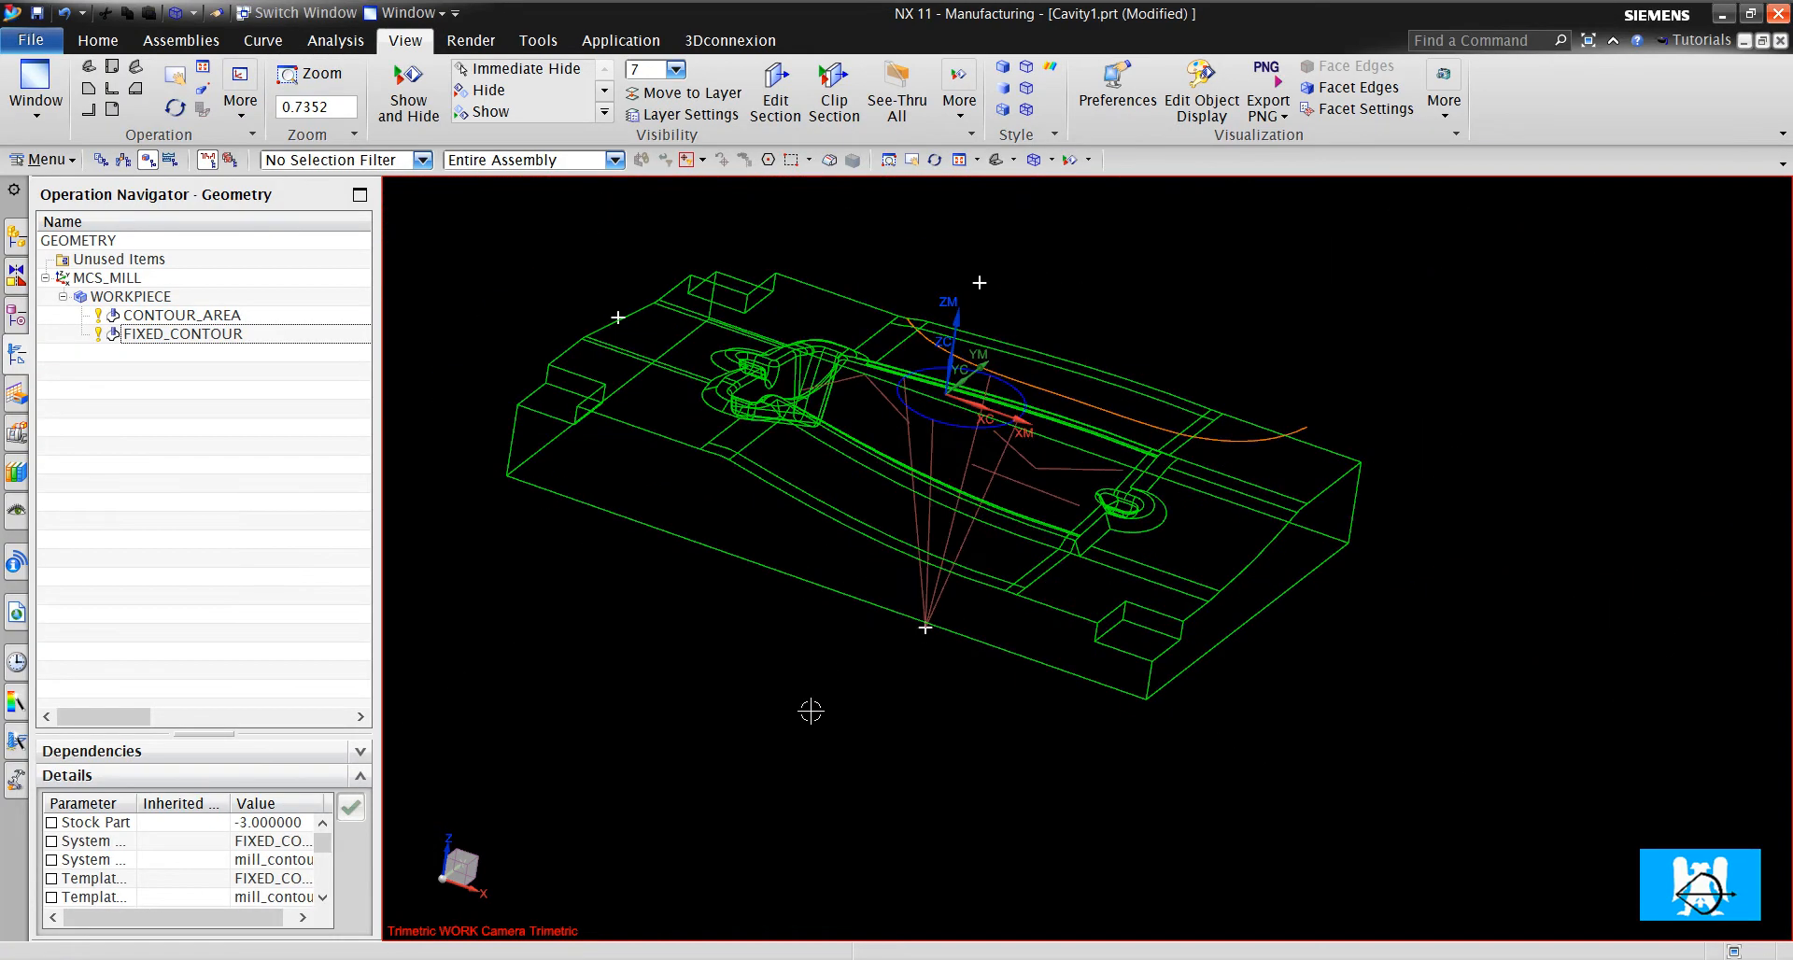
Switch to curve_point.prt and delete FIXED_CONTOUR and FIXED_CONTOUR_COPY from the workpiece
left_click(407, 13)
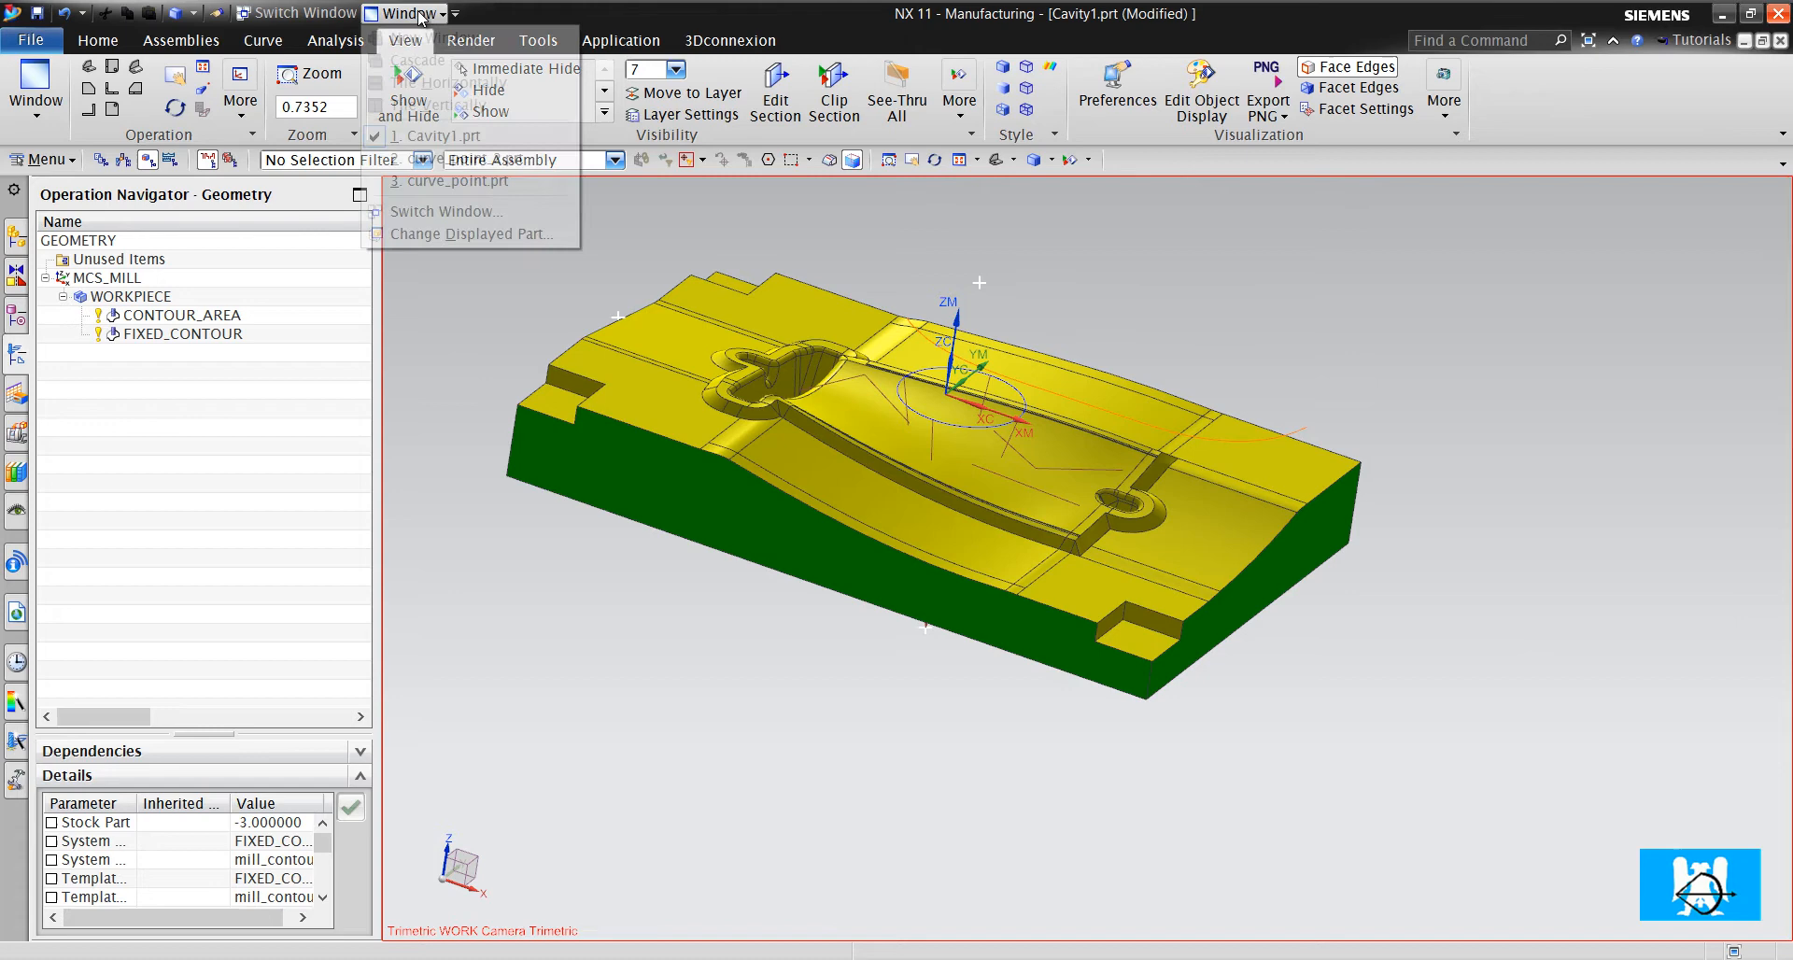
mouse_move(463, 157)
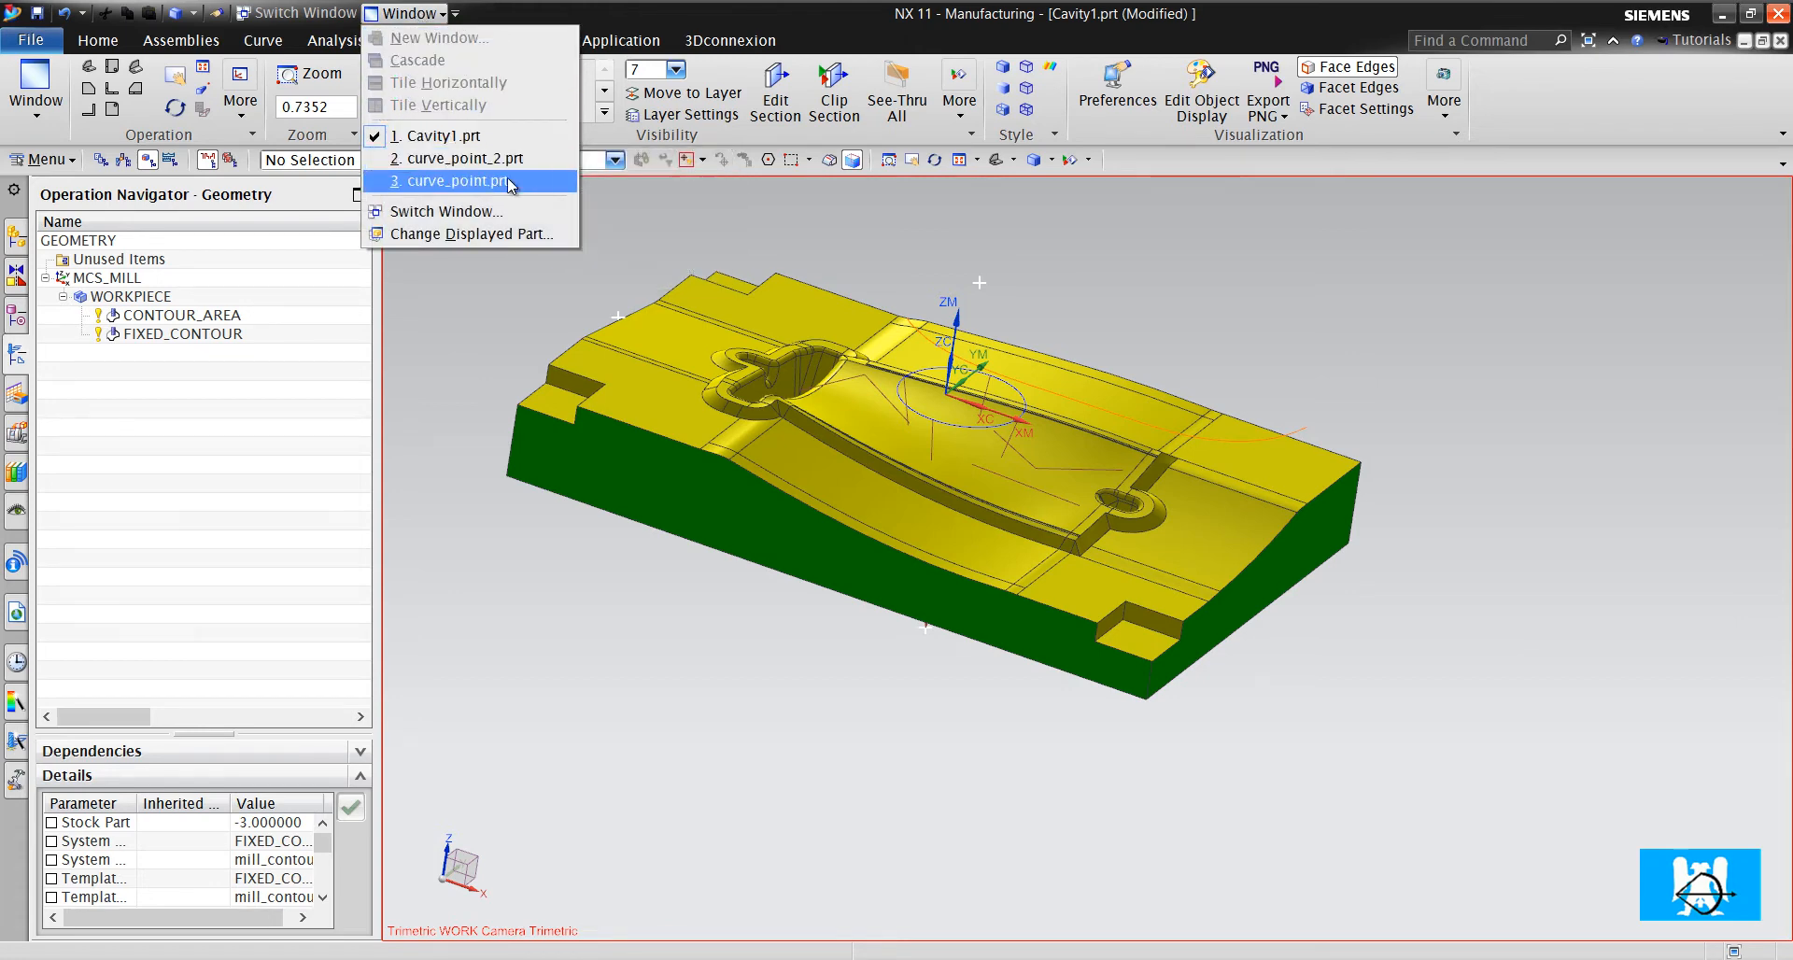
left_click(452, 181)
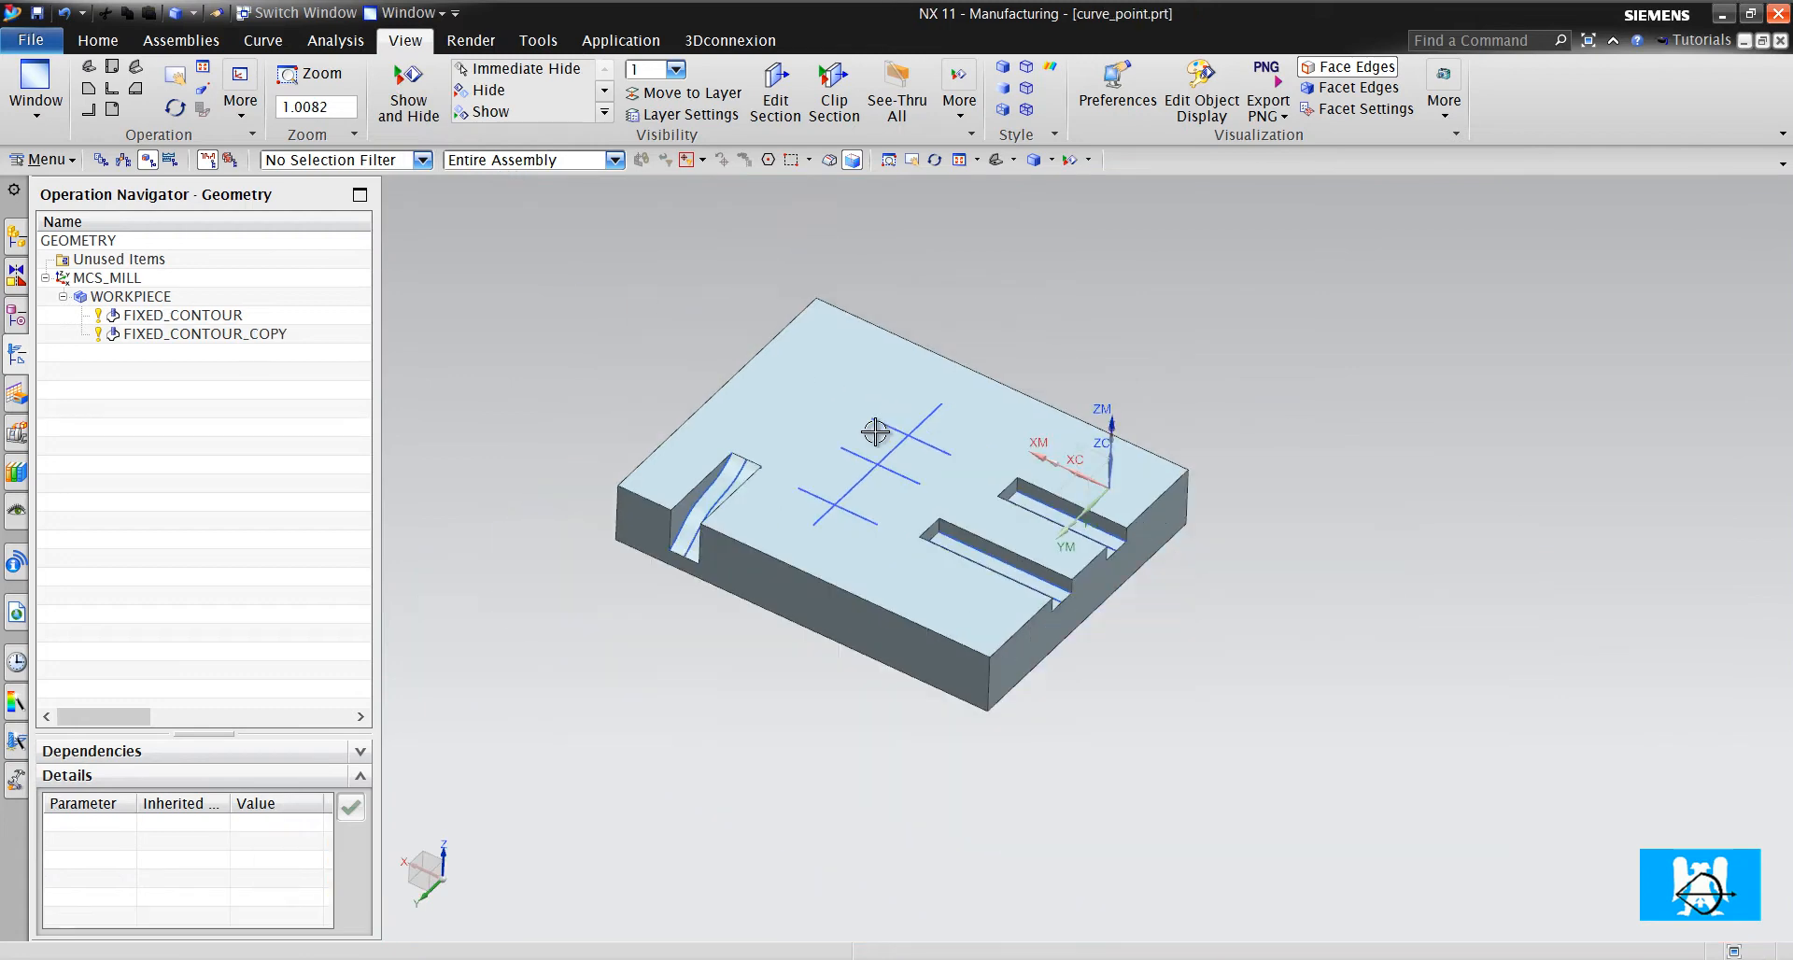
left_click_drag(876, 432, 954, 469)
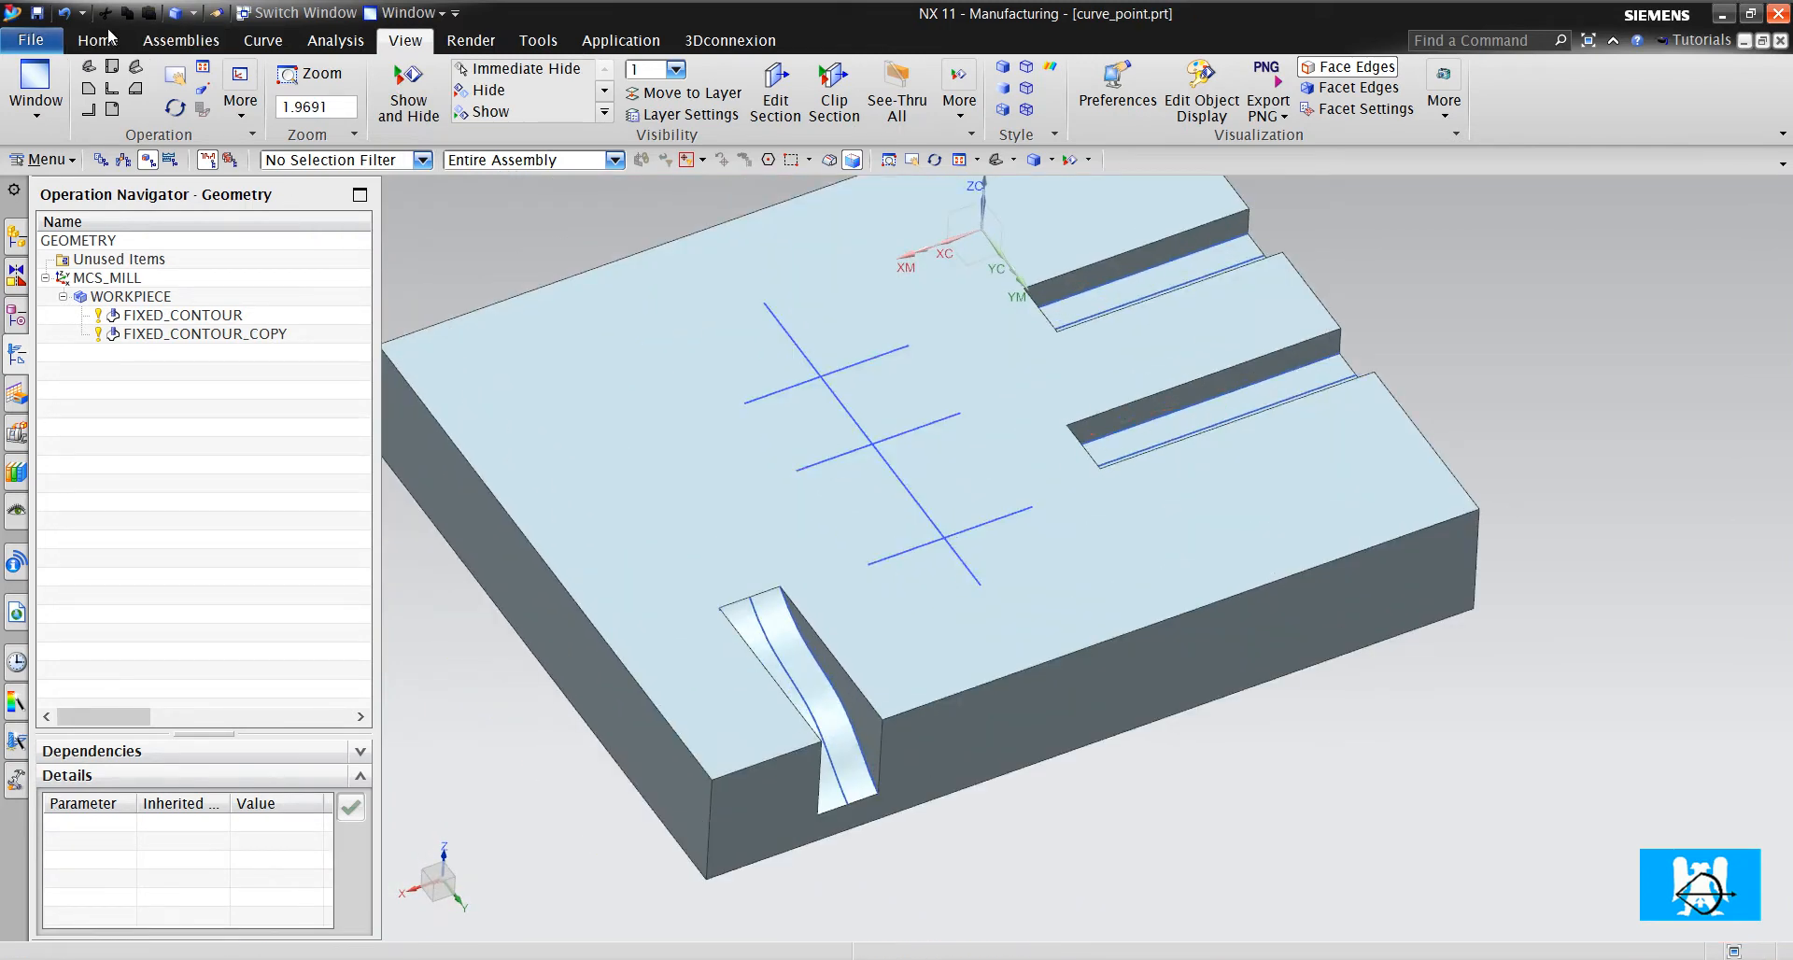
left_click(97, 39)
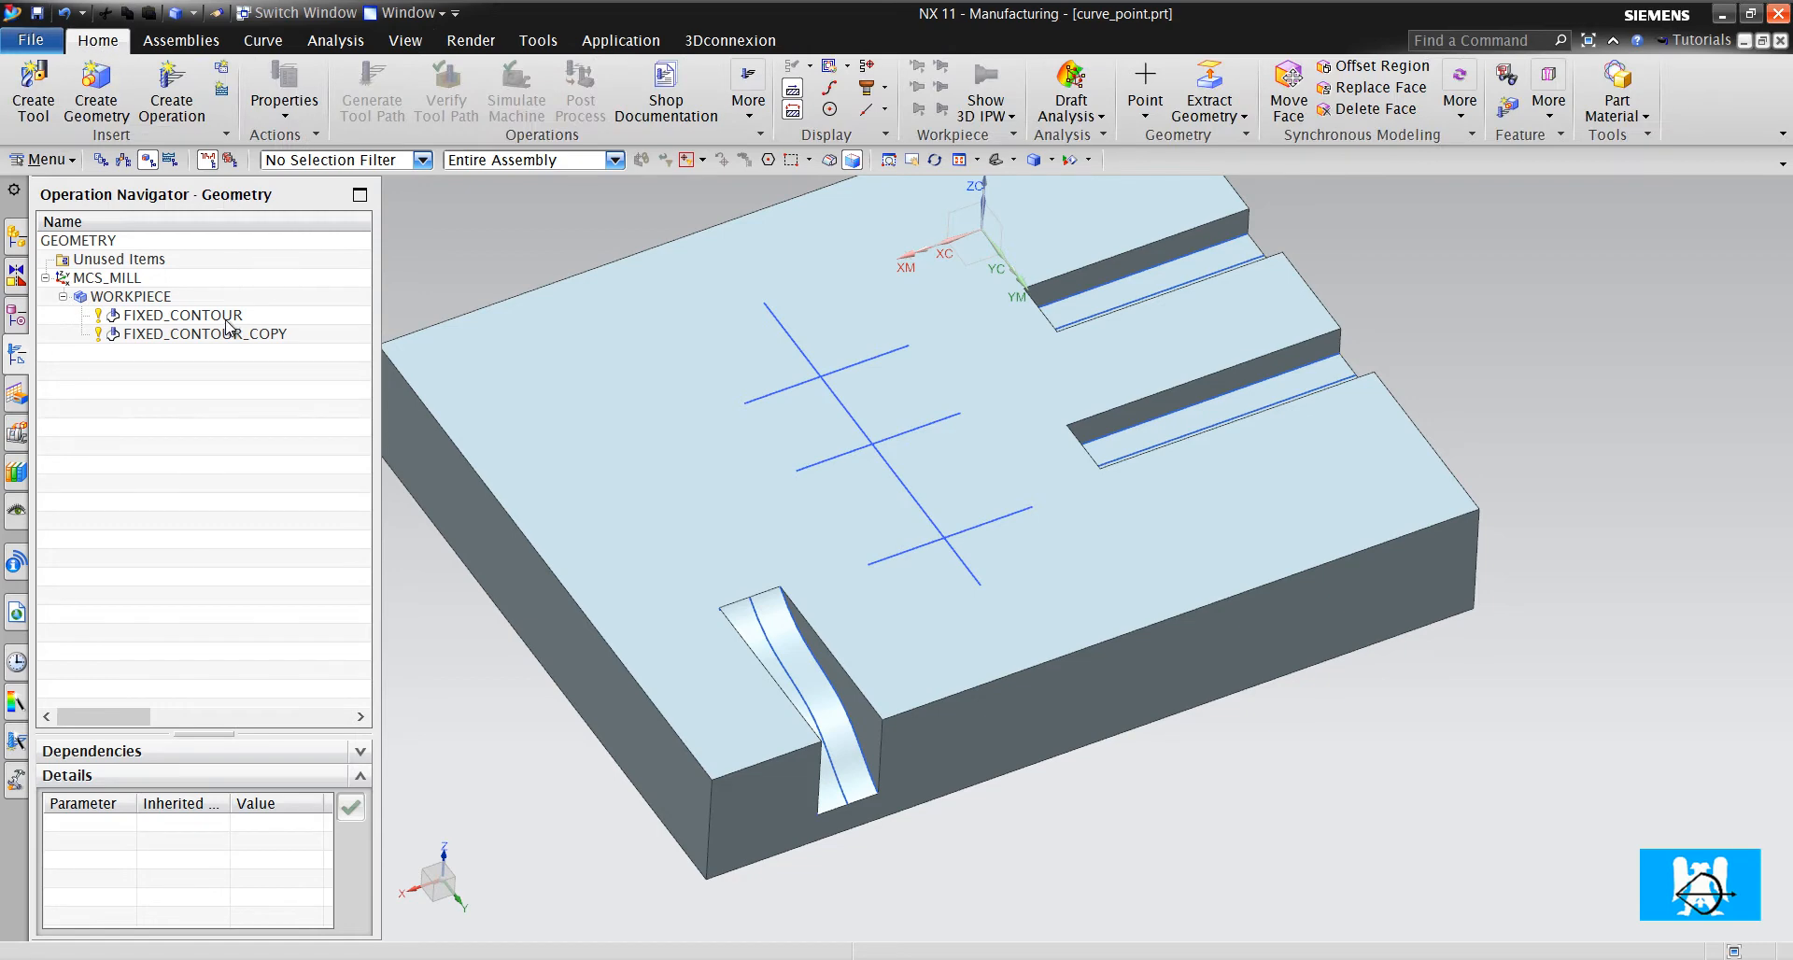
left_click(183, 314)
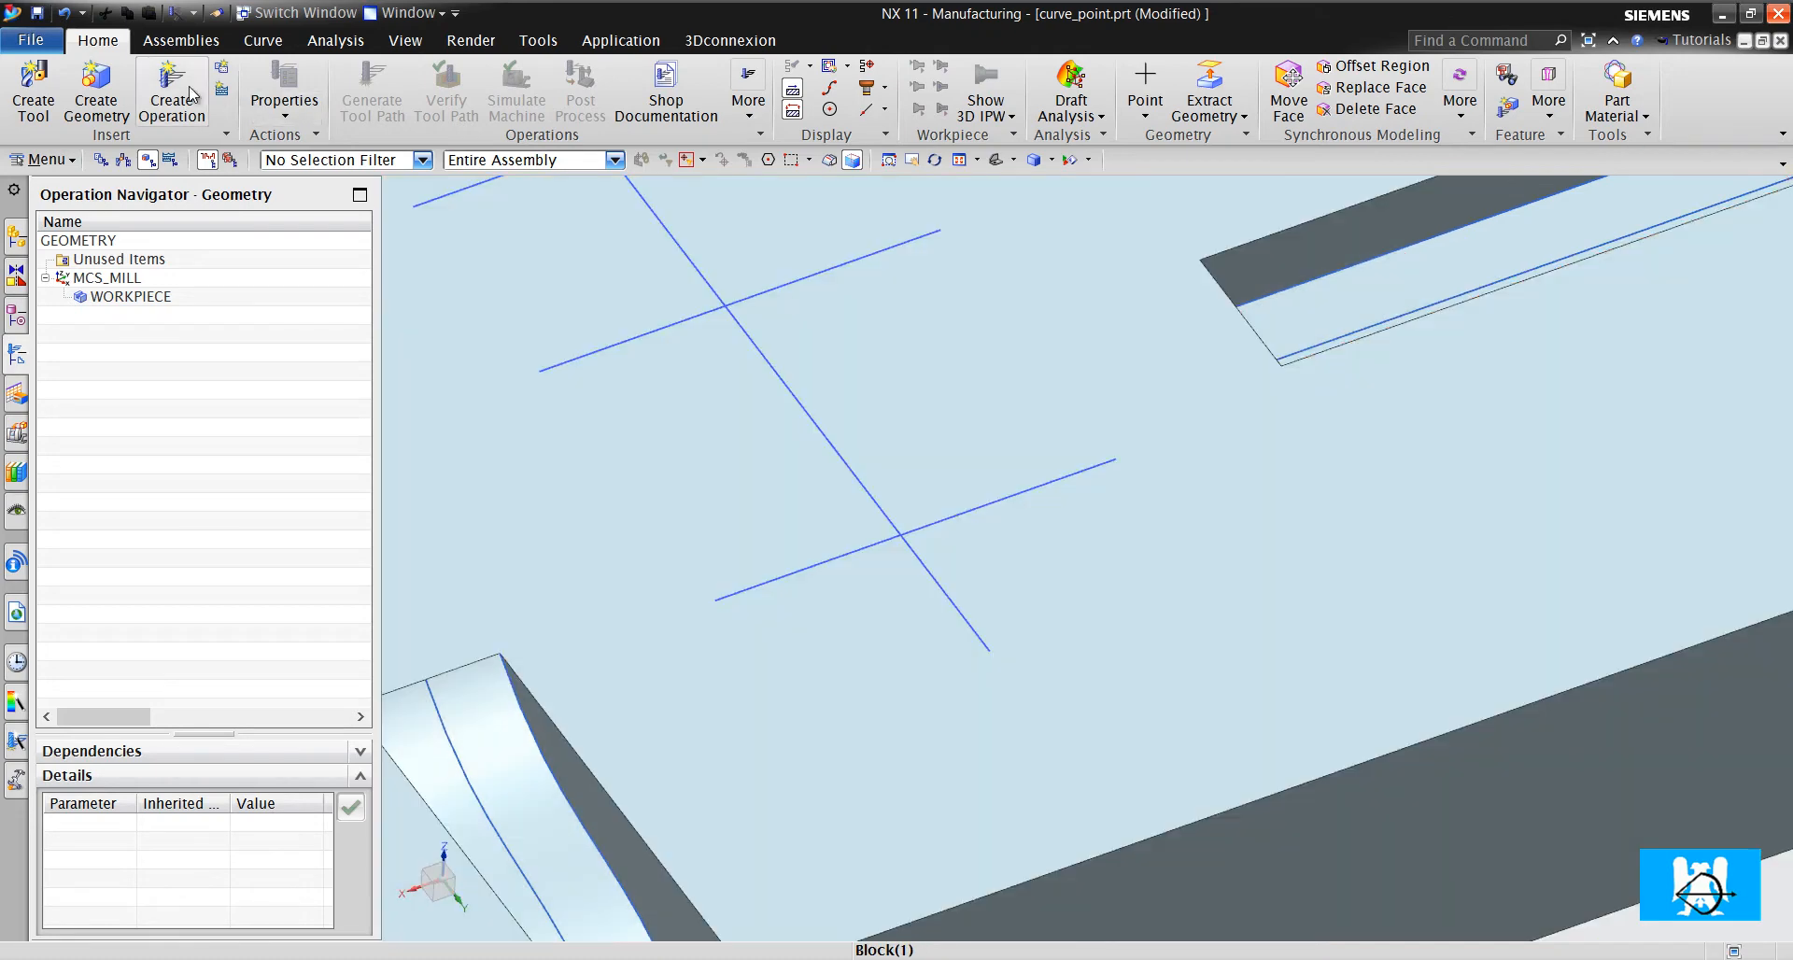
Create a new Fixed Contour operation with tool K6 and Curve/Point drive method
left_click(172, 91)
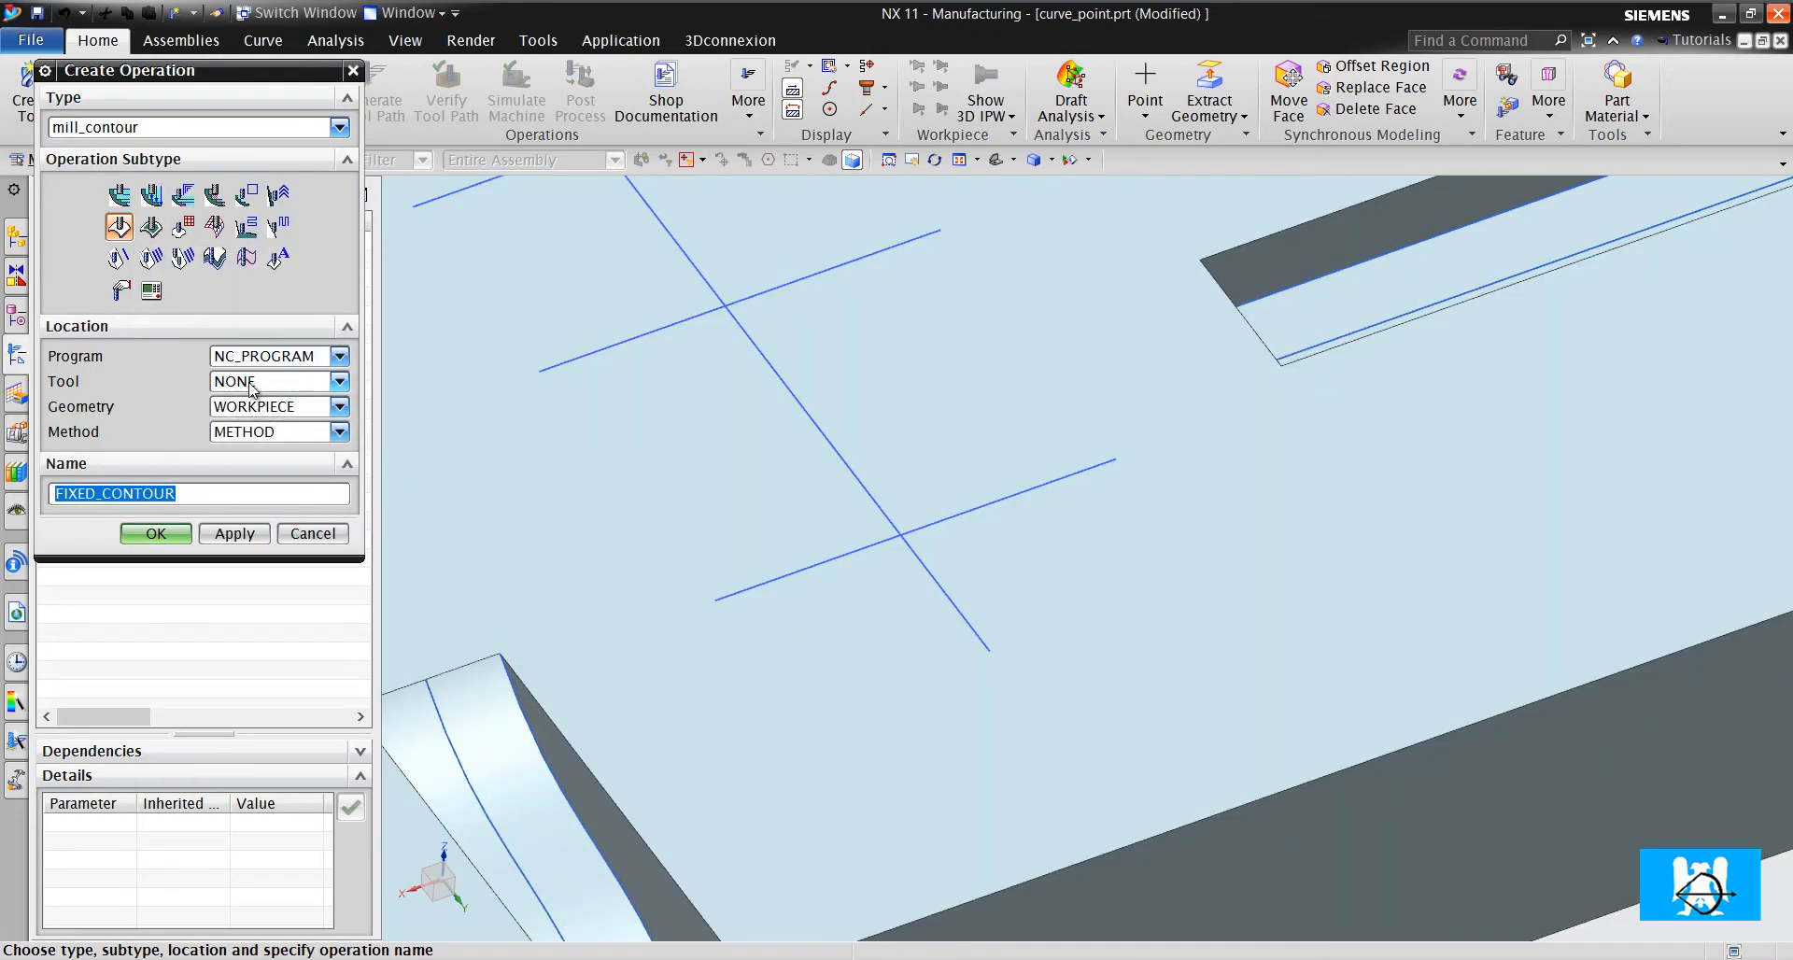
left_click(340, 381)
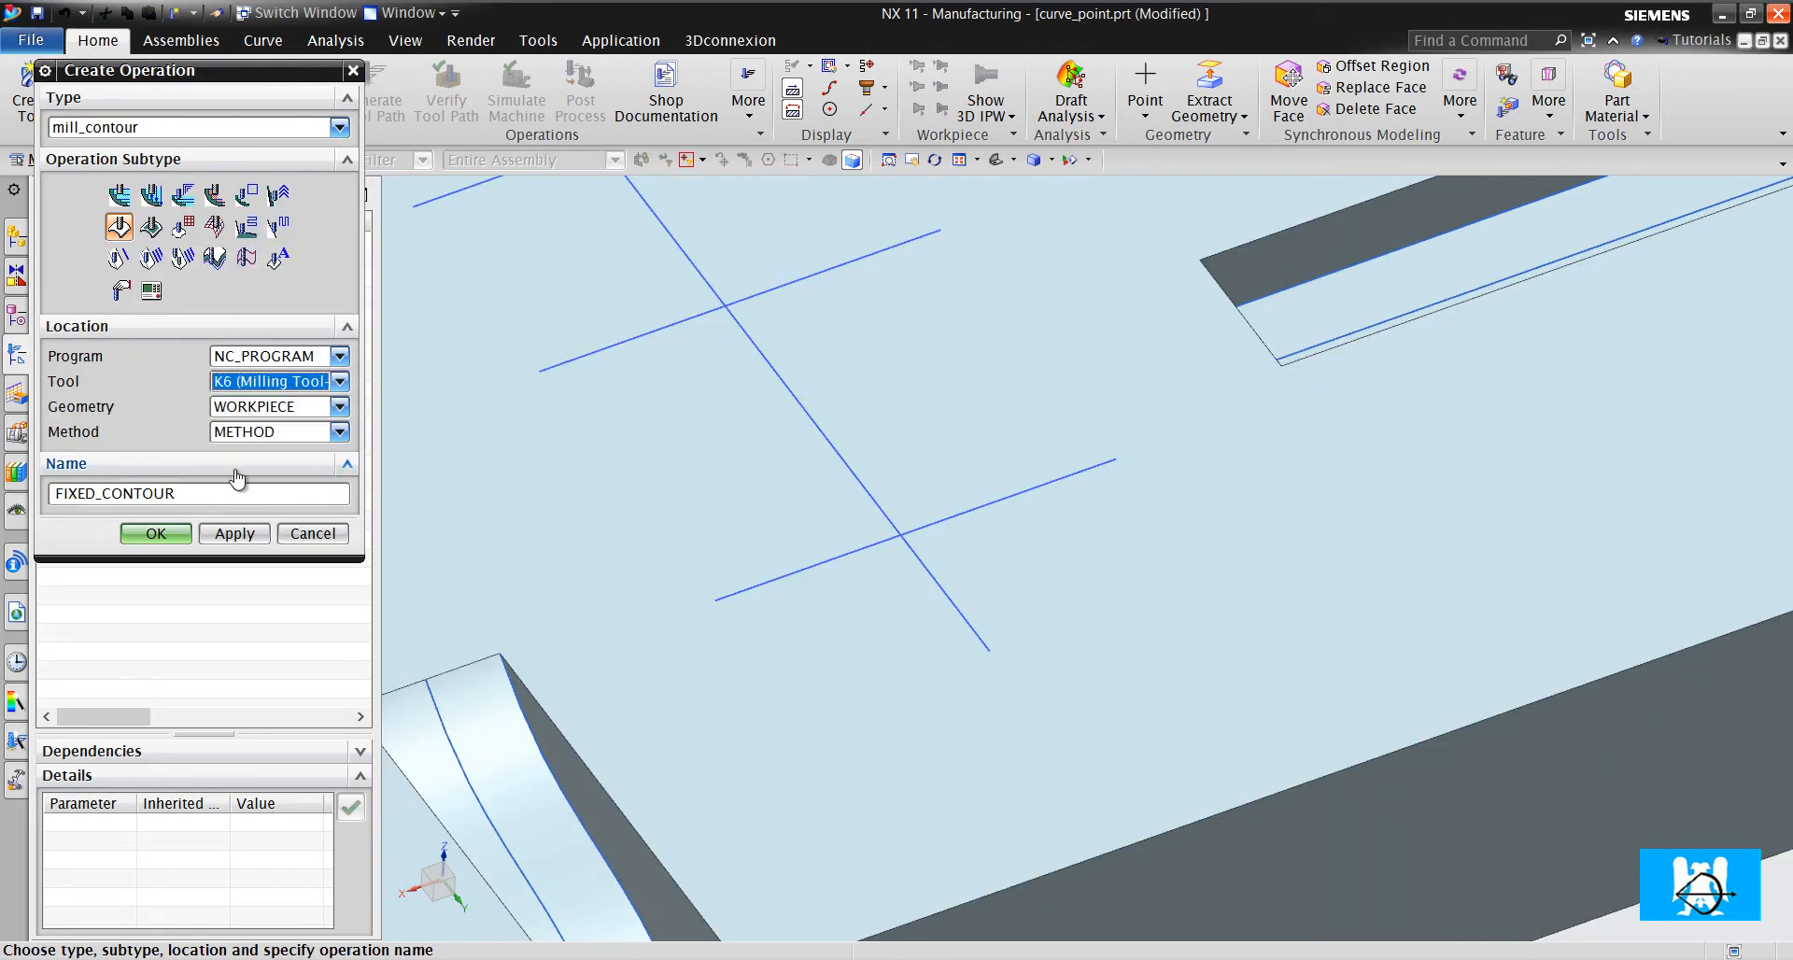
left_click(155, 534)
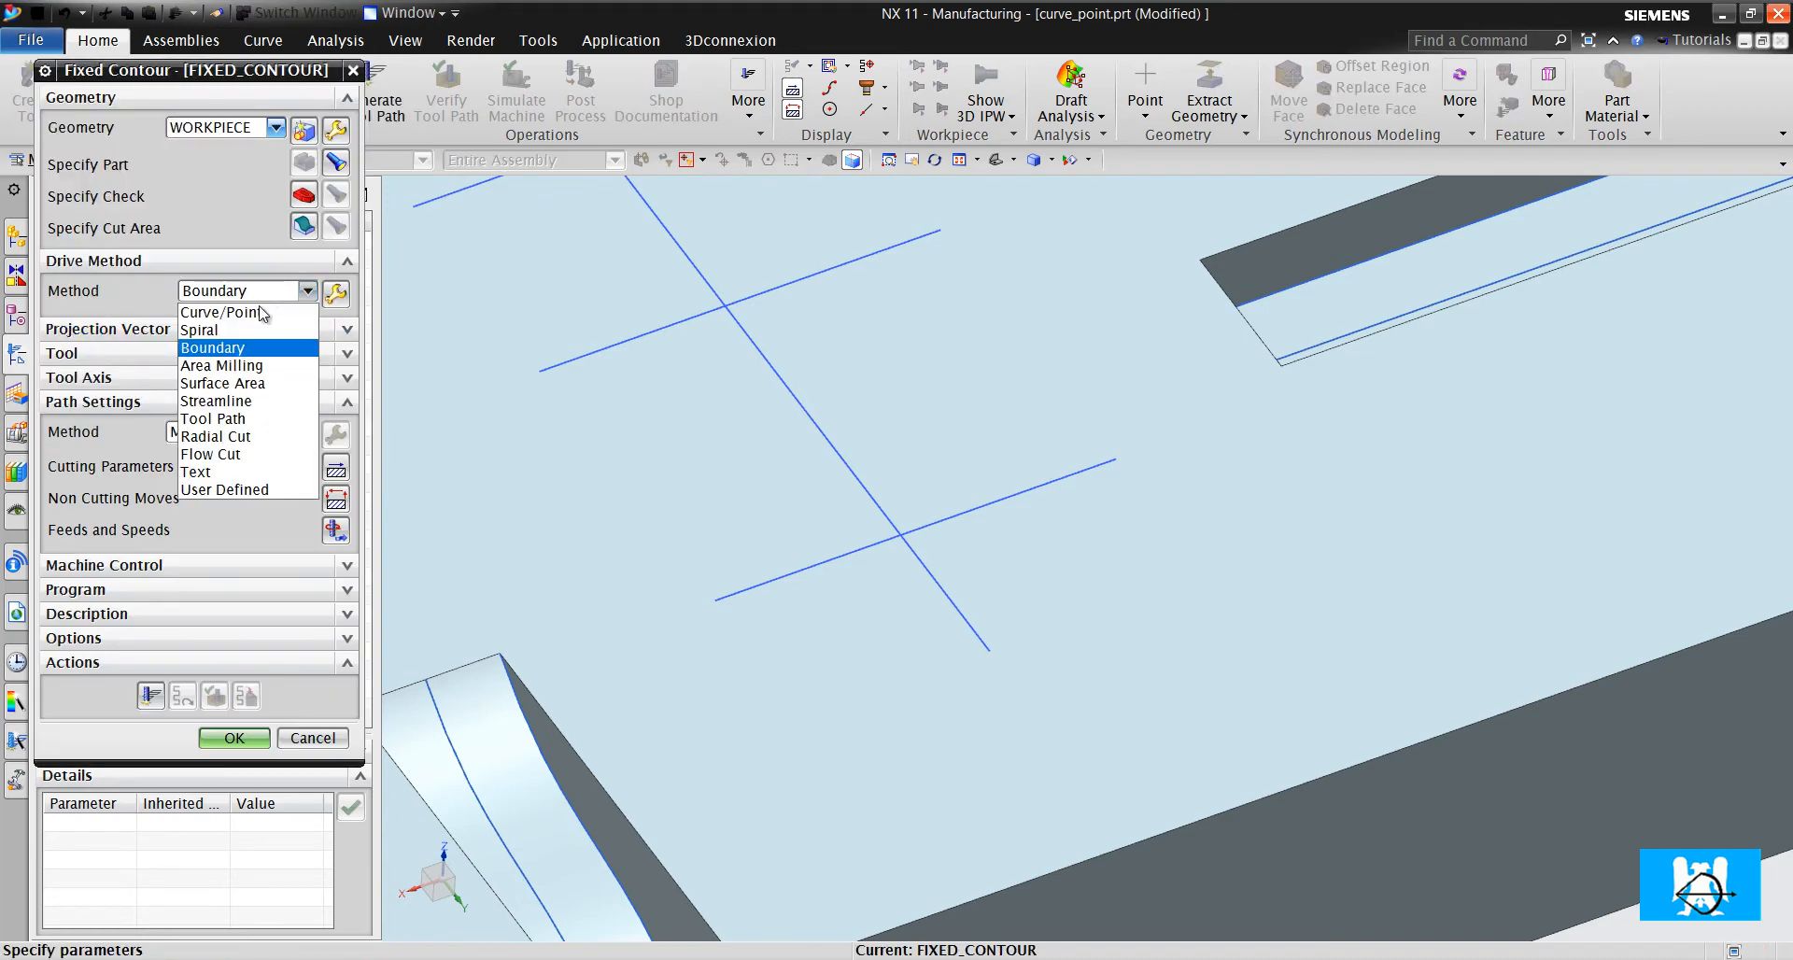
left_click(222, 312)
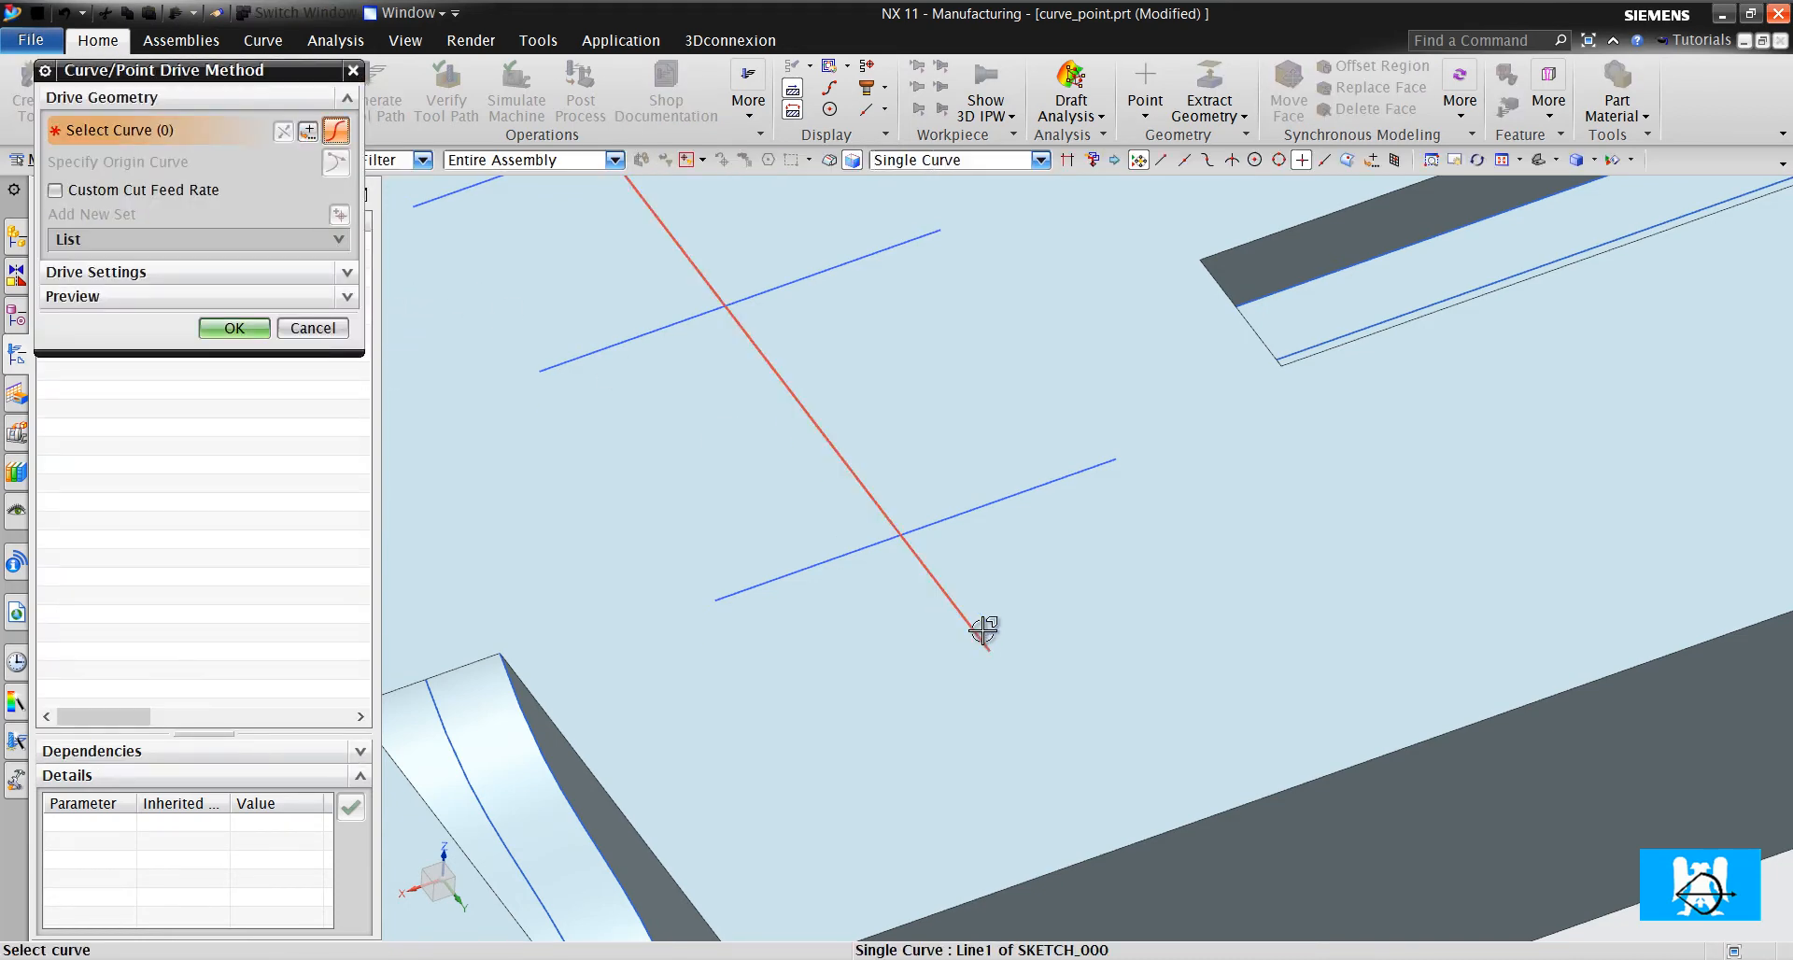
Select the long line and the crossing lines as drive sets and generate the path
left_click(960, 616)
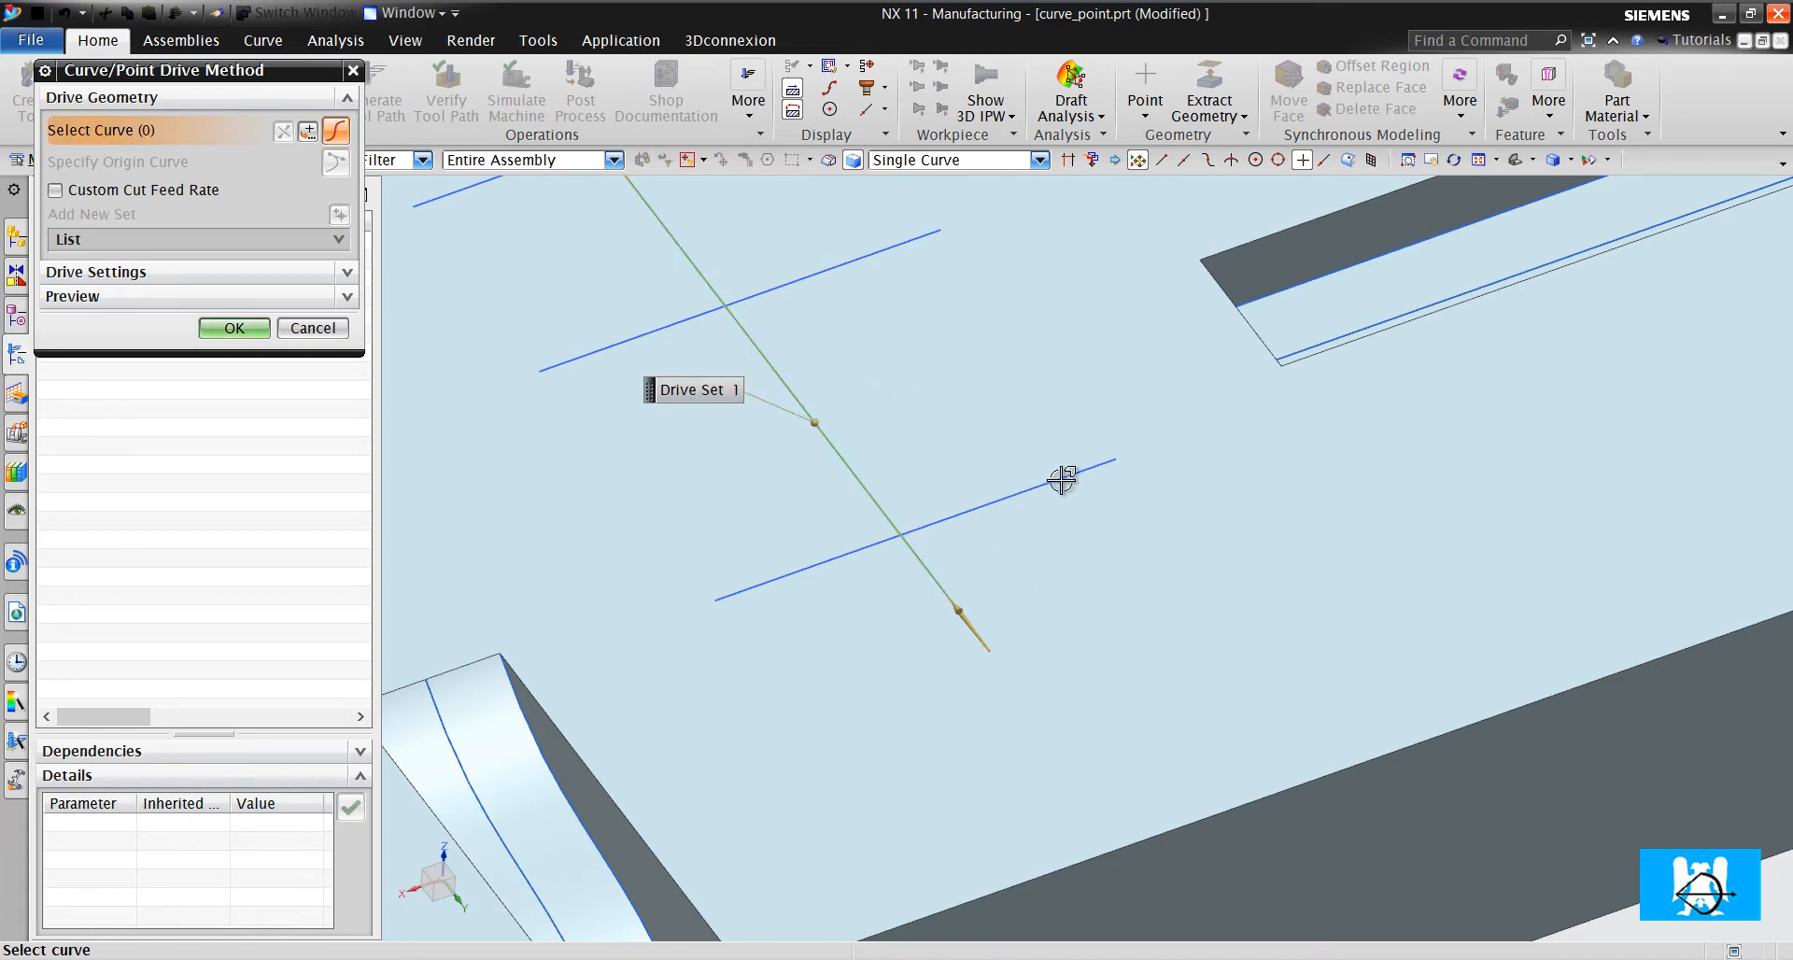
left_click(1061, 479)
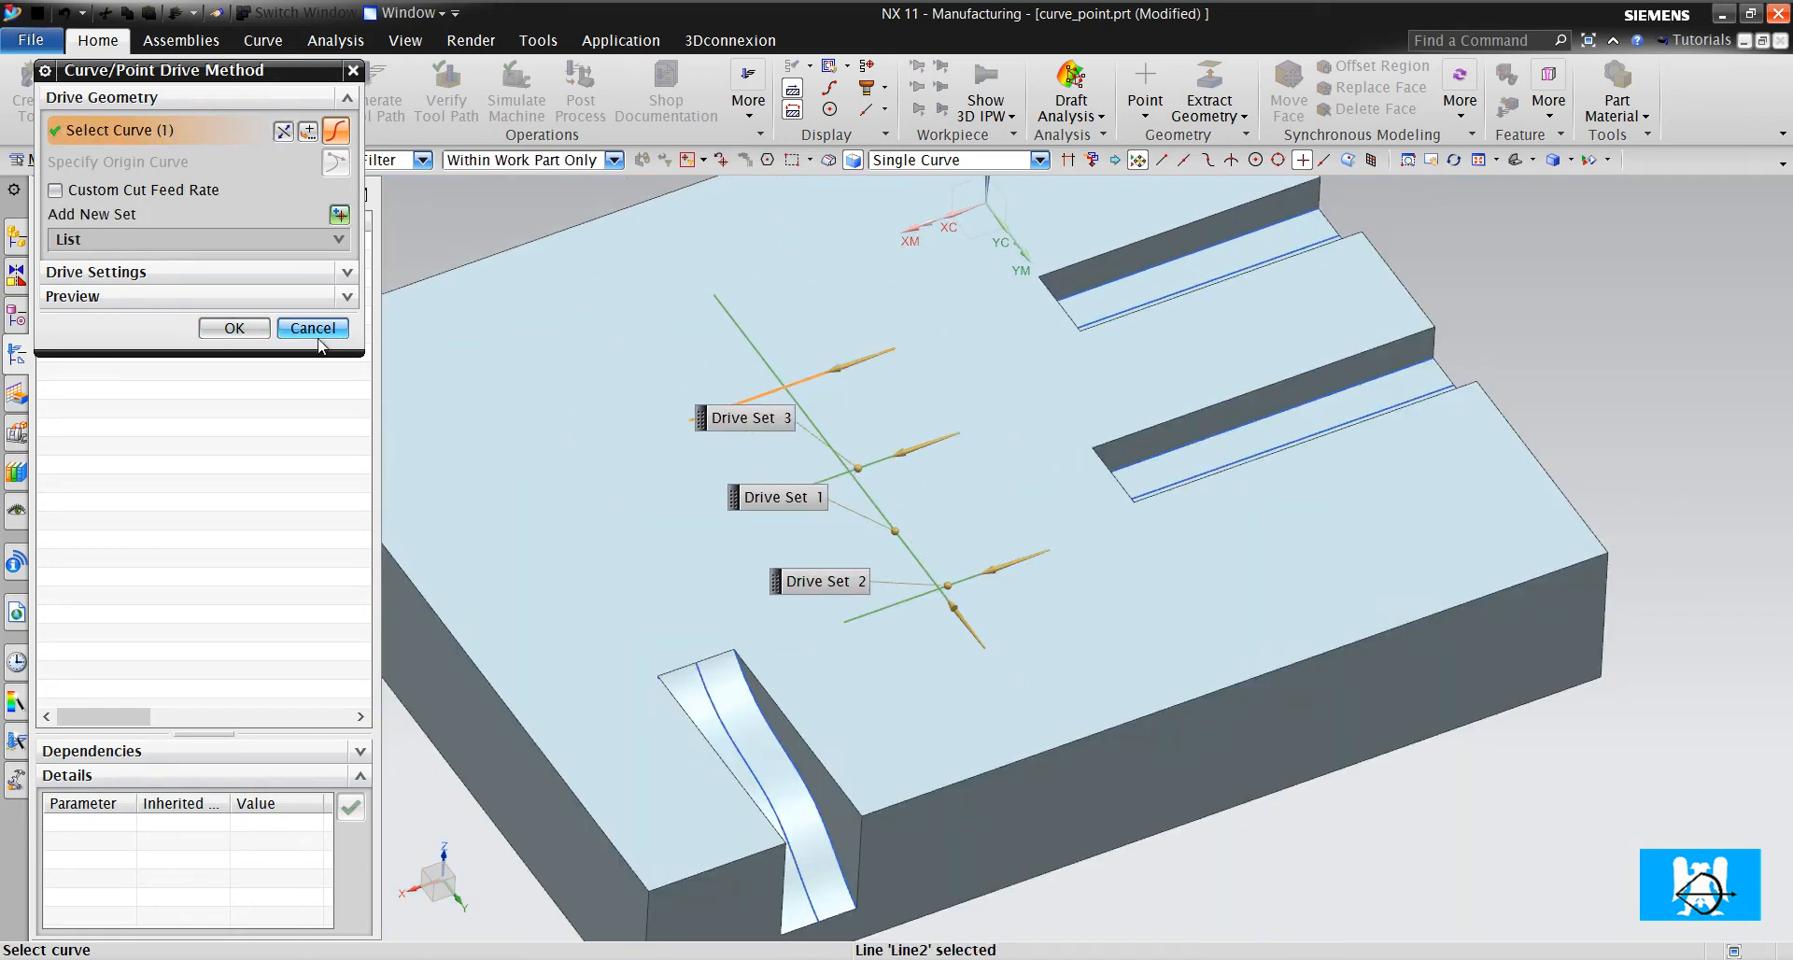
left_click(235, 329)
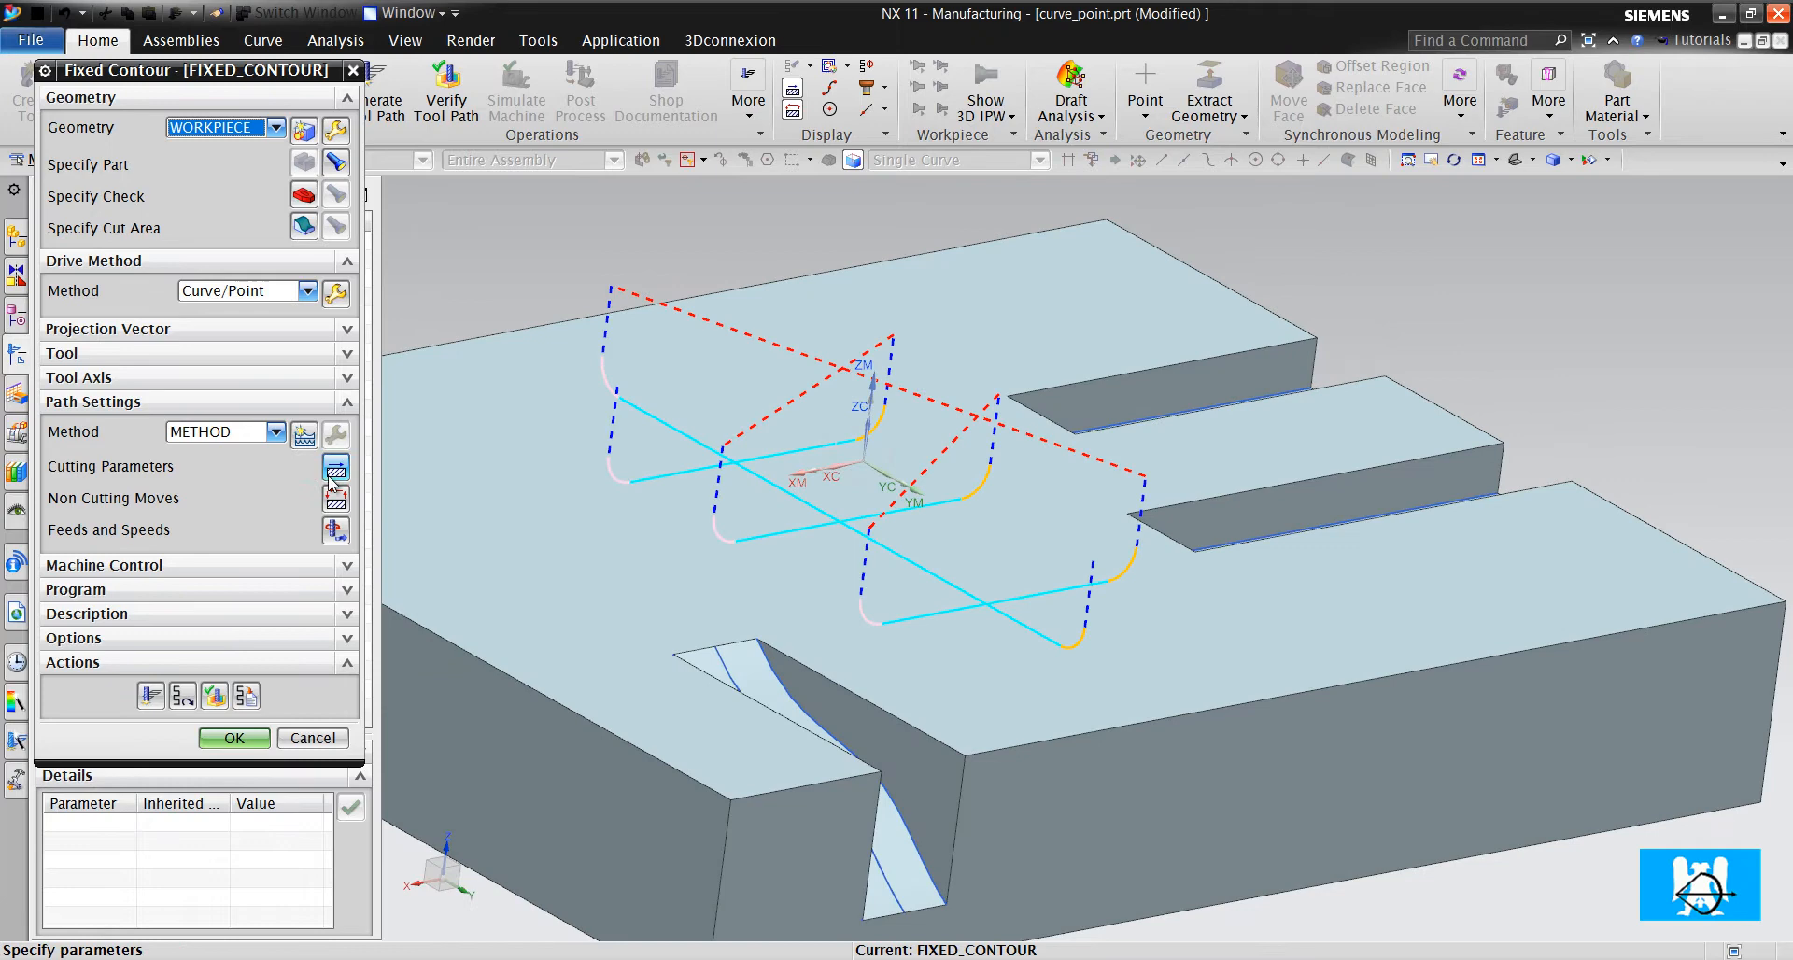
Set Number of Passes 5 and Part Stock -2, then reopen FIXED_CONTOUR
left_click(337, 467)
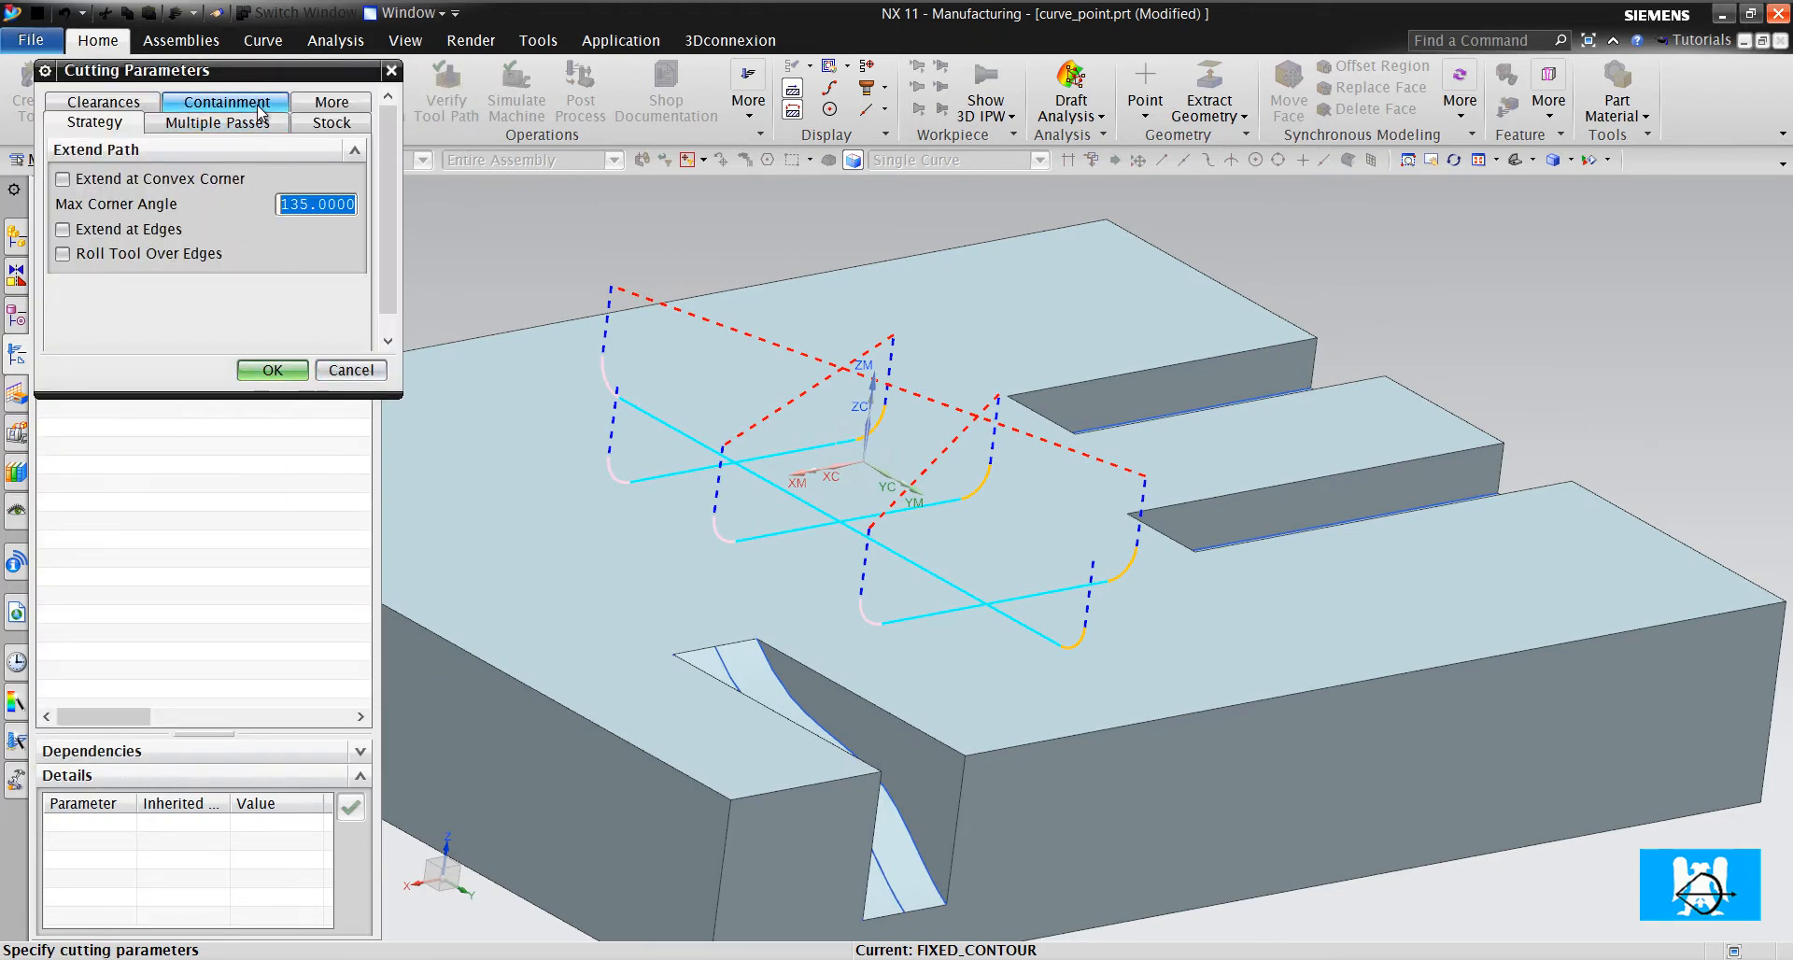
left_click(216, 121)
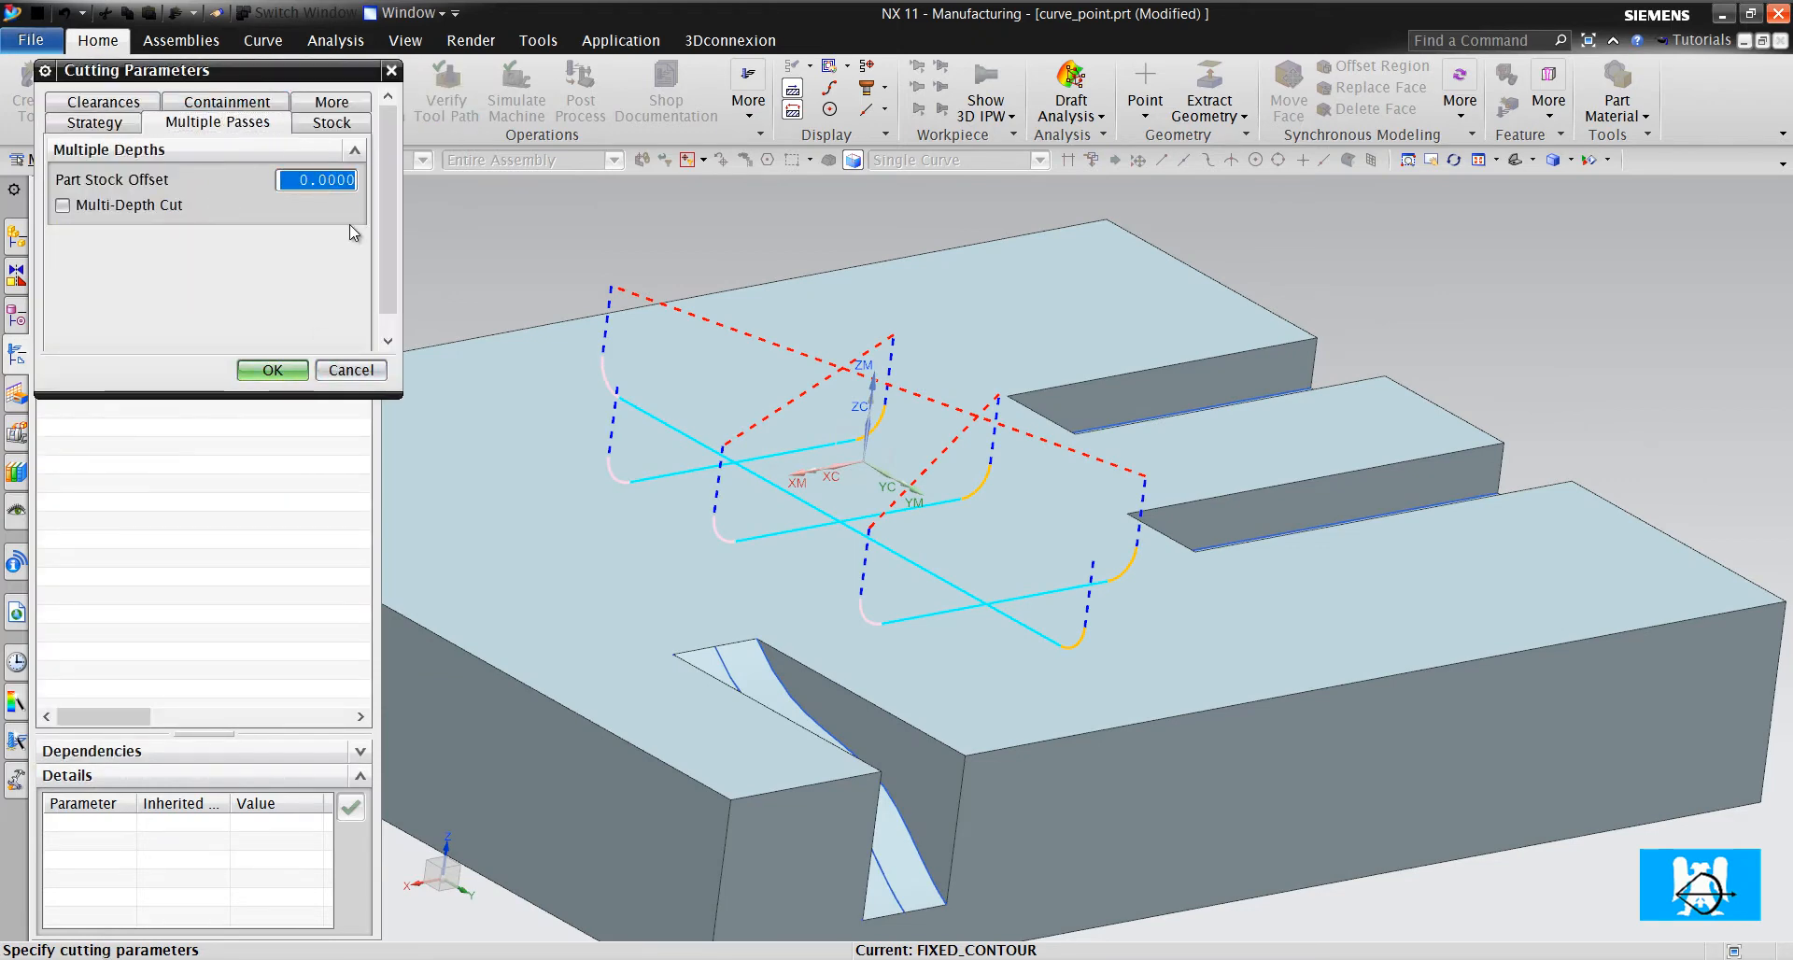
left_click(62, 206)
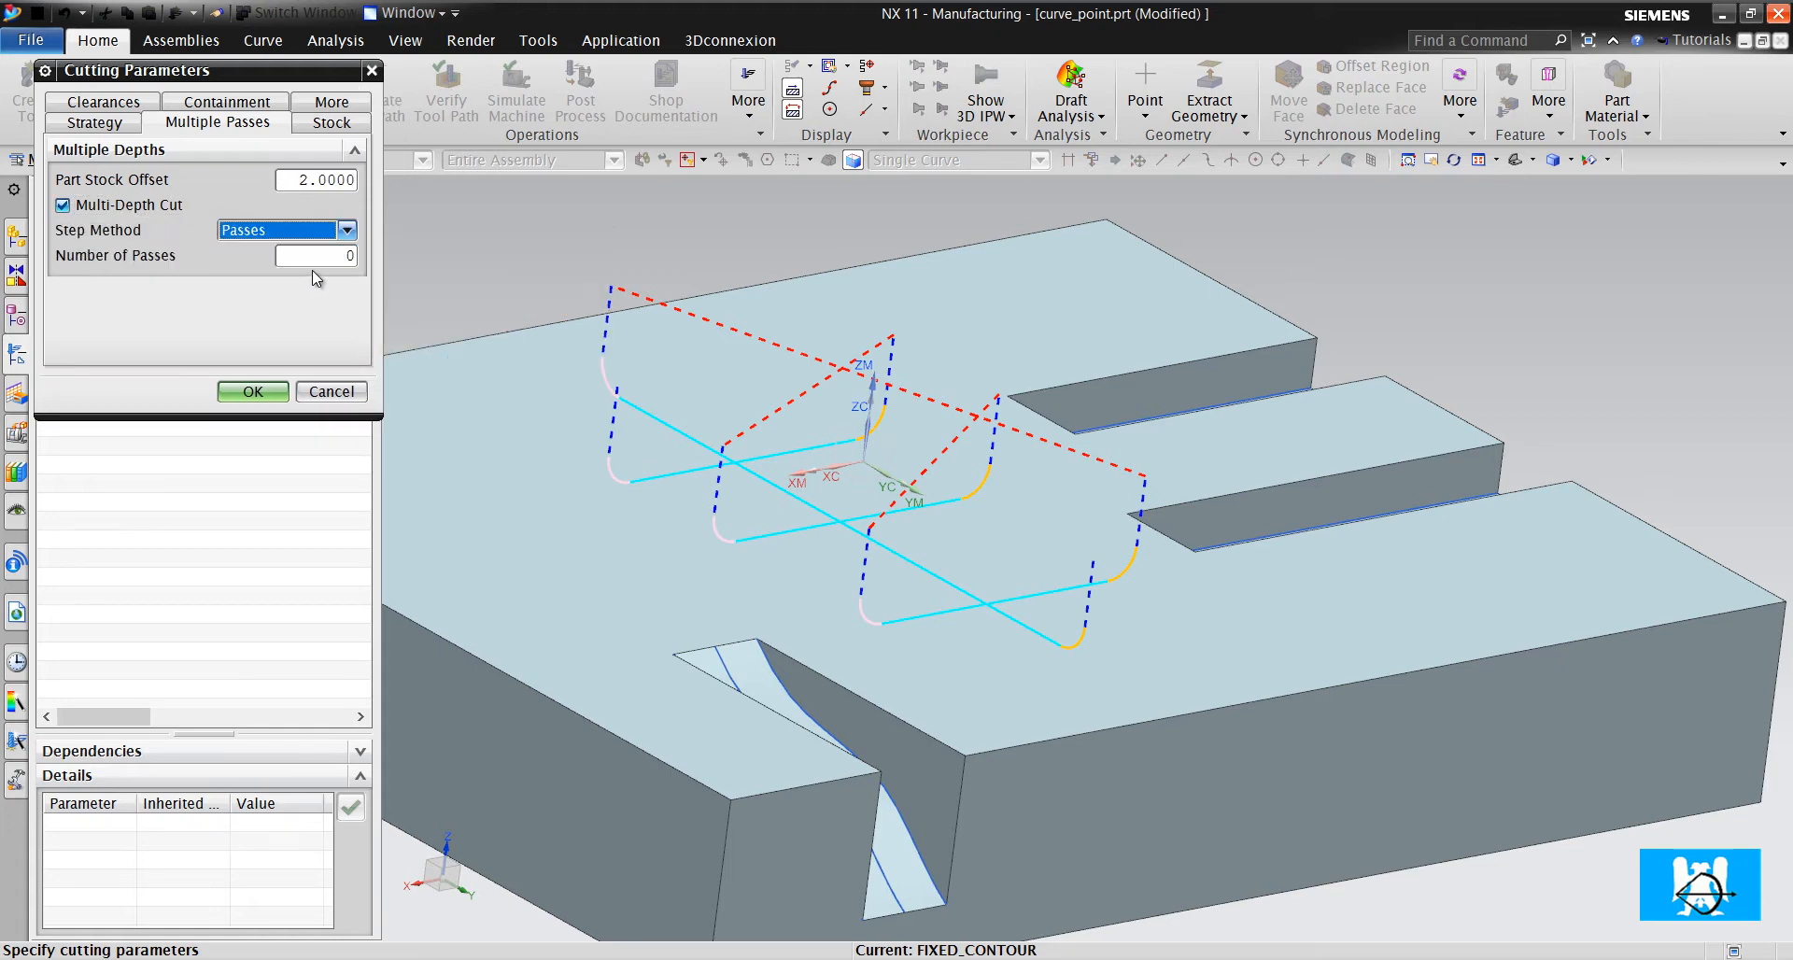
type("5")
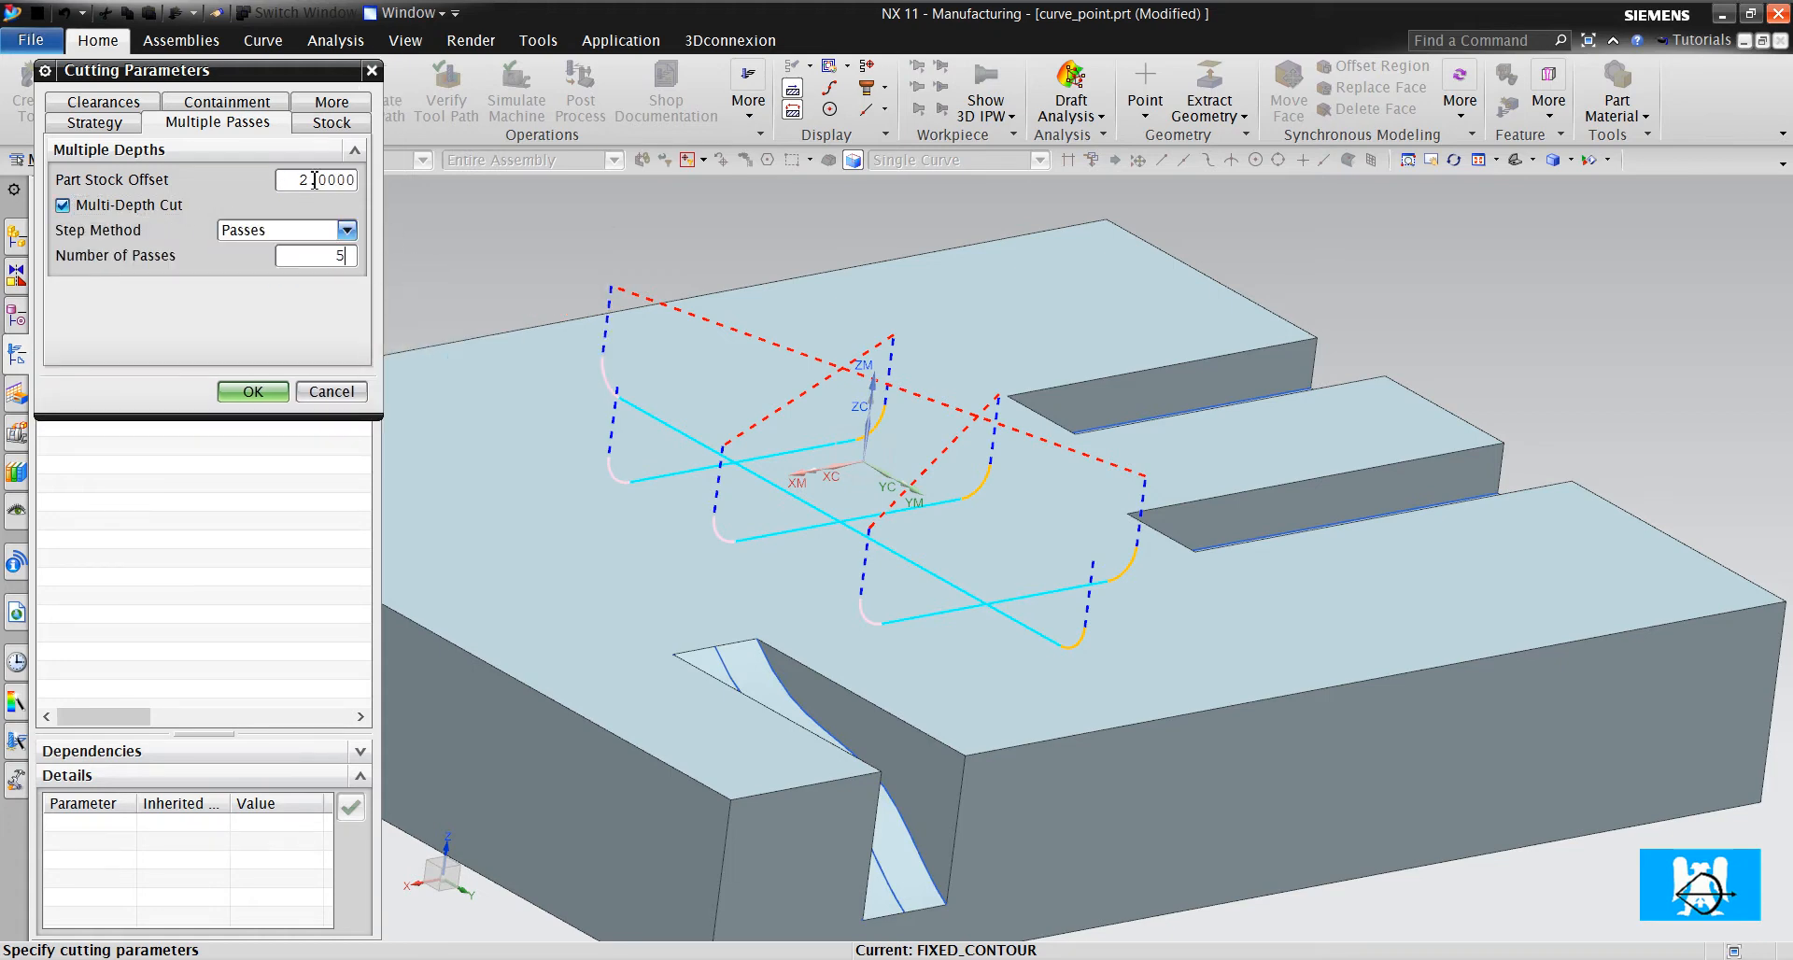
left_click(332, 121)
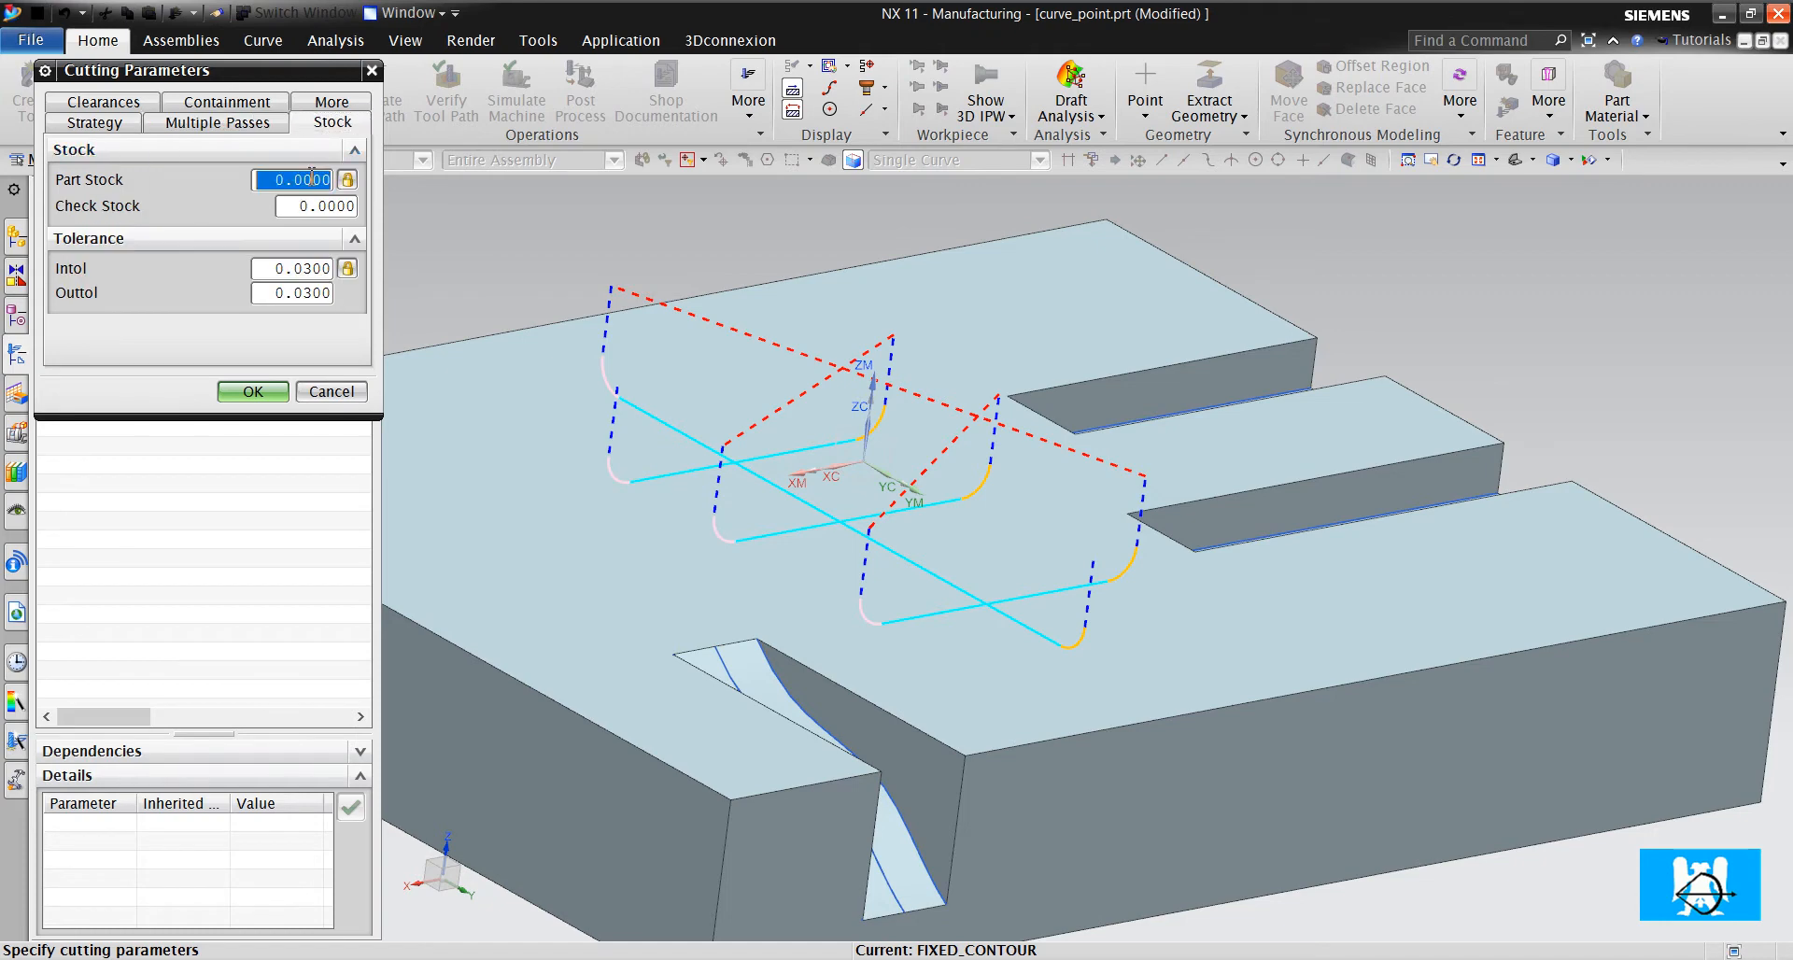
type("-2")
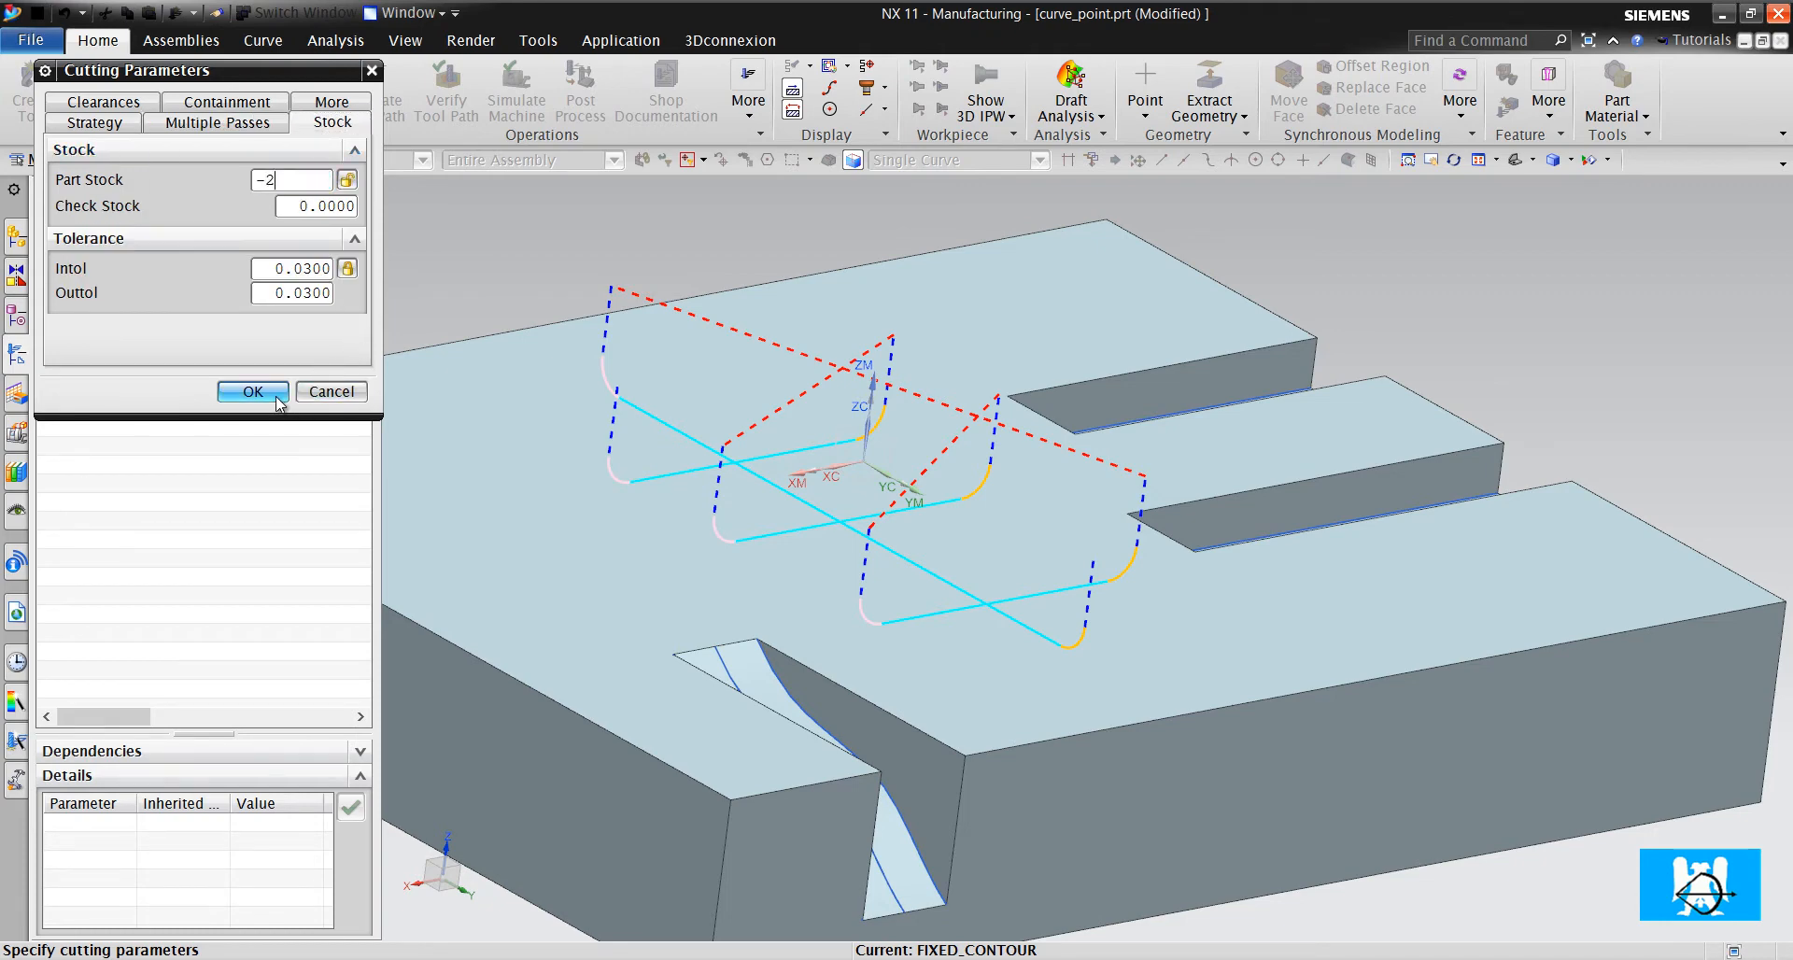
left_click(253, 390)
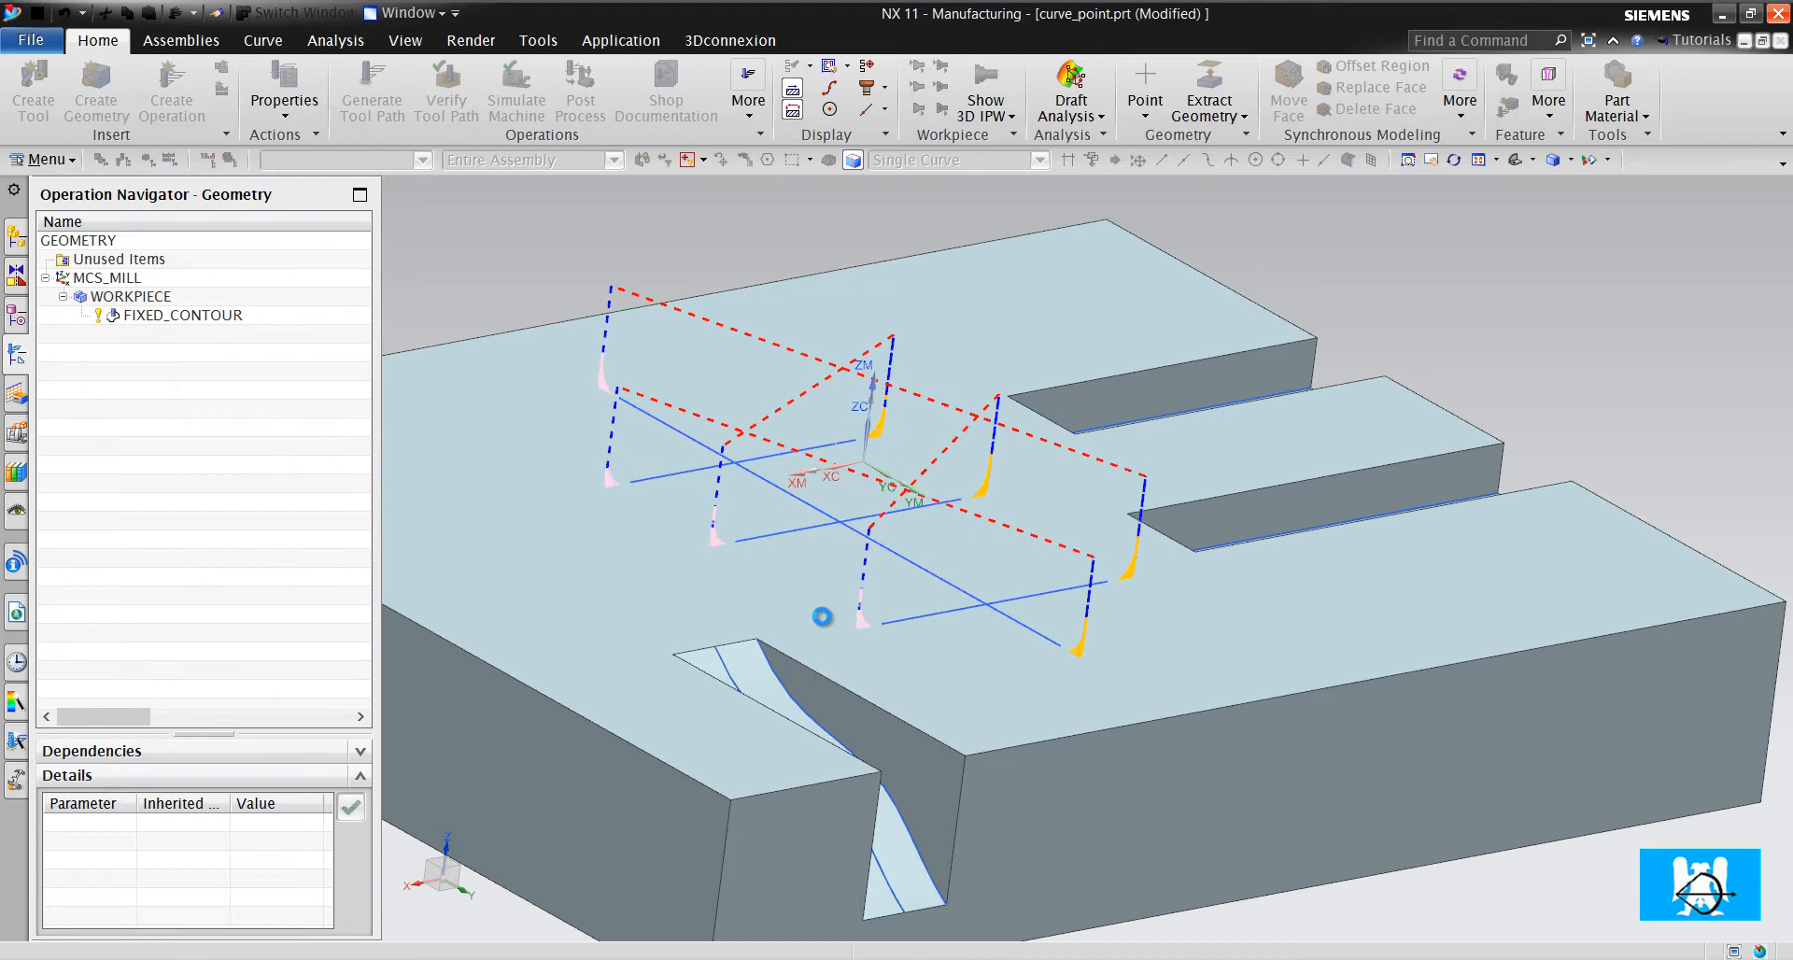
double_click(179, 314)
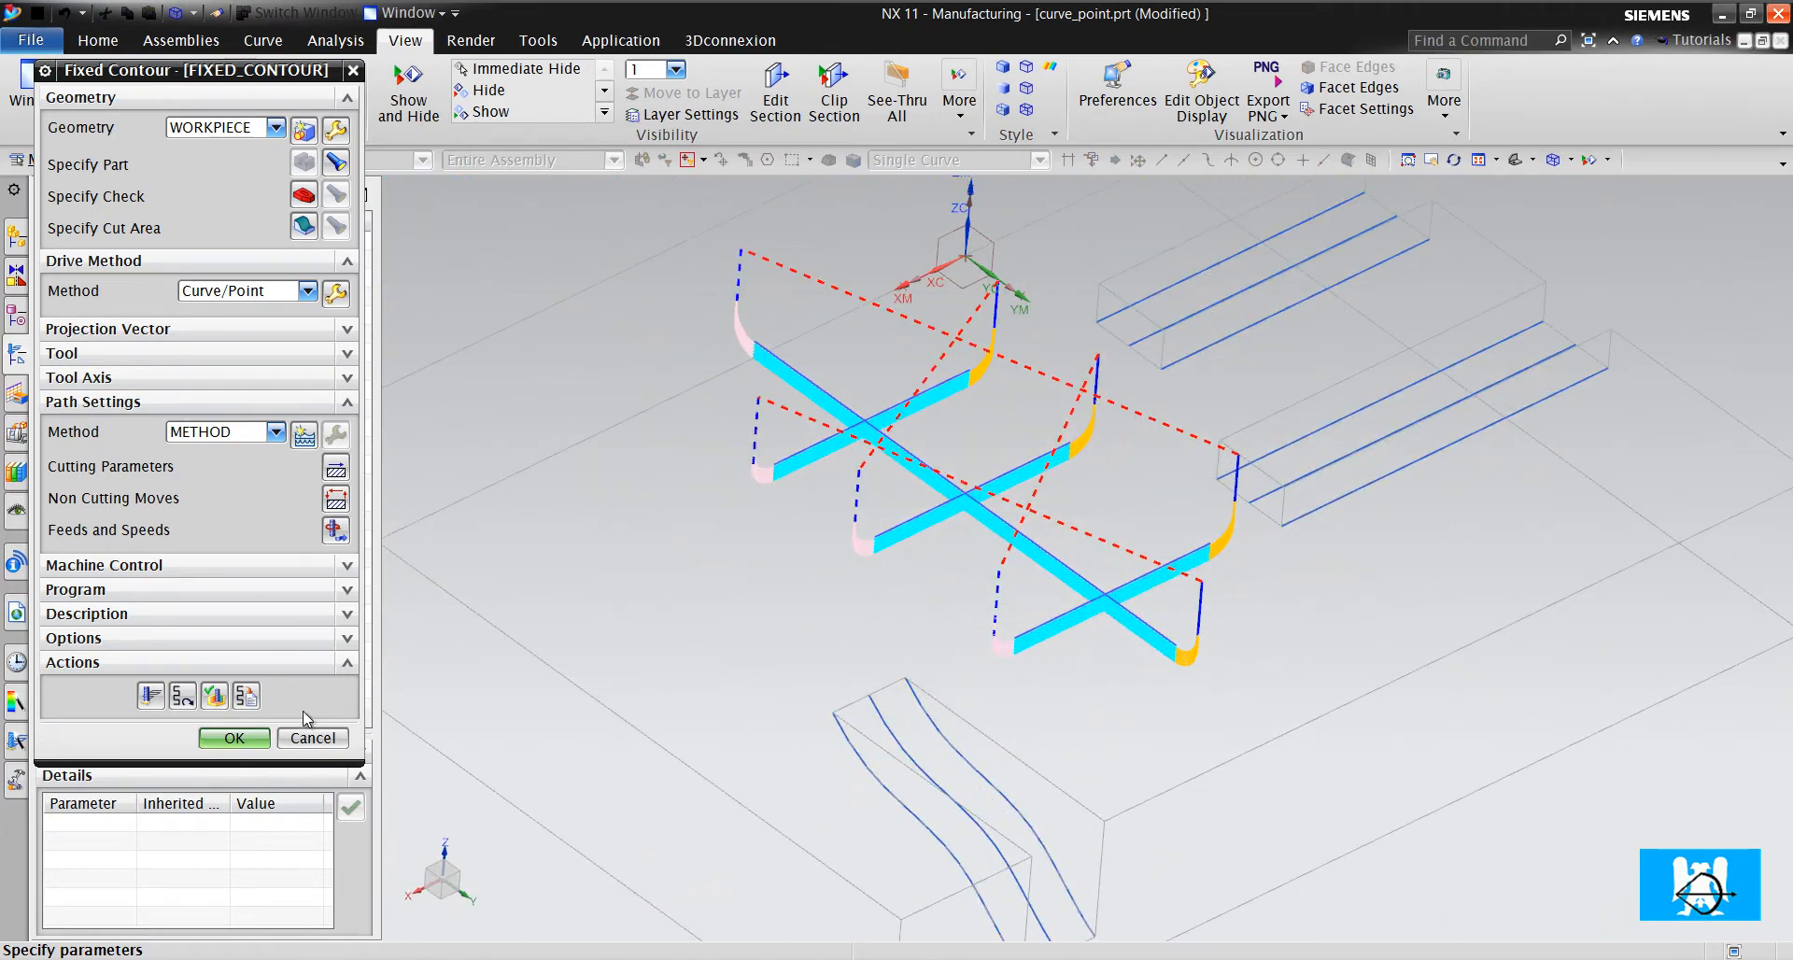
Close the operation, paste a copy as FIXED_CONTOUR_1 and start choosing its drive method
left_click(234, 738)
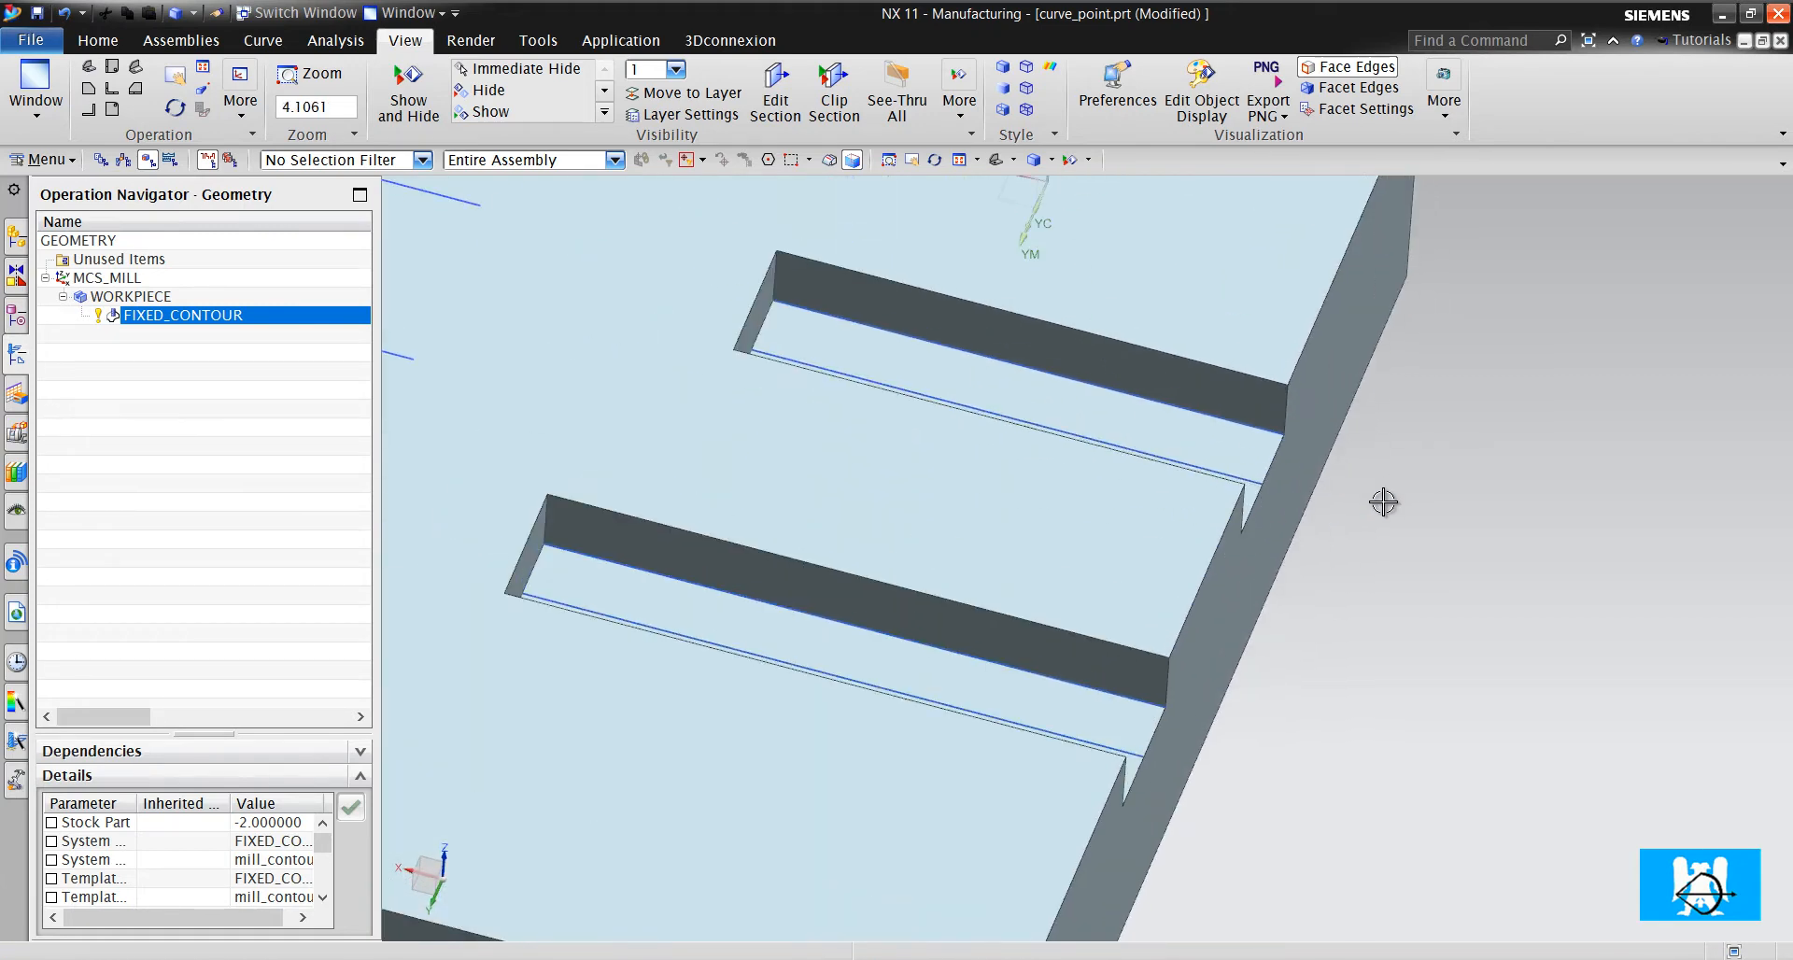
mouse_move(1249, 467)
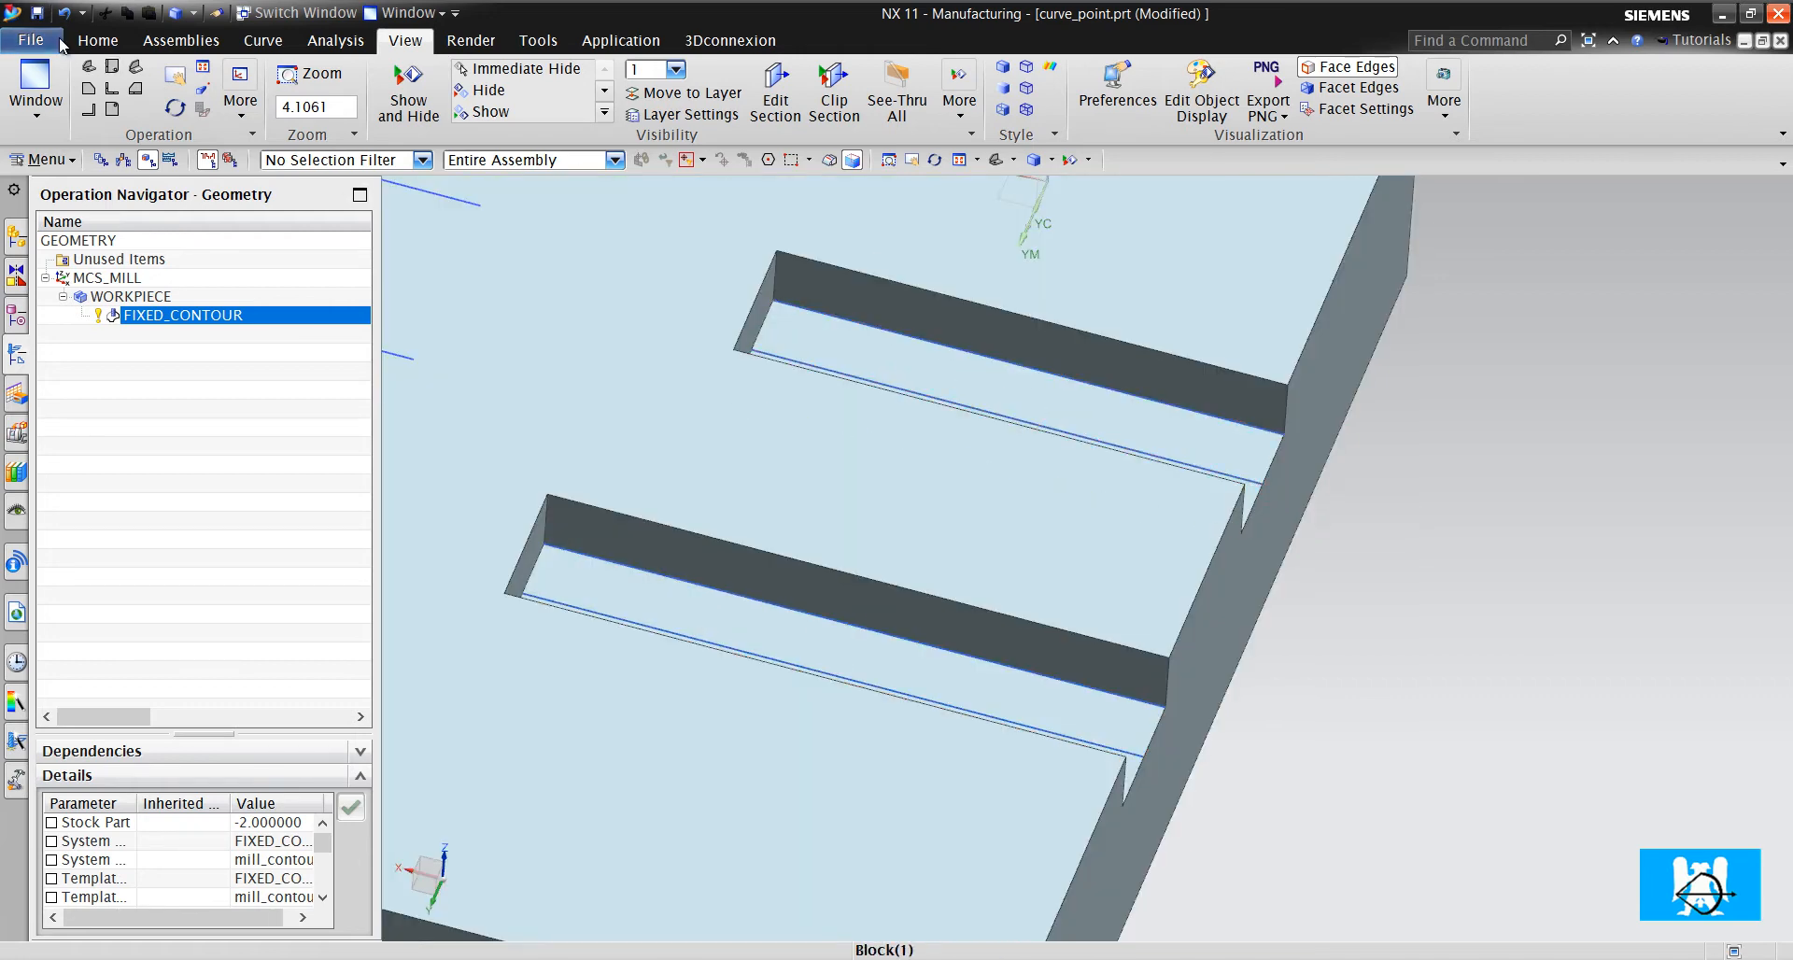
left_click(95, 39)
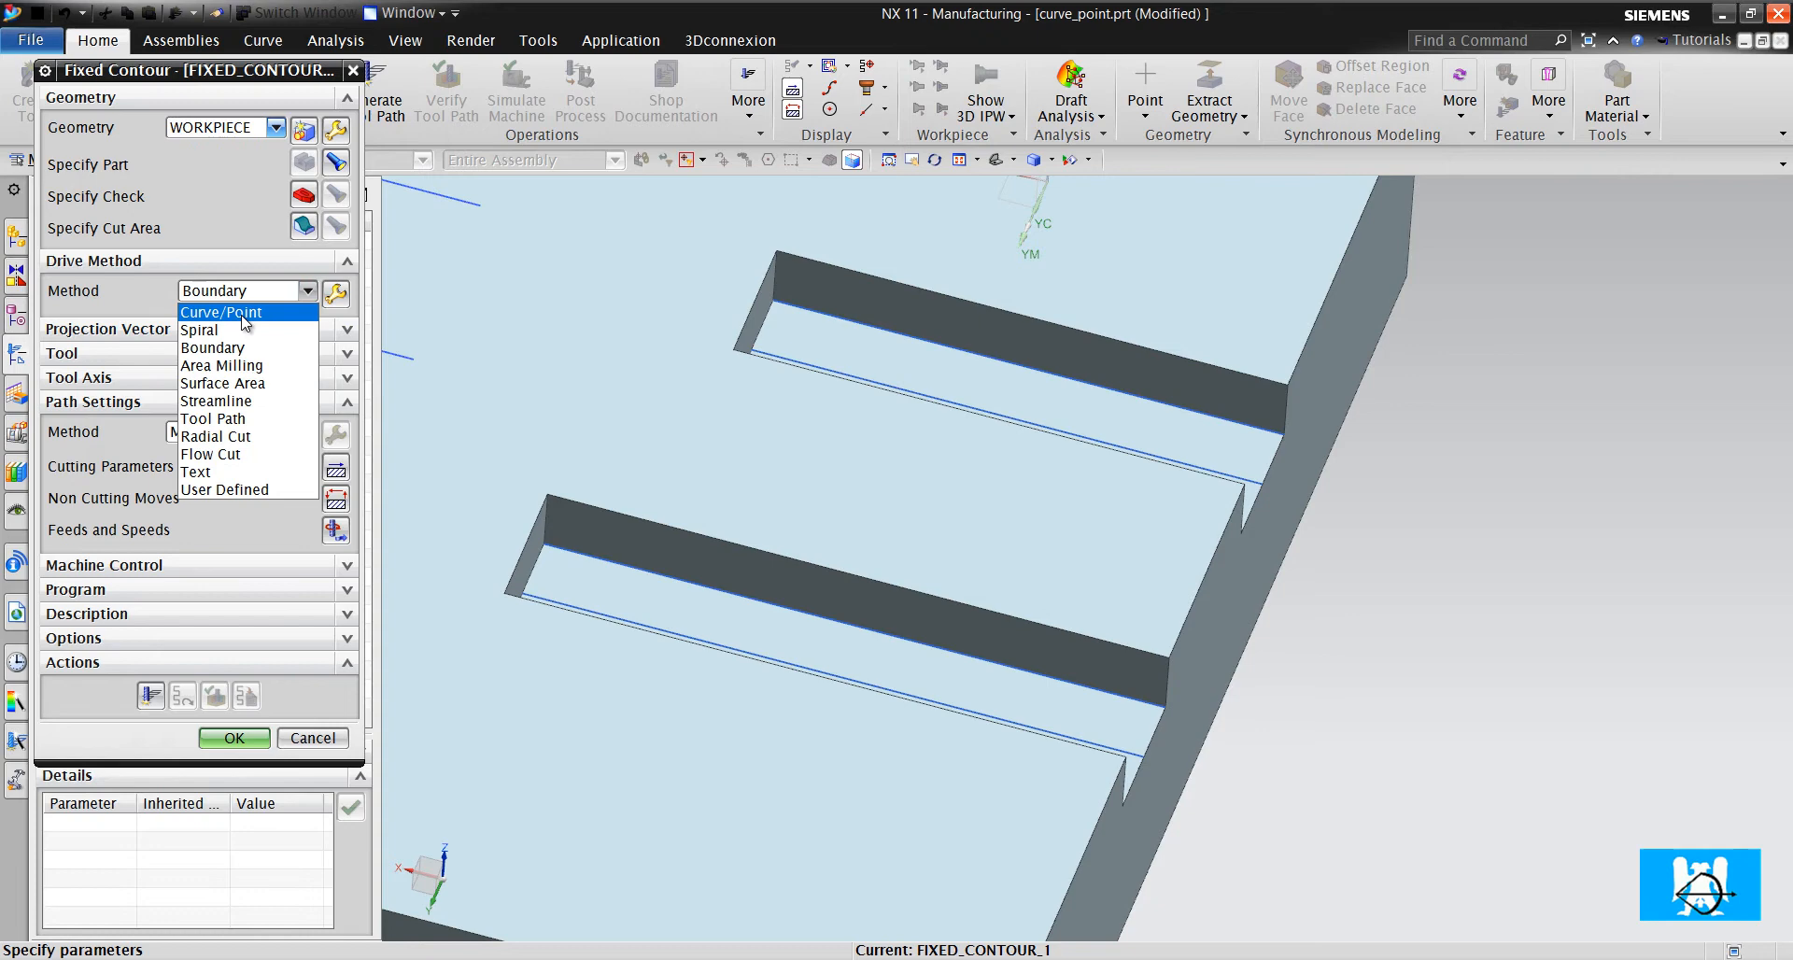
Set Curve/Point drive with both slot-bottom curves on FIXED_CONTOUR_1 and generate the toolpath
left_click(220, 312)
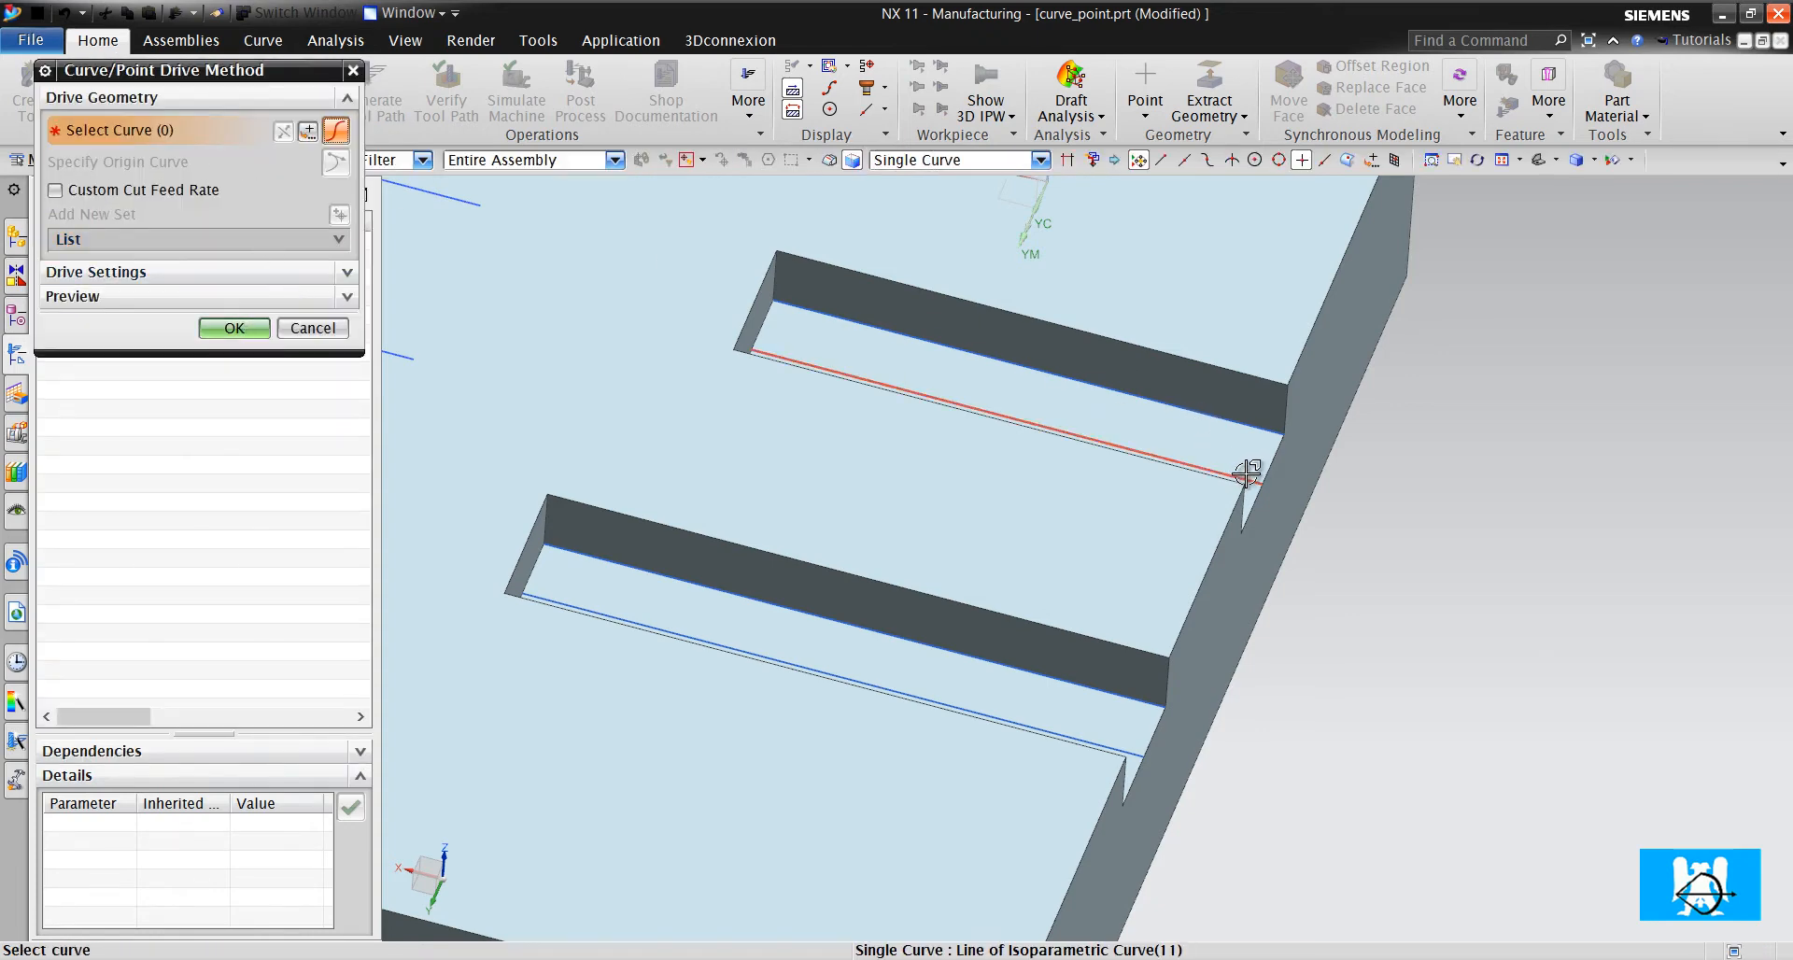
left_click(1246, 473)
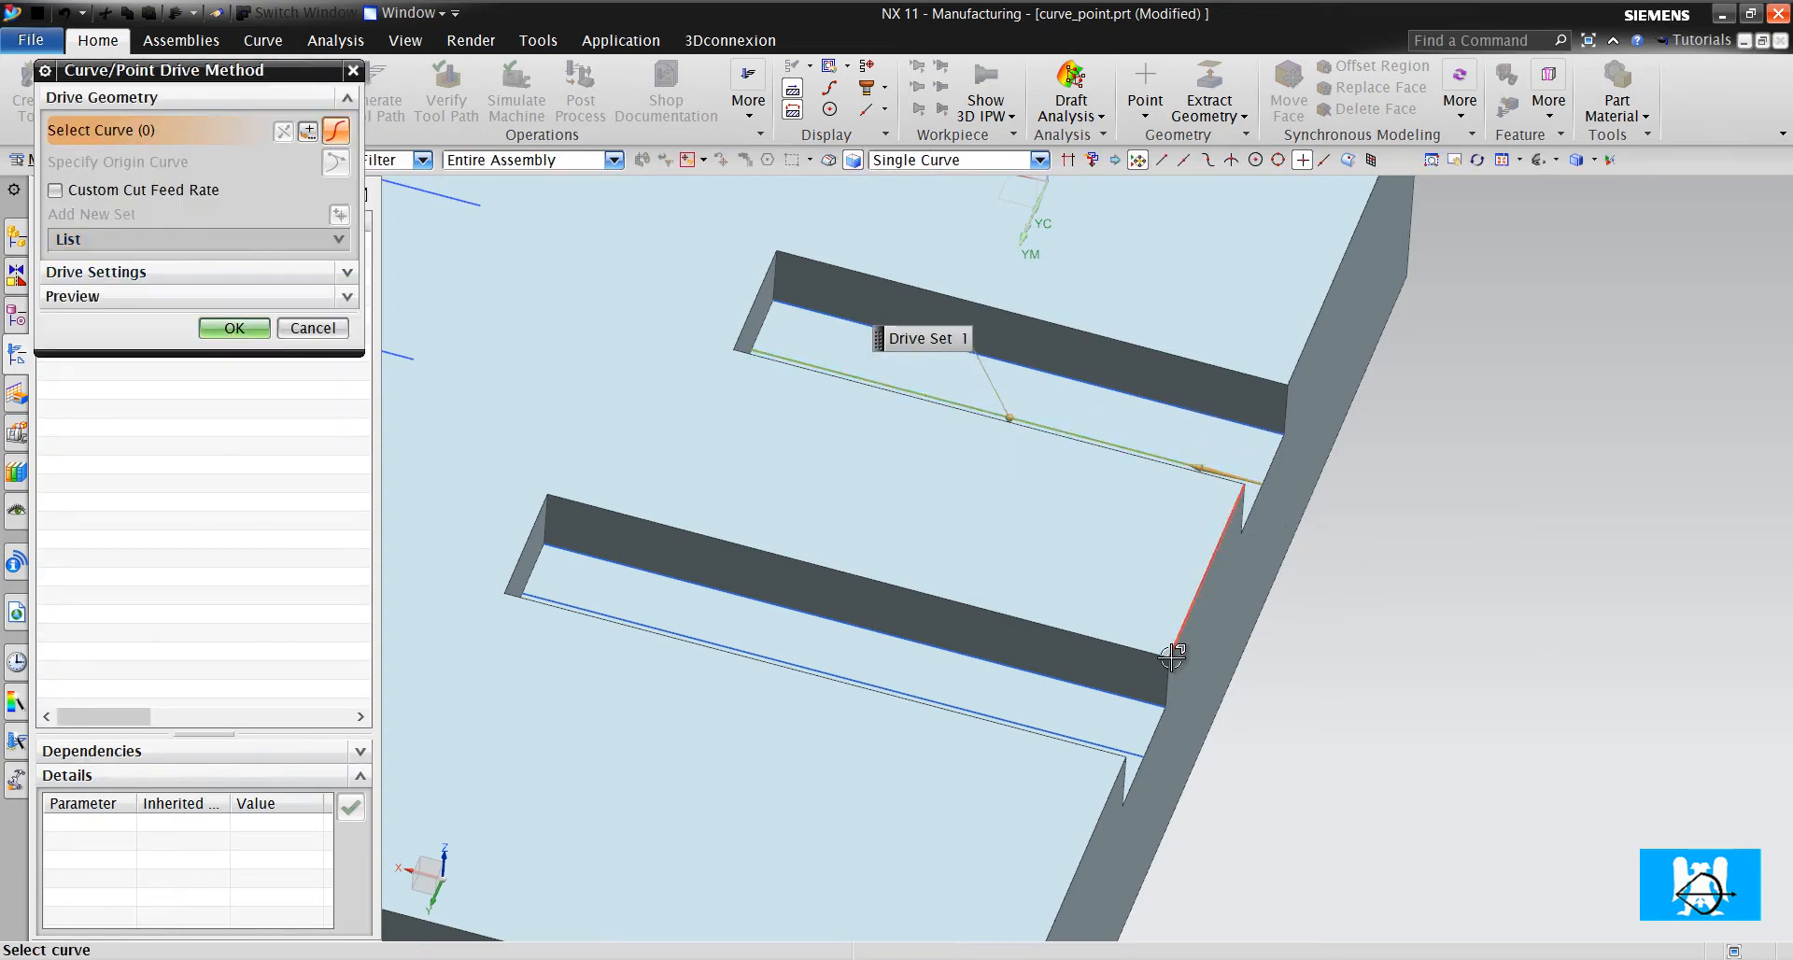
left_click(1173, 654)
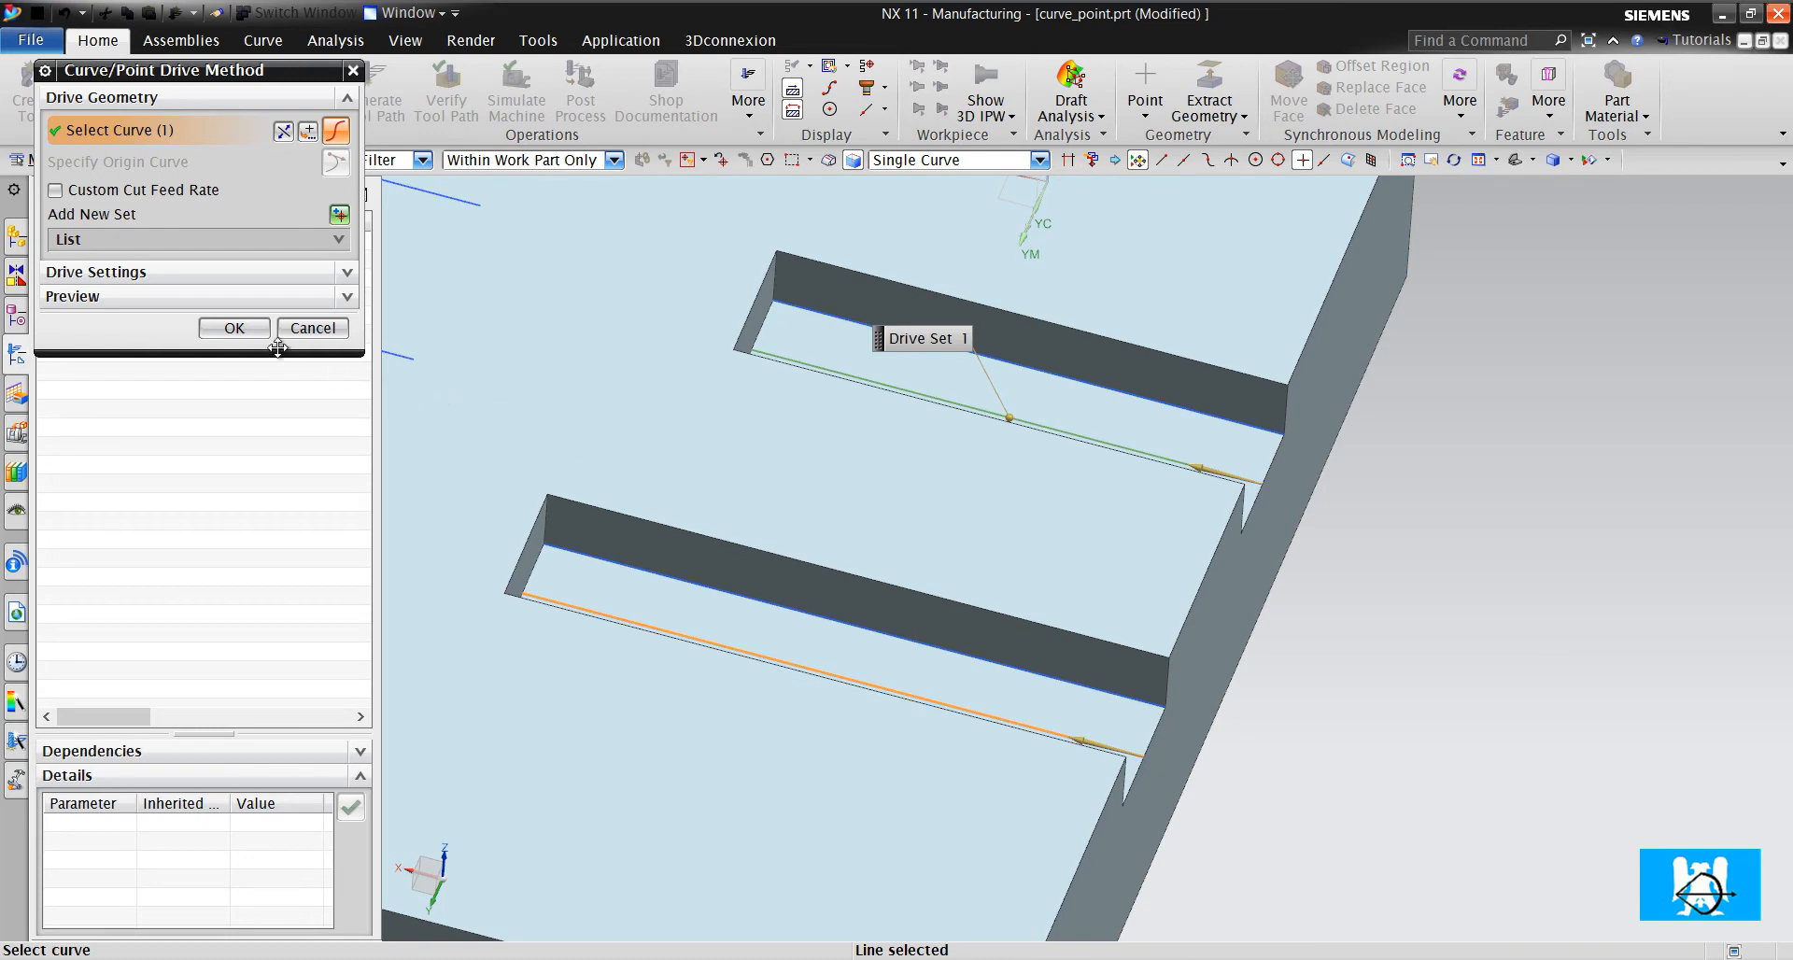
left_click(235, 329)
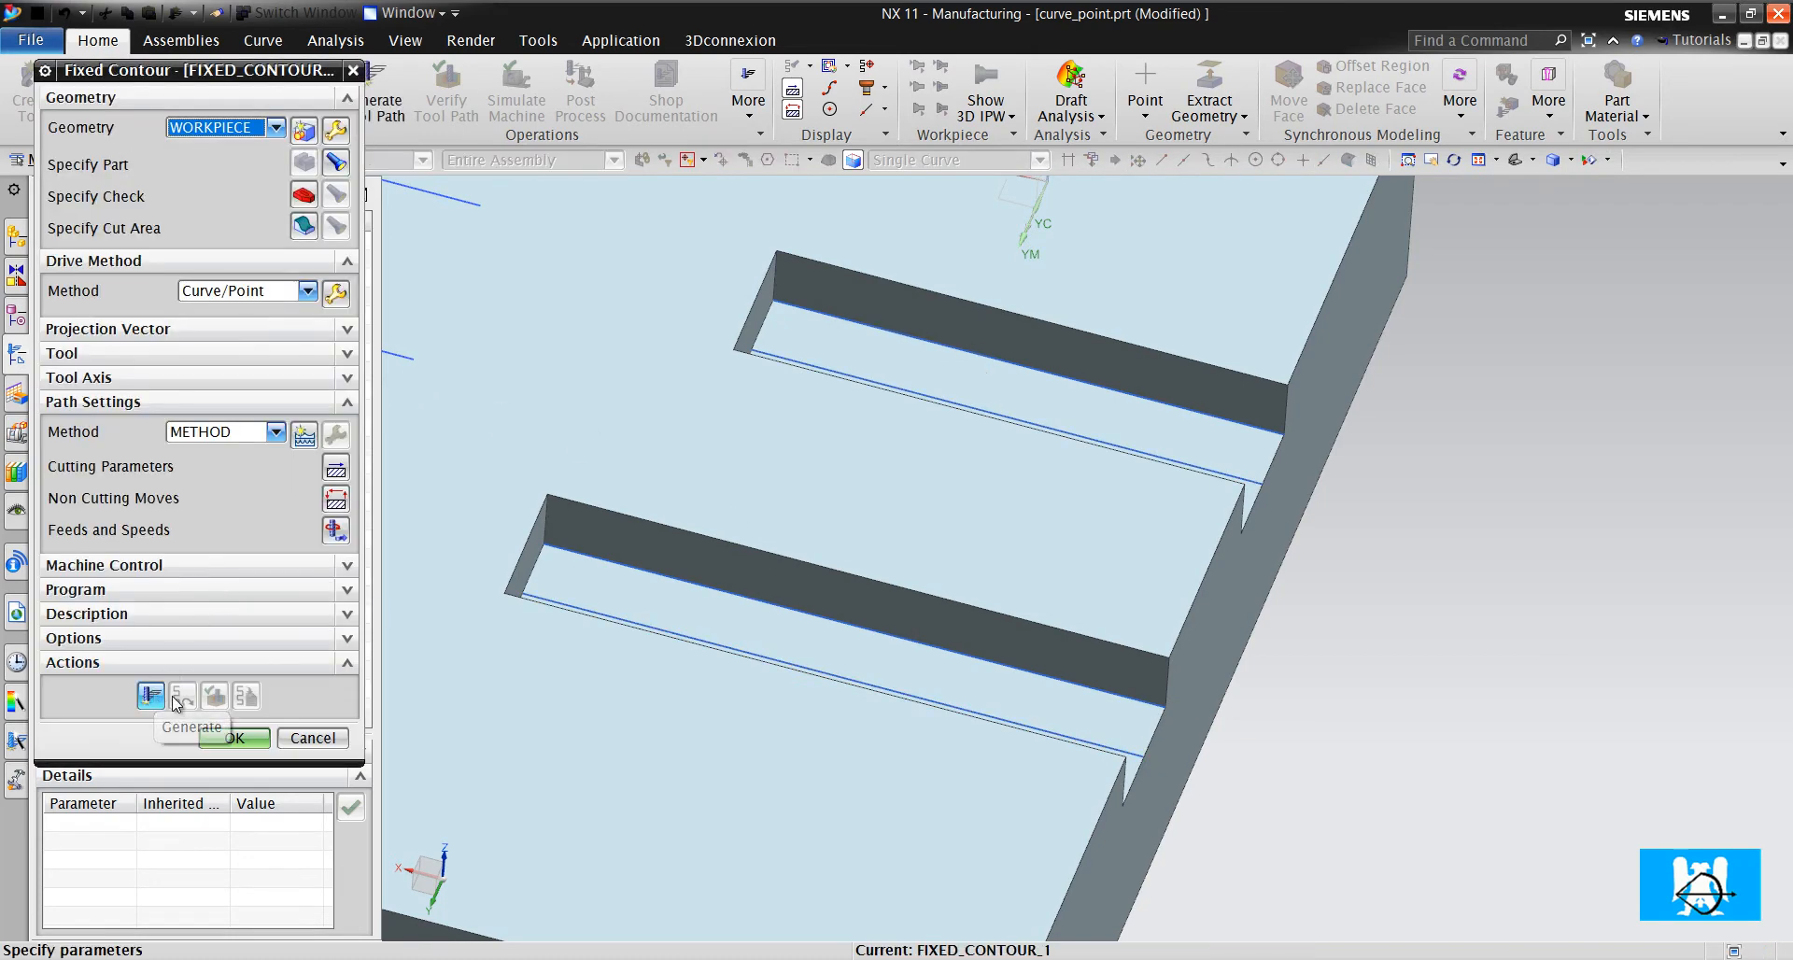
left_click(150, 695)
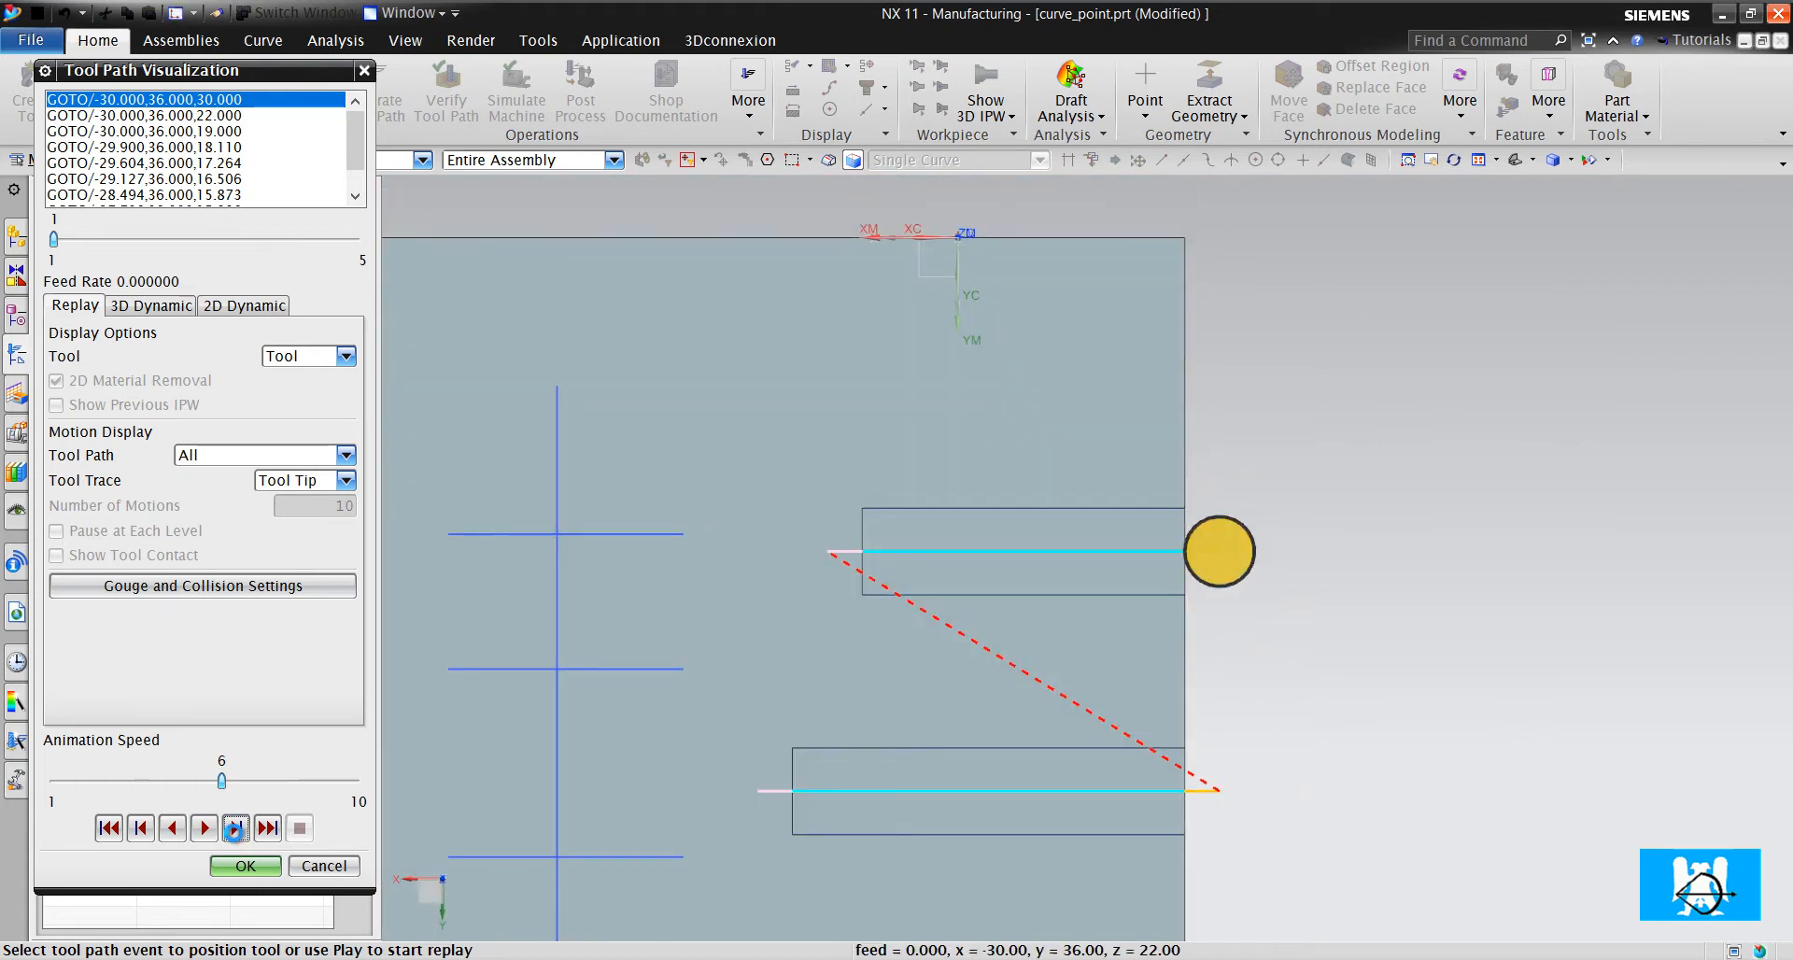
Step the replay forward three moves, view the tool against the slot, and end the replay
left_click(235, 829)
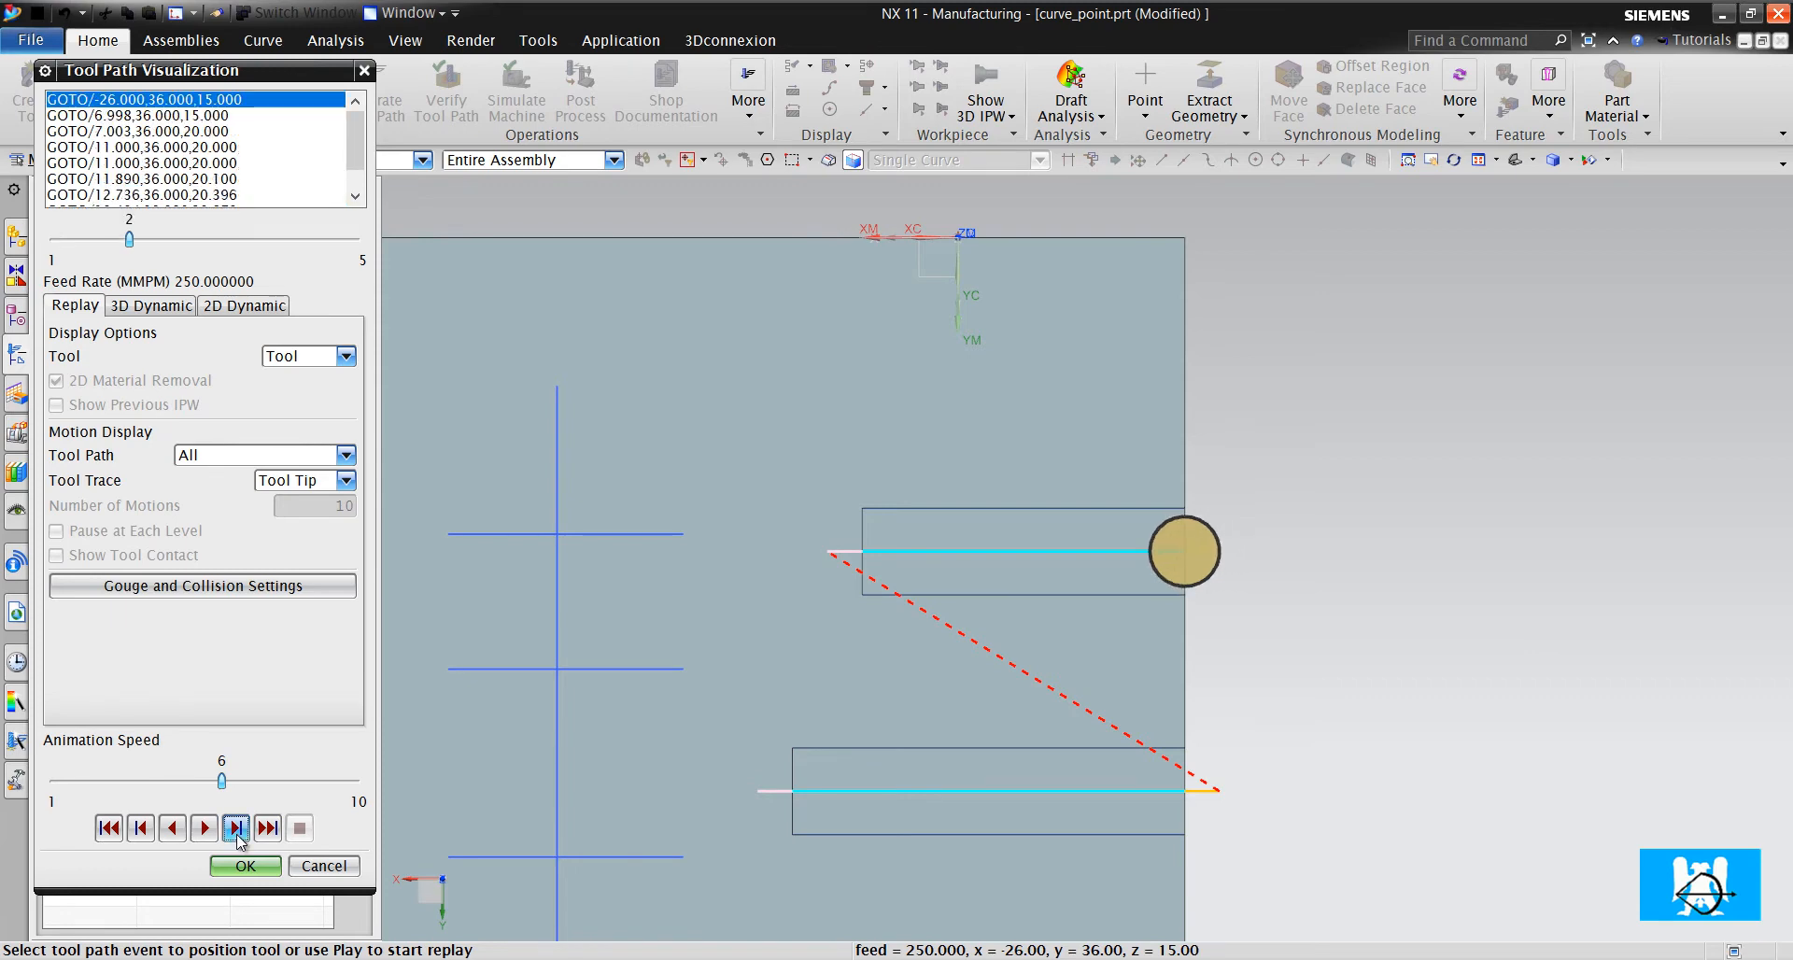
left_click(237, 829)
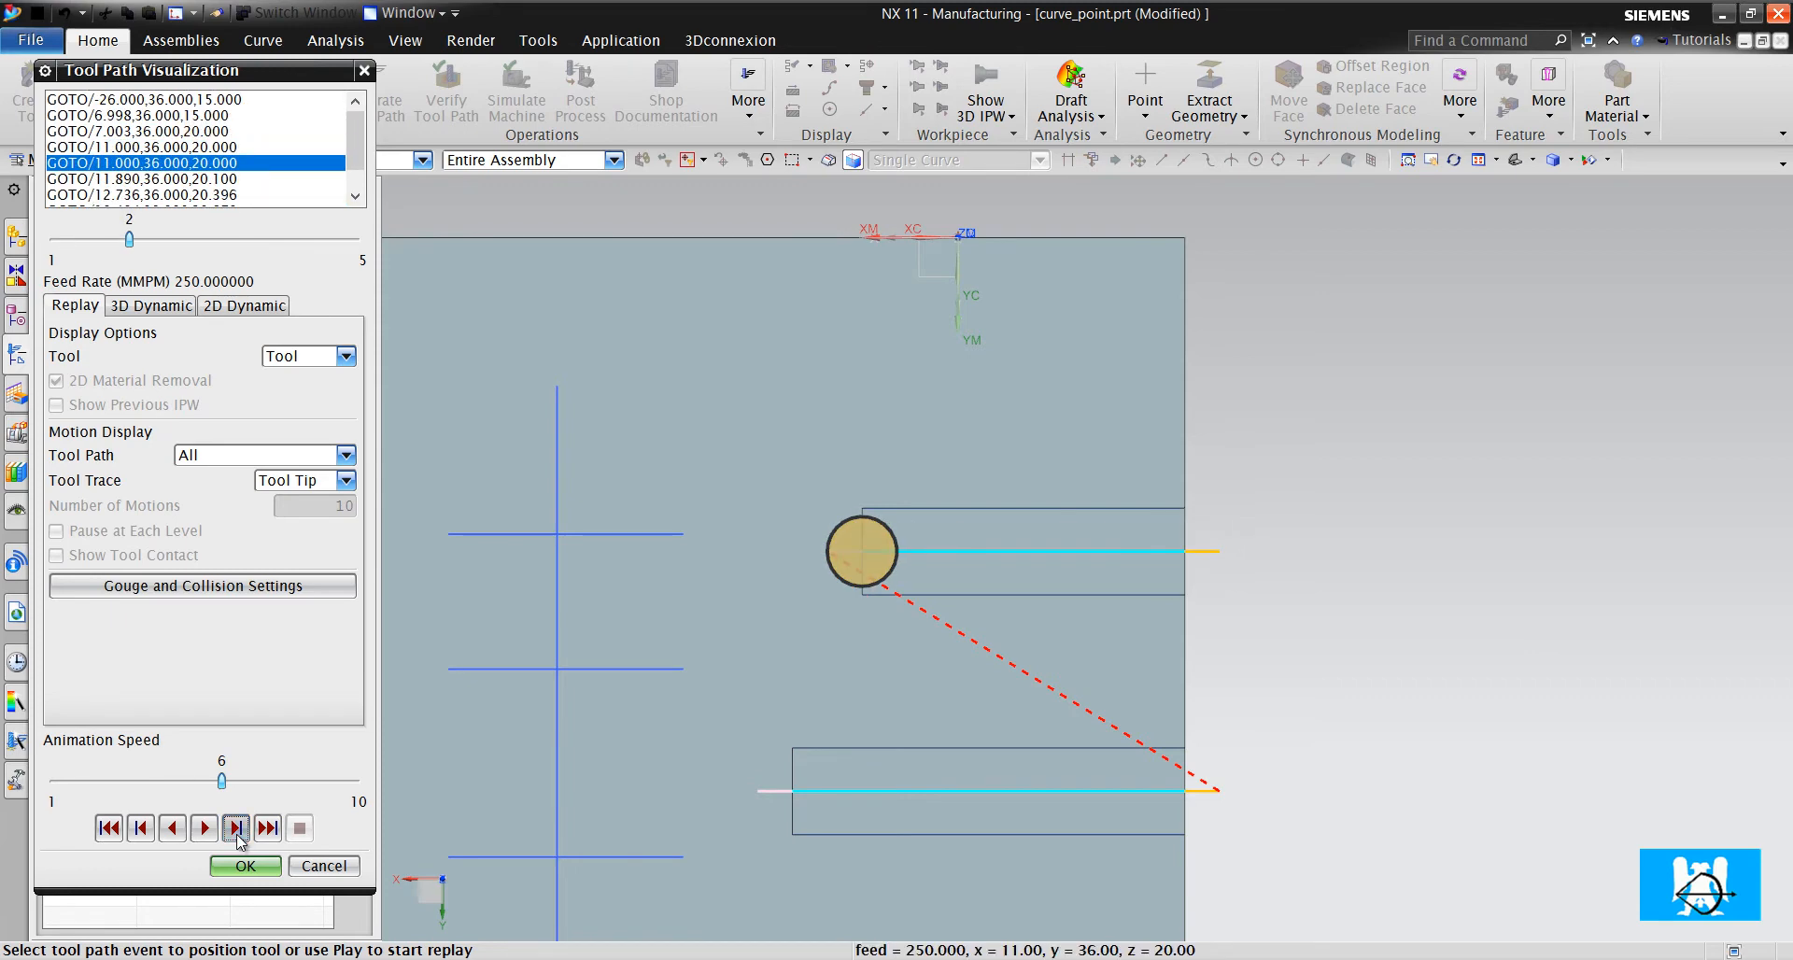
left_click(235, 829)
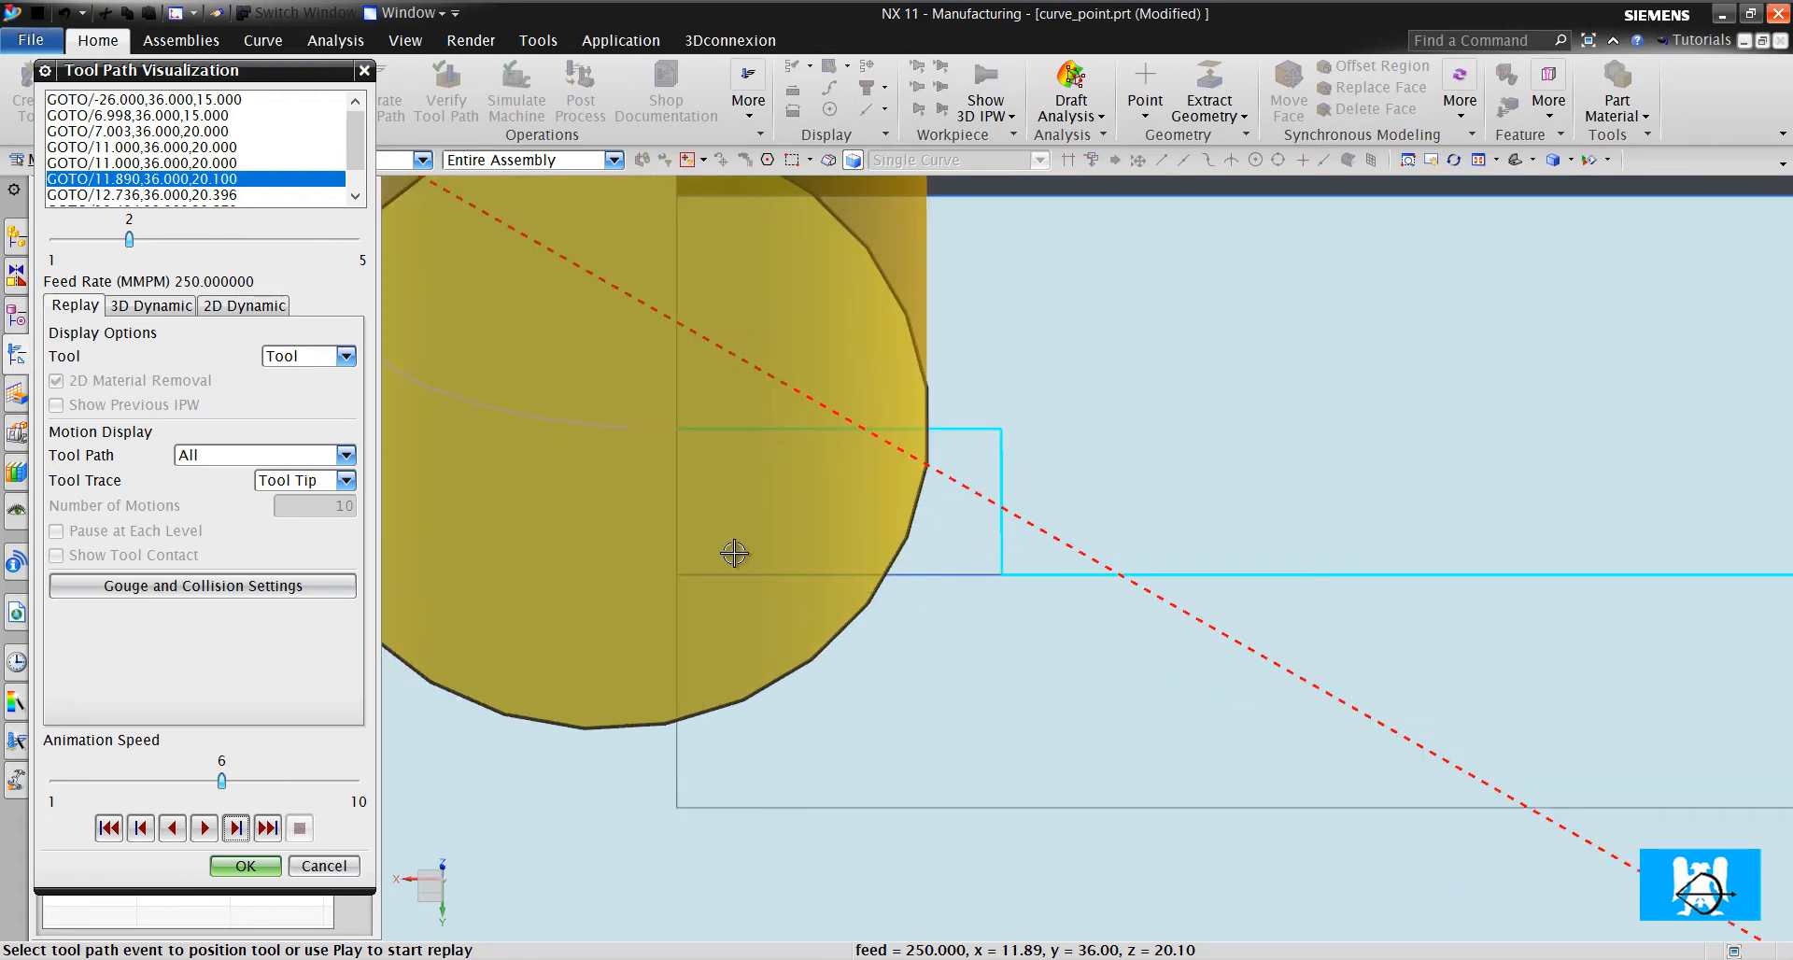
mouse_move(992, 586)
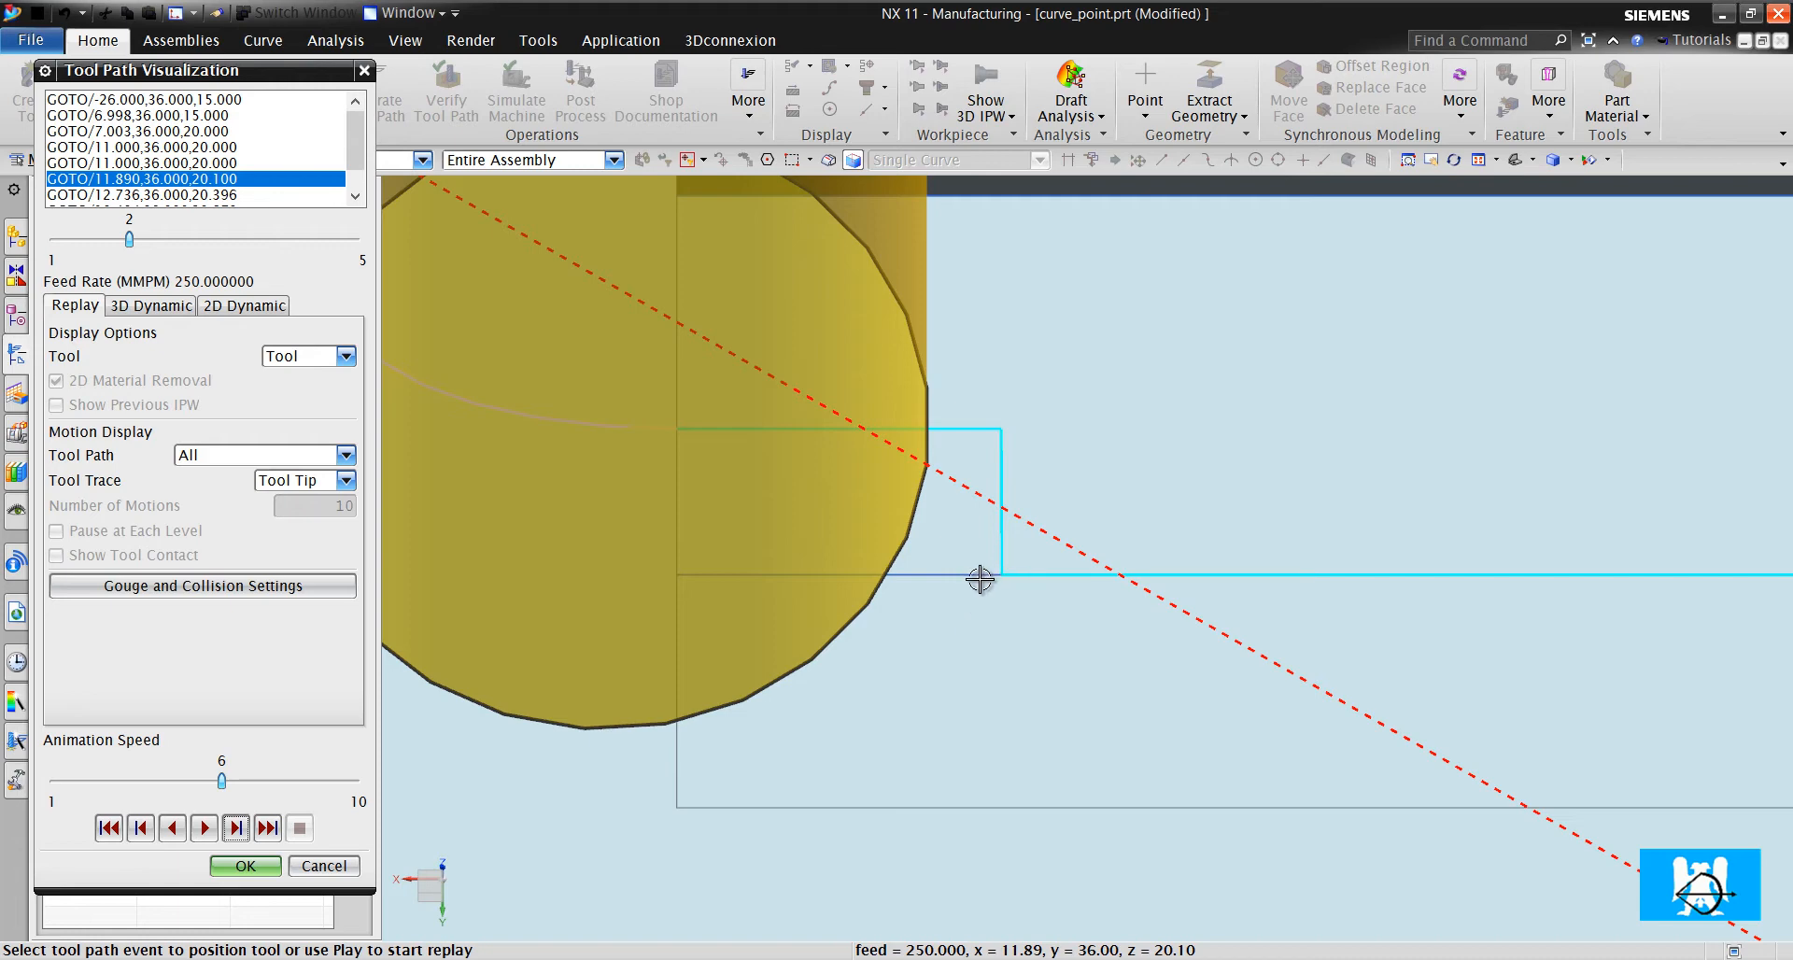
mouse_move(990, 560)
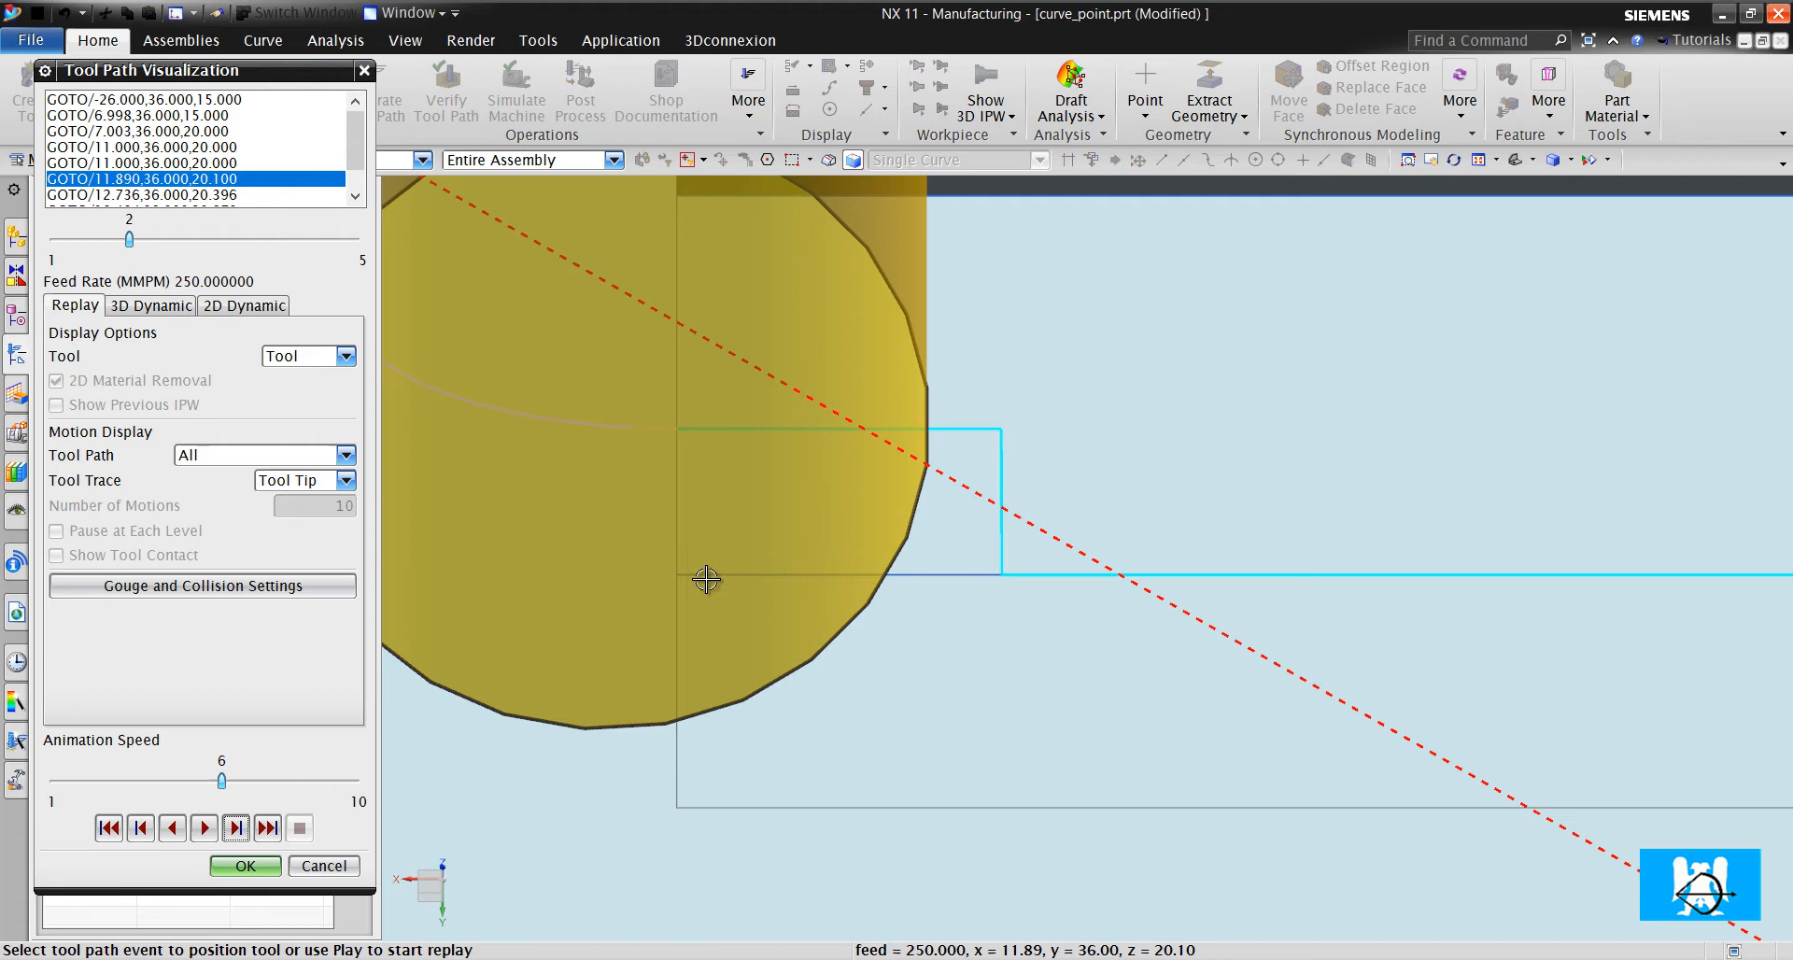
mouse_move(947, 579)
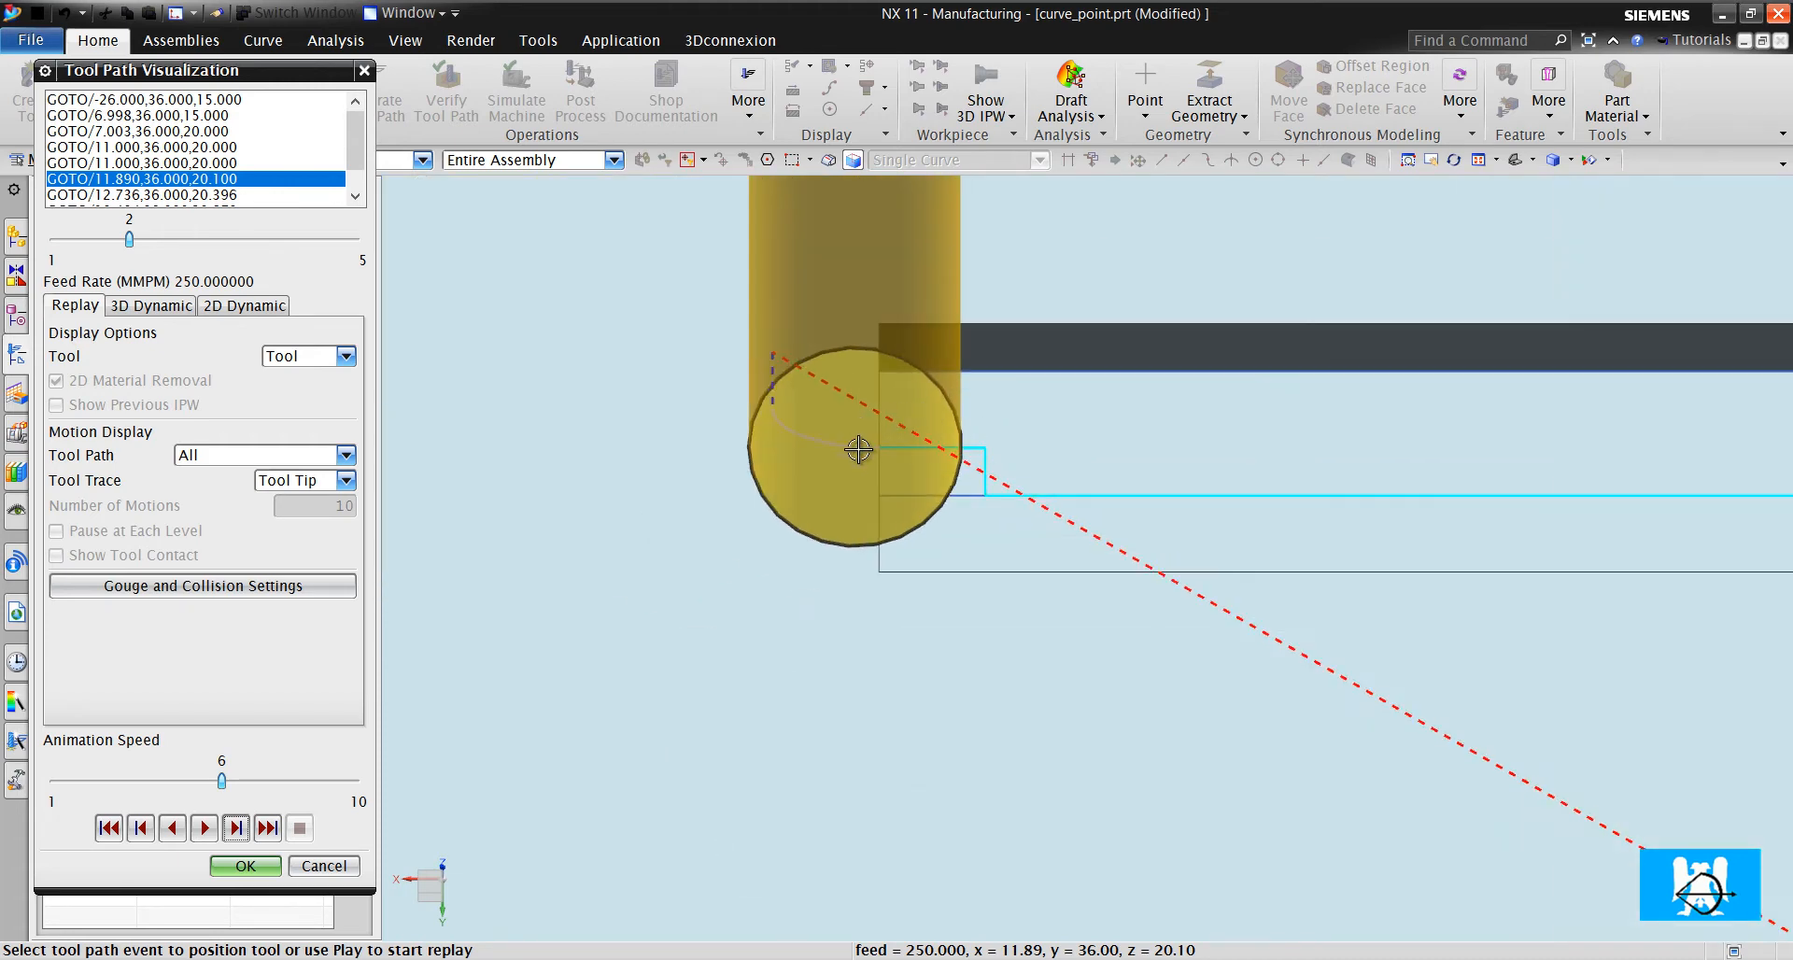
left_click_drag(860, 448, 934, 491)
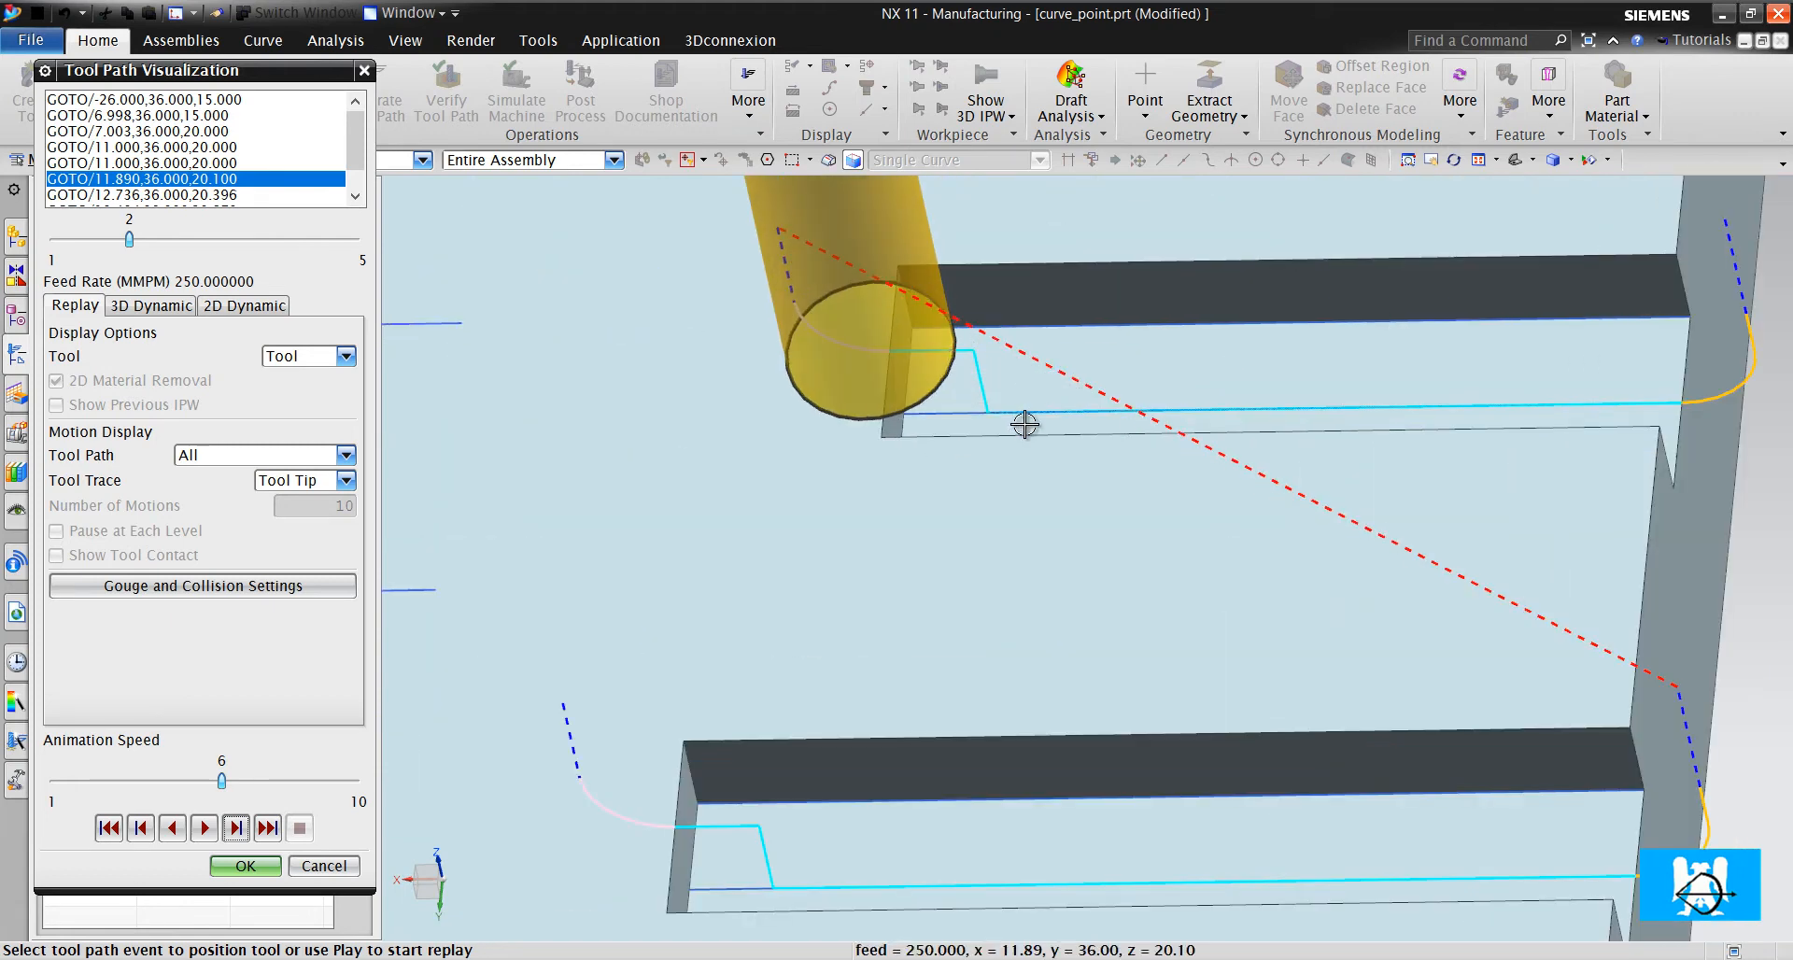
left_click_drag(1026, 424, 945, 424)
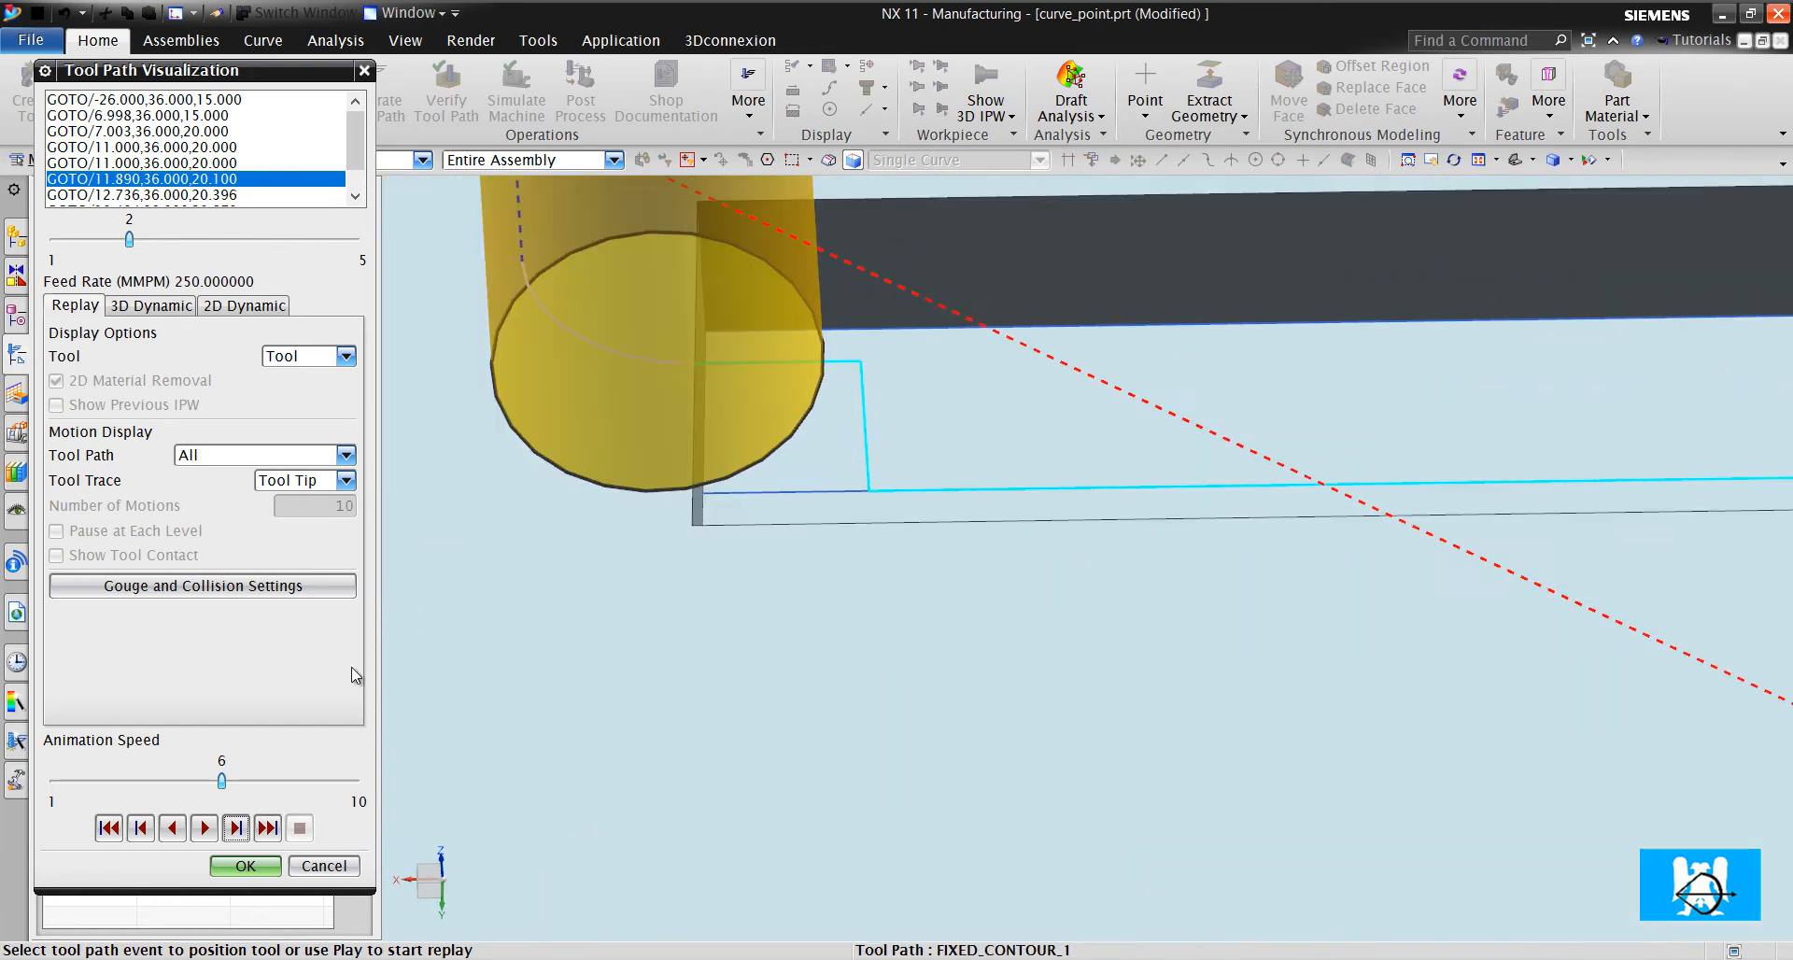
left_click(245, 865)
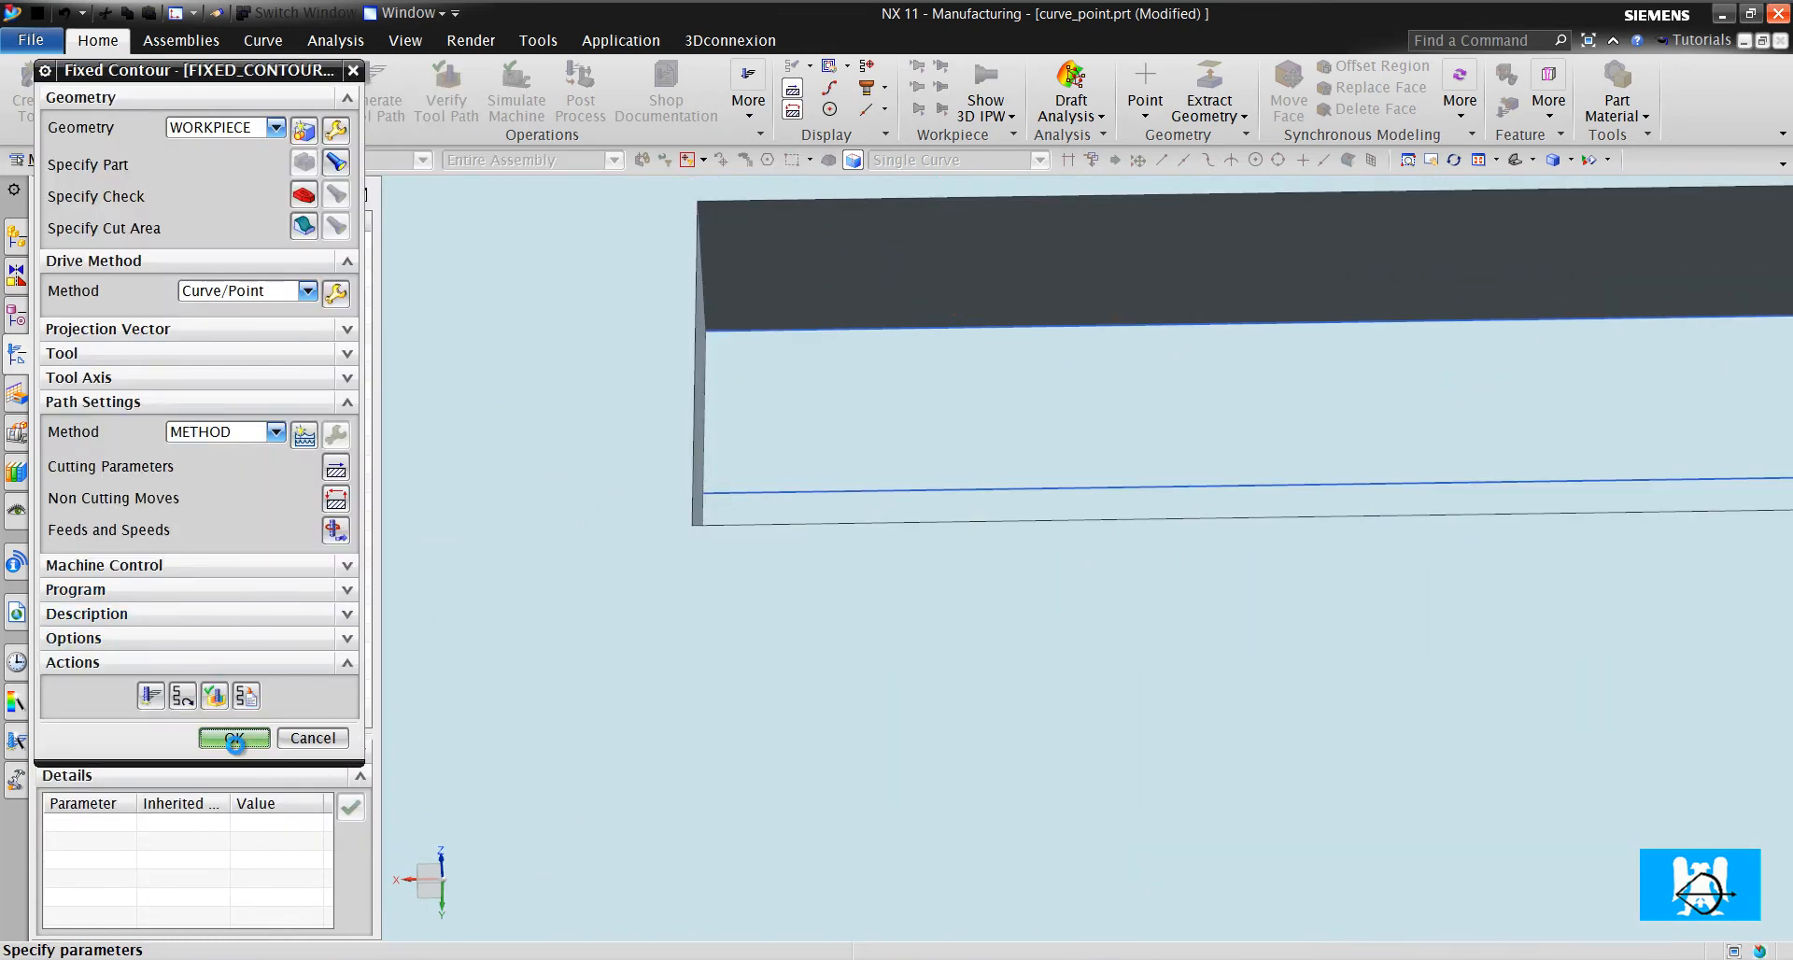
Accept FIXED_CONTOUR_1, then shorten the slot-bottom curve by -4 at its start via Curve Length
left_click(234, 738)
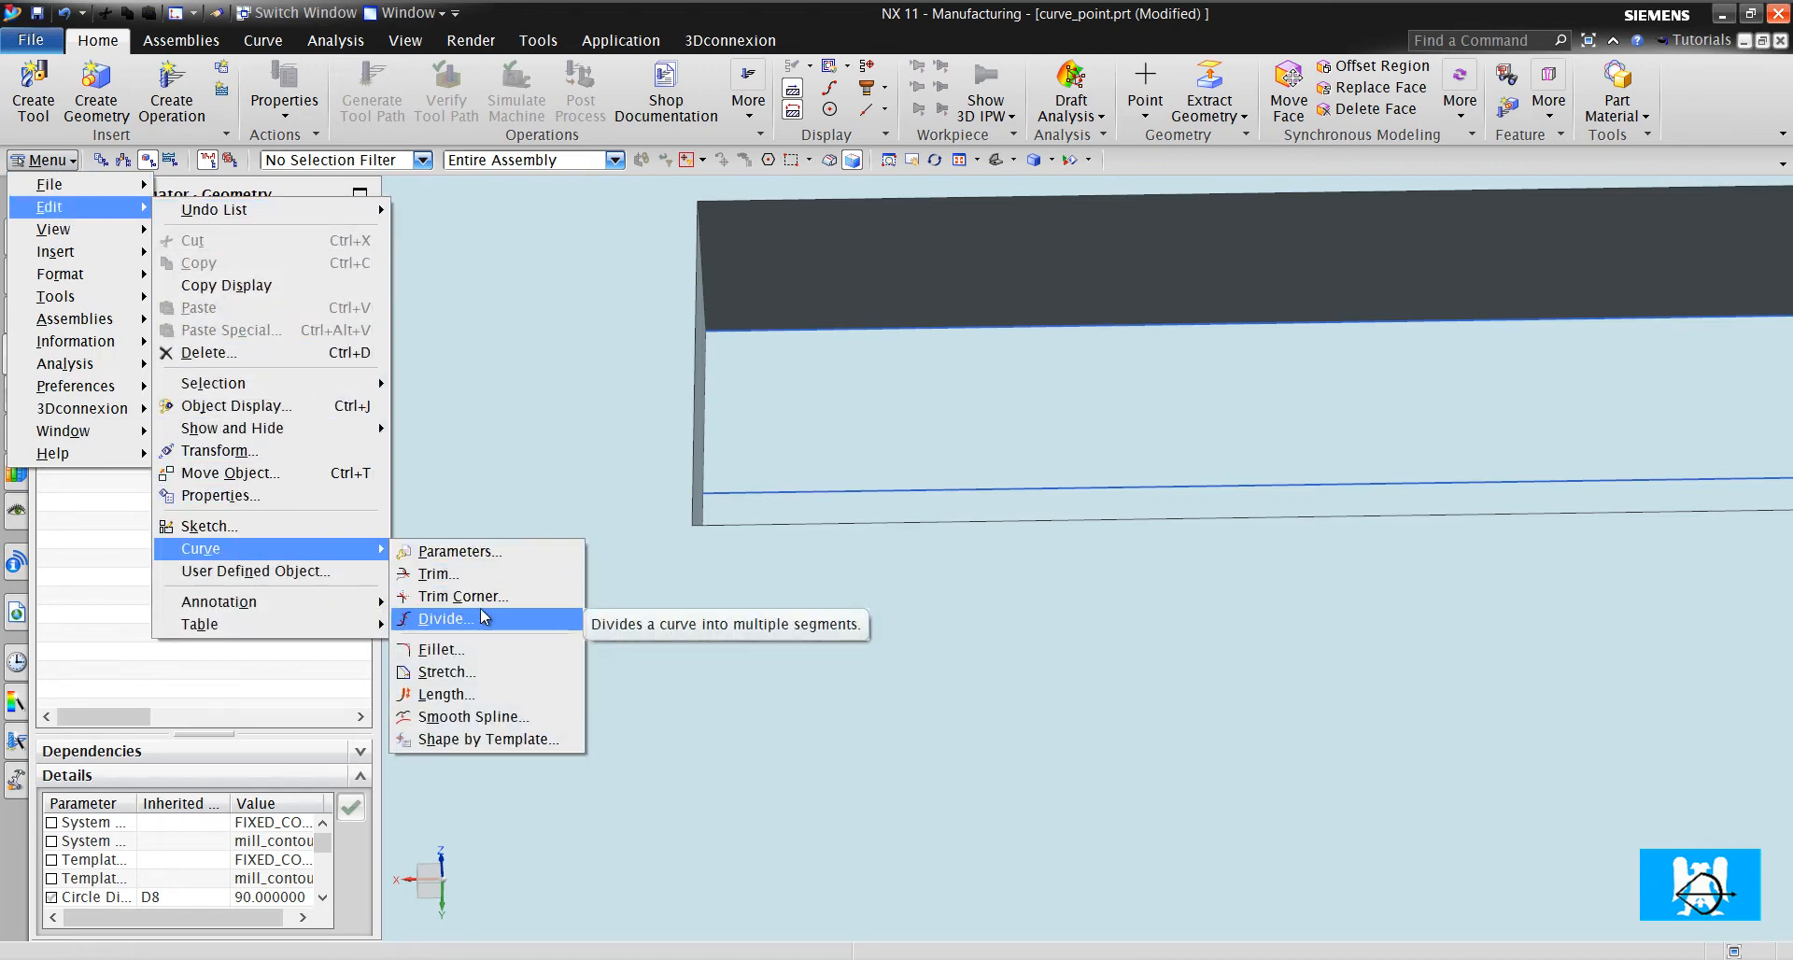
mouse_move(445, 672)
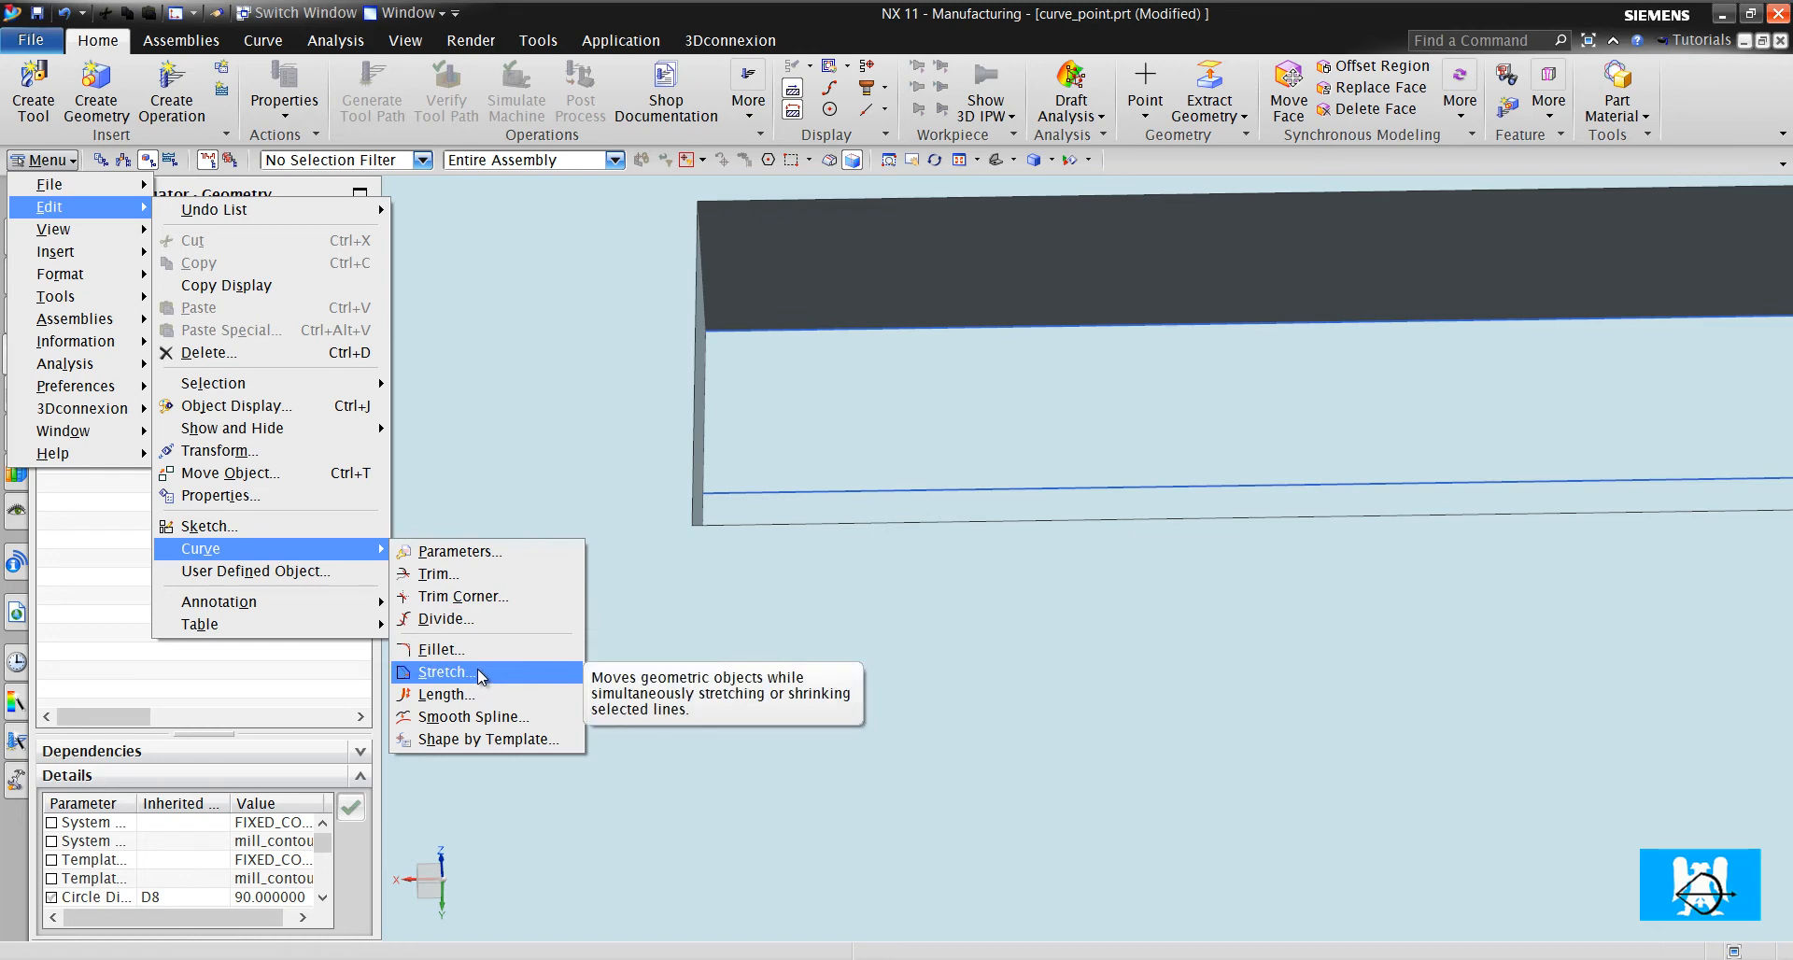
left_click(446, 695)
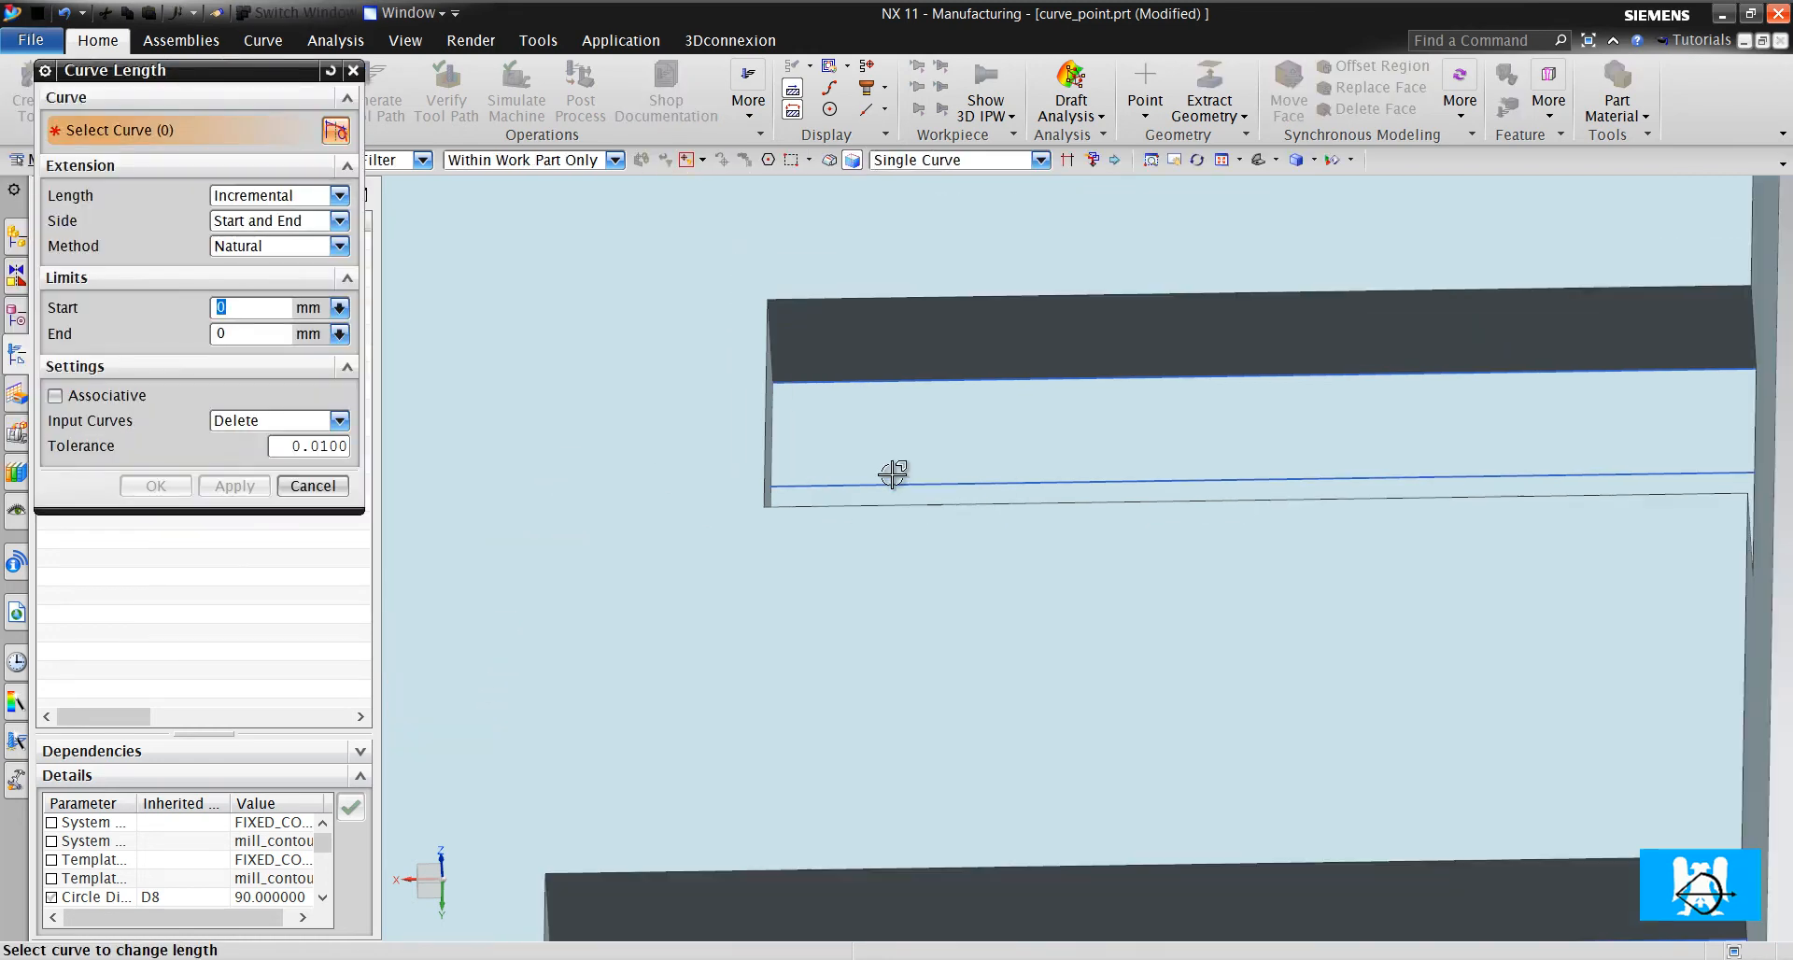
left_click(895, 489)
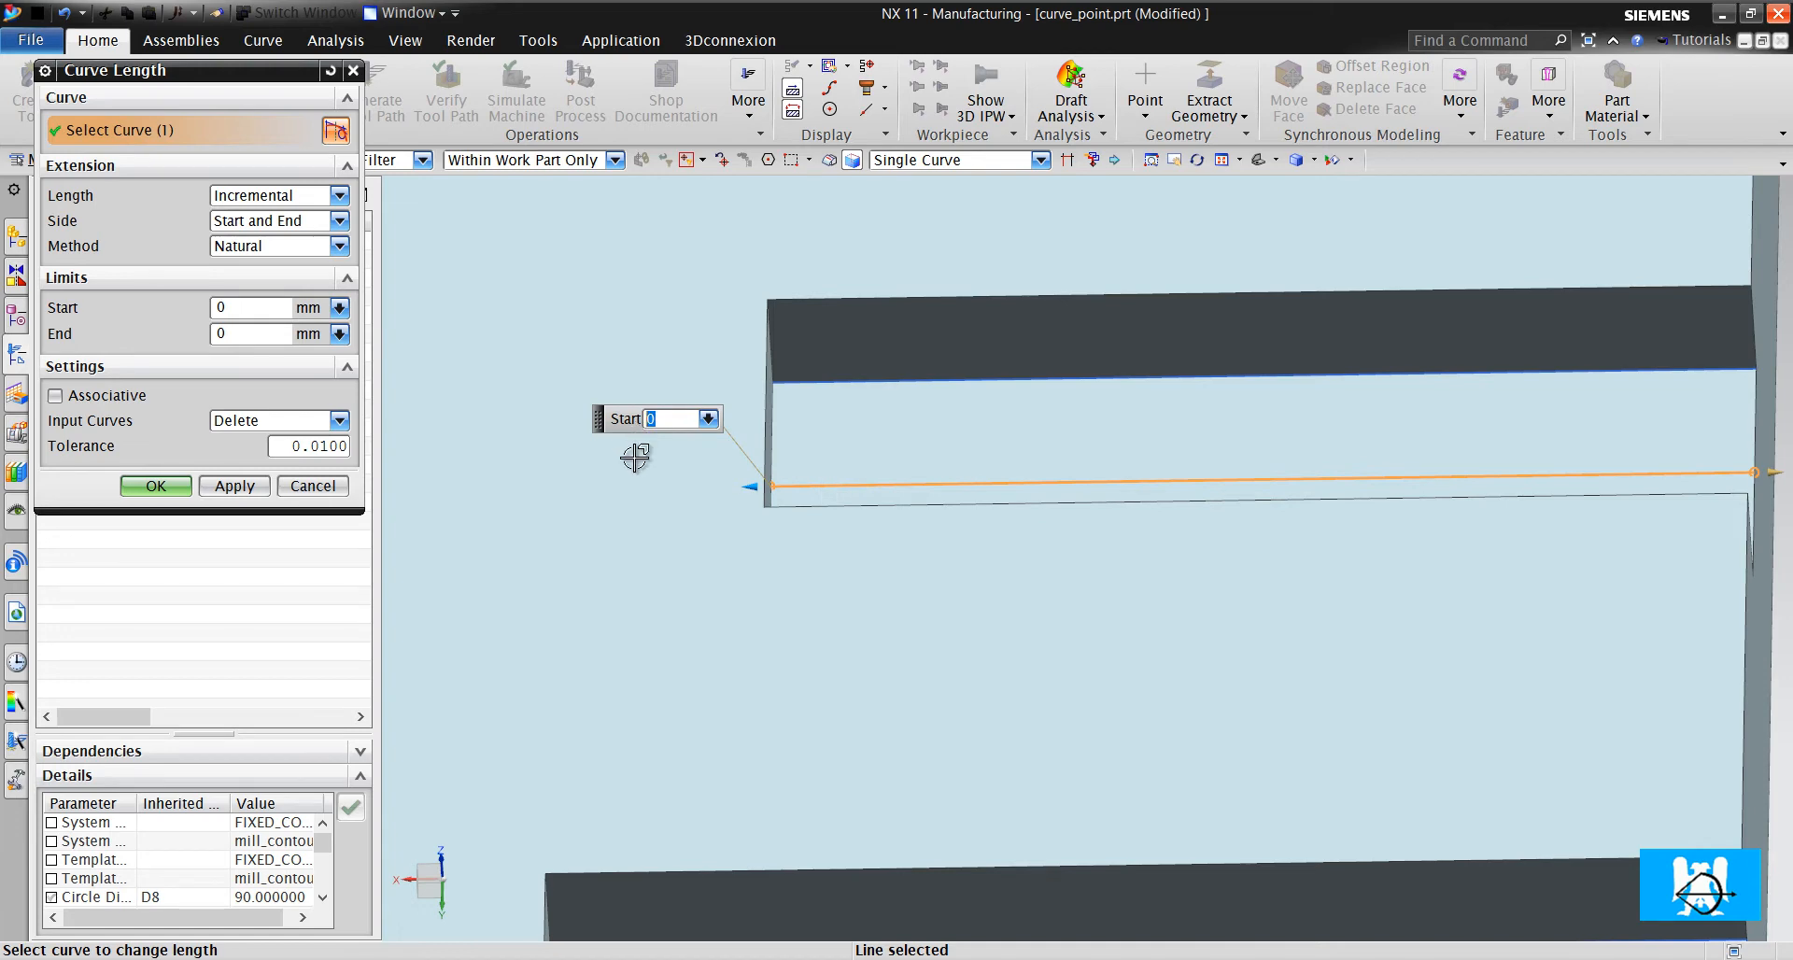
type("-4")
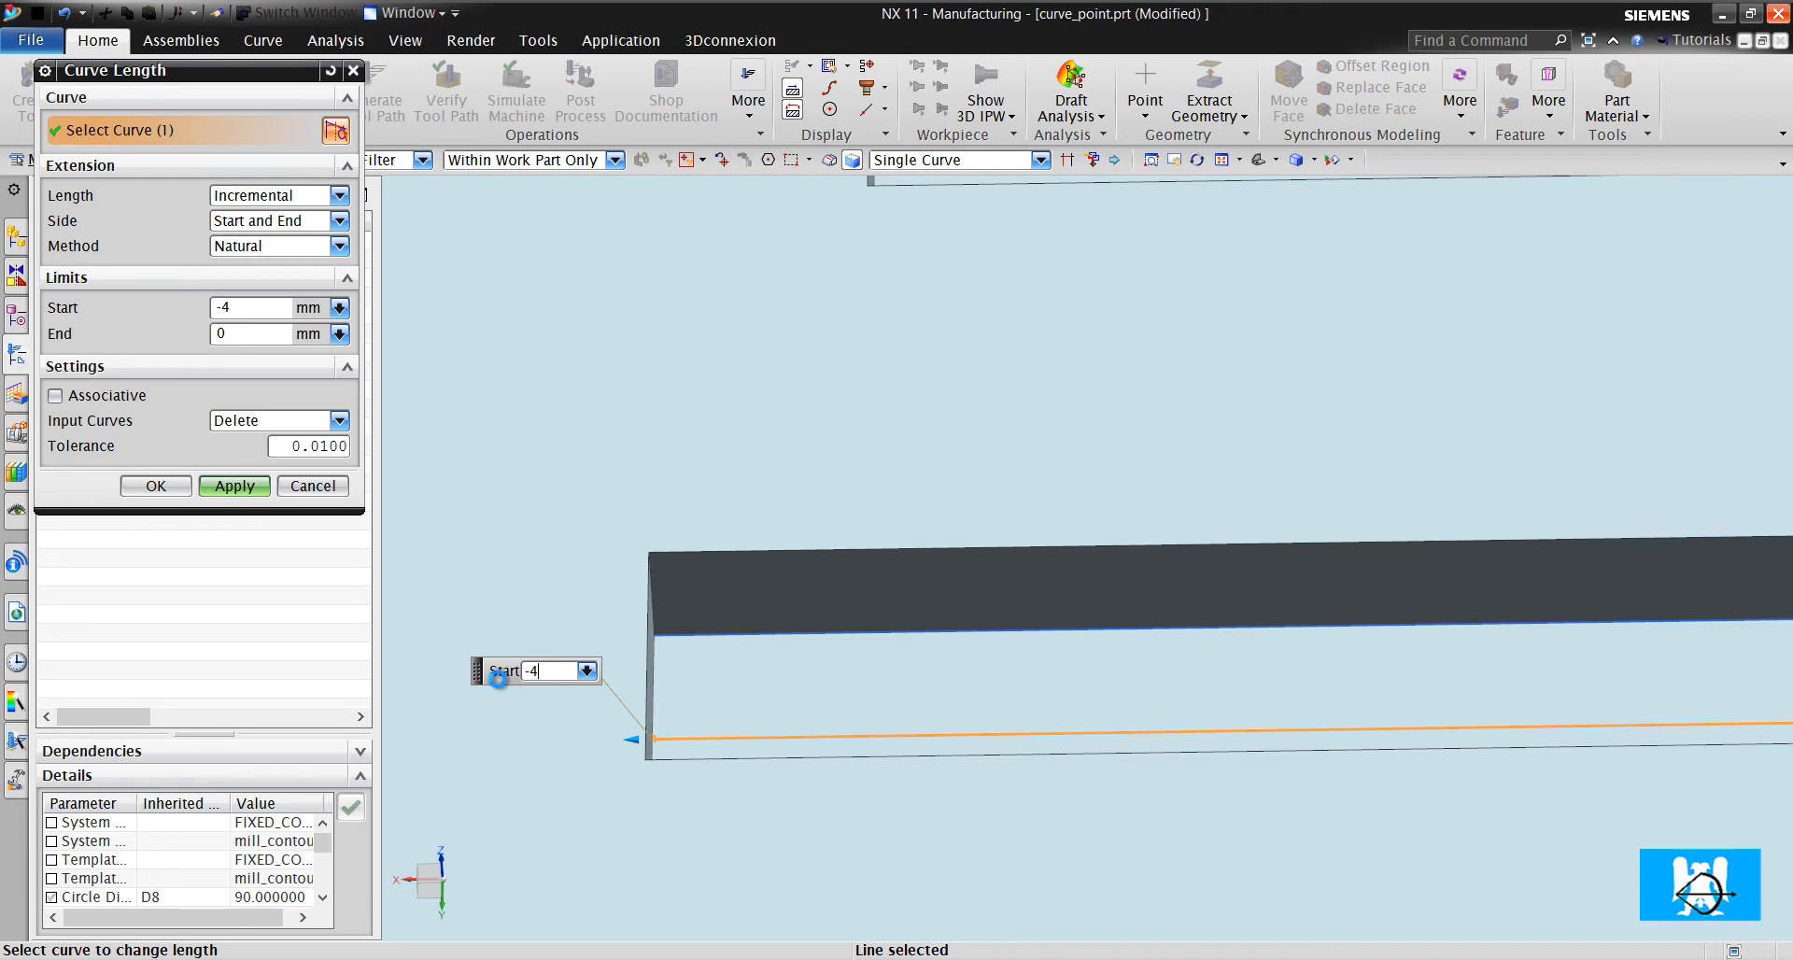
left_click(155, 486)
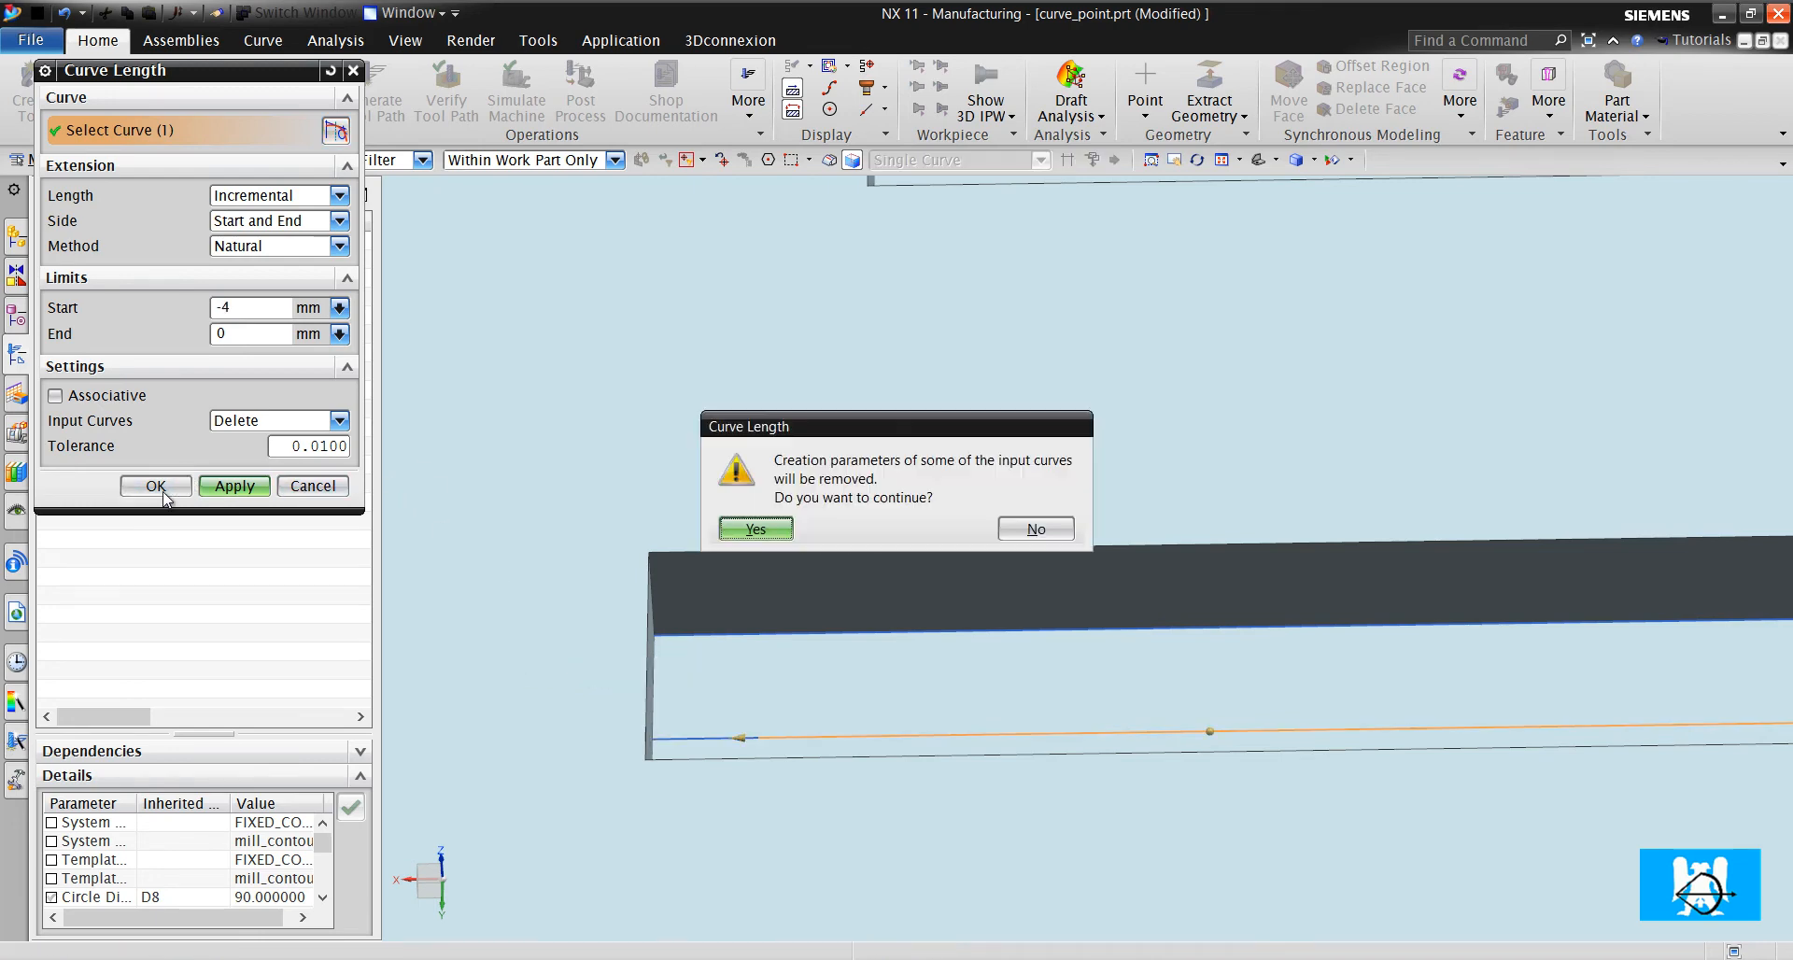
left_click(753, 529)
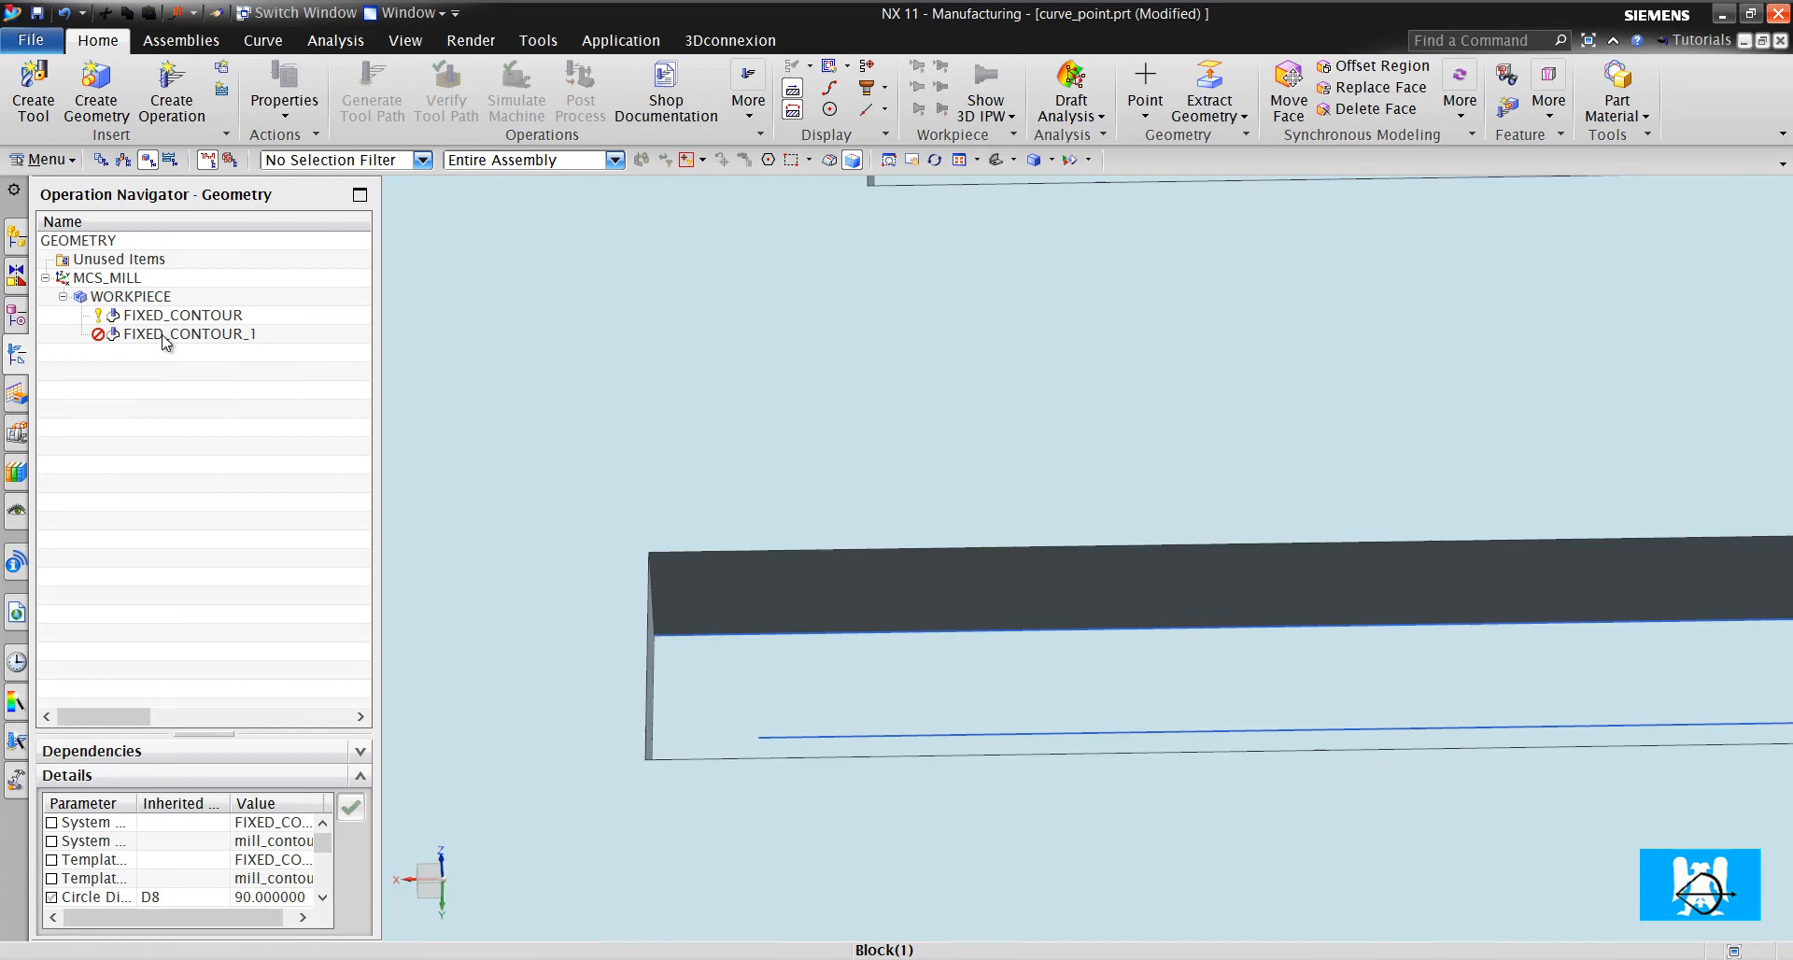
Re-pick the shortened slot curve as FIXED_CONTOUR_1's drive and regenerate its toolpath
double_click(190, 334)
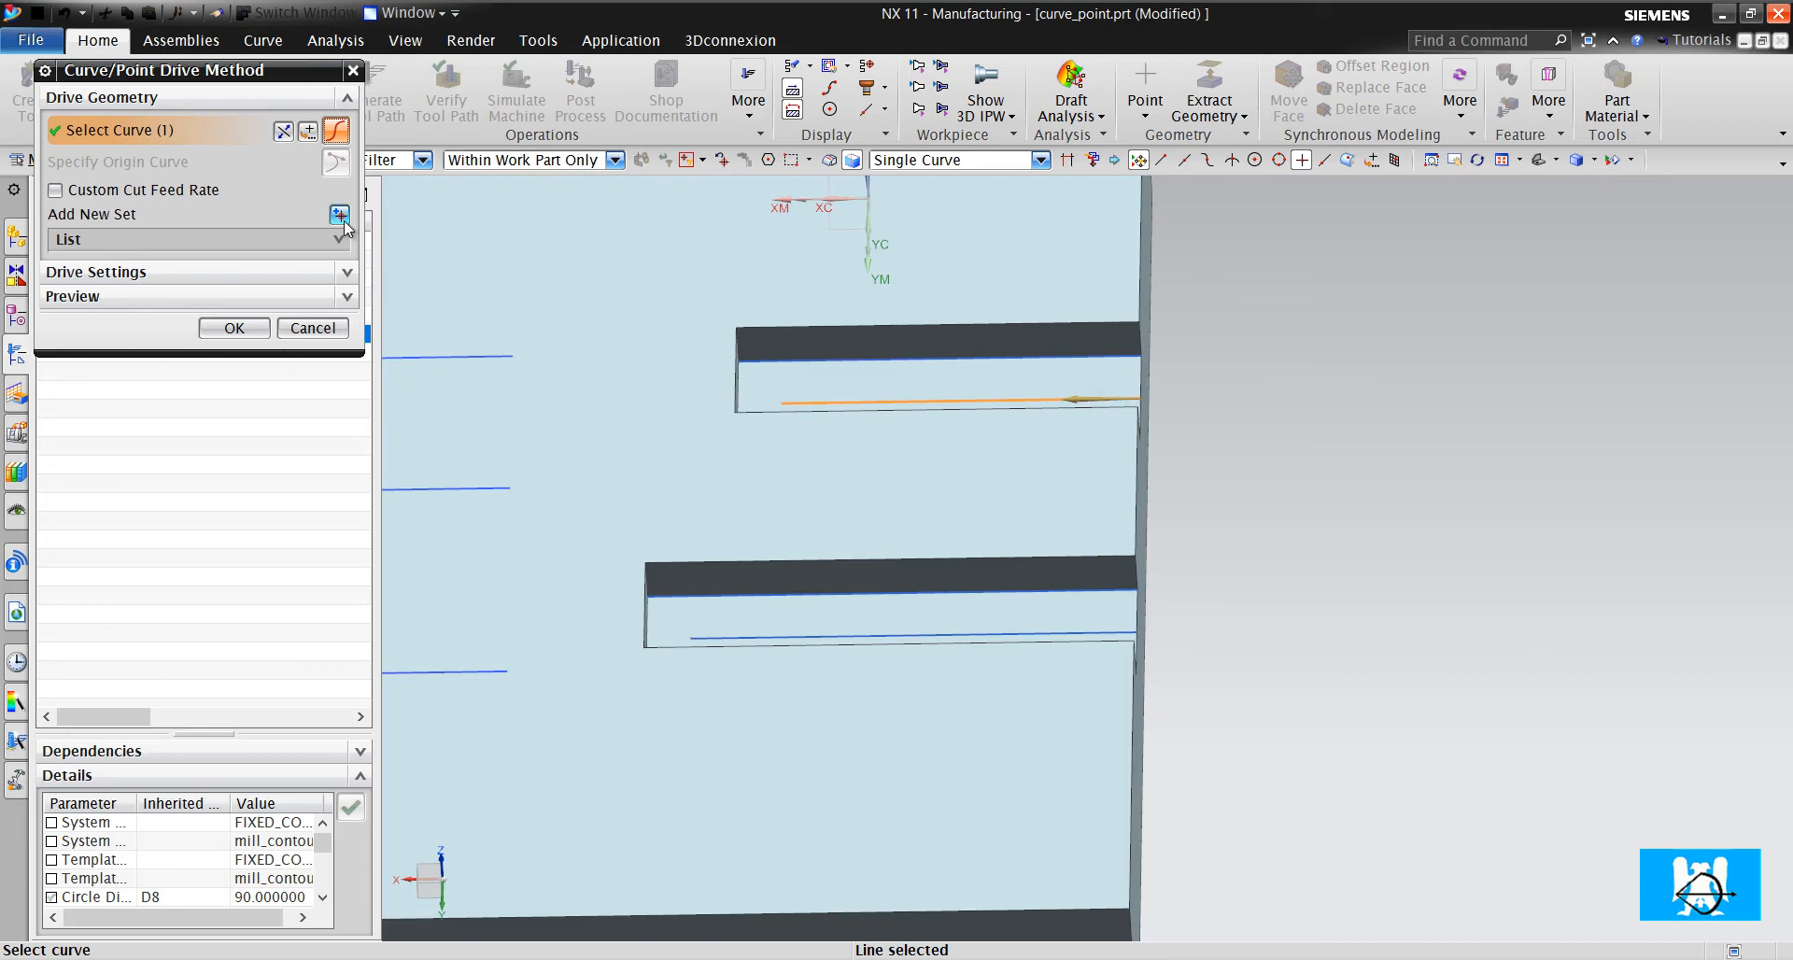
left_click(340, 215)
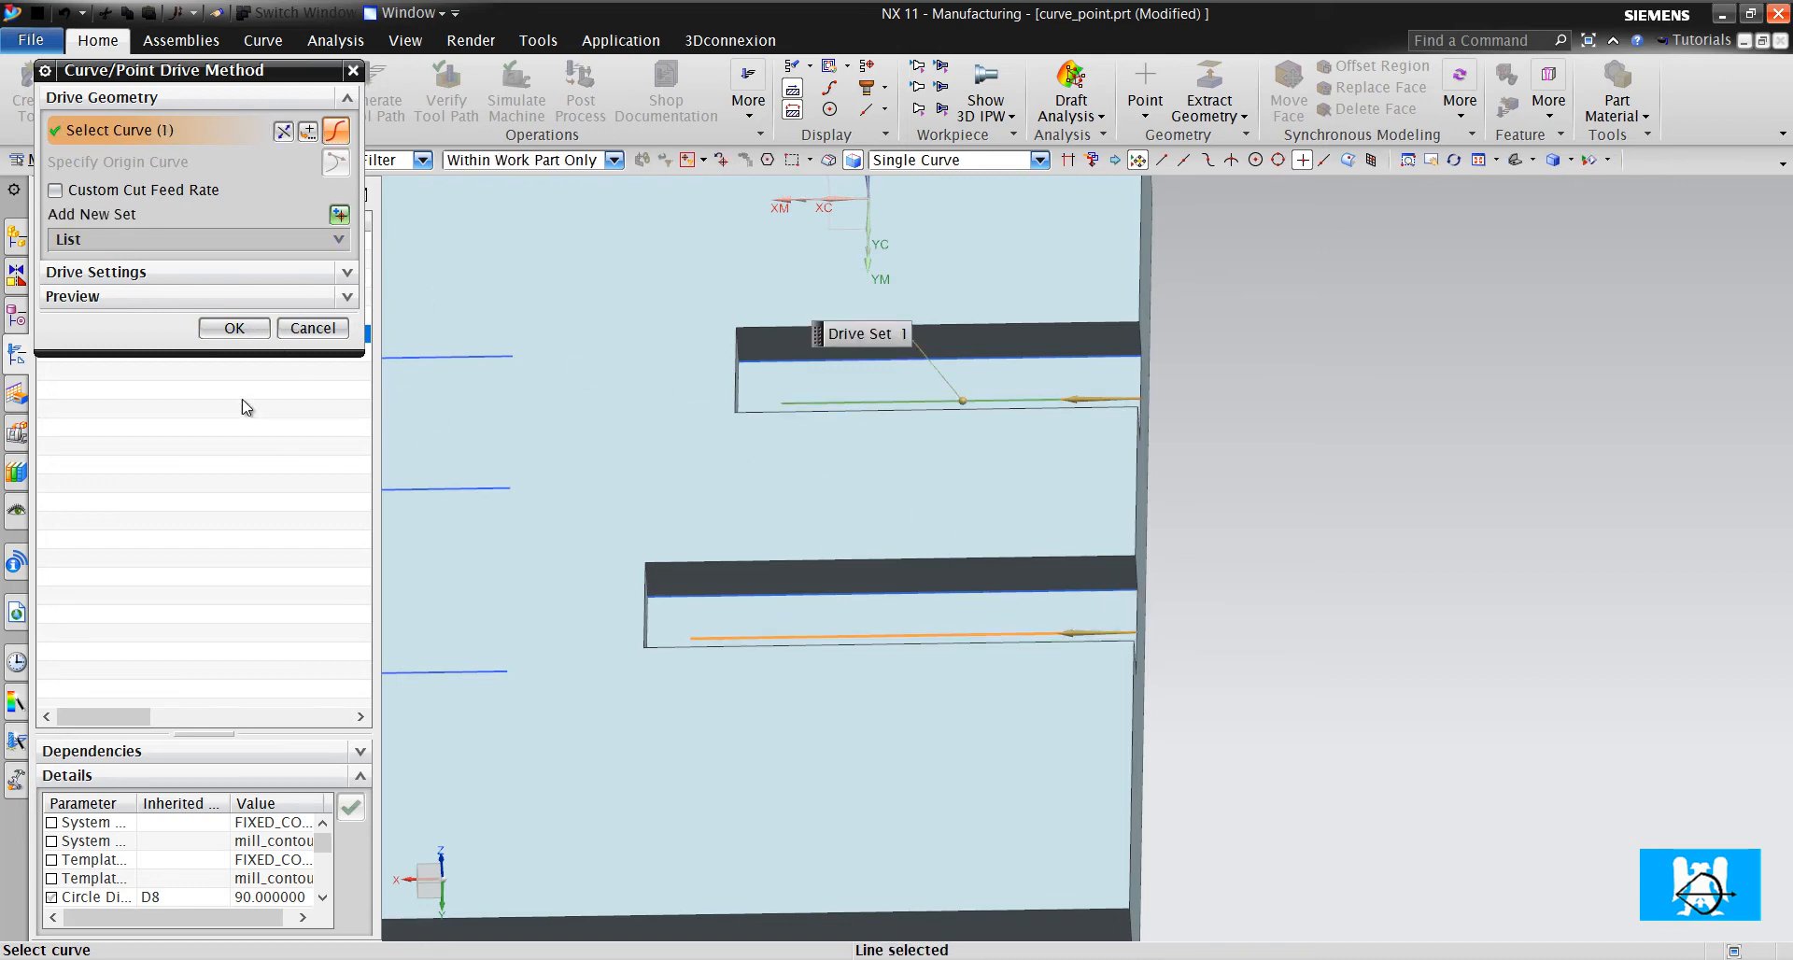
left_click(233, 329)
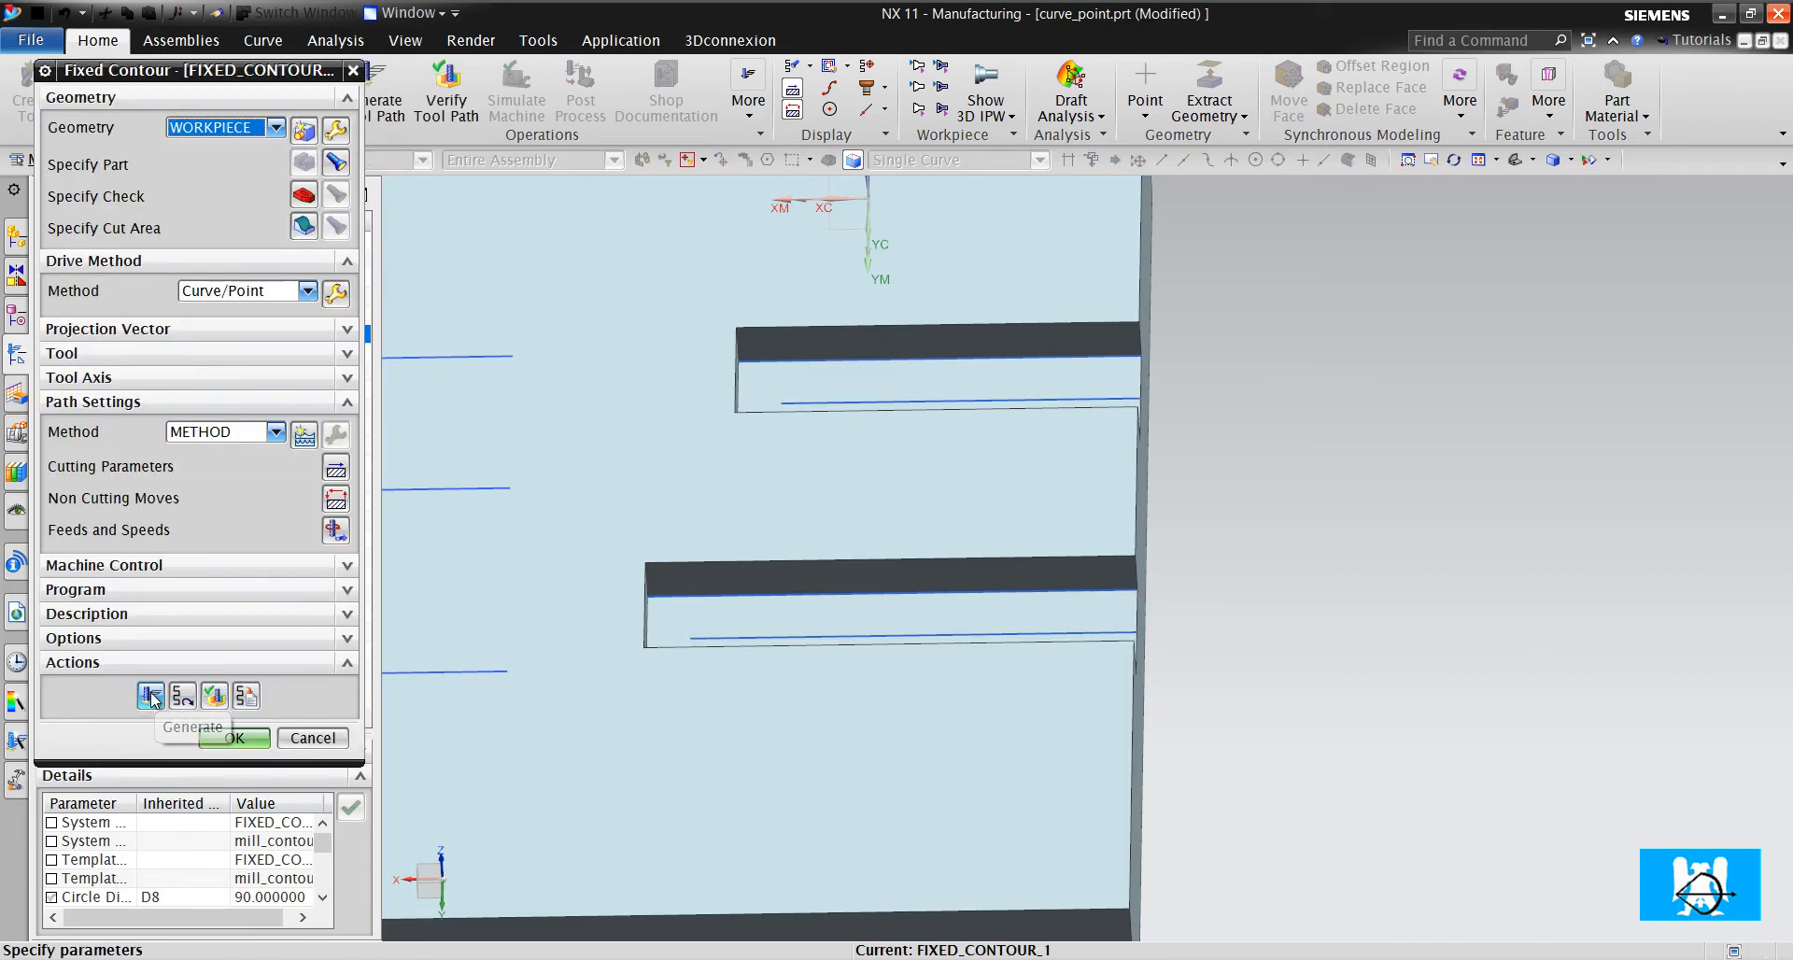
left_click(149, 697)
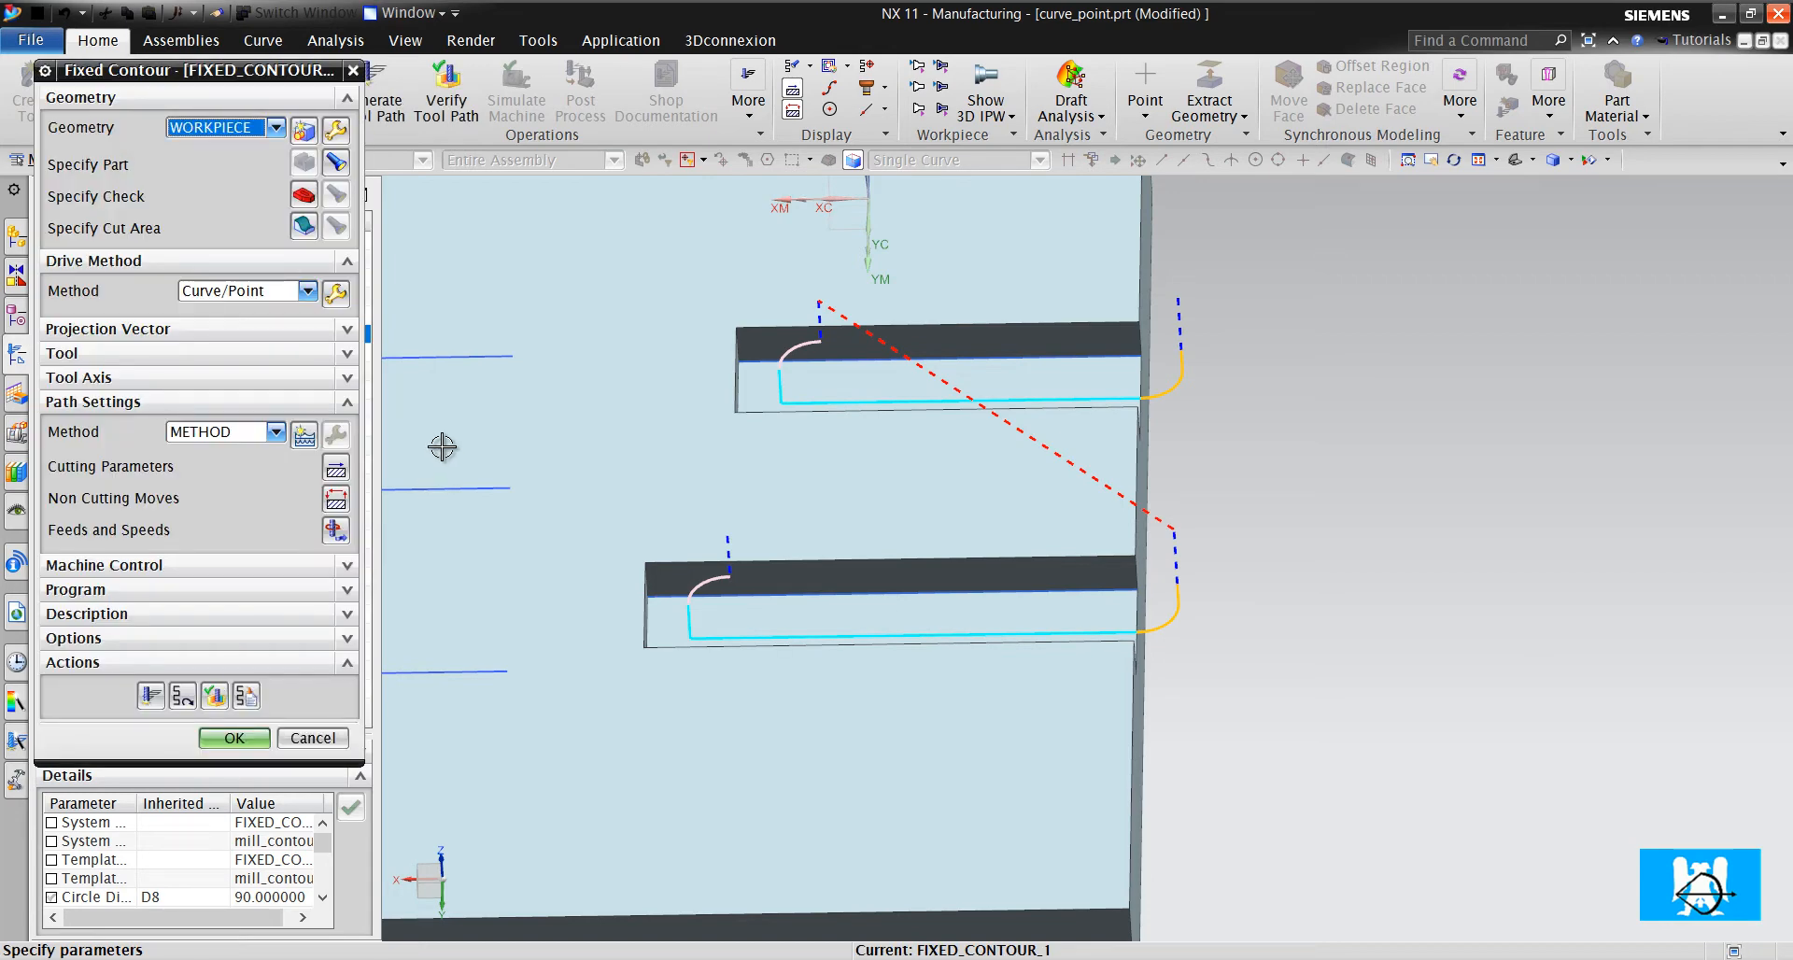
mouse_move(885, 265)
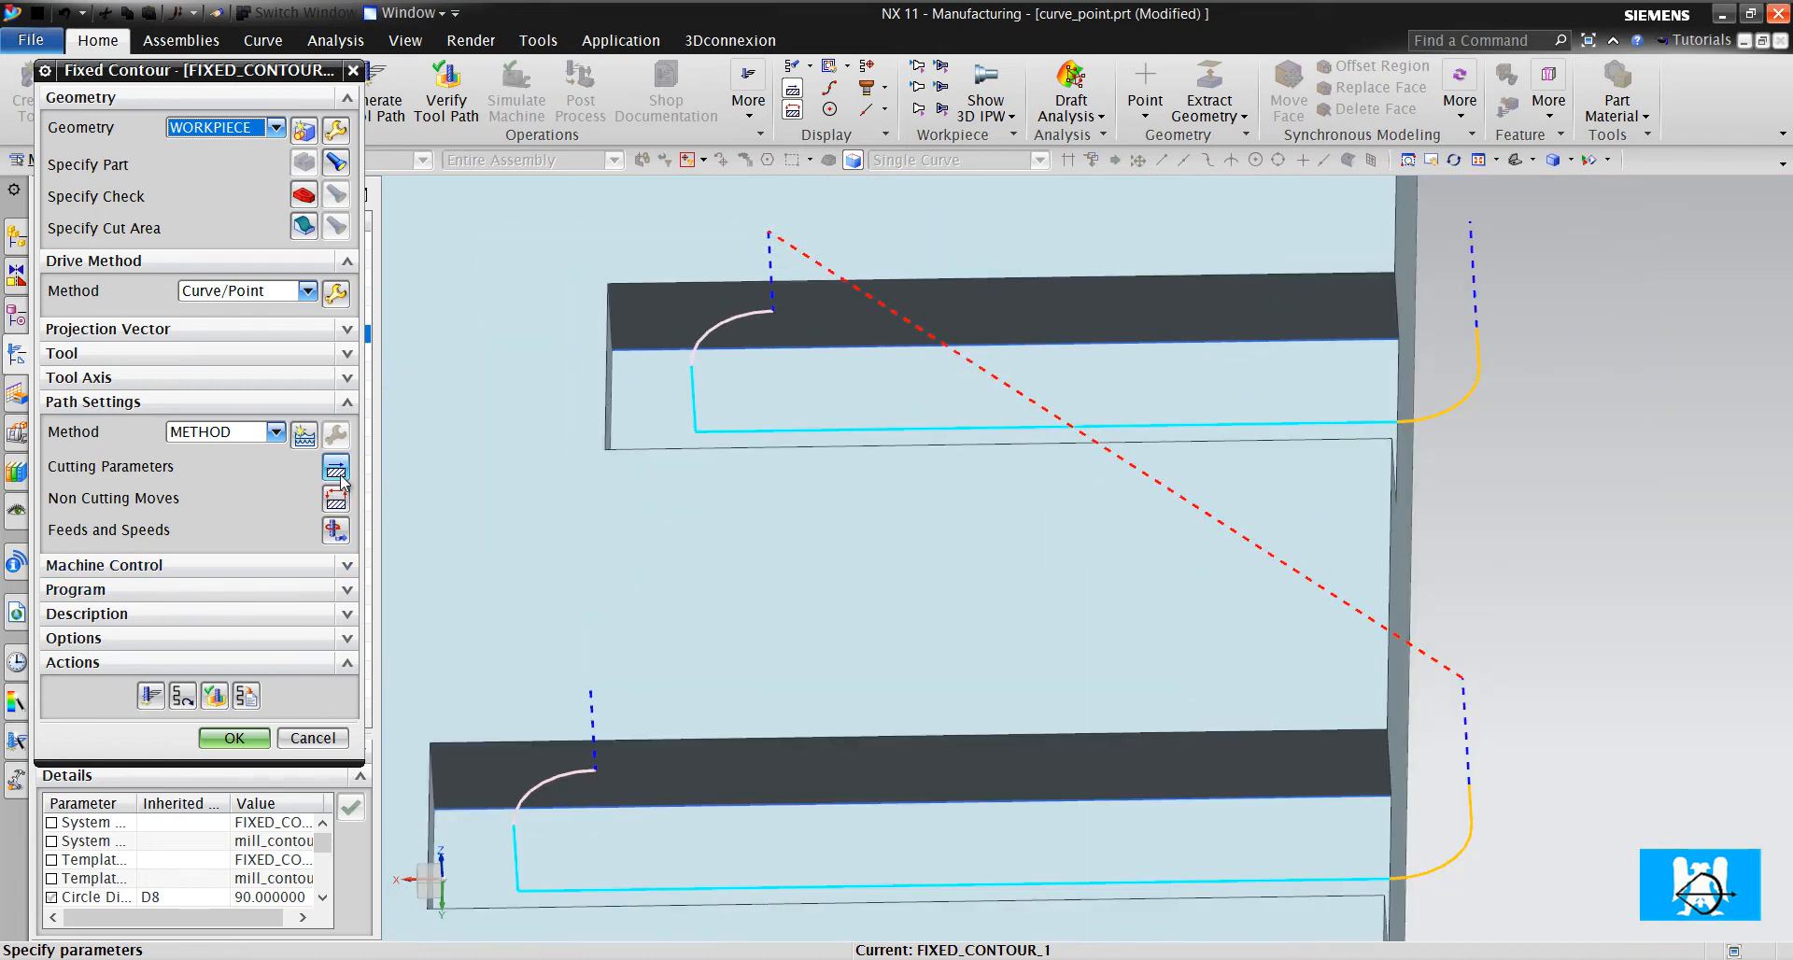
Set Part Stock Offset 5 in Cutting Parameters and view the stacked passes in both slots
left_click(336, 467)
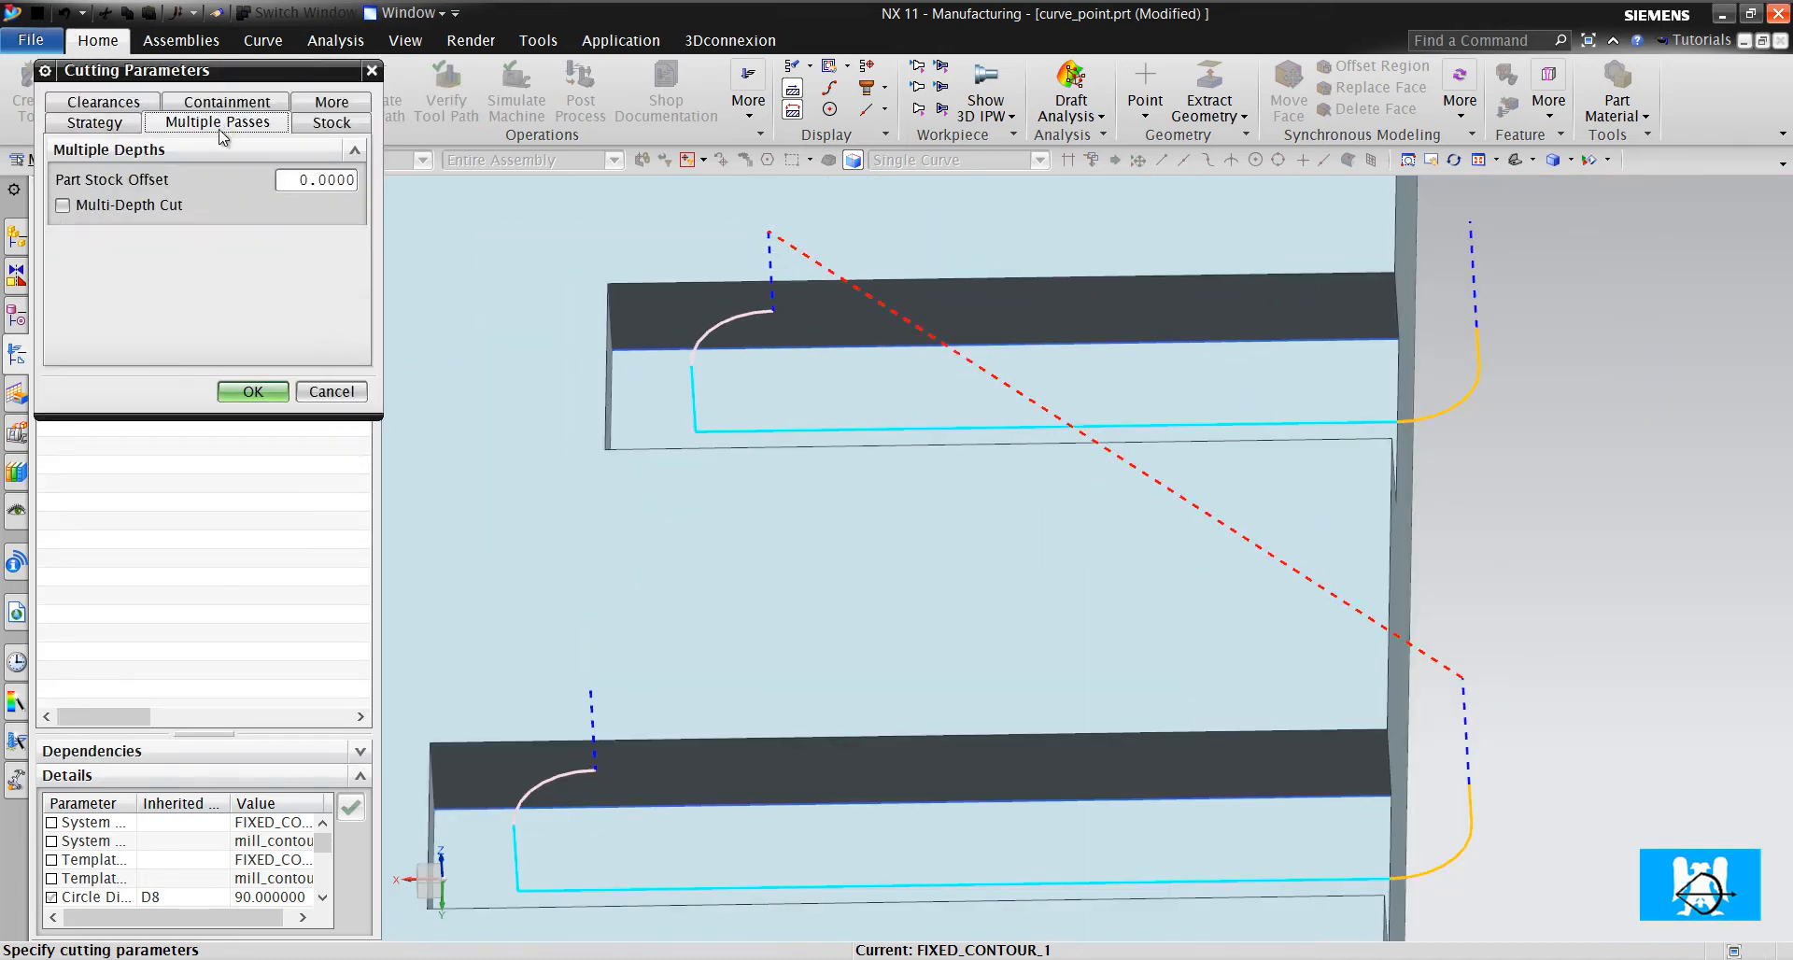
type("5")
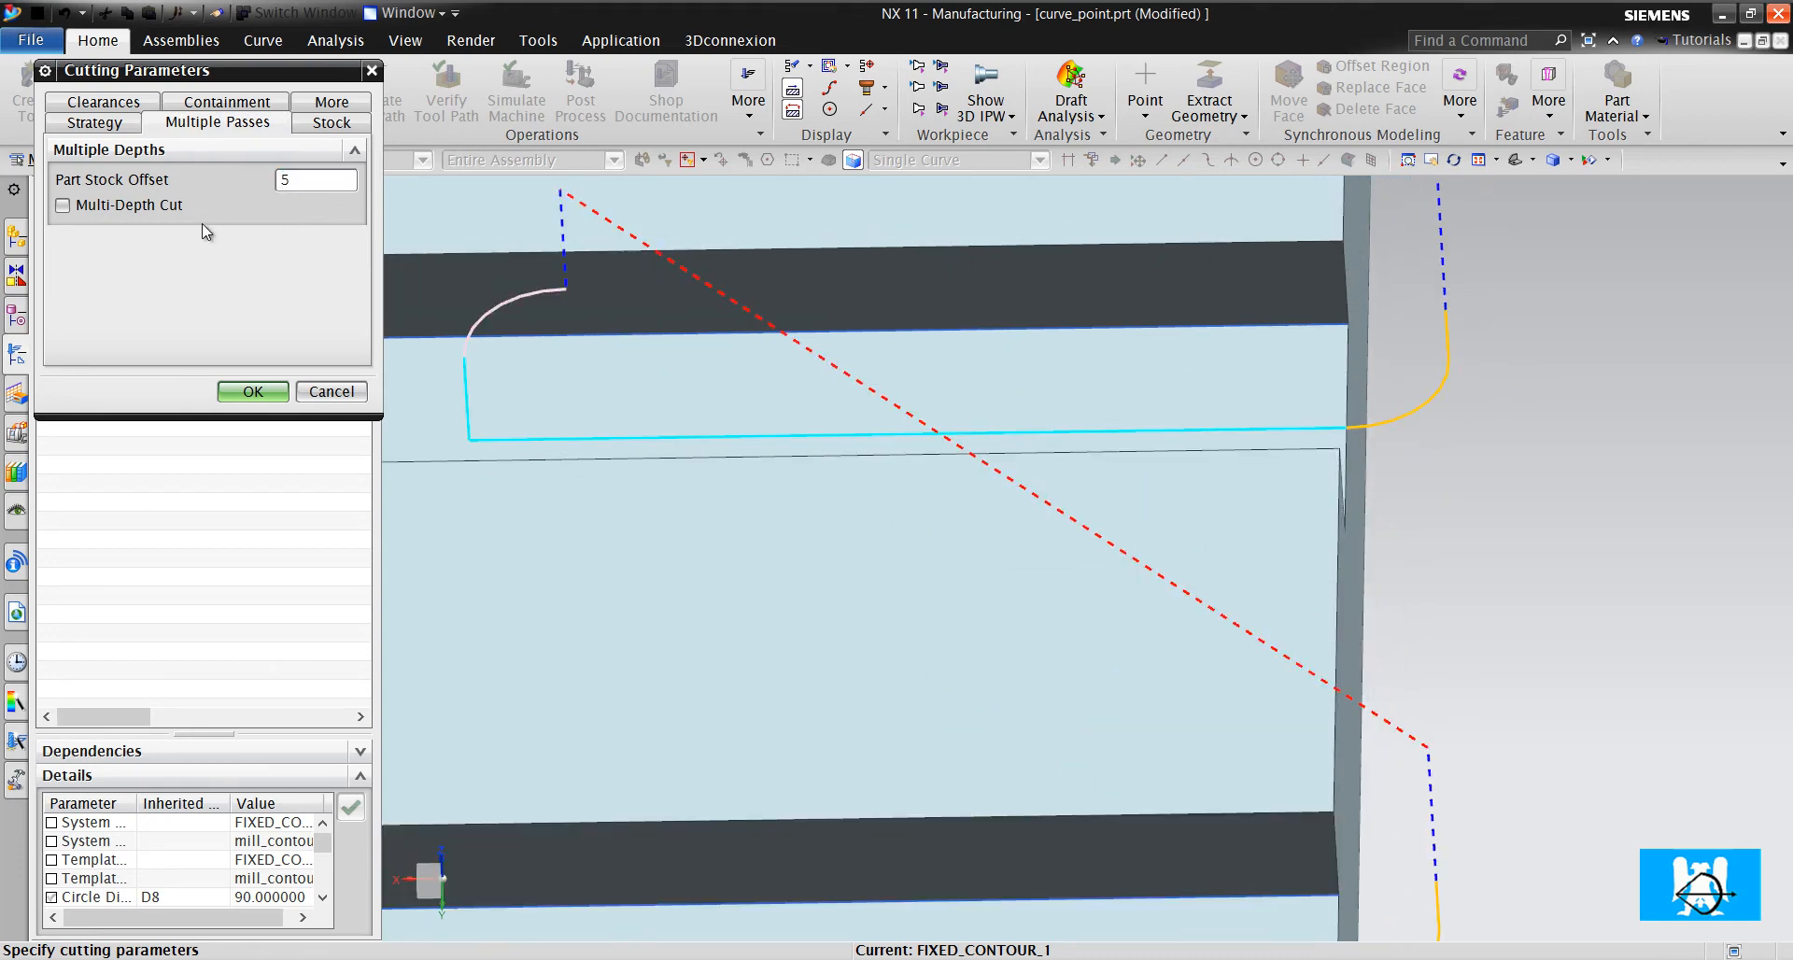
left_click(64, 205)
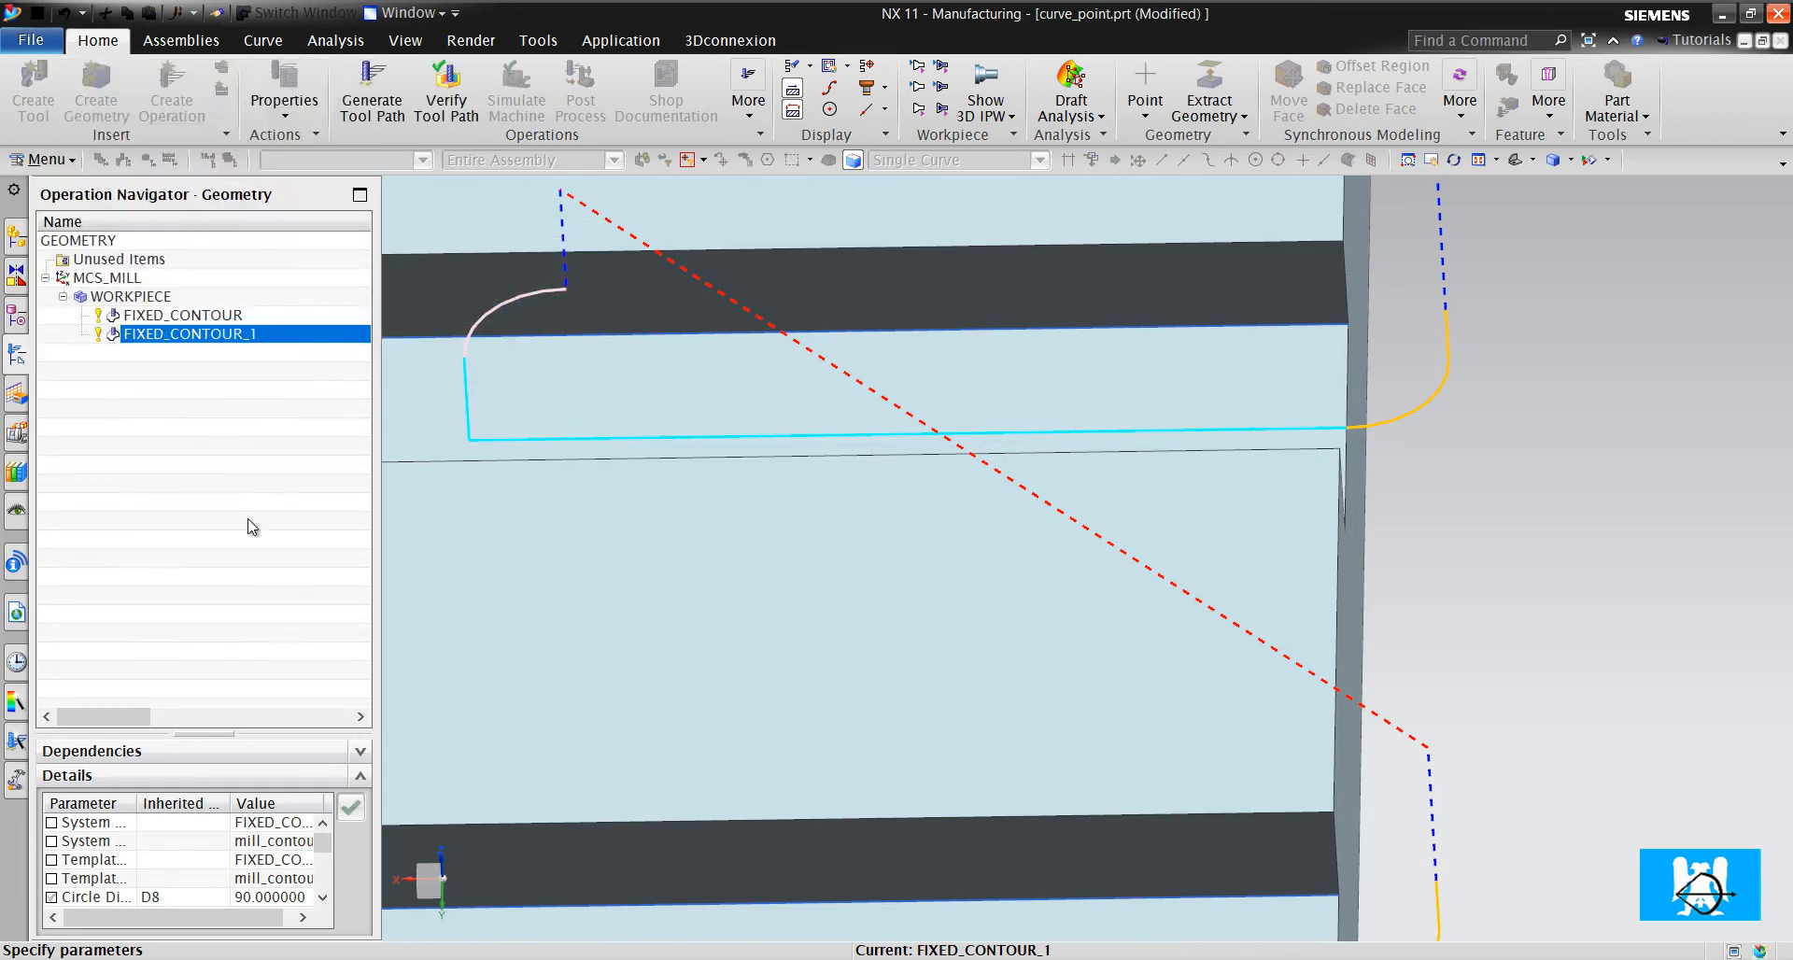
double_click(193, 333)
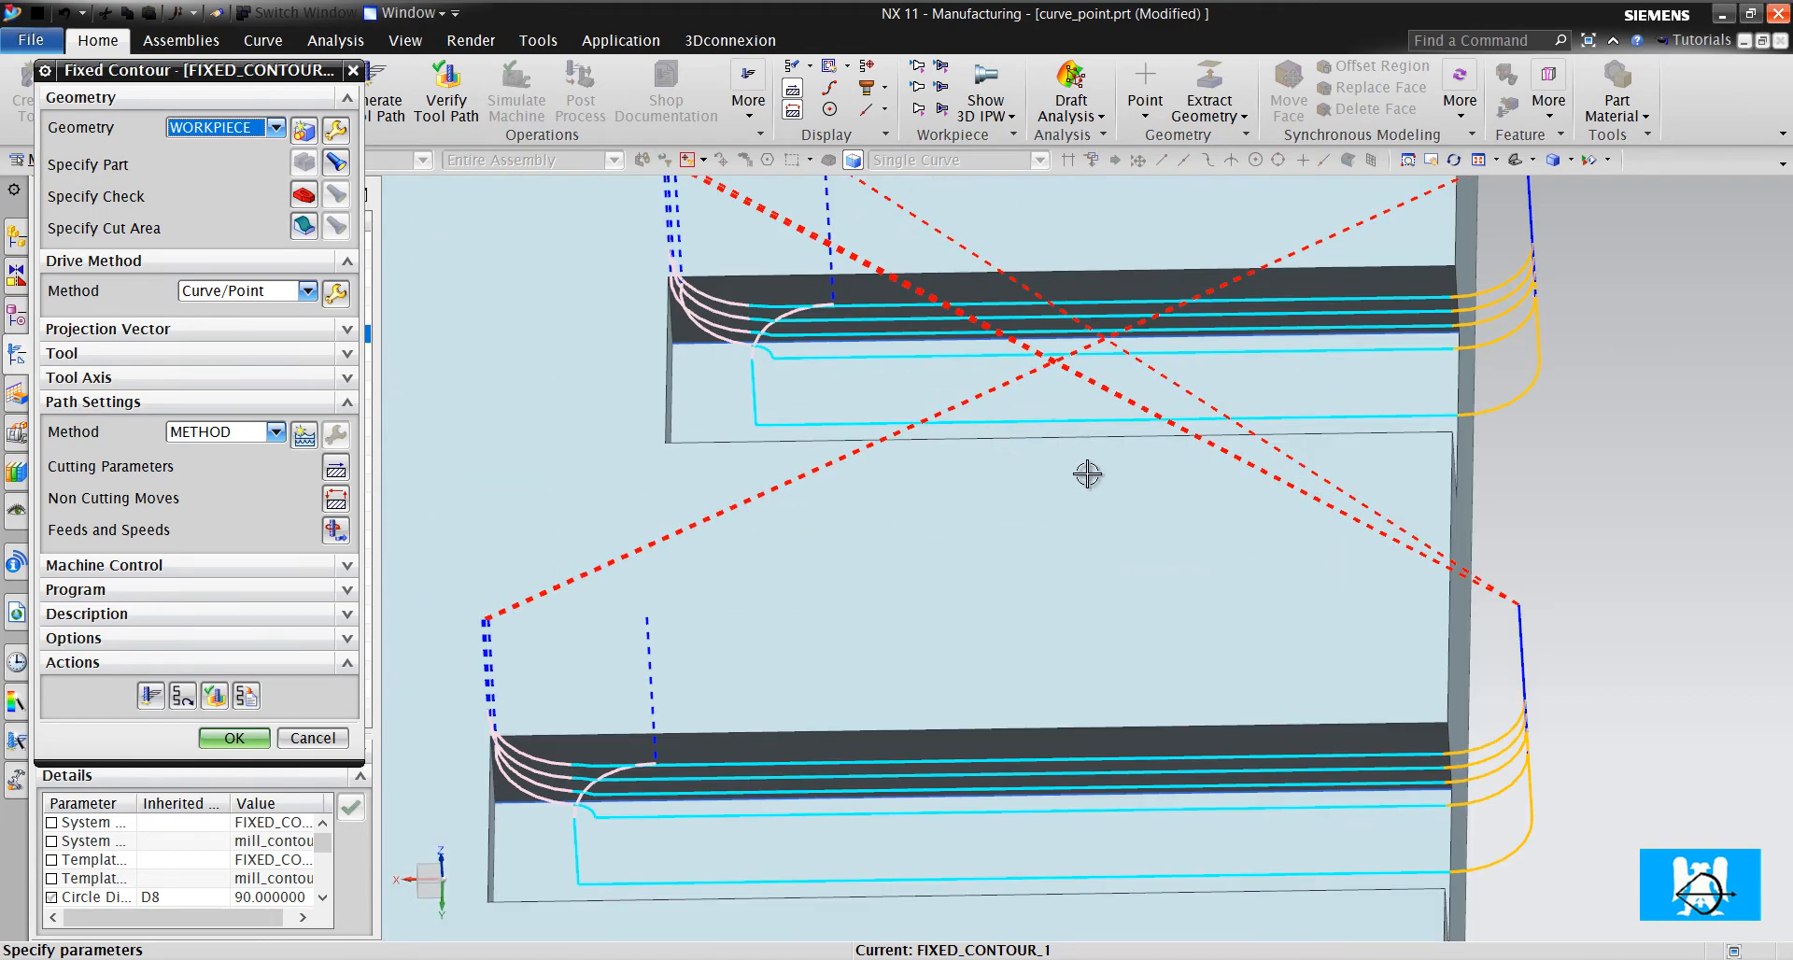
left_click_drag(1087, 474, 1099, 458)
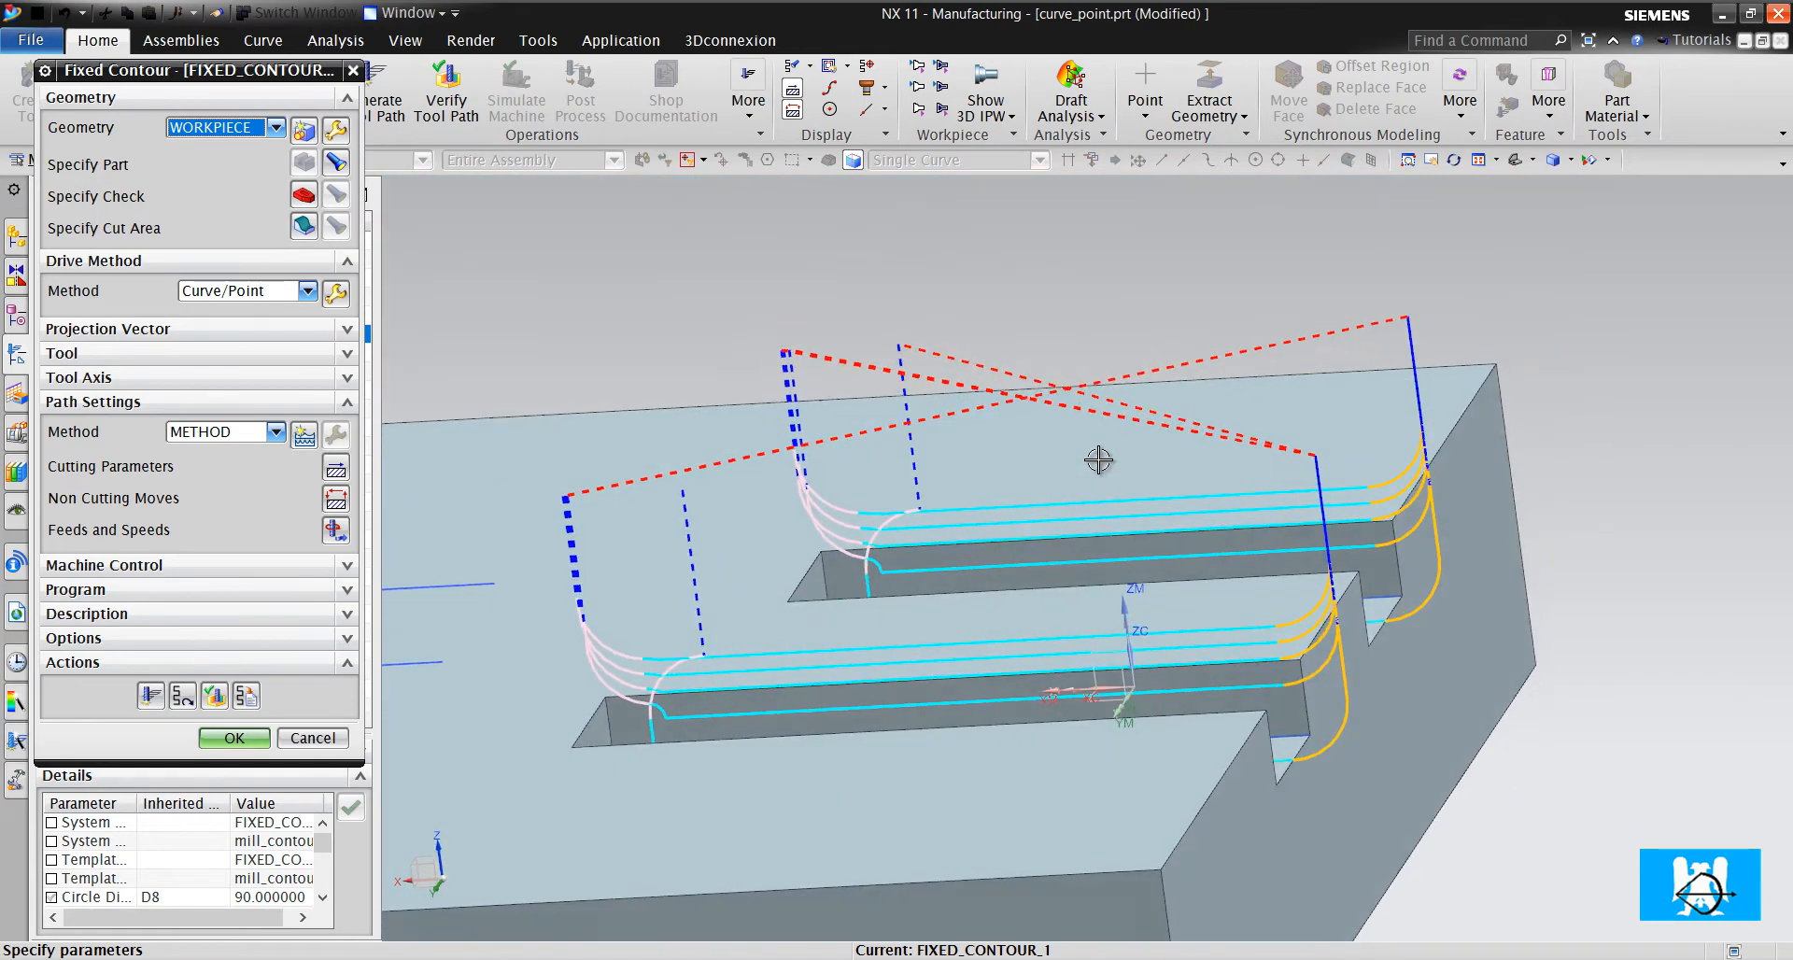
scroll("up", 3)
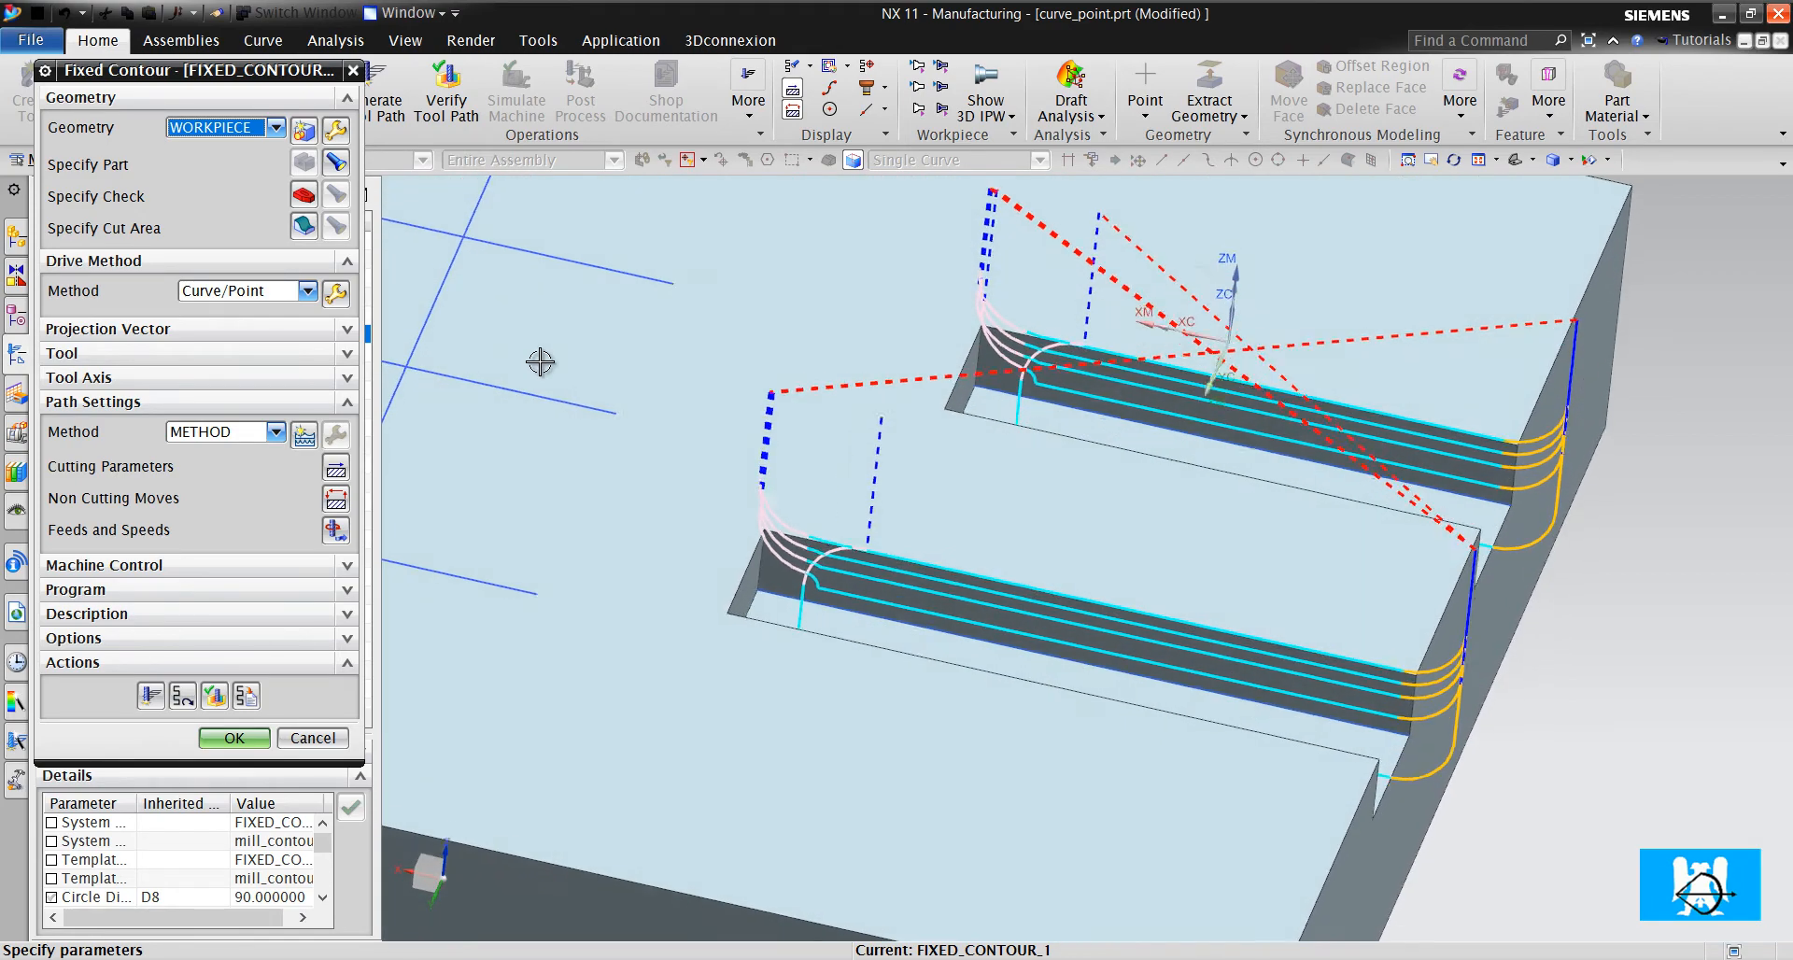
Specify the slot floor face as cut area, regenerate, and accept FIXED_CONTOUR_1
left_click(233, 738)
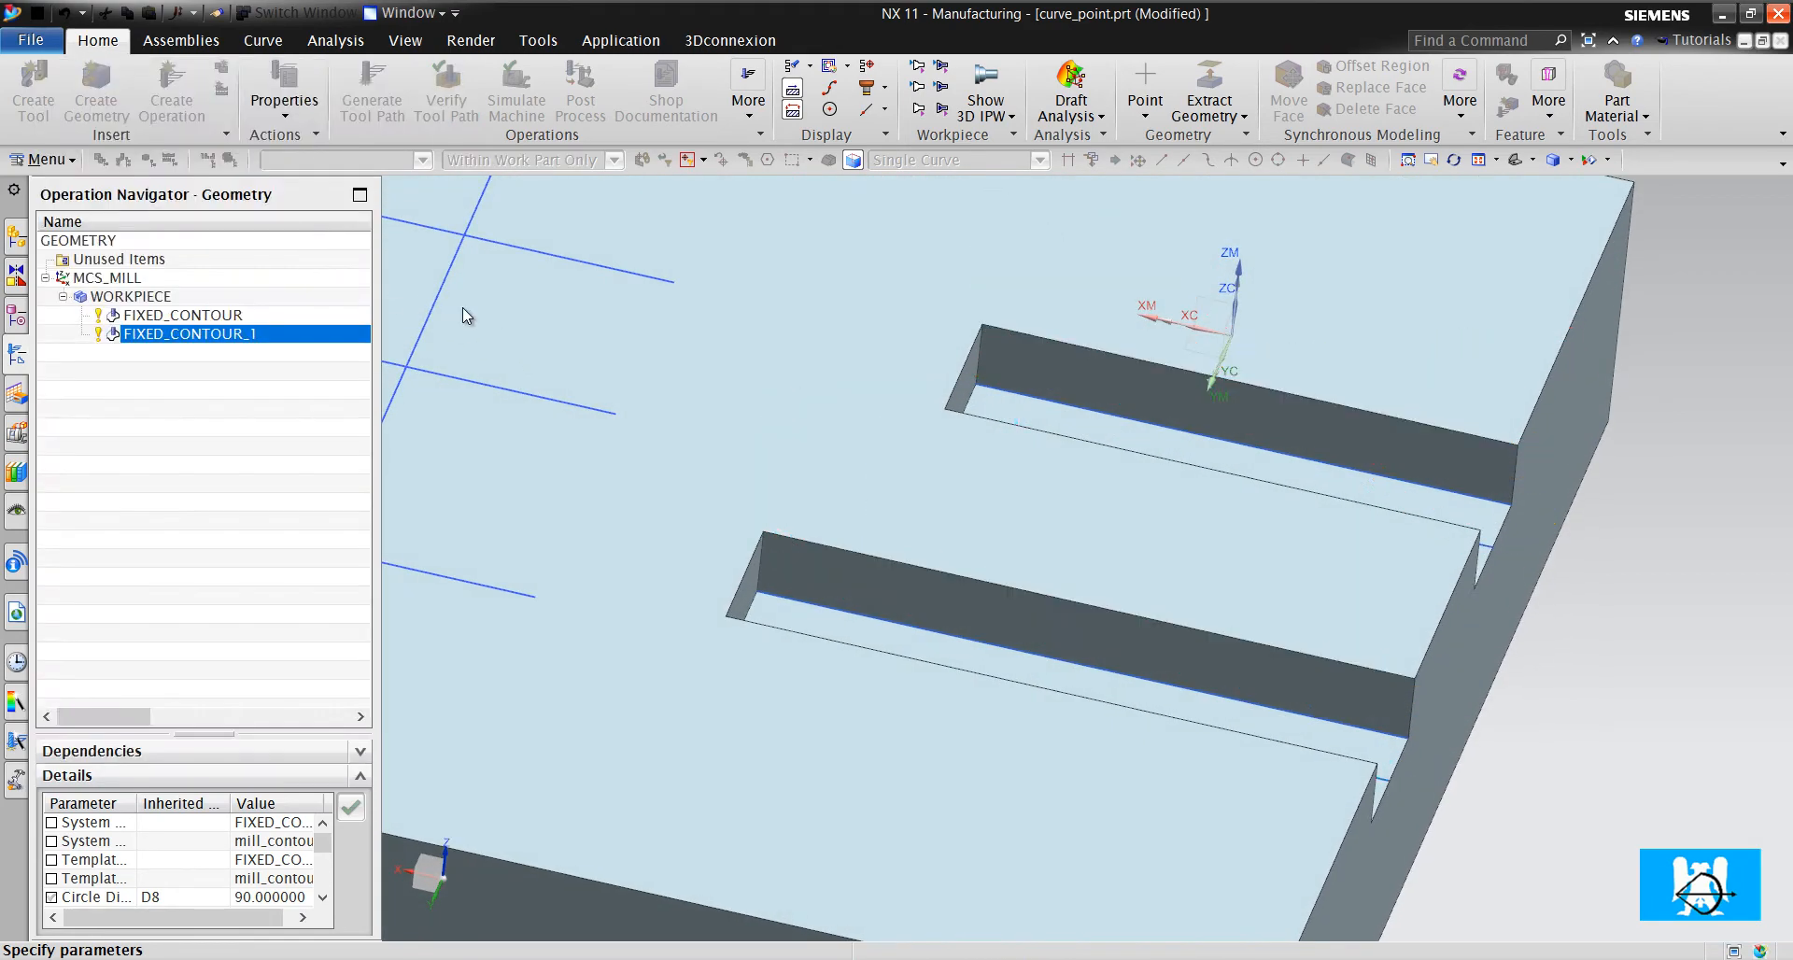
left_click(932, 663)
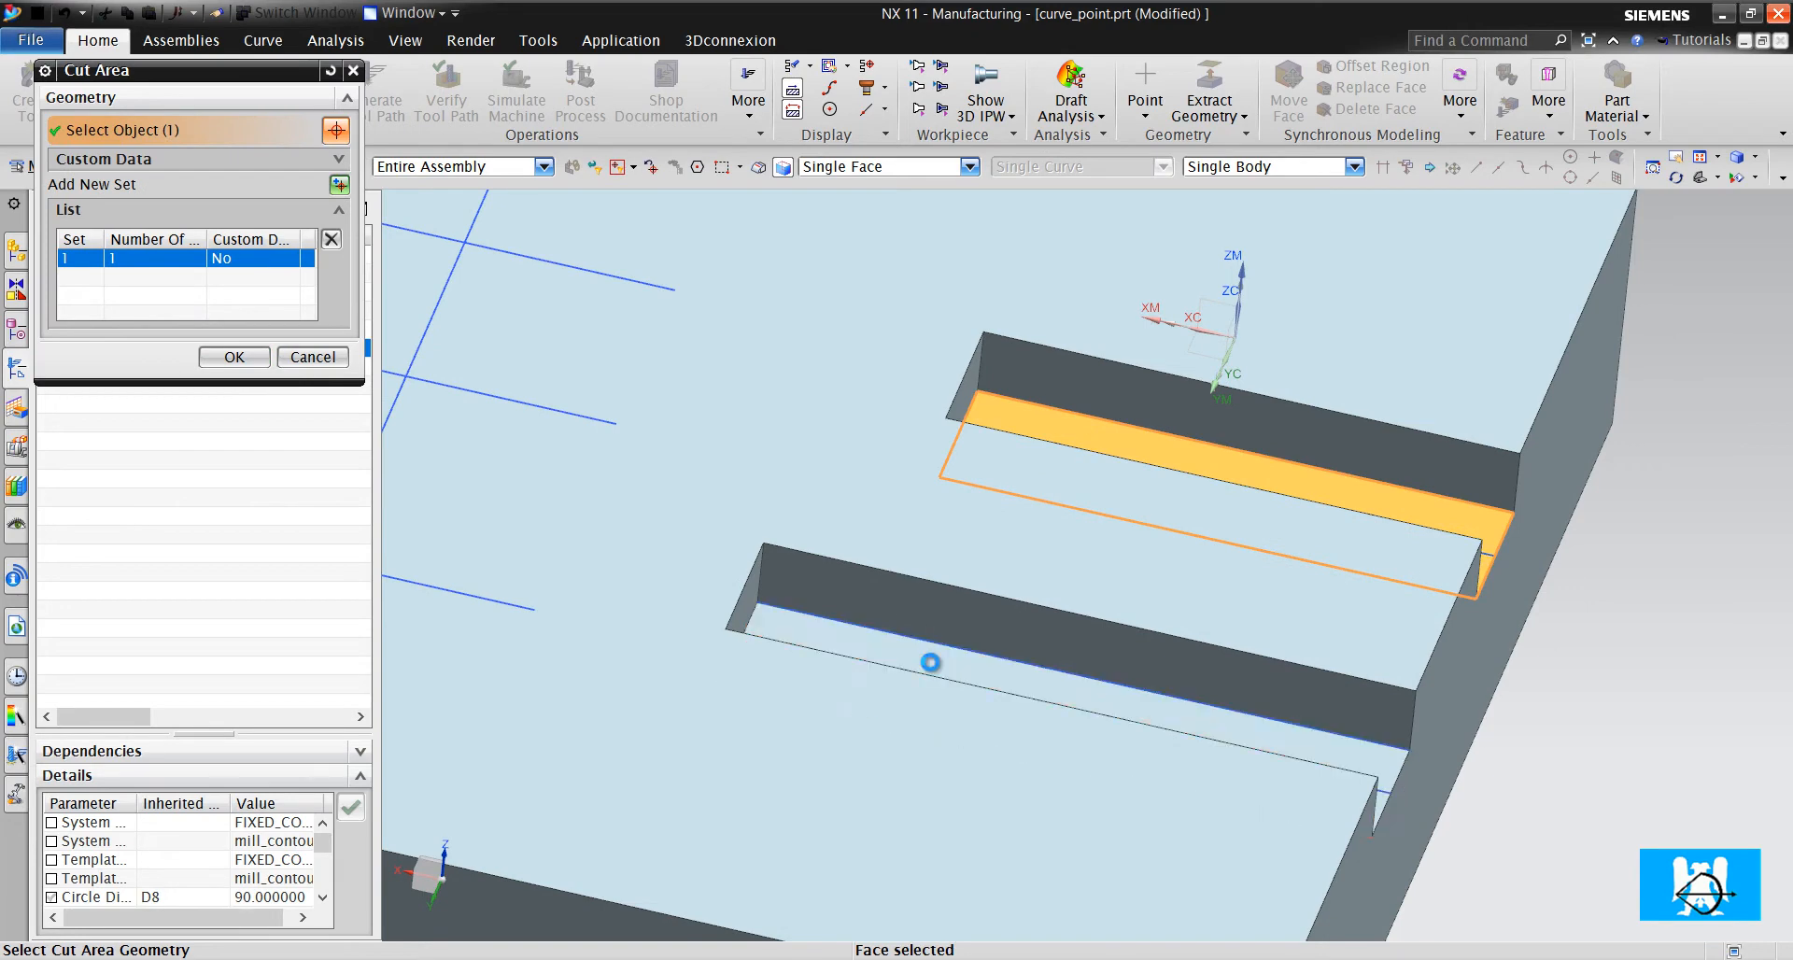
left_click(233, 357)
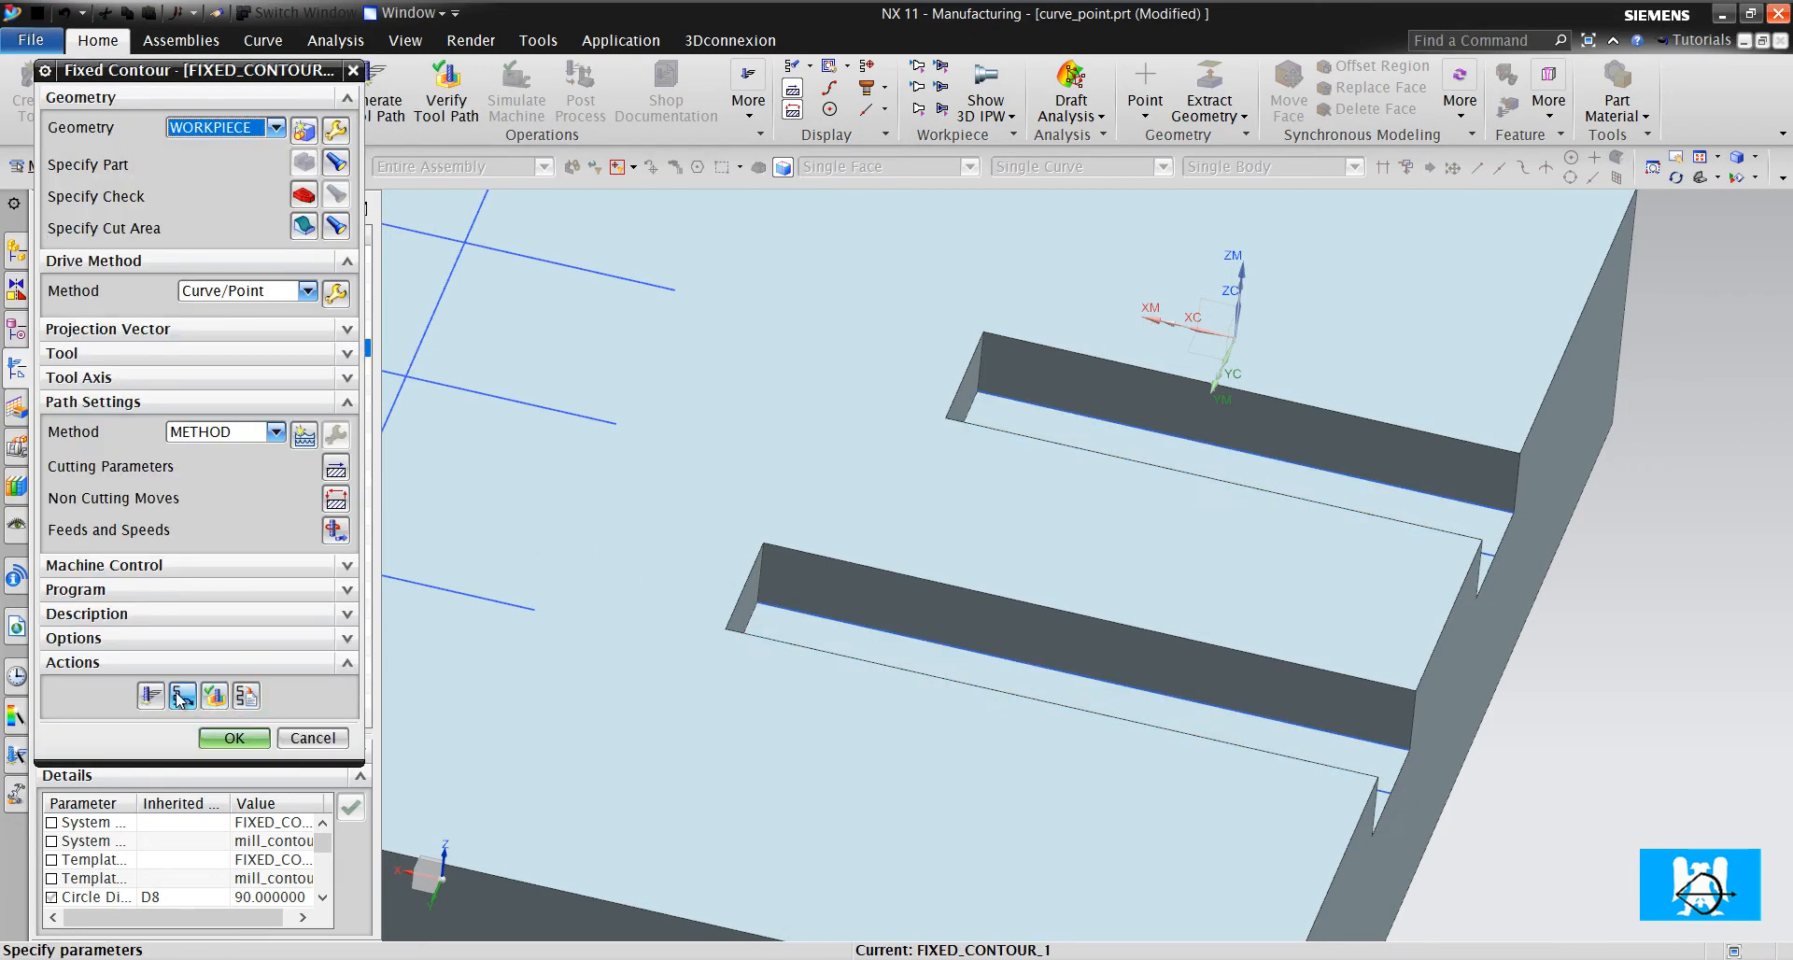
left_click(150, 697)
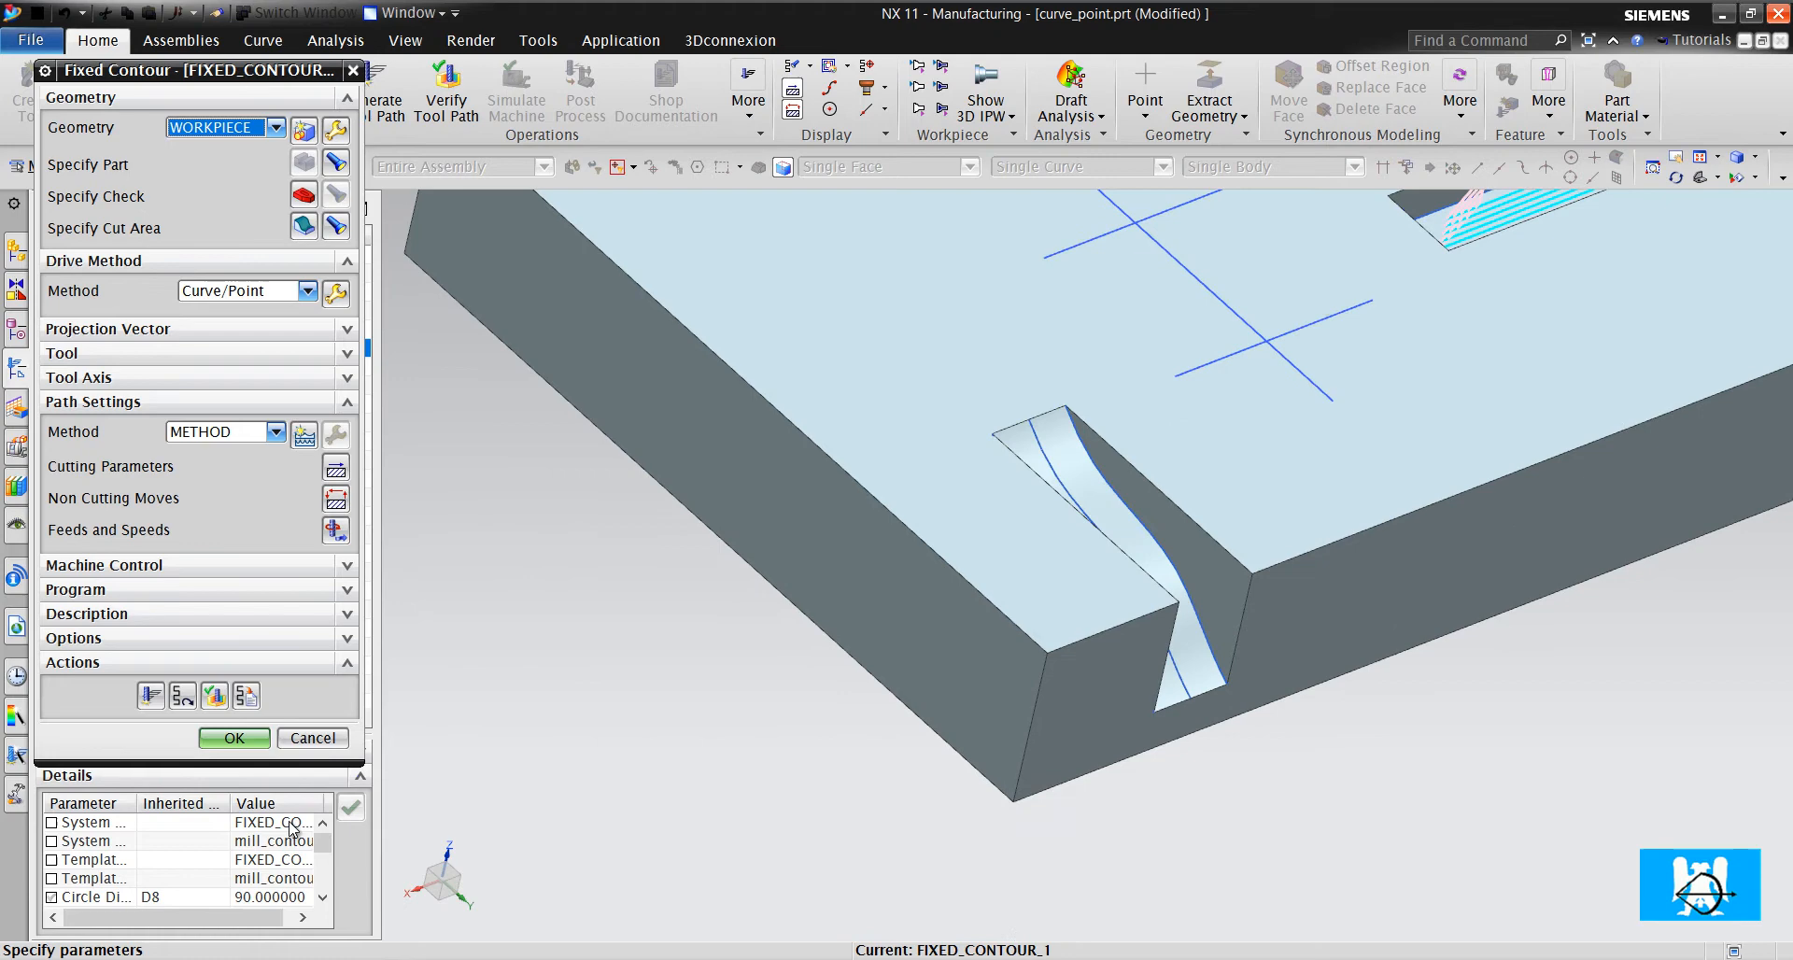
left_click(234, 738)
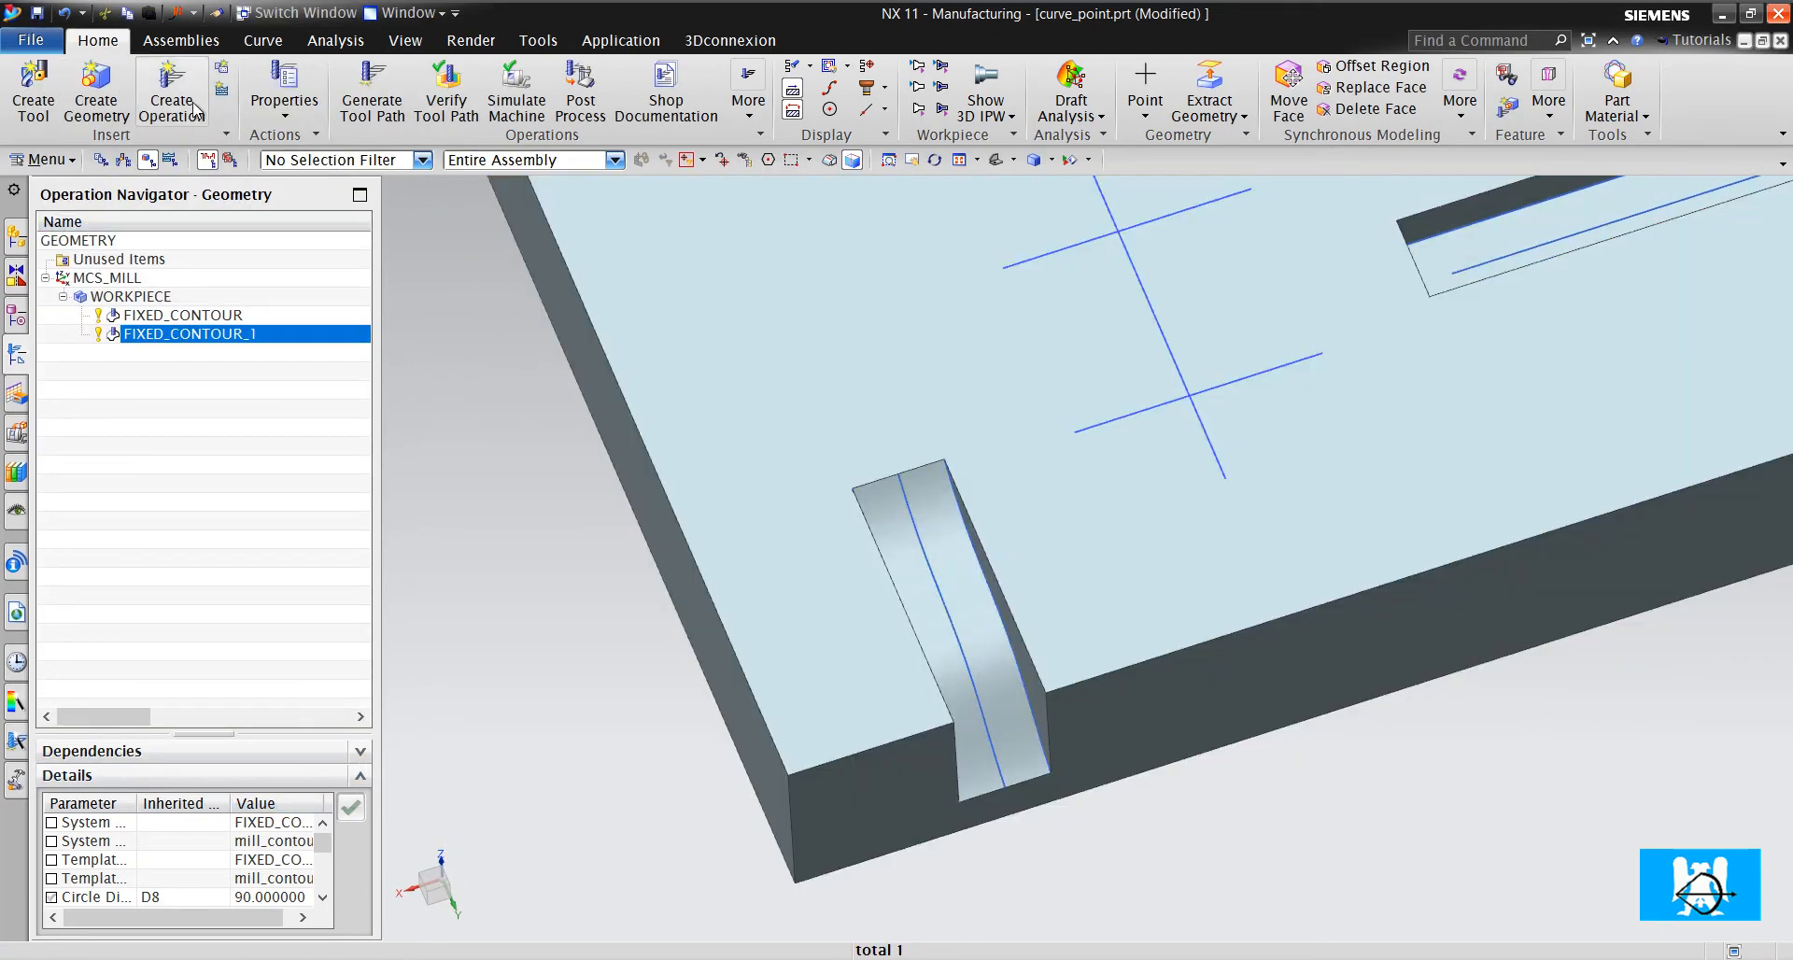
Create FIXED_CONTOUR_2 with Curve/Point drive on the angled slot face curve and generate it
left_click(170, 92)
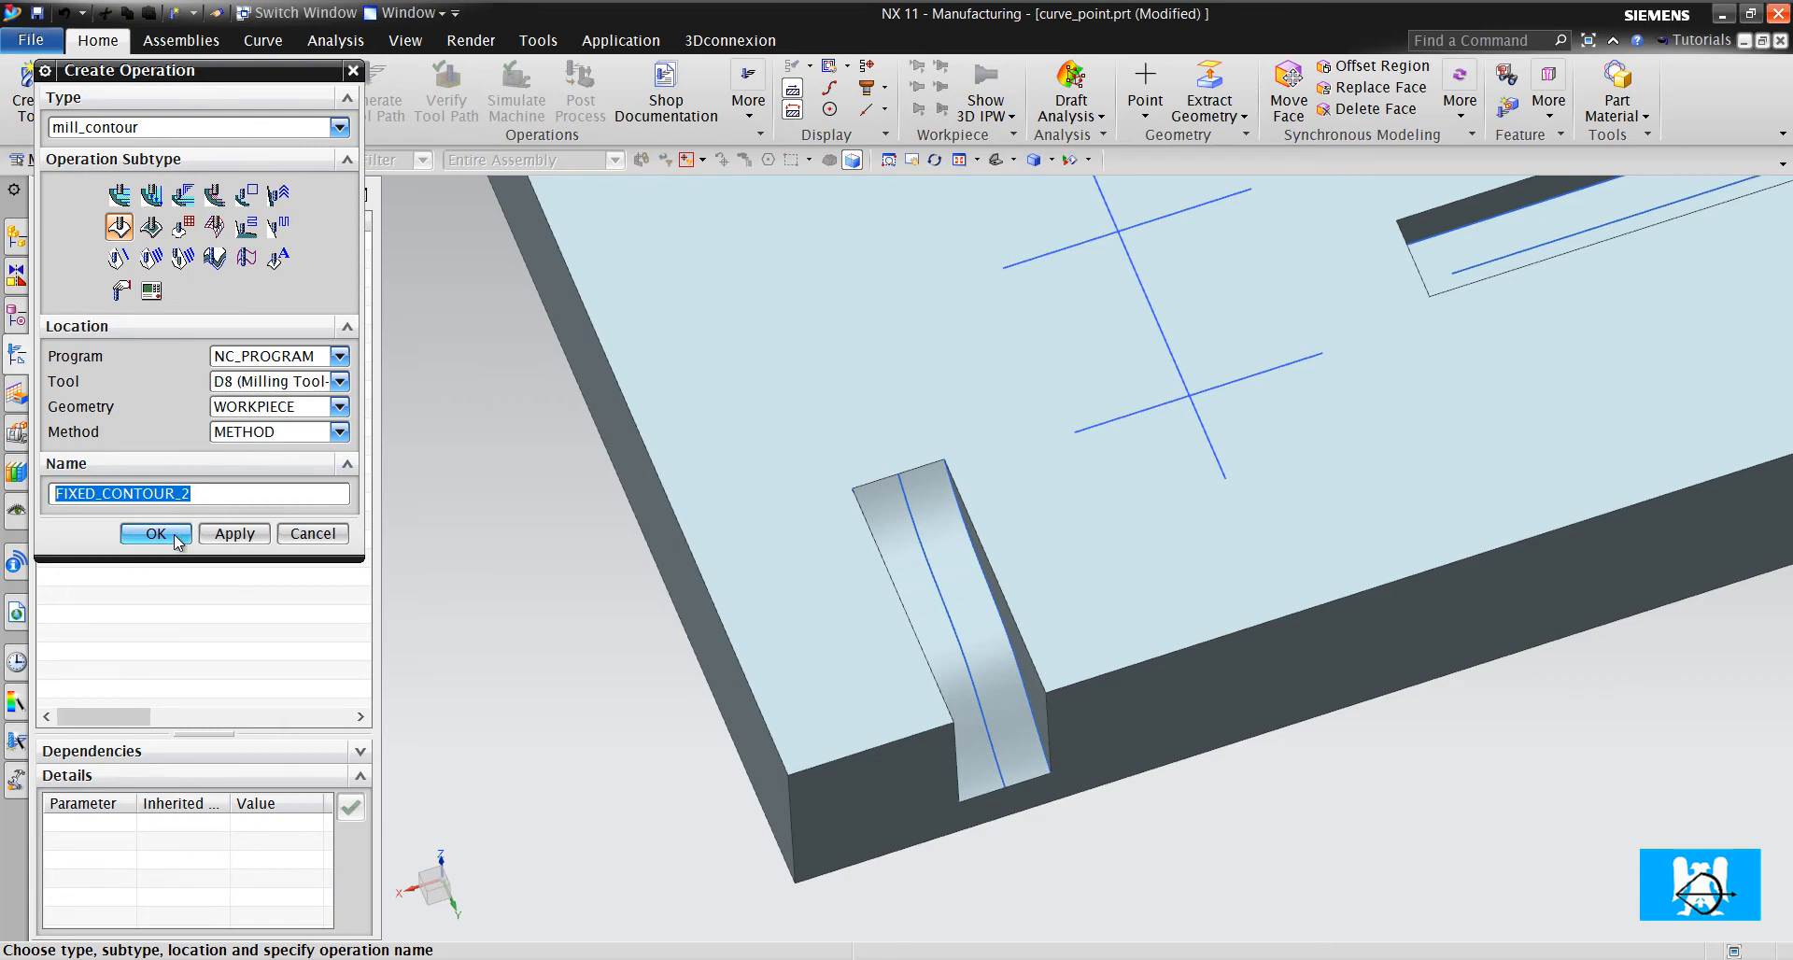
left_click(155, 534)
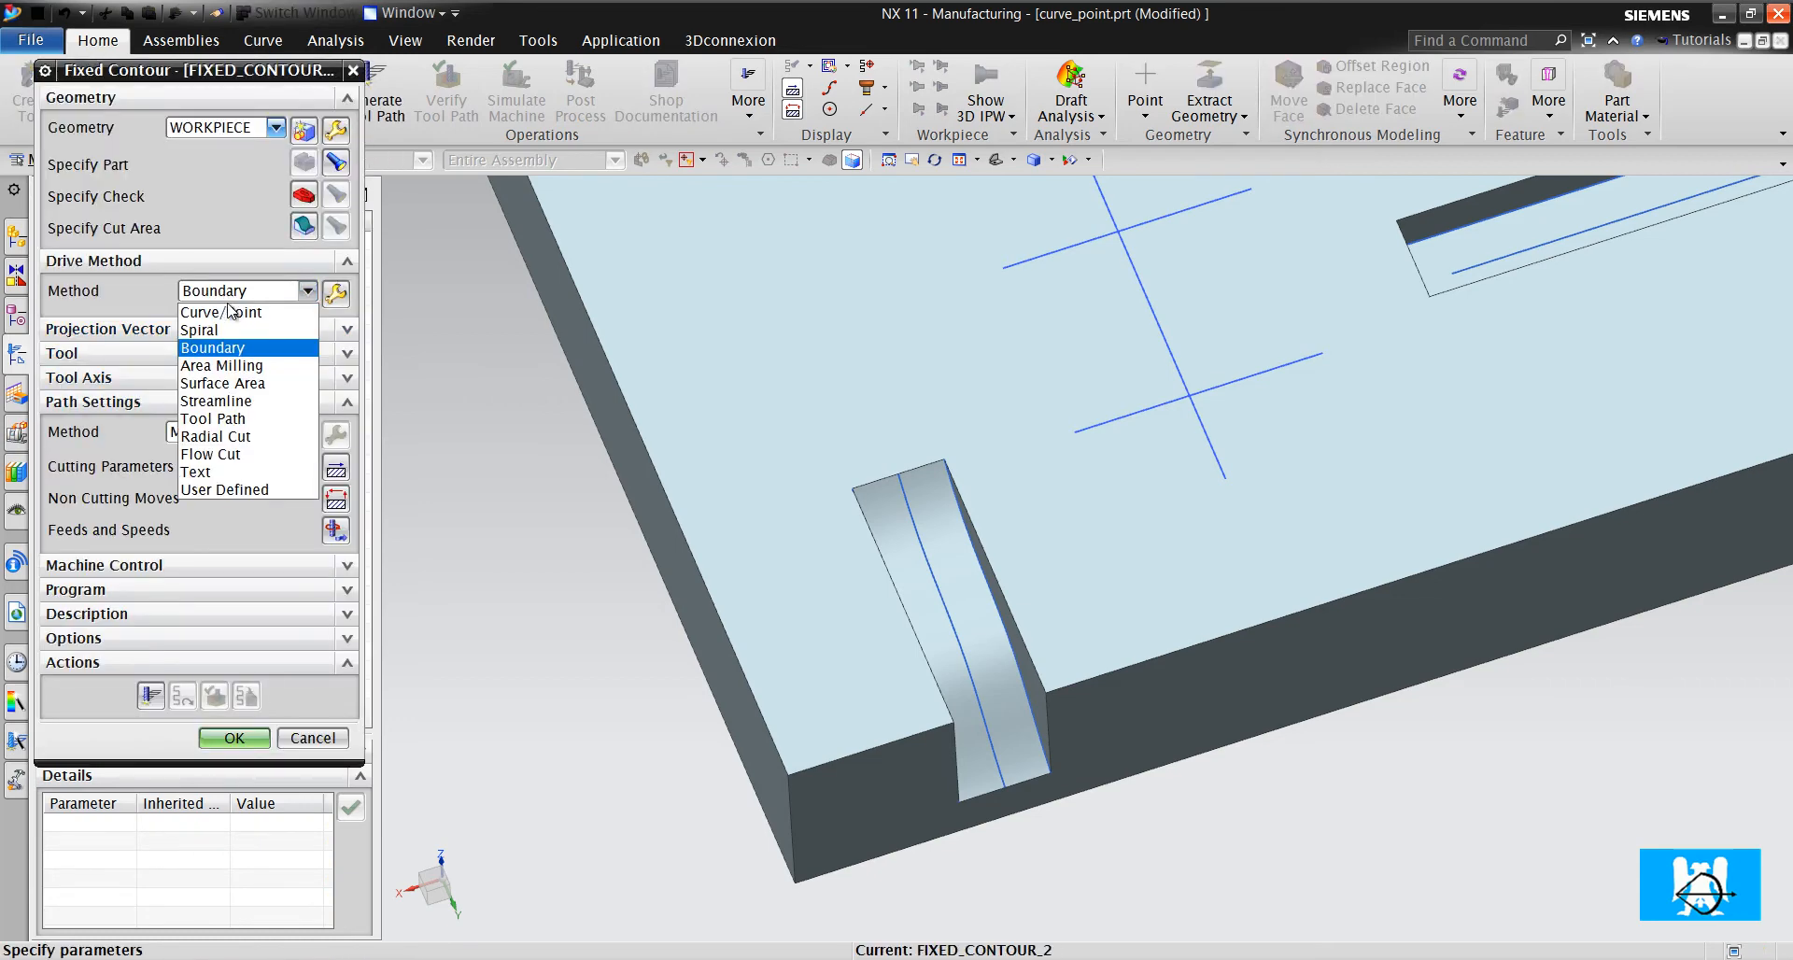
left_click(221, 312)
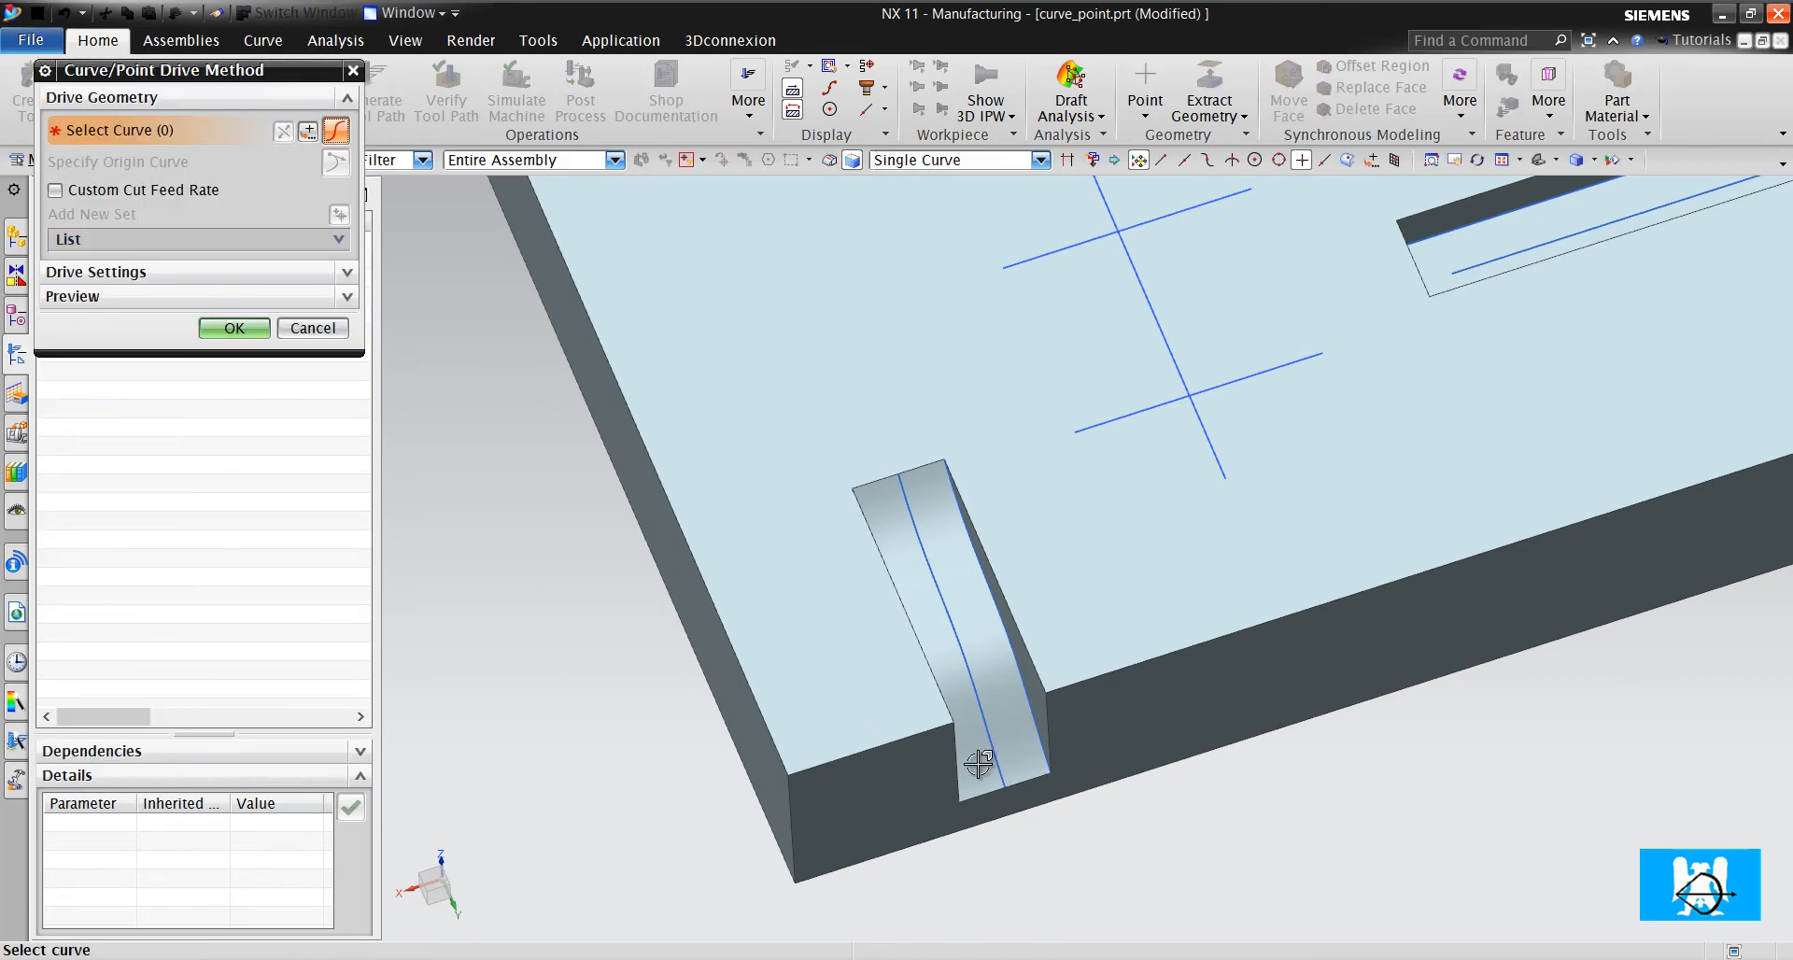
left_click(312, 329)
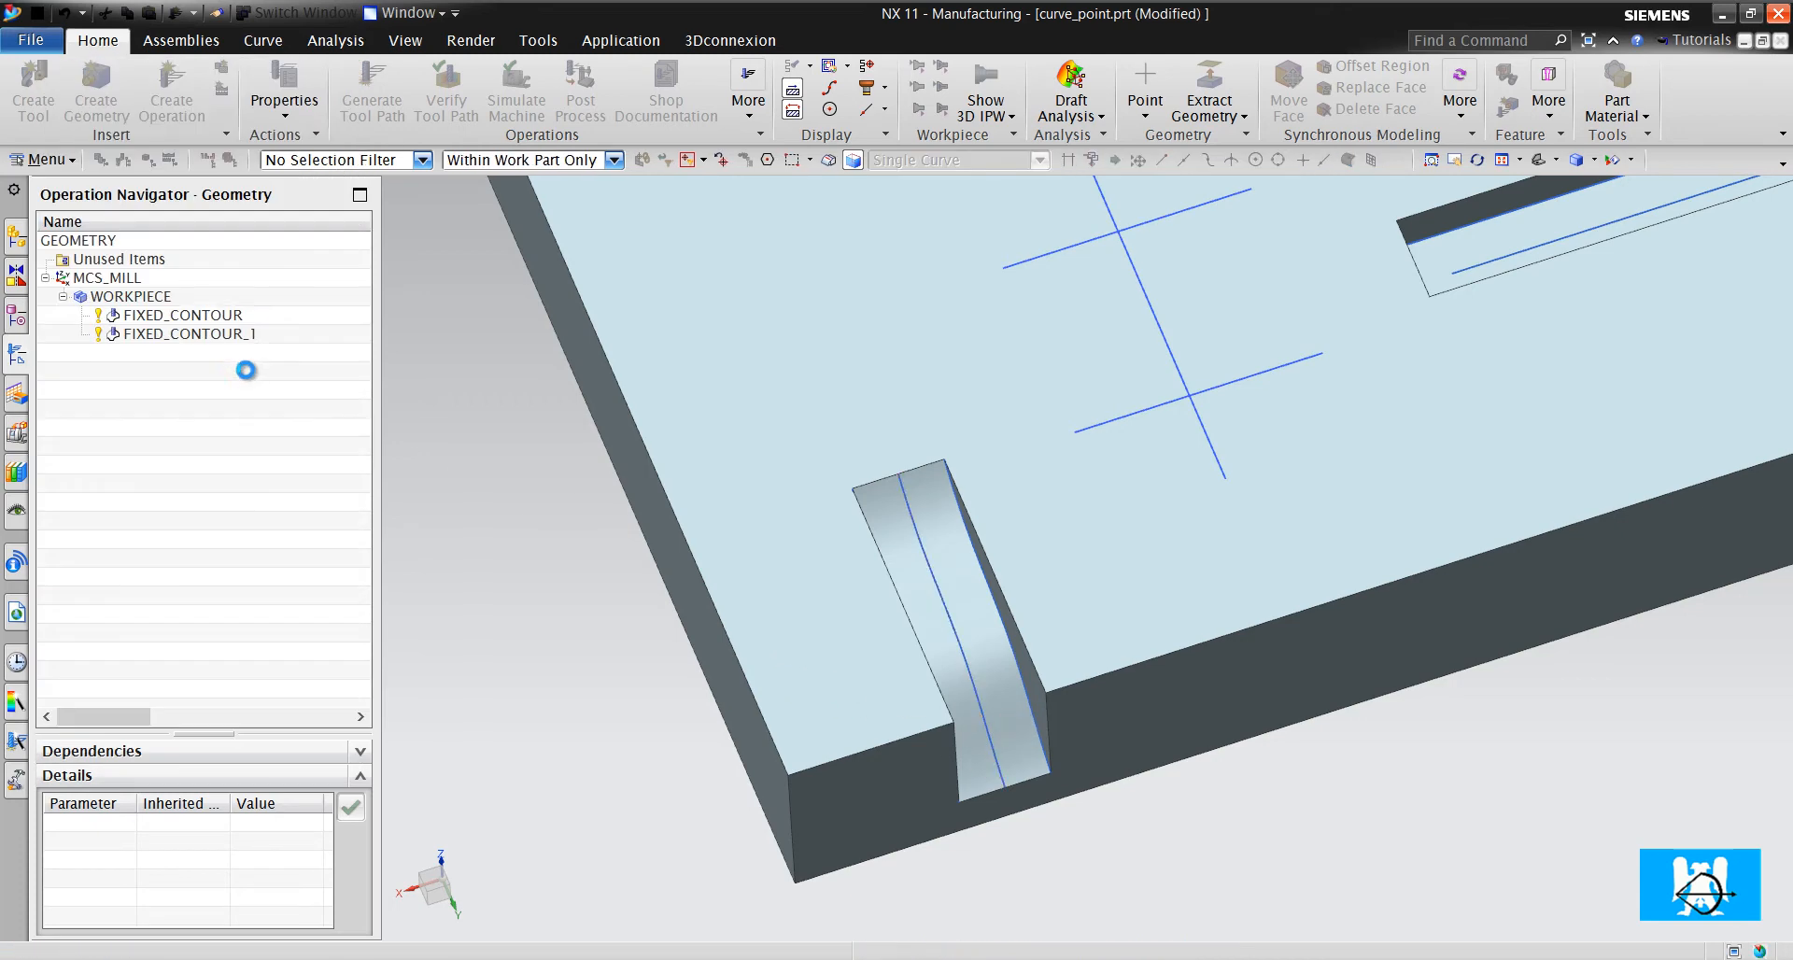
double_click(179, 314)
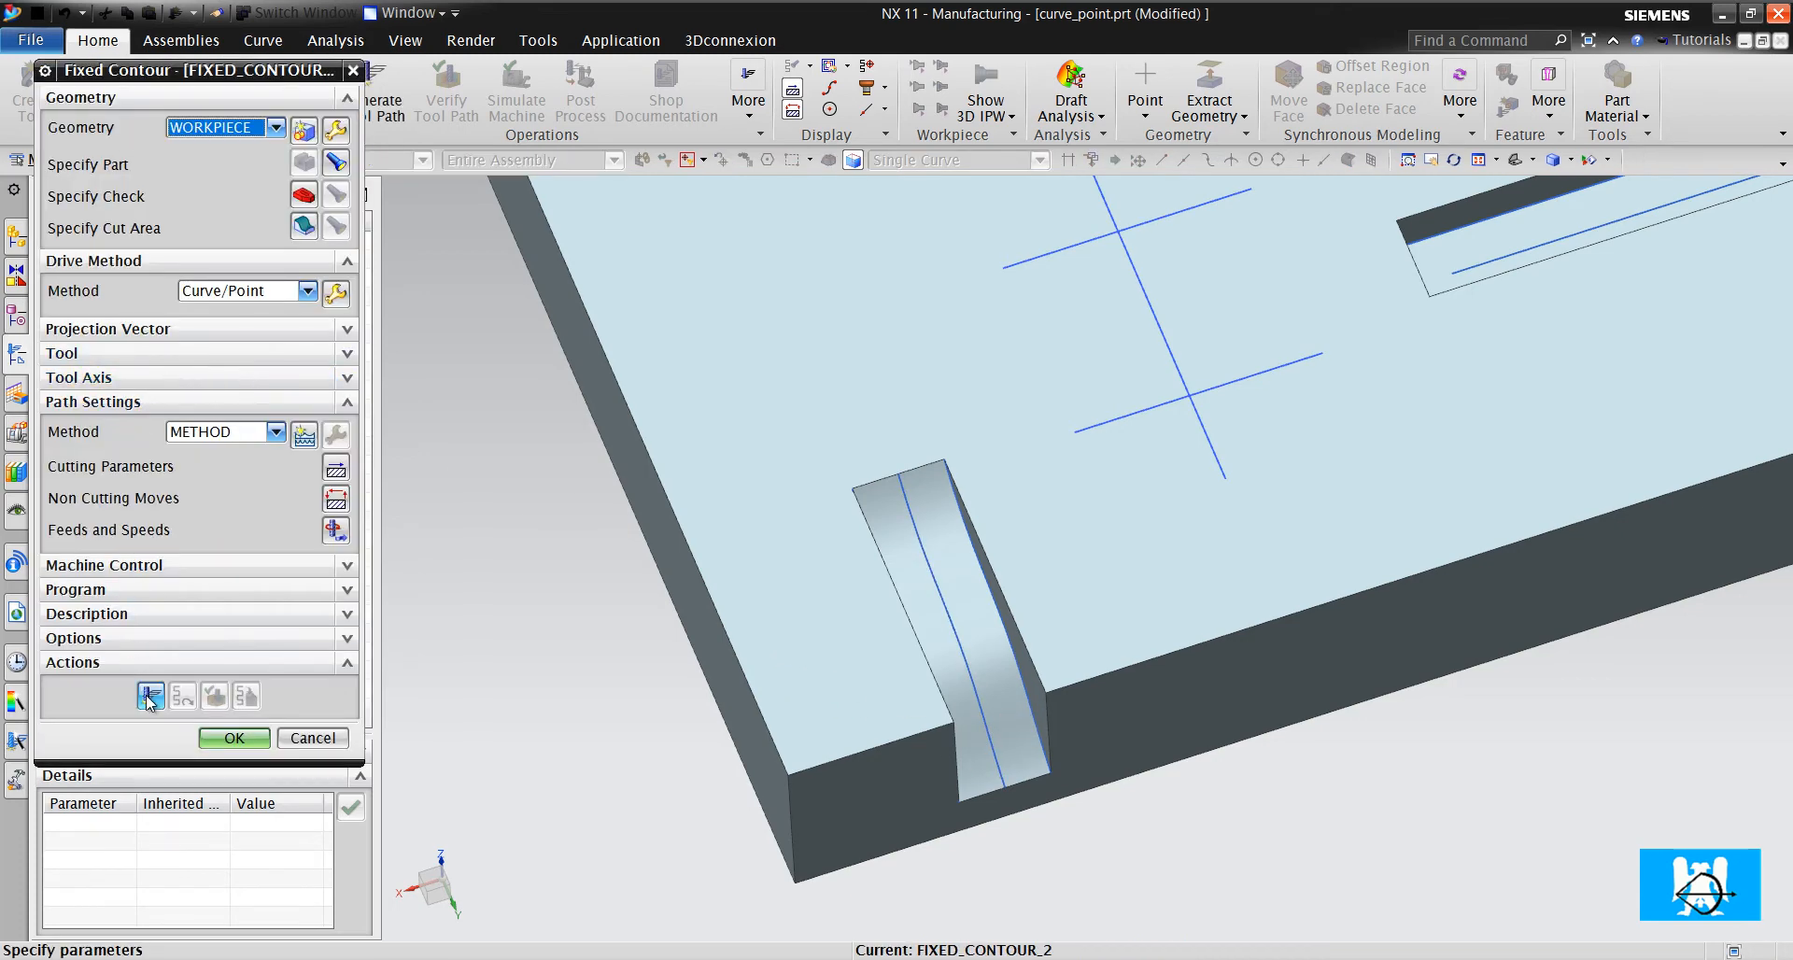
left_click(348, 351)
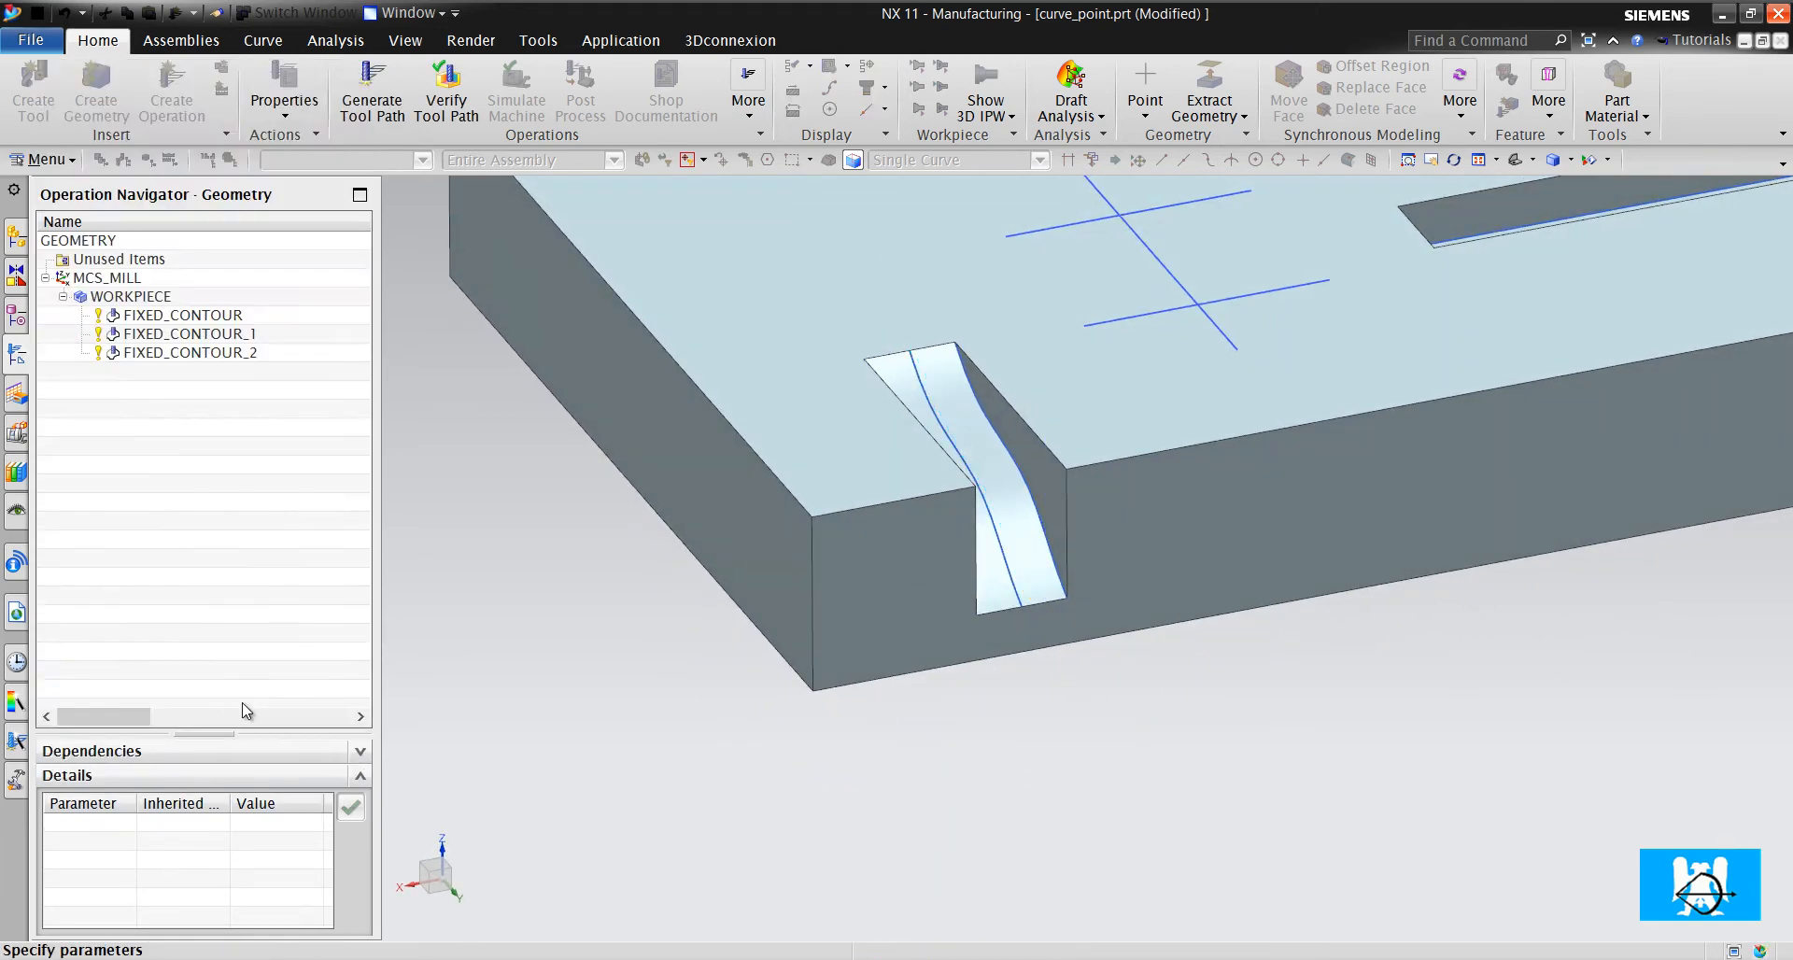
Replay FIXED_CONTOUR_2's toolpath, playing the tool along the angled slot face up close
left_click(236, 828)
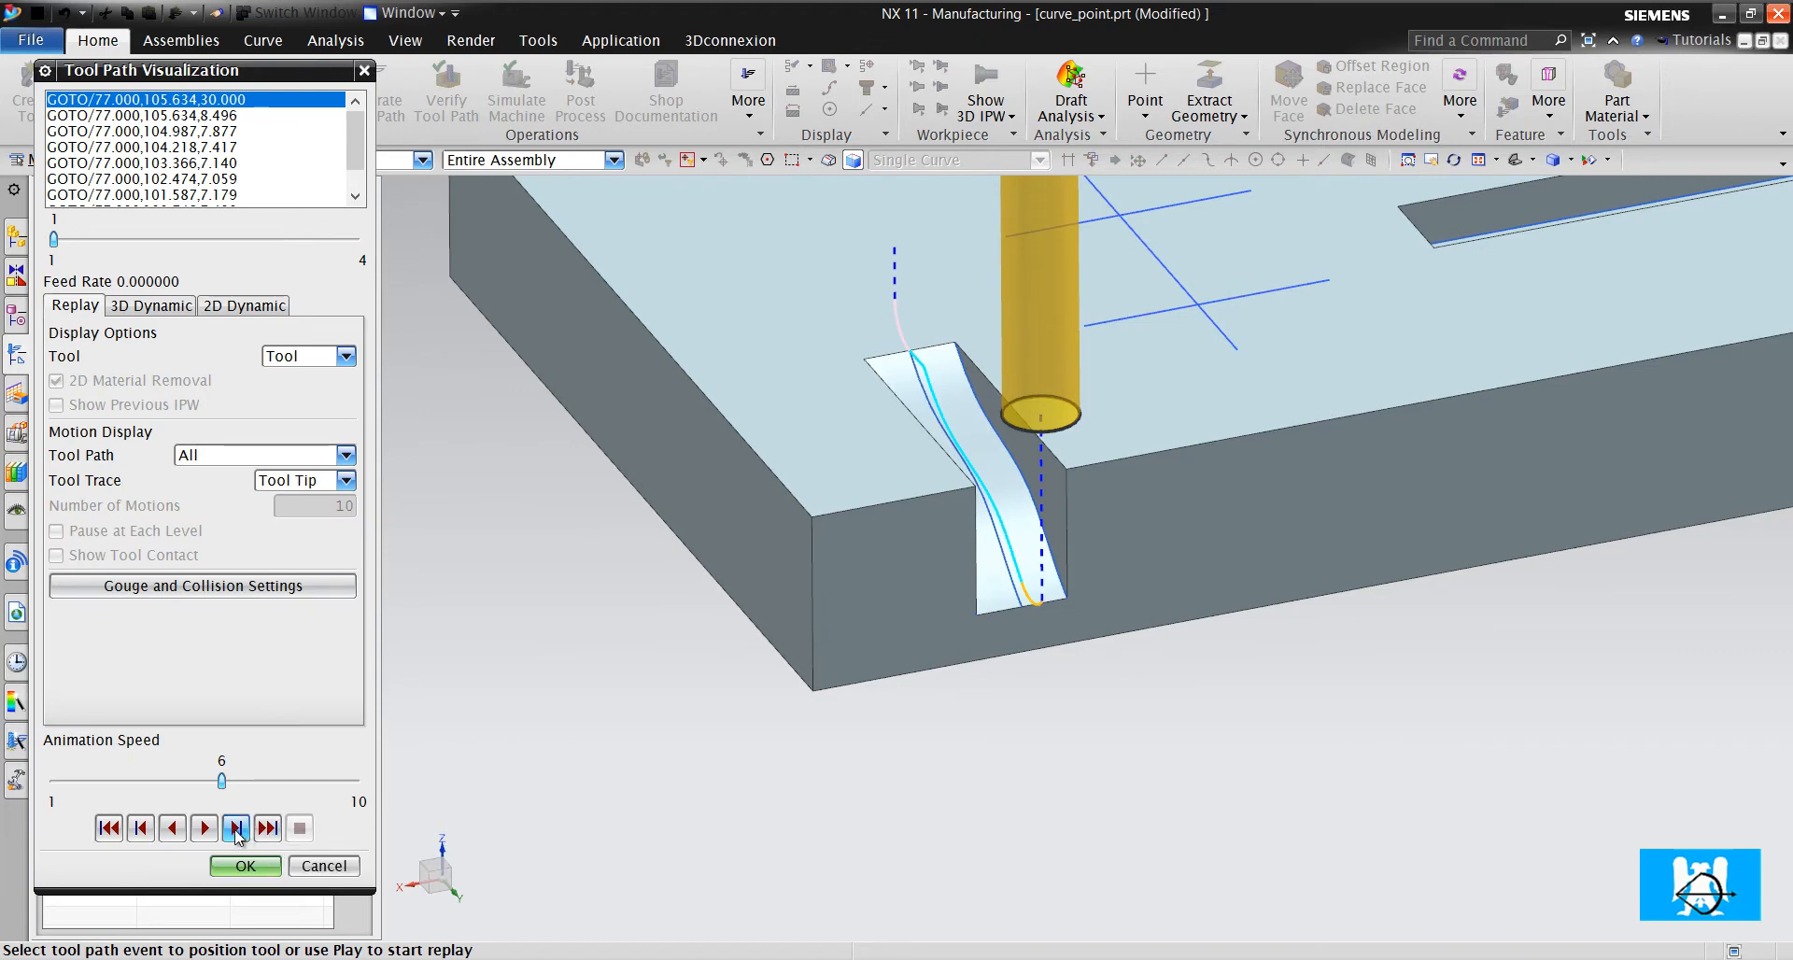
mouse_move(205, 828)
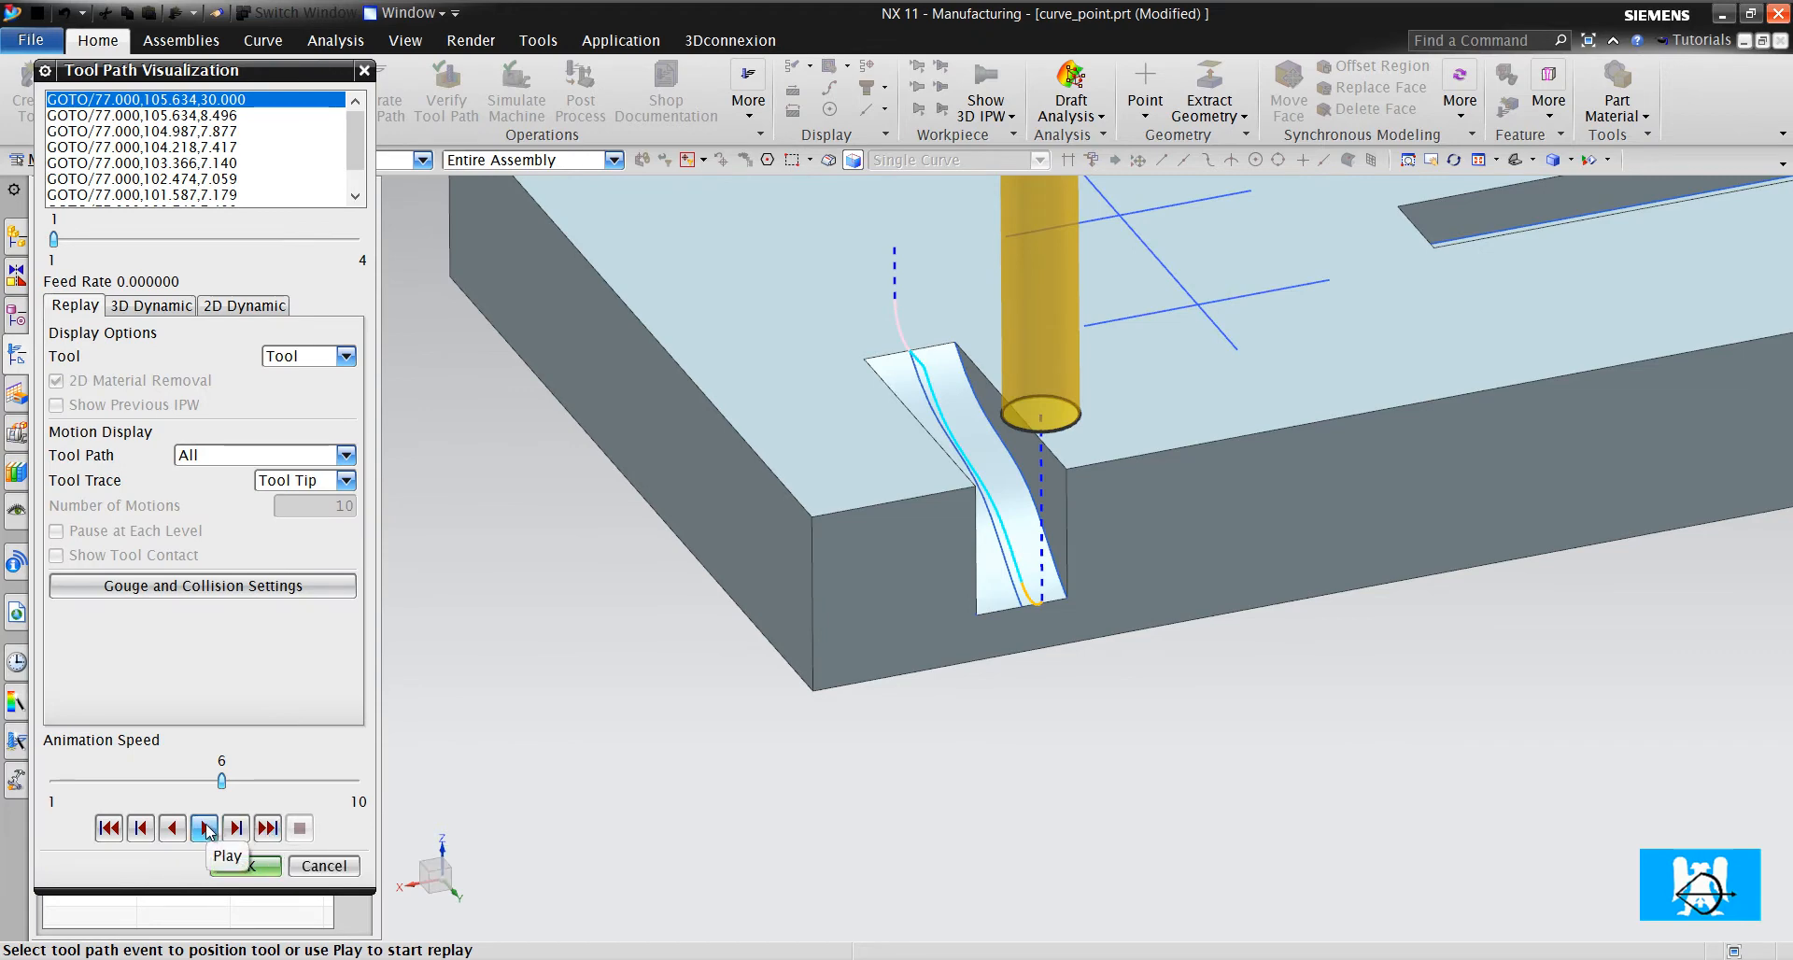
left_click(203, 828)
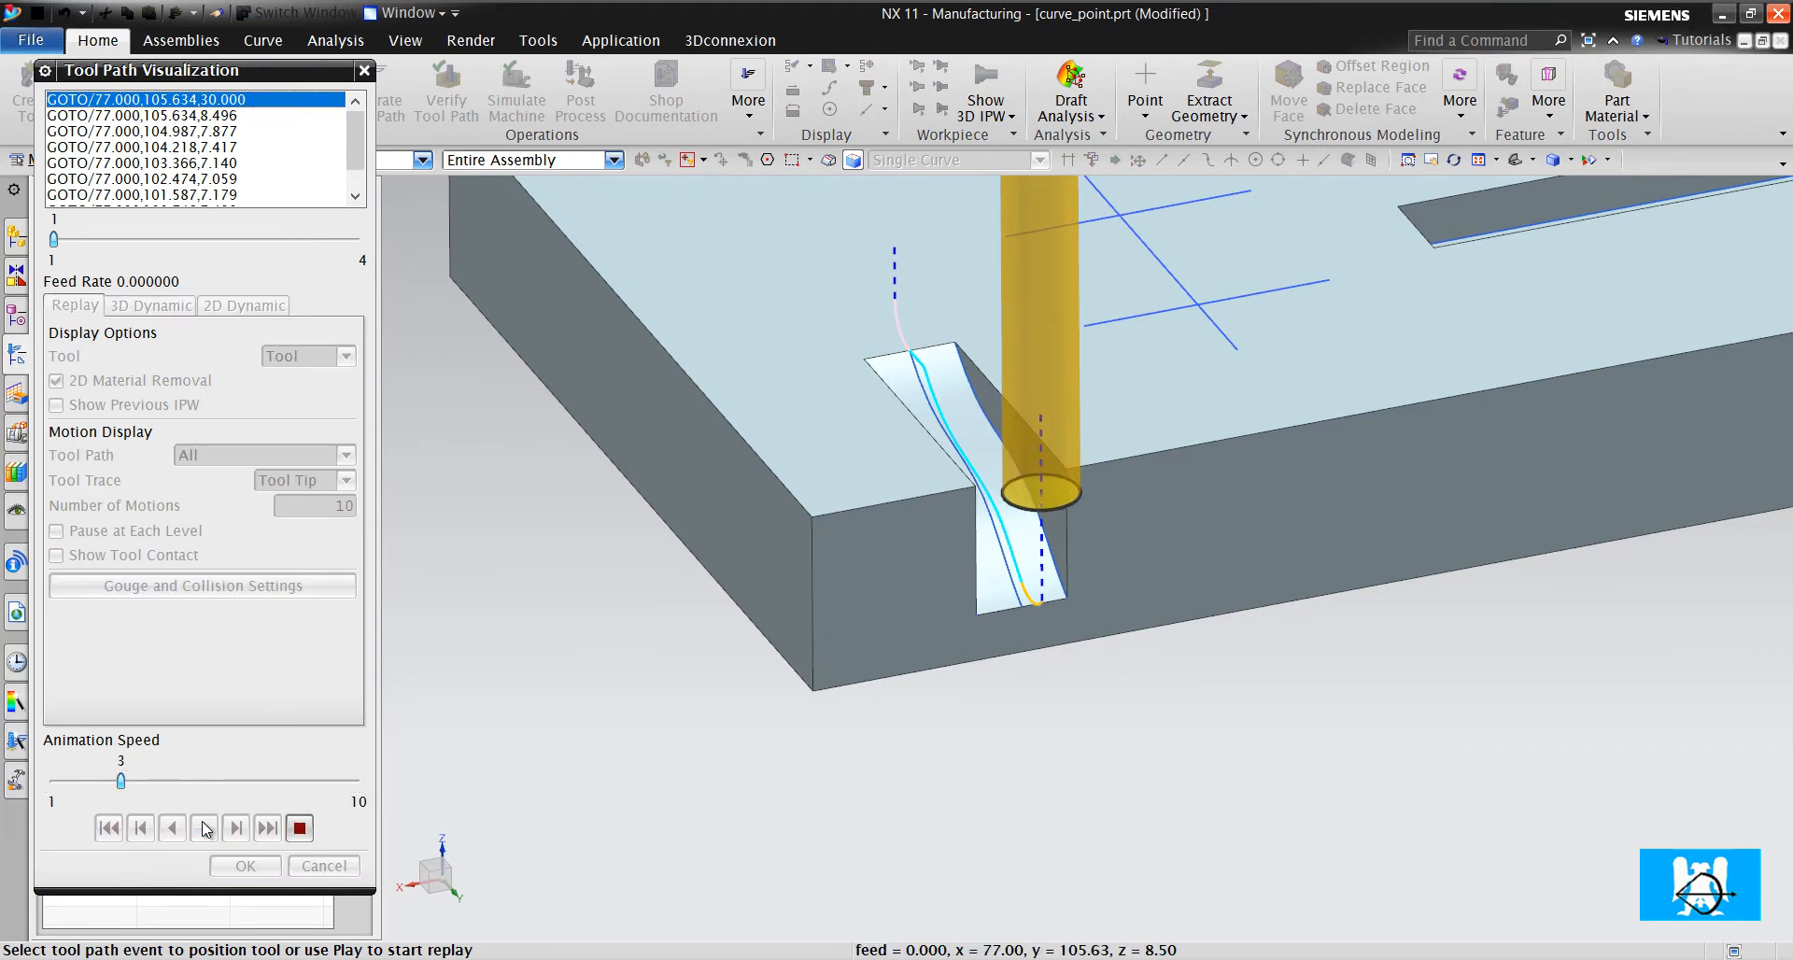
left_click(203, 827)
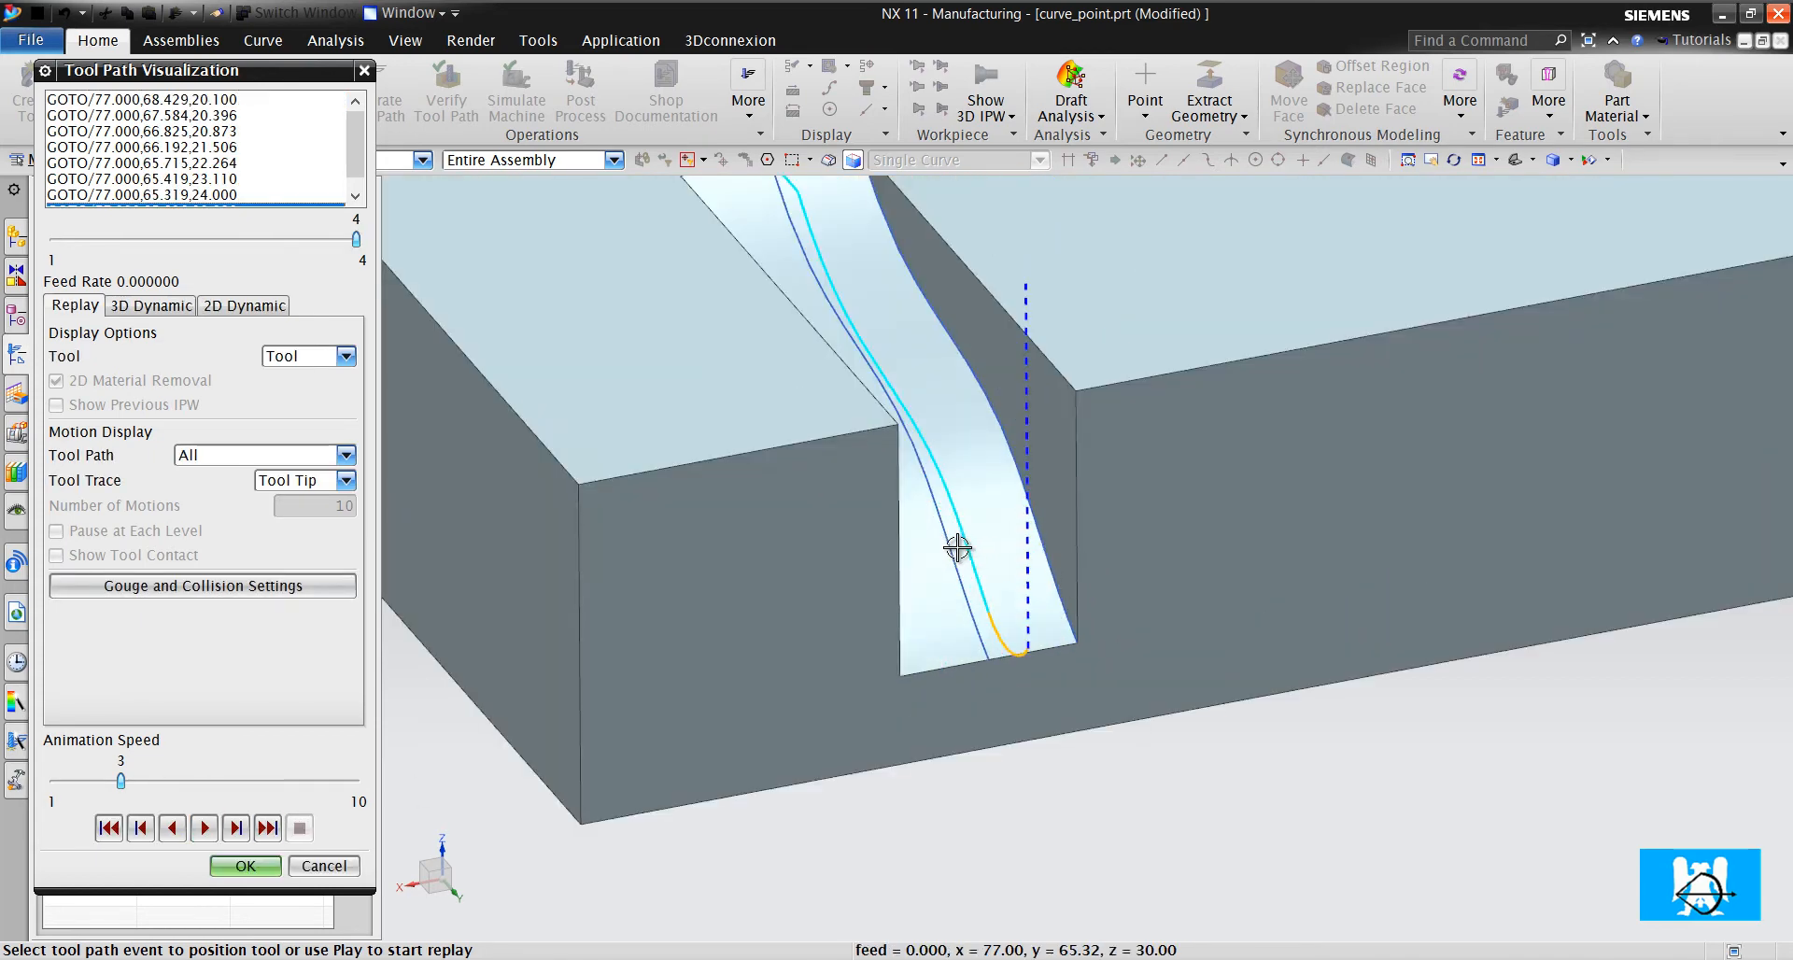
left_click_drag(959, 549, 977, 605)
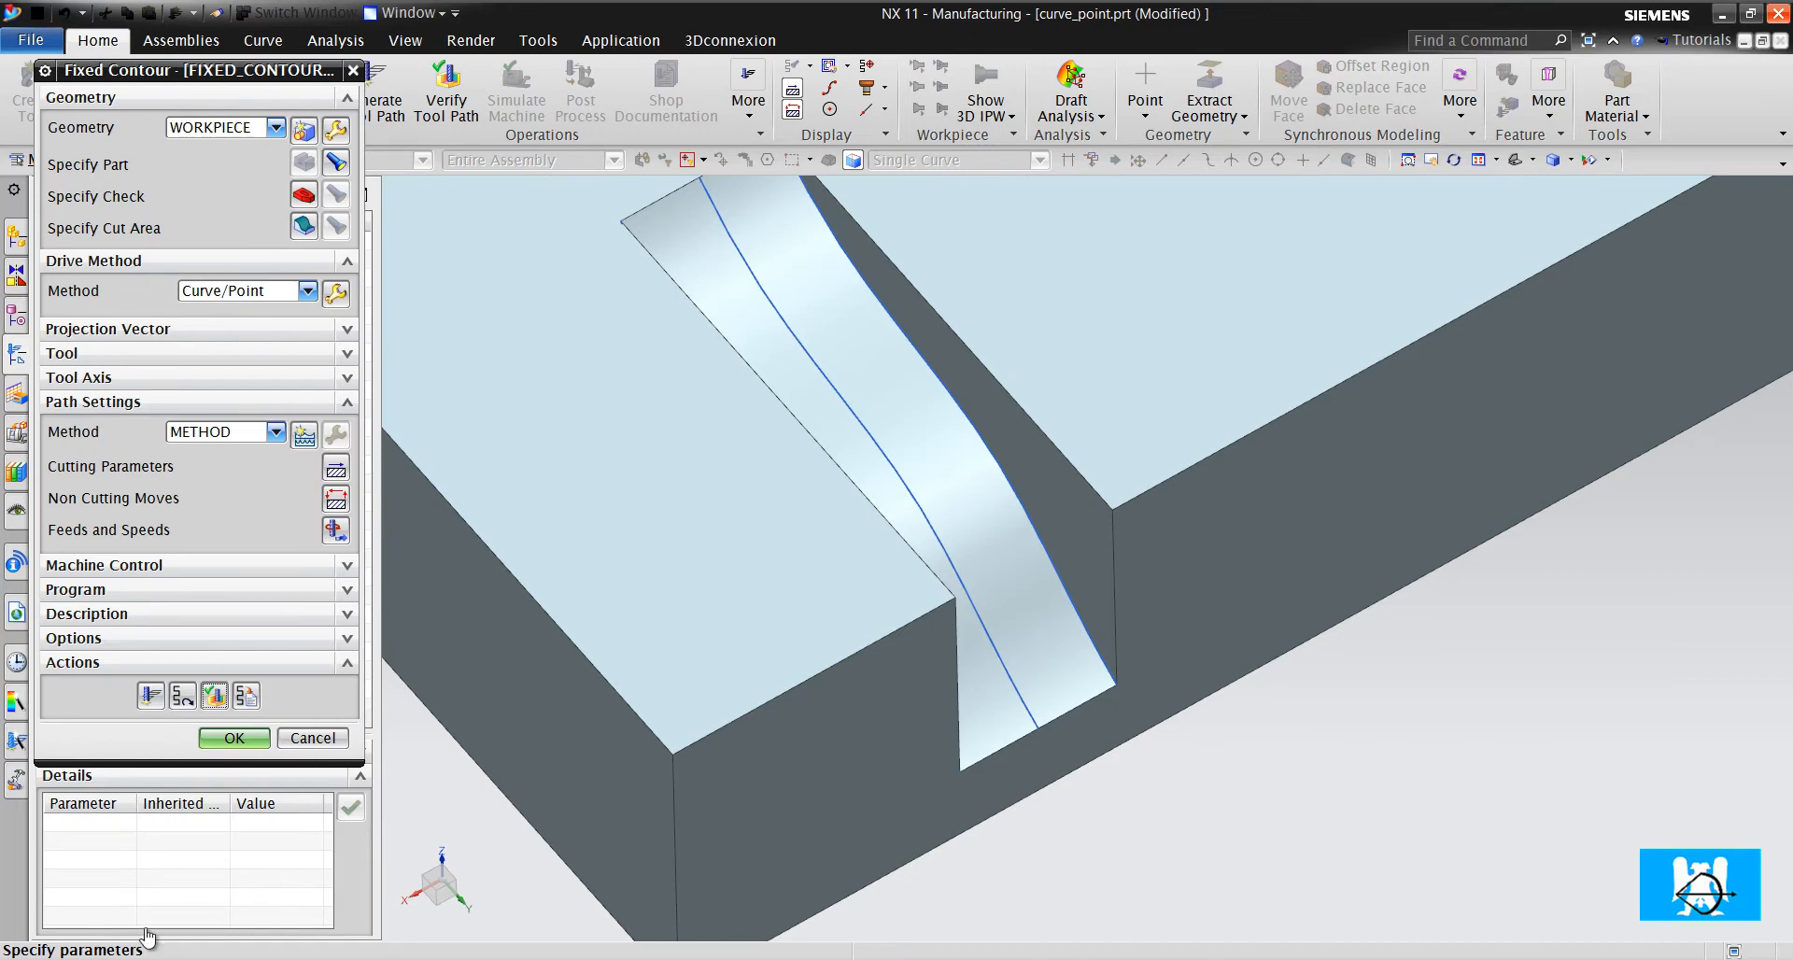
mouse_move(10, 944)
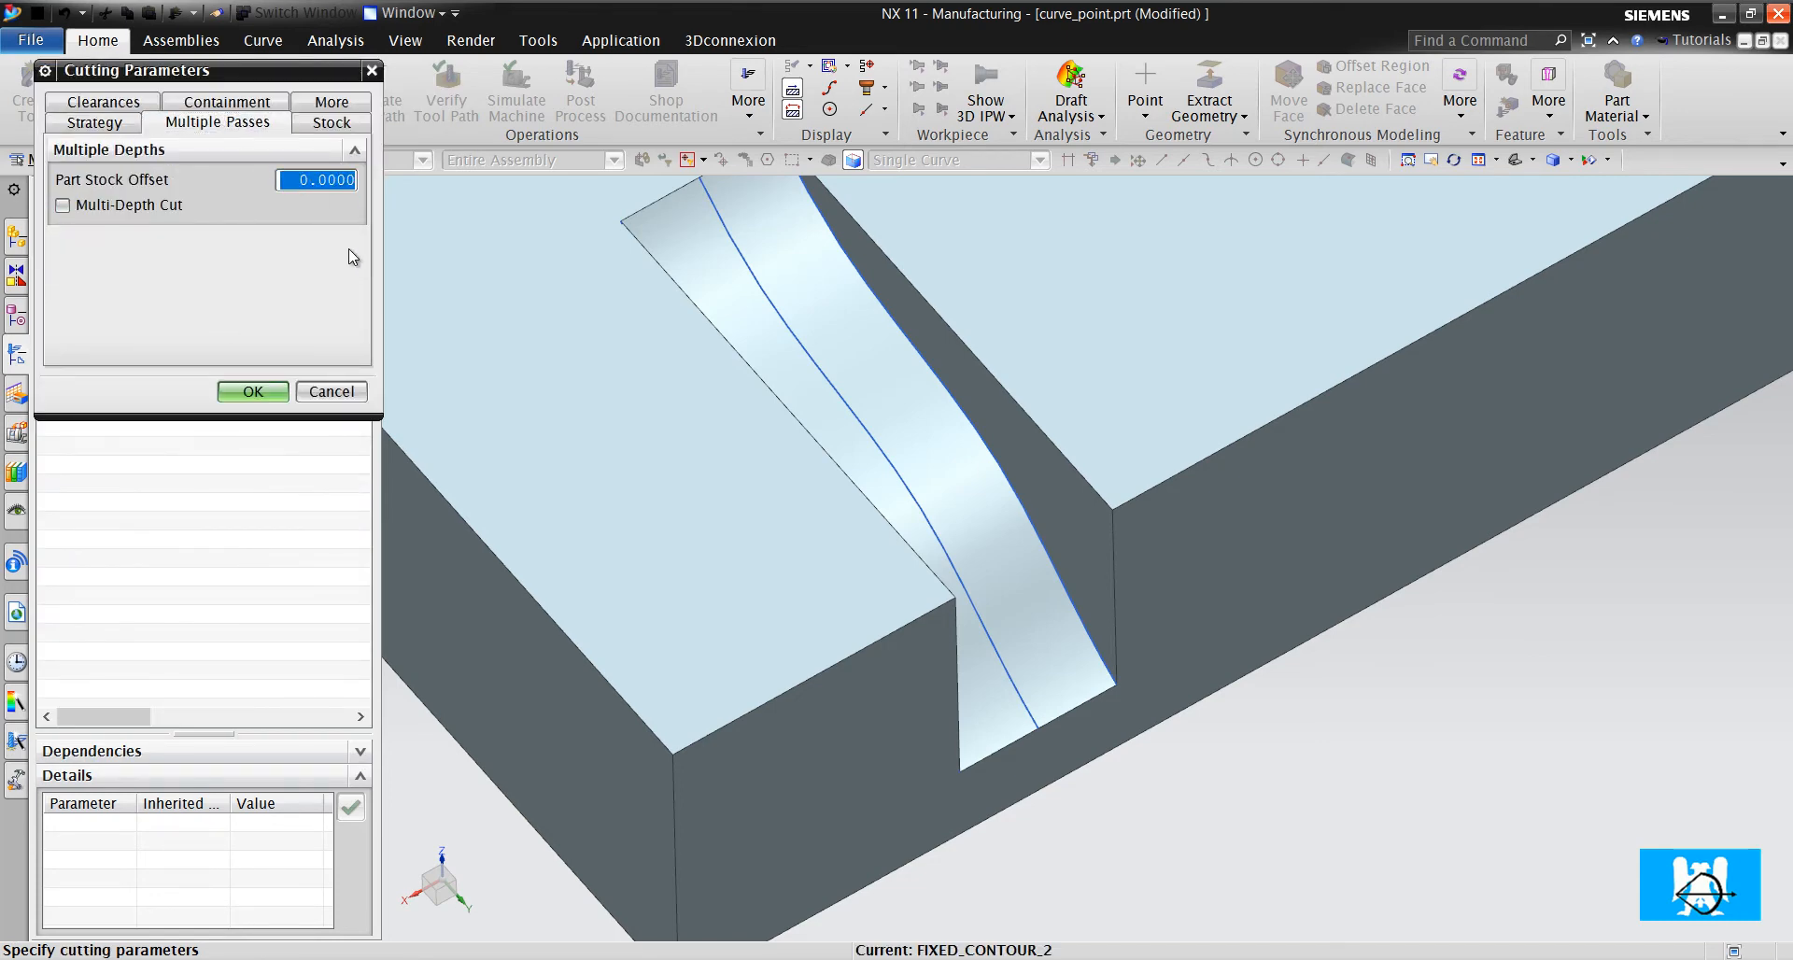
Set part stock offset 14 with multi-depth cutting by 14 passes, then inspect the slot toolpath
type("14")
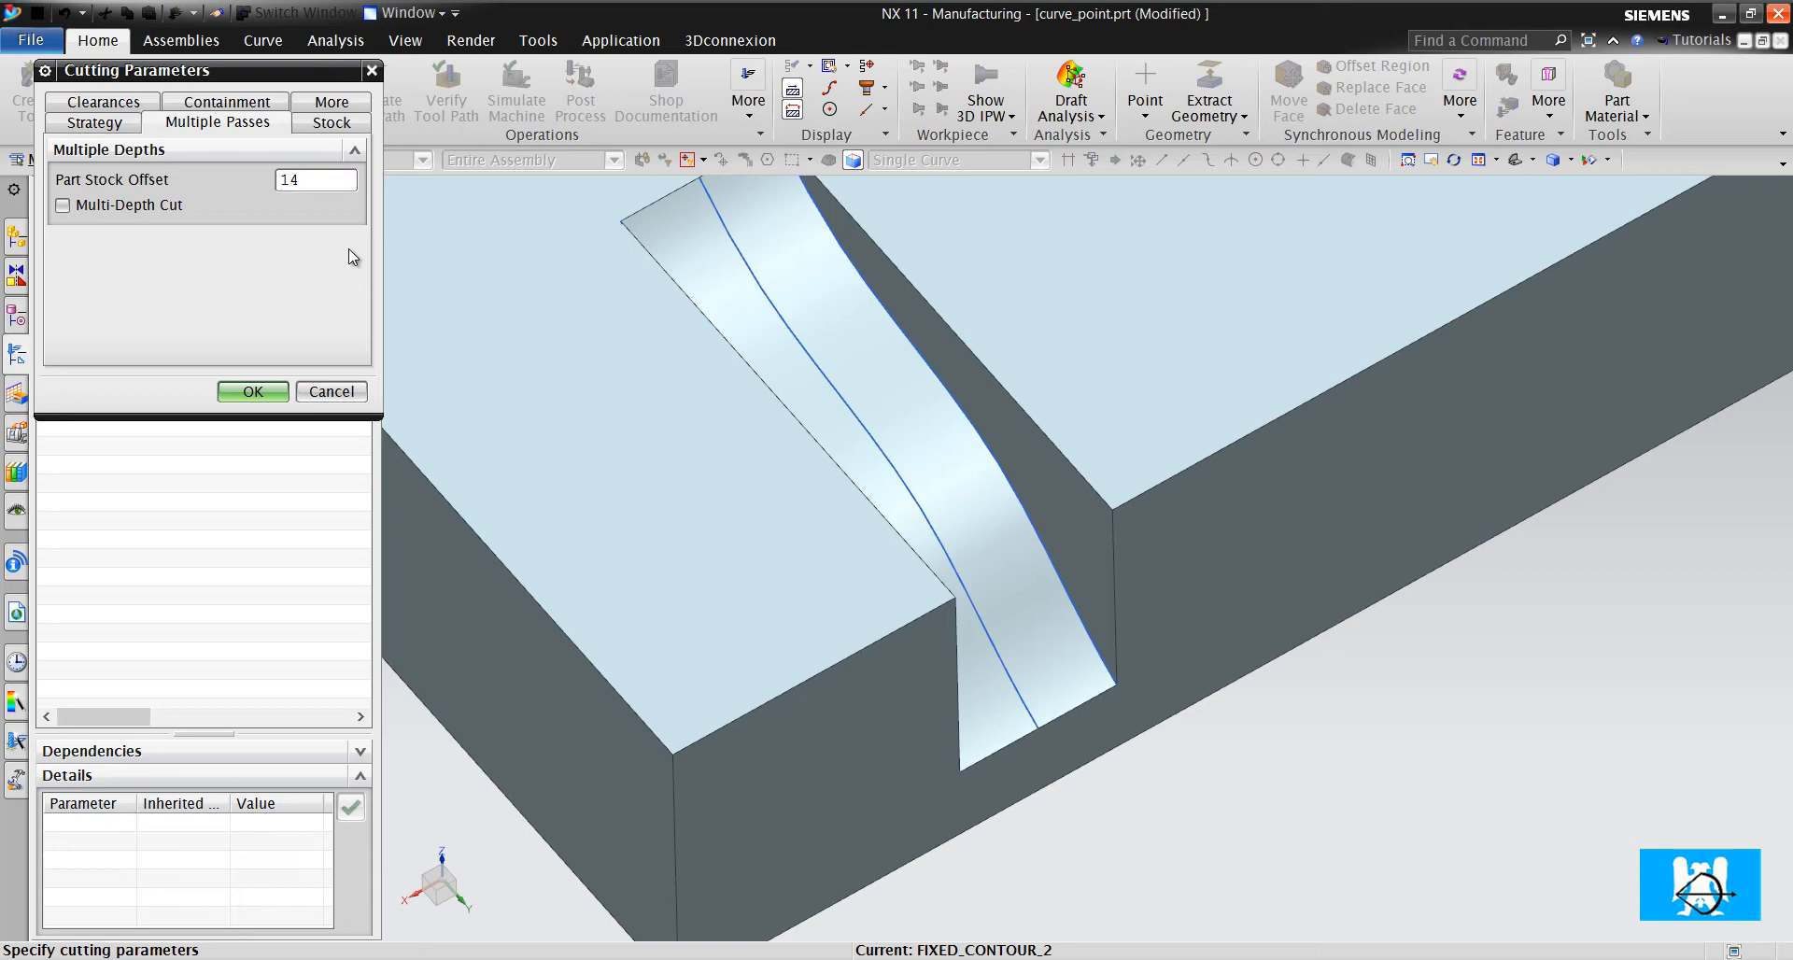
left_click(64, 205)
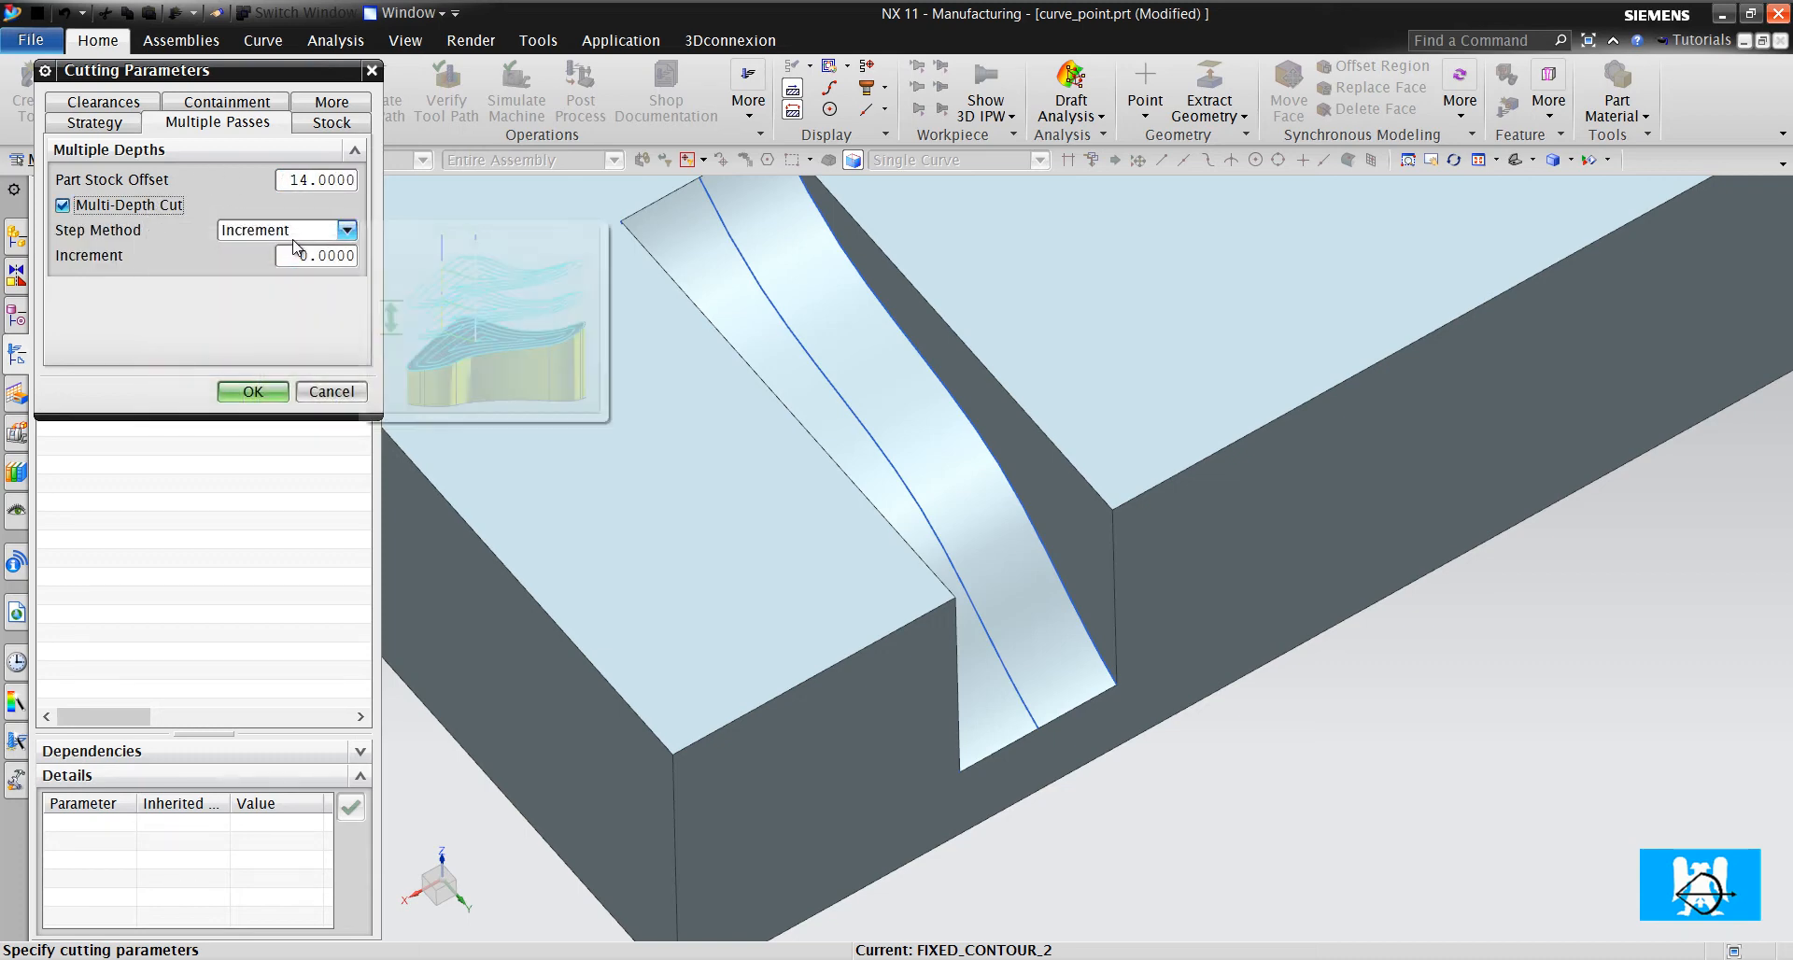
left_click(347, 230)
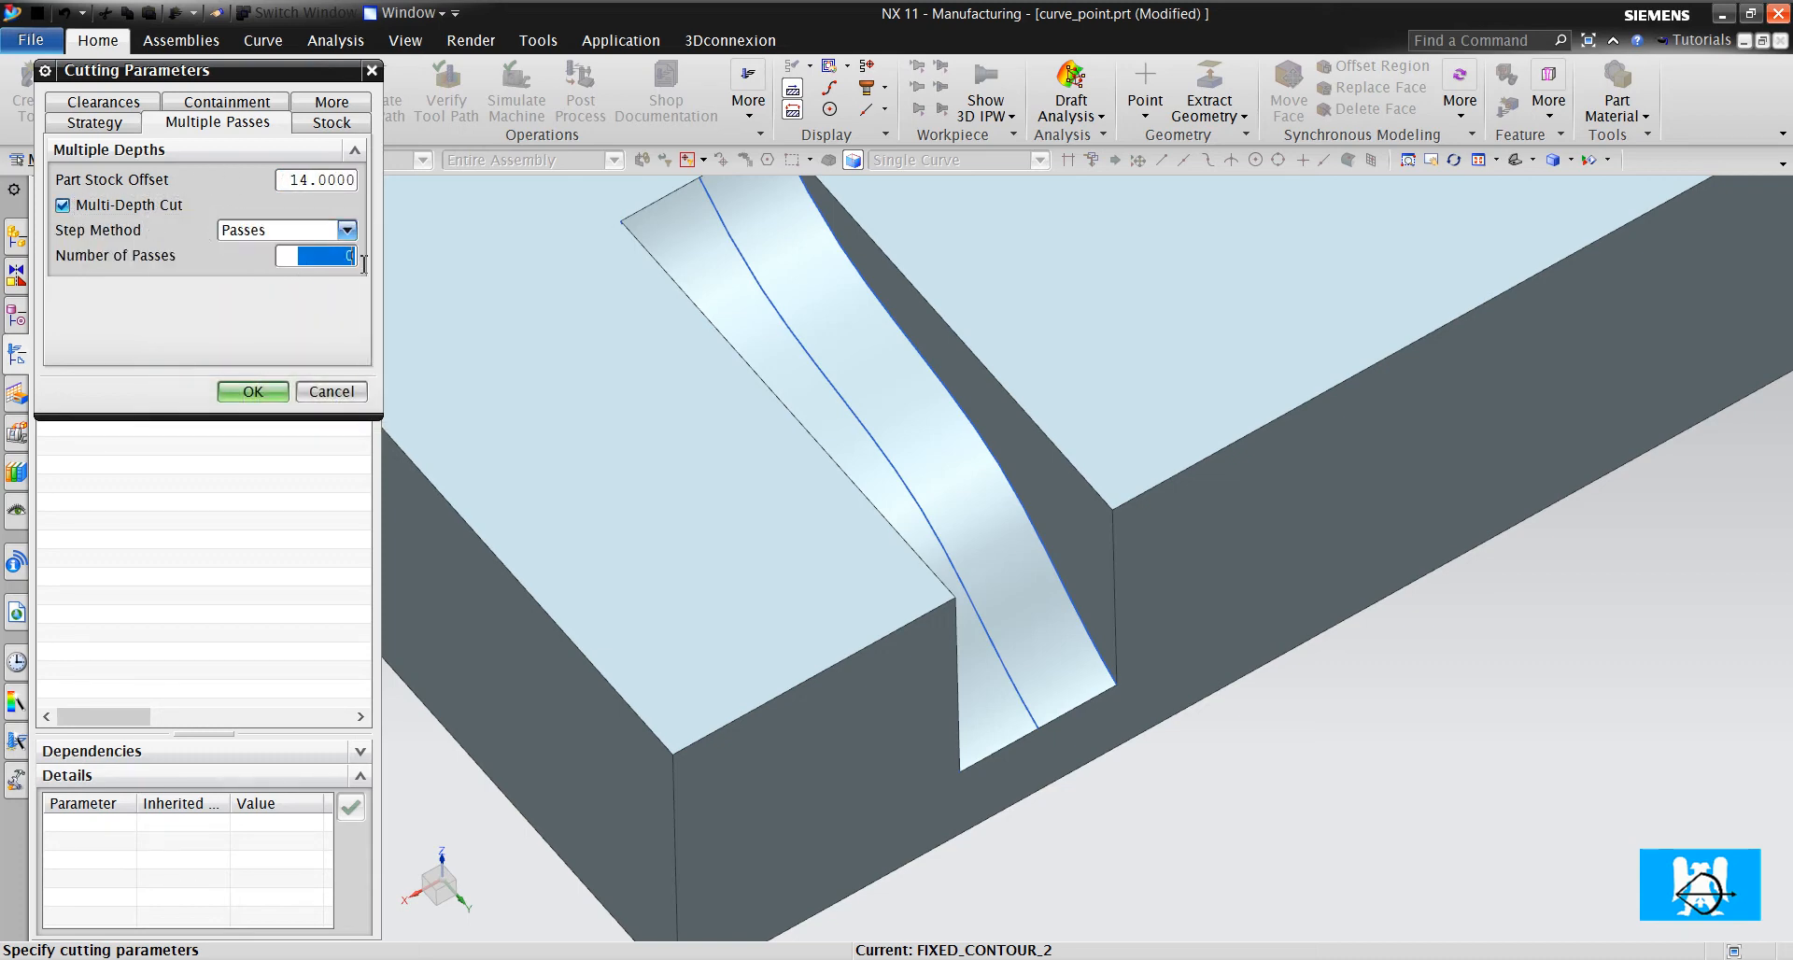
type("14")
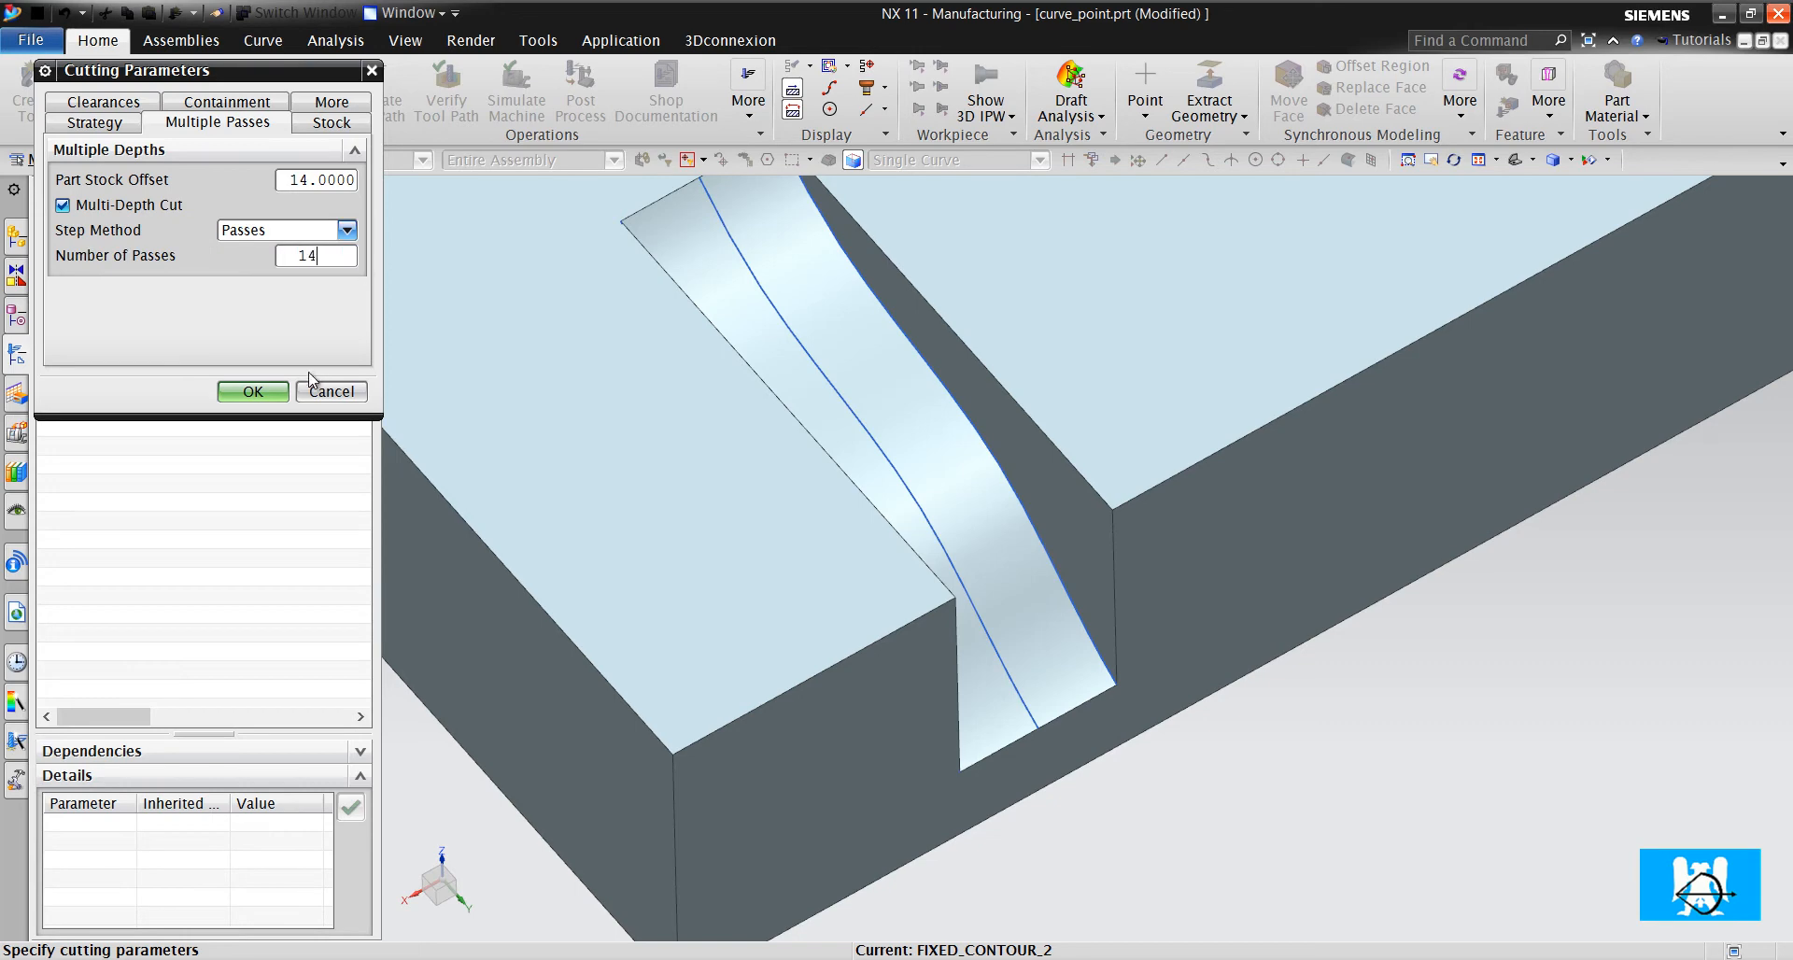
left_click(252, 391)
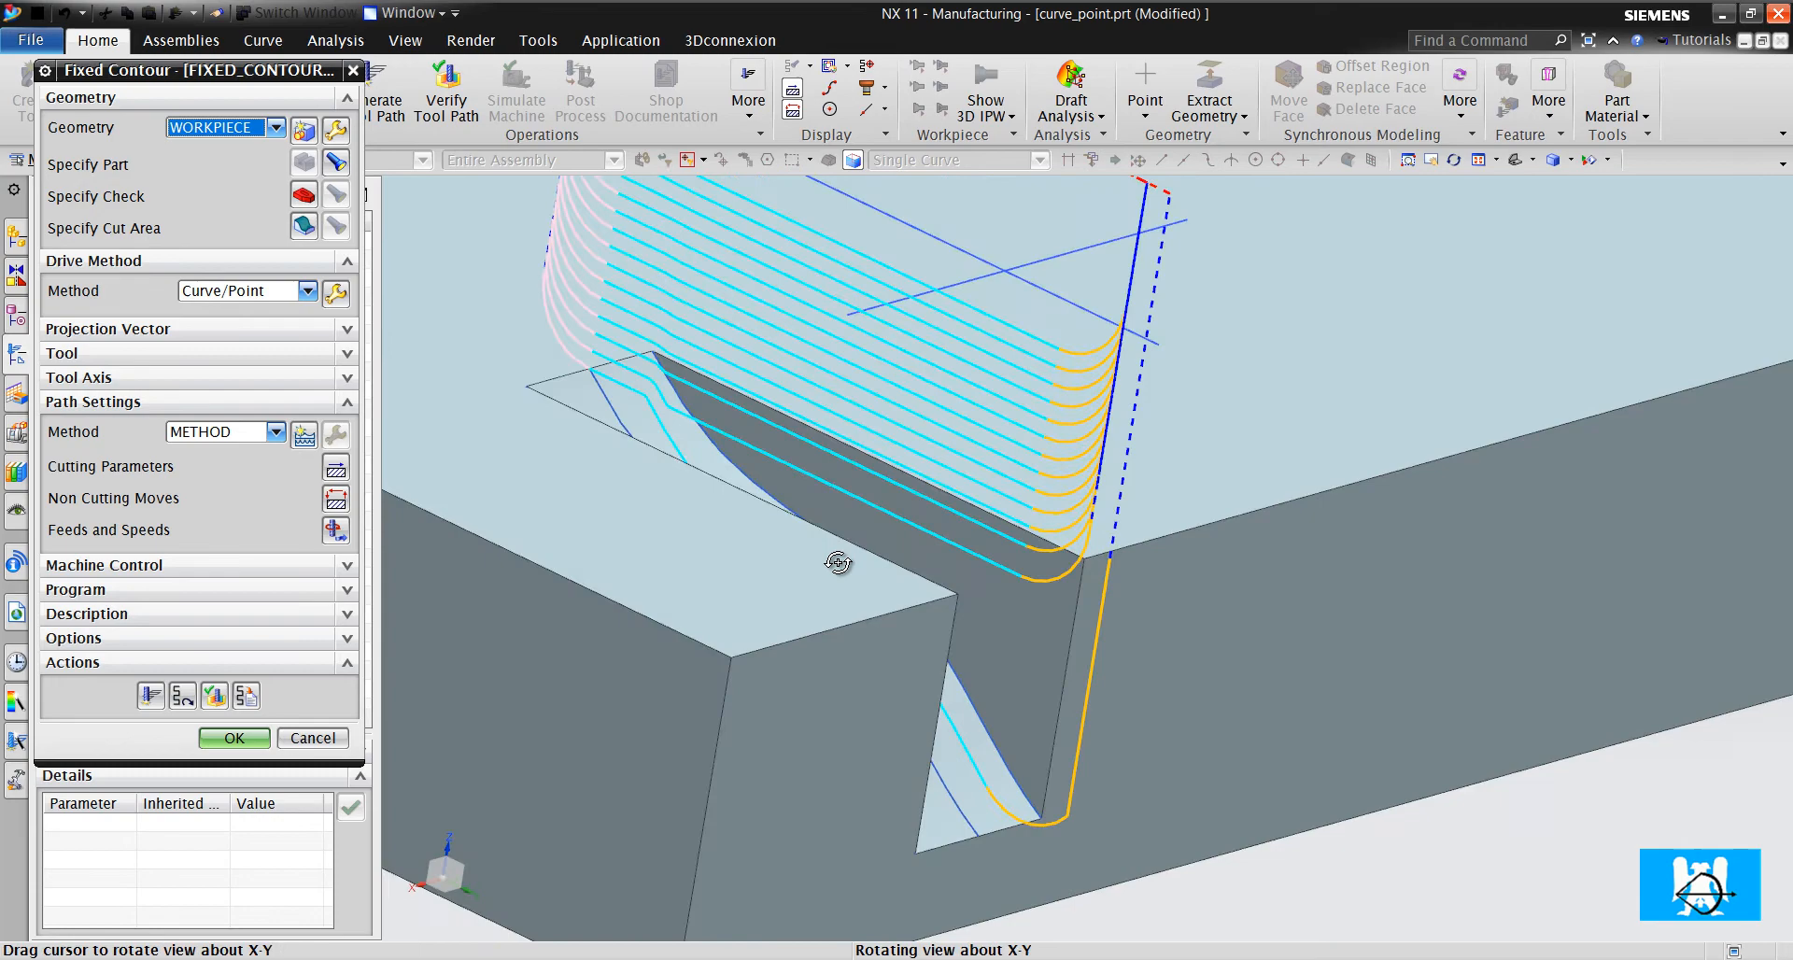
left_click_drag(839, 560, 819, 559)
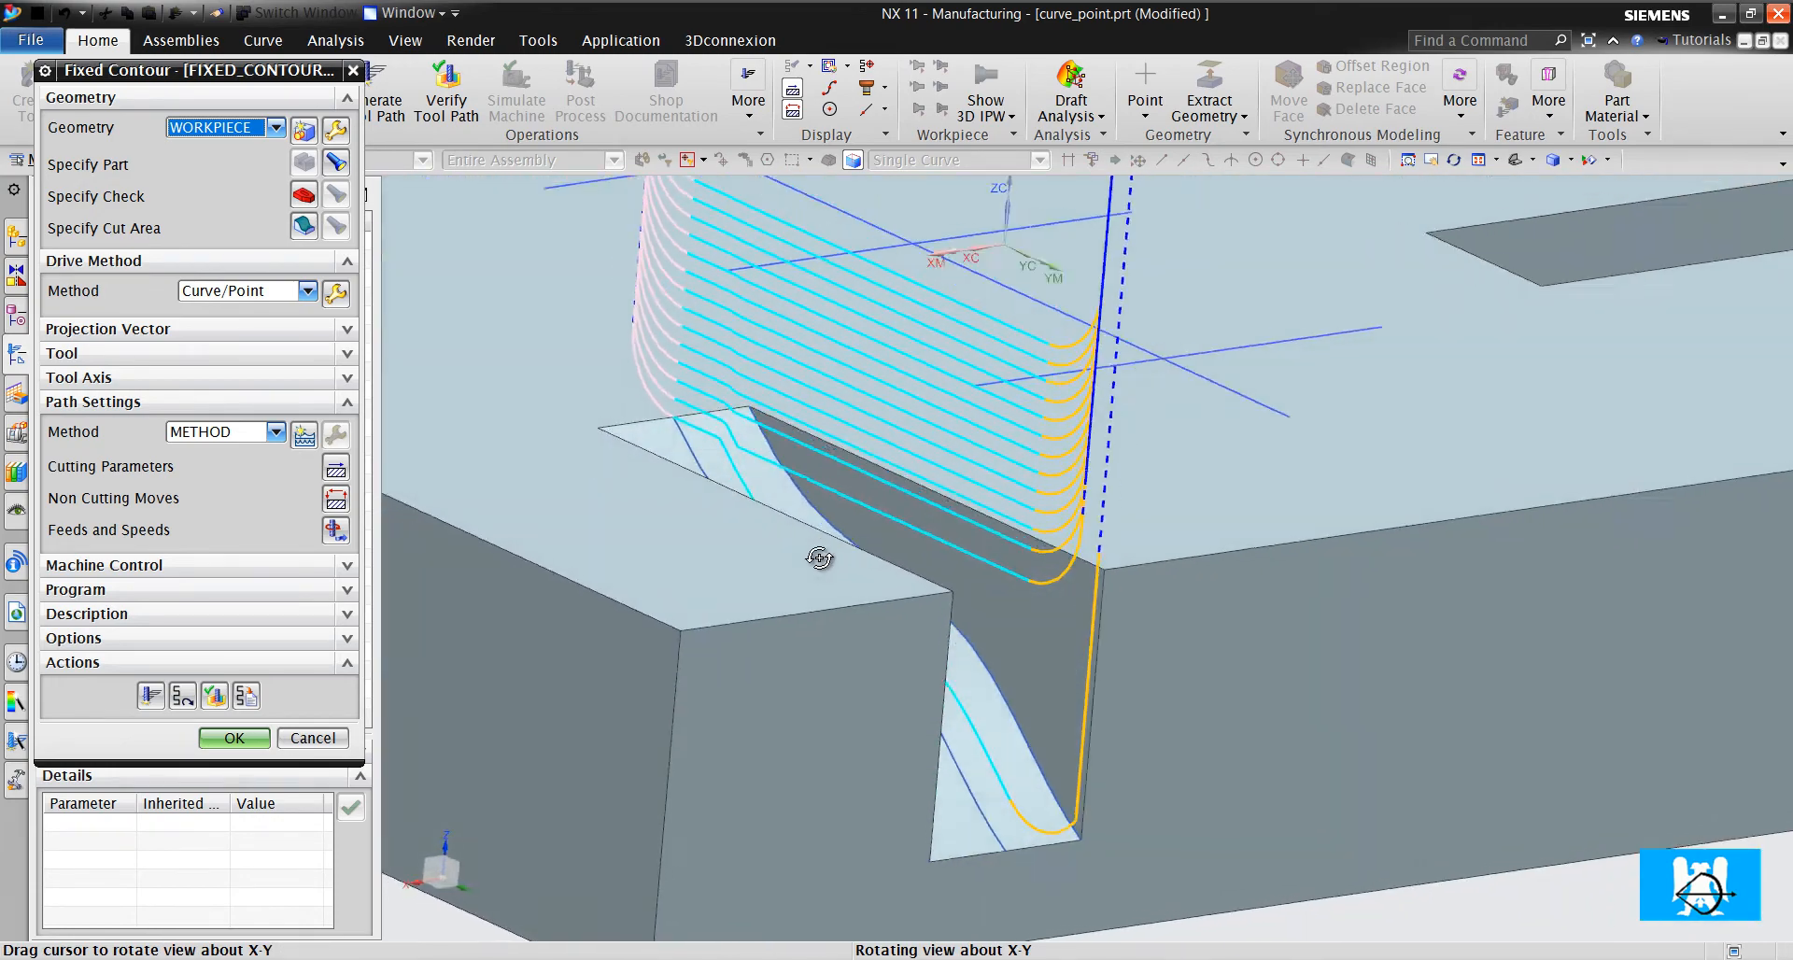
left_click_drag(818, 559, 783, 535)
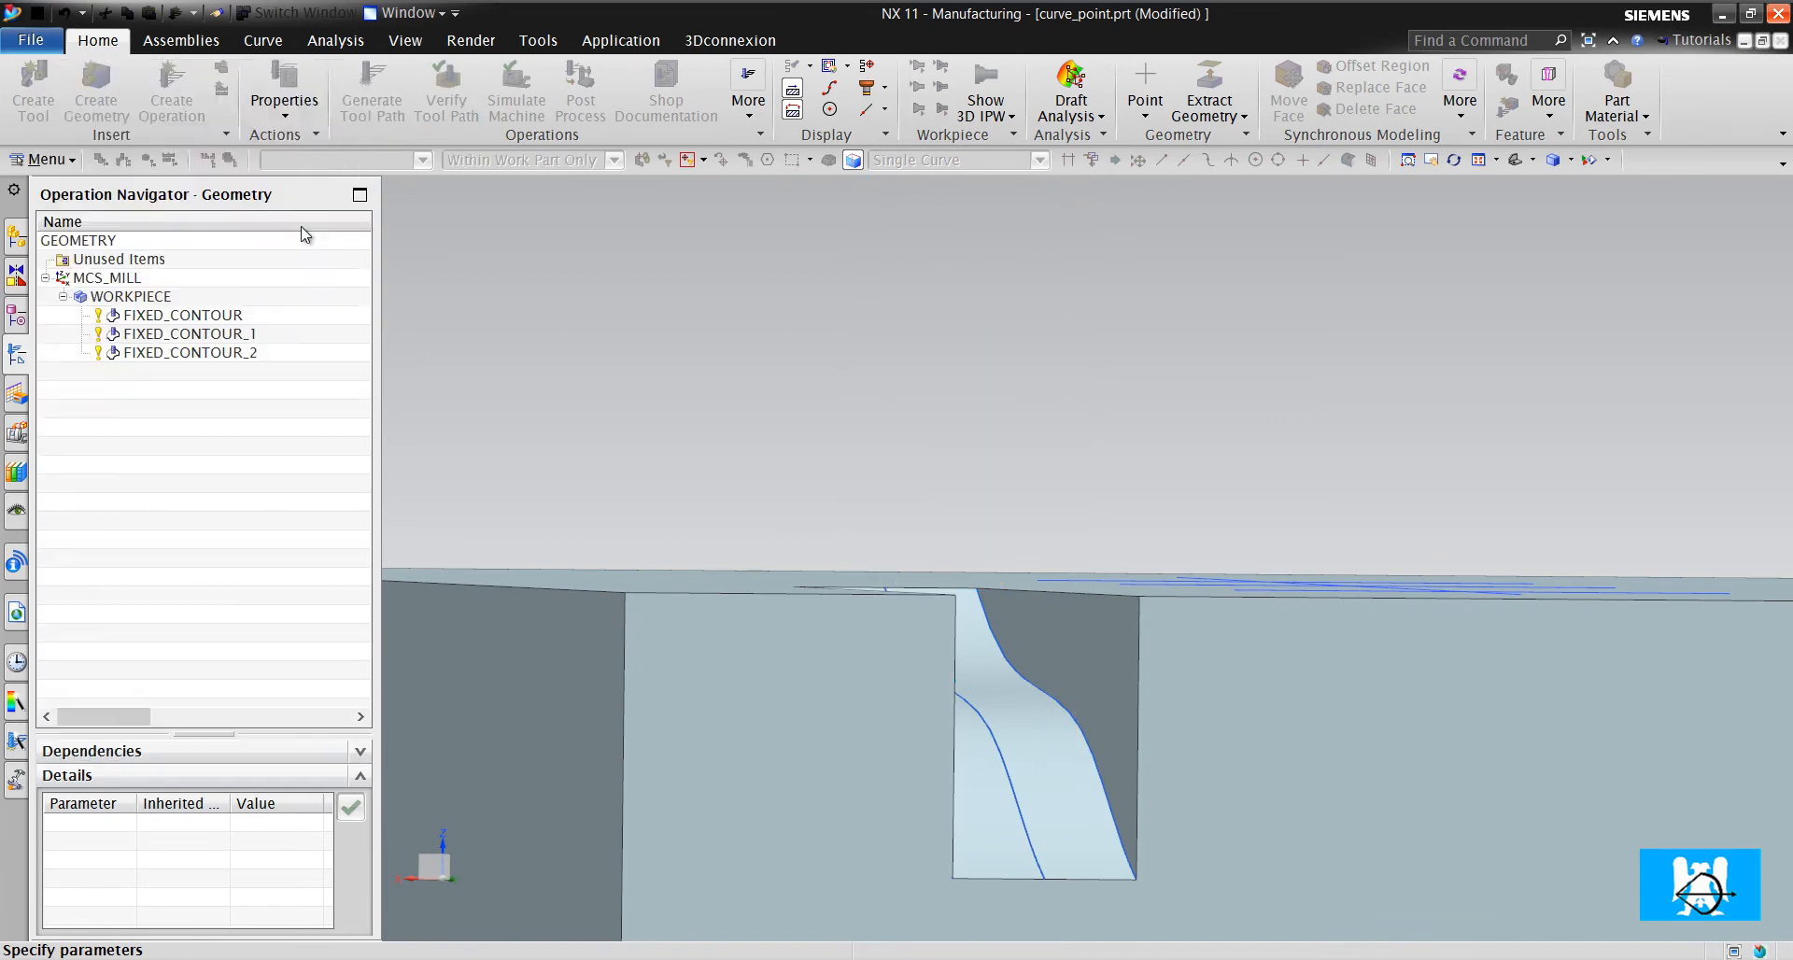
Specify the slot's curved face as FIXED_CONTOUR_2's cut area and go to its cutting parameters
left_click(1030, 733)
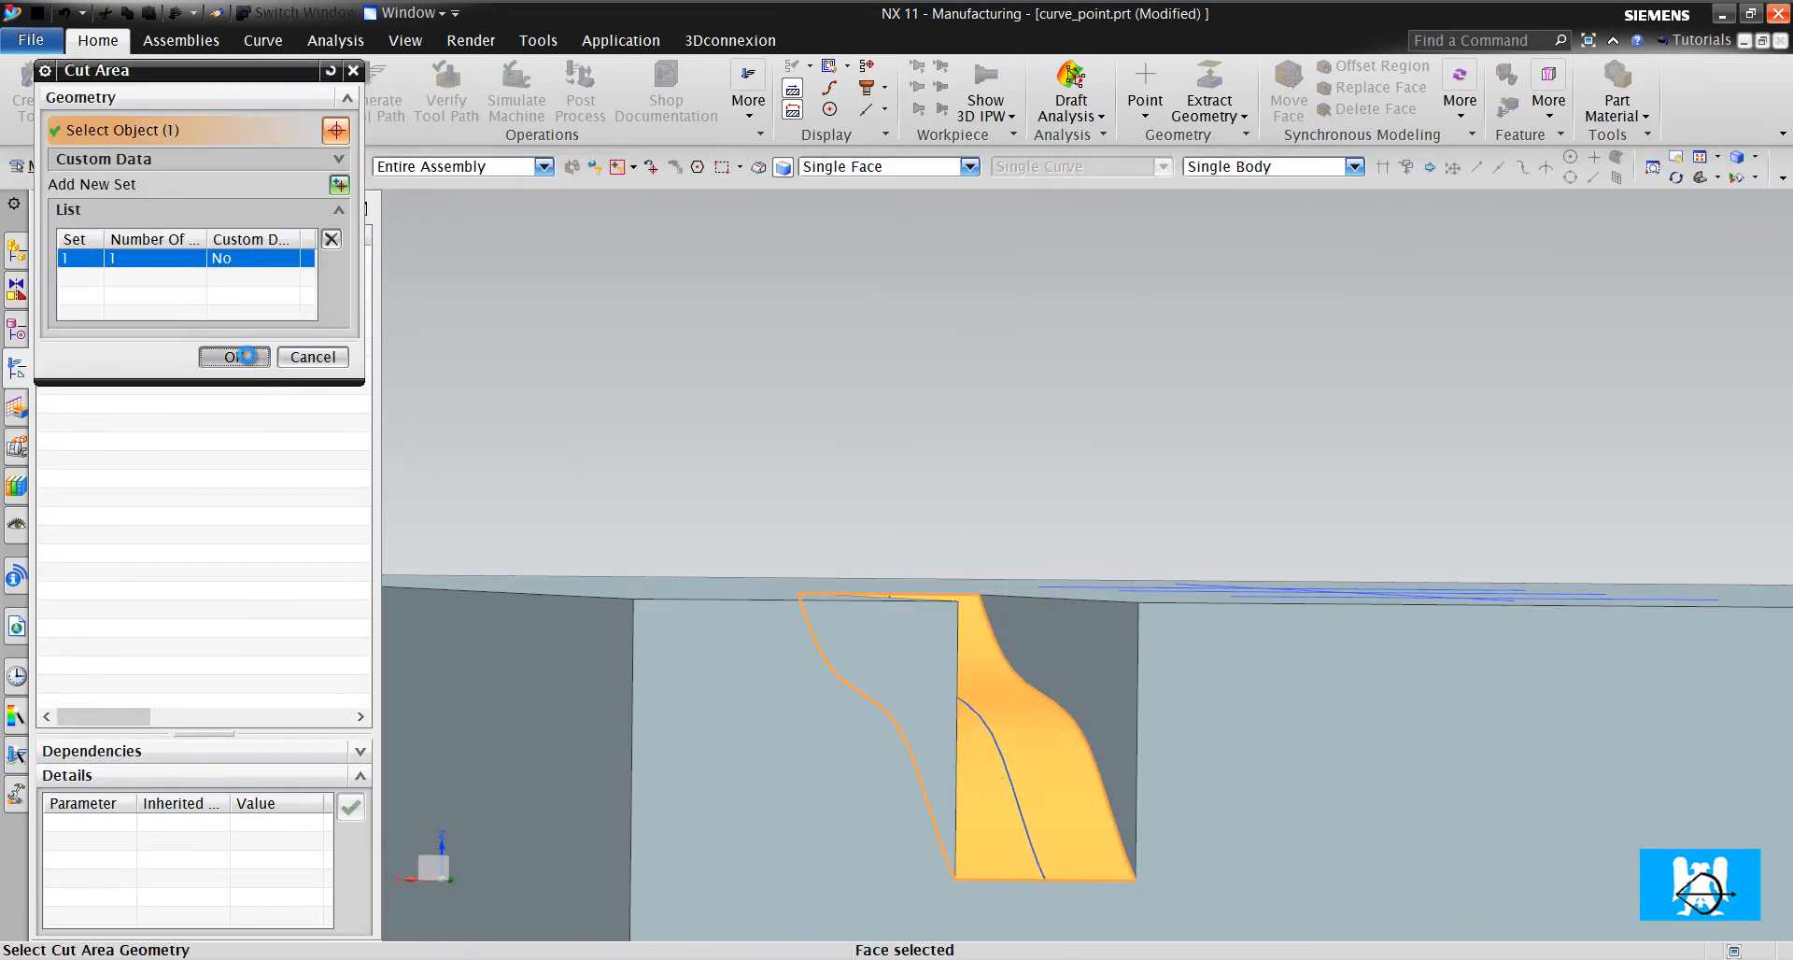
left_click(228, 357)
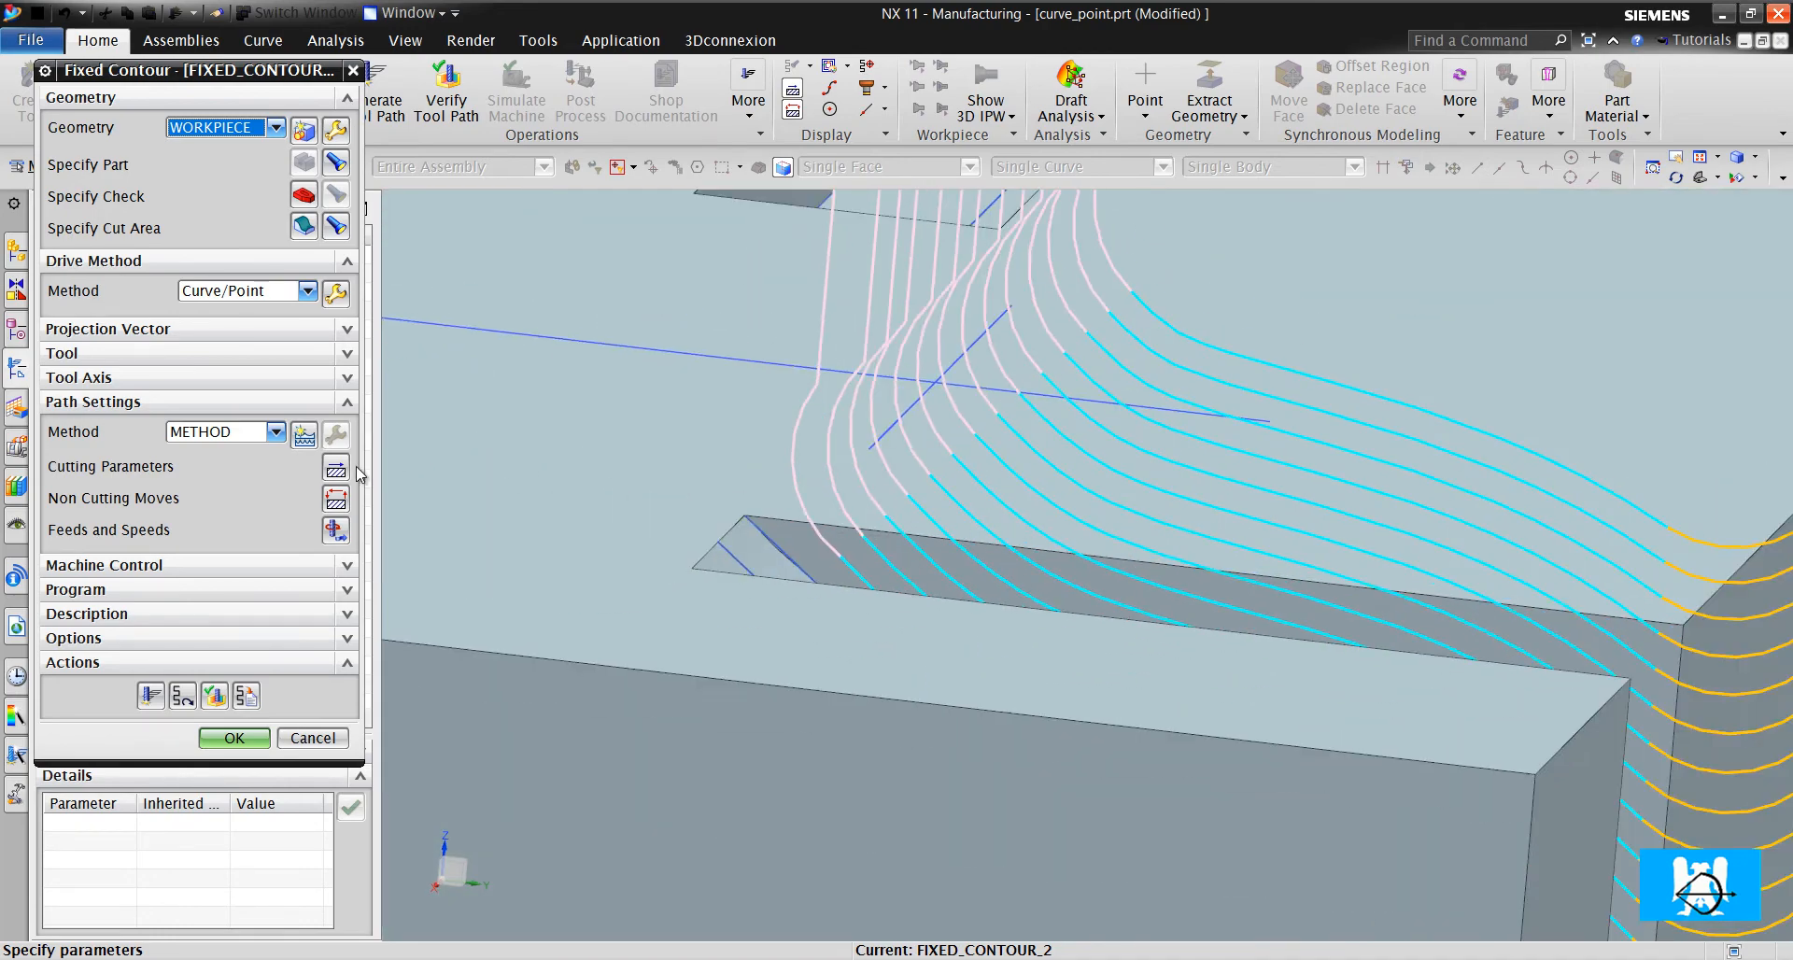
left_click(335, 467)
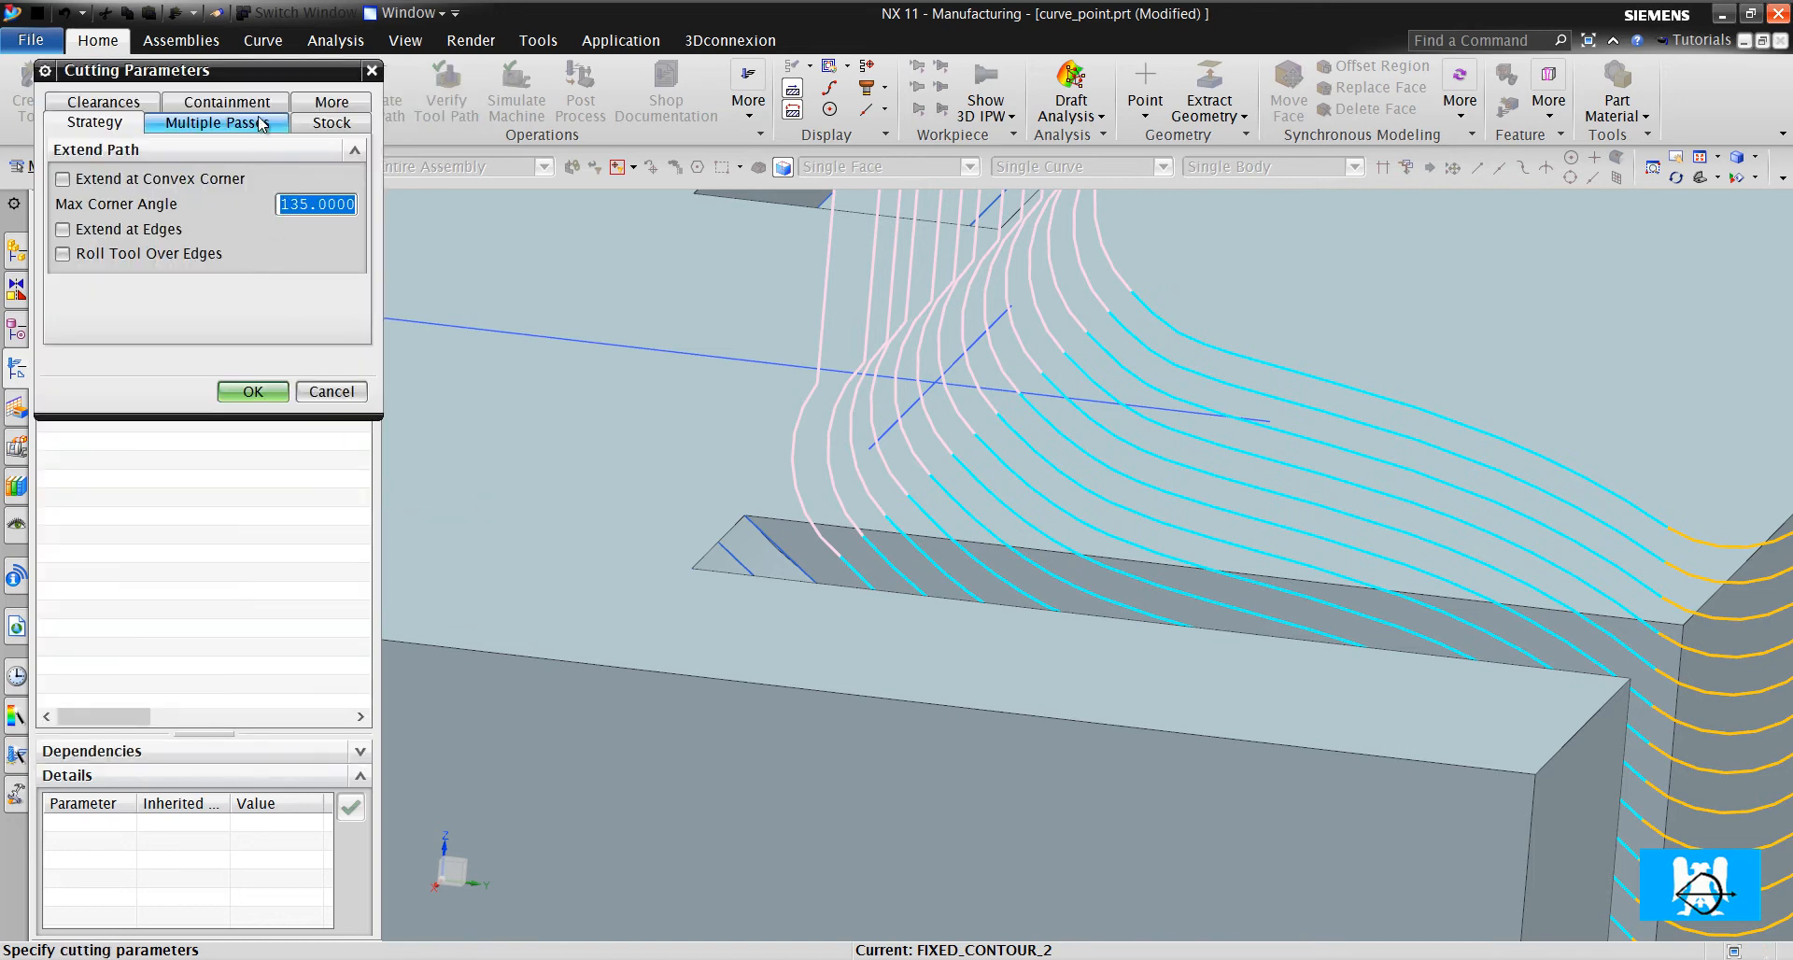
Set Containment's In Process Workpiece to Use 3D and generate the toolpath
left_click(226, 122)
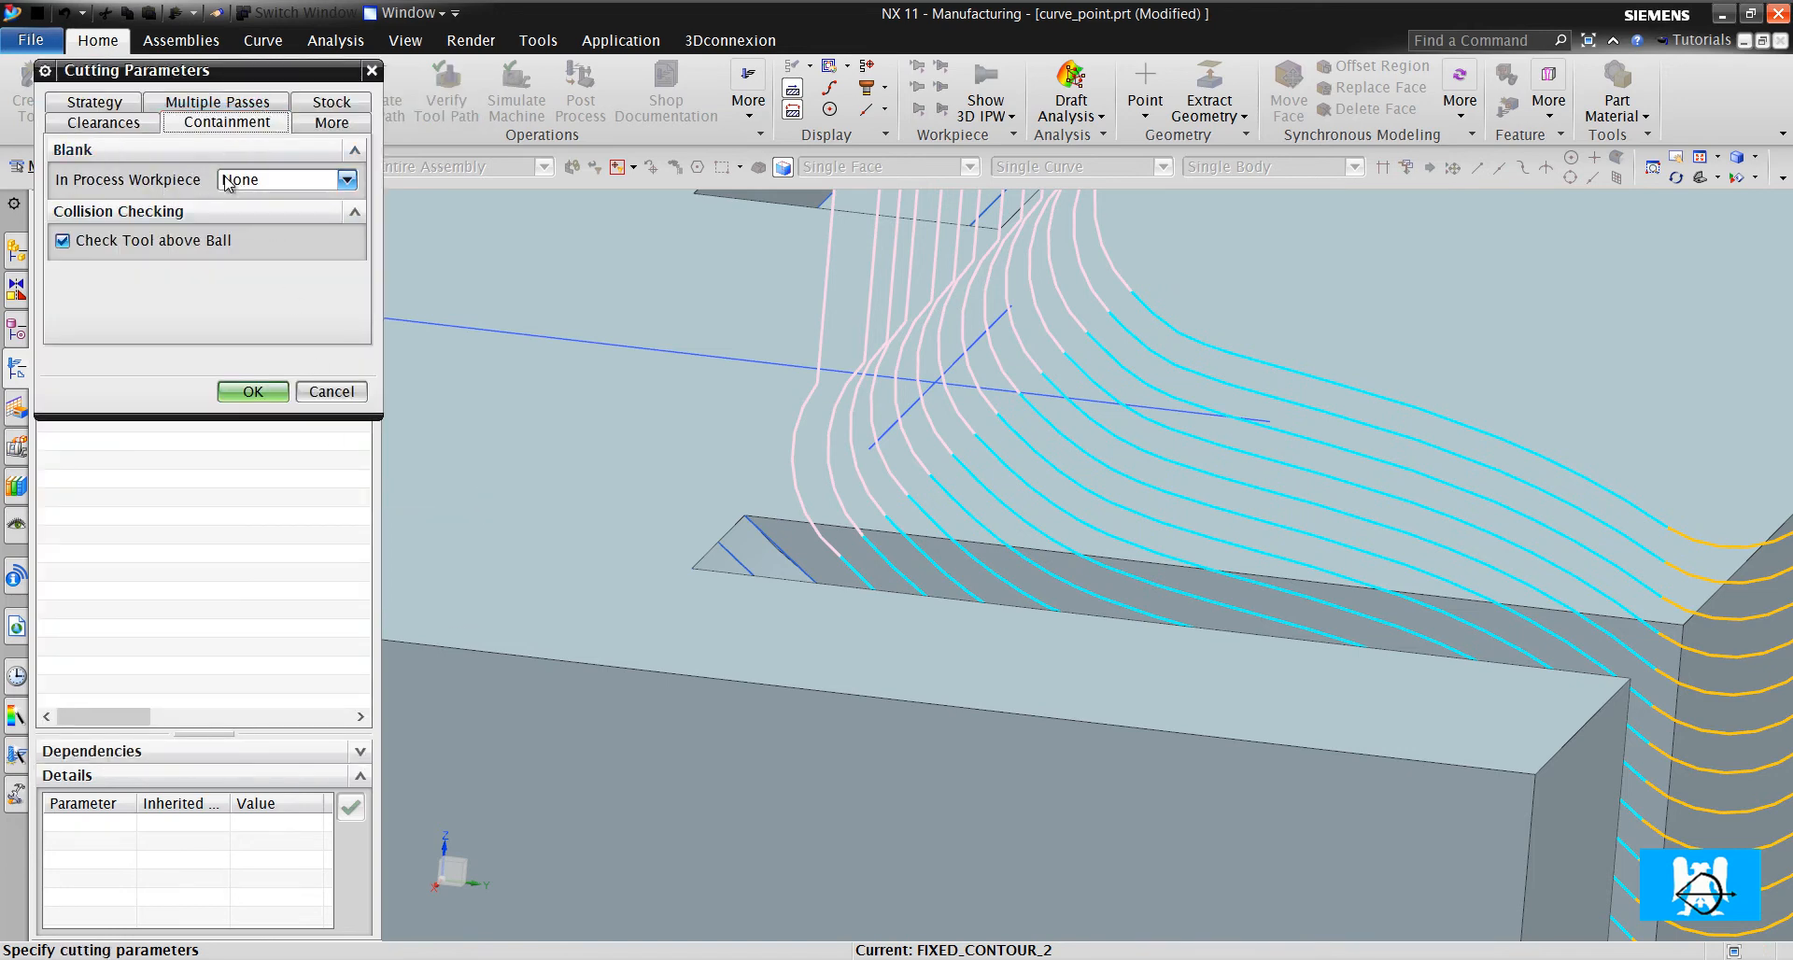
left_click(336, 179)
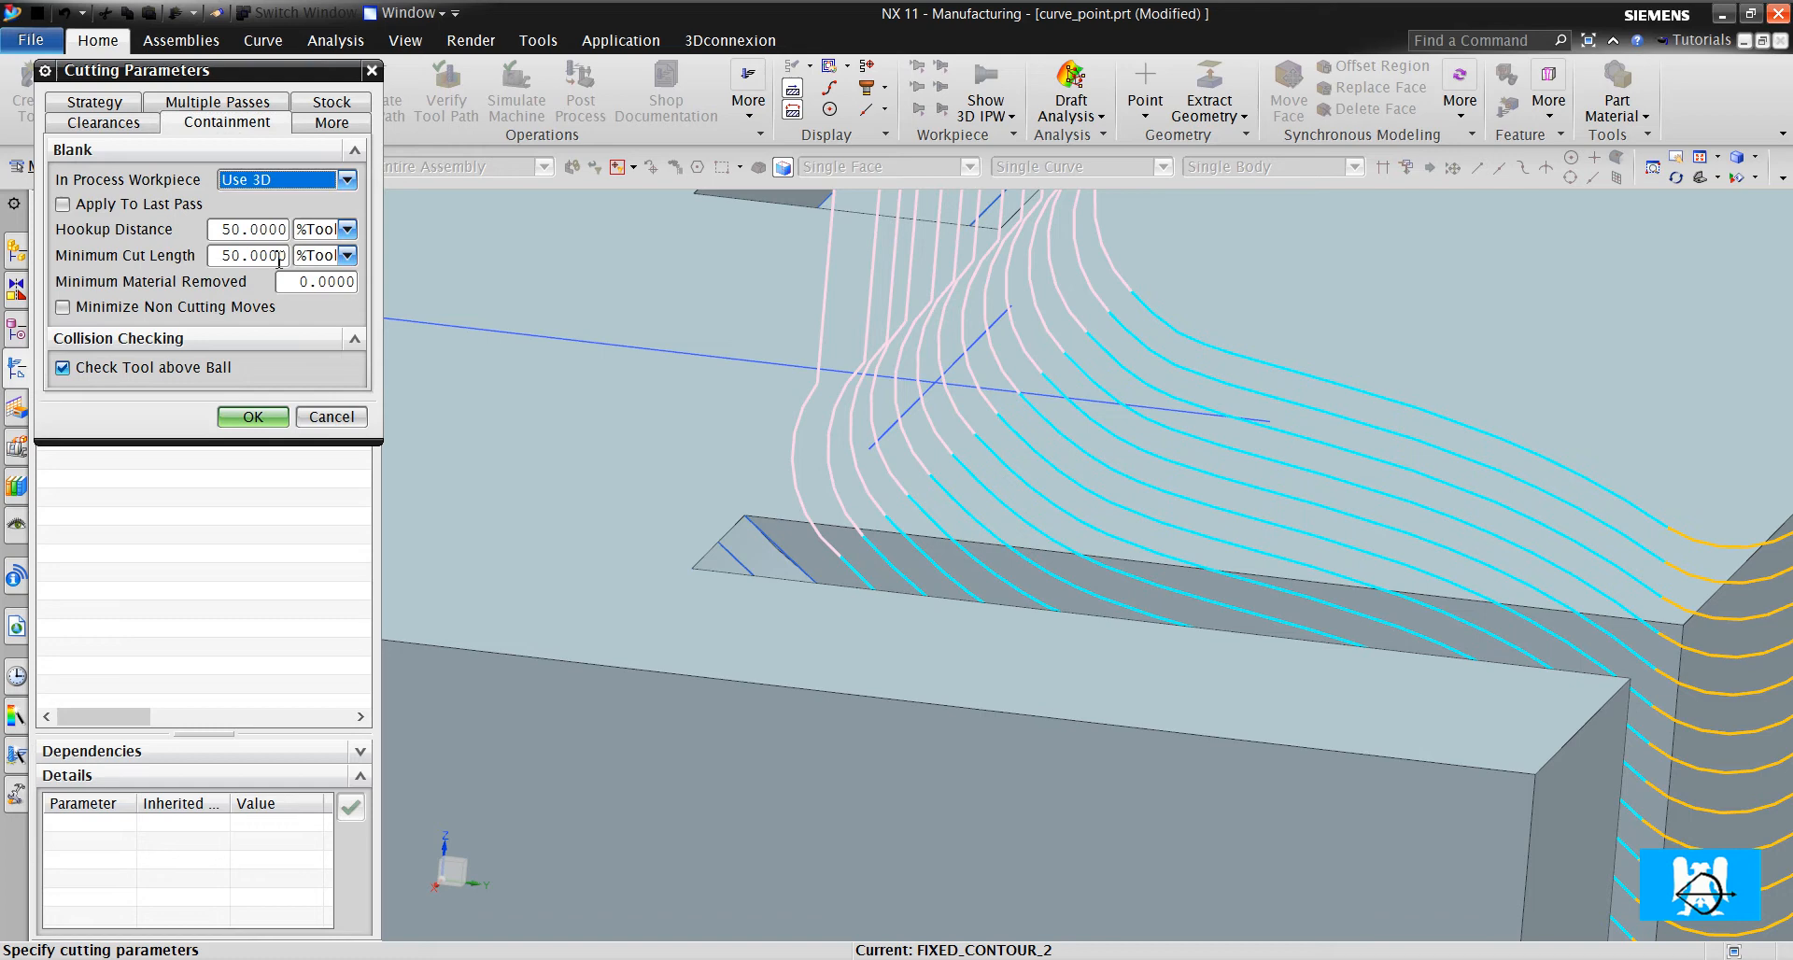
left_click(253, 417)
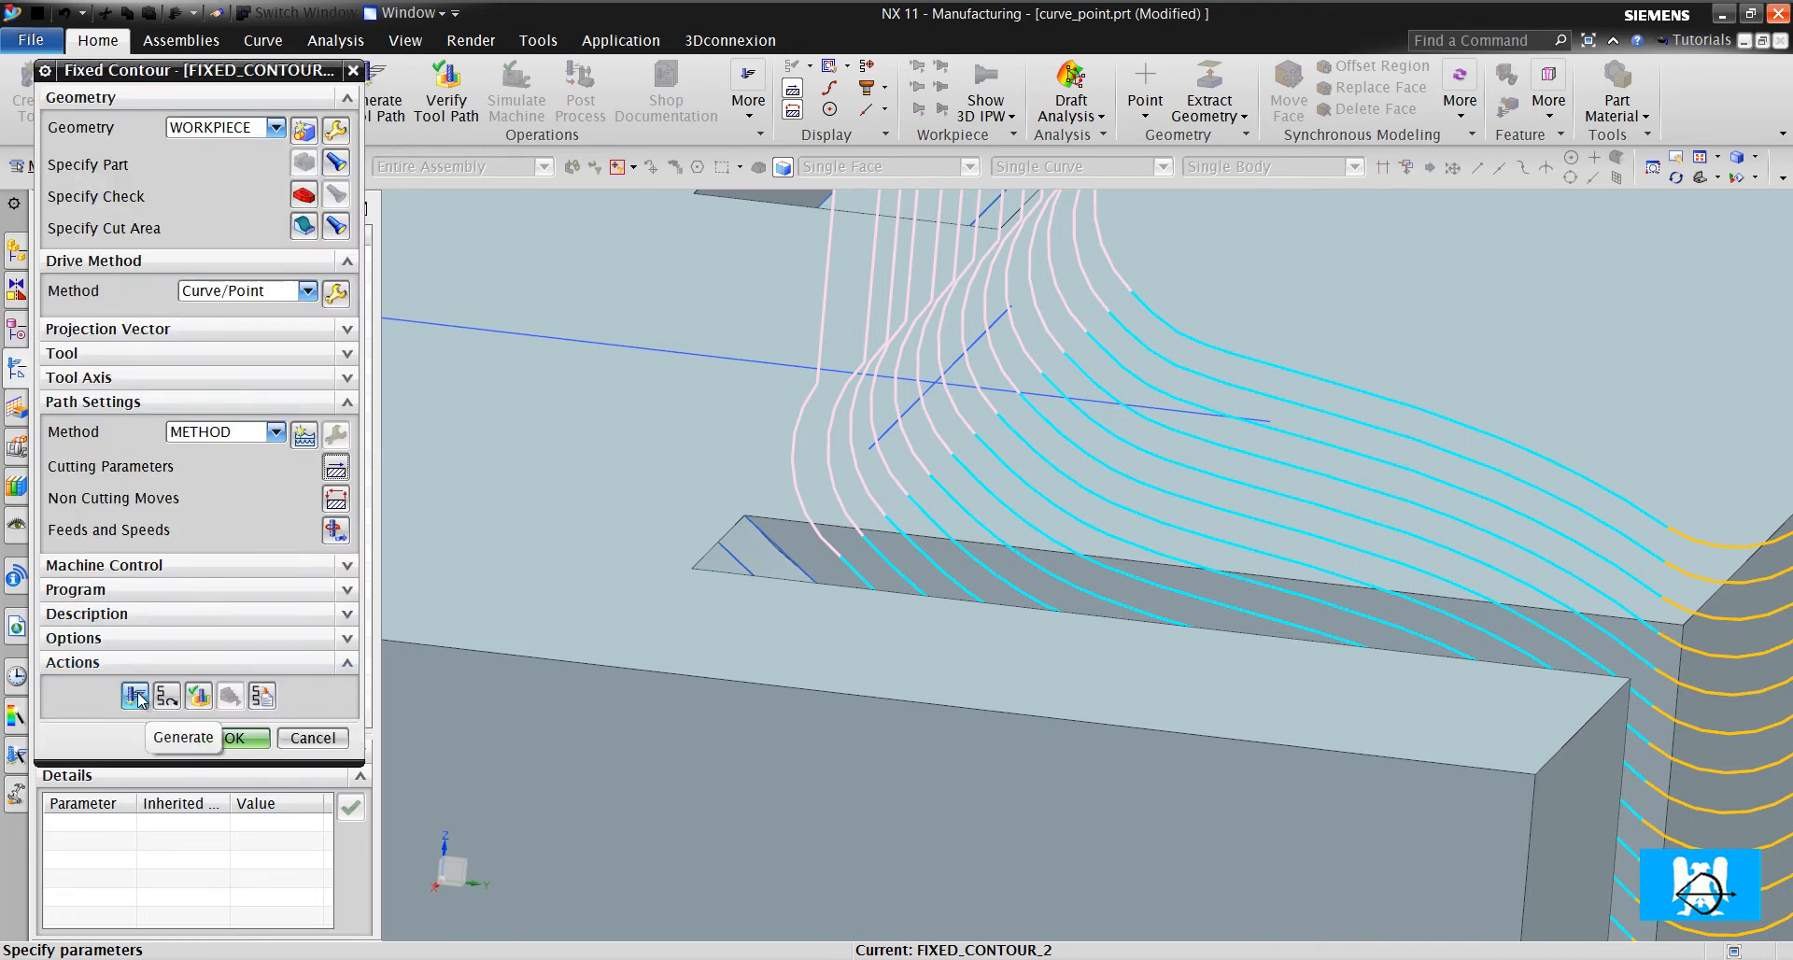
left_click(237, 737)
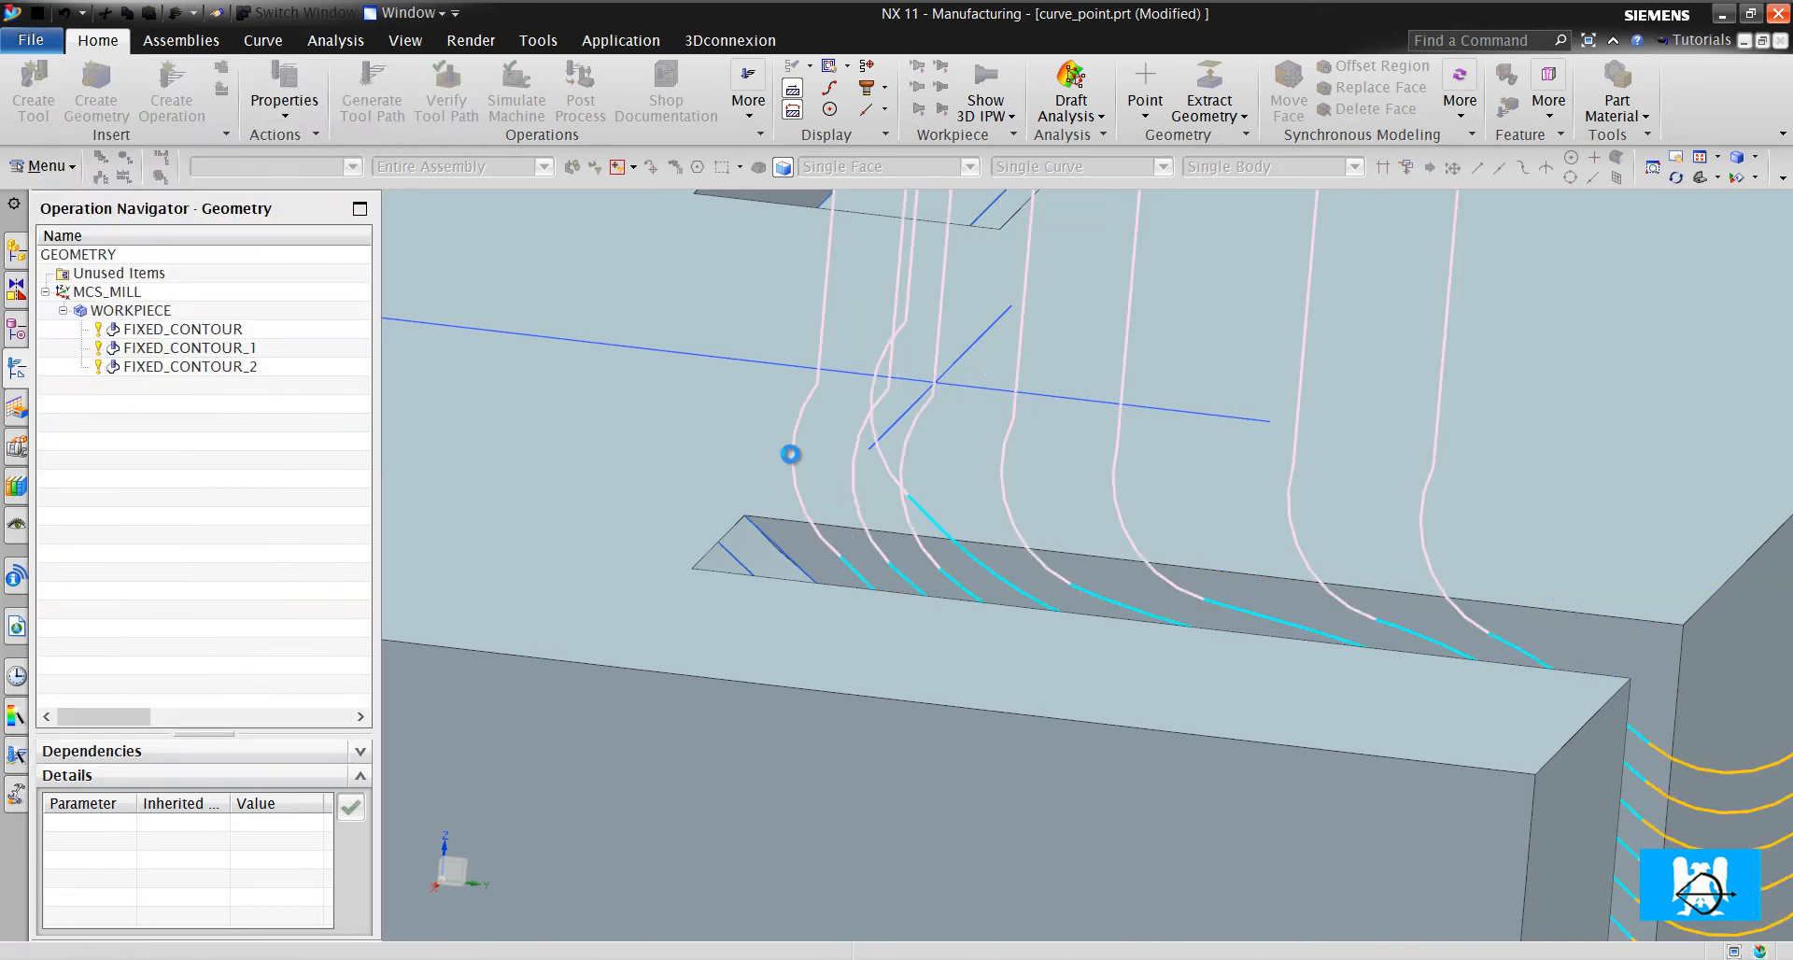
Specify the blank body for the WORKPIECE geometry and confirm it
left_click(191, 366)
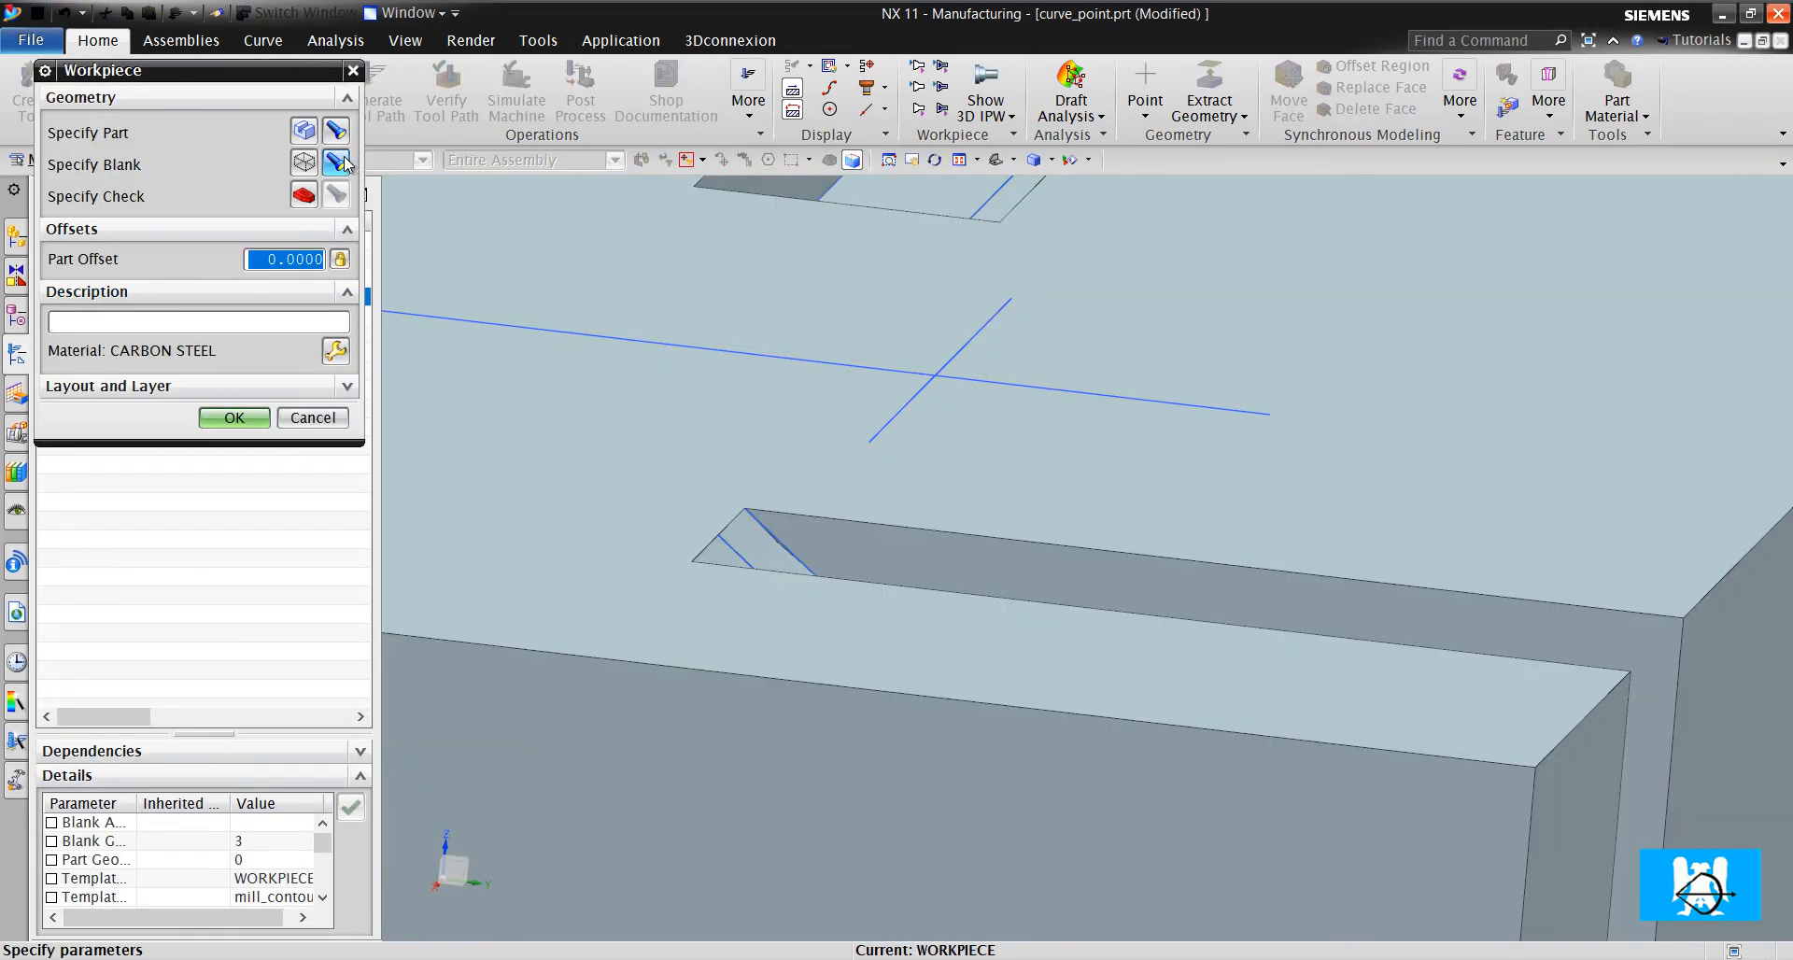
left_click(233, 417)
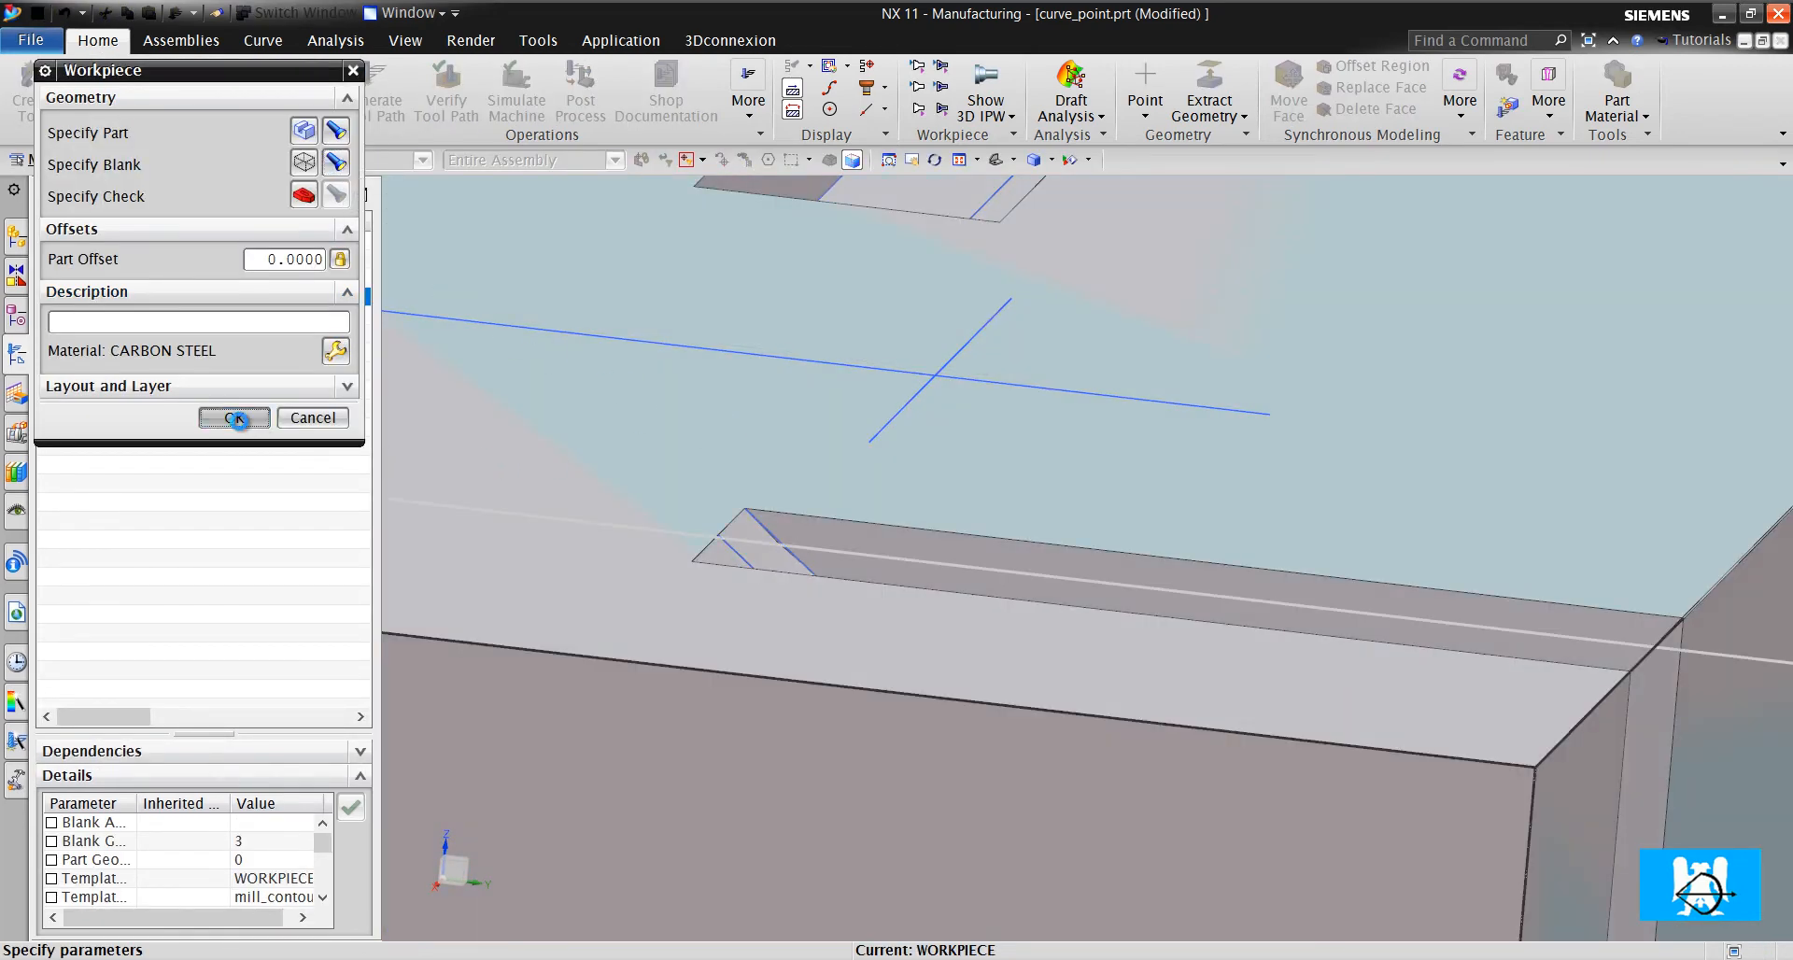
left_click(234, 417)
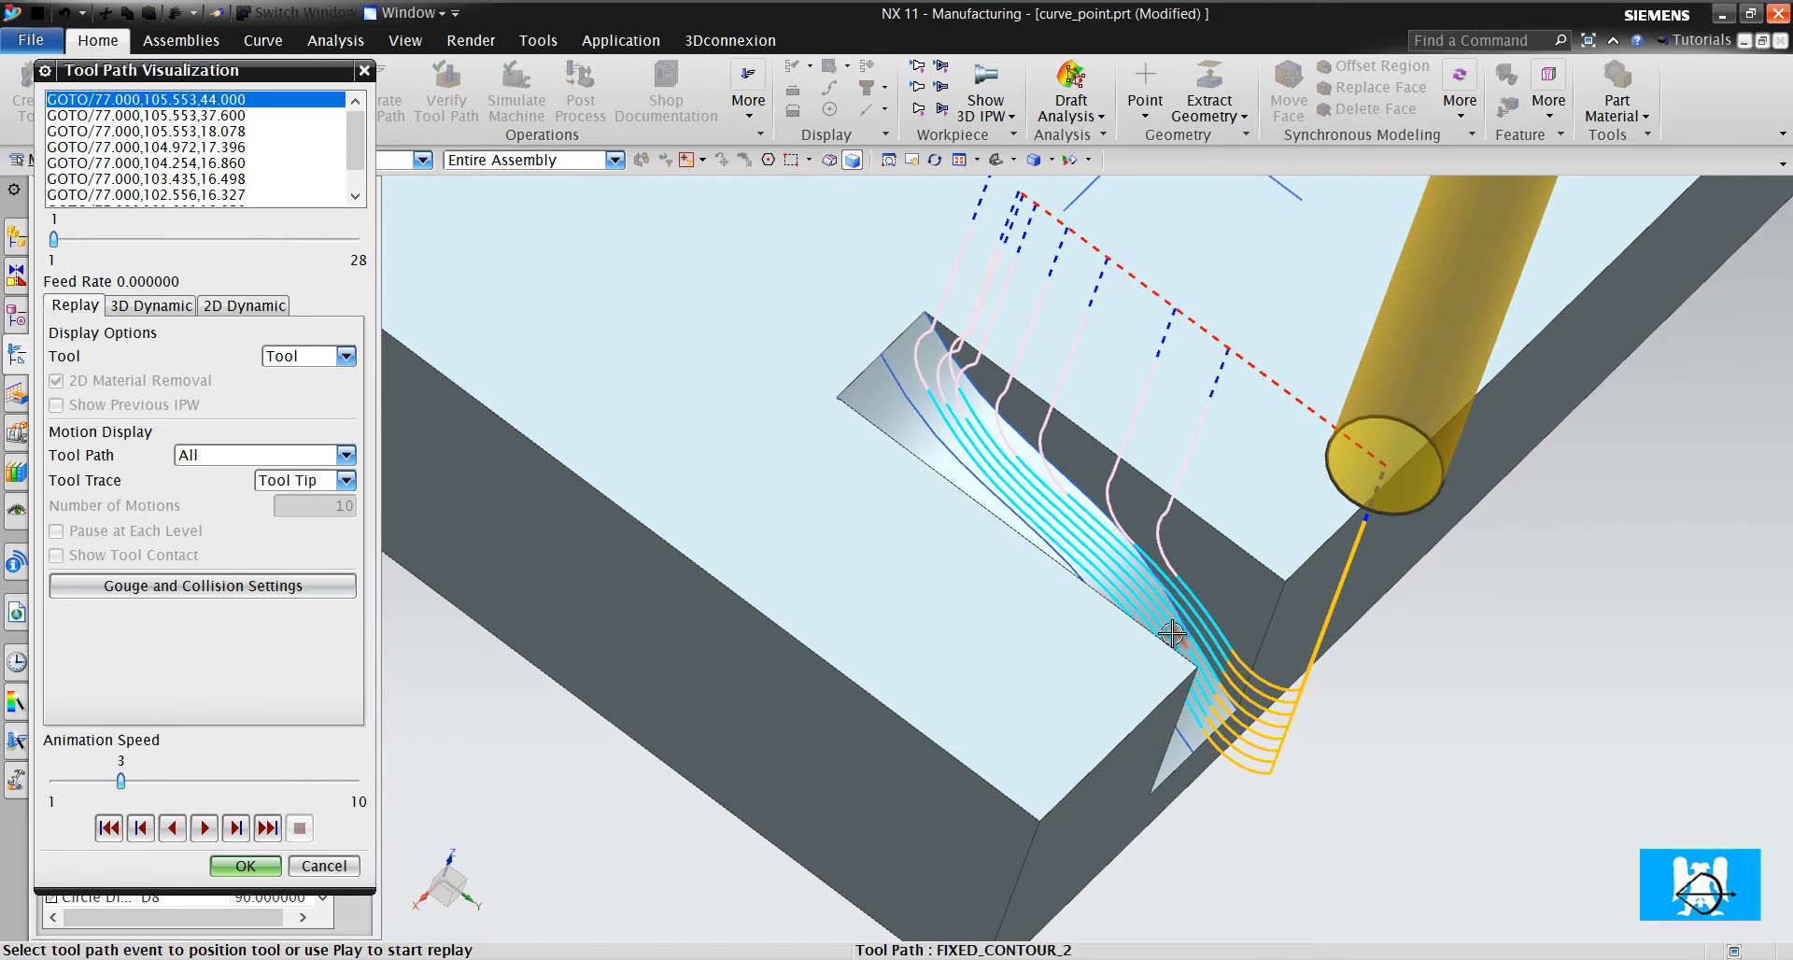
mouse_move(1080, 510)
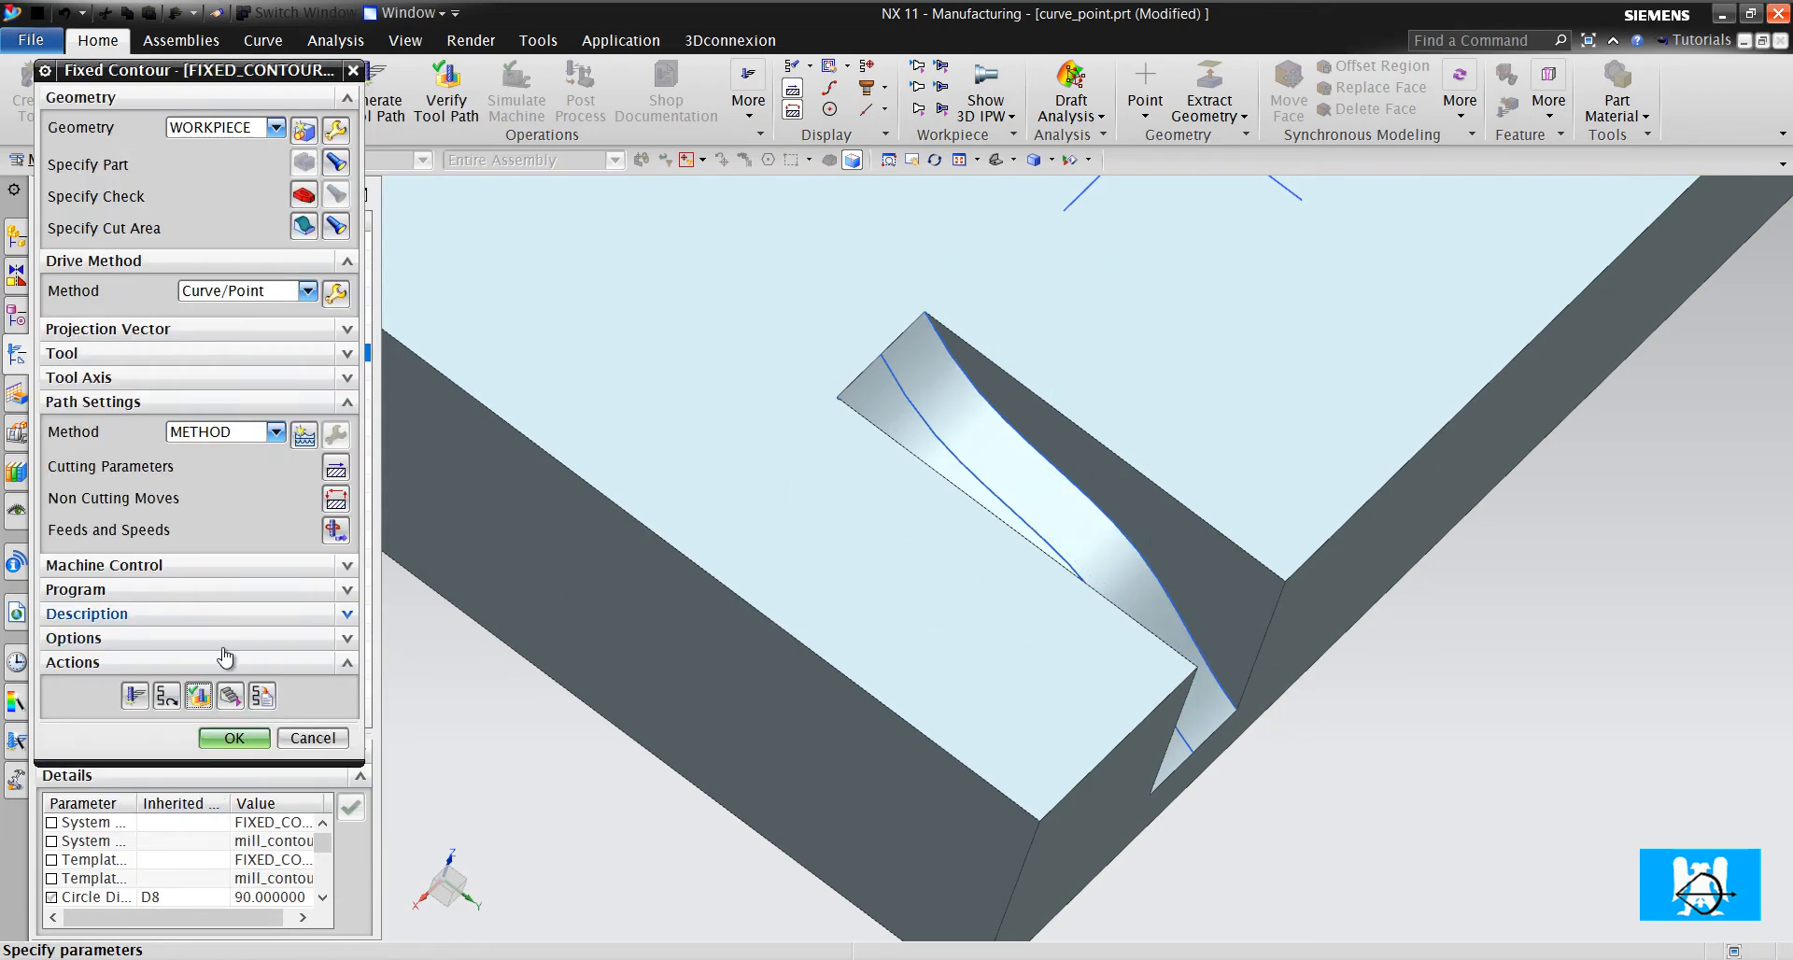
Switch to curve_point_2.prt via the Window menu and orbit to view its curved groove
left_click(405, 13)
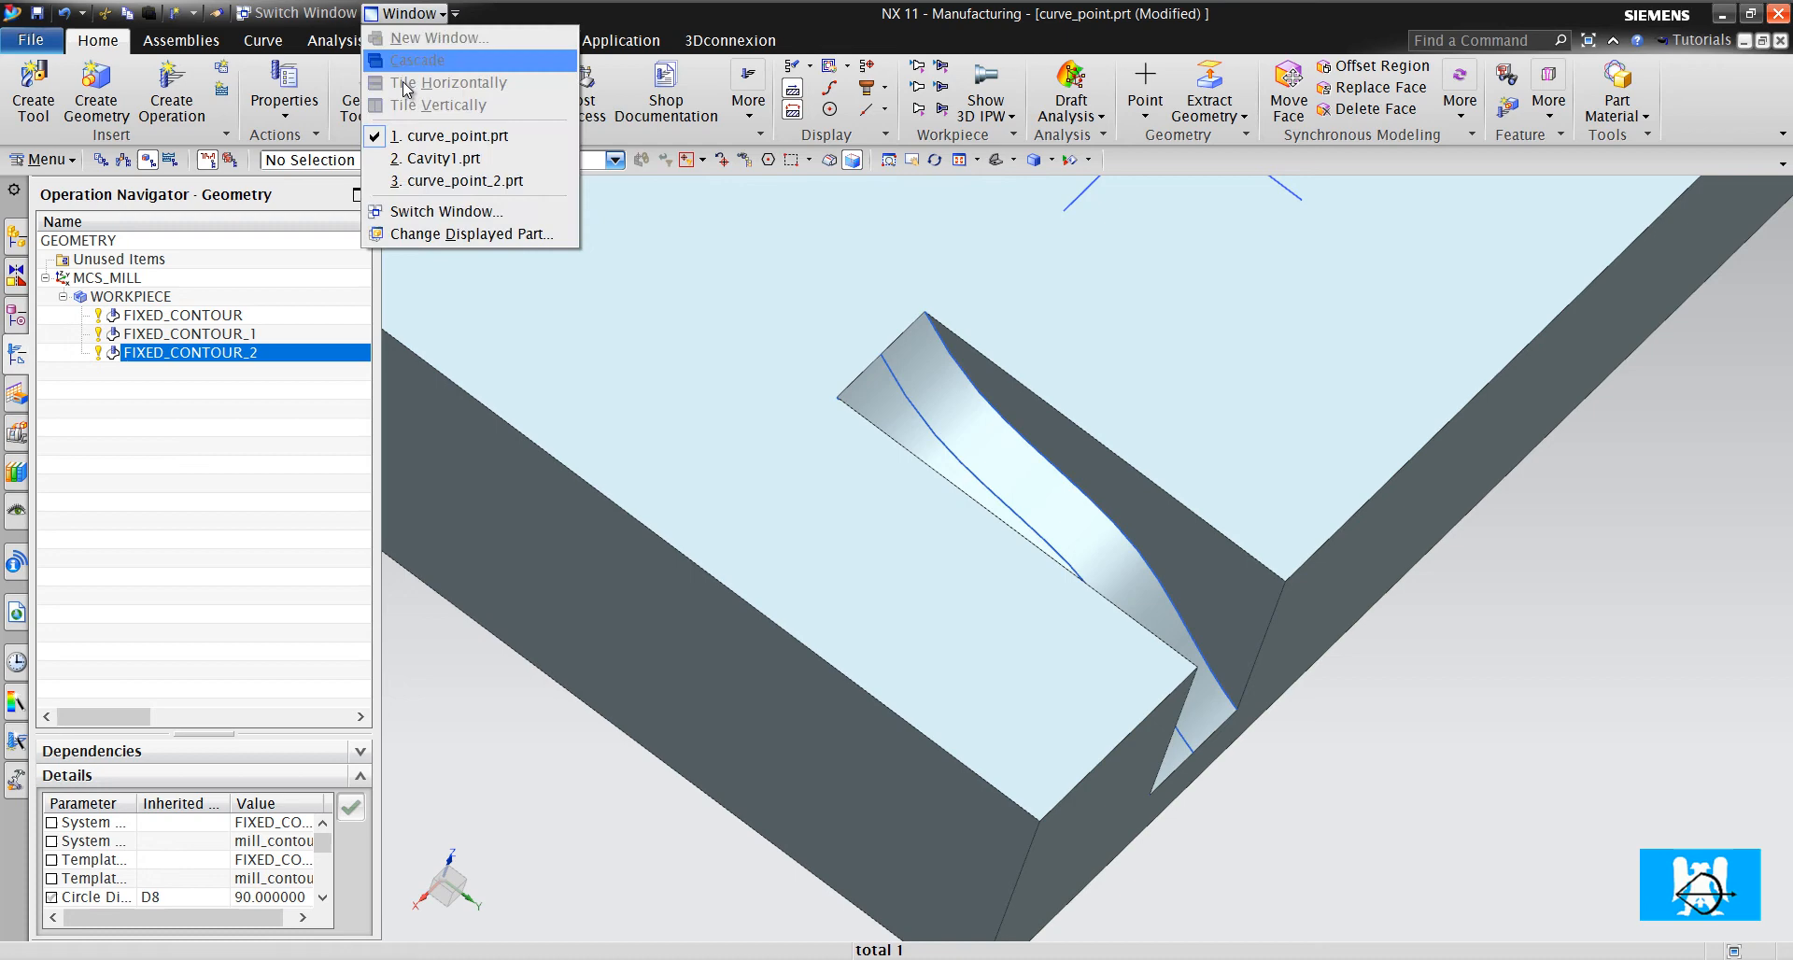
left_click(452, 136)
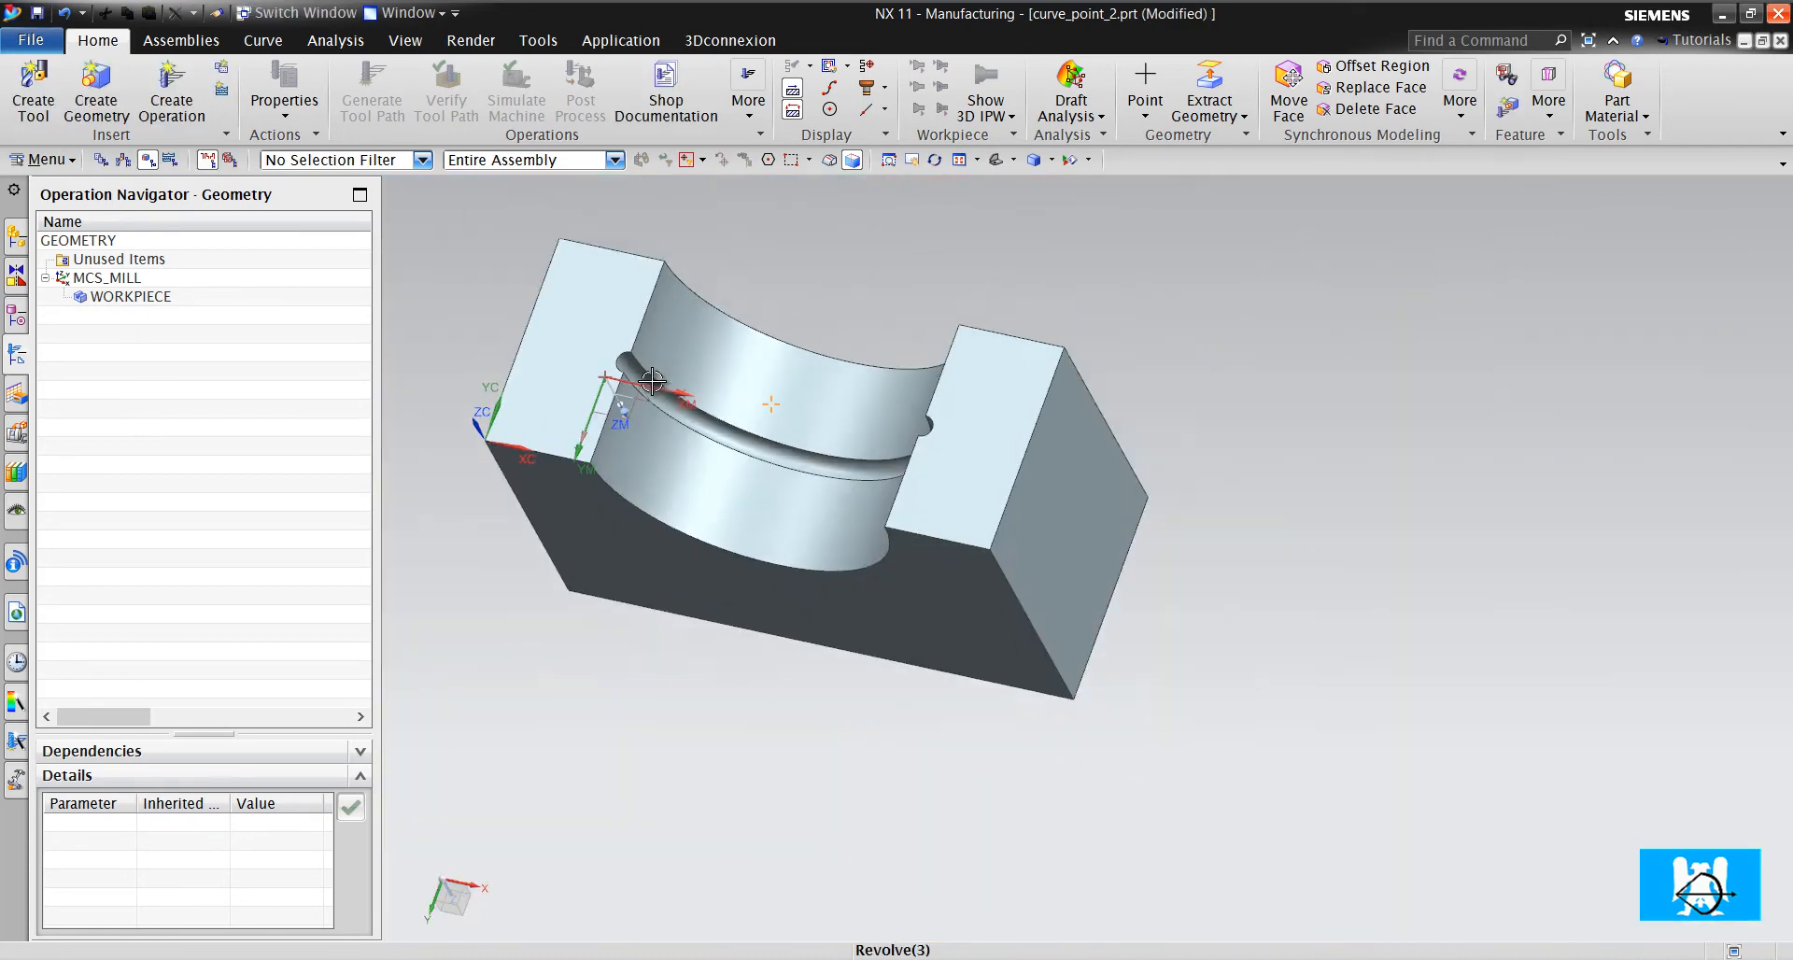
left_click_drag(652, 381, 620, 476)
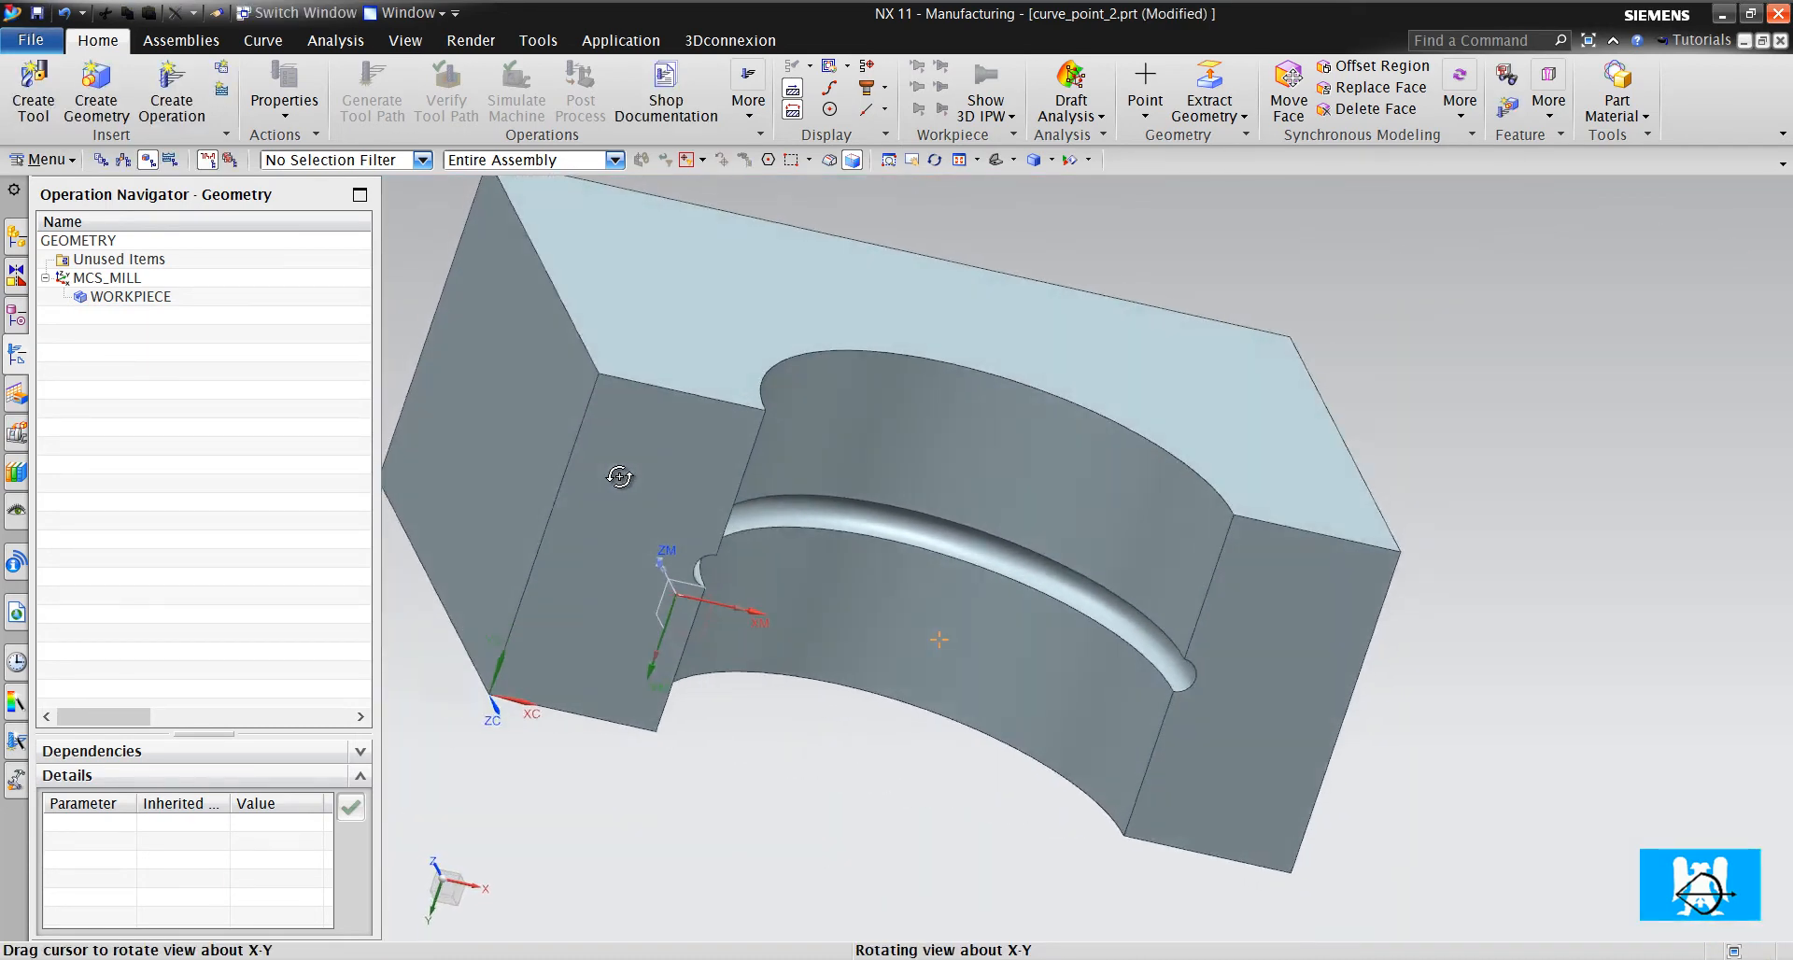
left_click_drag(620, 476, 635, 309)
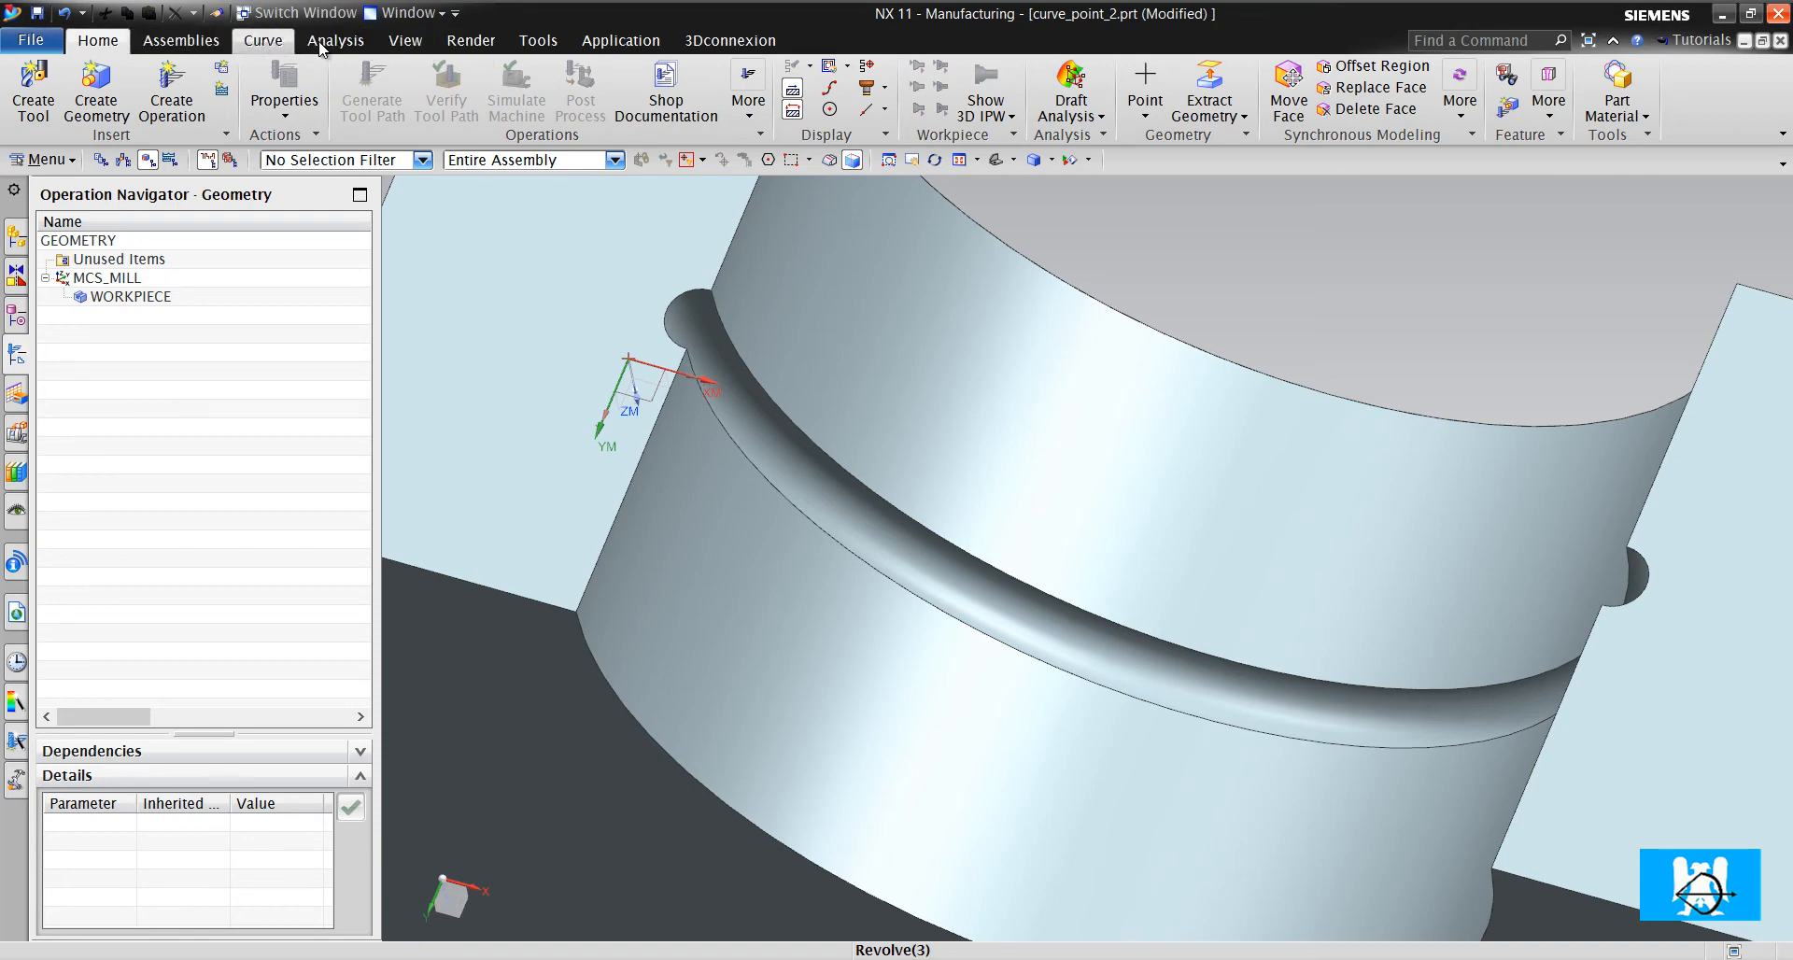
left_click(335, 39)
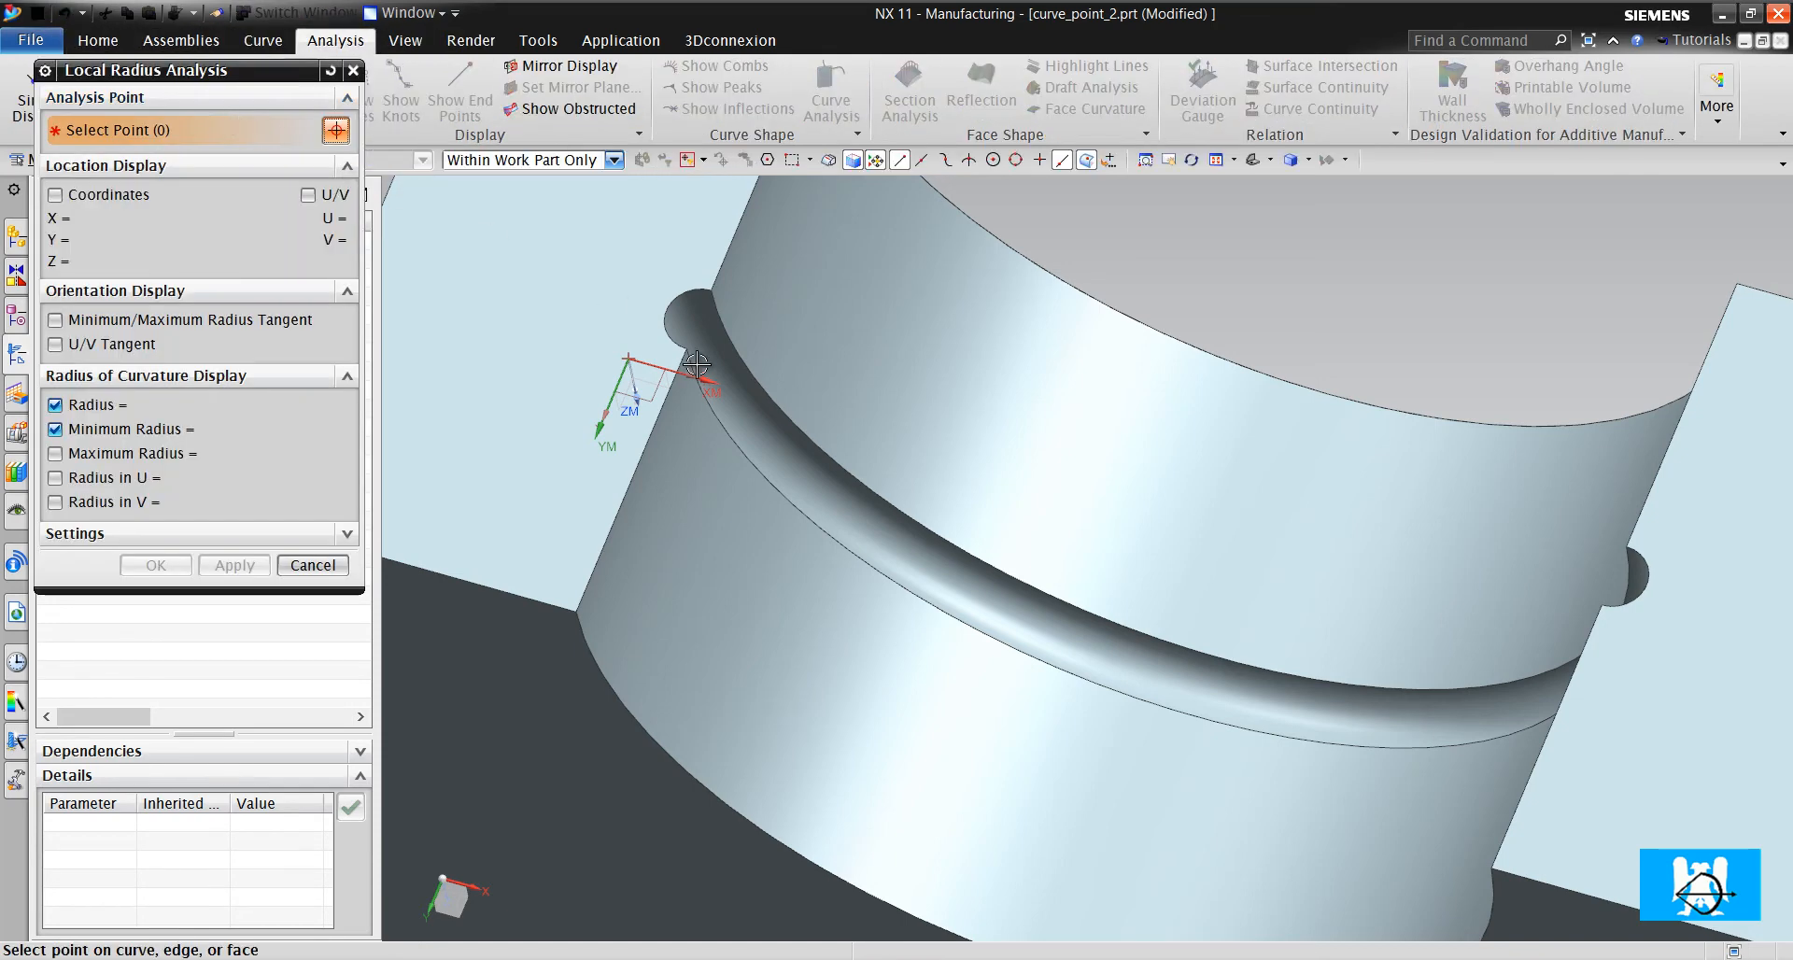
left_click(695, 366)
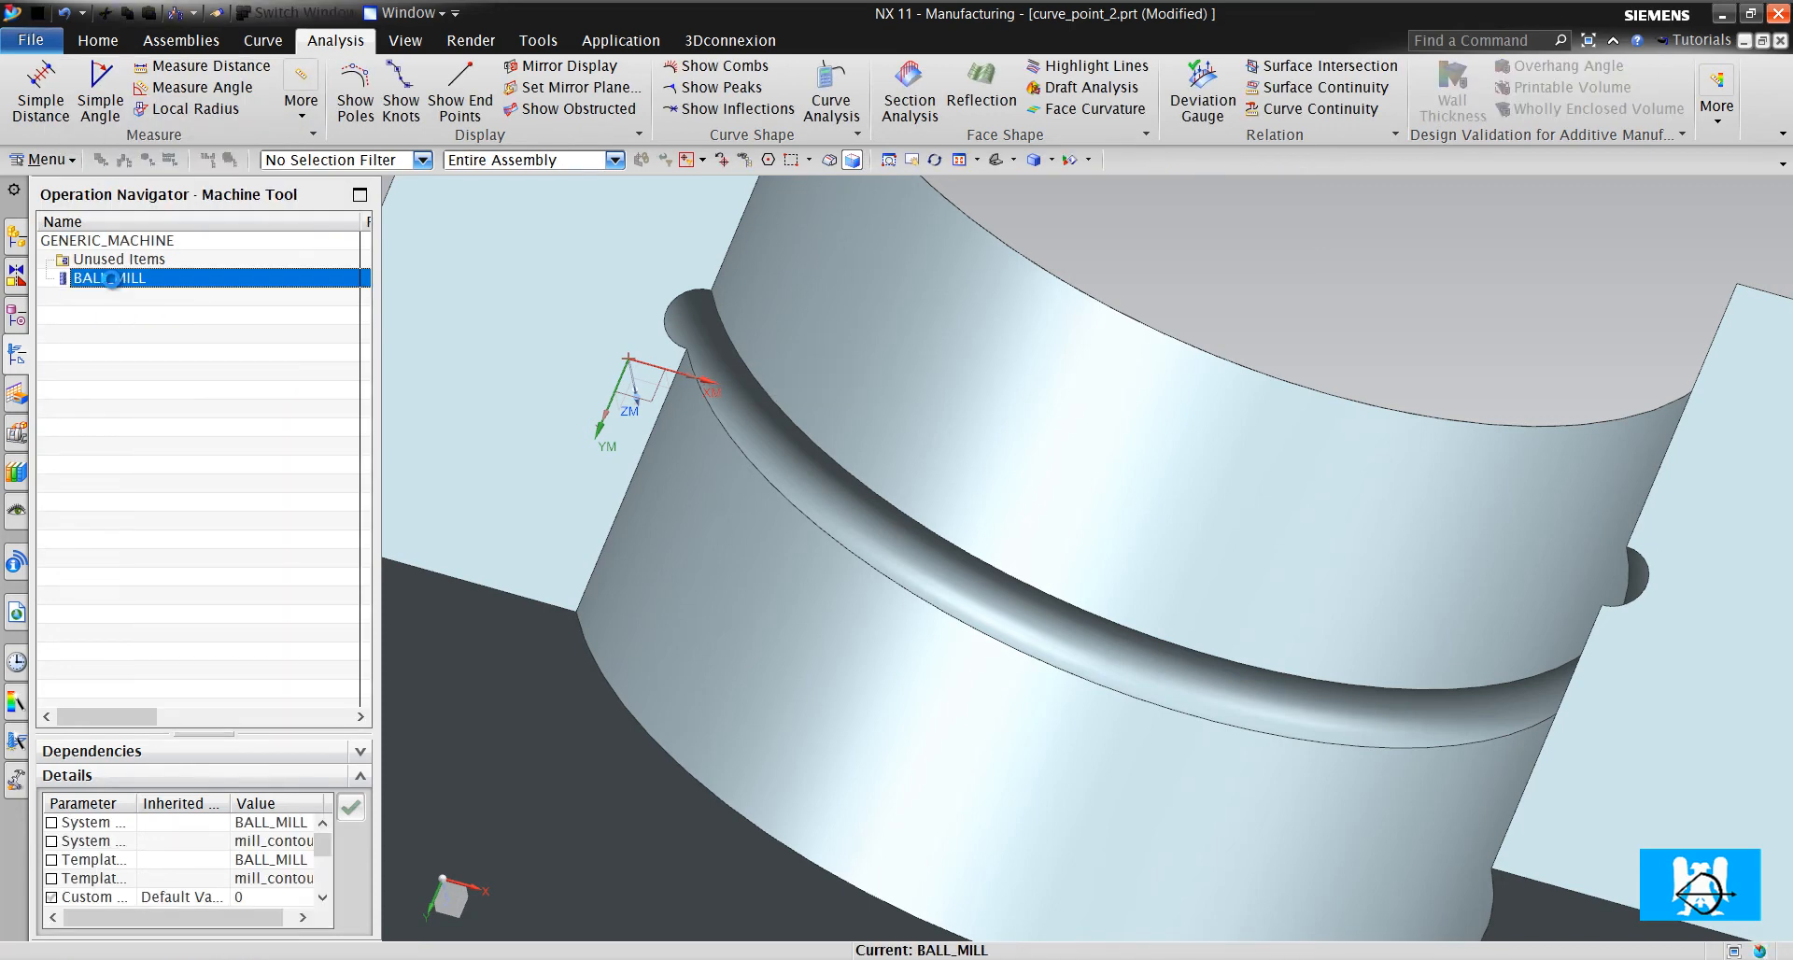
double_click(108, 278)
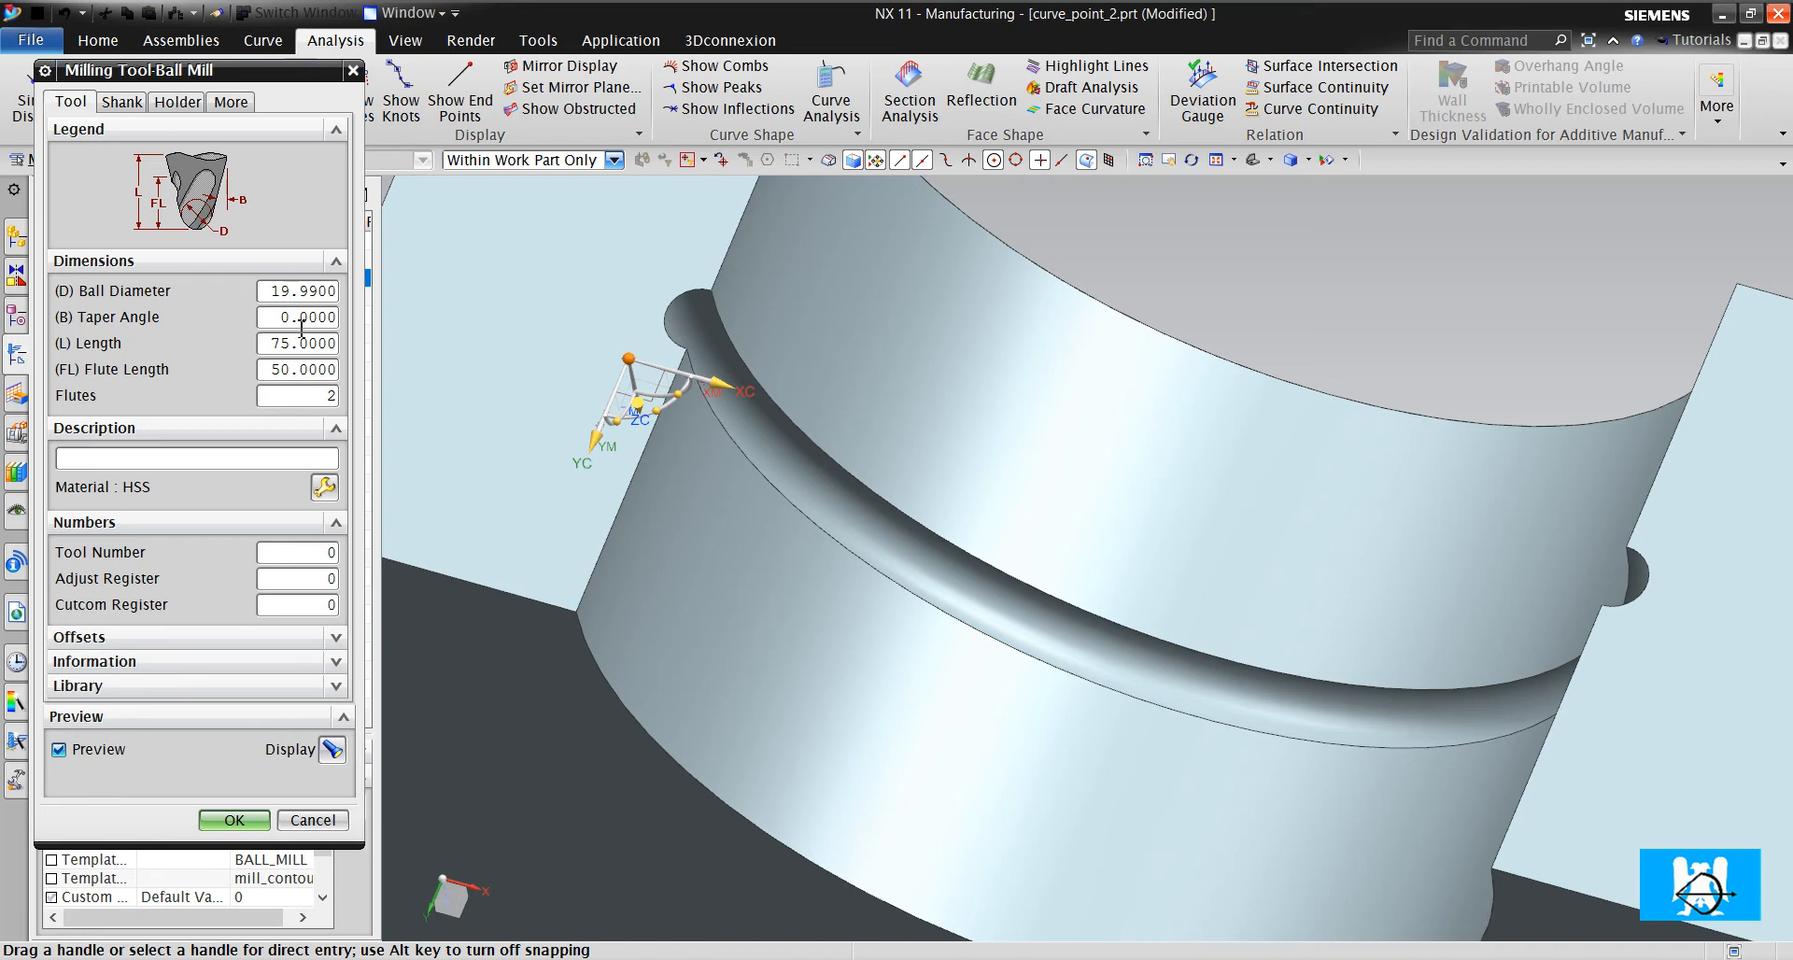
left_click(233, 820)
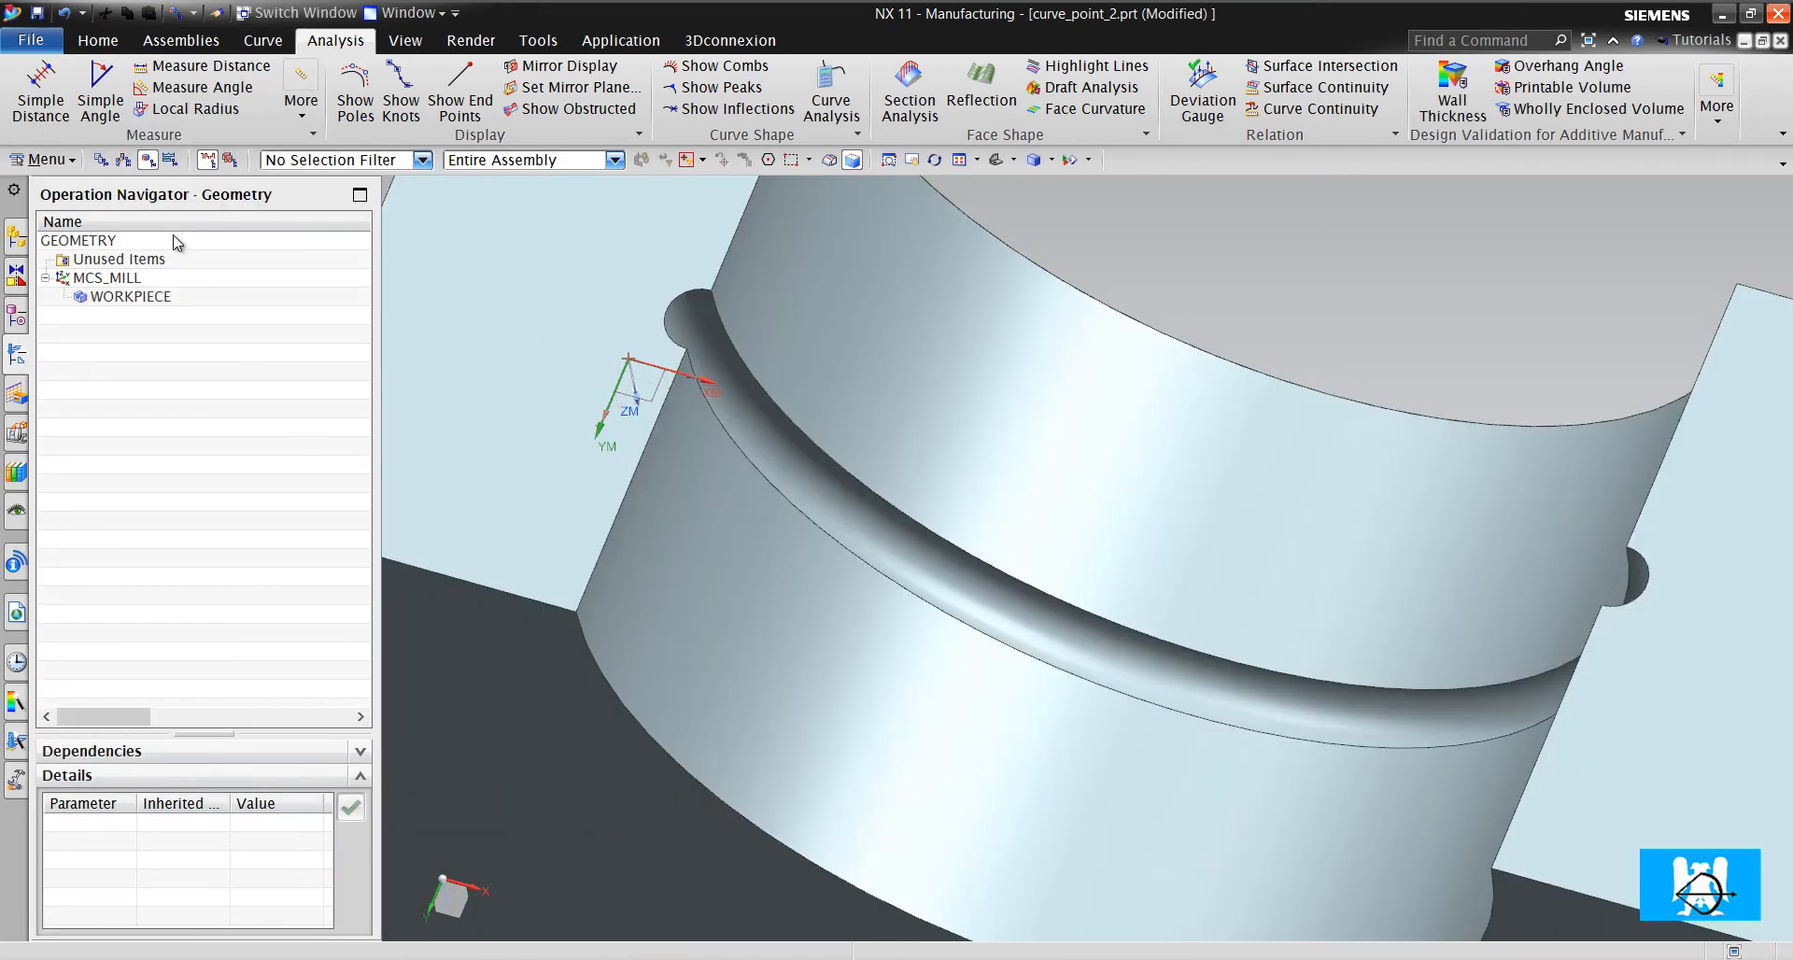
left_click(97, 39)
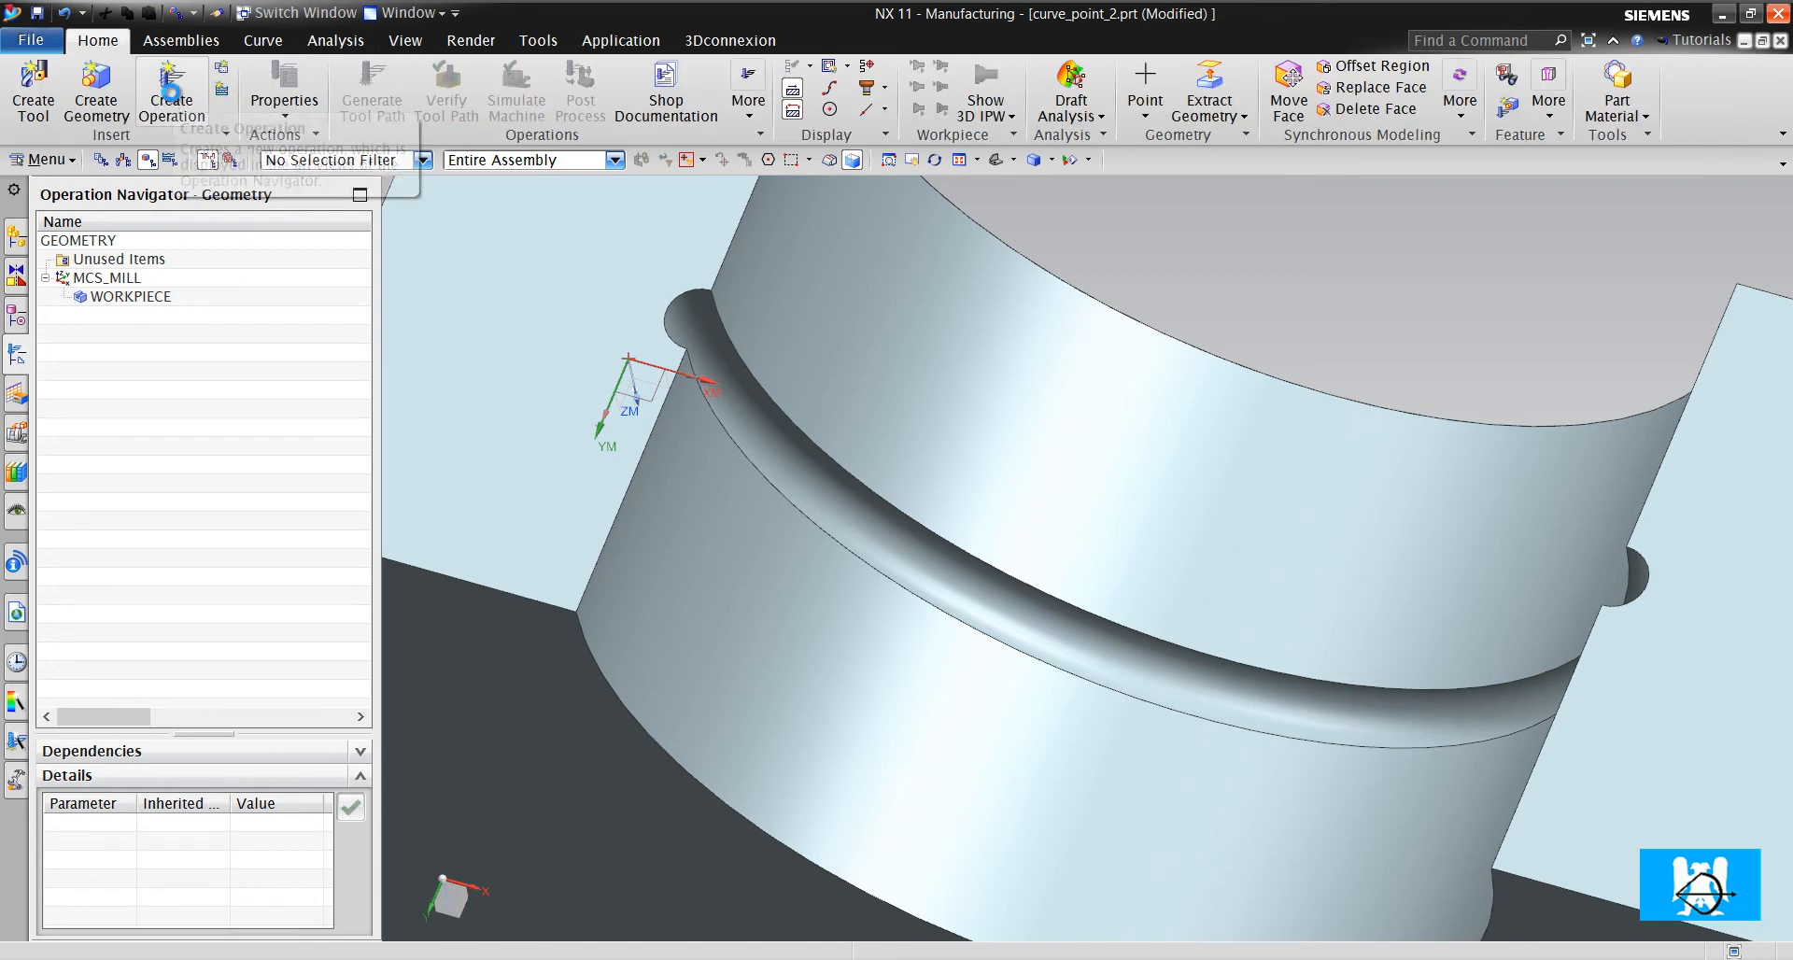
Create a mill_contour FIXED_CONTOUR operation with defaults, then search for the isoparametric curve command
left_click(172, 91)
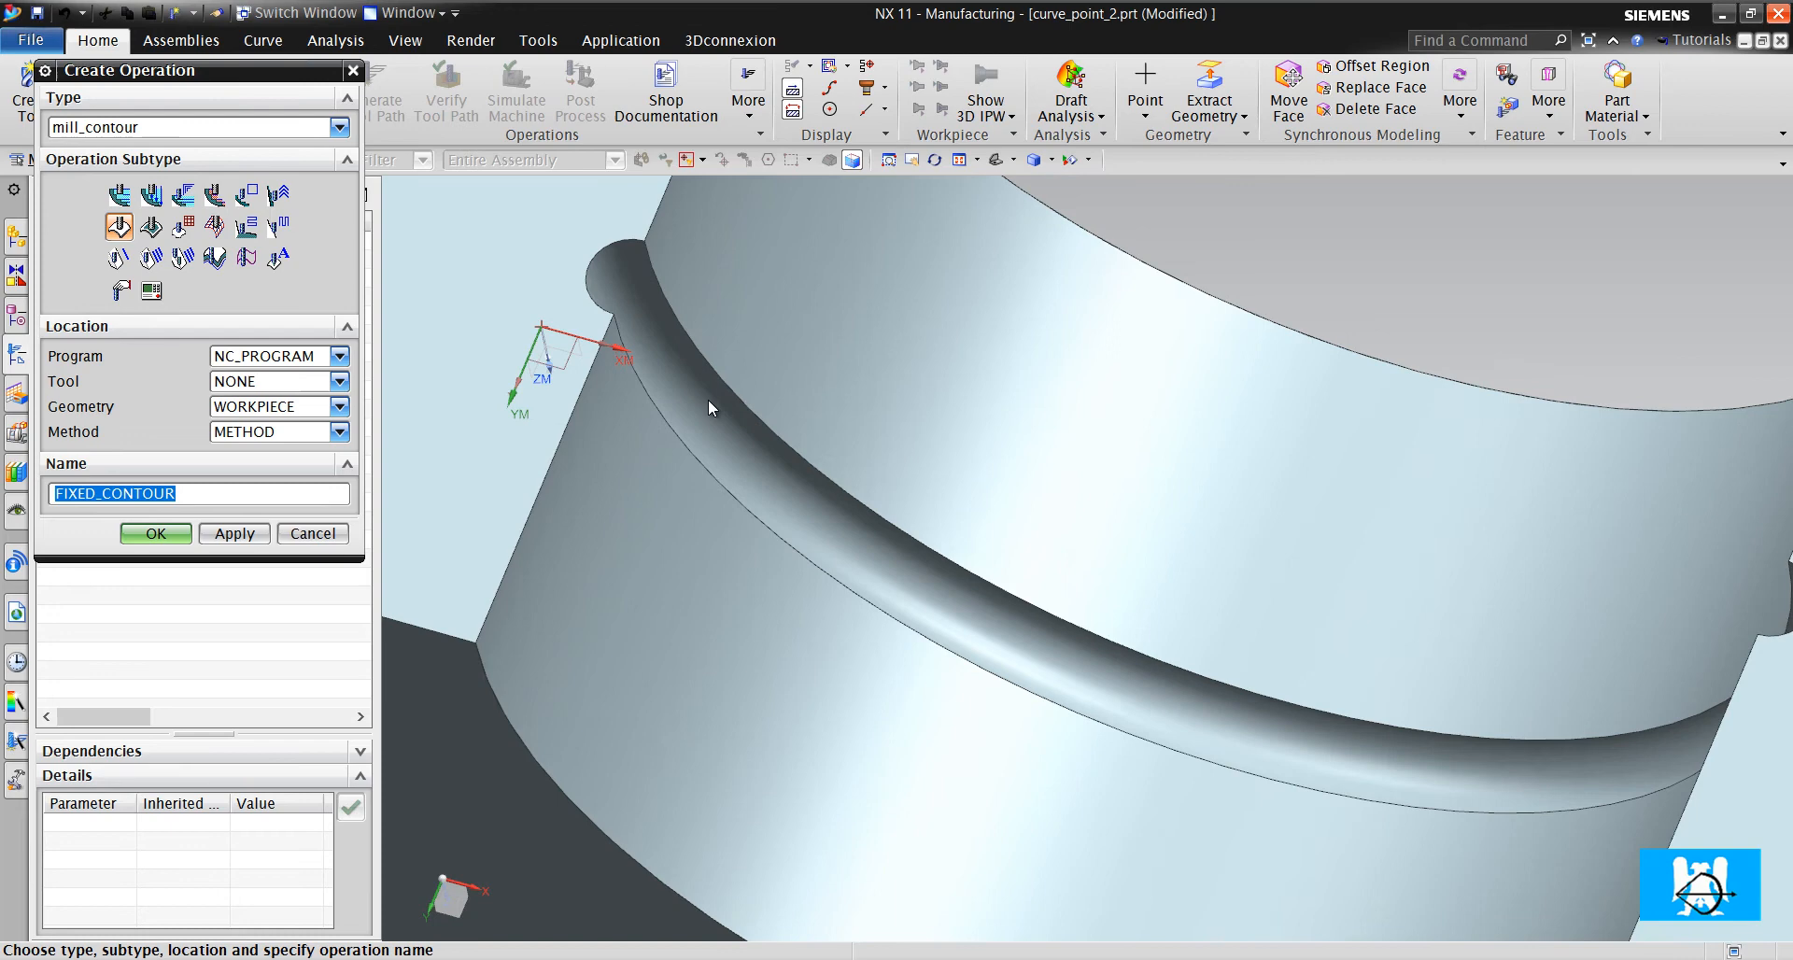
mouse_move(615, 308)
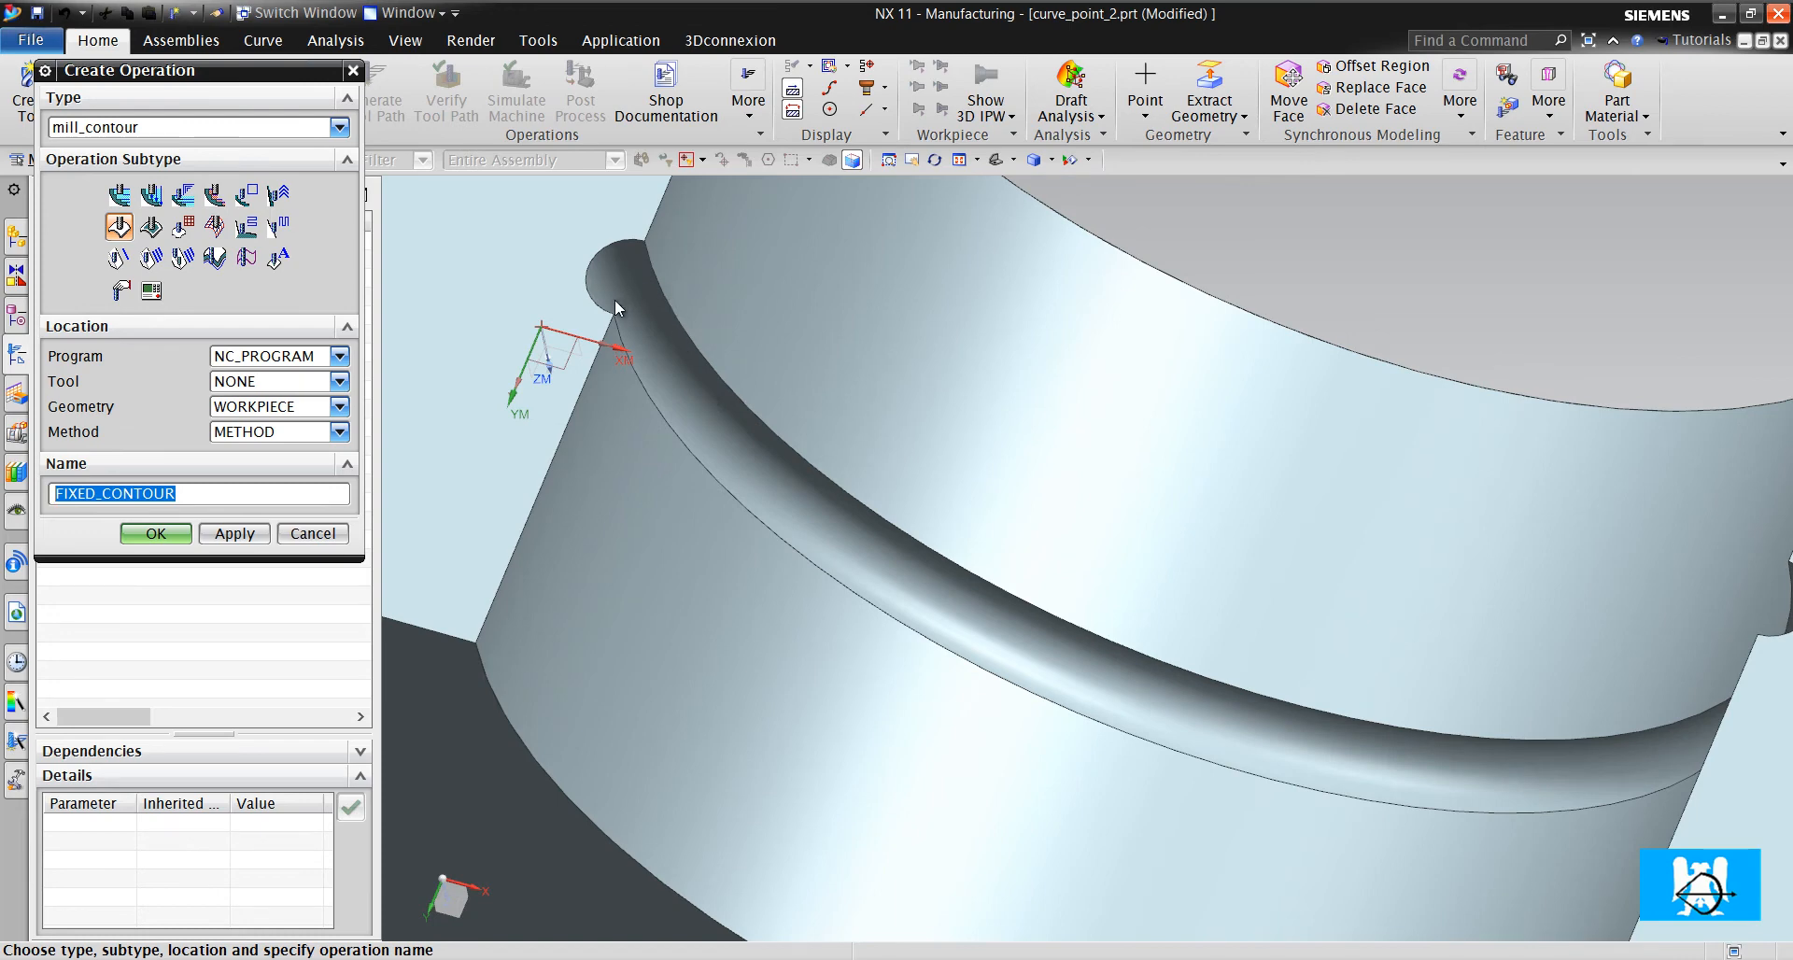
mouse_move(658, 329)
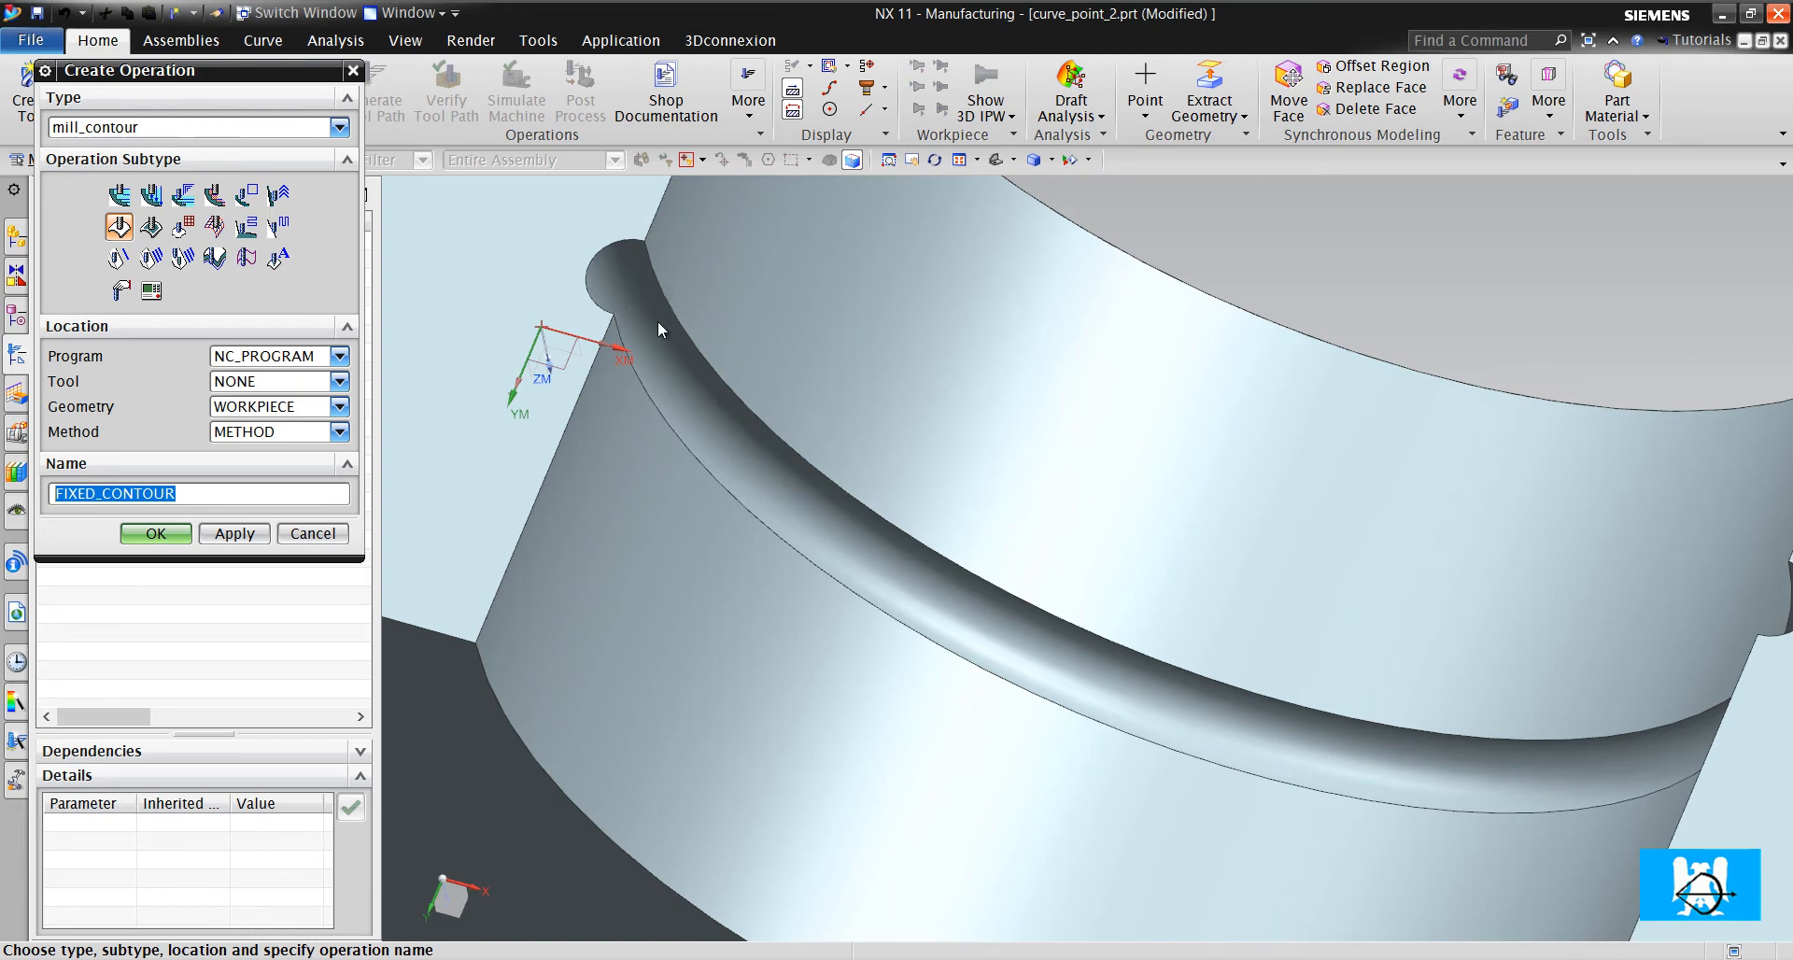
mouse_move(306, 446)
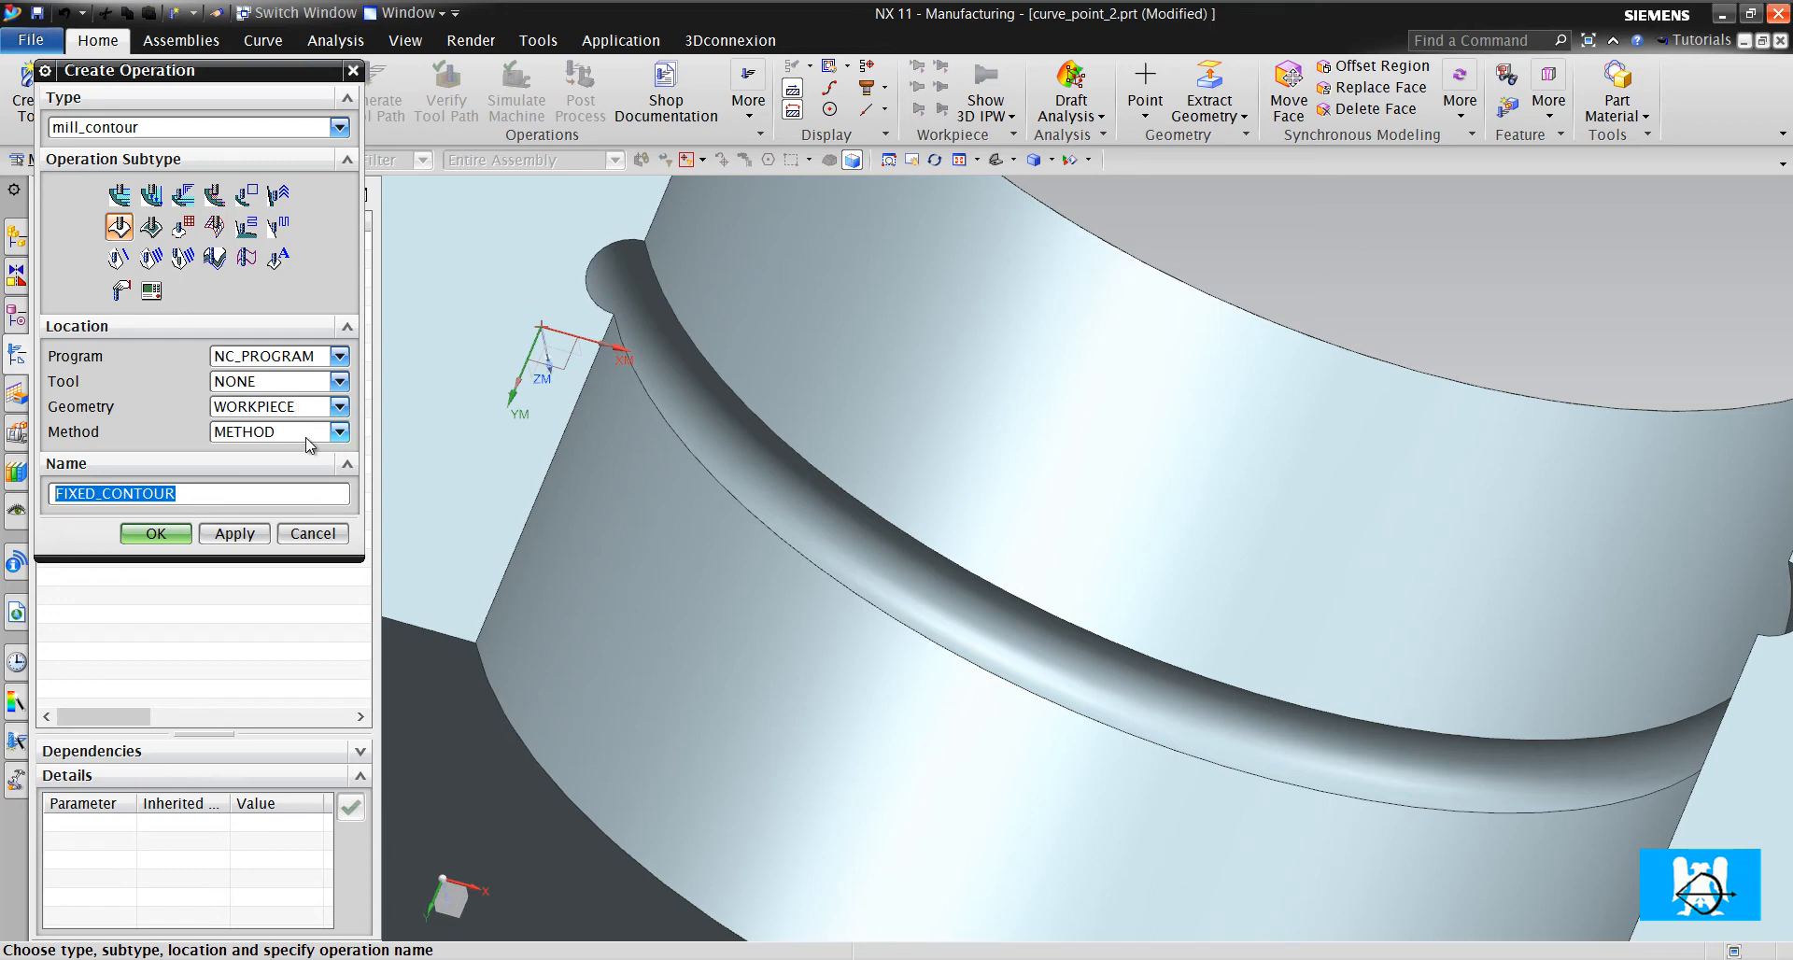
left_click(156, 534)
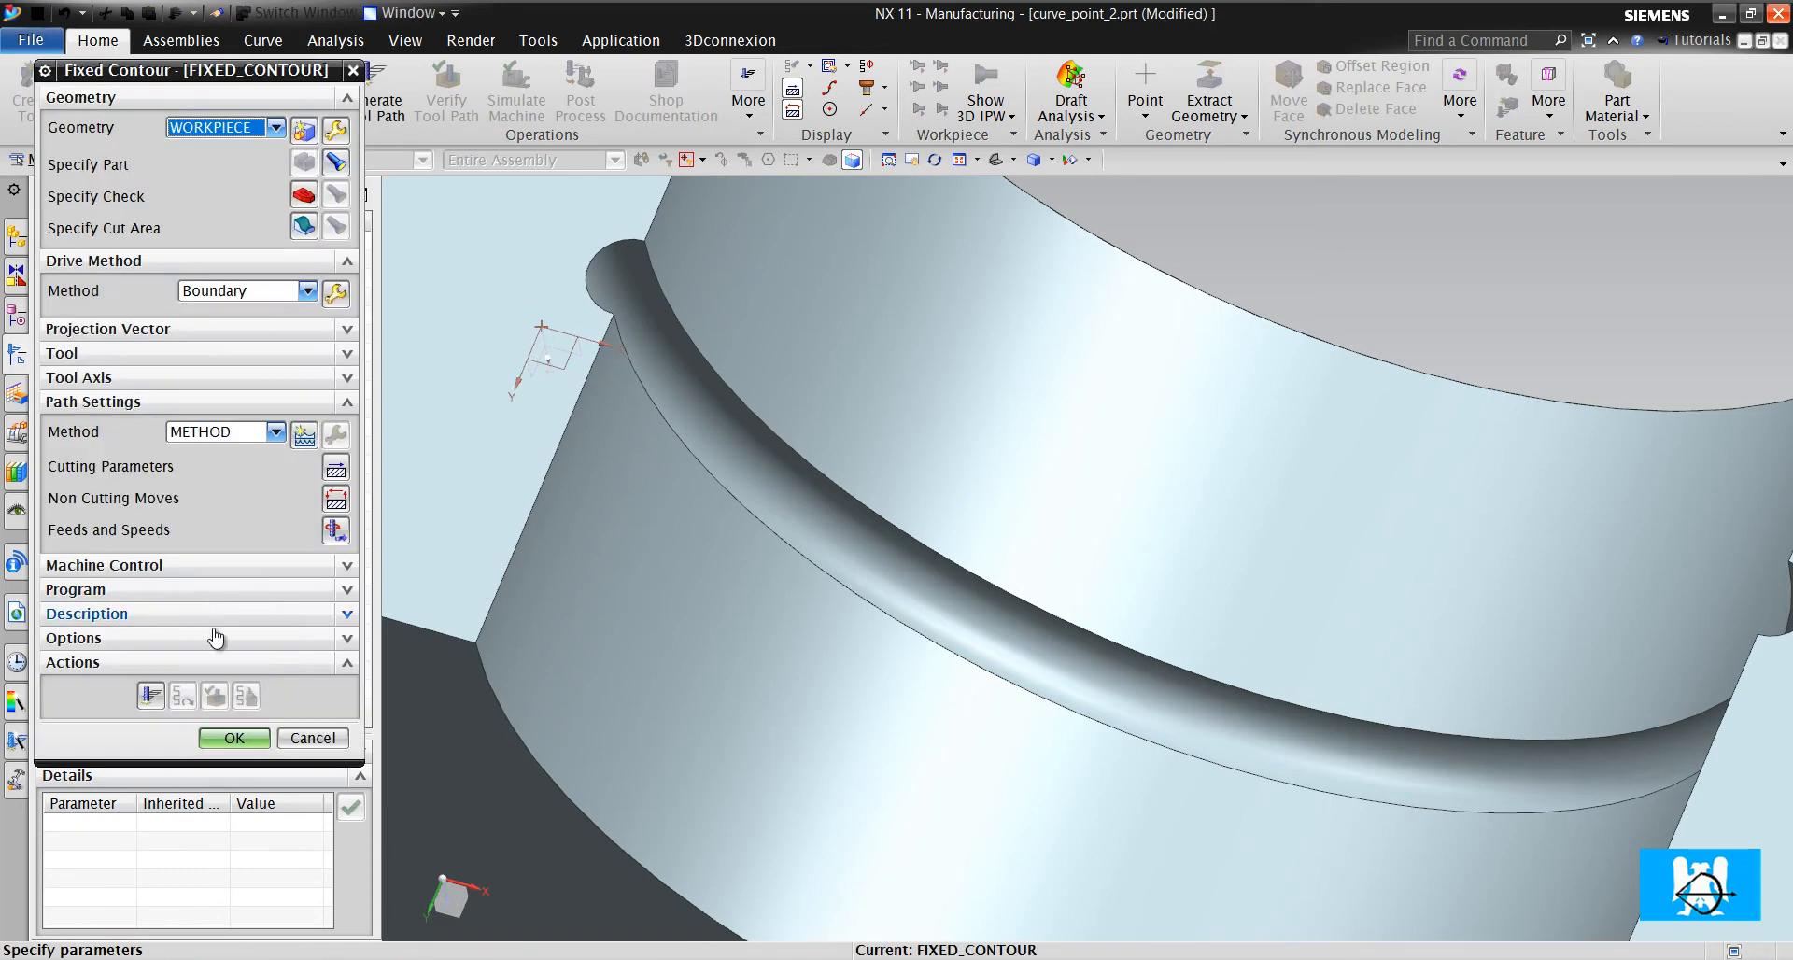
left_click(234, 738)
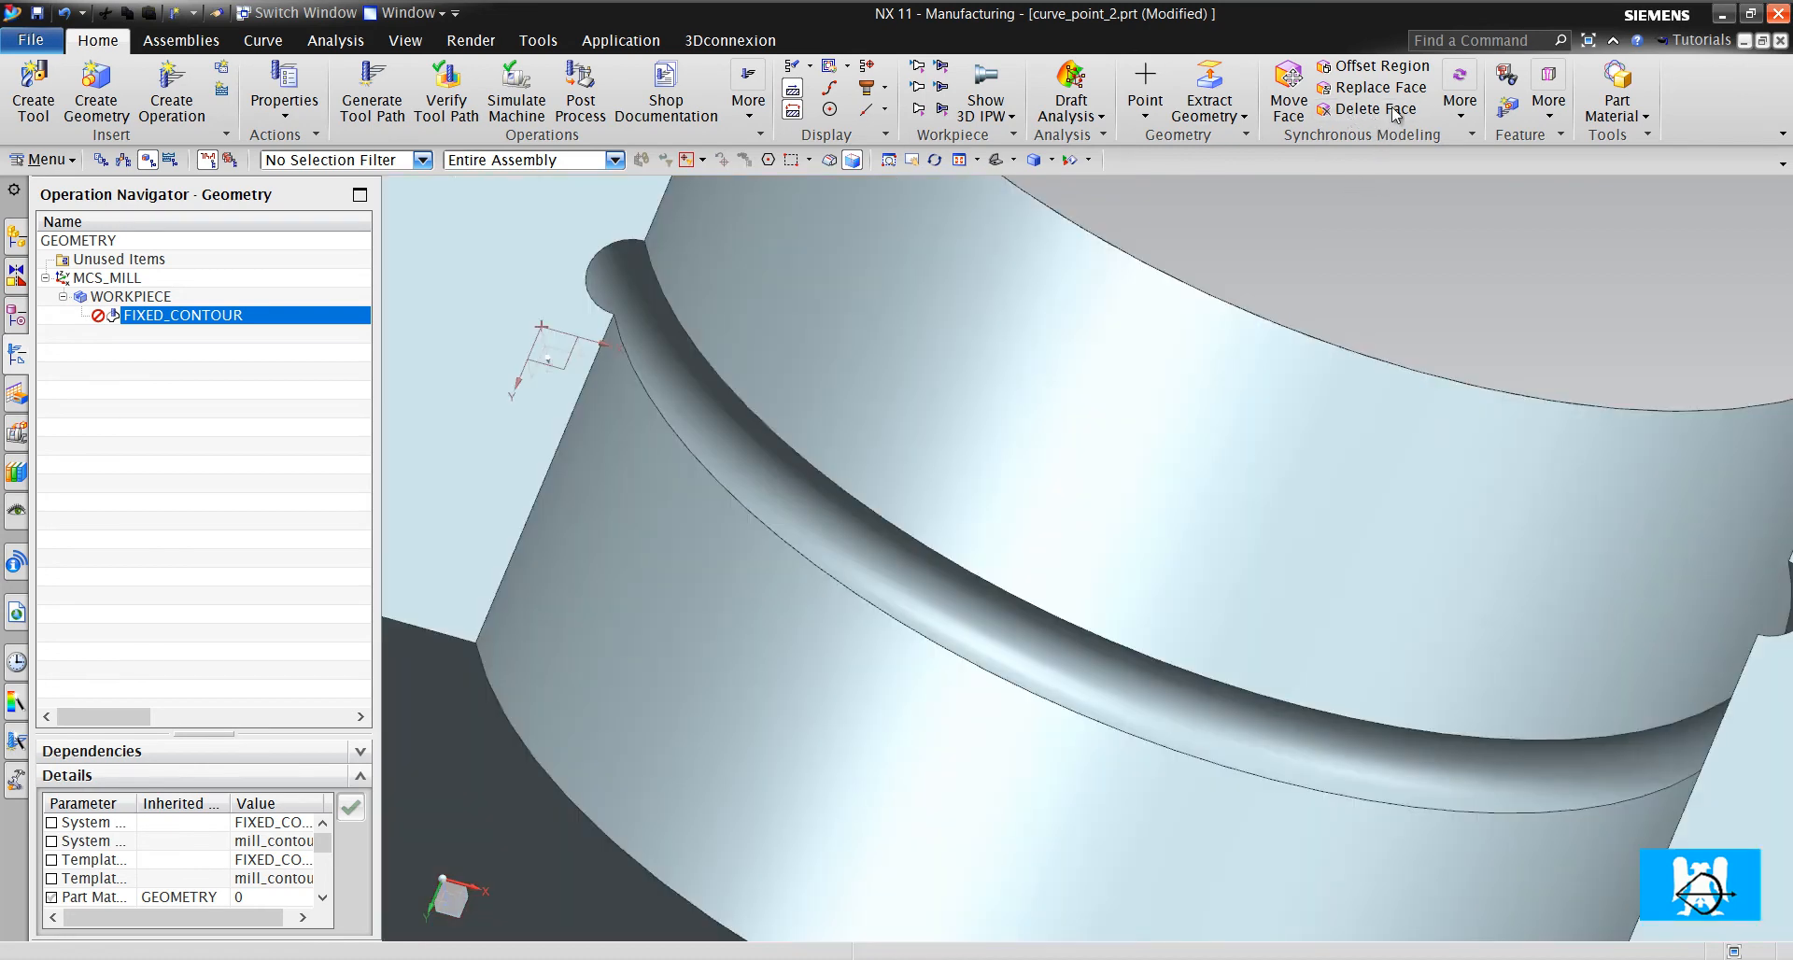
type("isoparametric curve")
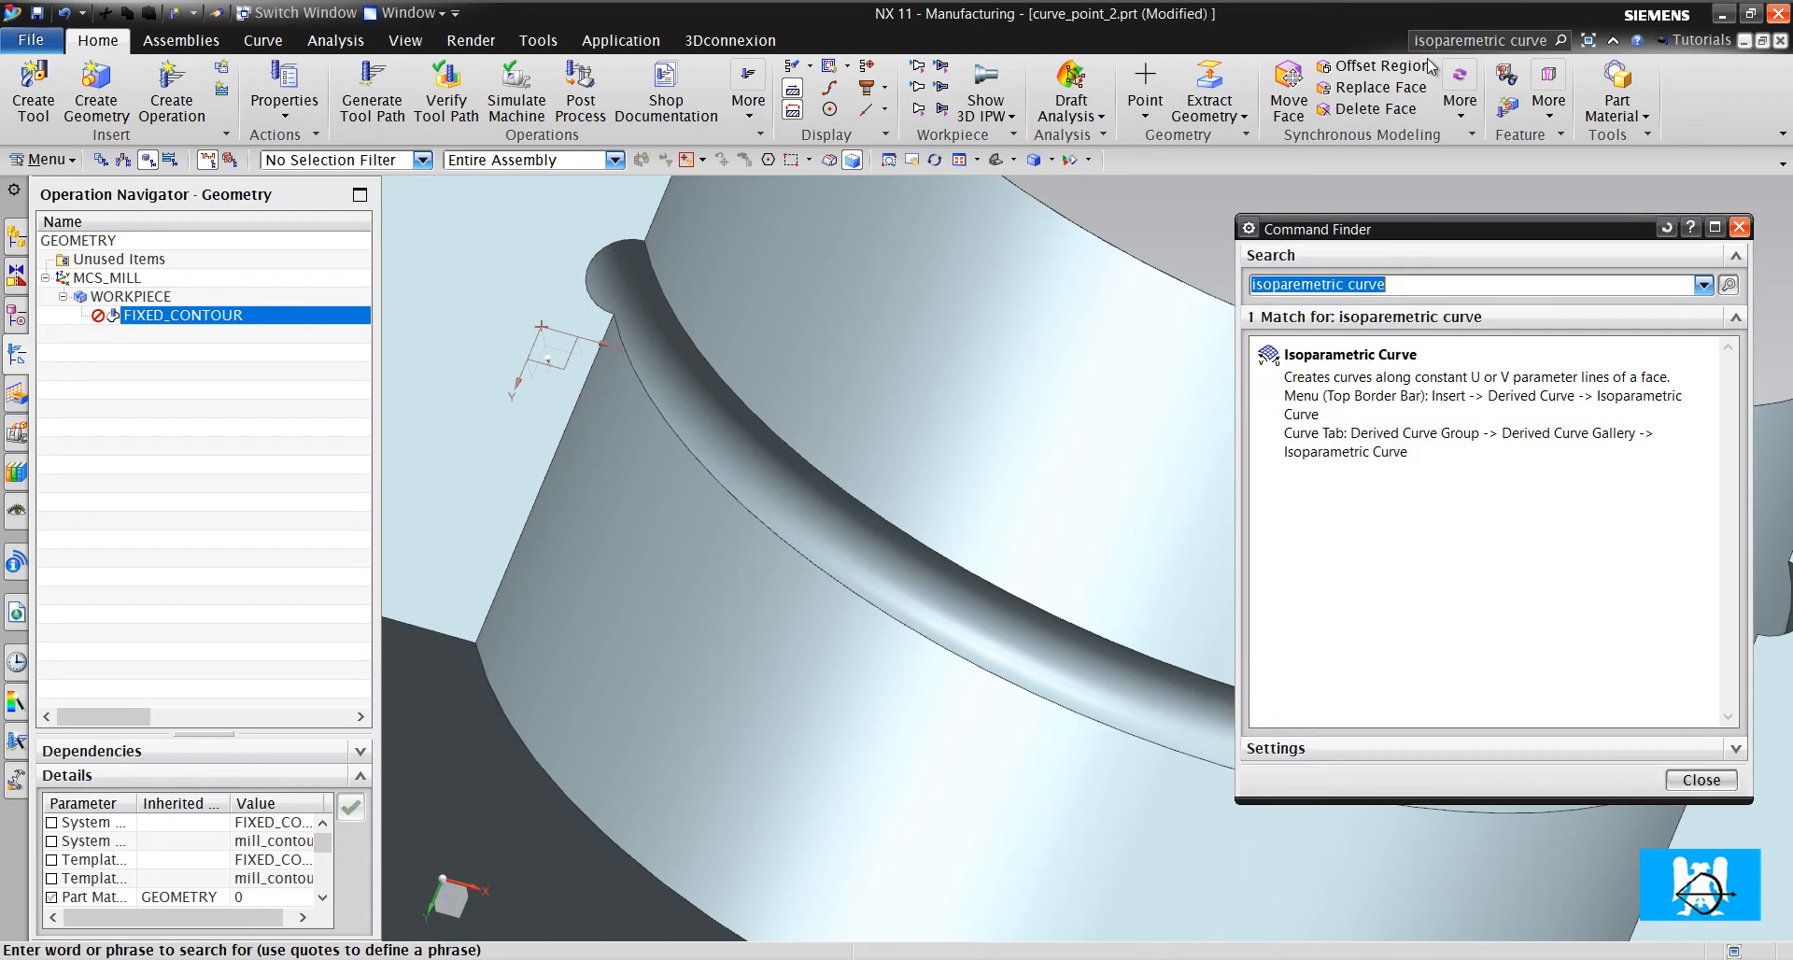
Create an isoparametric curve in the V direction on the groove face
left_click(1347, 355)
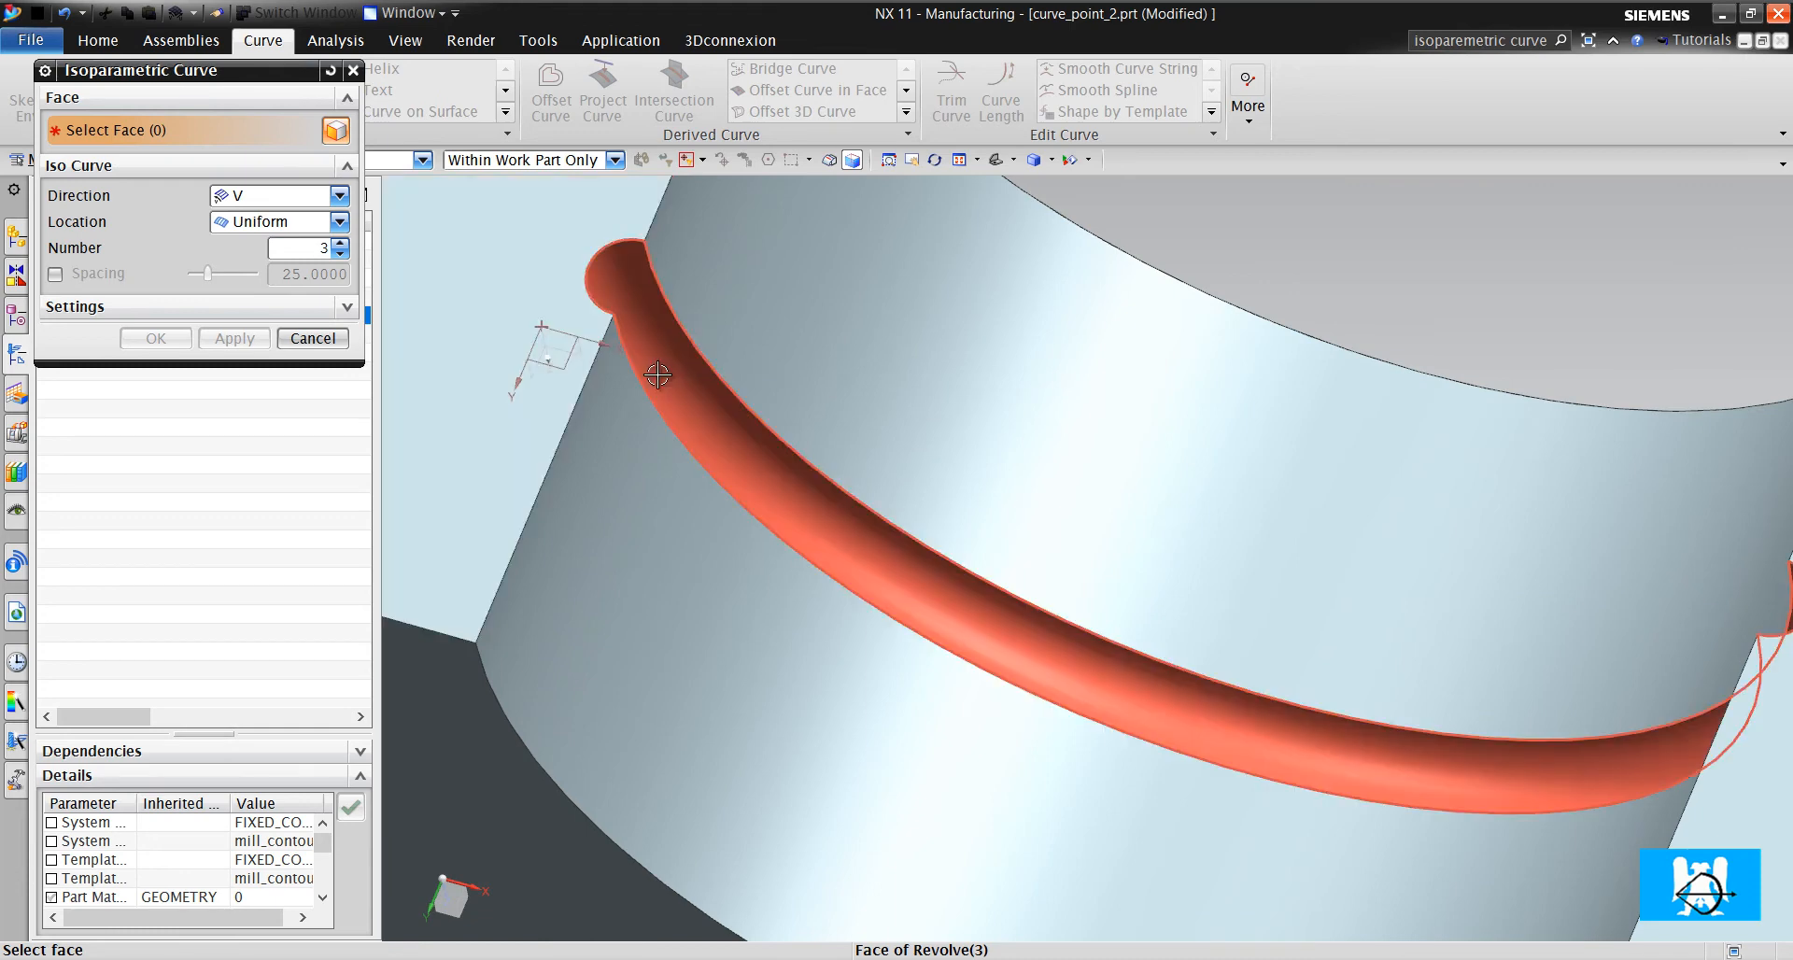
left_click(658, 378)
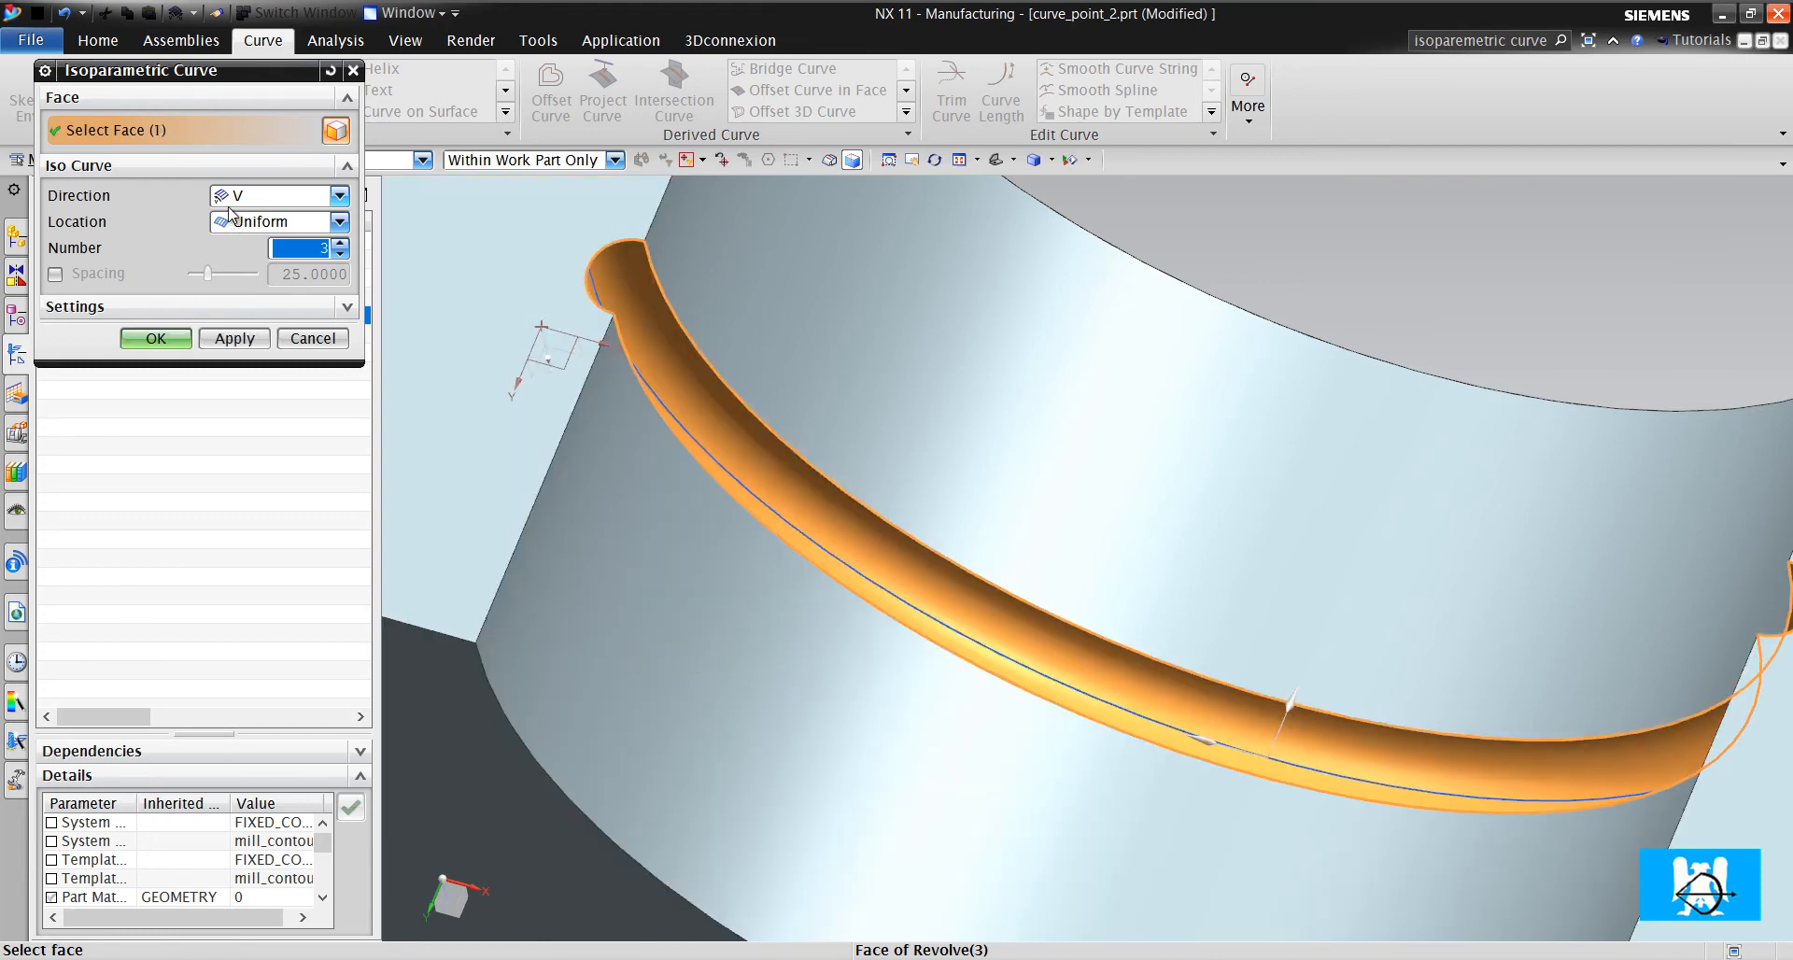
left_click(280, 194)
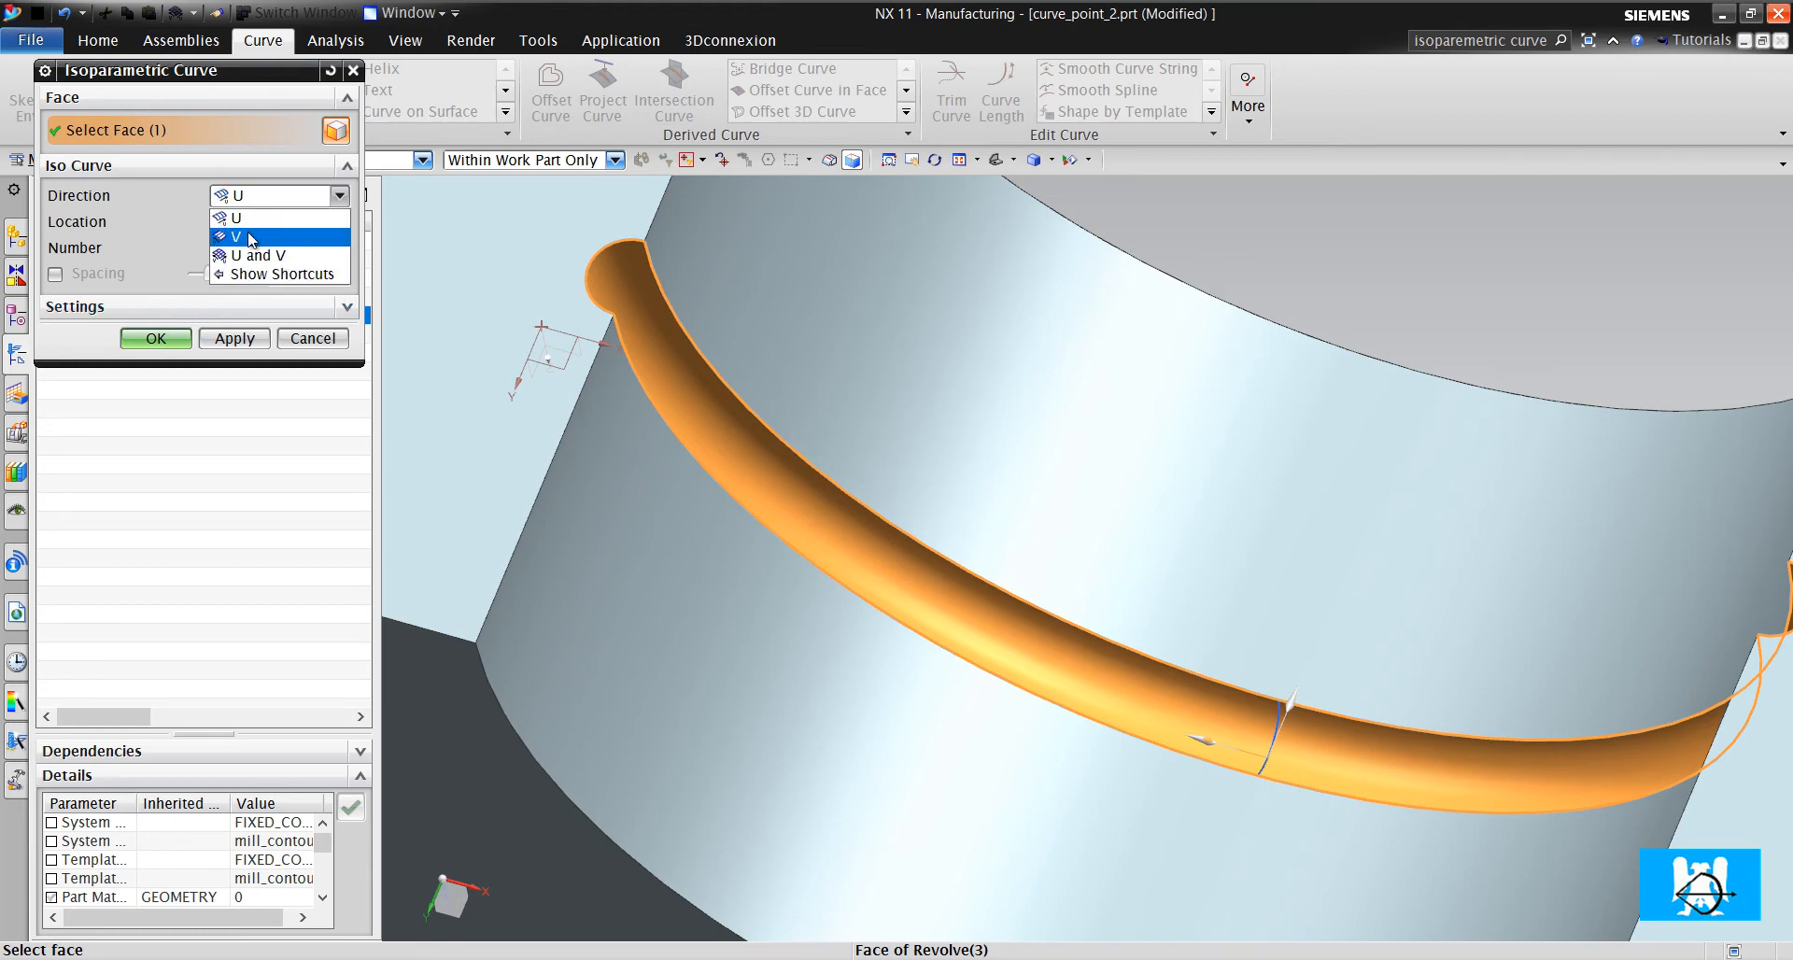
left_click(235, 237)
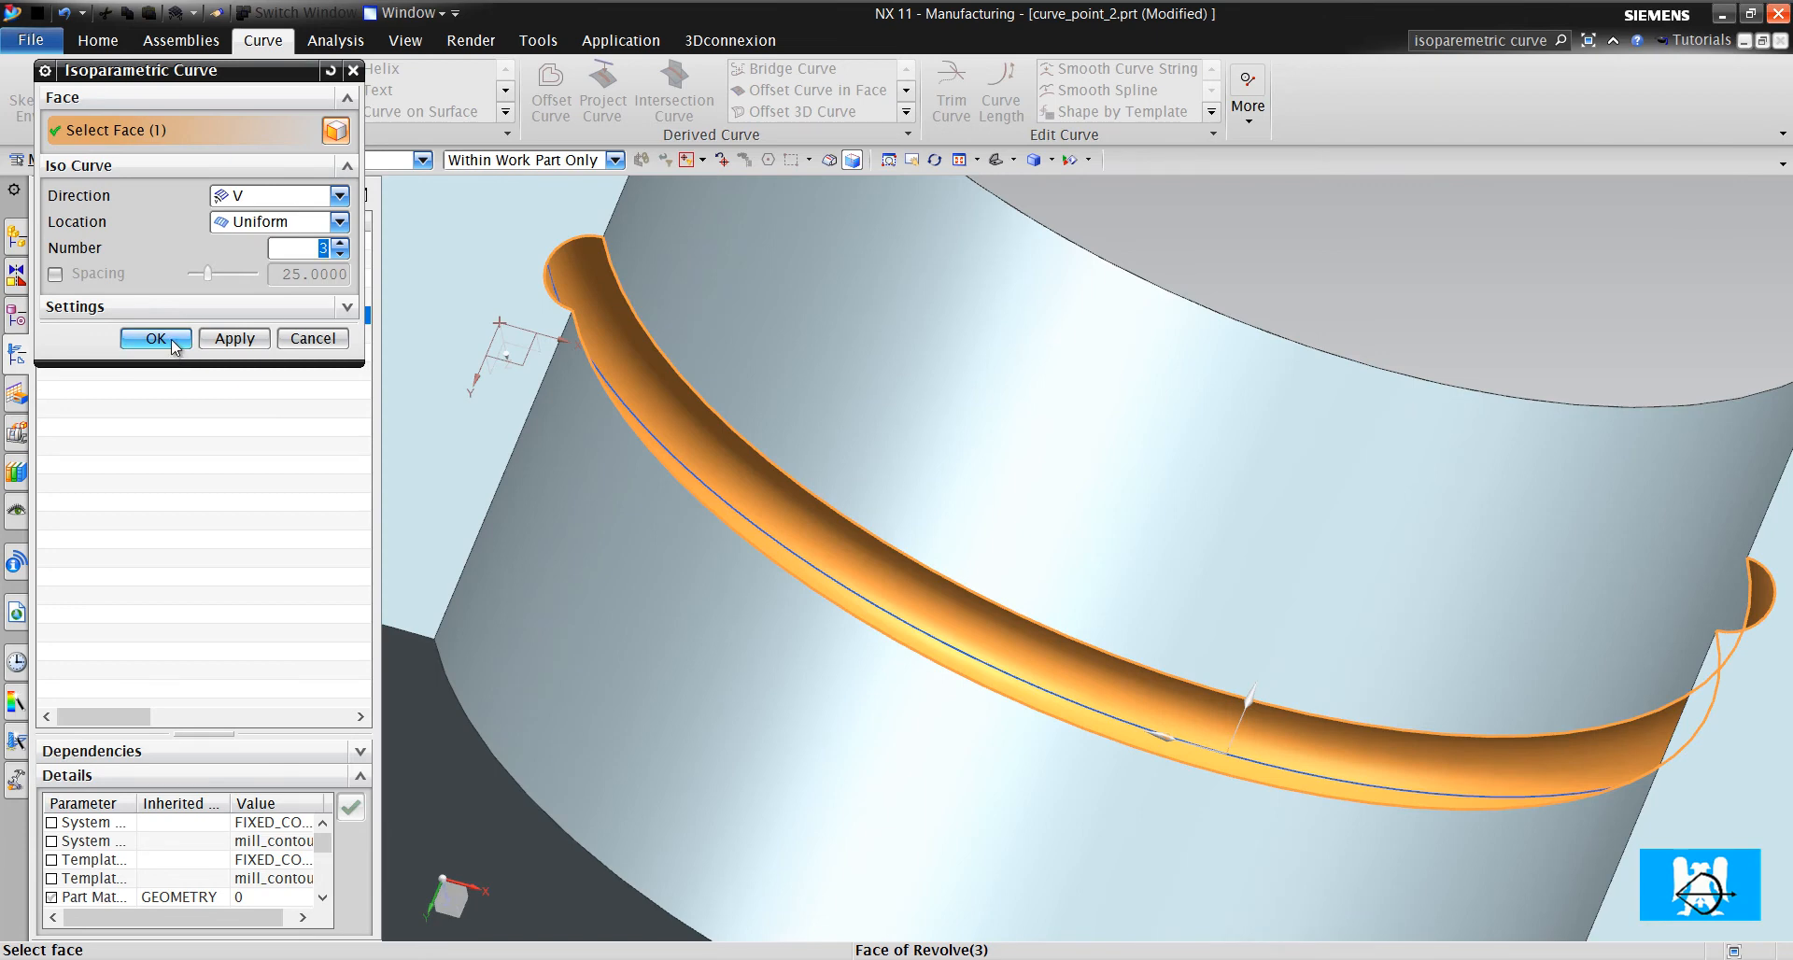
left_click(155, 339)
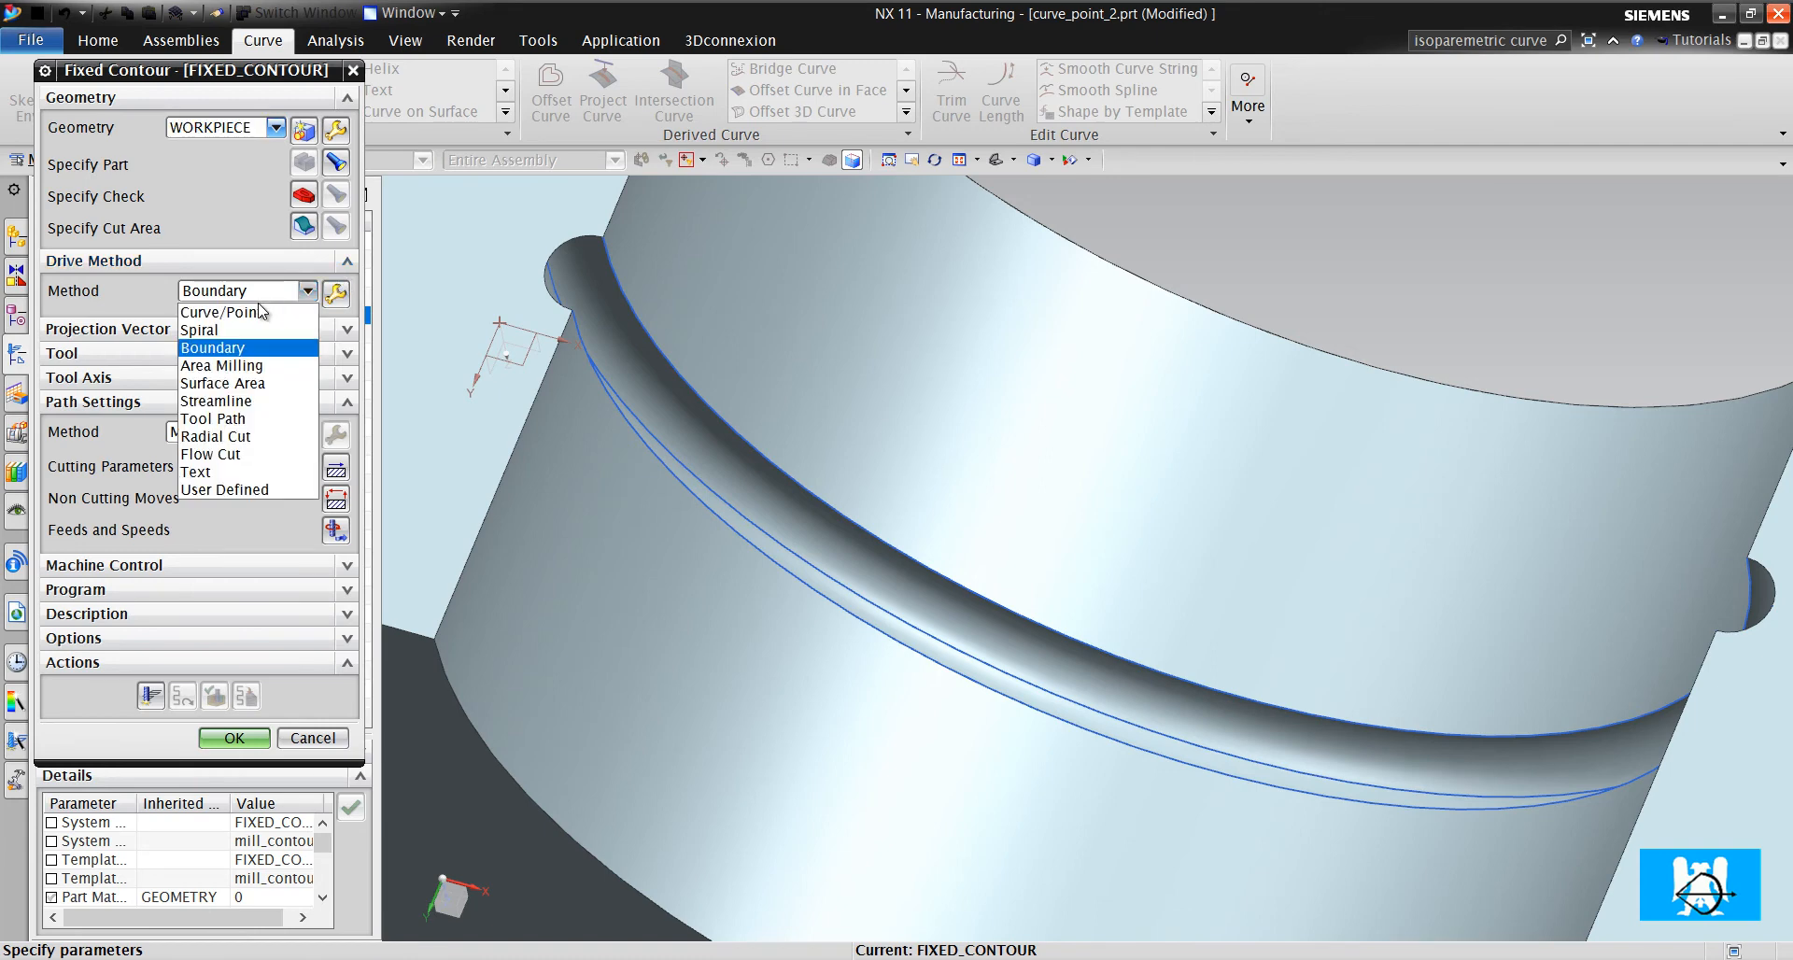
Set the drive method to Curve/Point using the groove arc, dismissing the missing-tool error
left_click(220, 312)
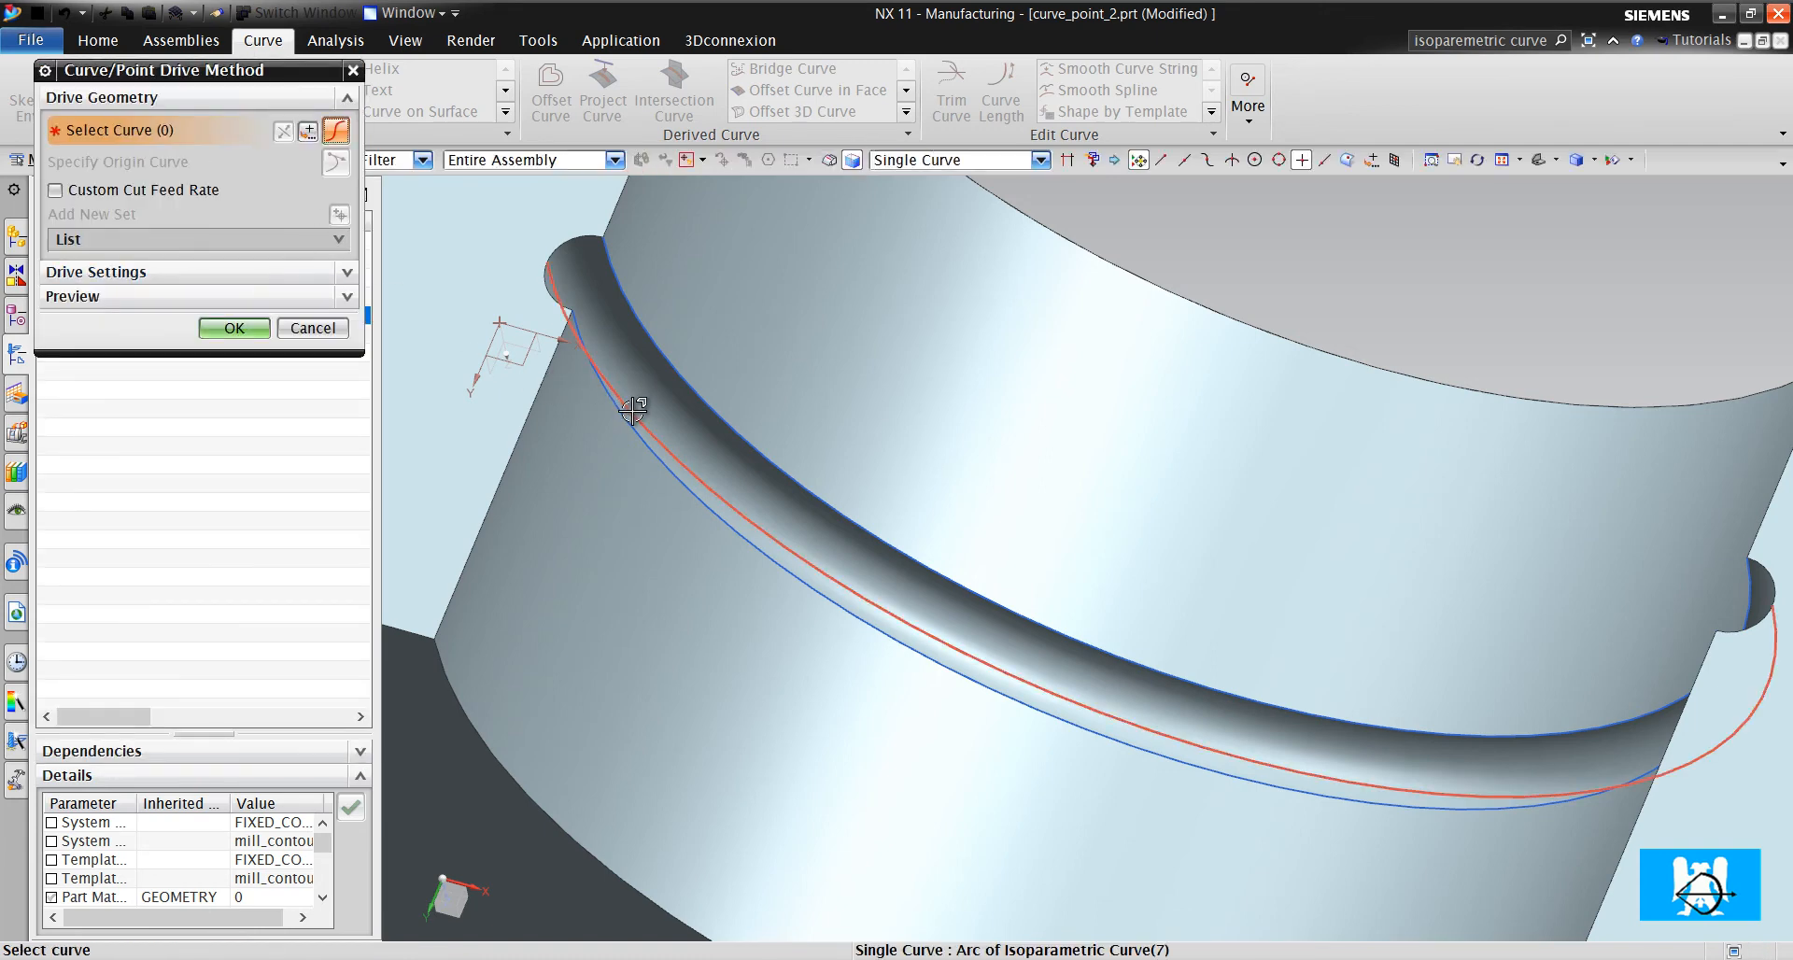
left_click(234, 329)
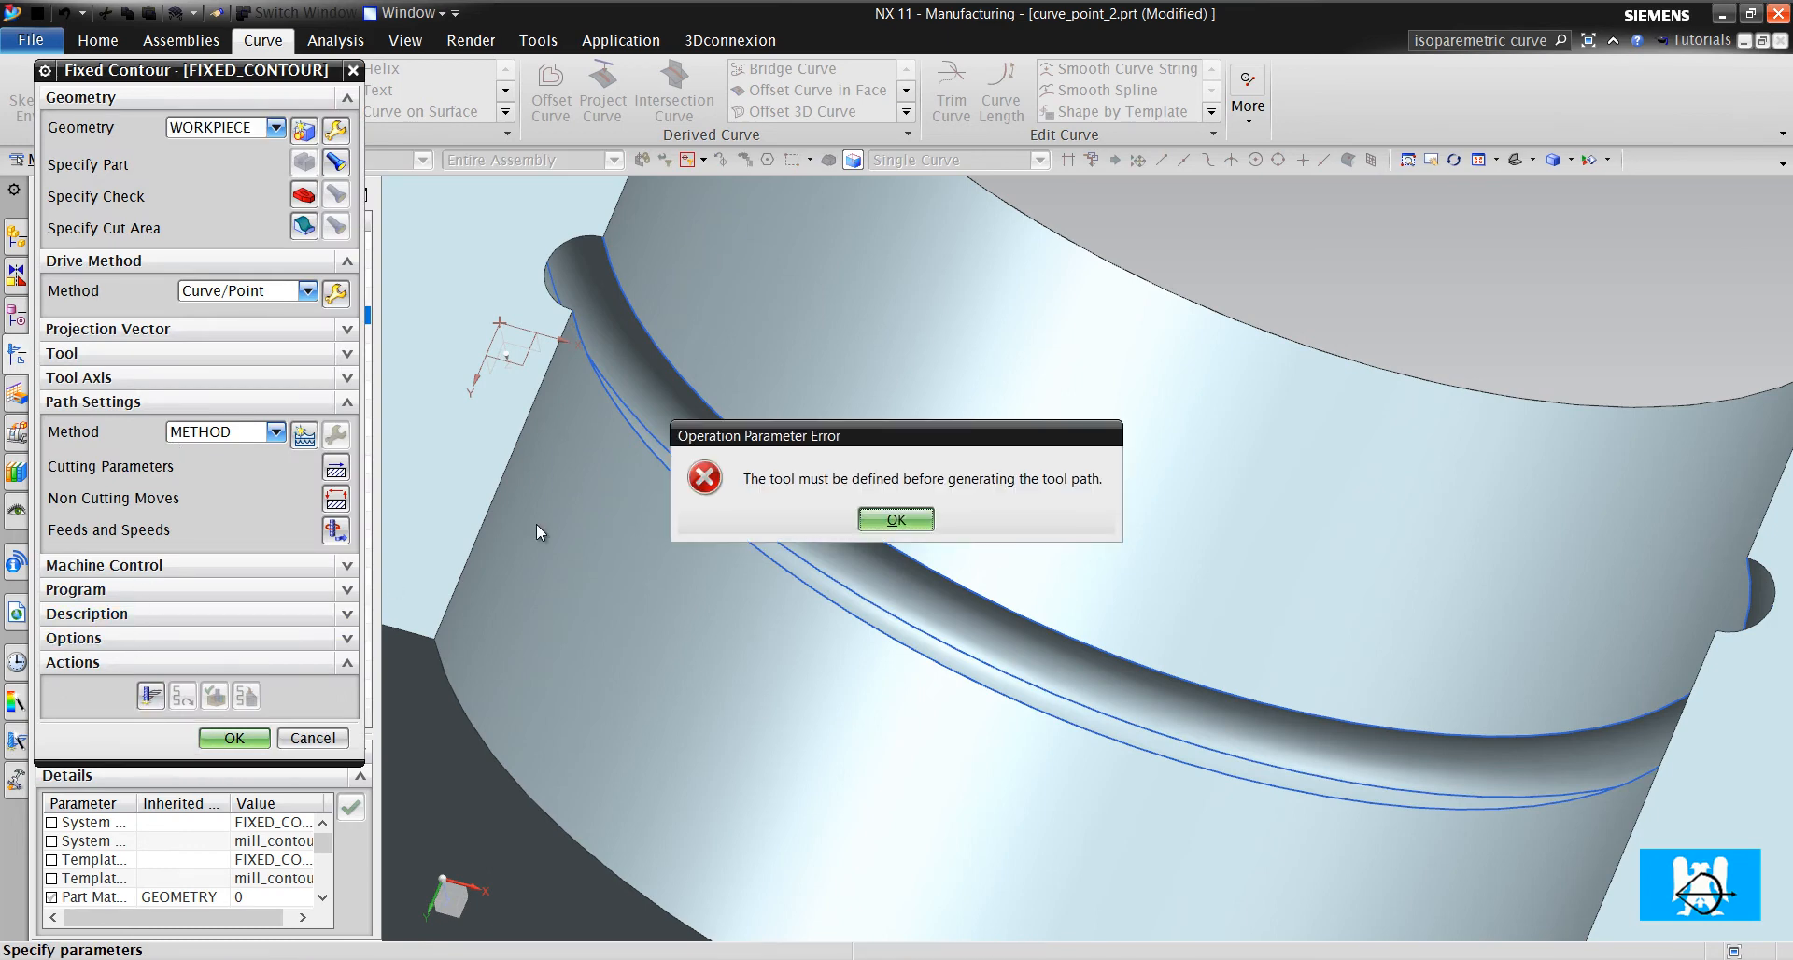
left_click(895, 519)
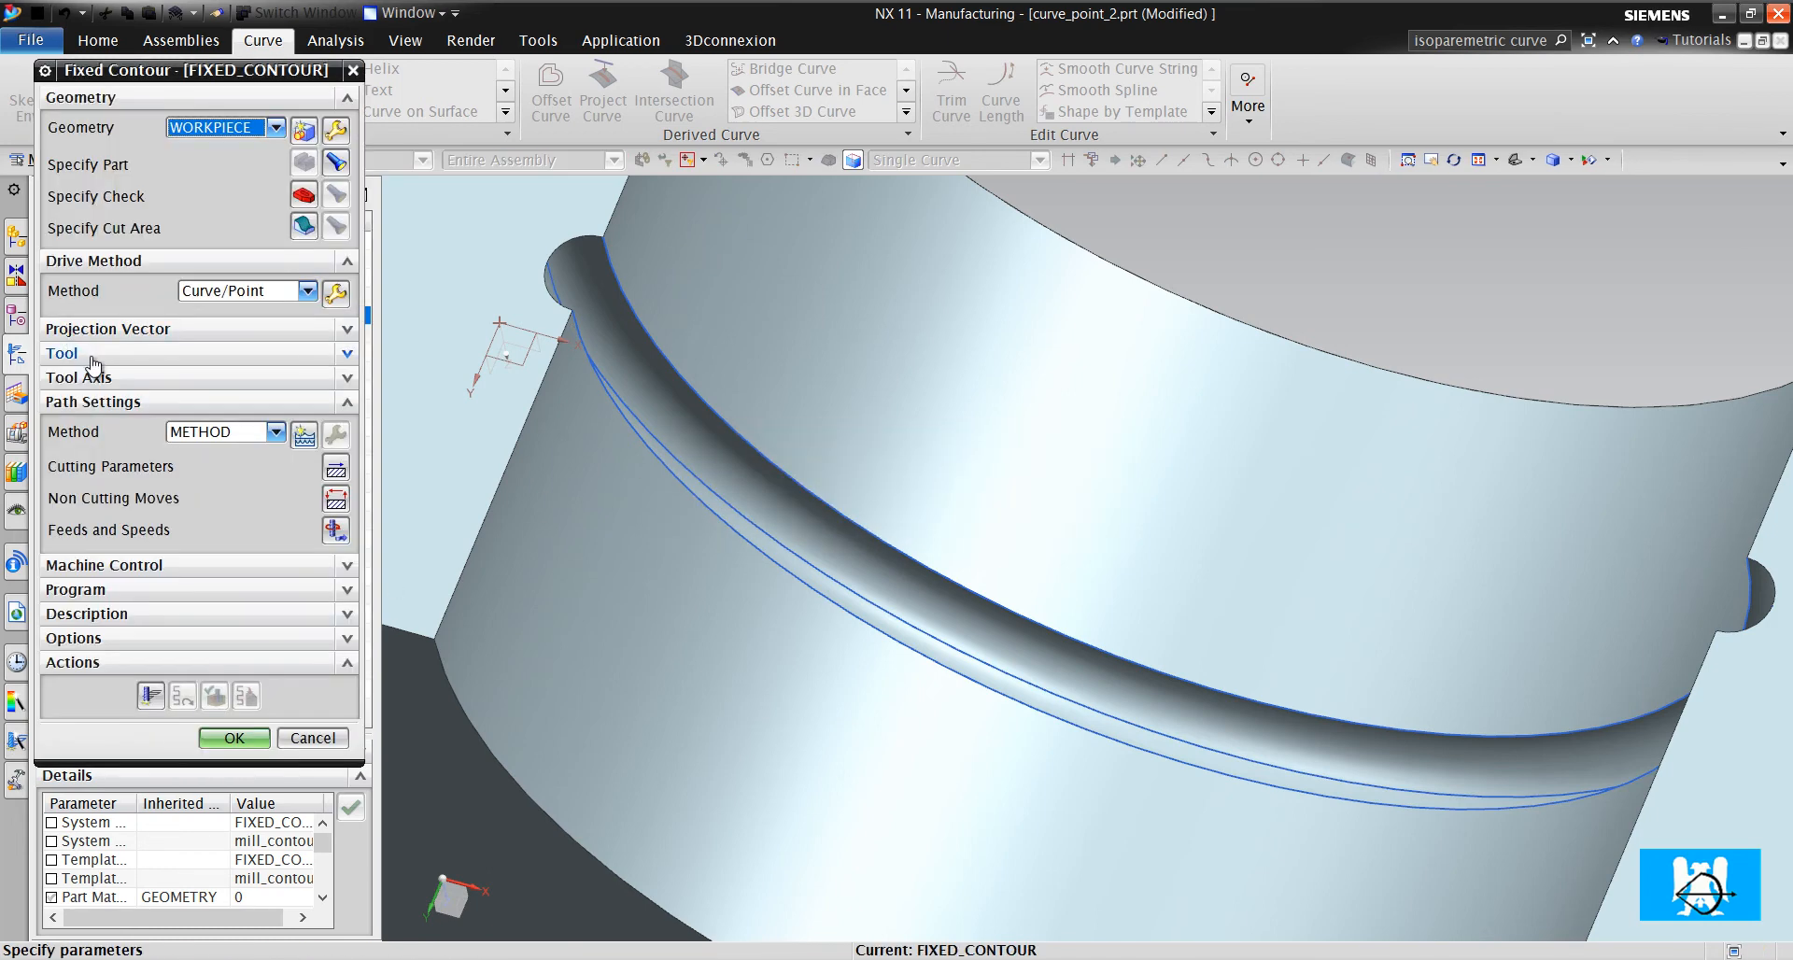
Assign a BALL_MILL tool, generate the groove toolpath and replay it
left_click(63, 351)
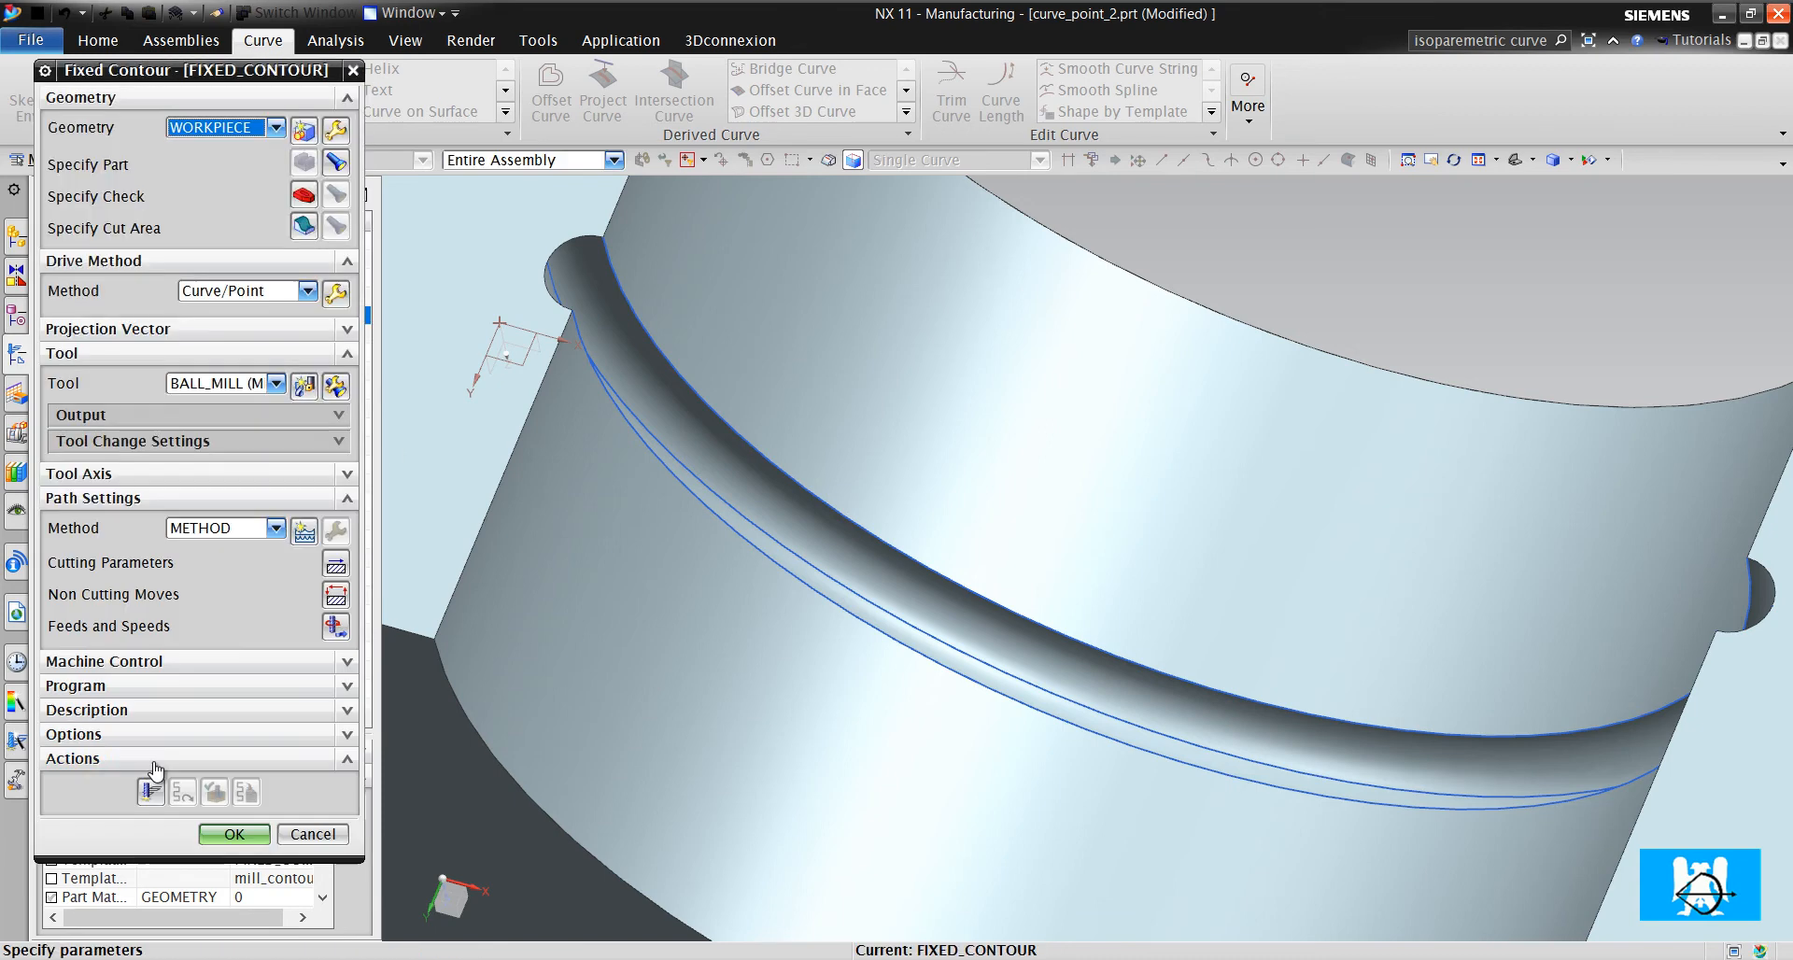
left_click(726, 474)
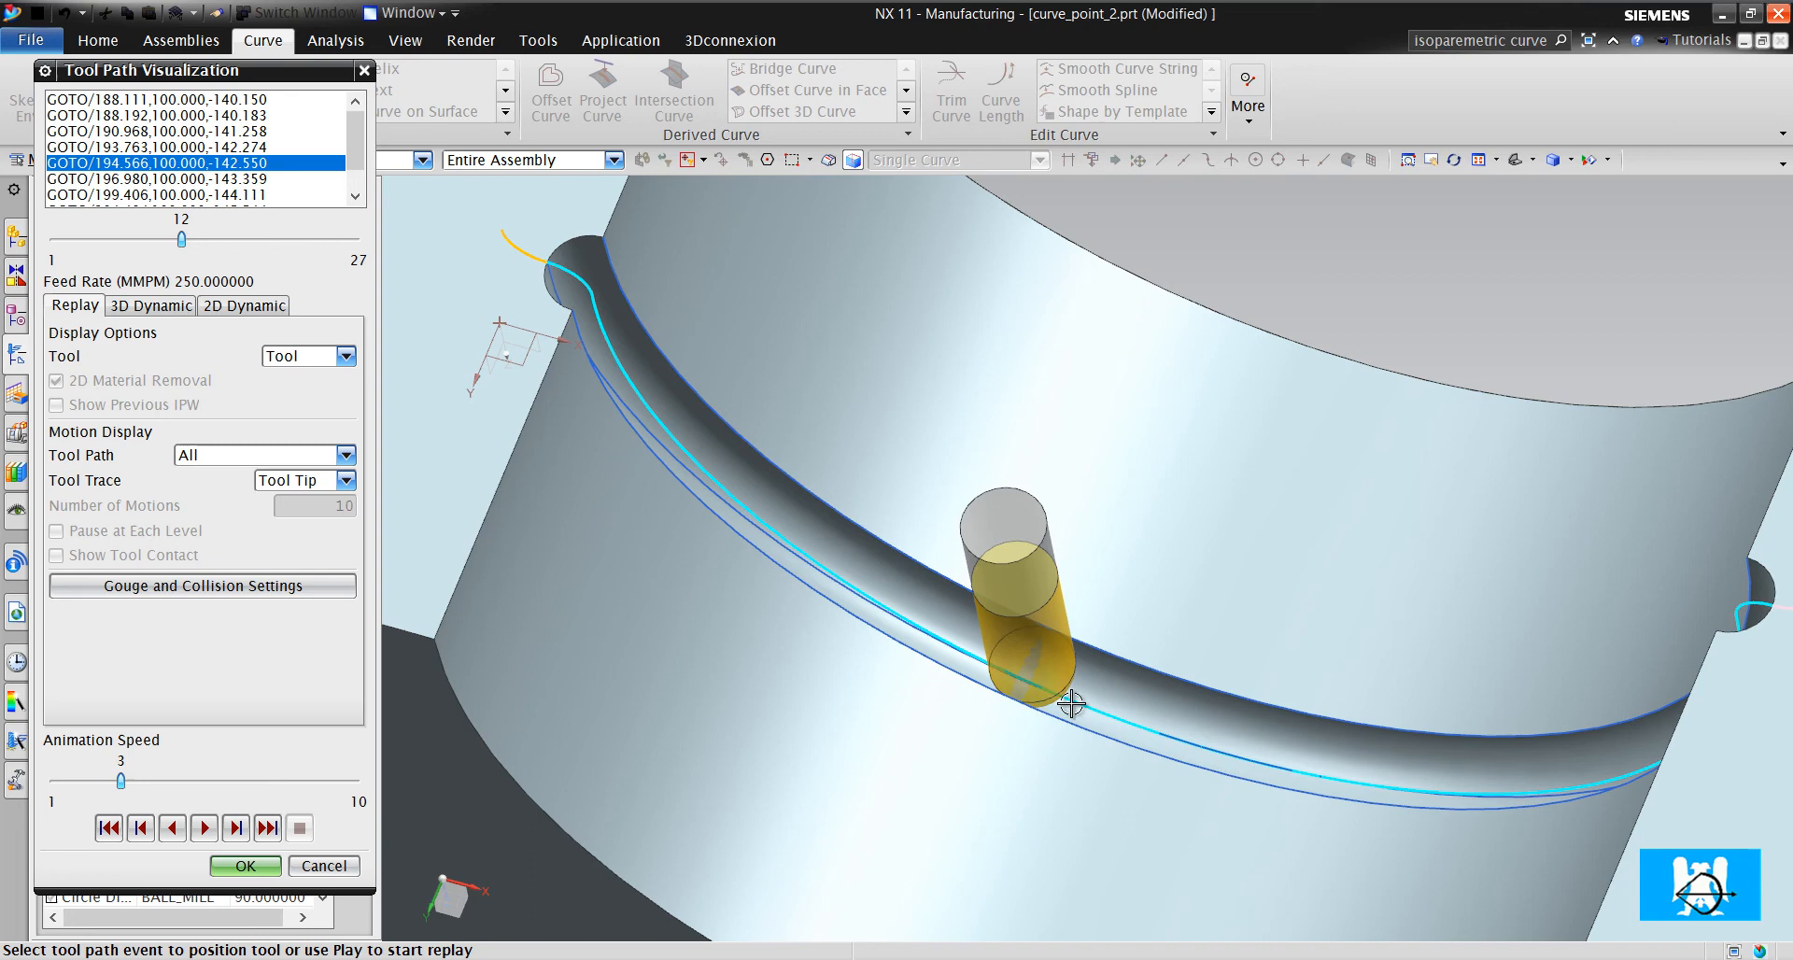
left_click_drag(1076, 703, 1164, 652)
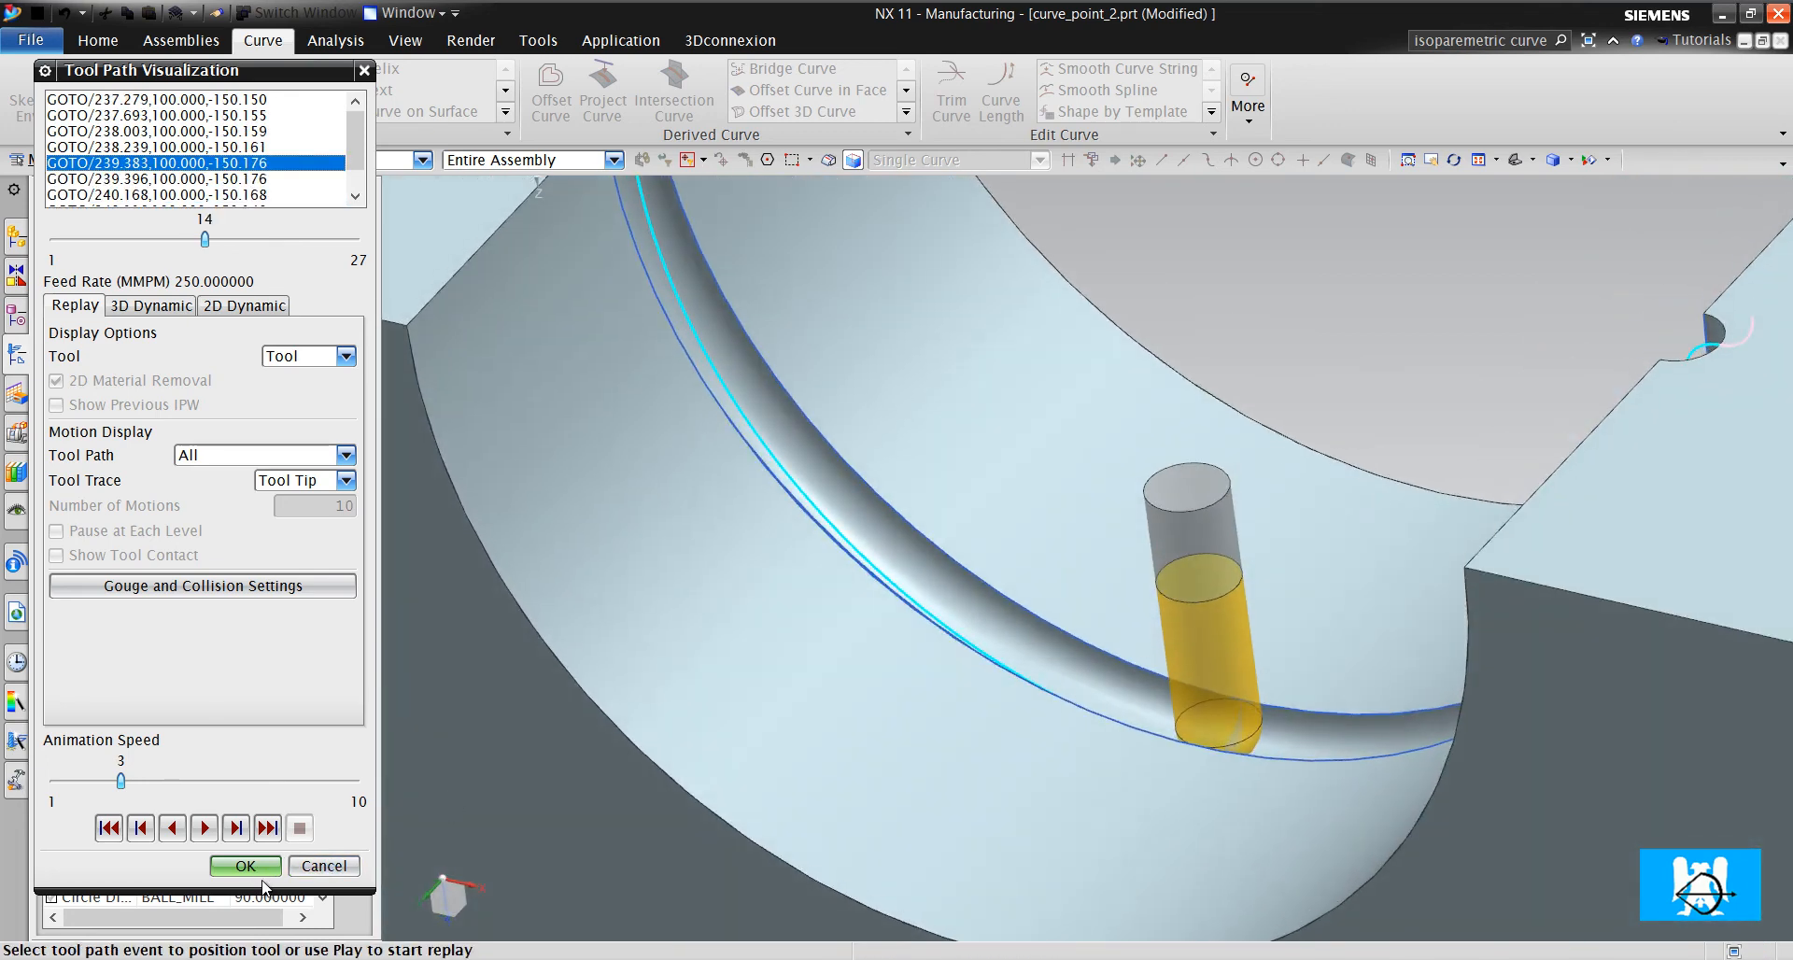
Enable Multi-Depth Cut with 10 part stock offset and increment 1 in Multiple Passes
left_click(245, 865)
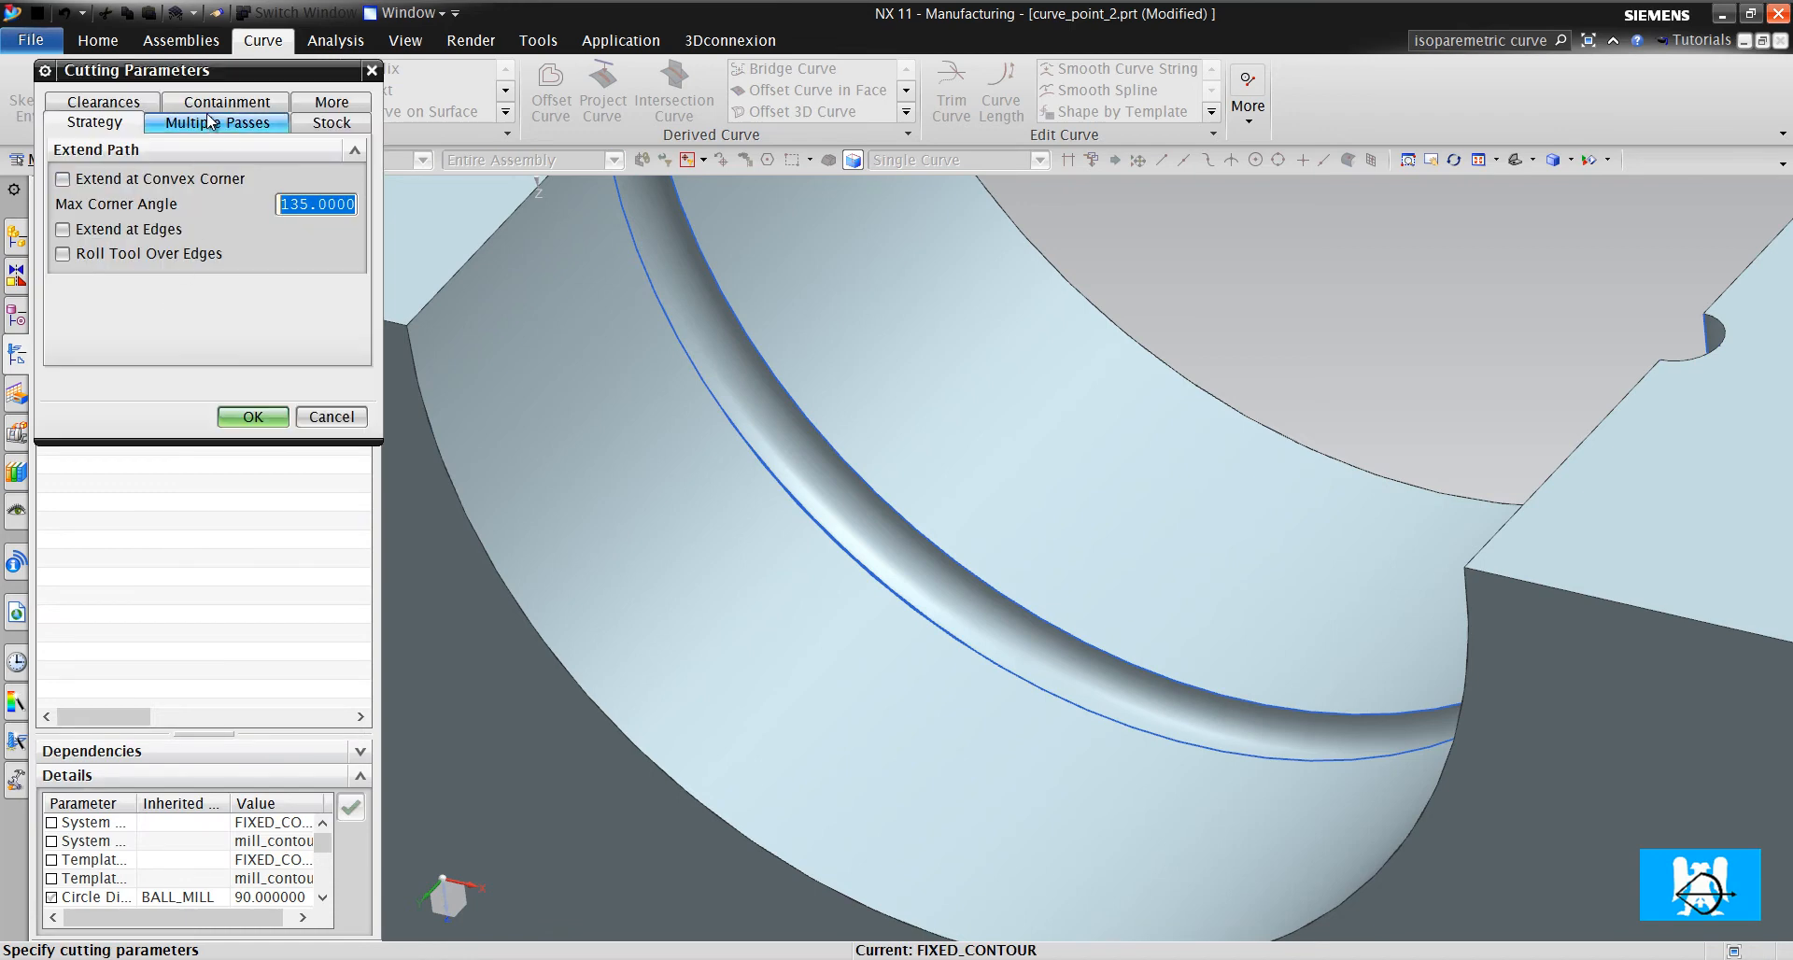
left_click(217, 122)
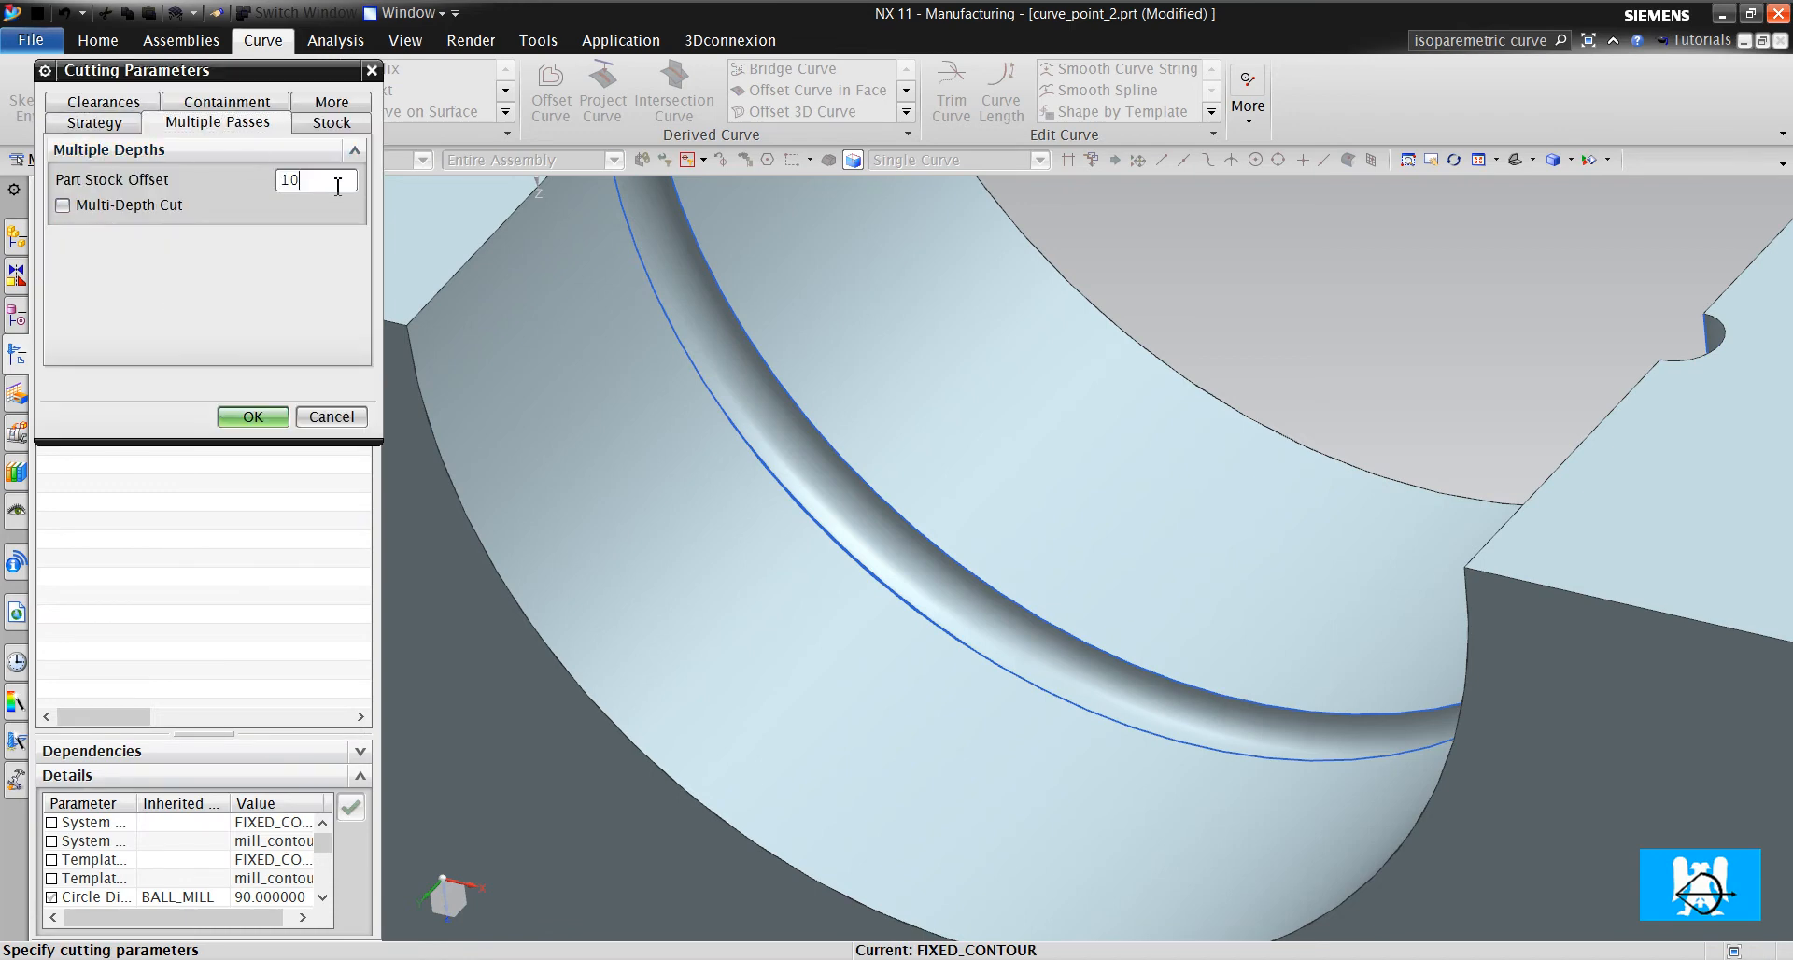
left_click(63, 206)
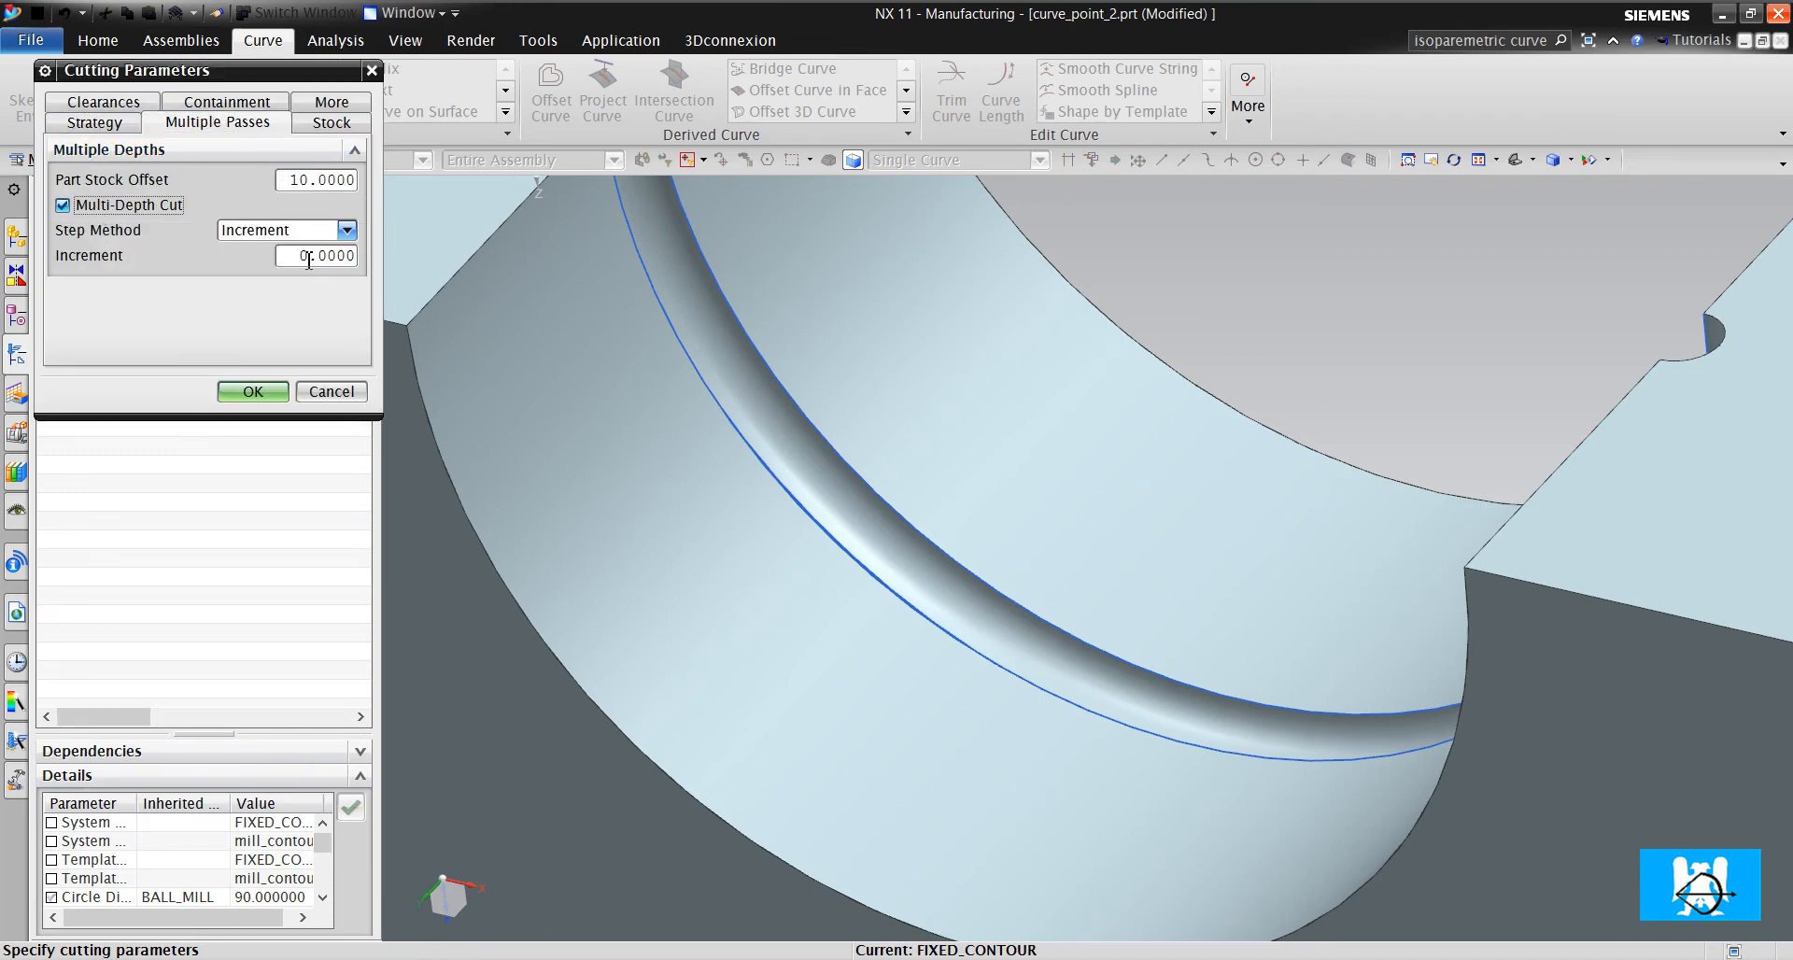
type("1")
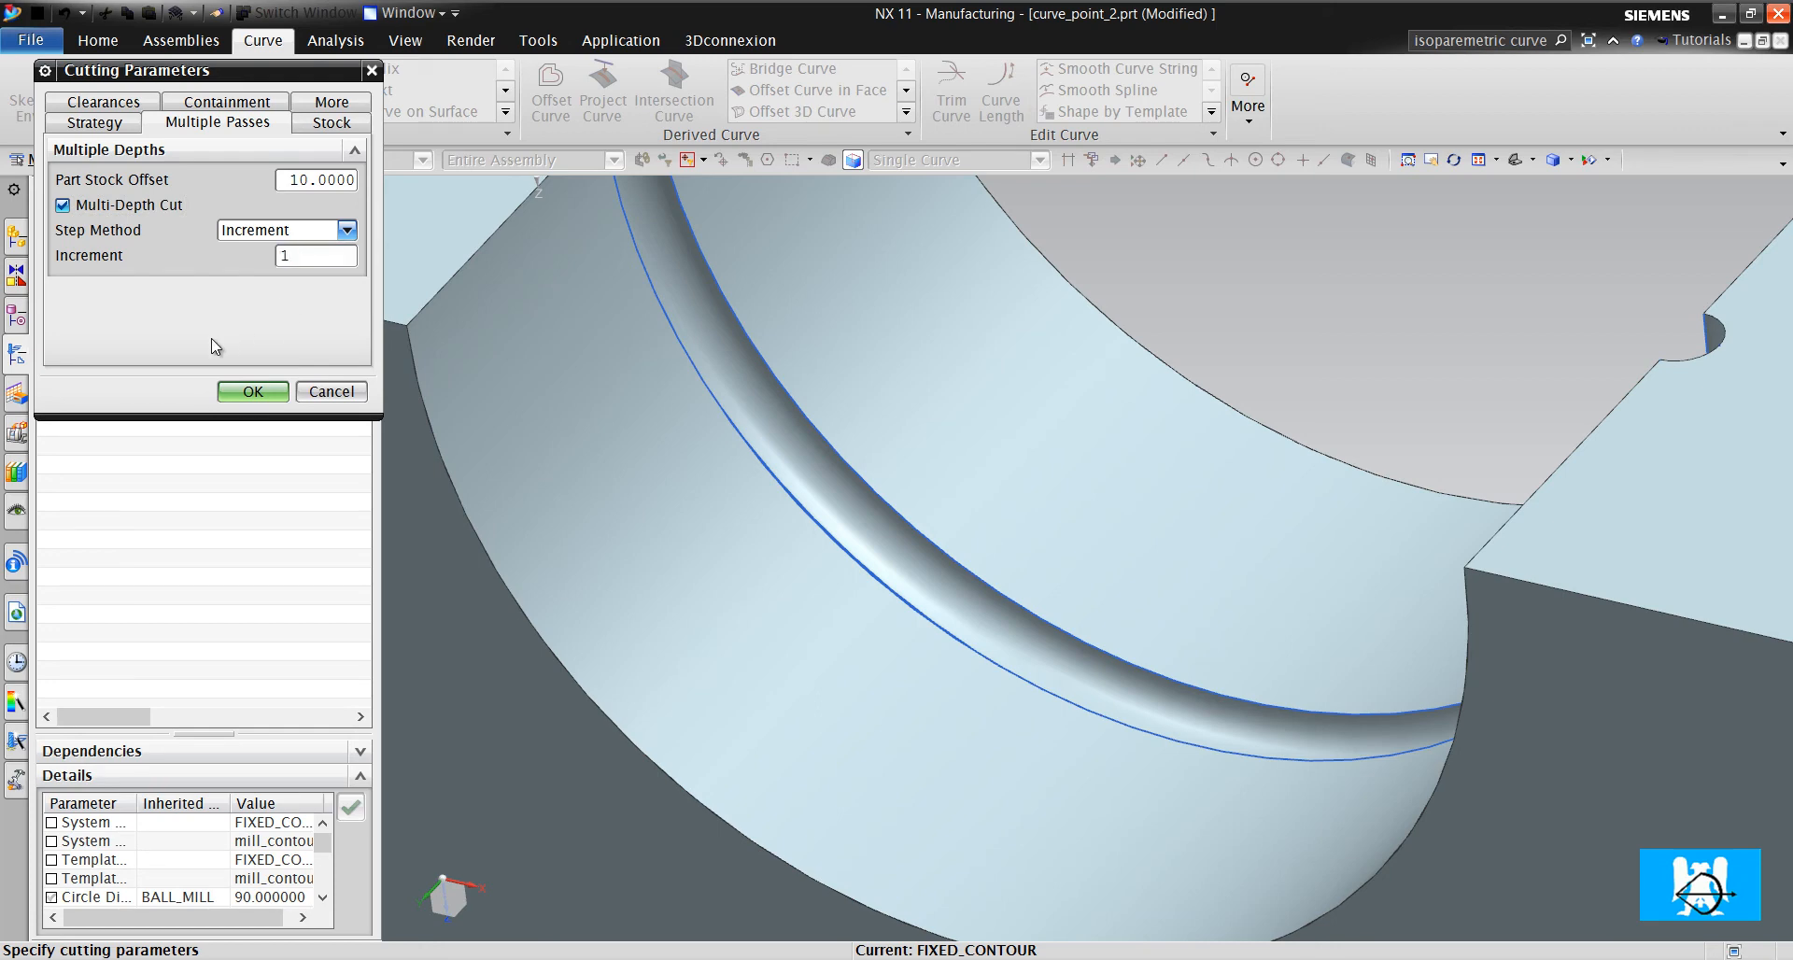
left_click(252, 390)
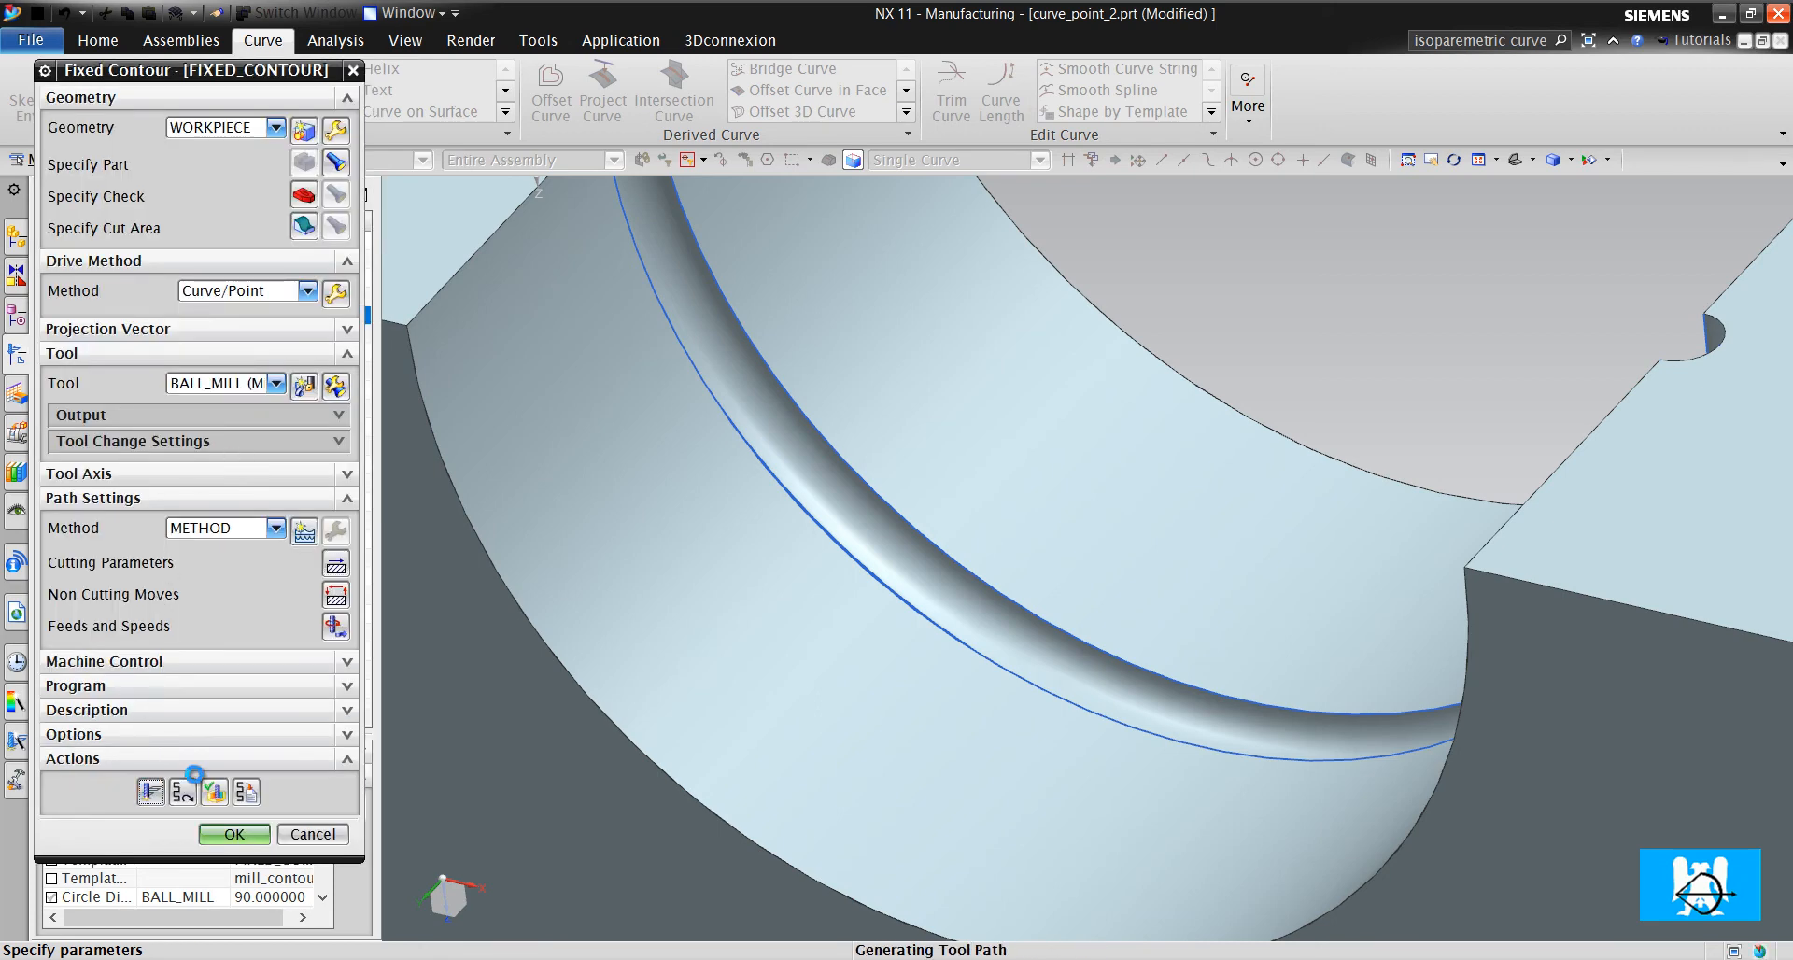
Generate the multi-depth toolpath, close the operation, and reopen FIXED_CONTOUR
left_click(150, 791)
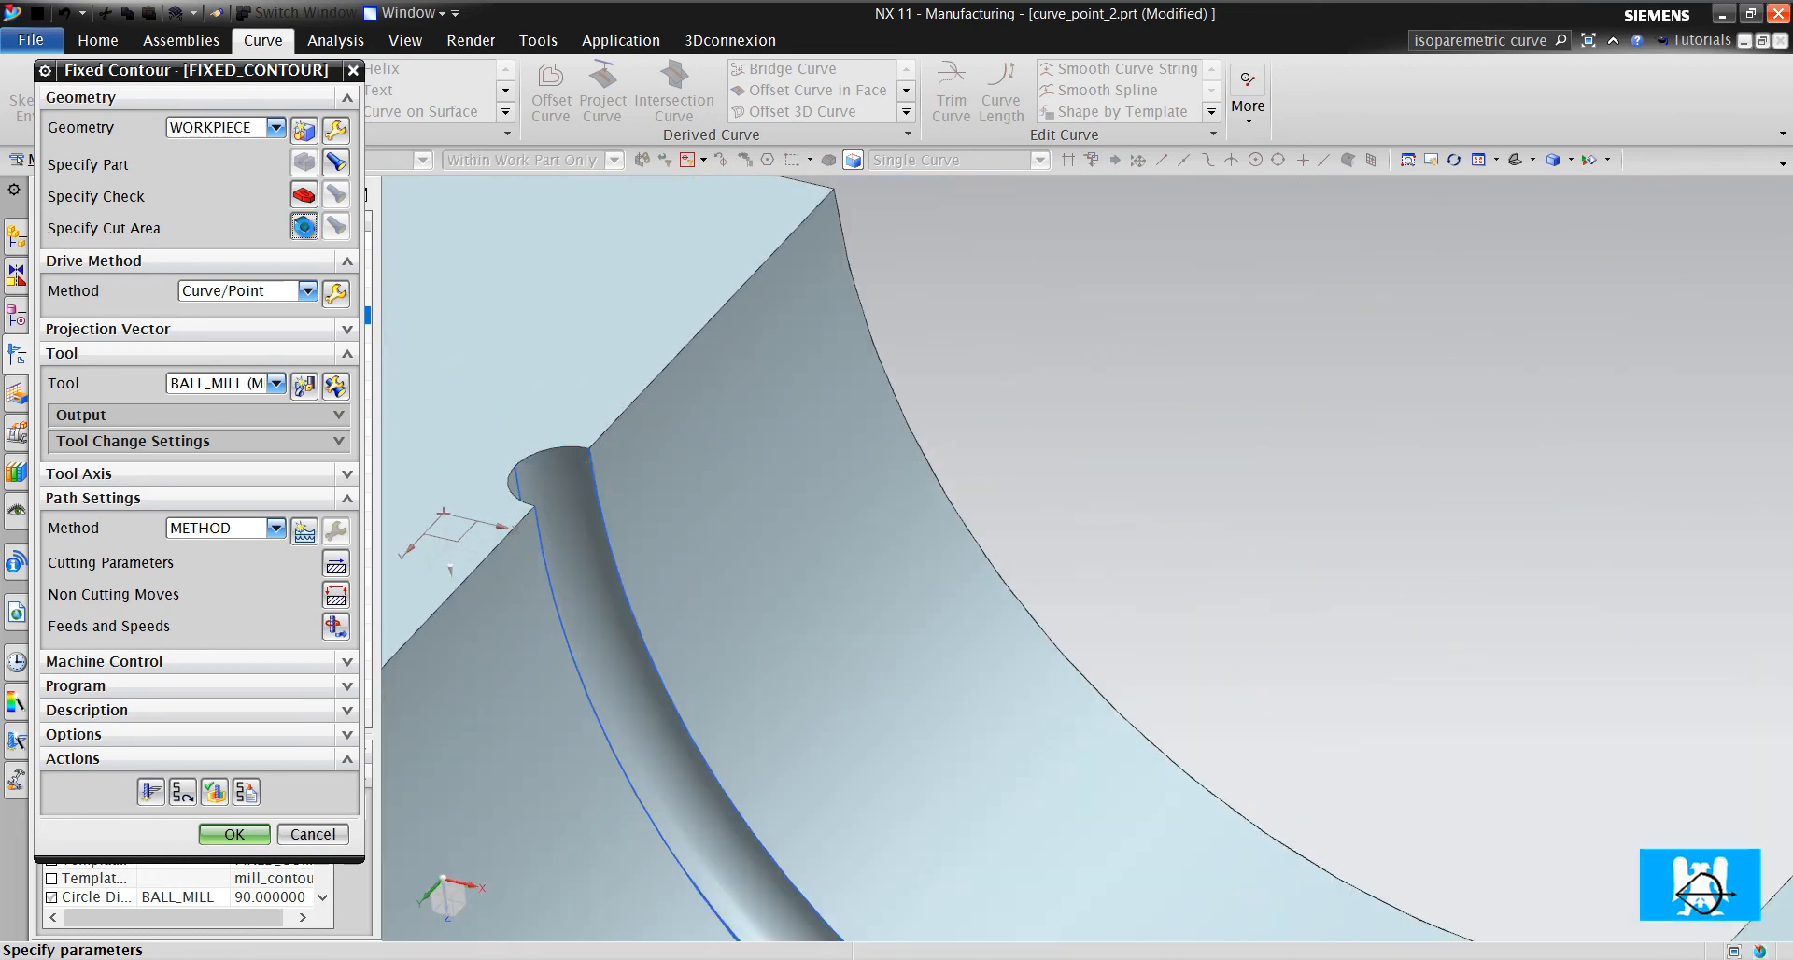
left_click(234, 833)
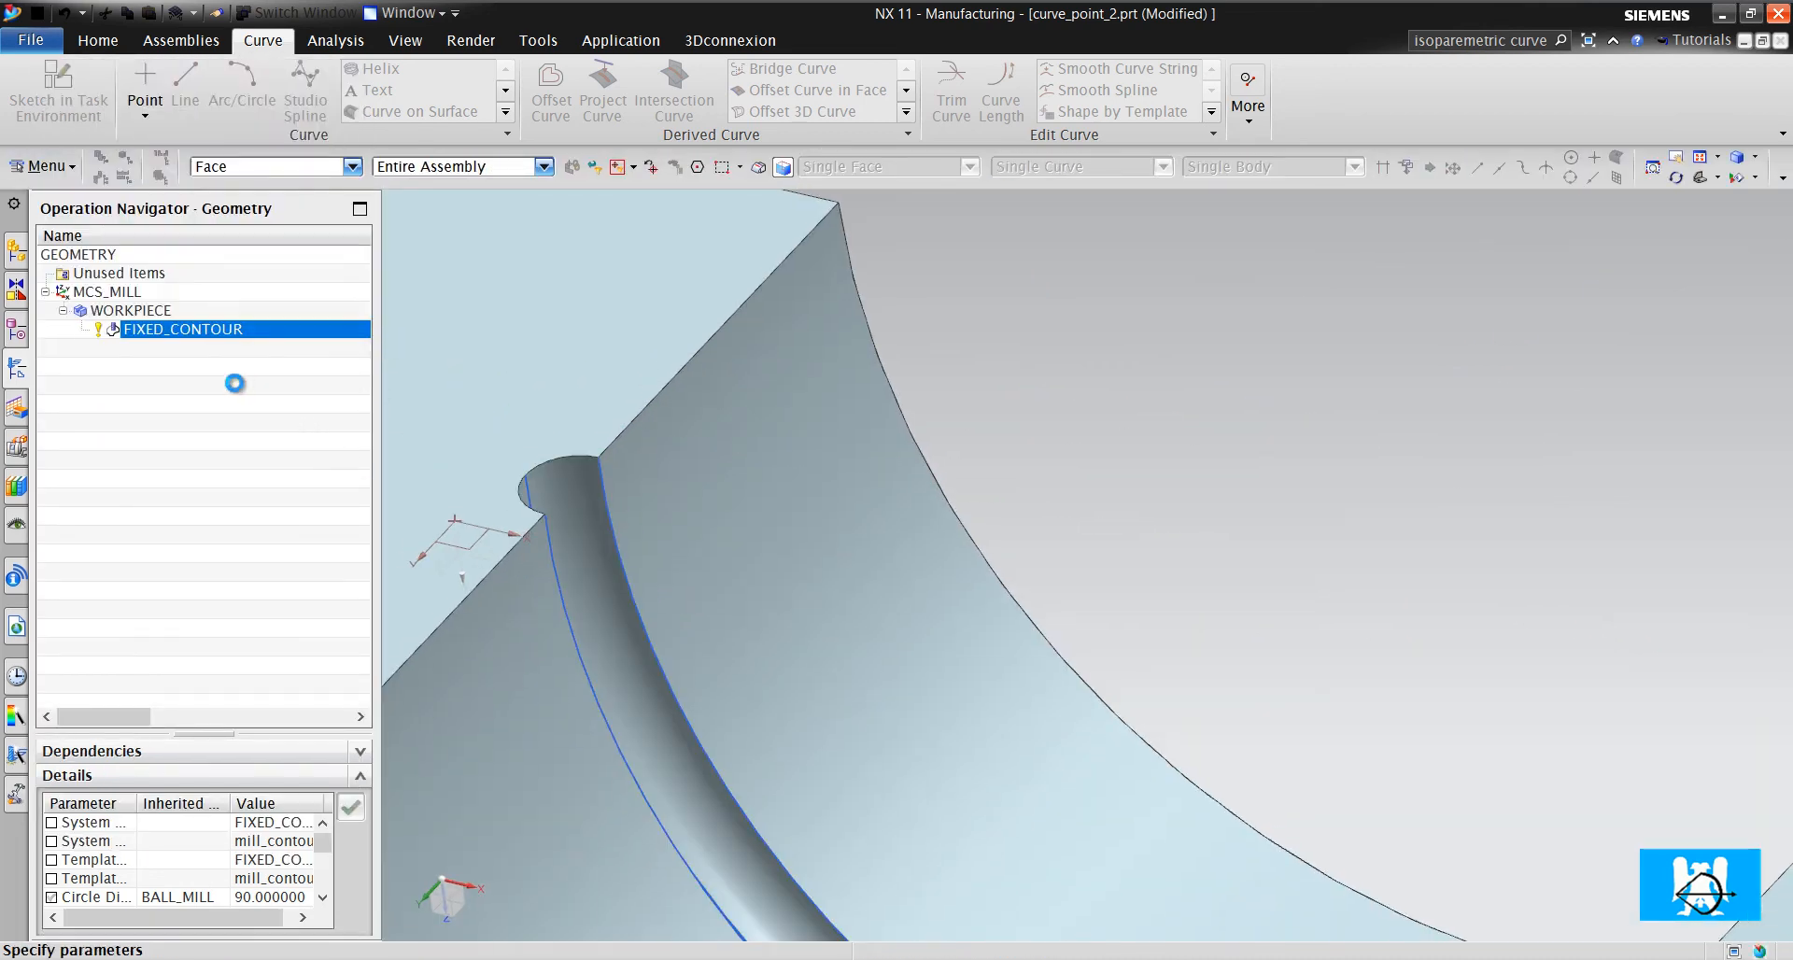
double_click(181, 329)
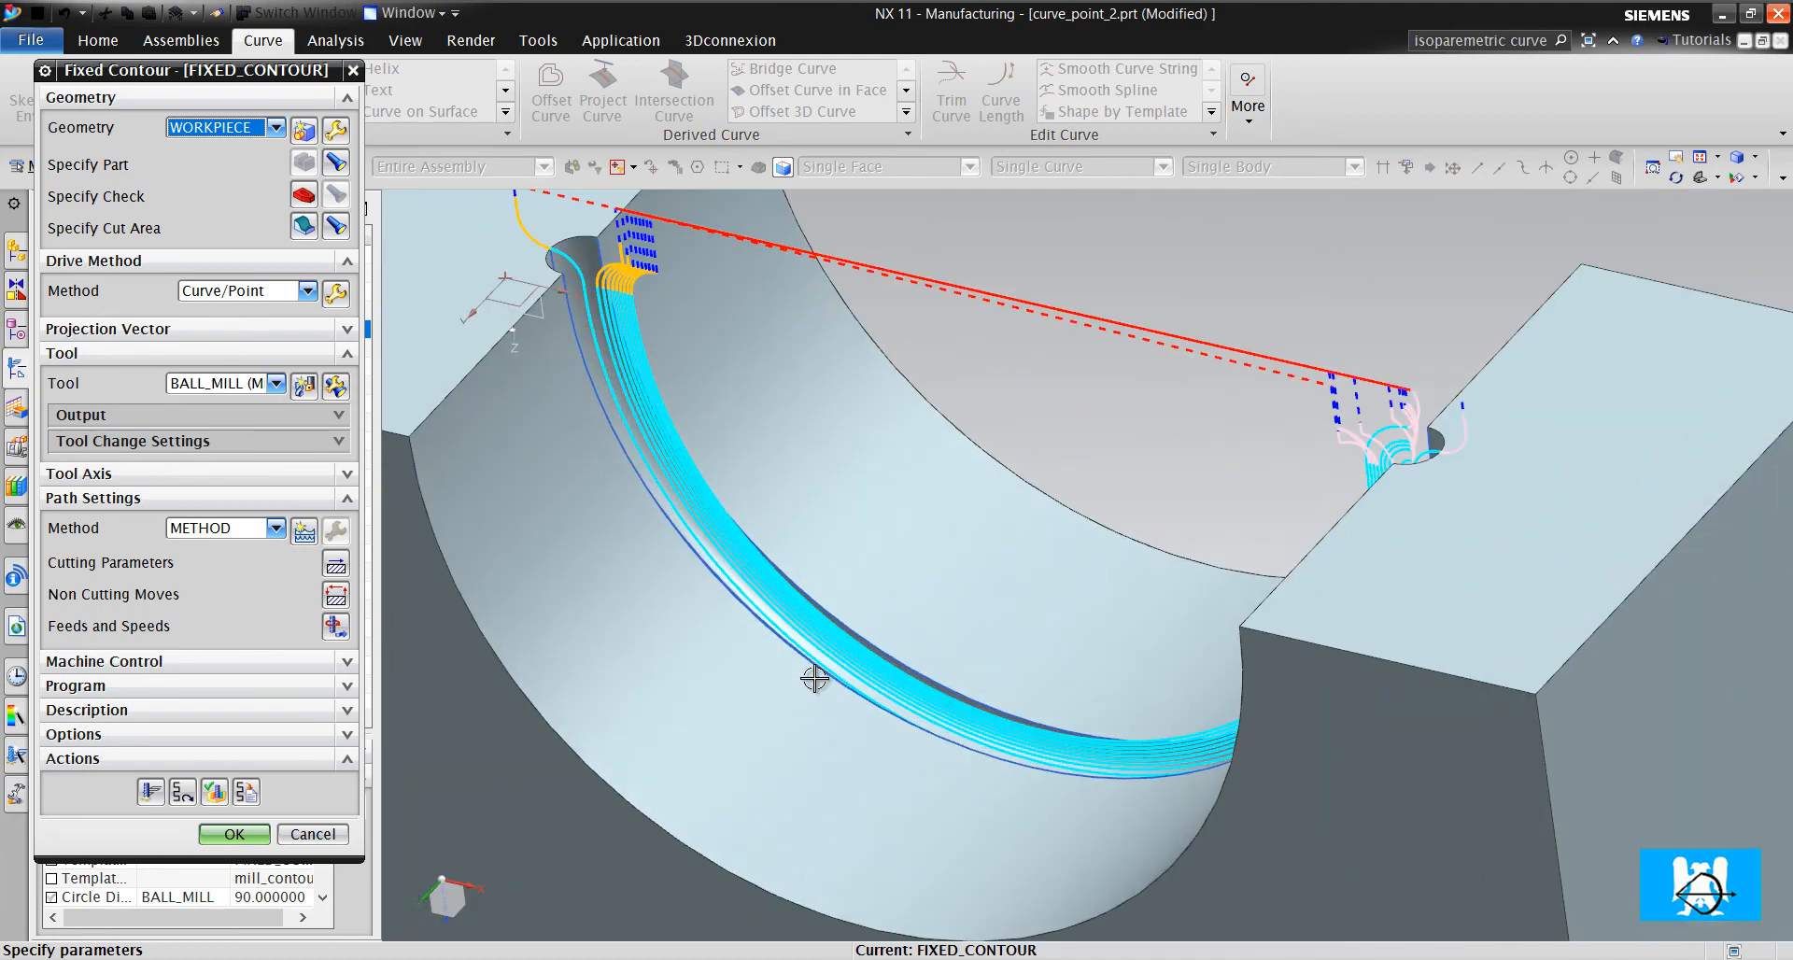
Inspect the stacked passes edge-on and adjust the Multiple Passes settings for fewer cuts
left_click_drag(816, 680, 878, 600)
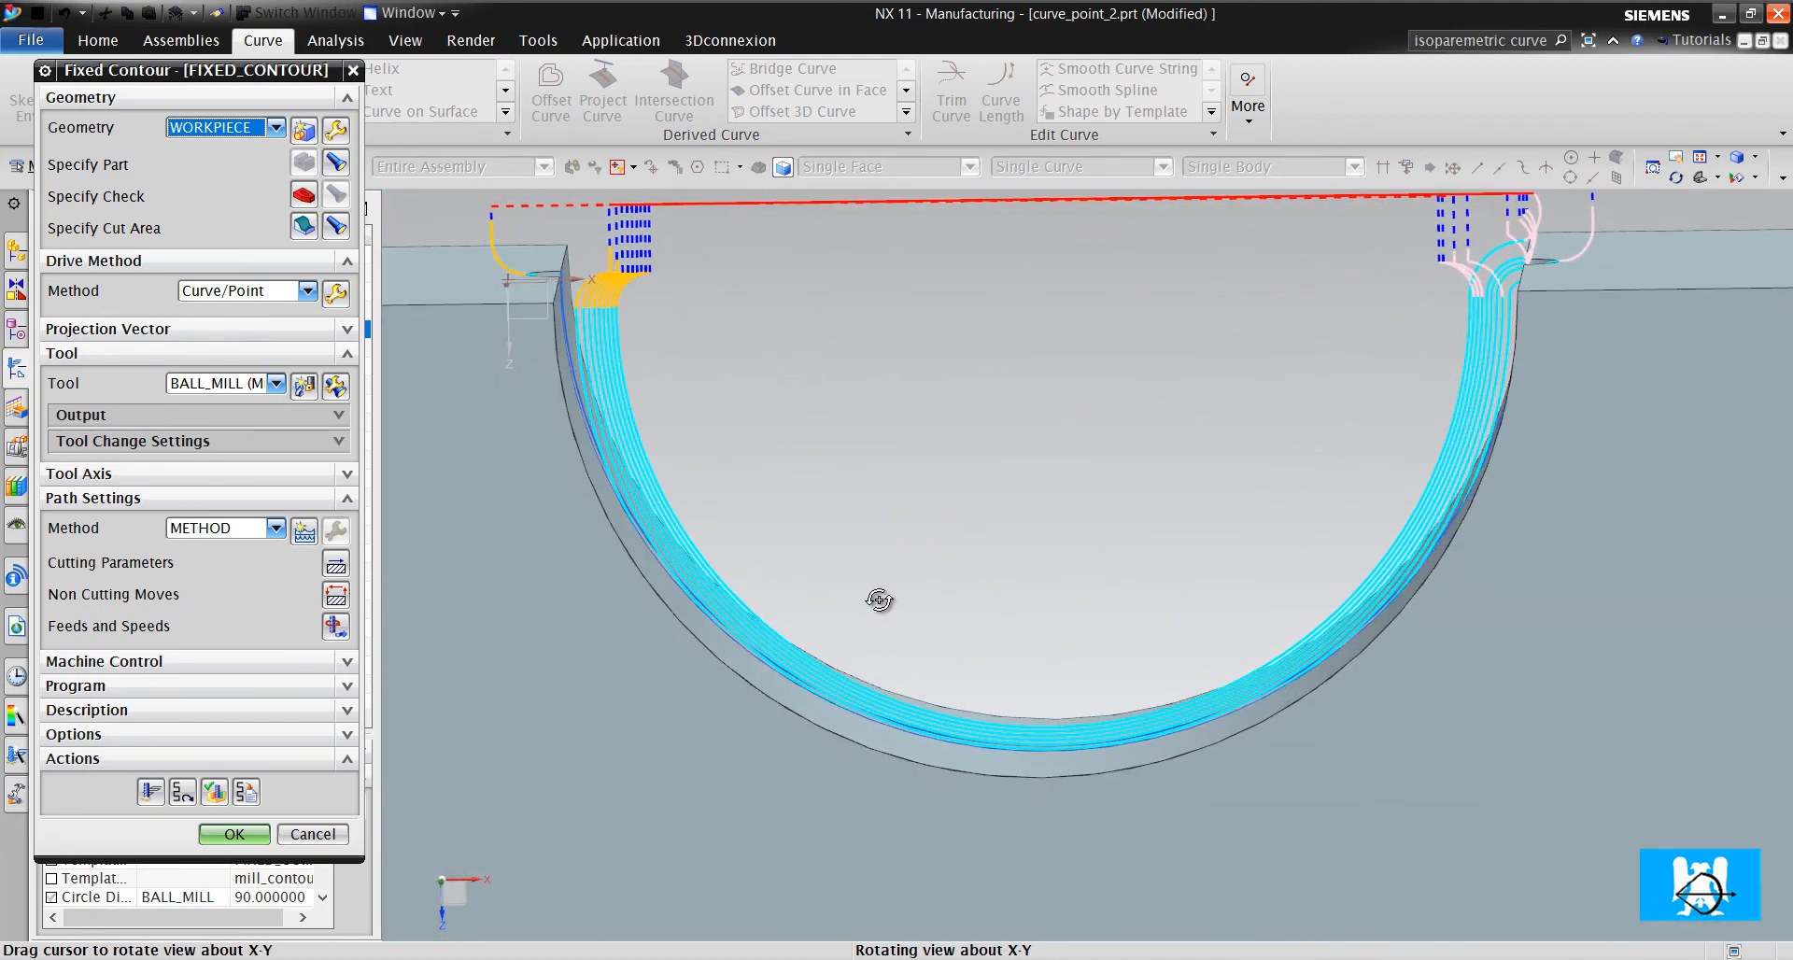
left_click_drag(878, 600, 874, 598)
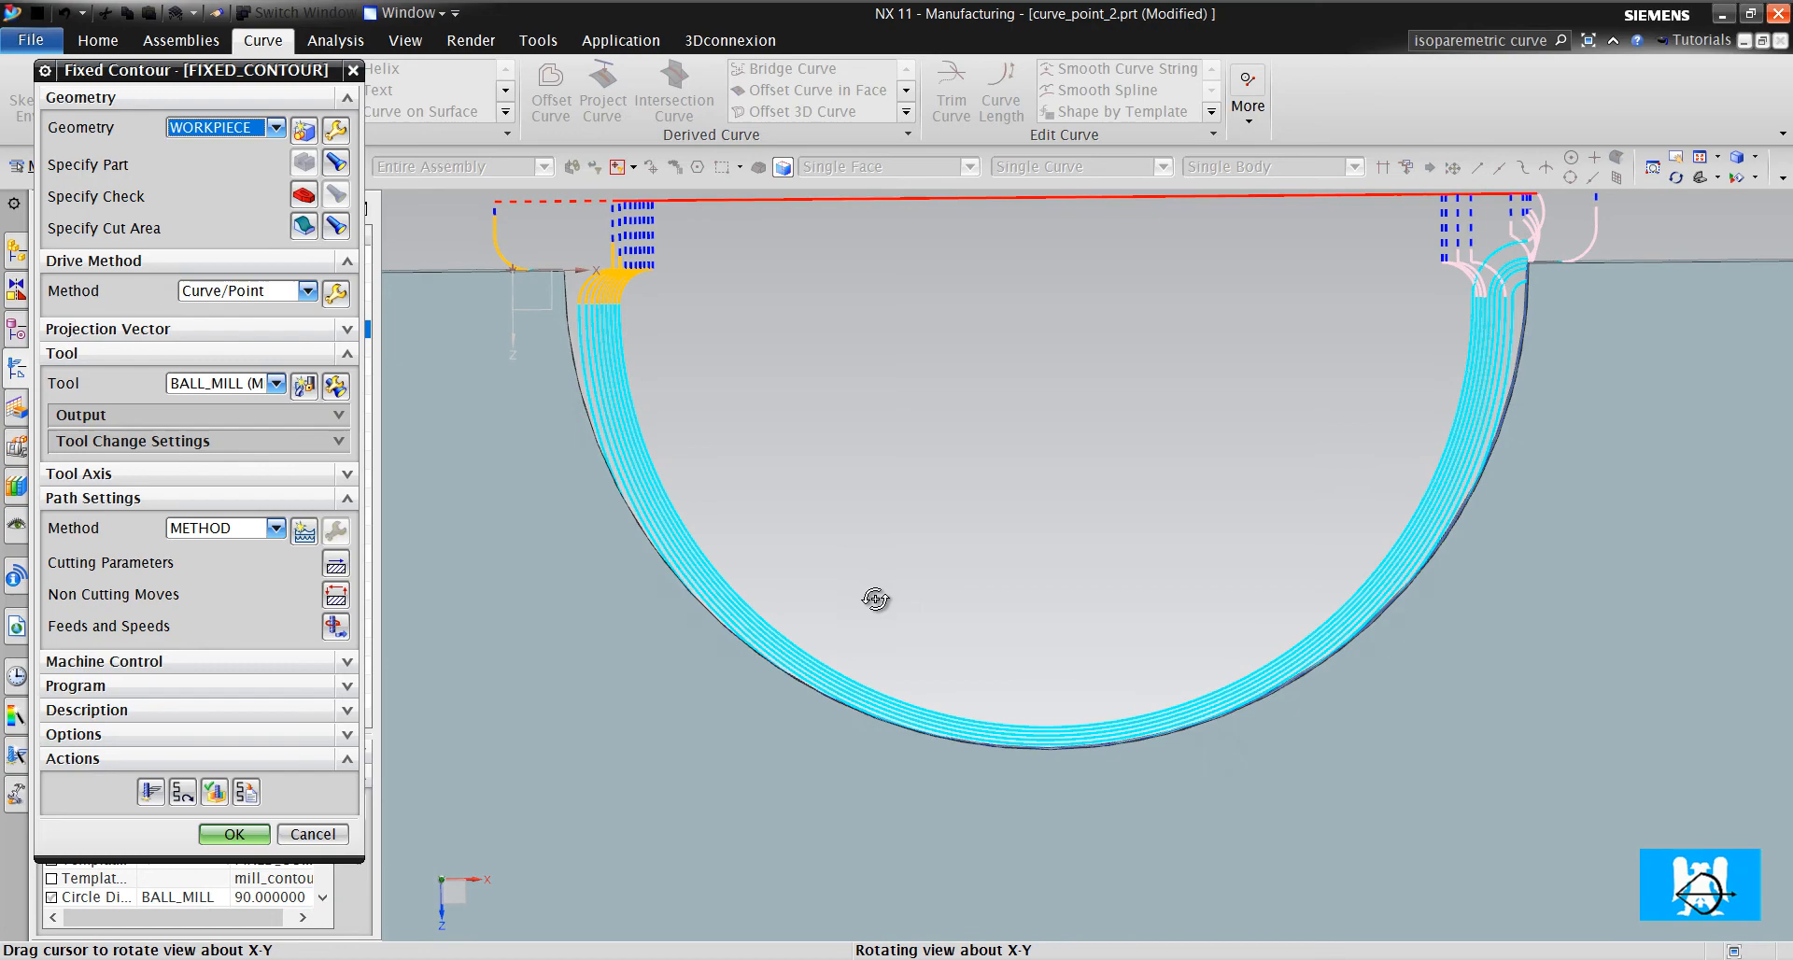
left_click(336, 560)
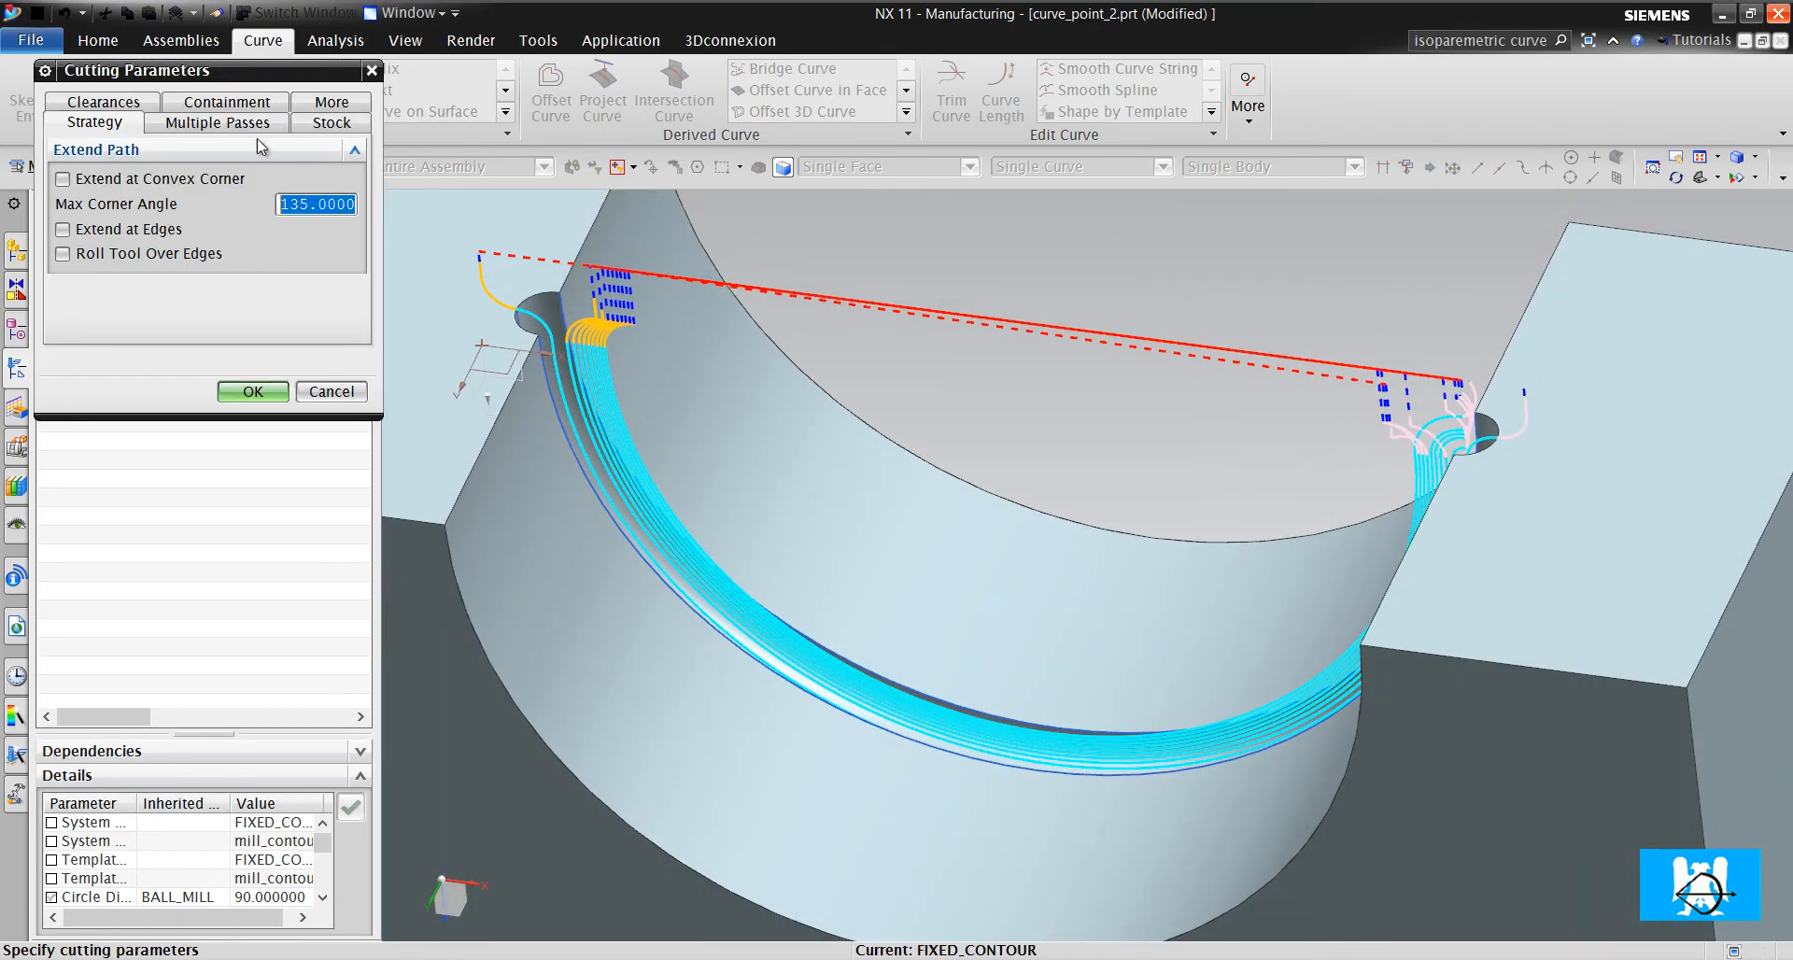
left_click(226, 121)
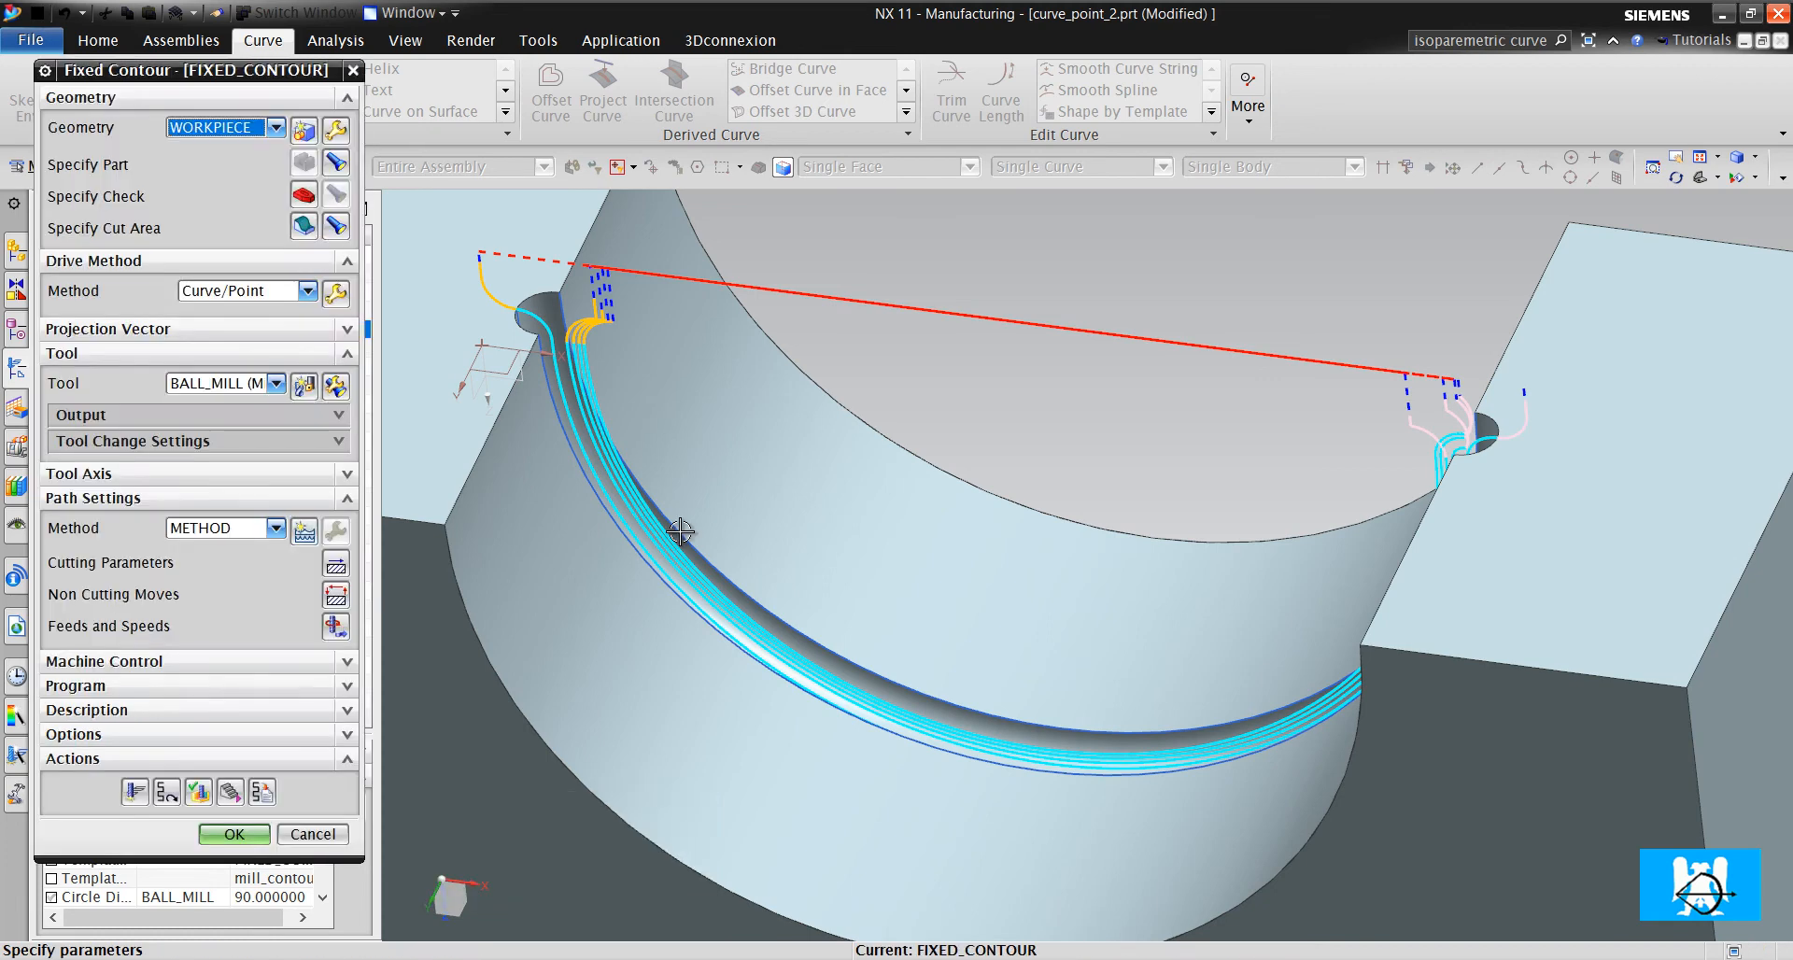
Orbit and zoom to check the regenerated toolpath with fewer depth passes
left_click_drag(680, 532, 932, 564)
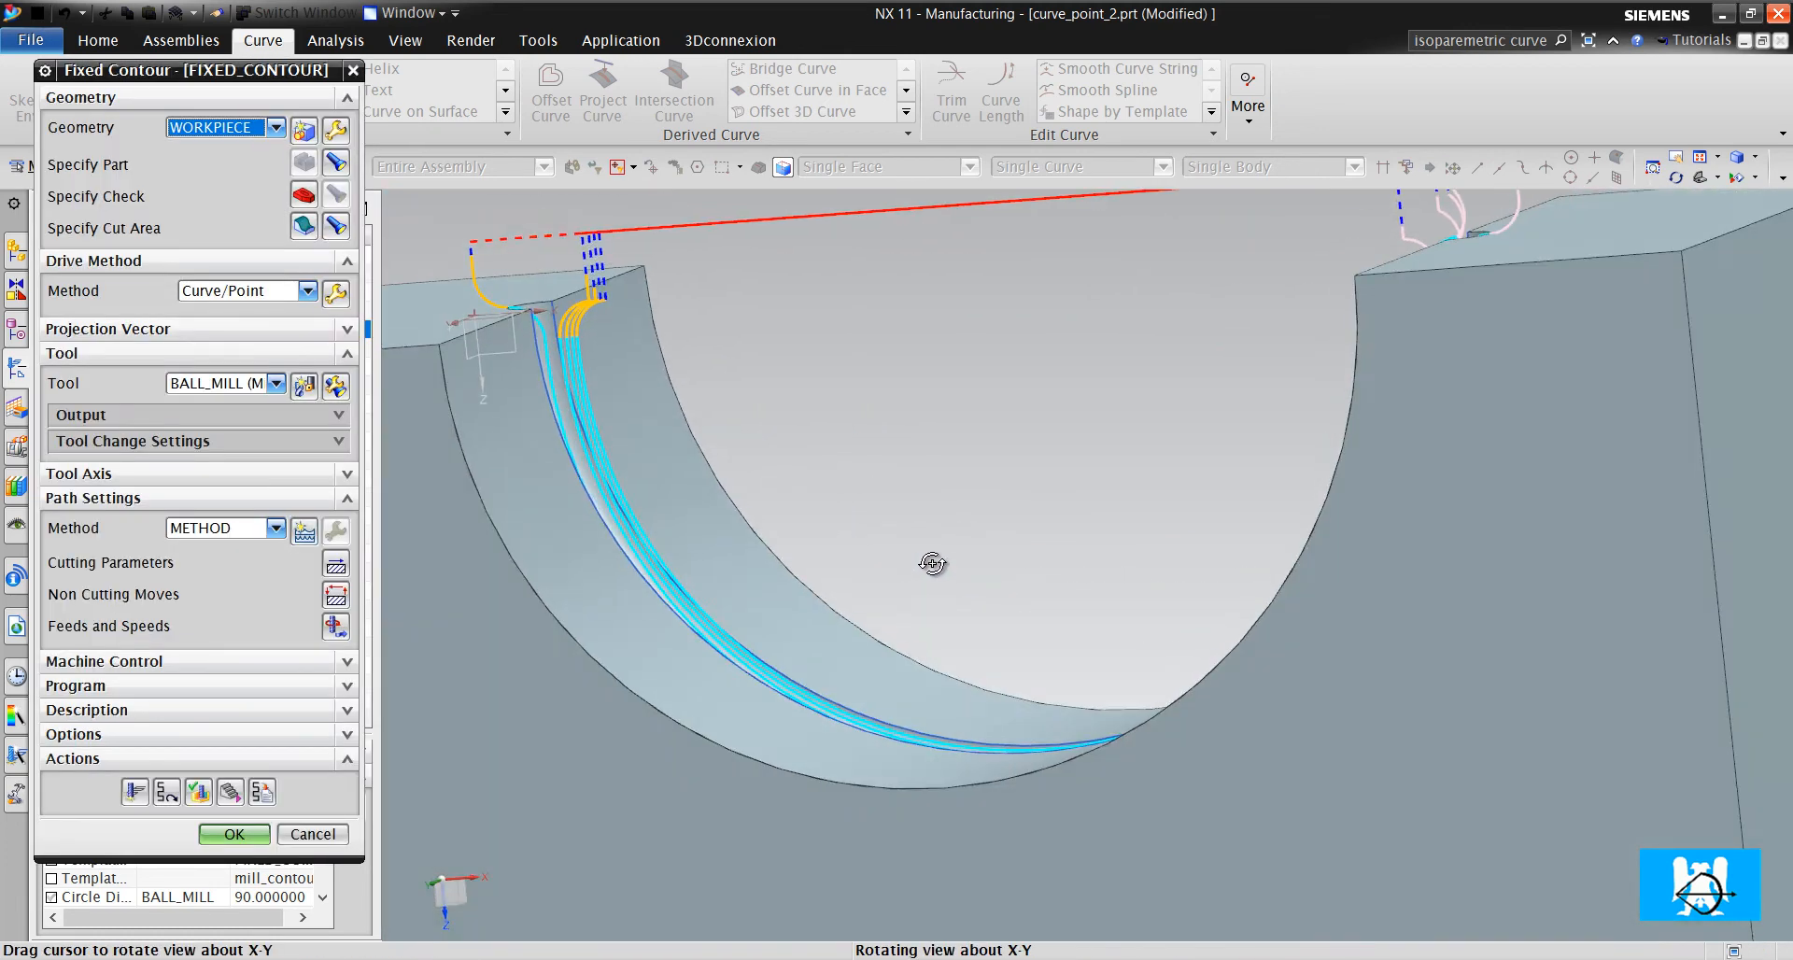
left_click_drag(932, 561, 940, 564)
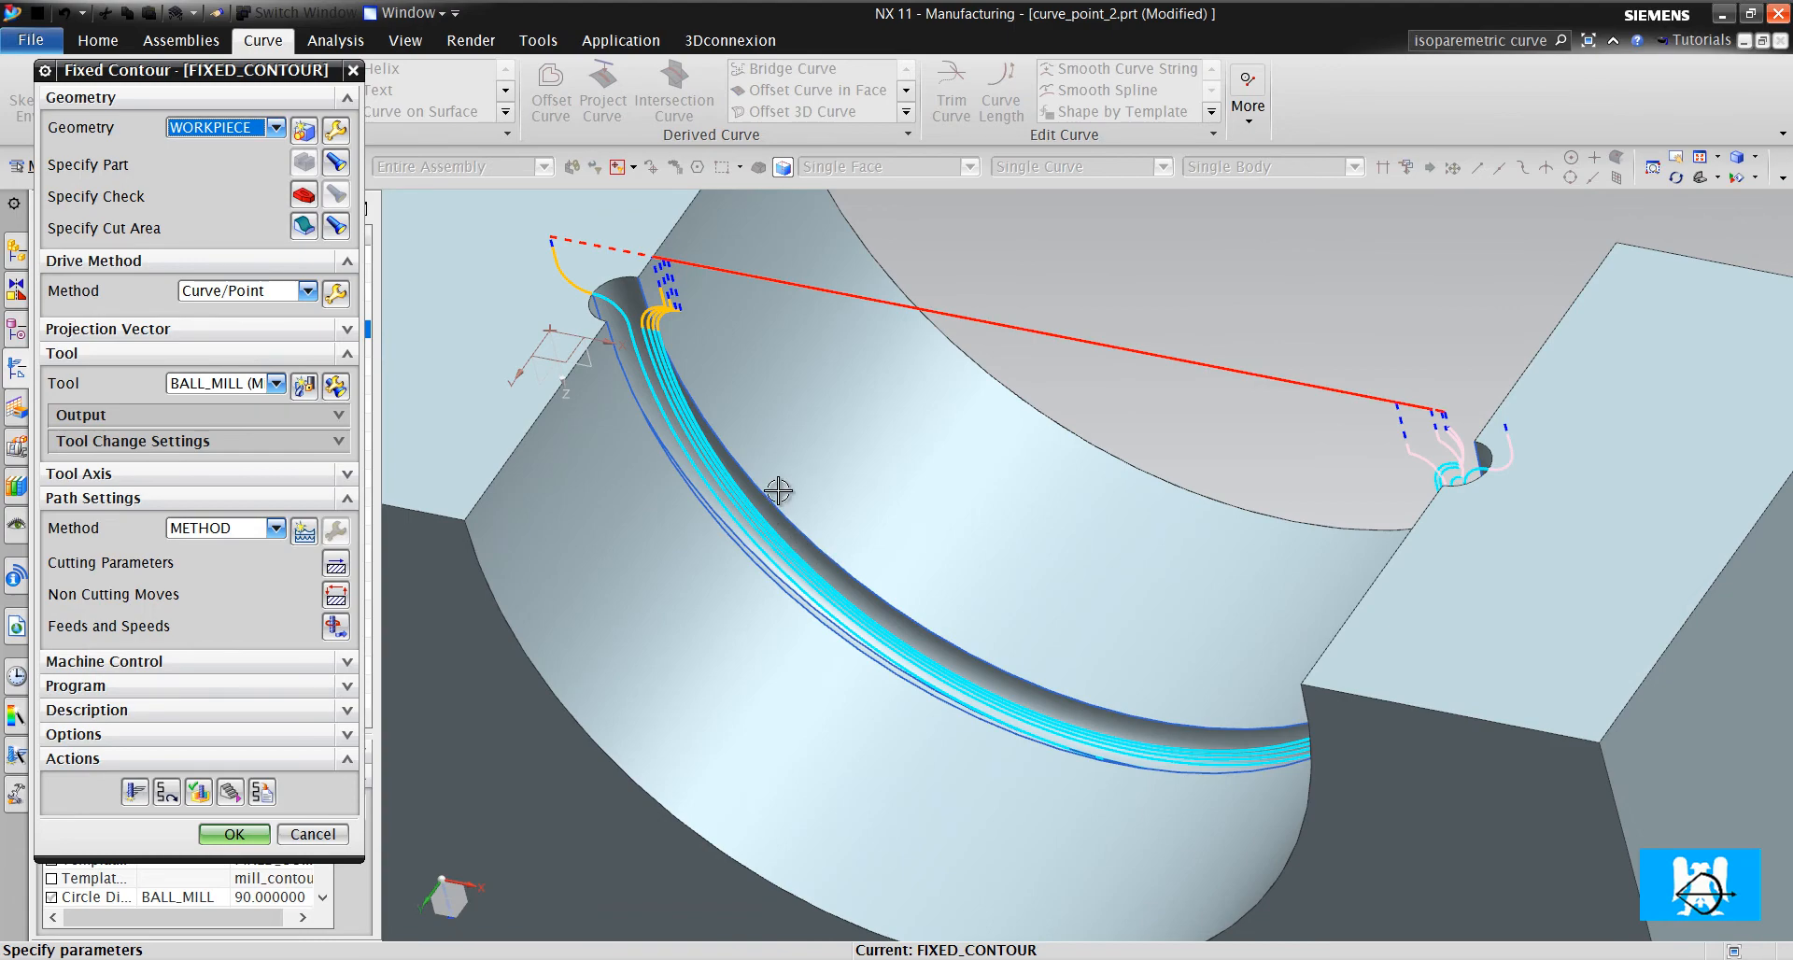
scroll("up", 3)
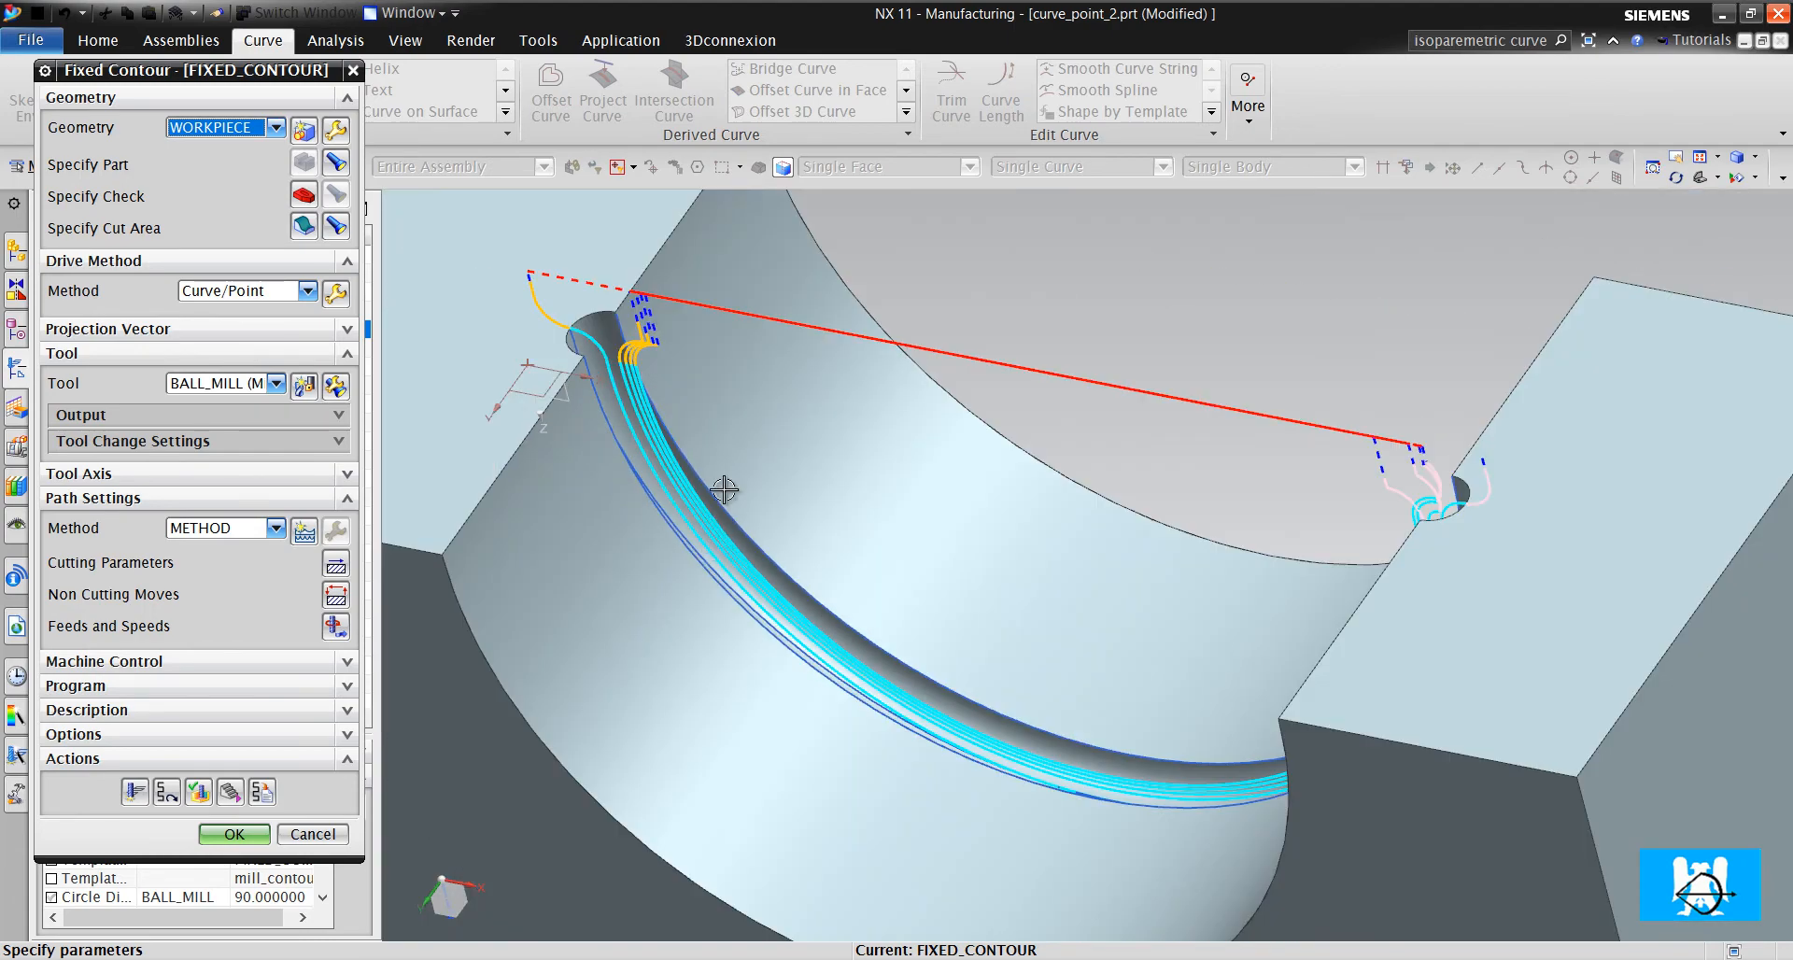
mouse_move(1198, 525)
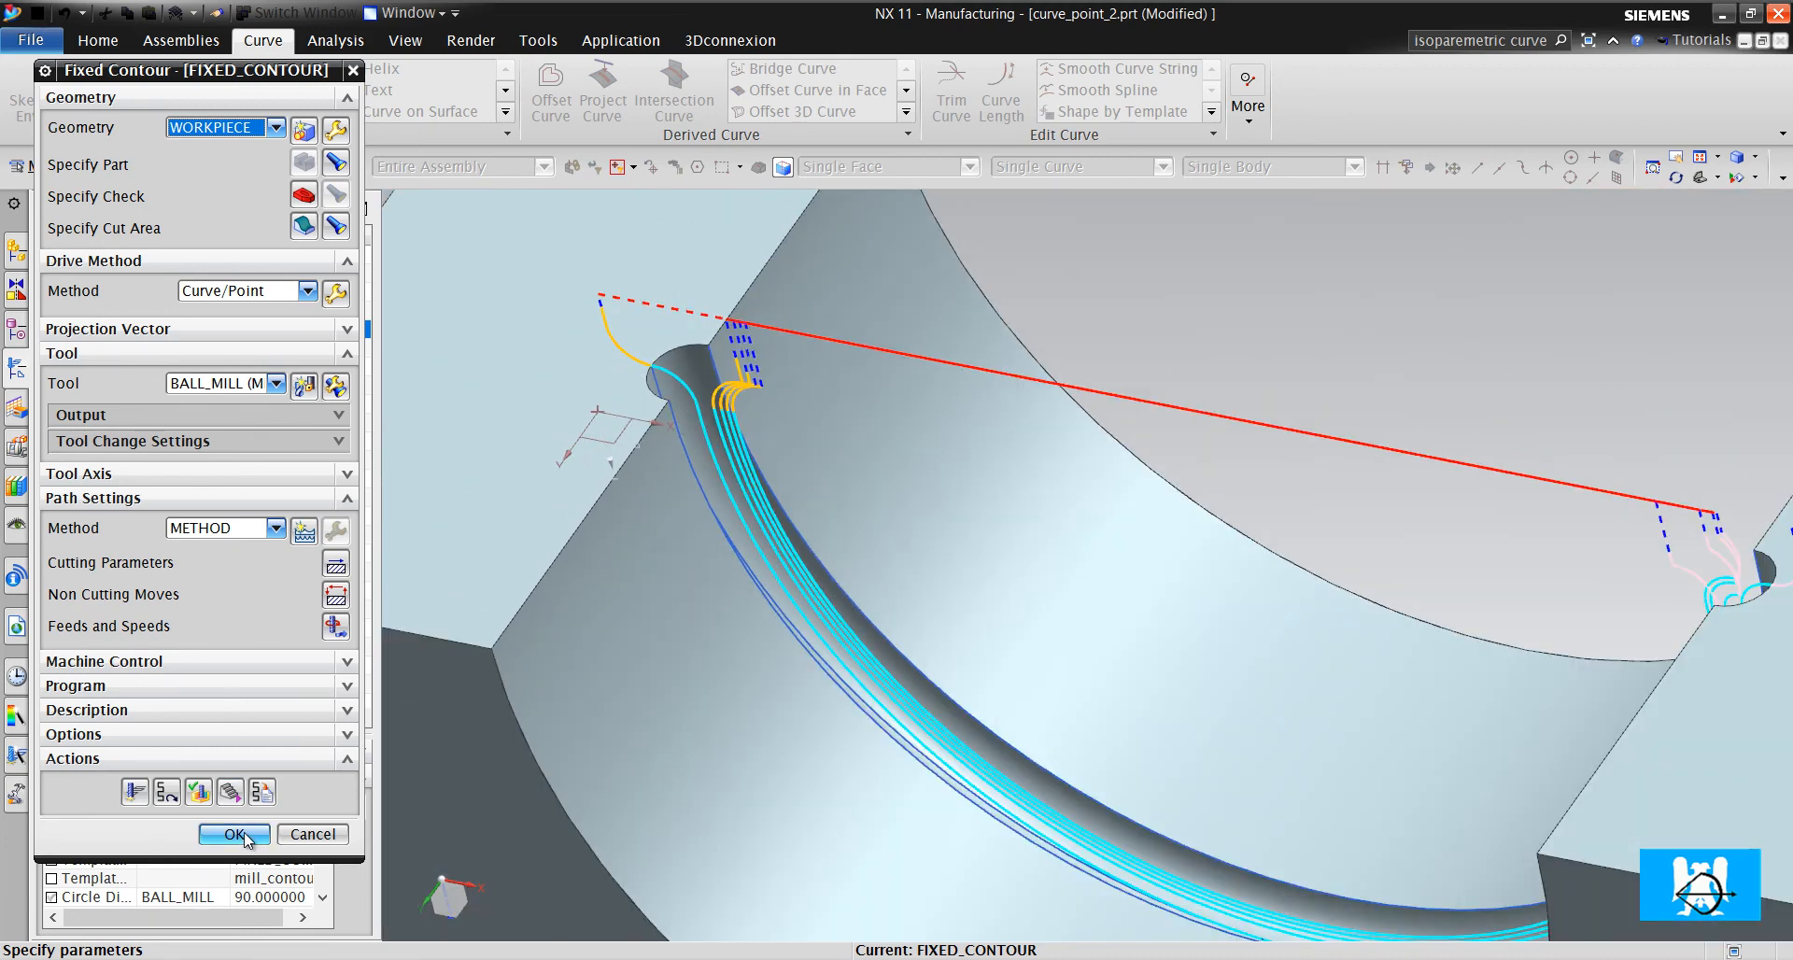
Close FIXED_CONTOUR, copy it under MCS_MILL, and open FIXED_CONTOUR_COPY for editing
left_click(236, 833)
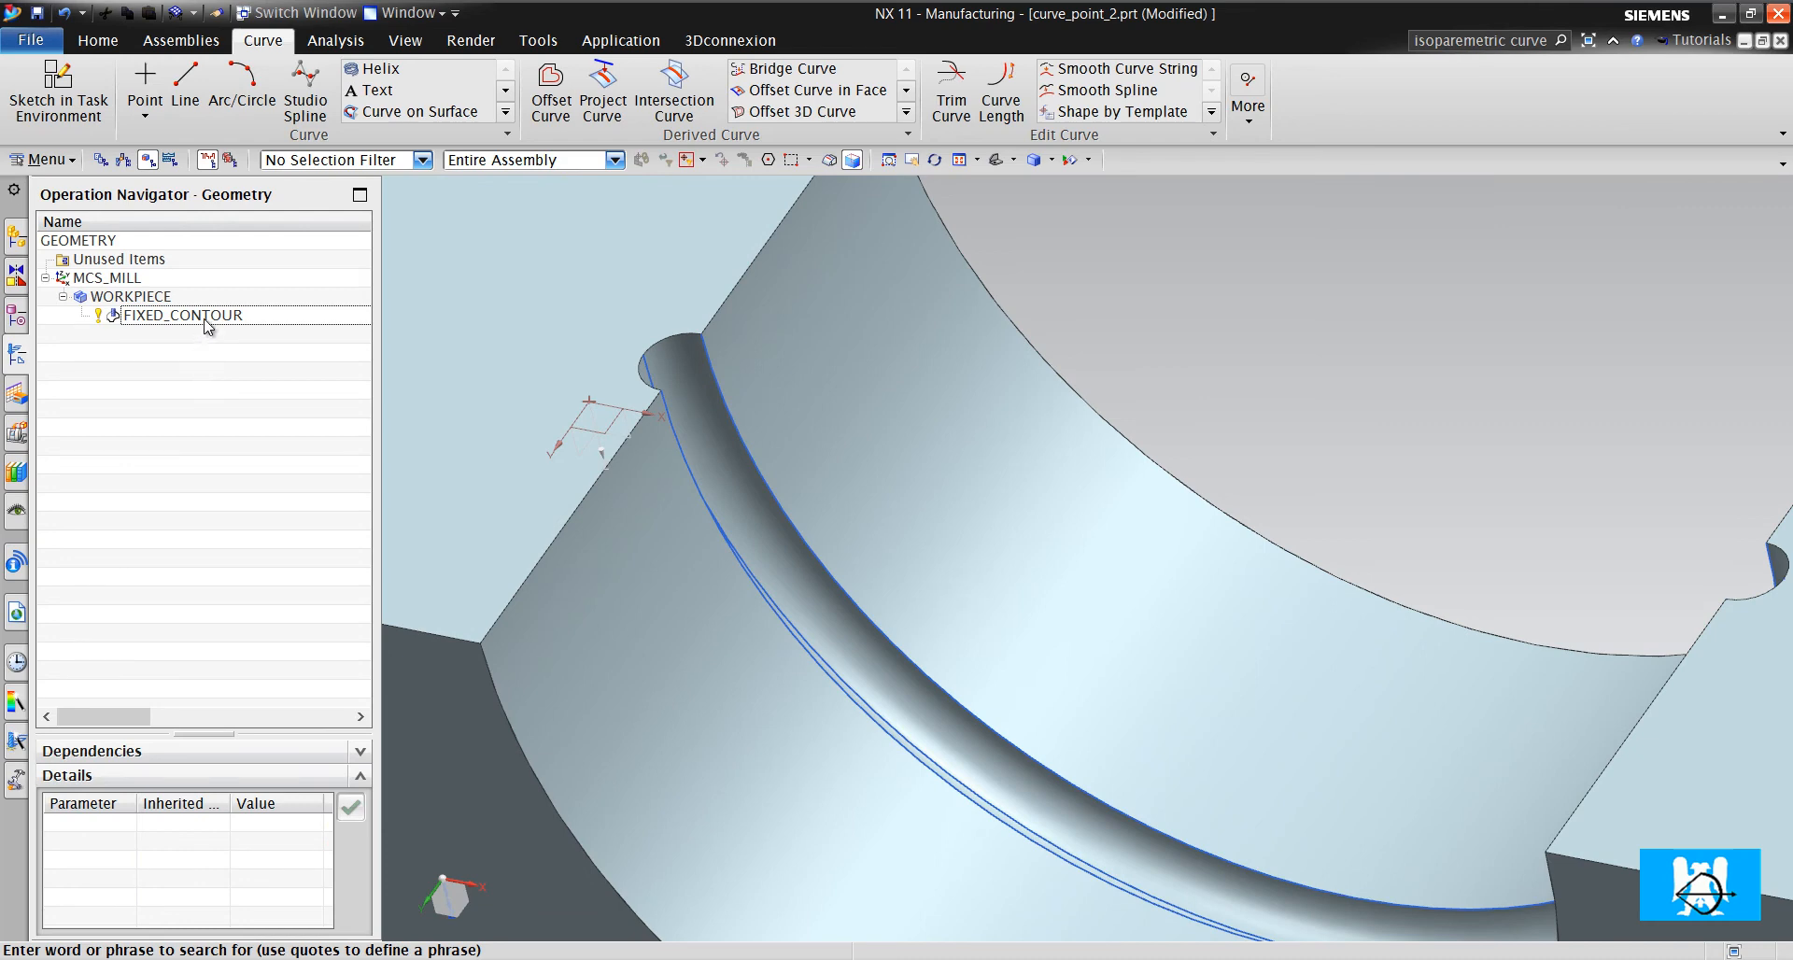
left_click(181, 313)
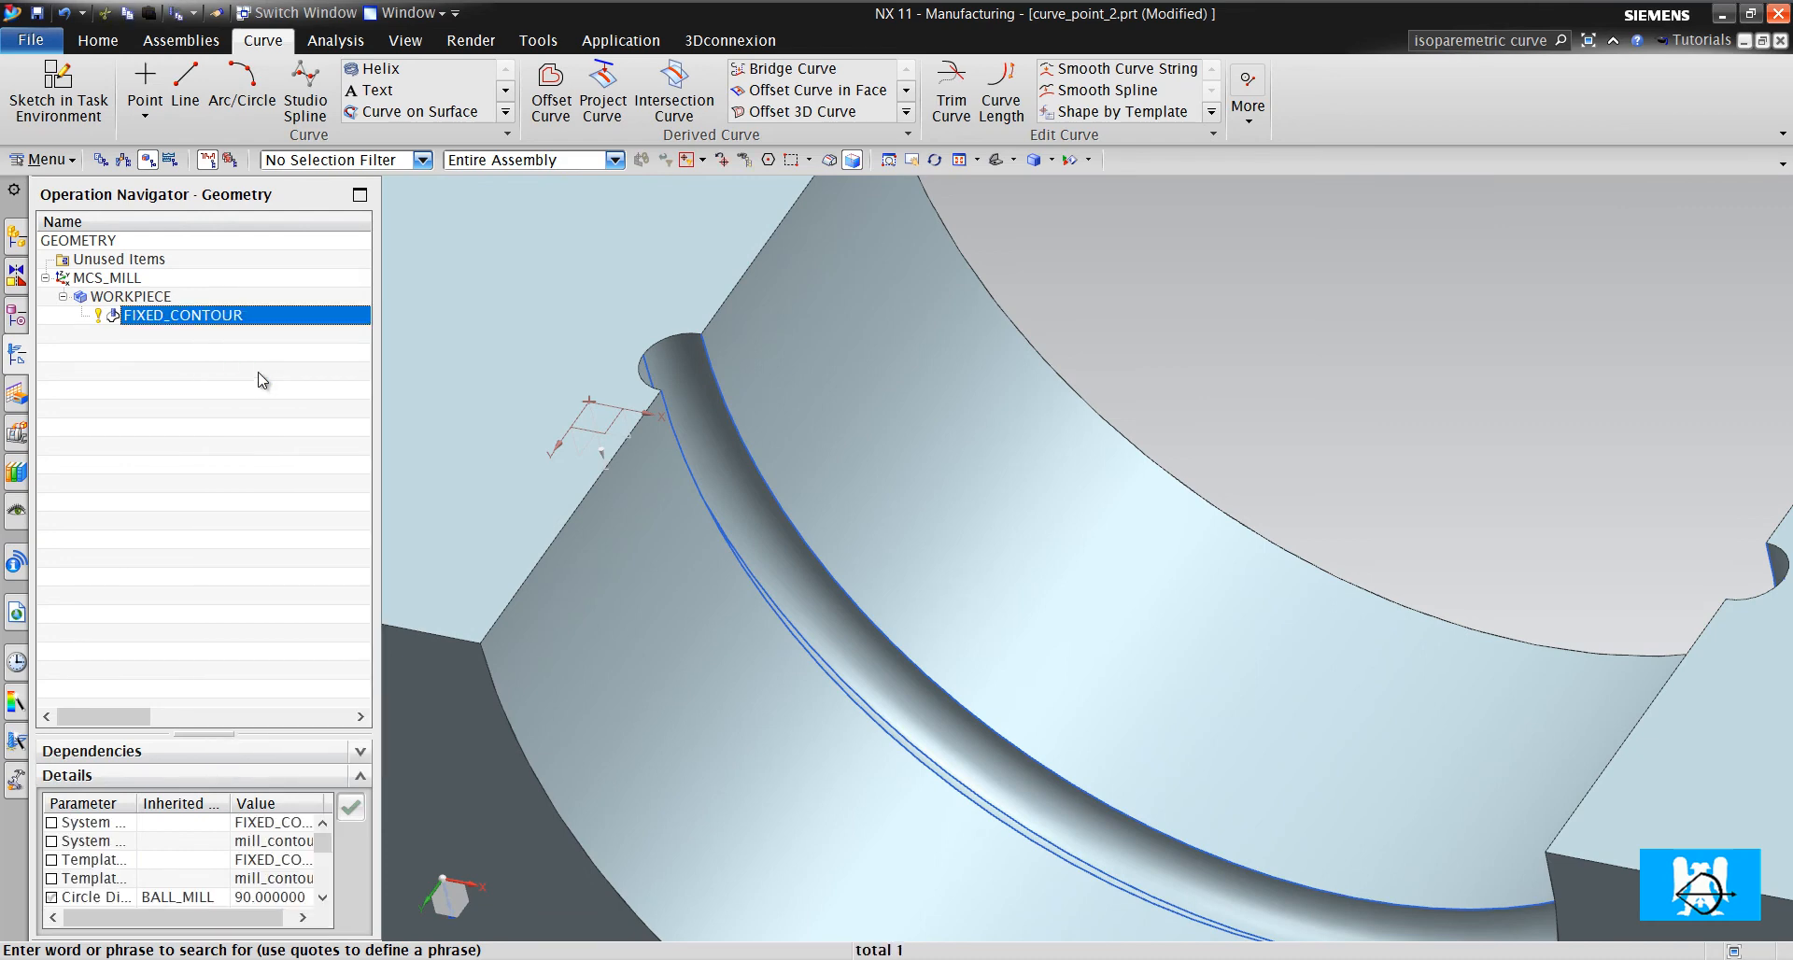
right_click(102, 278)
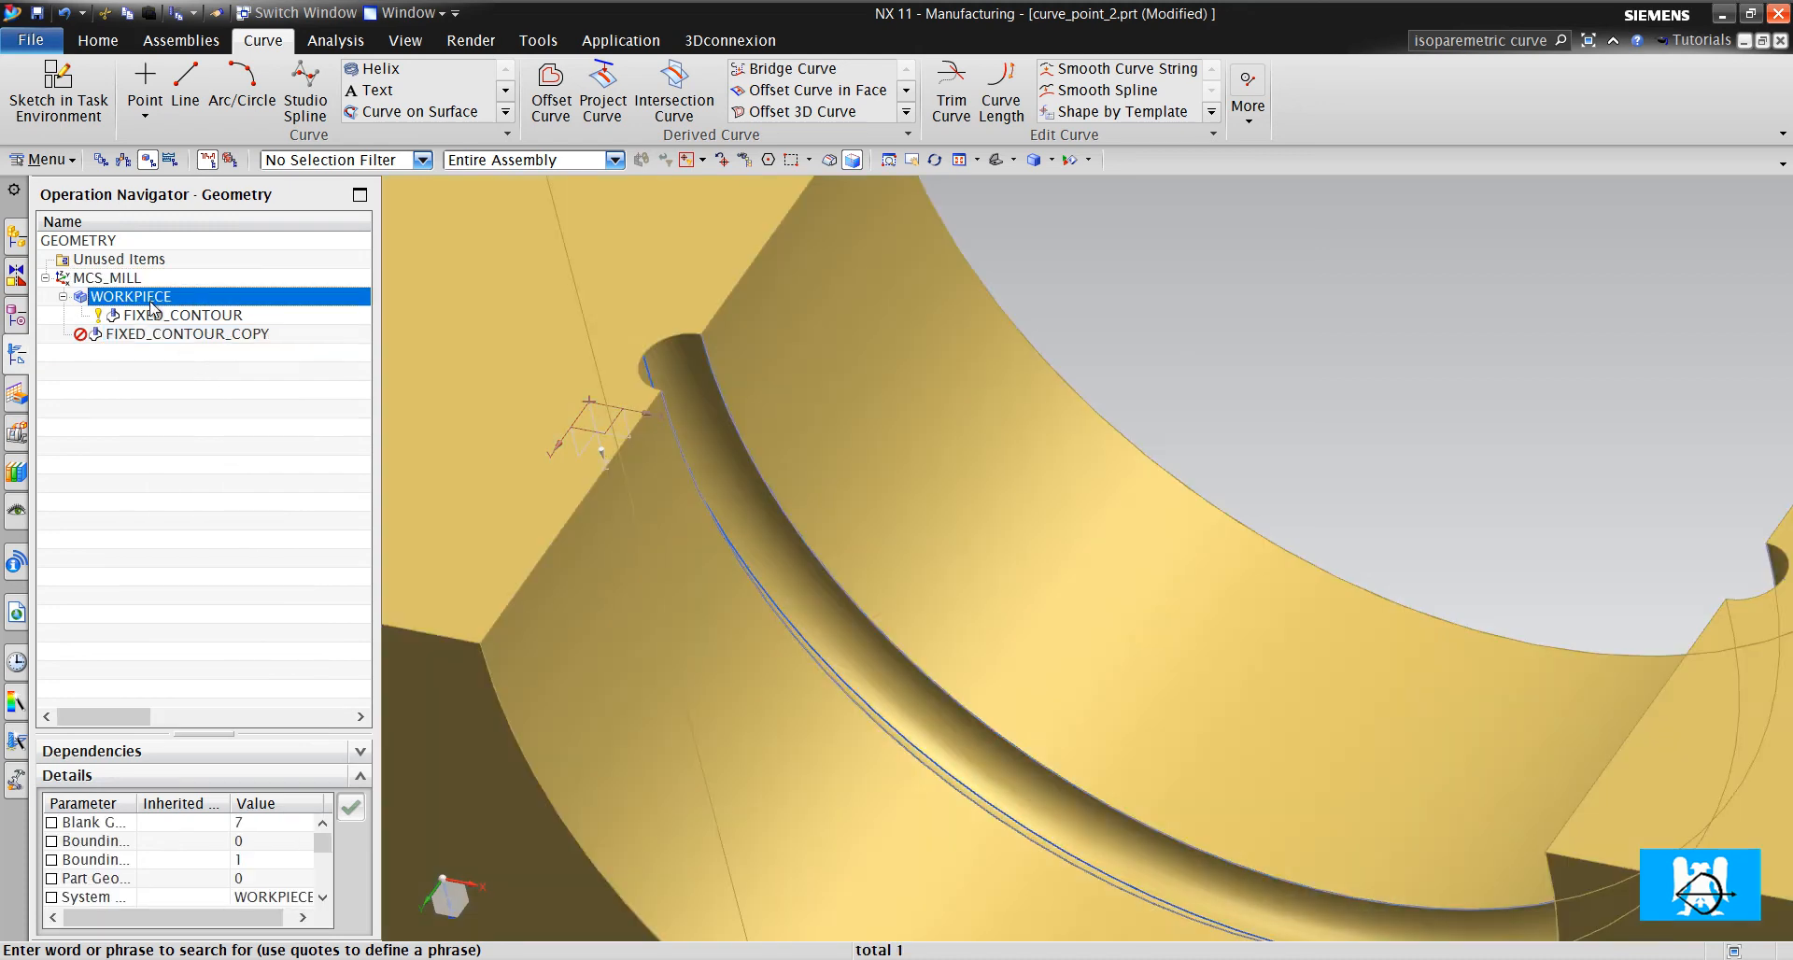
double_click(128, 296)
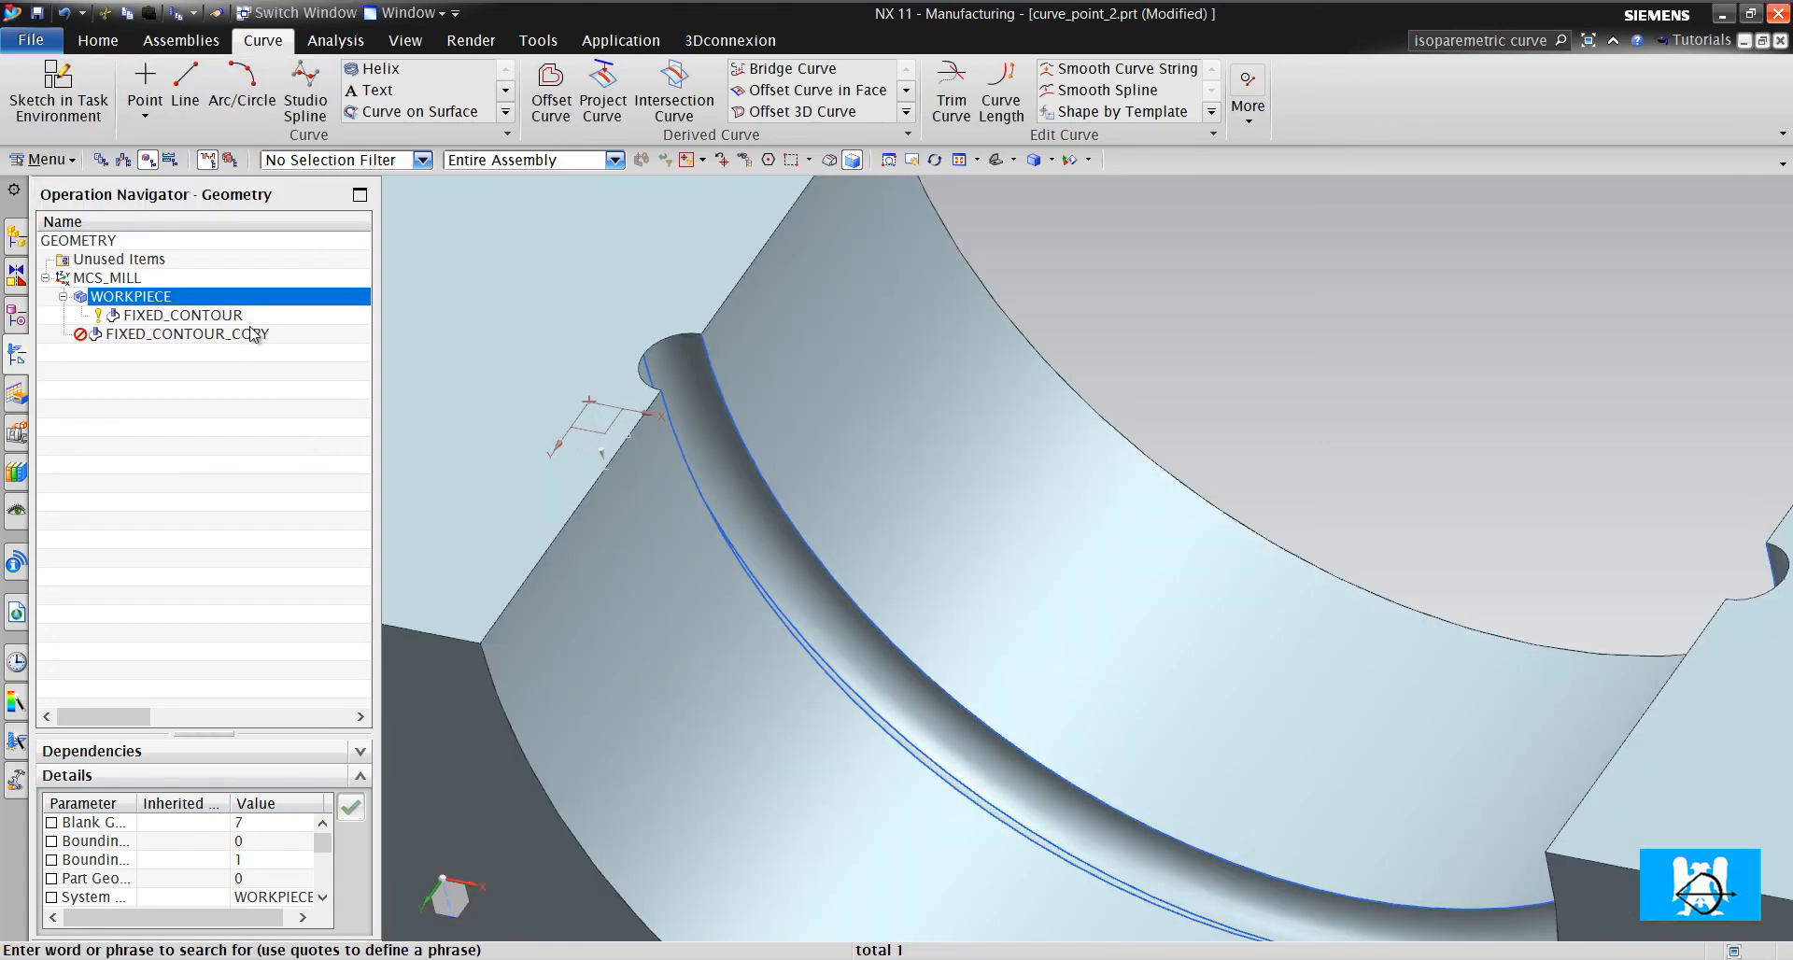
double_click(183, 334)
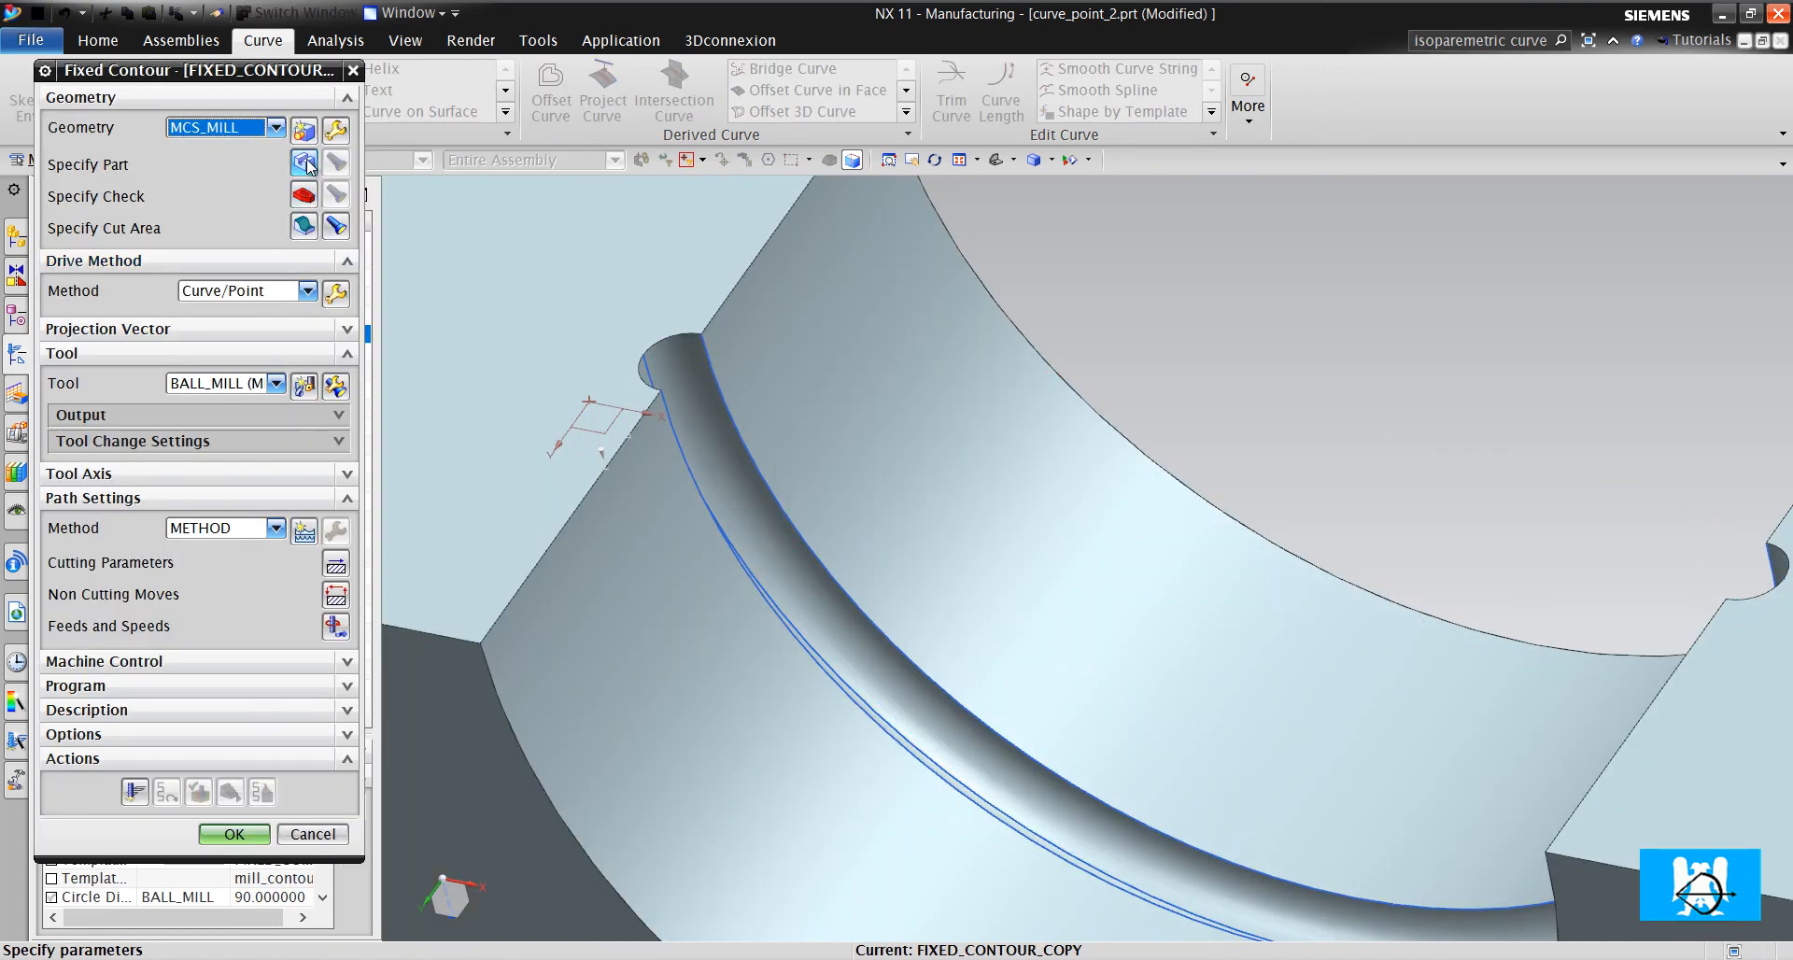
Clear the copy's face cut area, generate it, and dismiss the missing-blank 3D IPW error
left_click(304, 164)
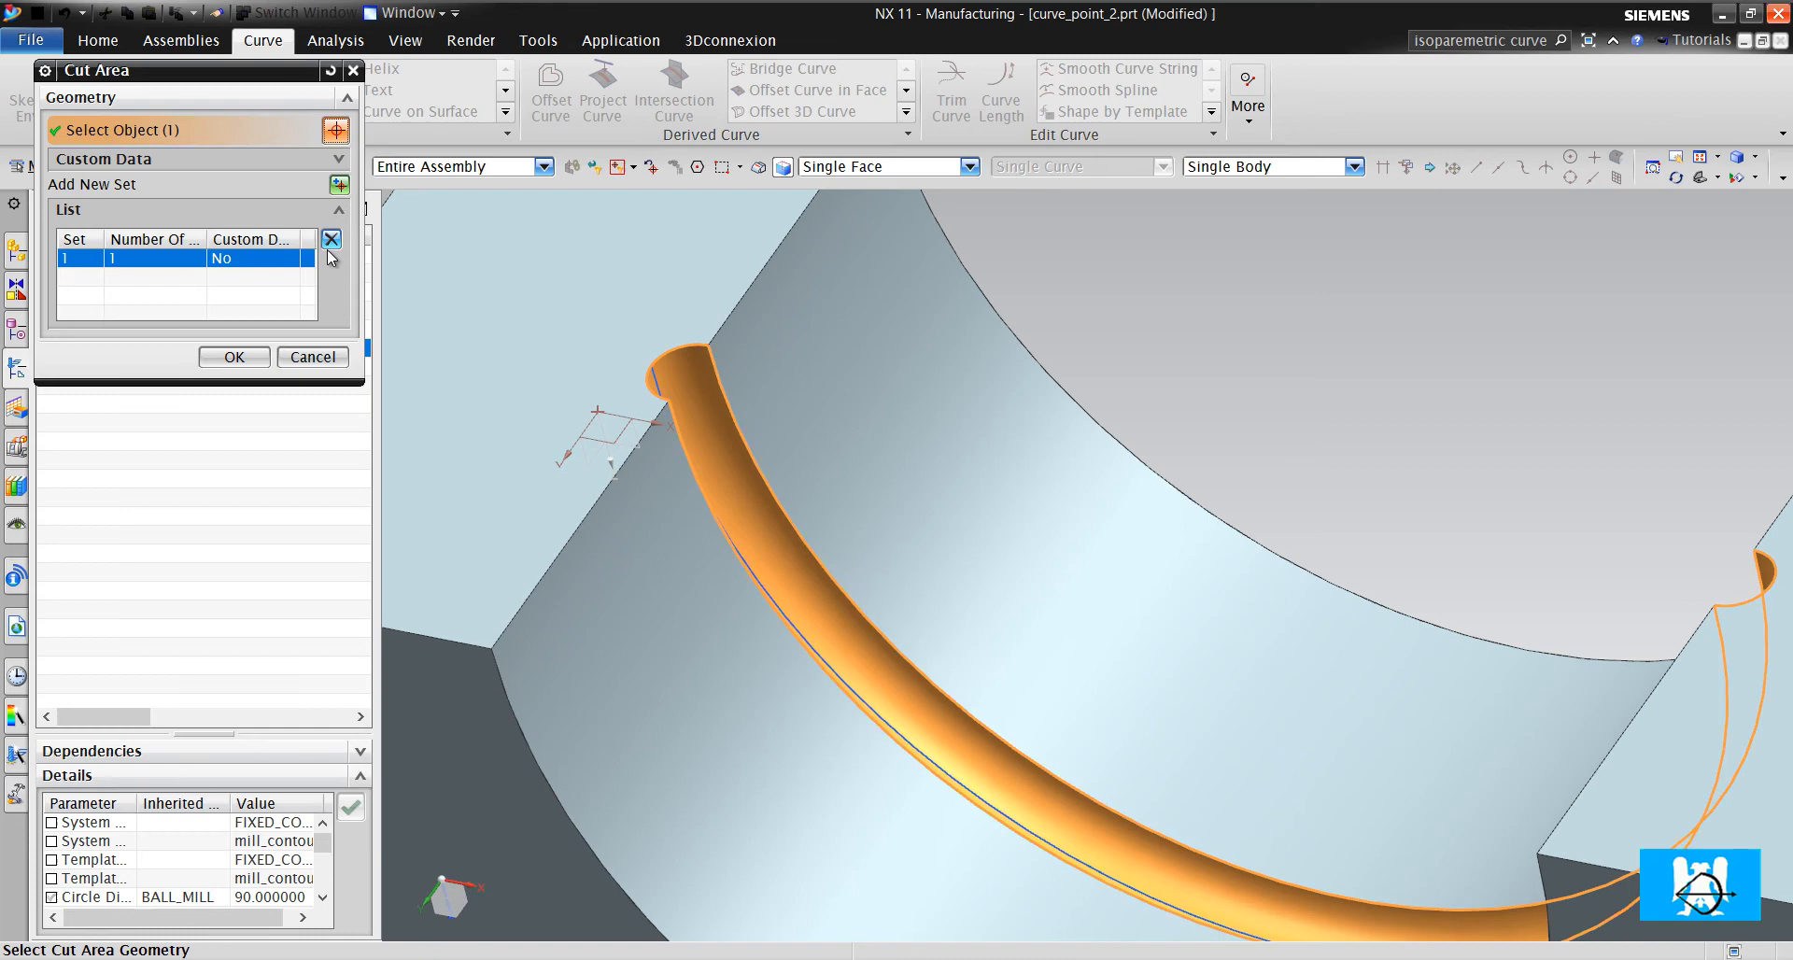
left_click(233, 357)
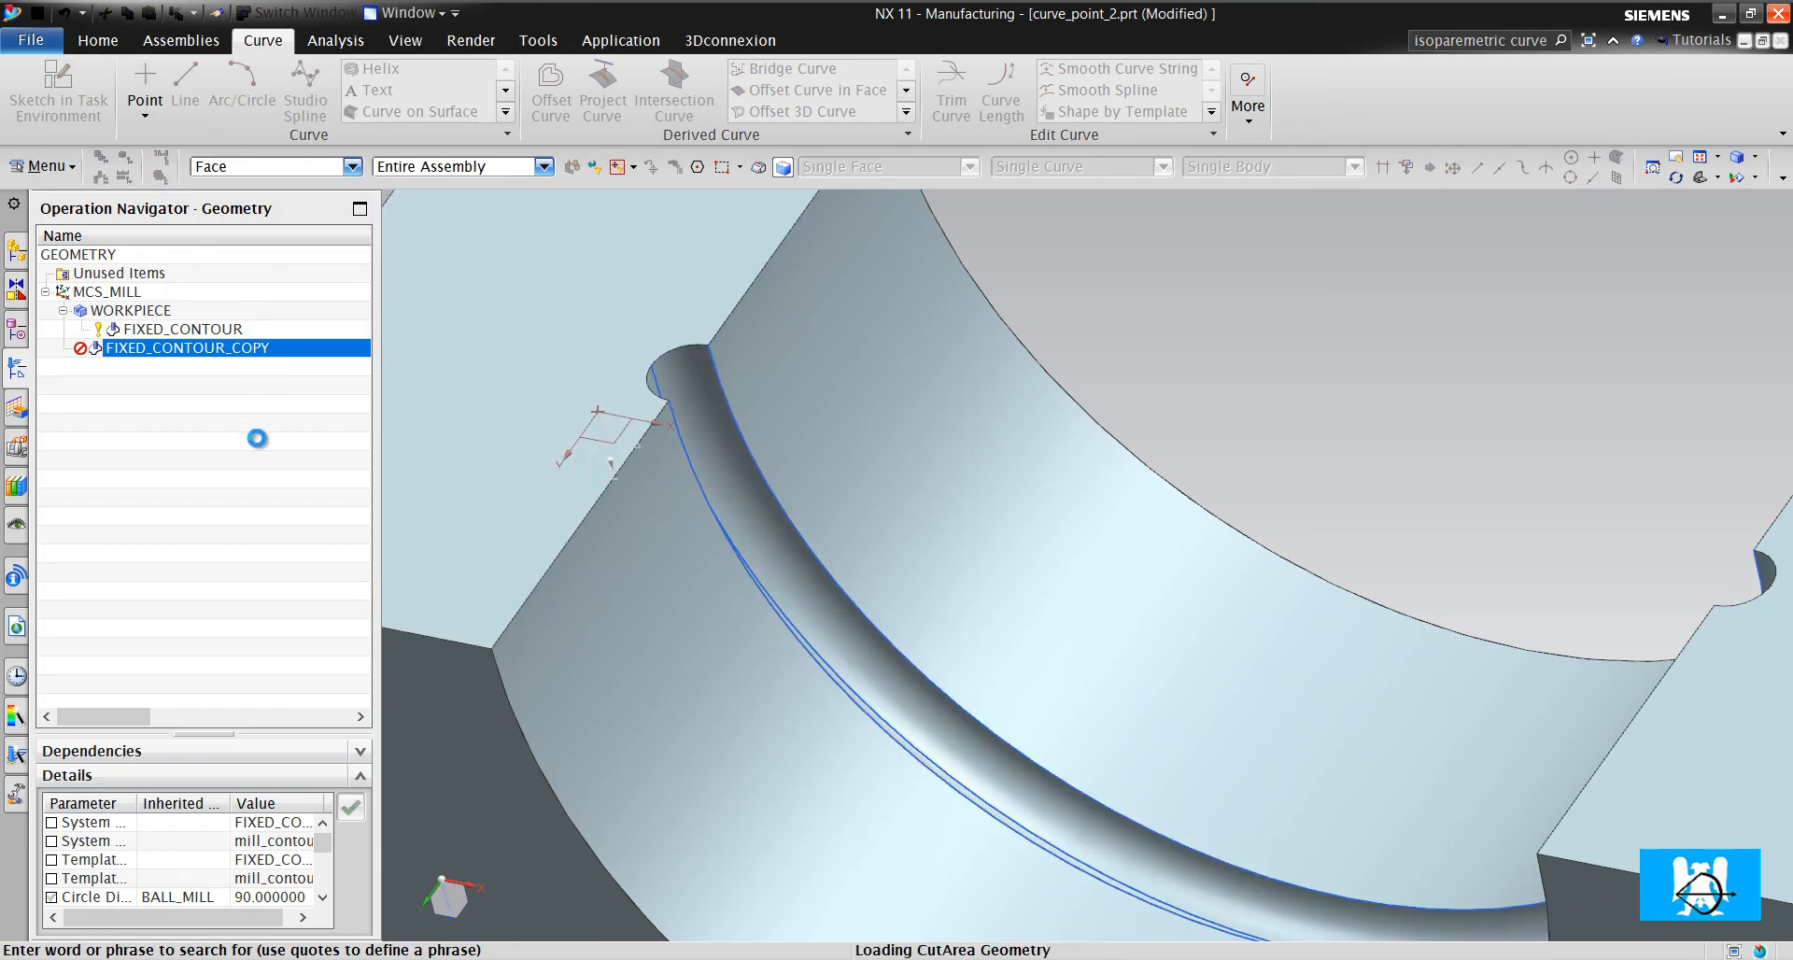
double_click(191, 347)
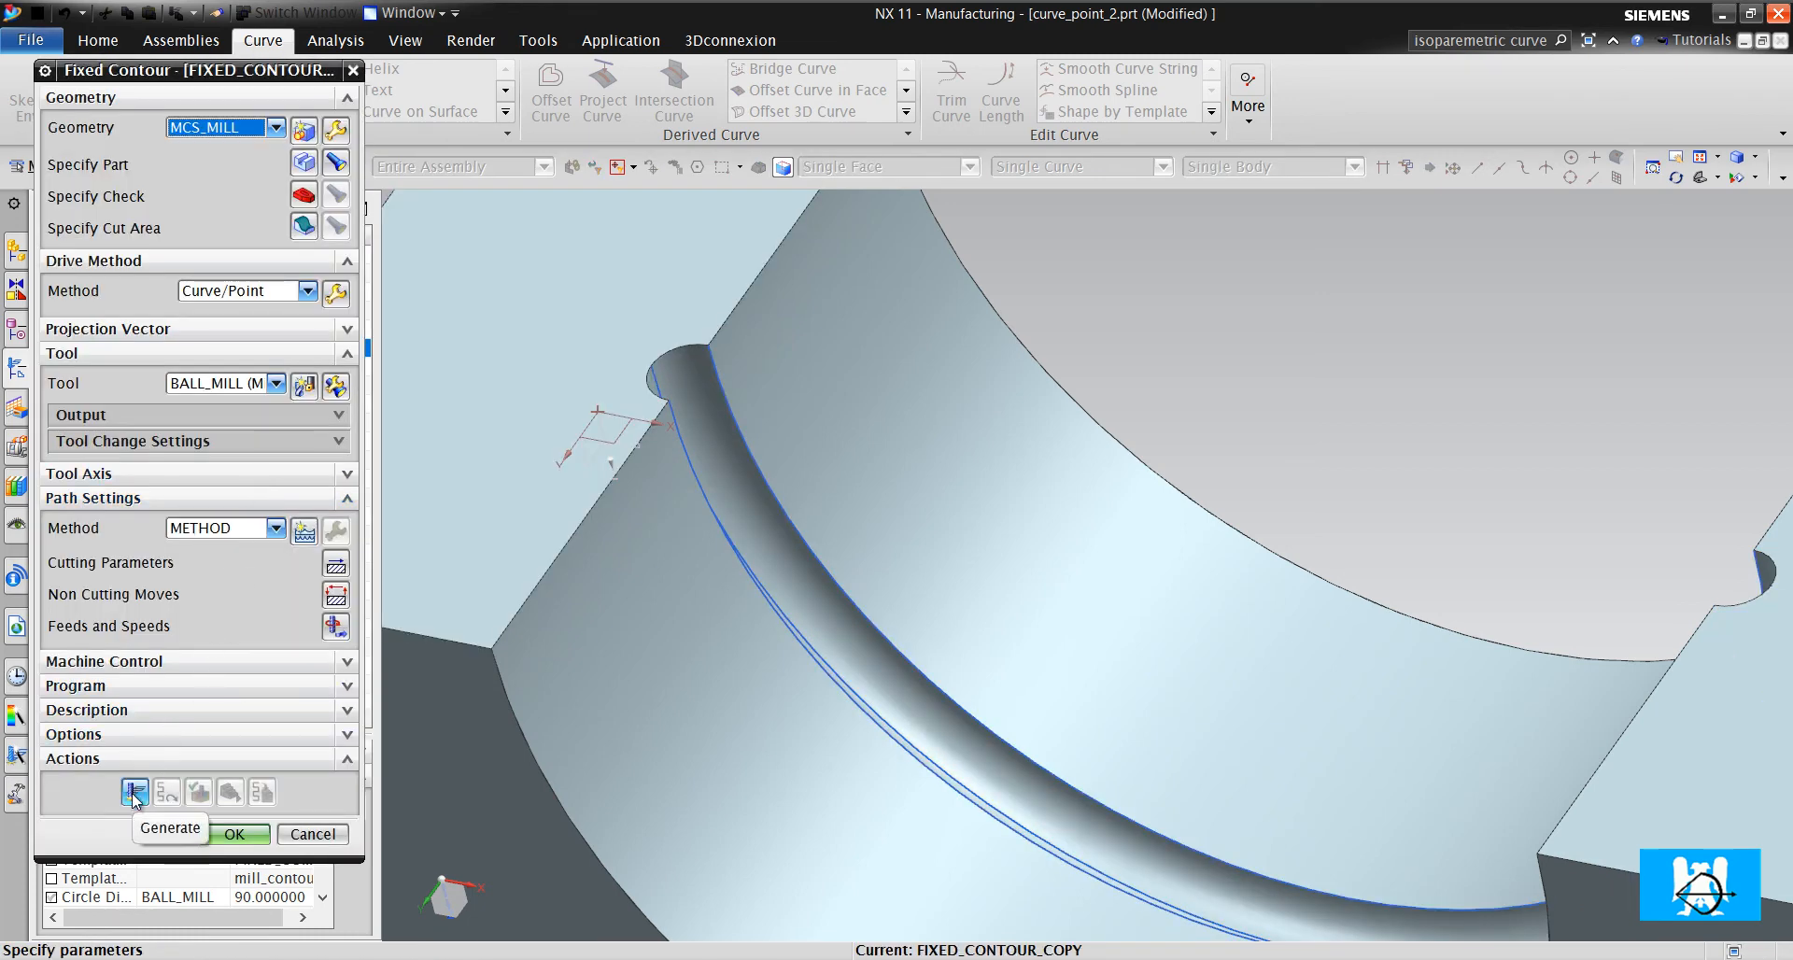
left_click(134, 790)
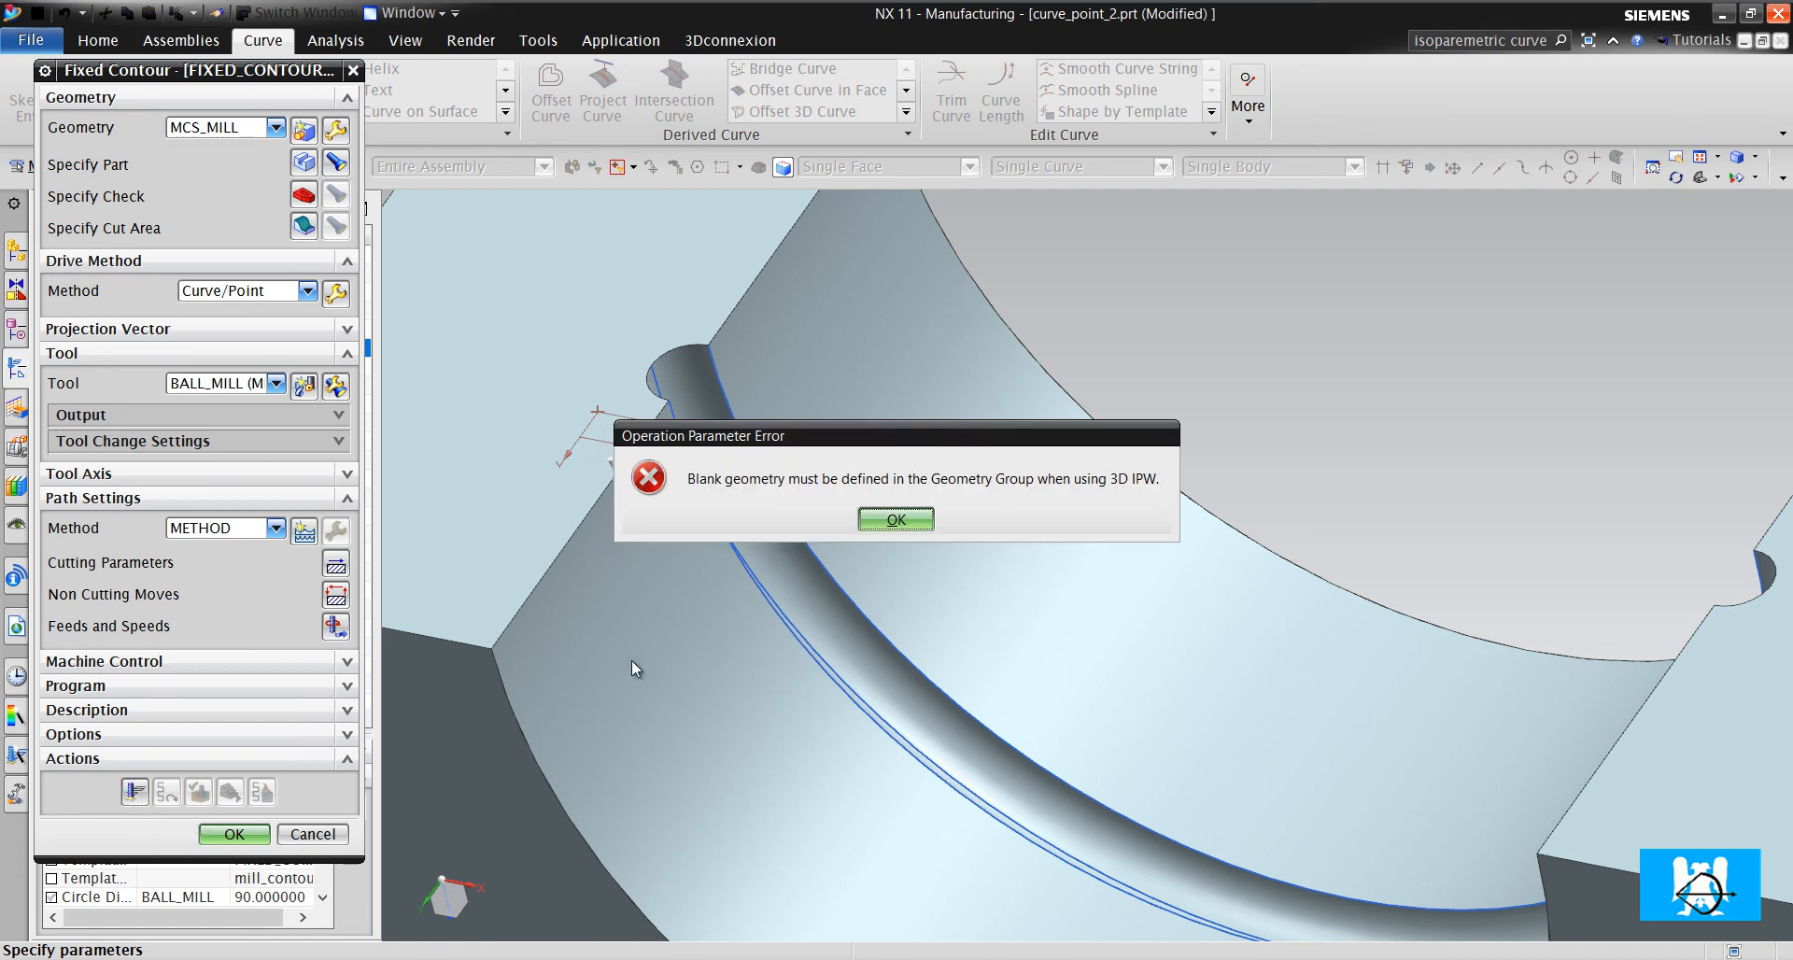
mouse_move(741, 504)
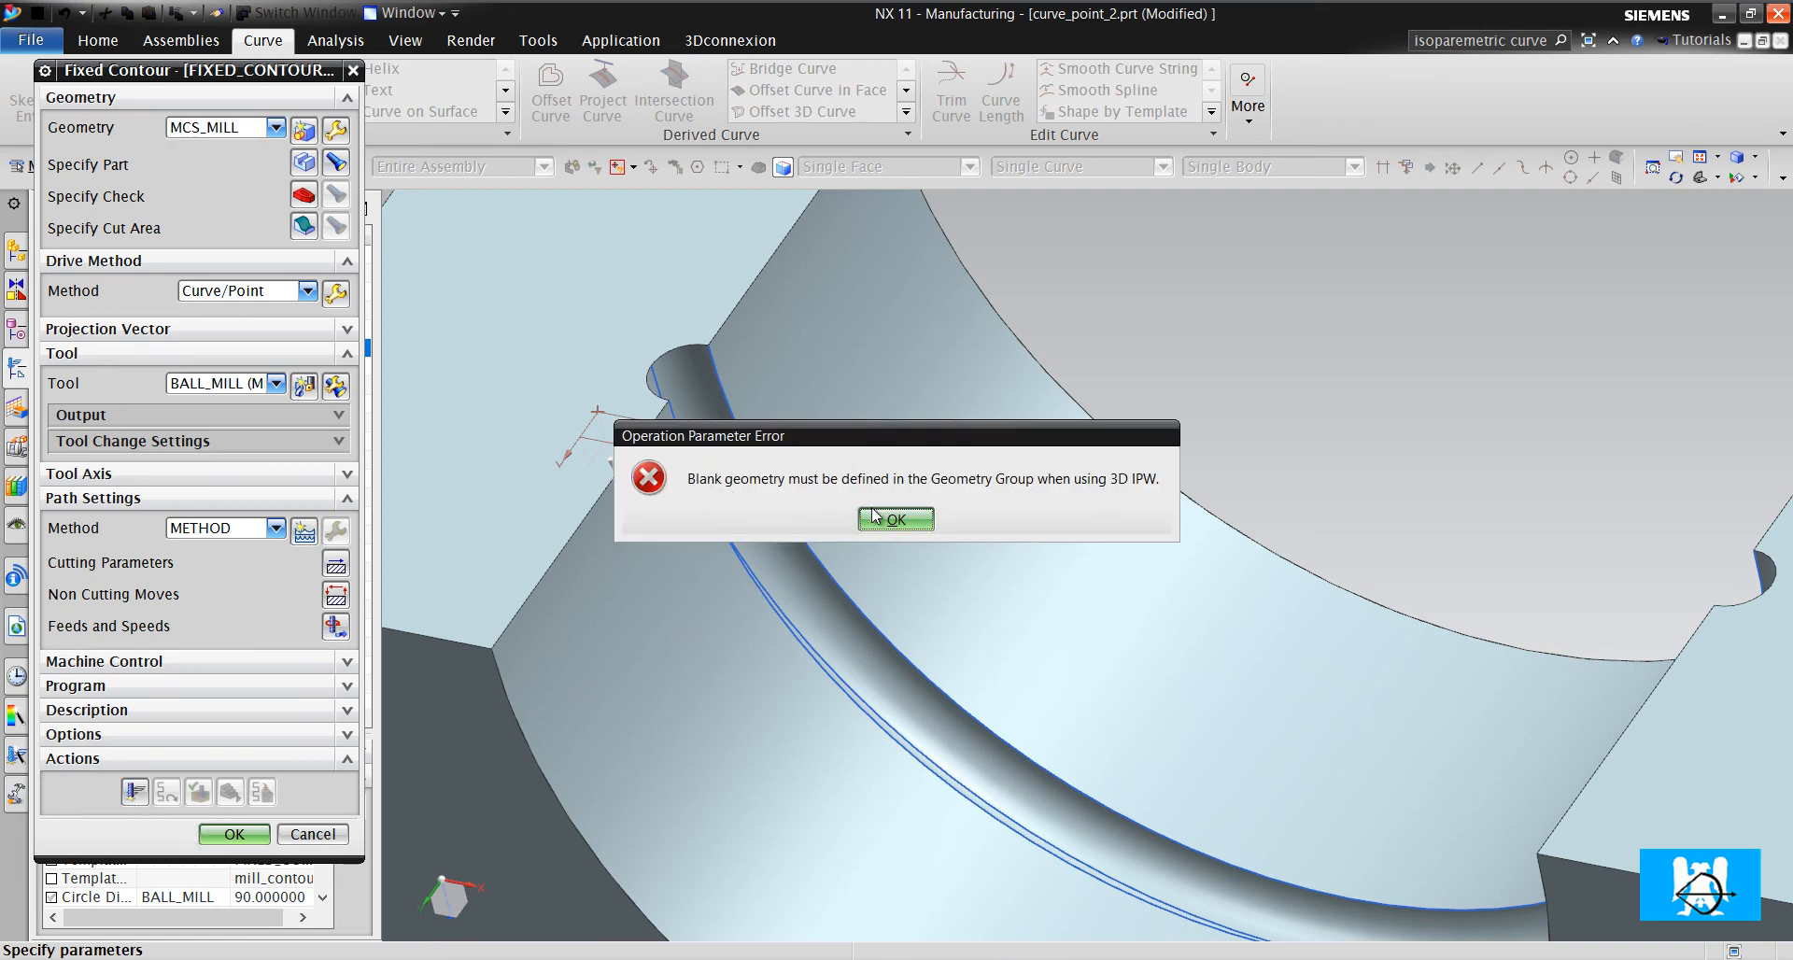
left_click(895, 517)
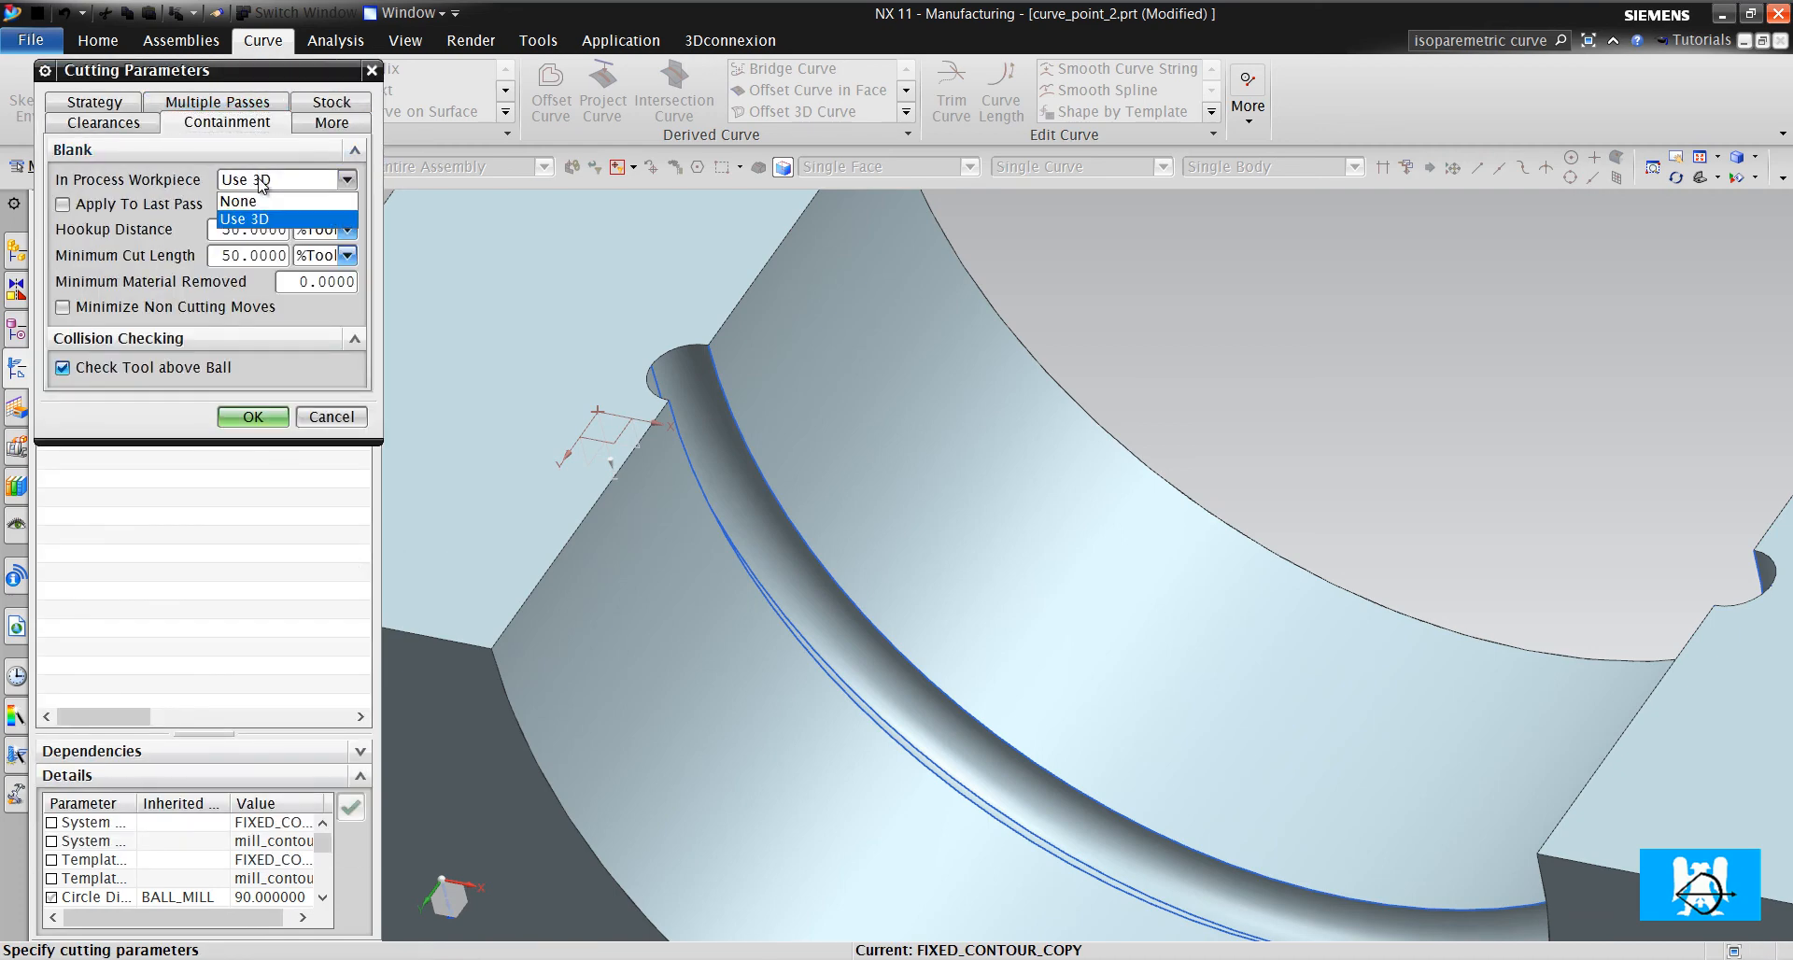
Set In Process Workpiece to None, generate the copy's toolpath and start its replay
left_click(237, 202)
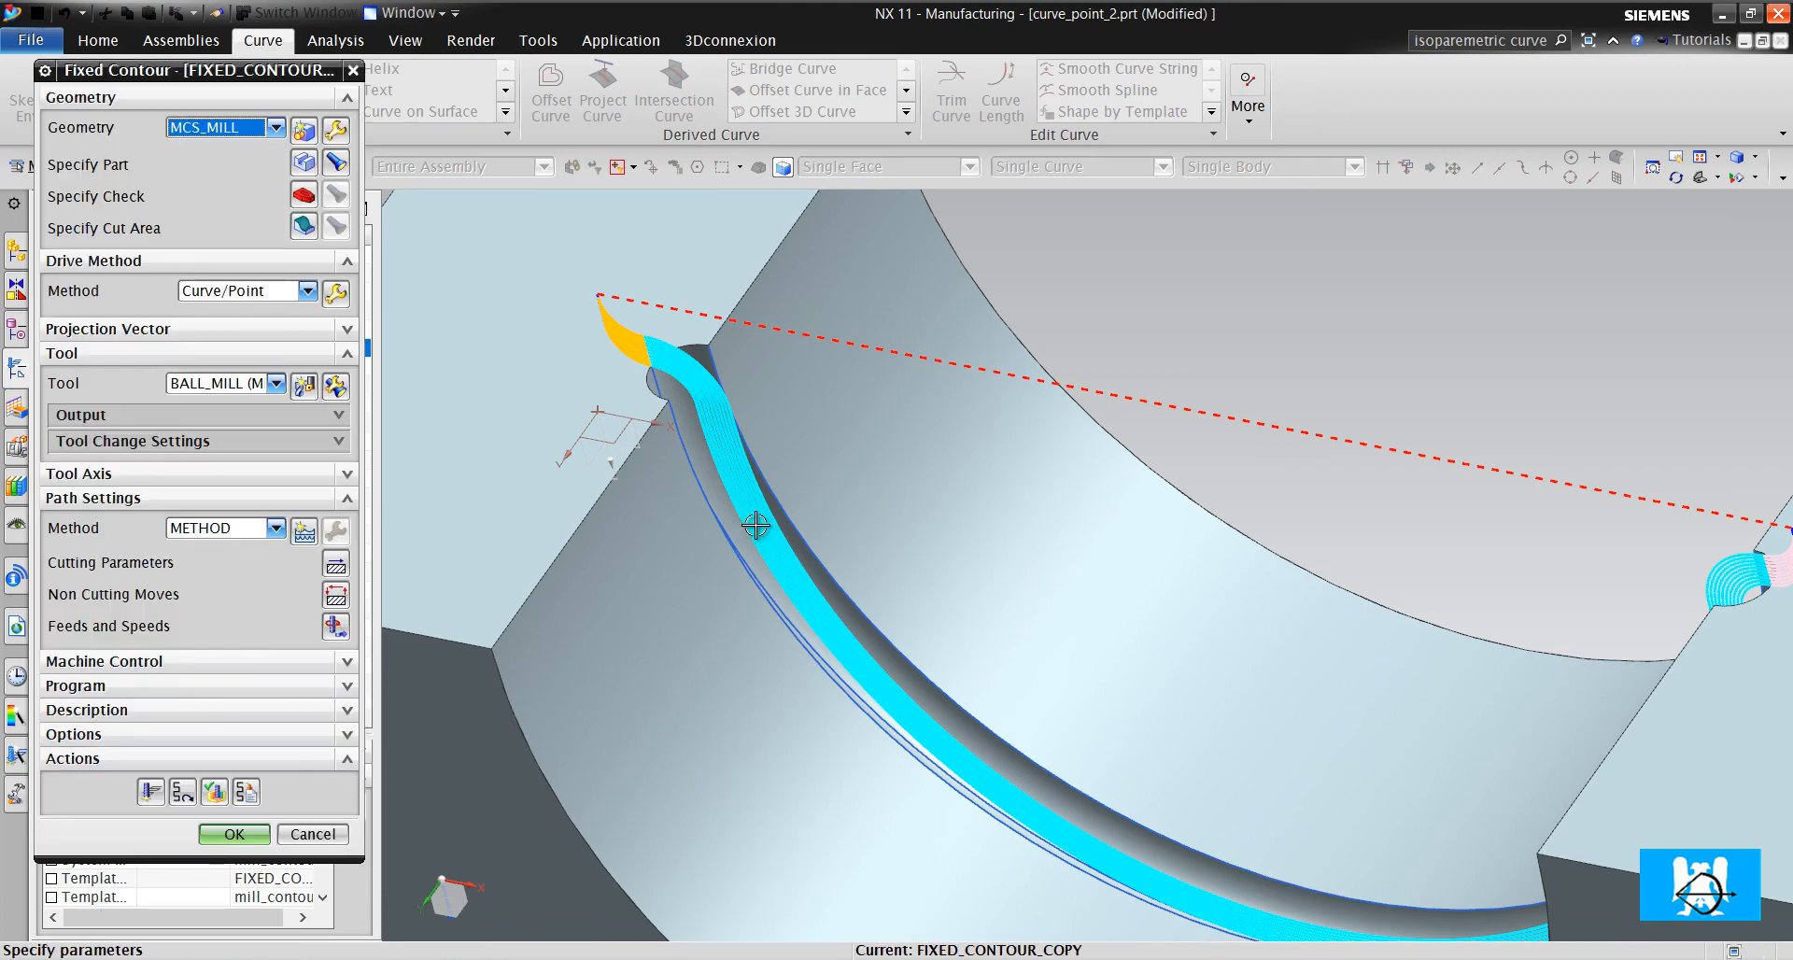
left_click_drag(755, 525, 792, 457)
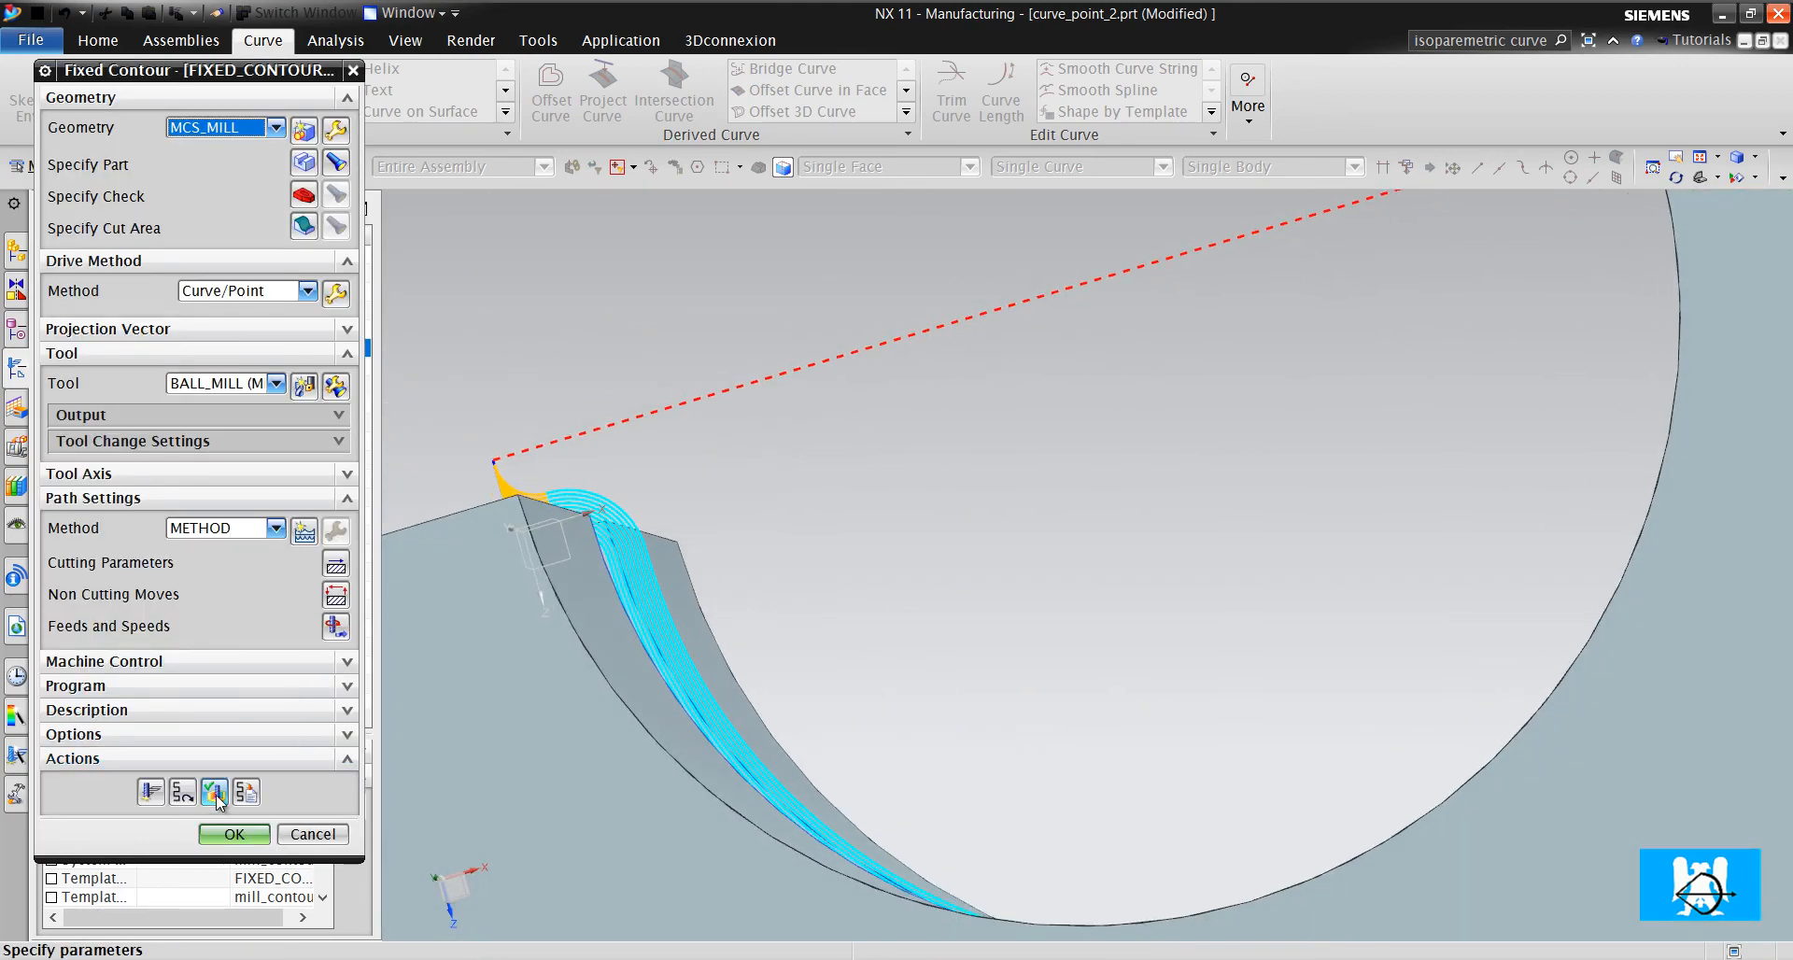
left_click(215, 792)
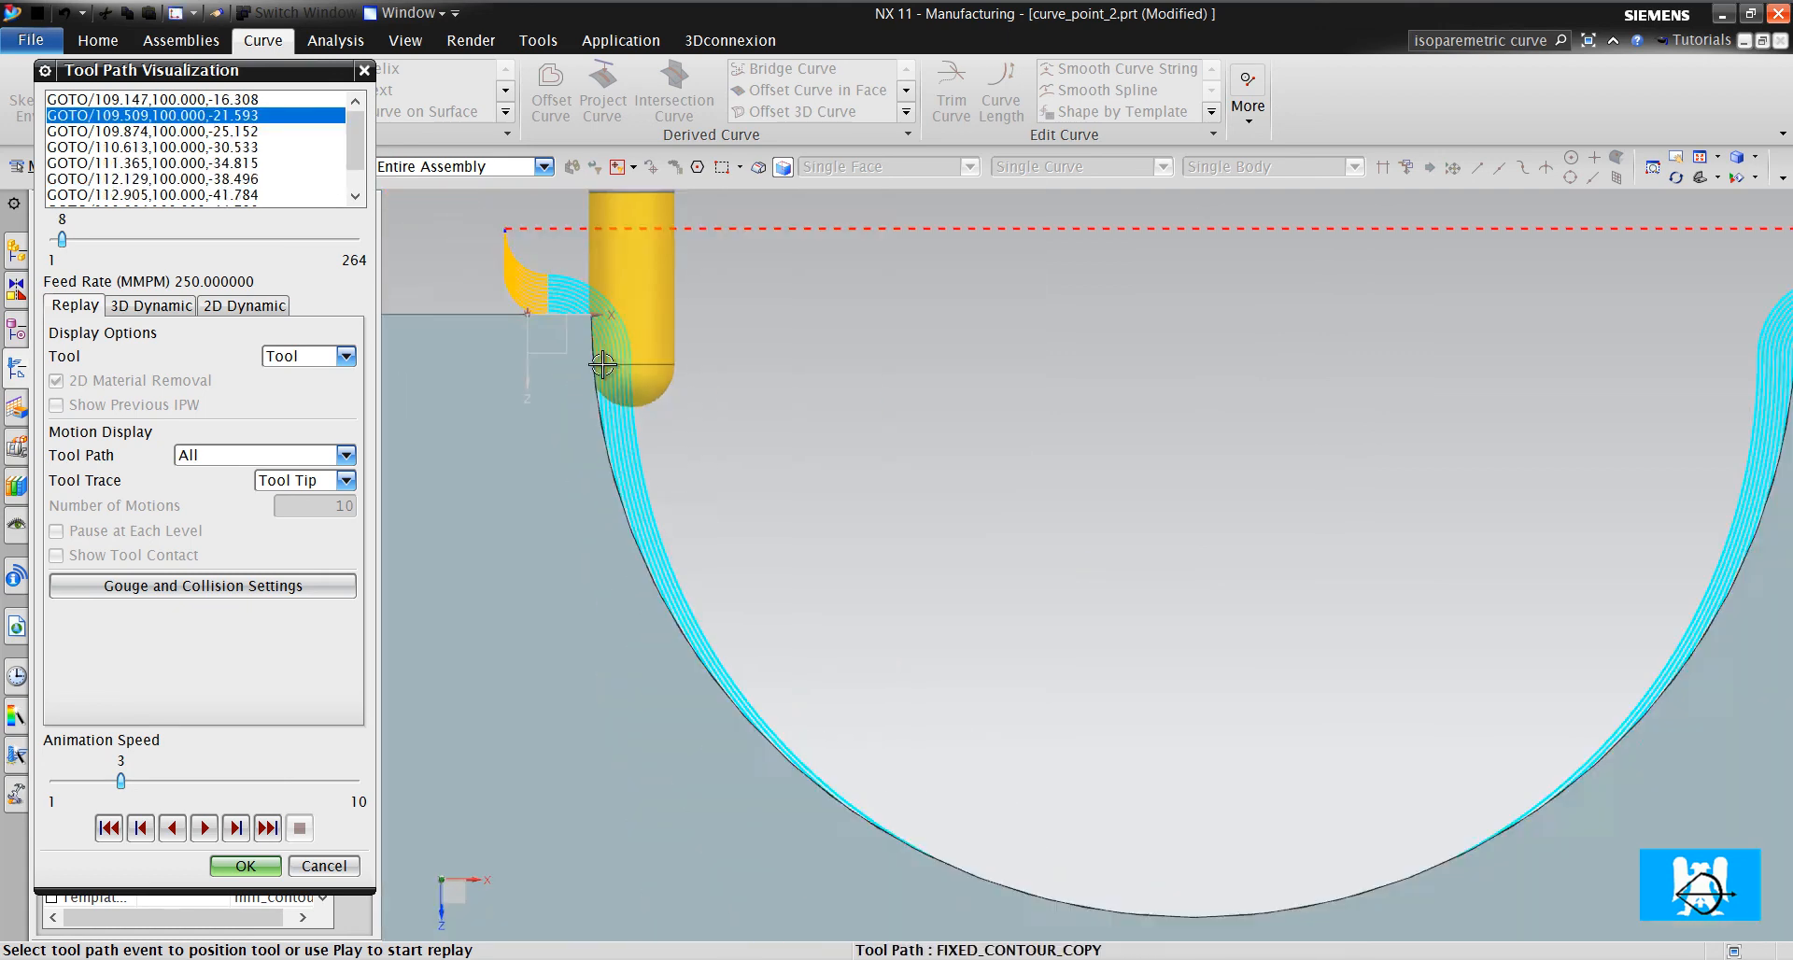
Step the ball mill forward seven motions along the groove toolpath
left_click(235, 828)
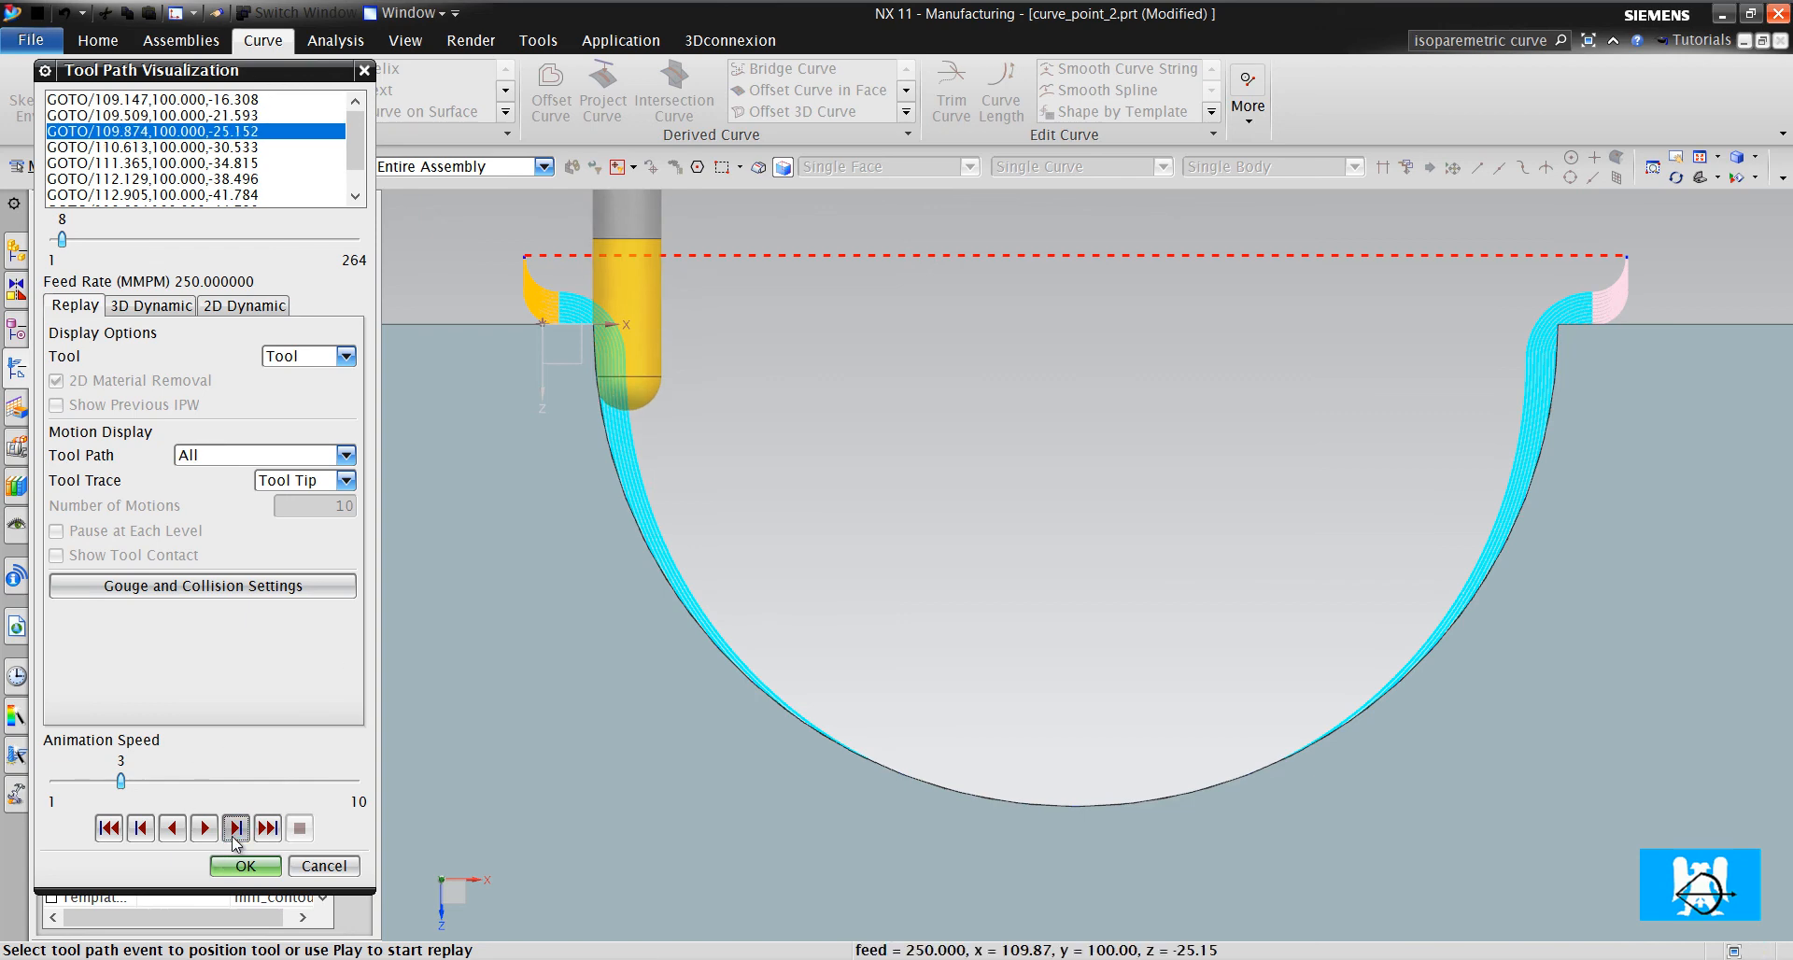
left_click(237, 827)
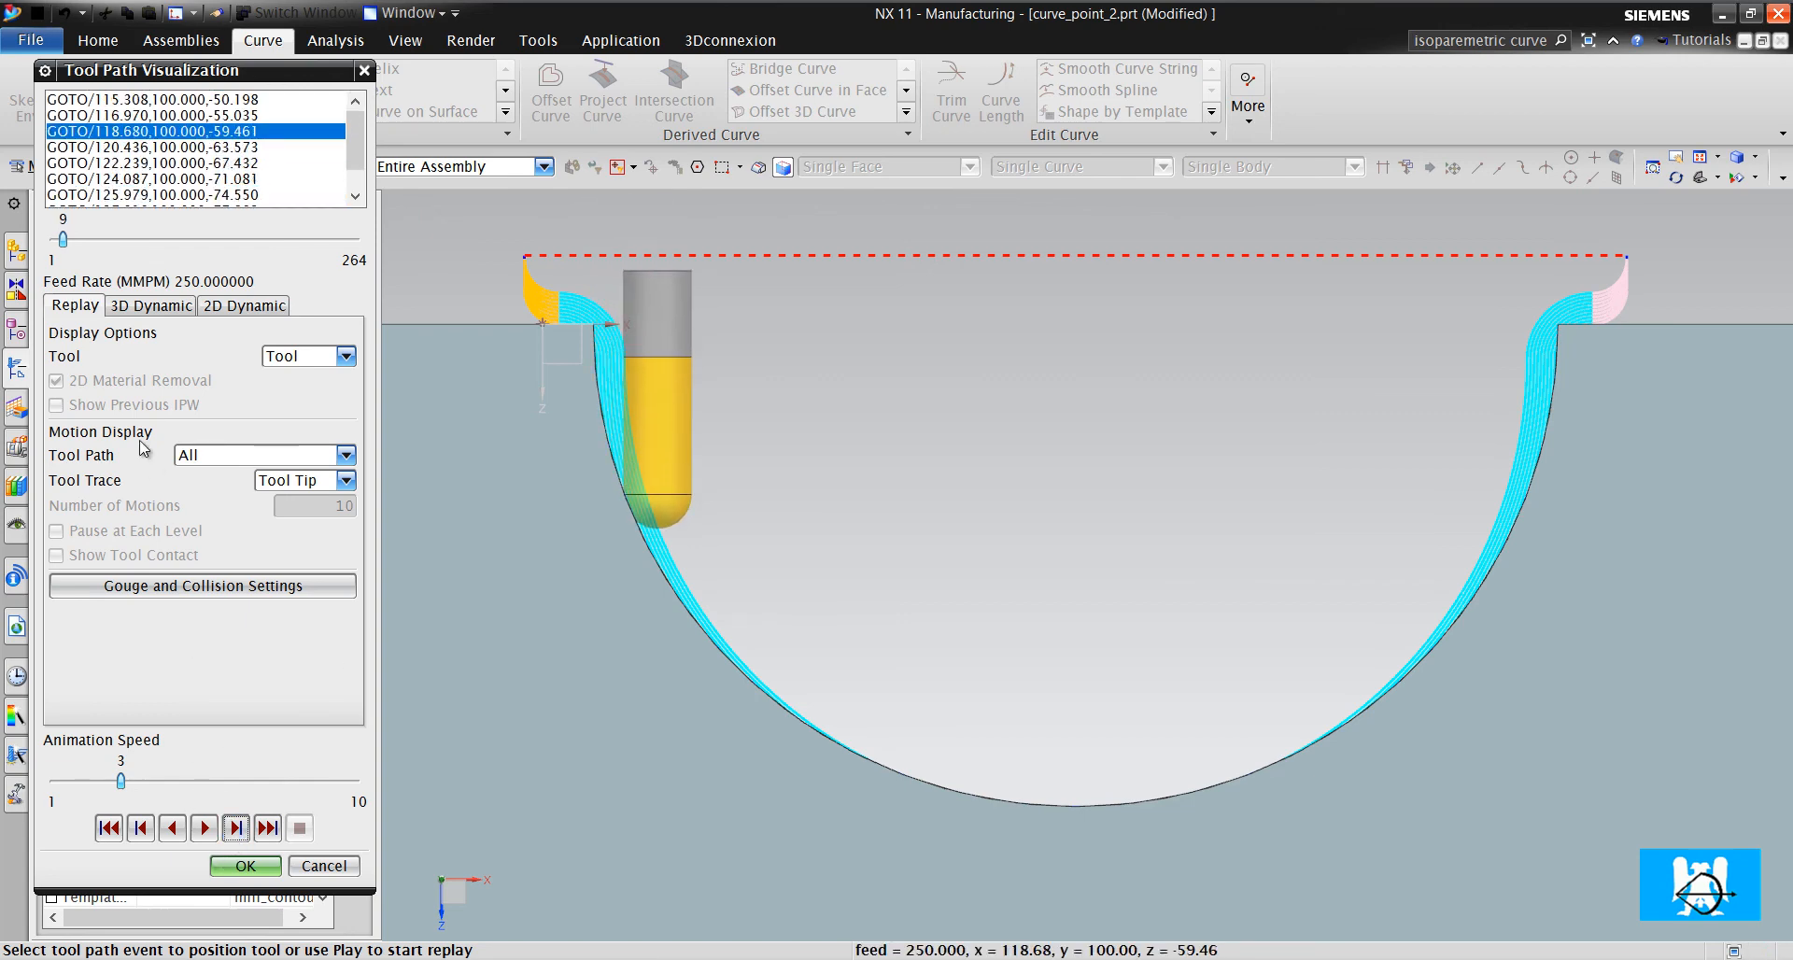
left_click(235, 827)
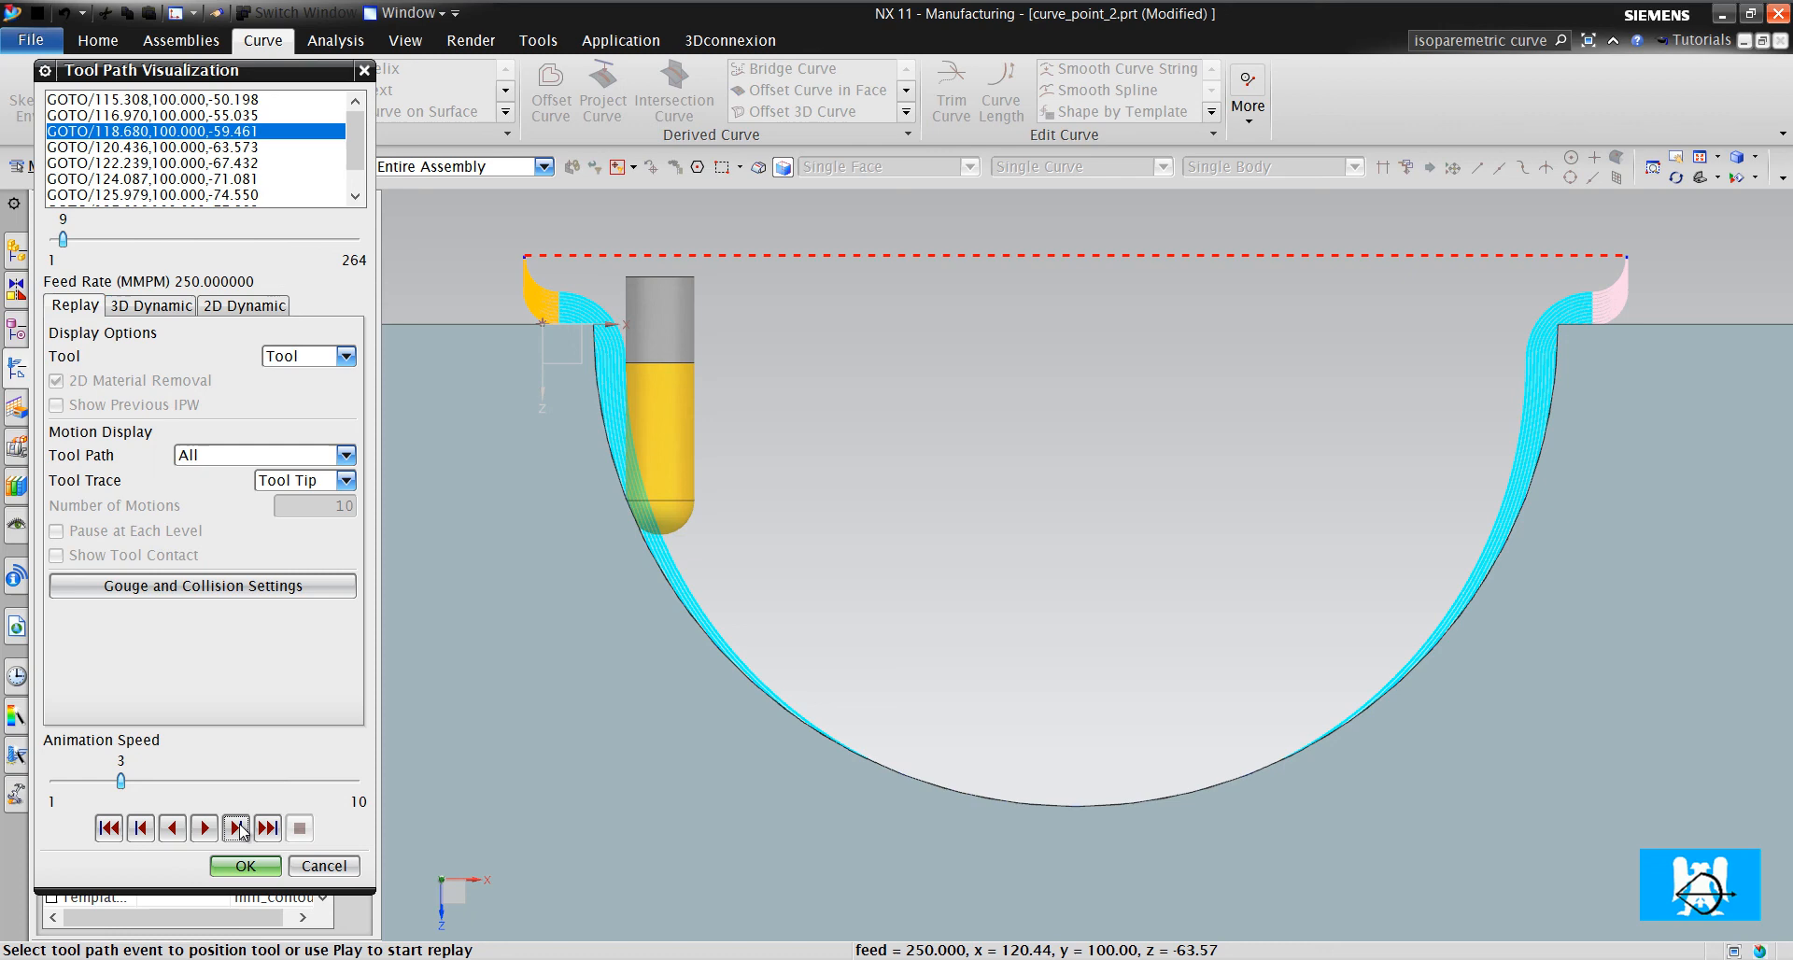
left_click(237, 825)
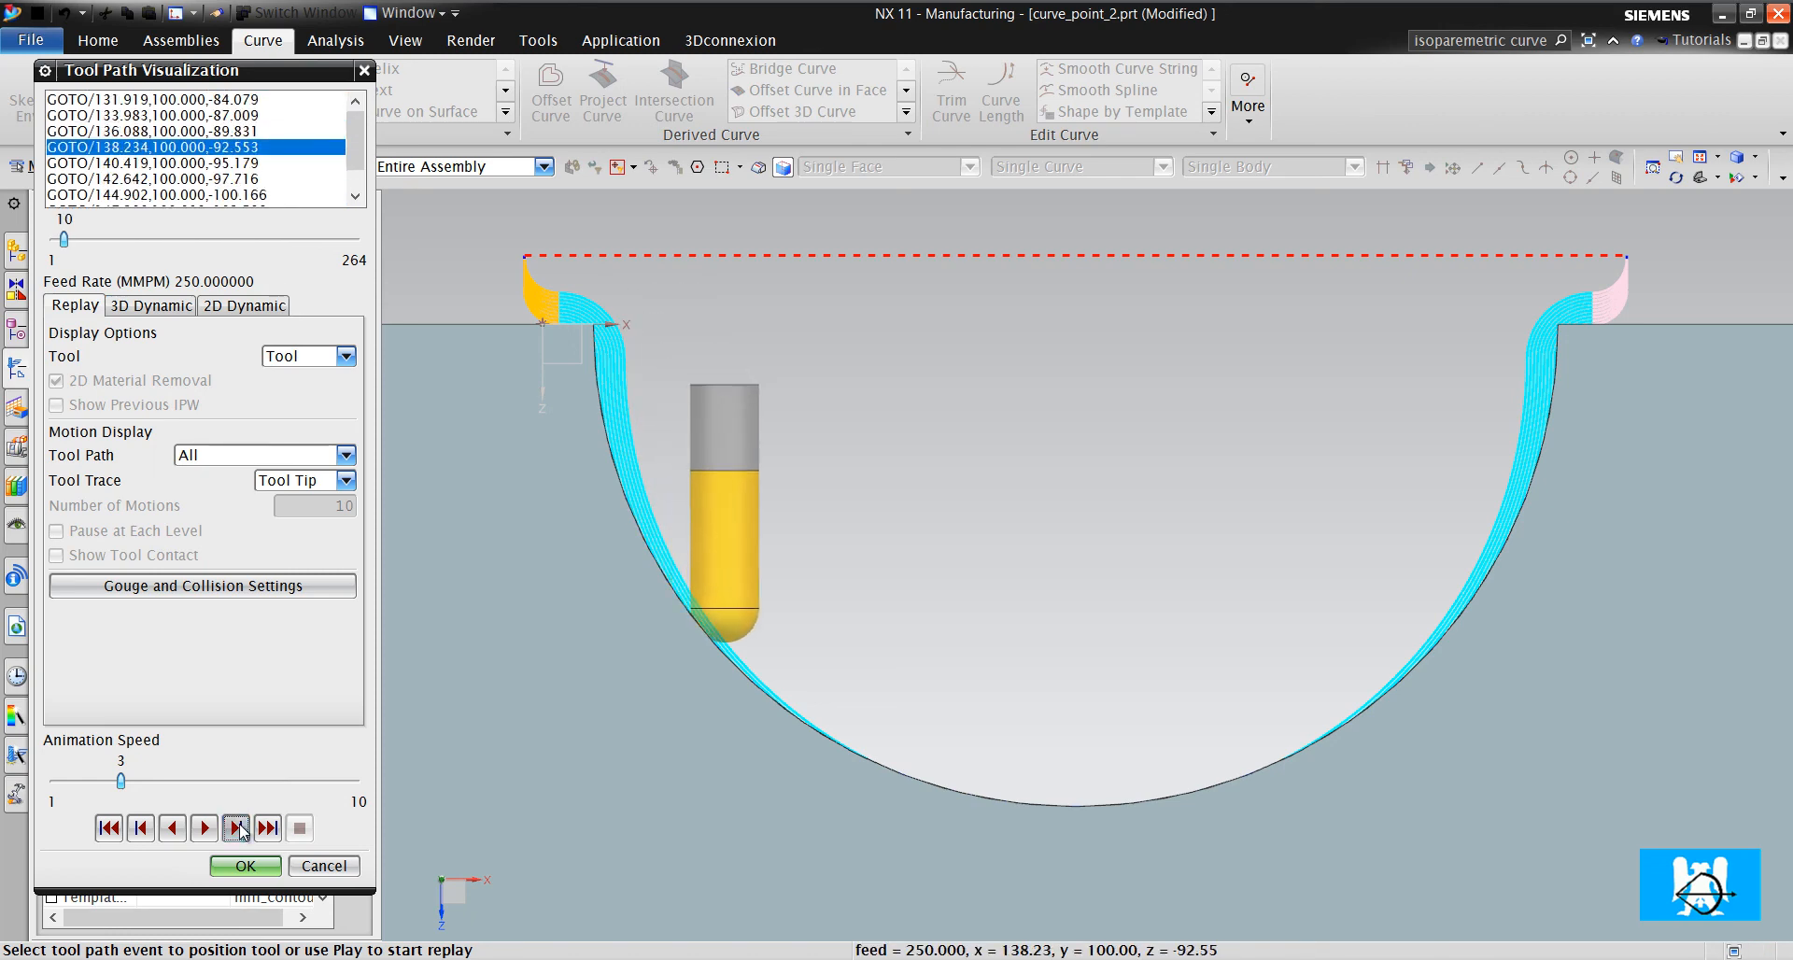
left_click(235, 827)
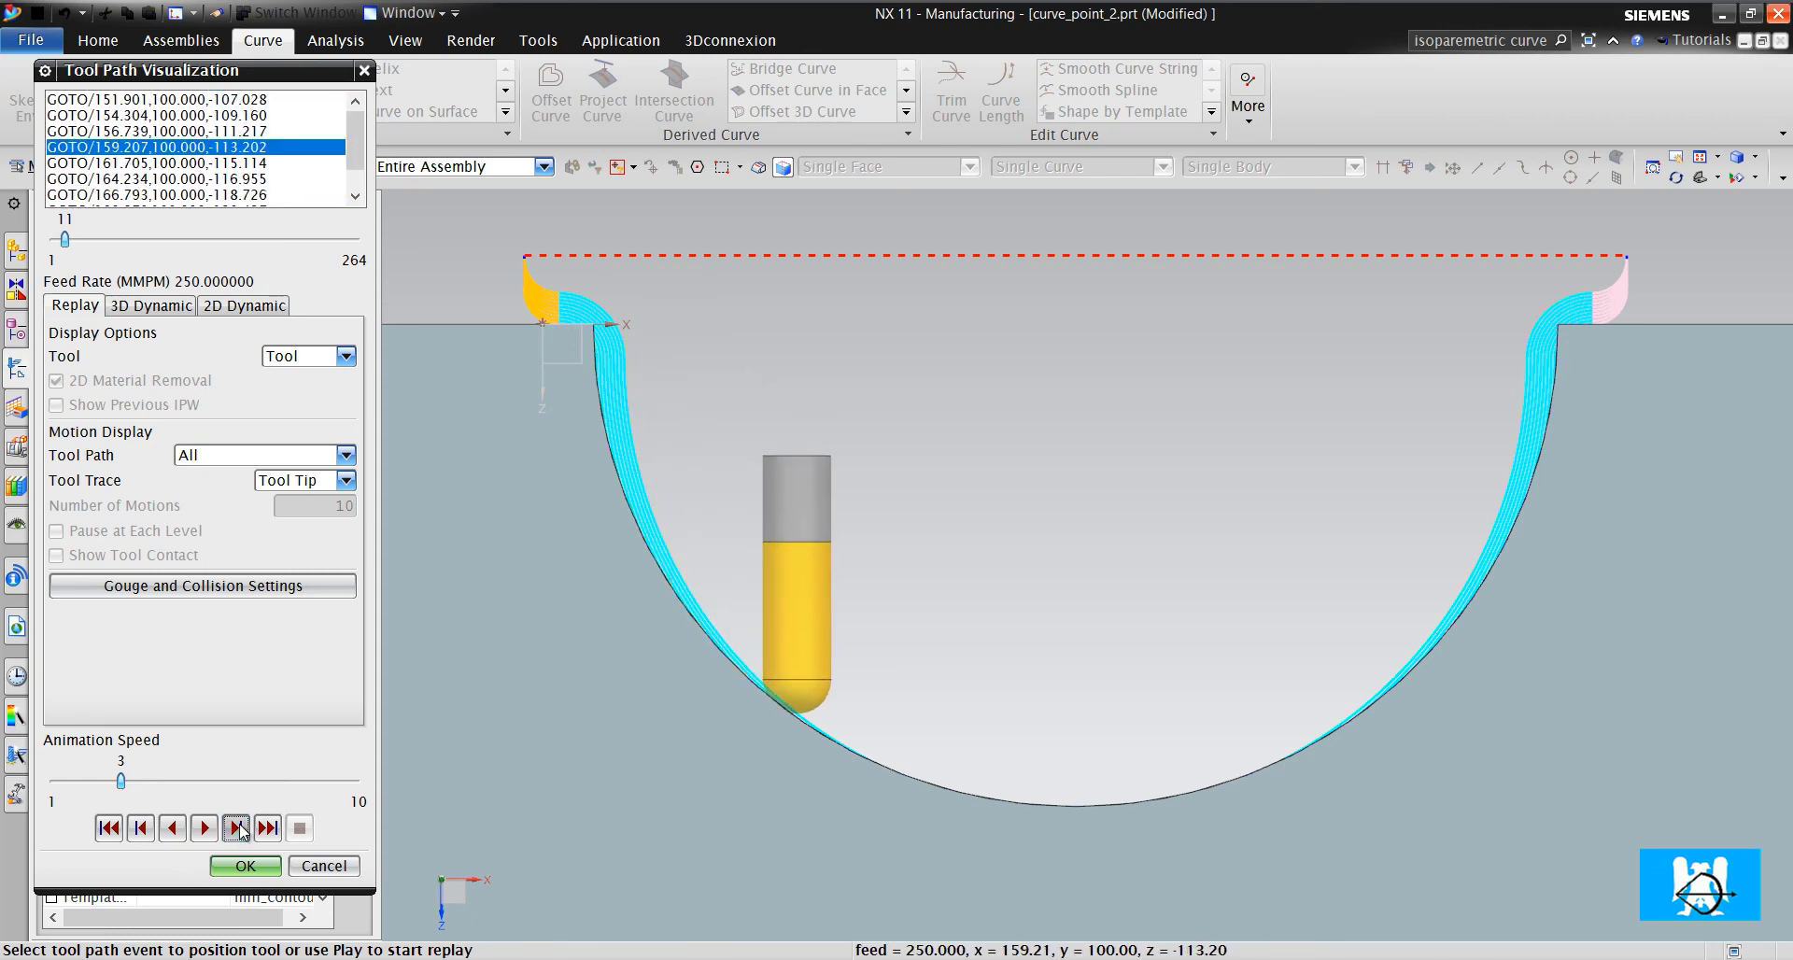
left_click(237, 828)
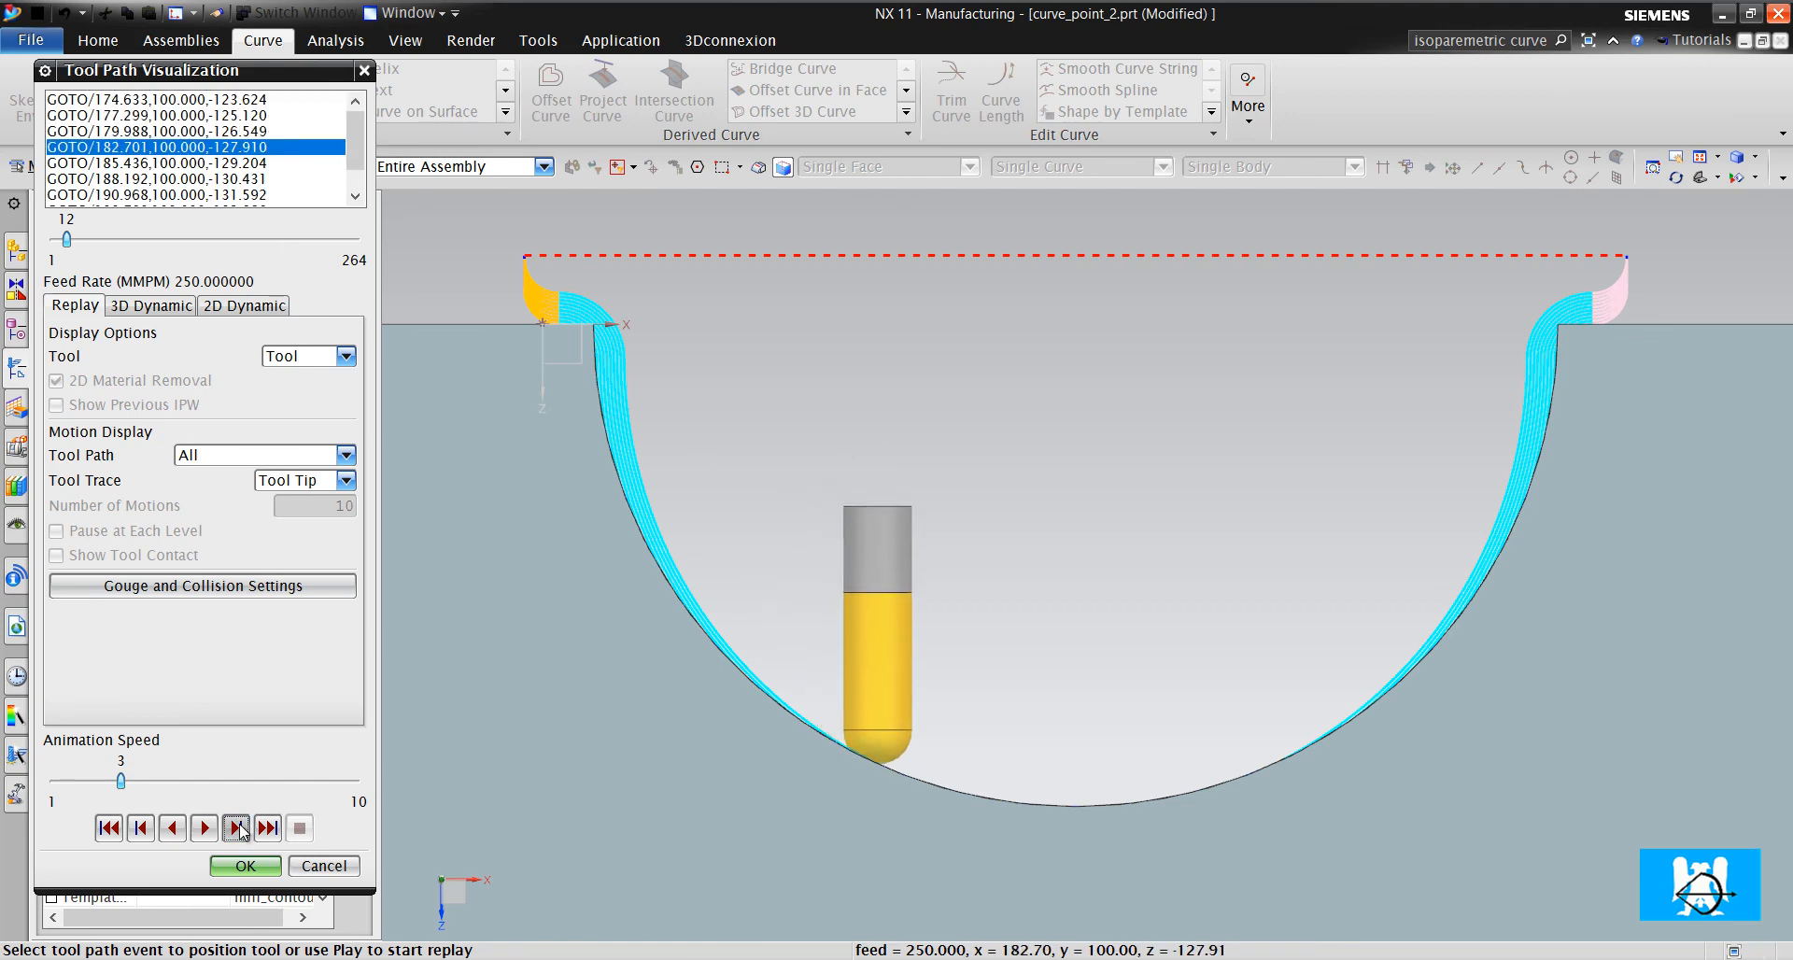
left_click(203, 827)
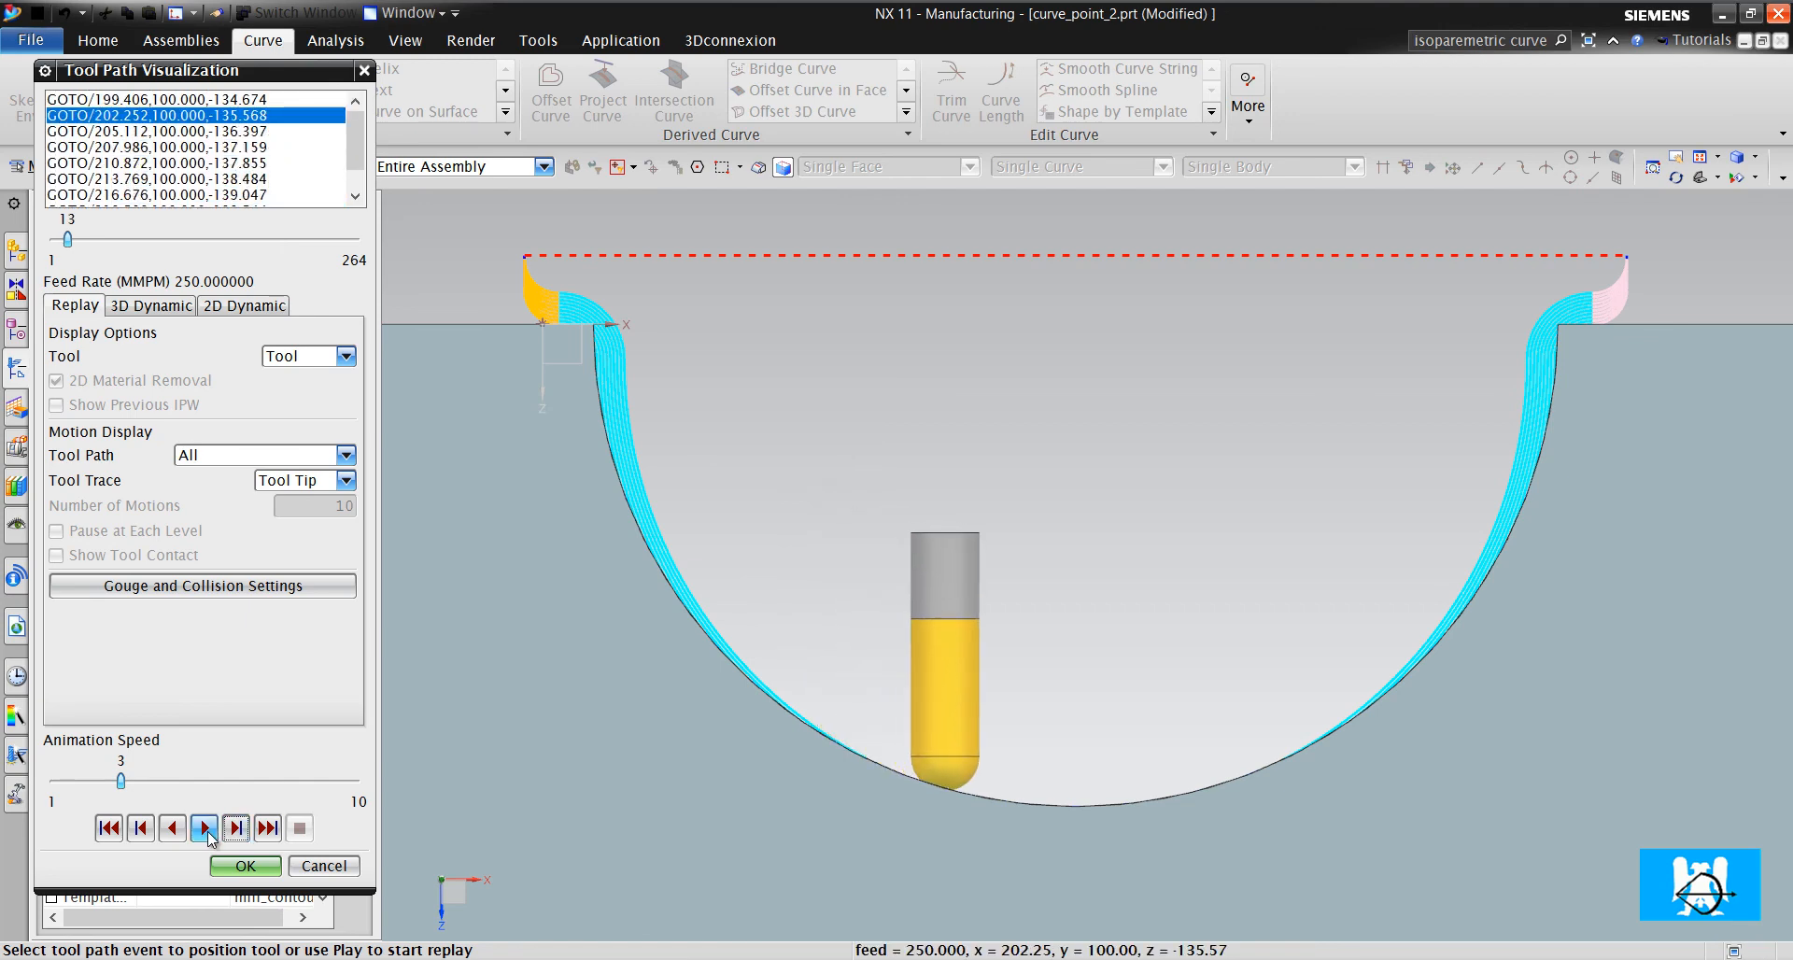
Play the full toolpath animation and return to FIXED_CONTOUR_COPY's settings
left_click(204, 828)
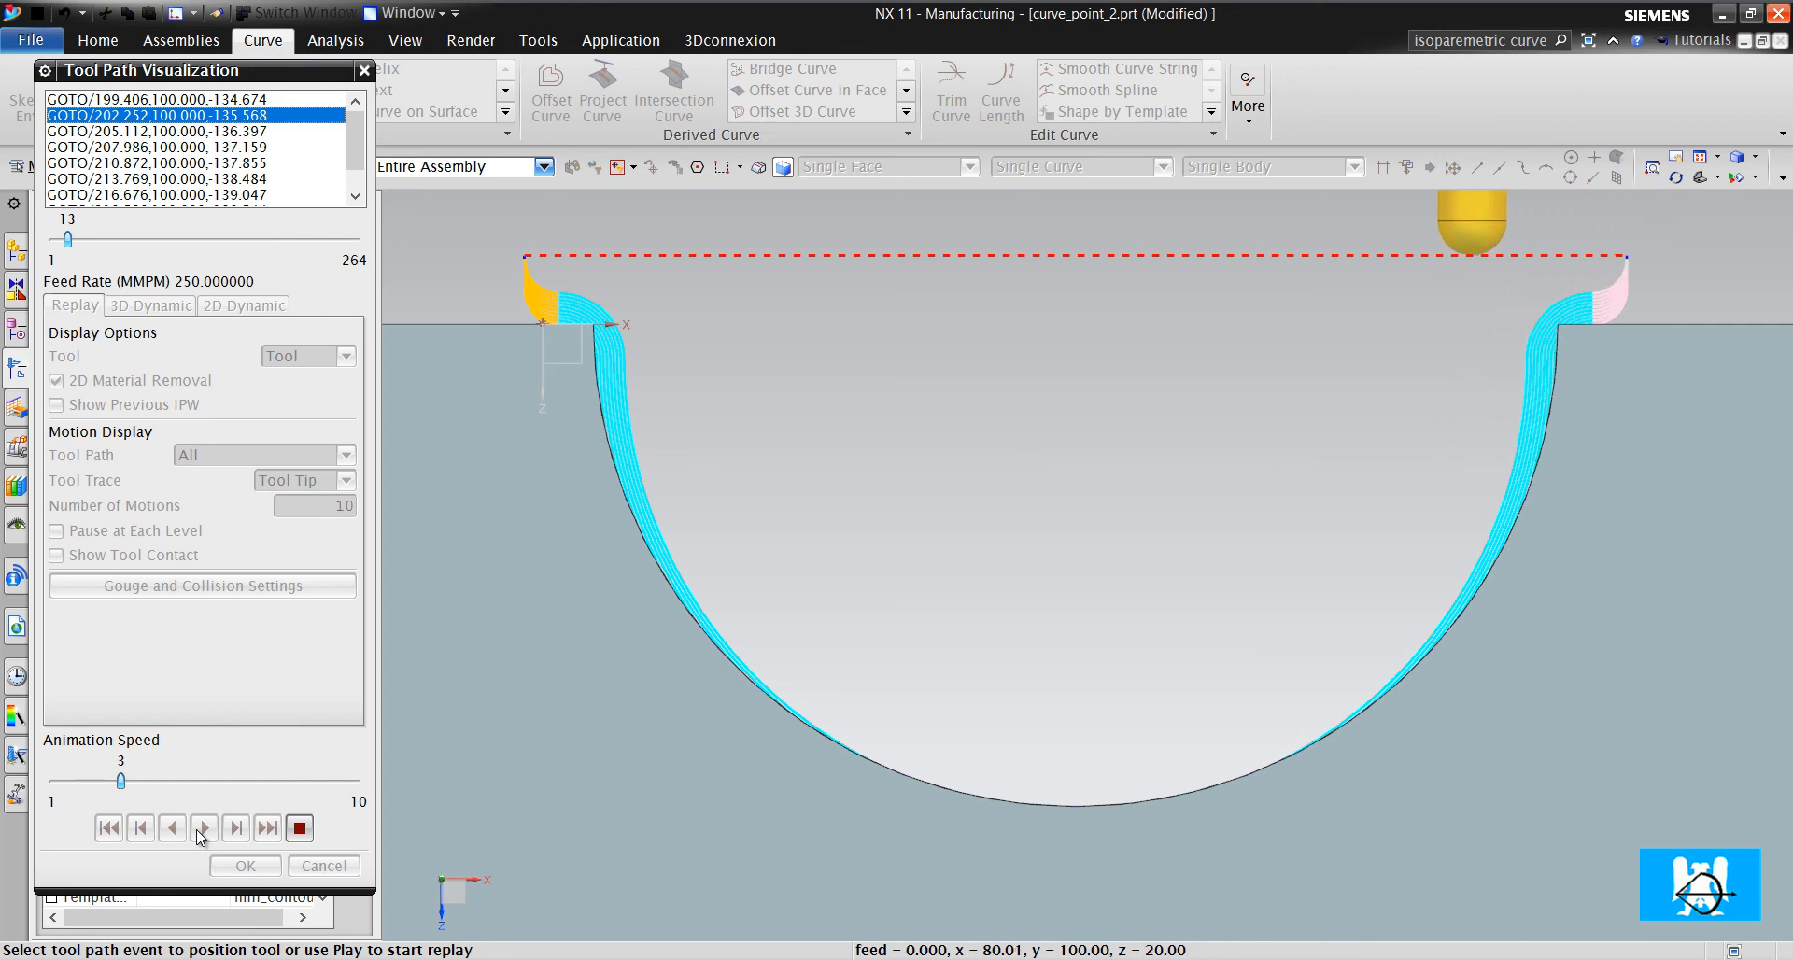
left_click(204, 827)
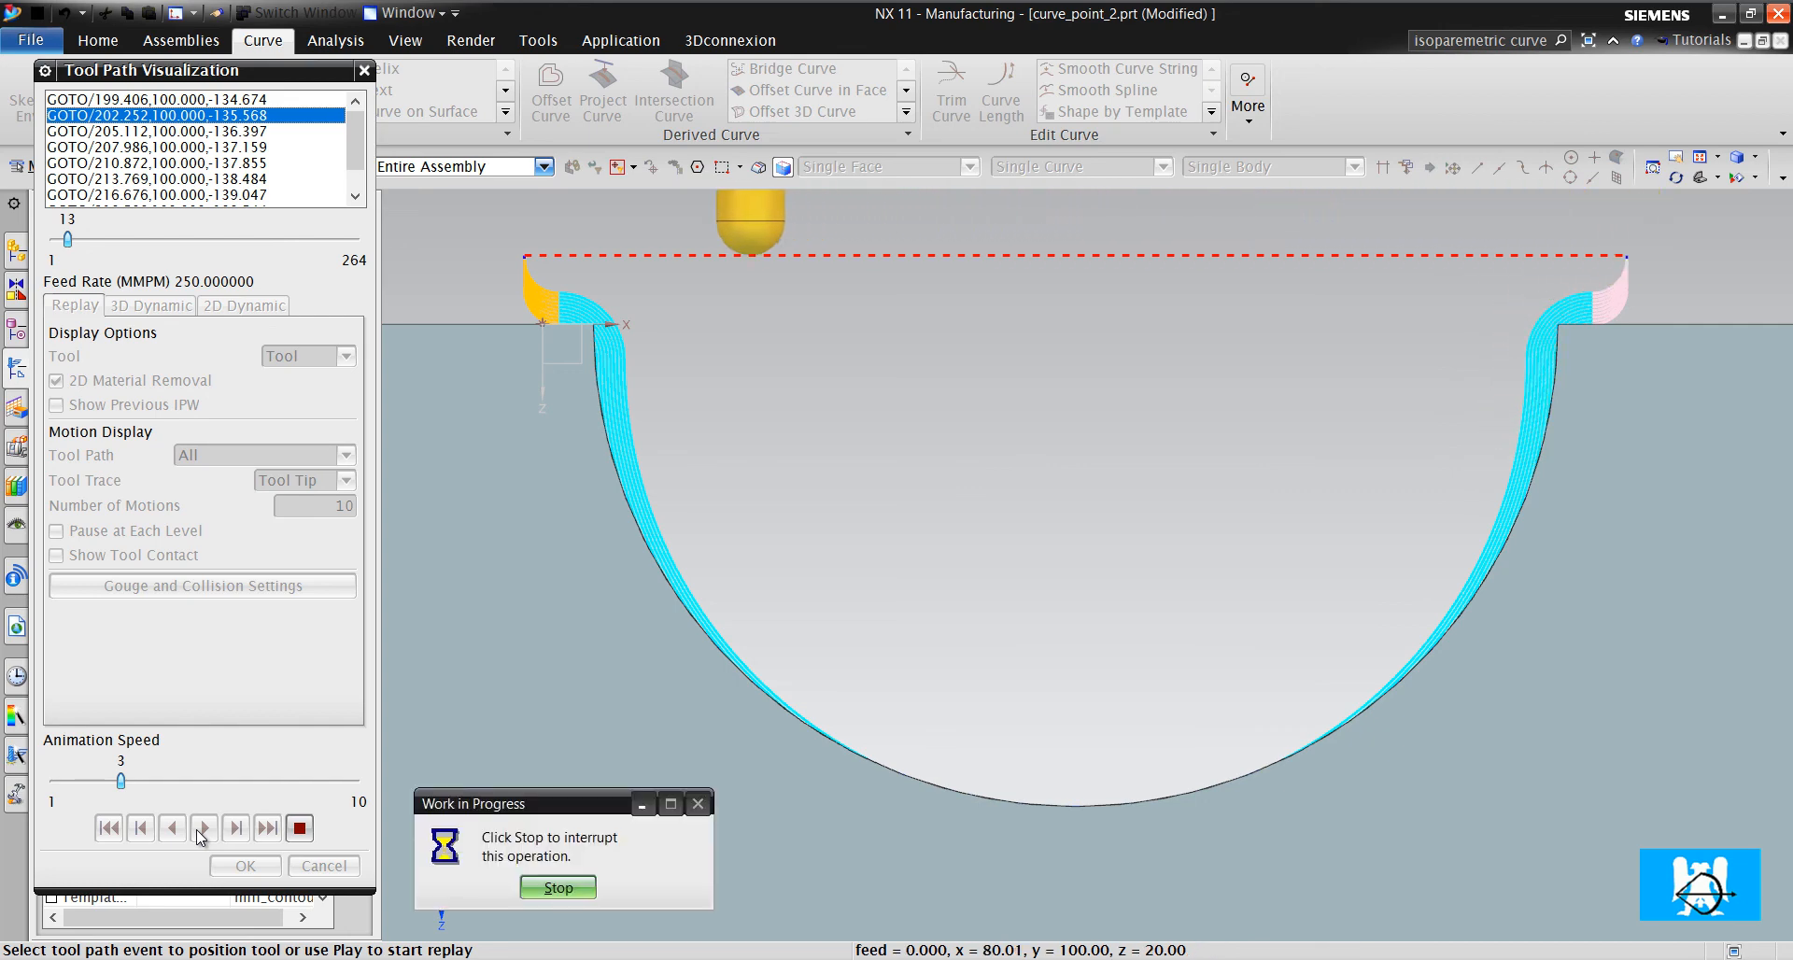
left_click(203, 827)
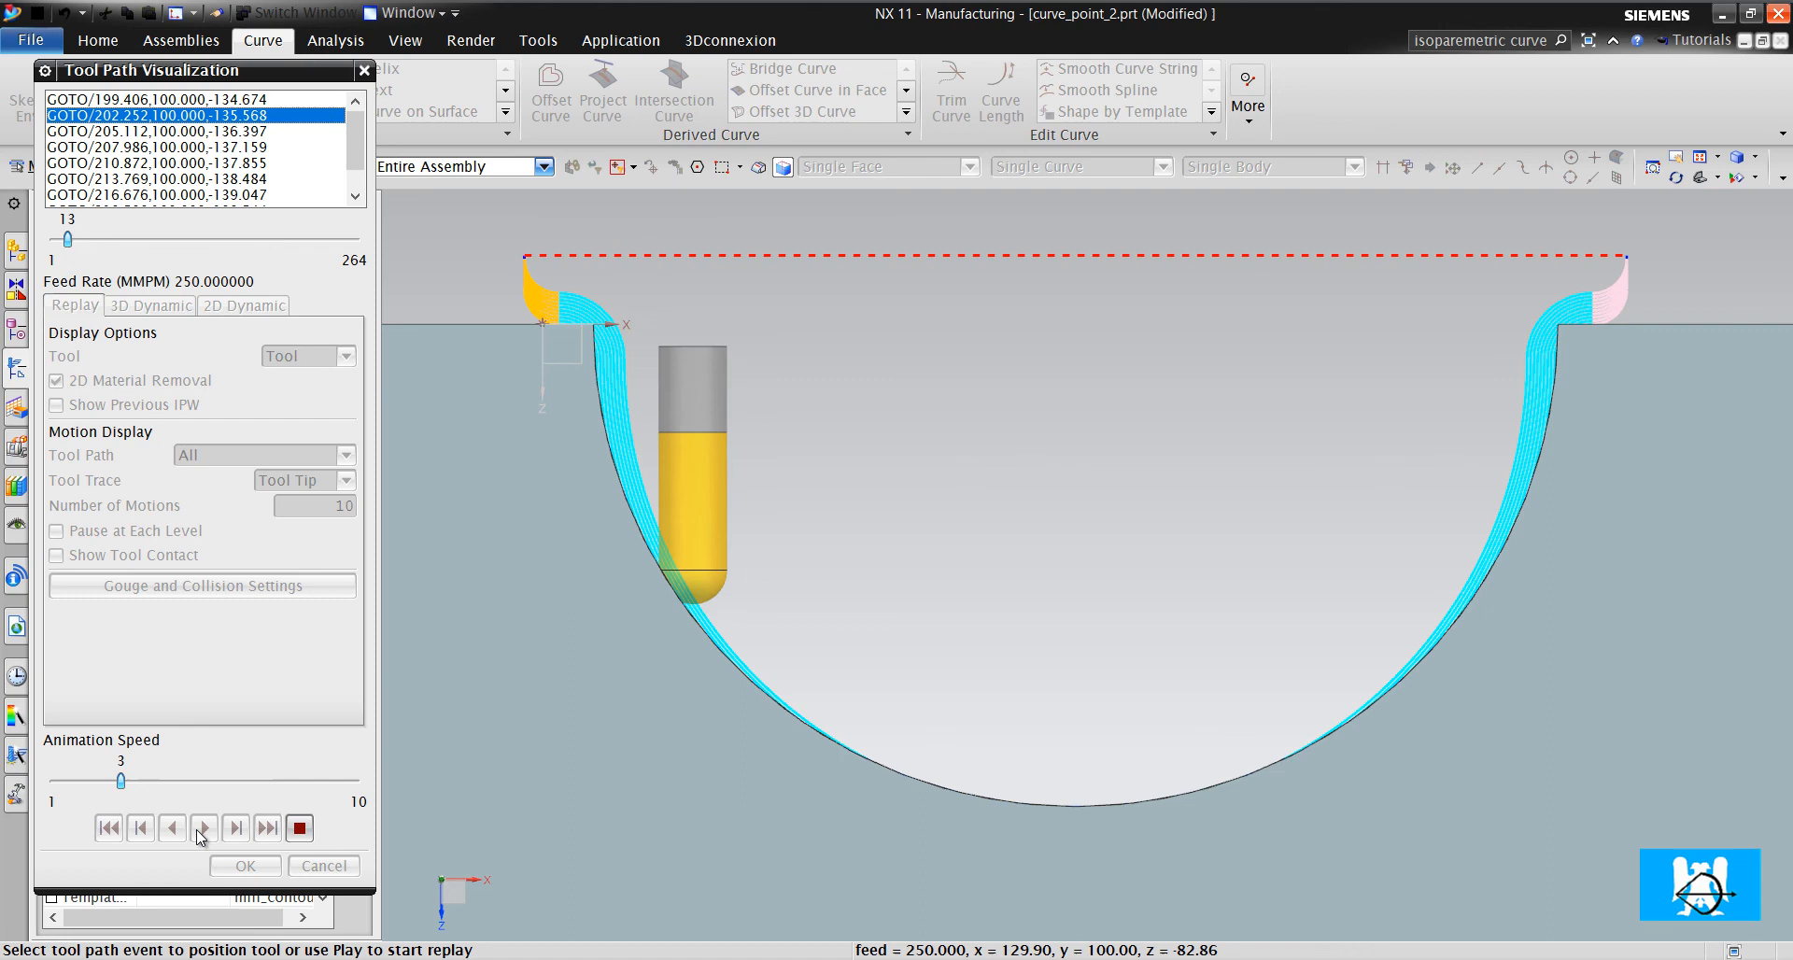
left_click(243, 865)
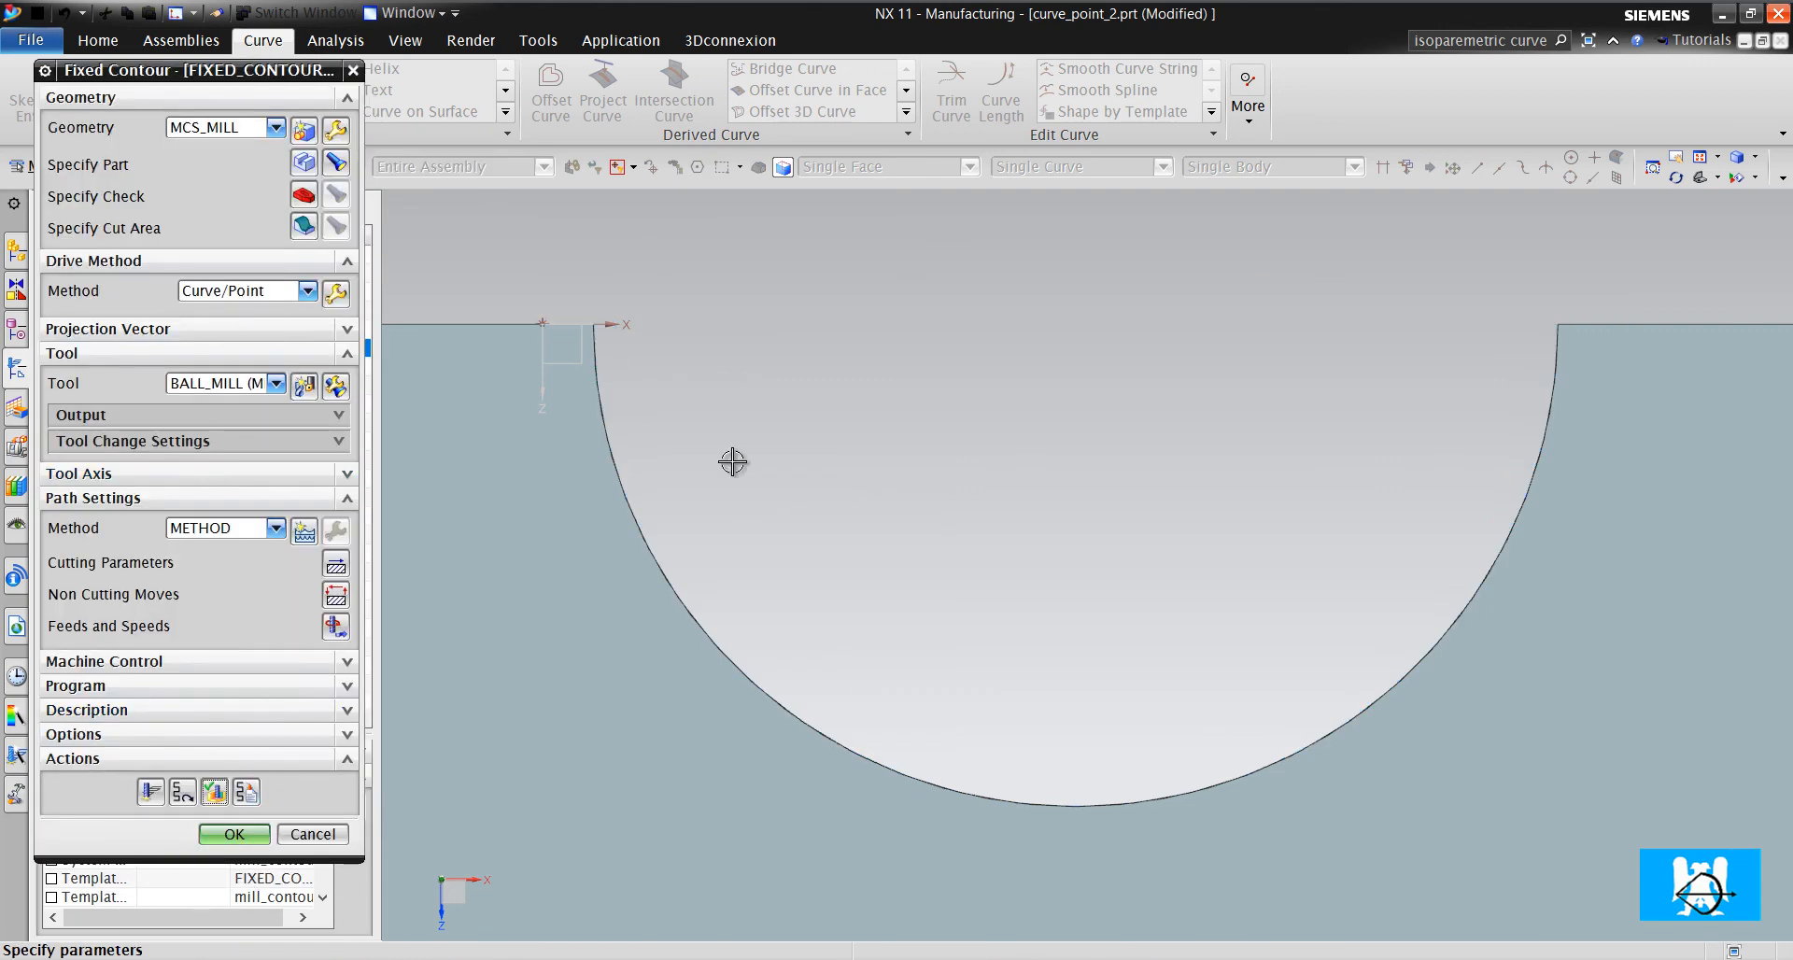
Inspect the groove from above, then accept FIXED_CONTOUR_COPY into the operation navigator
left_click_drag(732, 463, 898, 573)
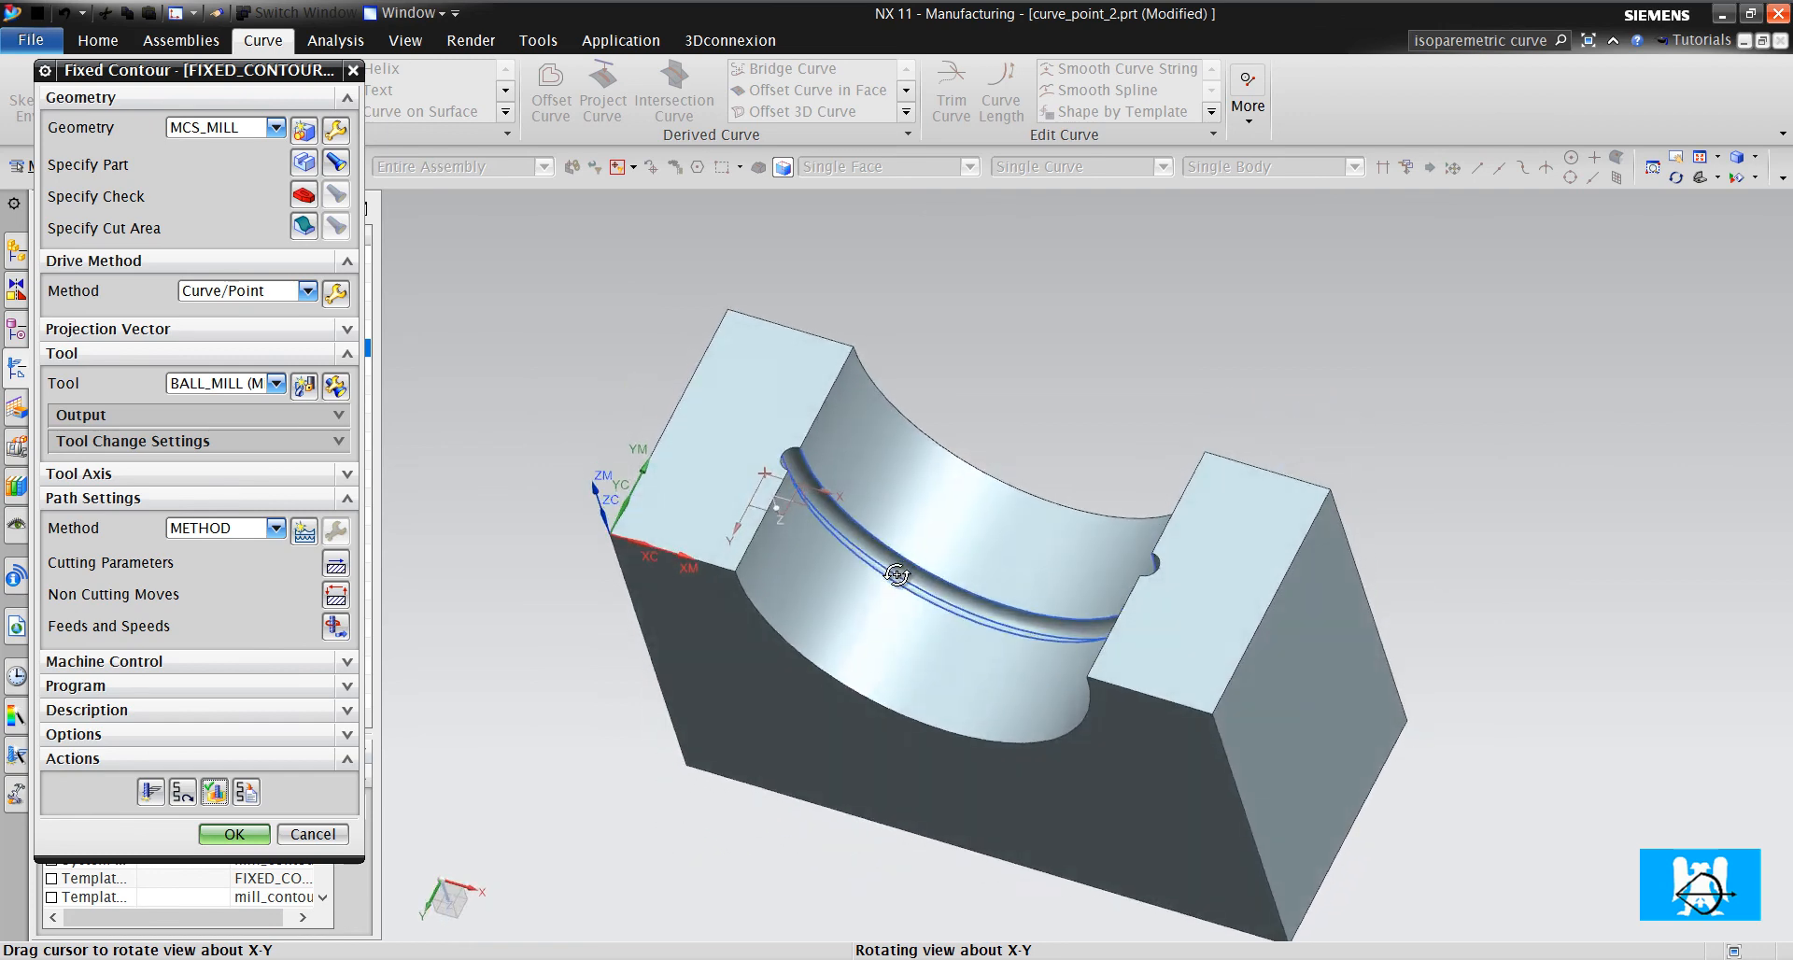
left_click_drag(899, 574, 764, 432)
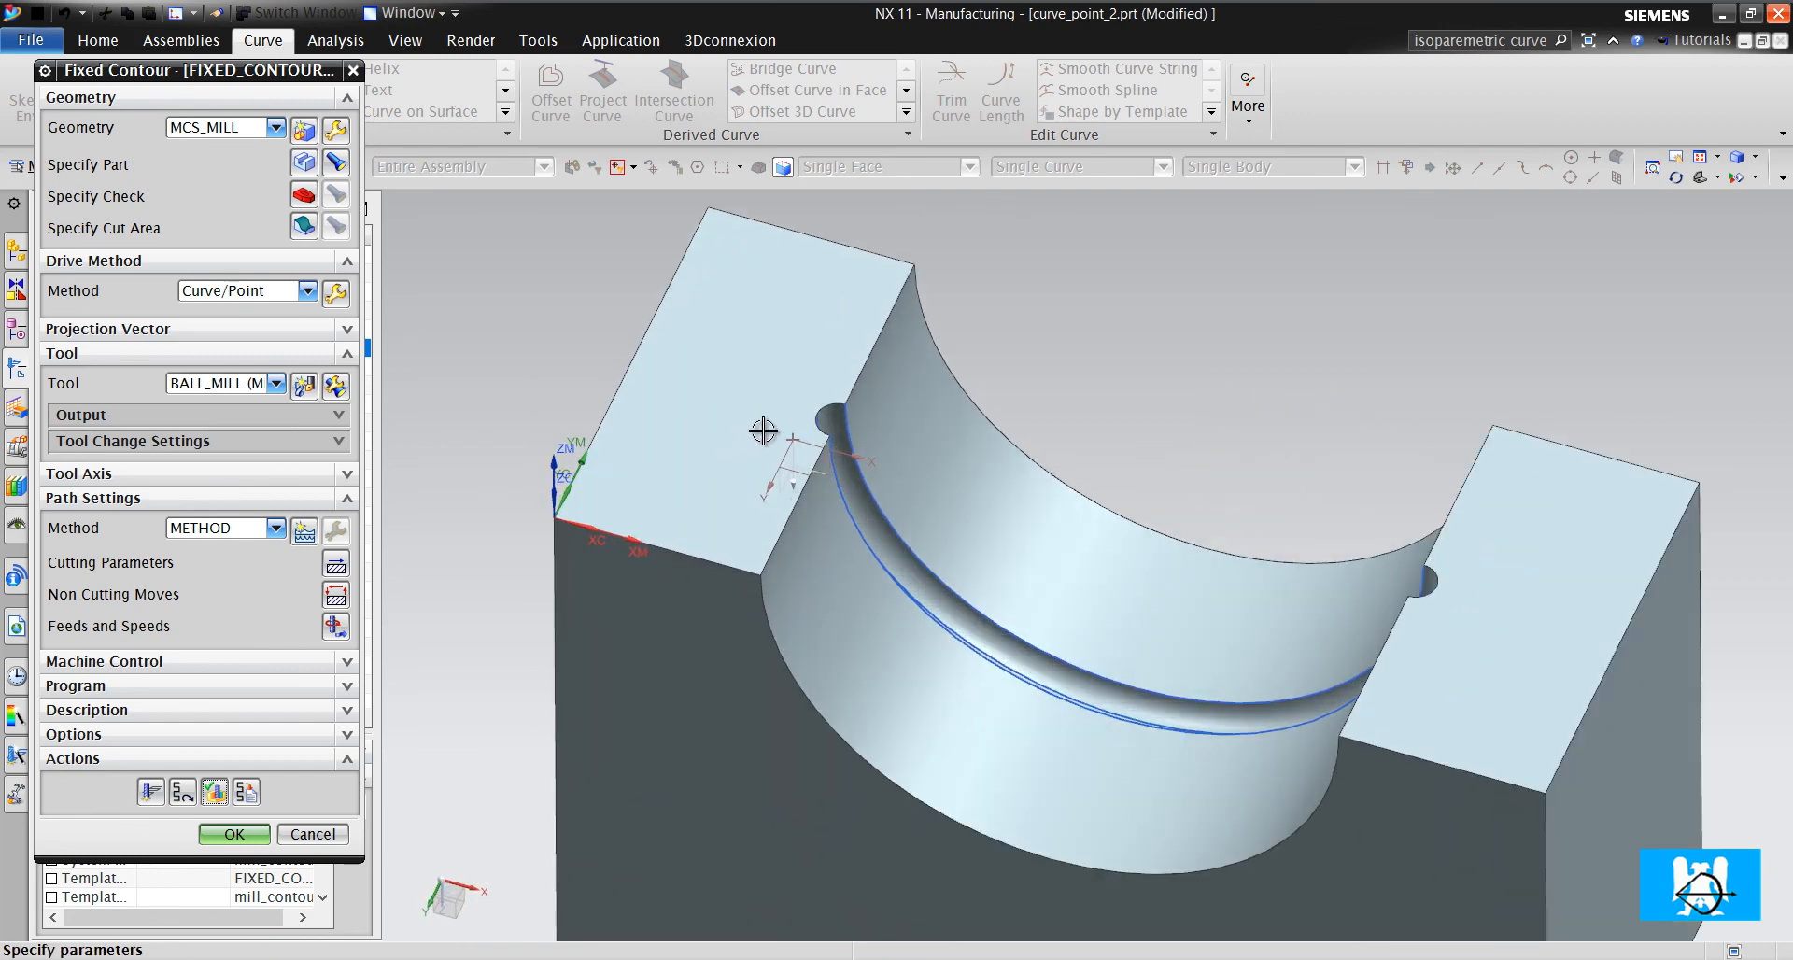
scroll("up", 3)
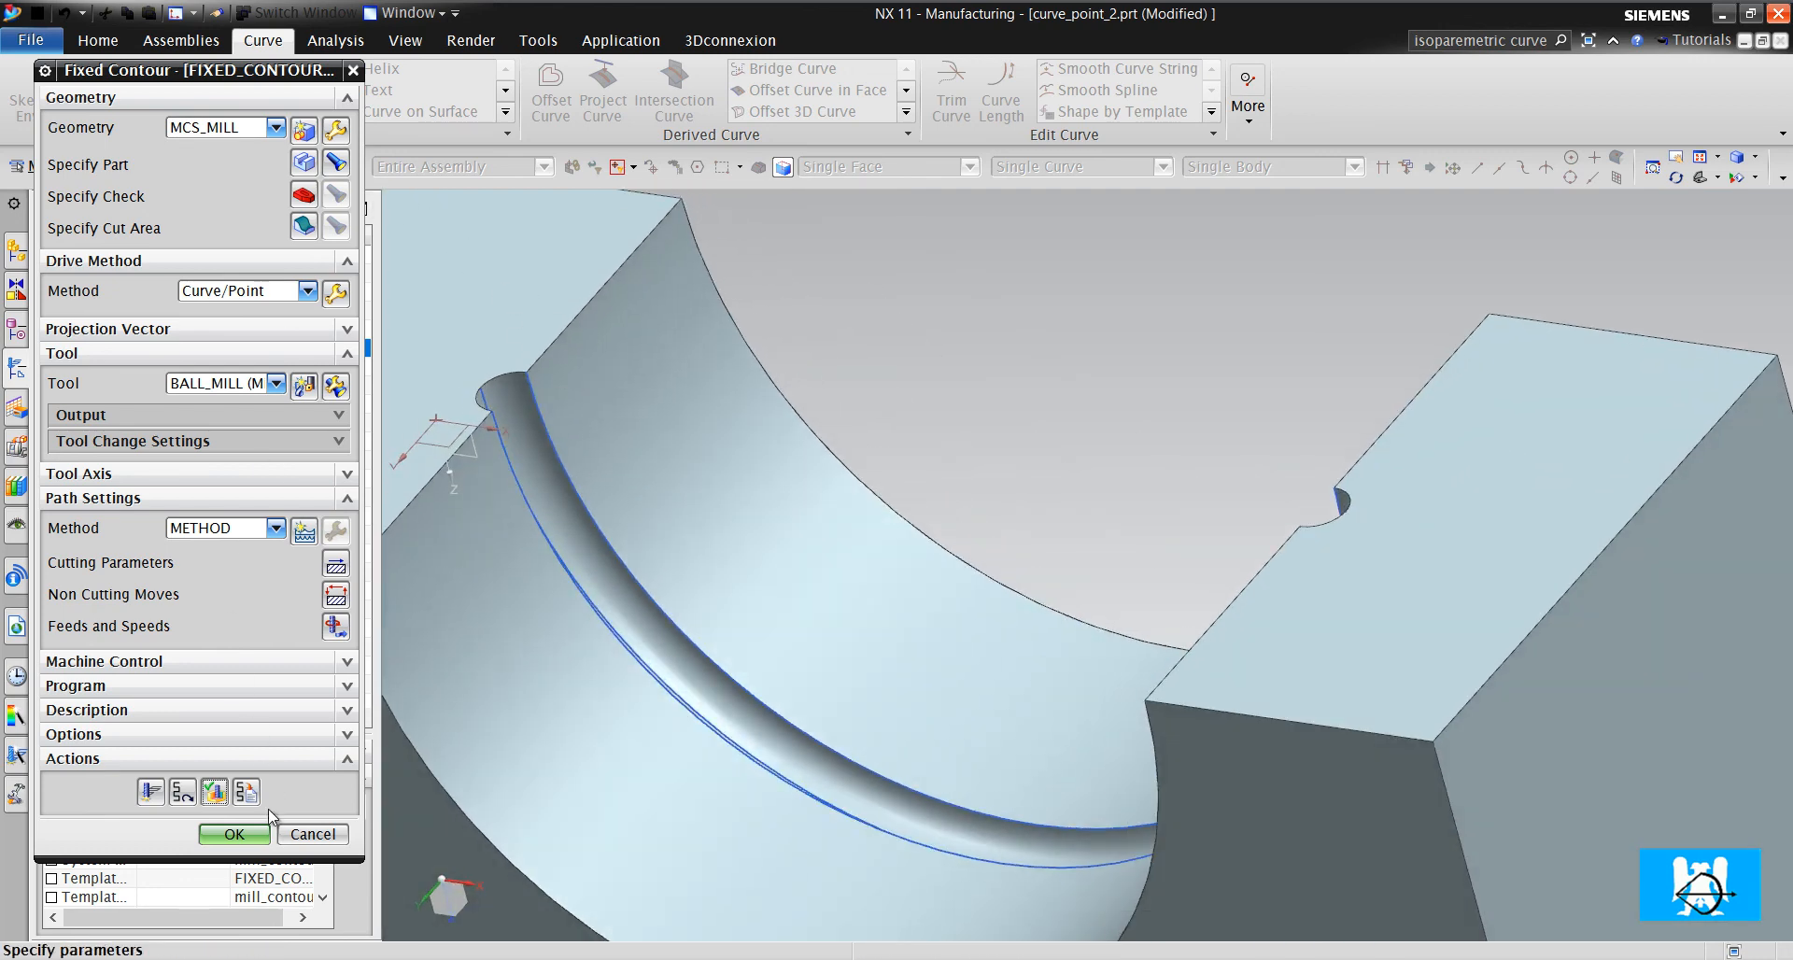
left_click(233, 833)
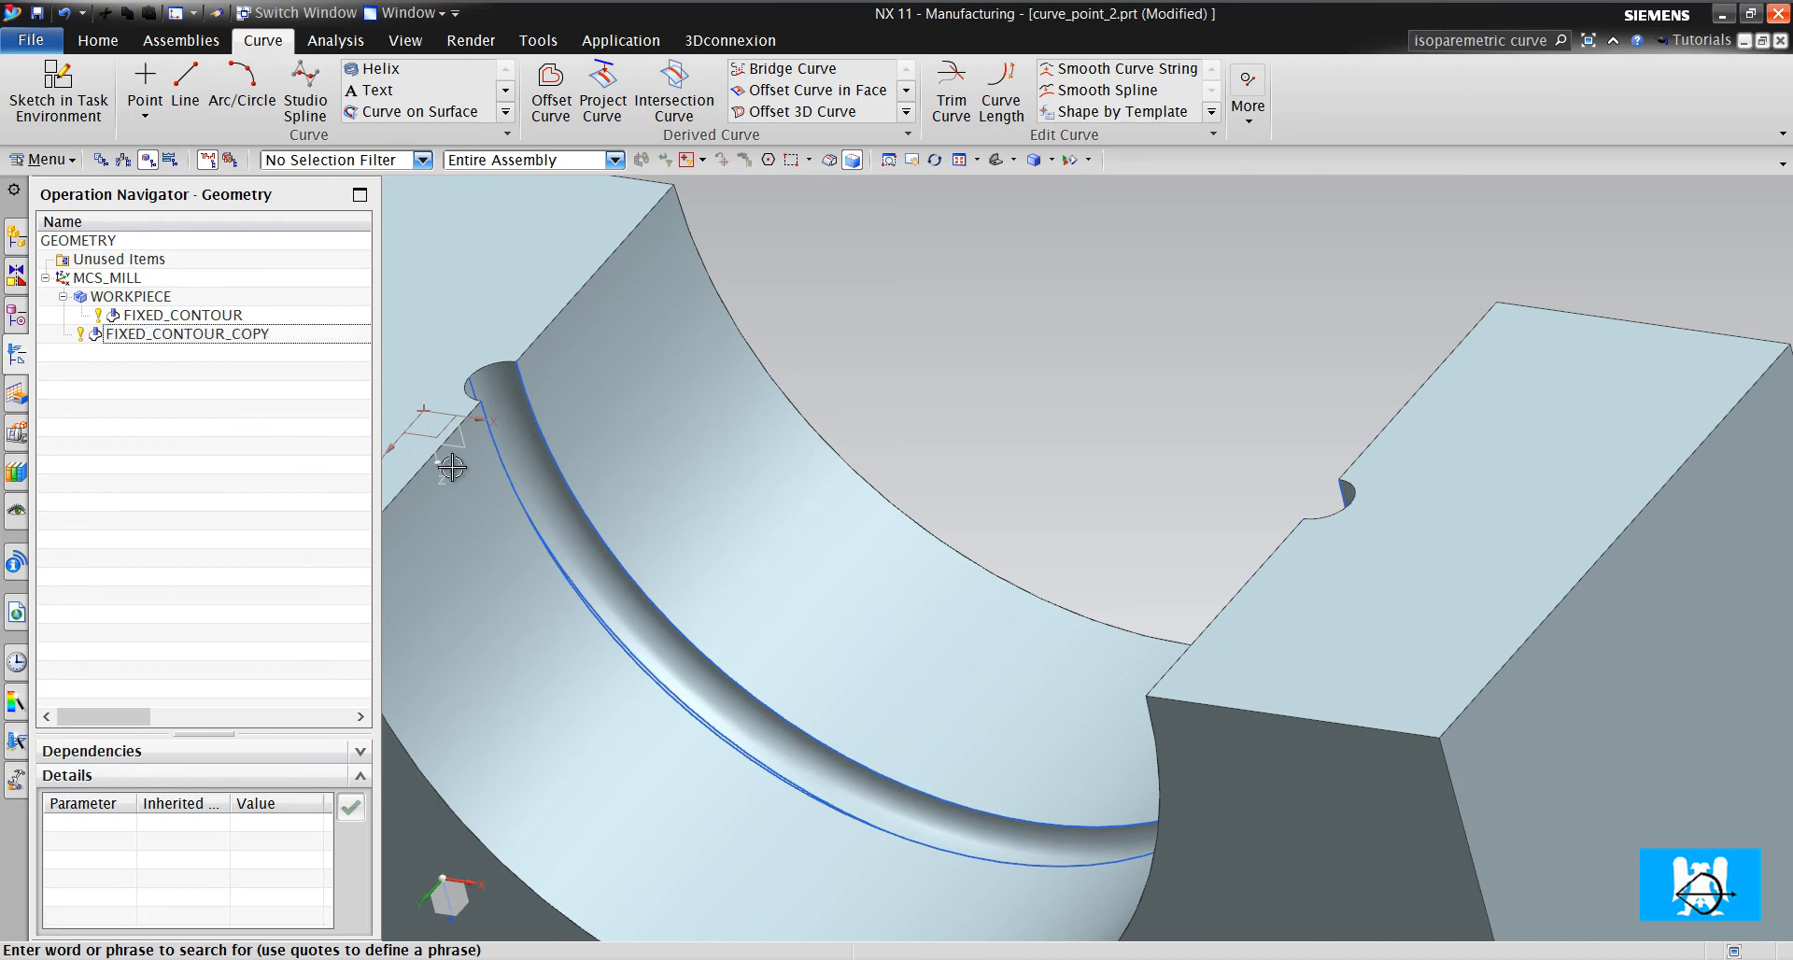
double_click(188, 335)
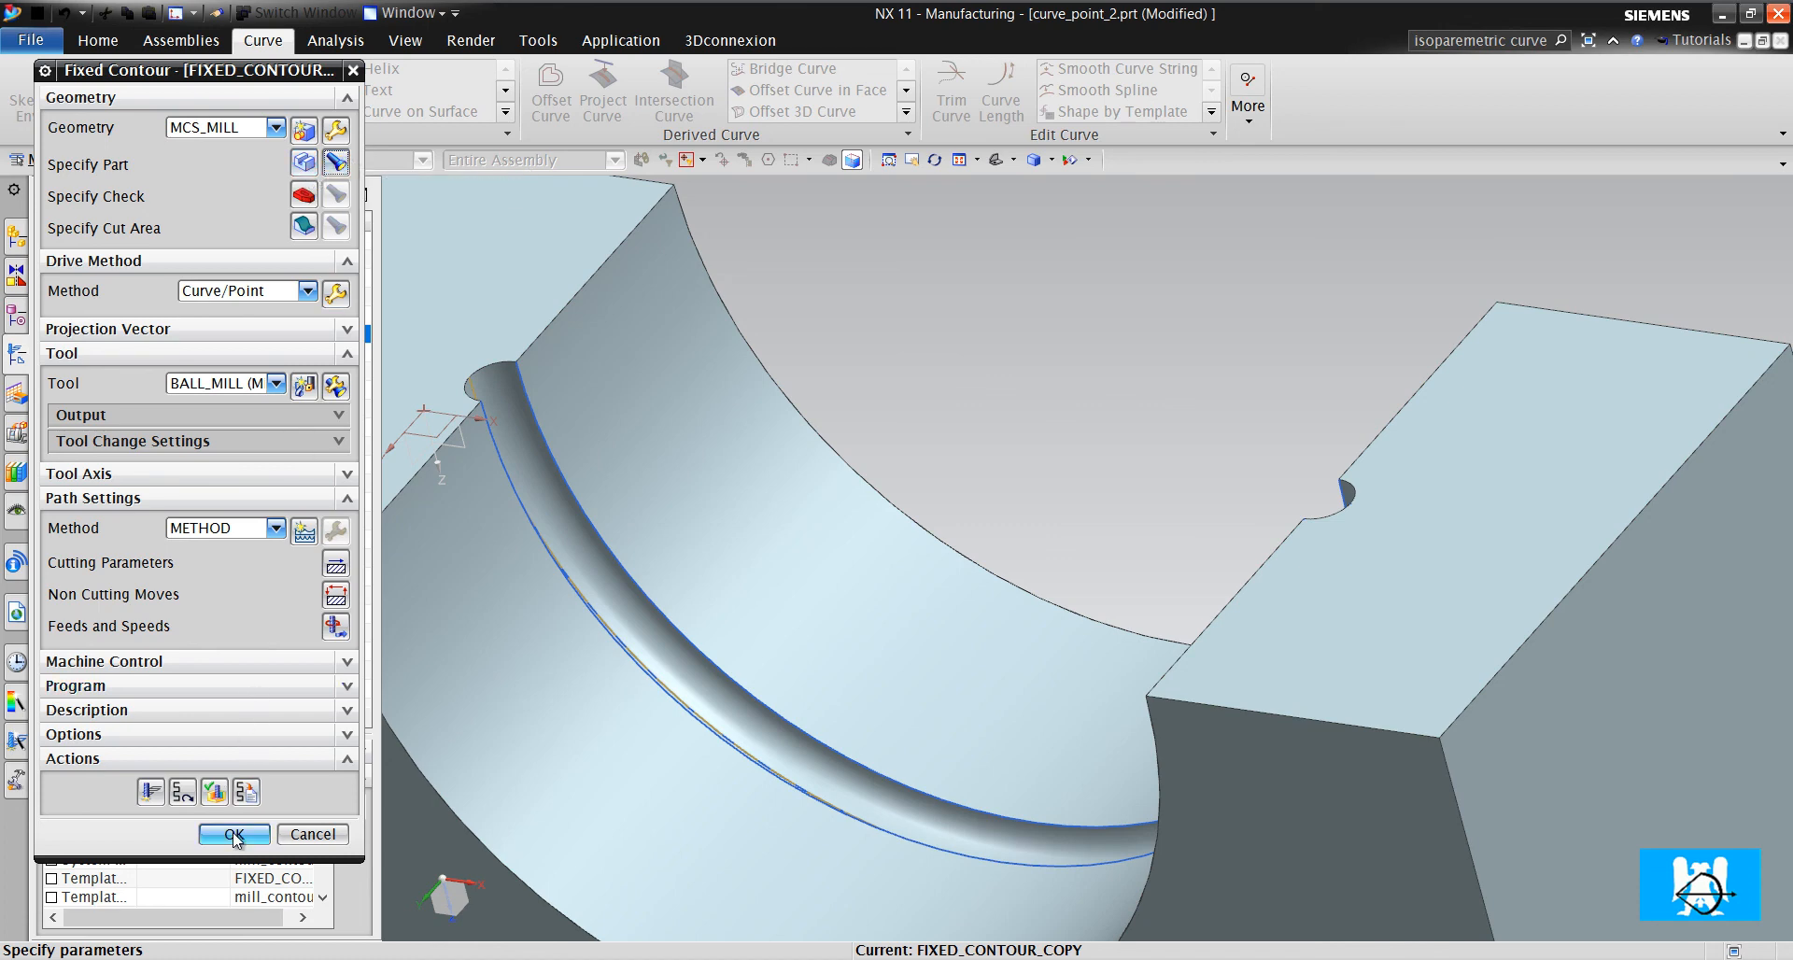
left_click(233, 833)
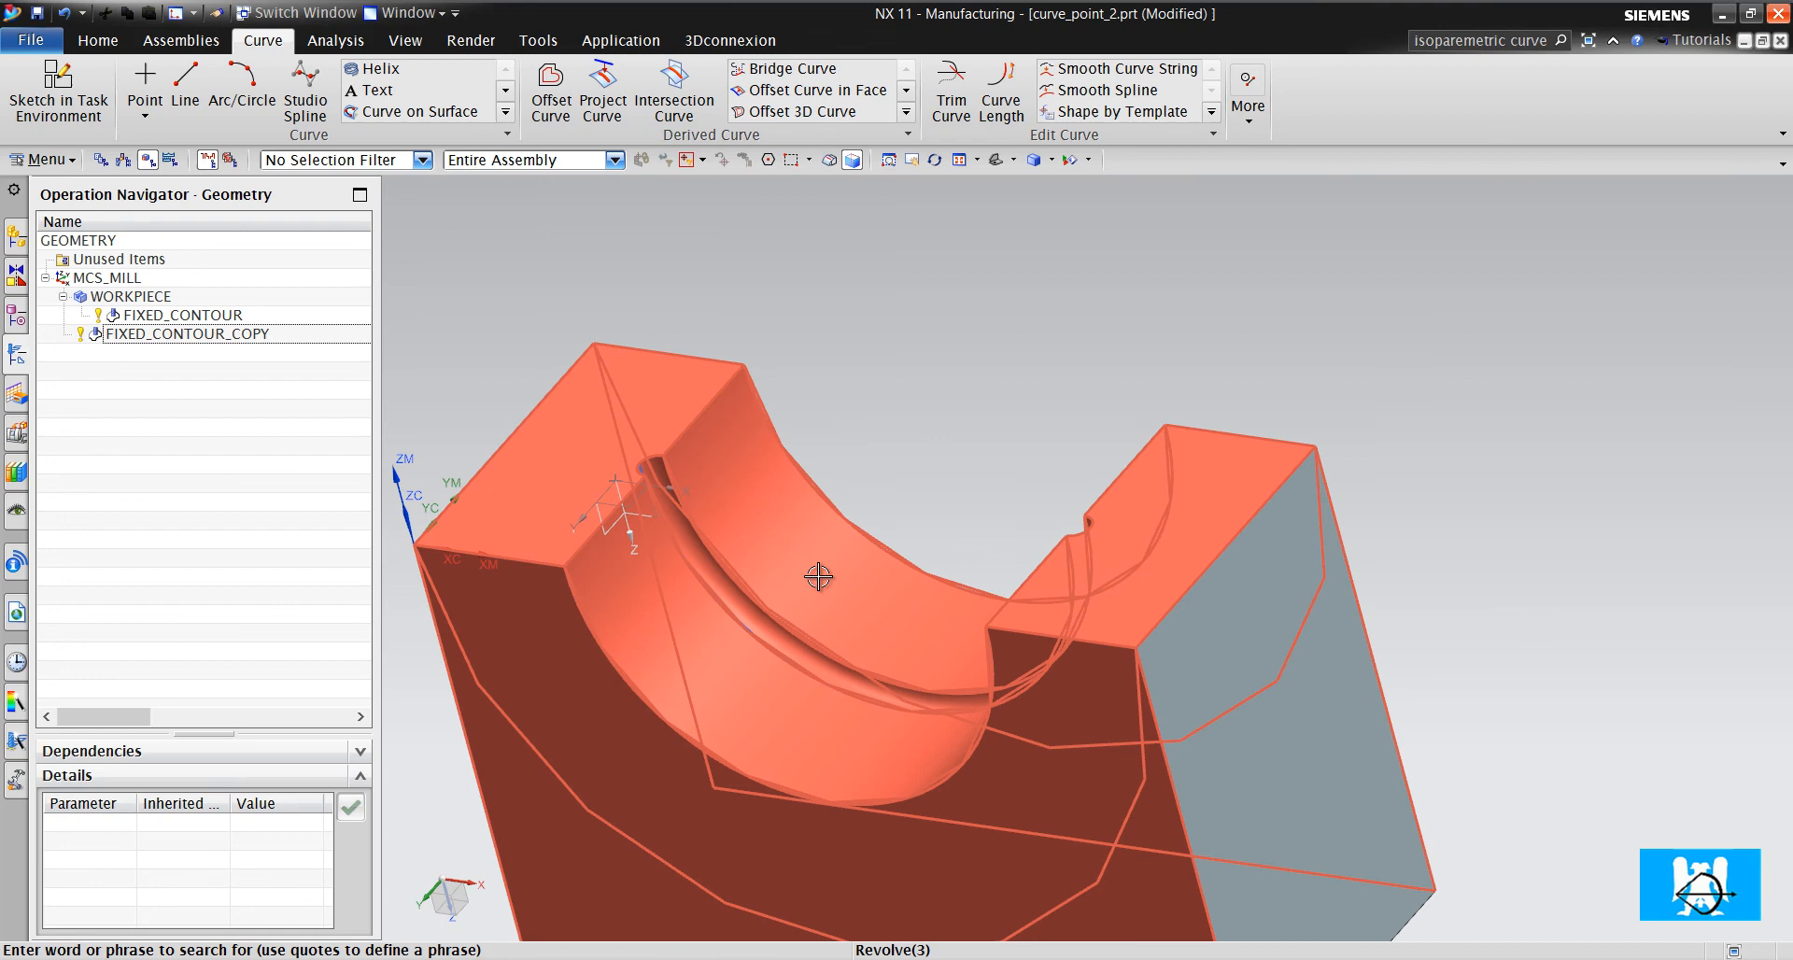
mouse_move(818, 577)
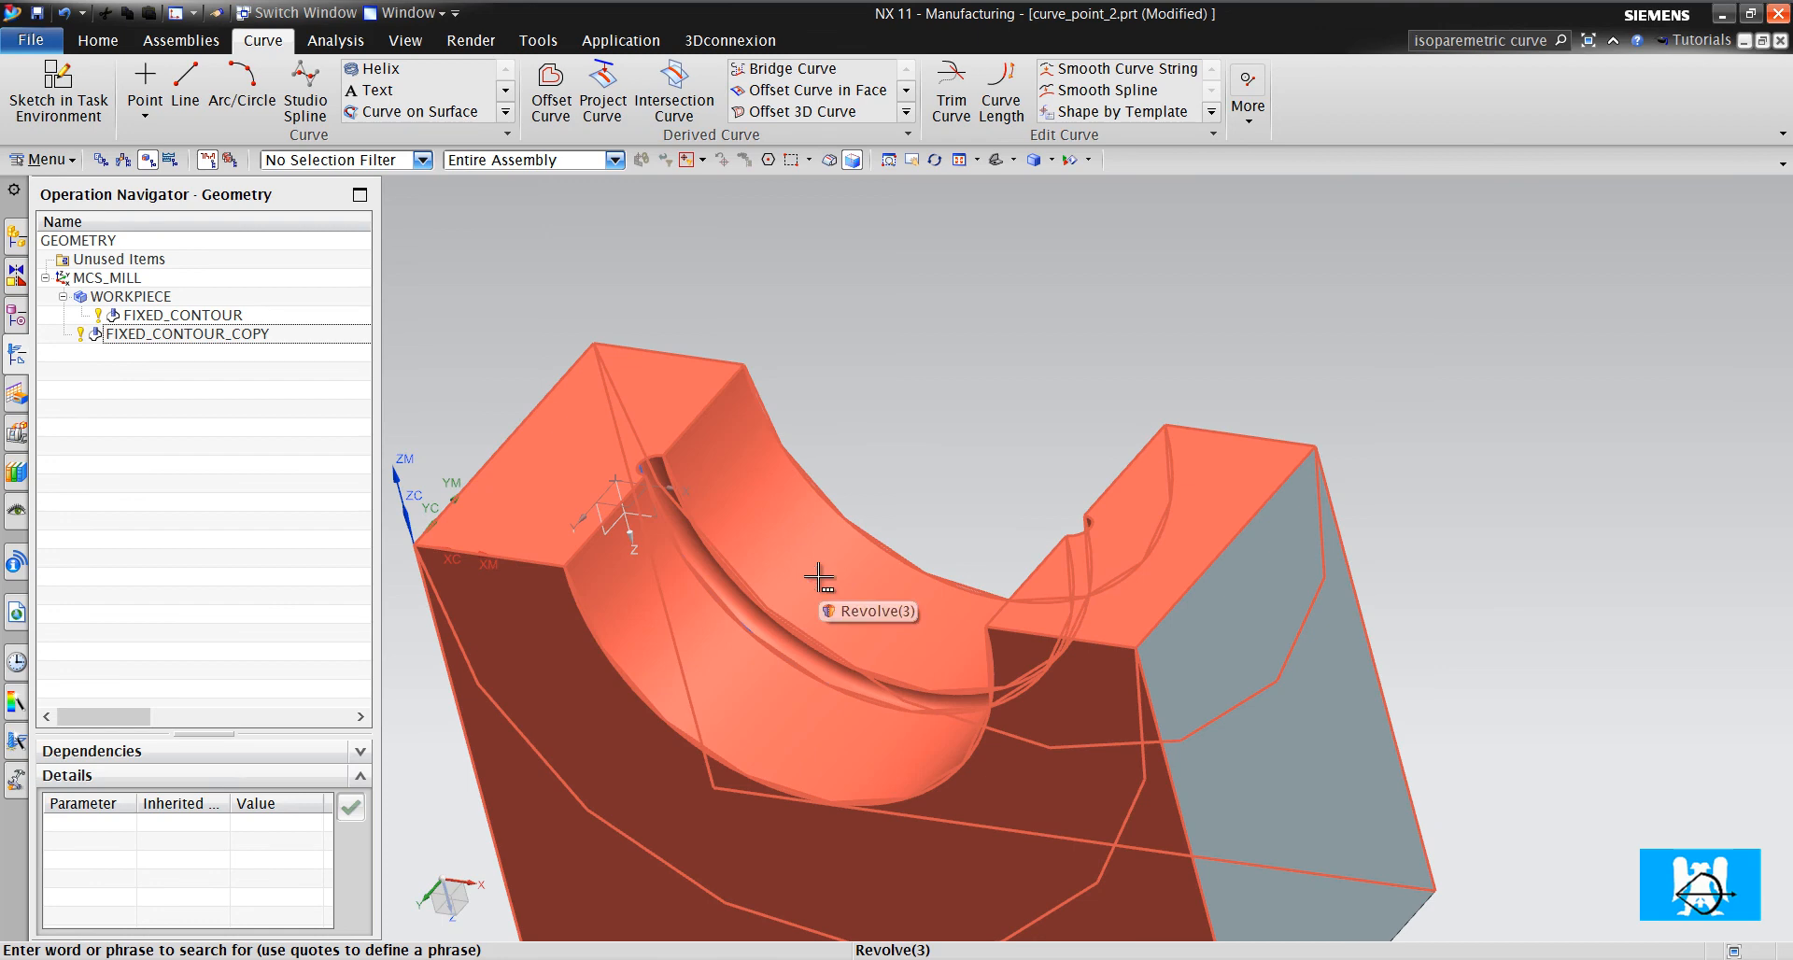